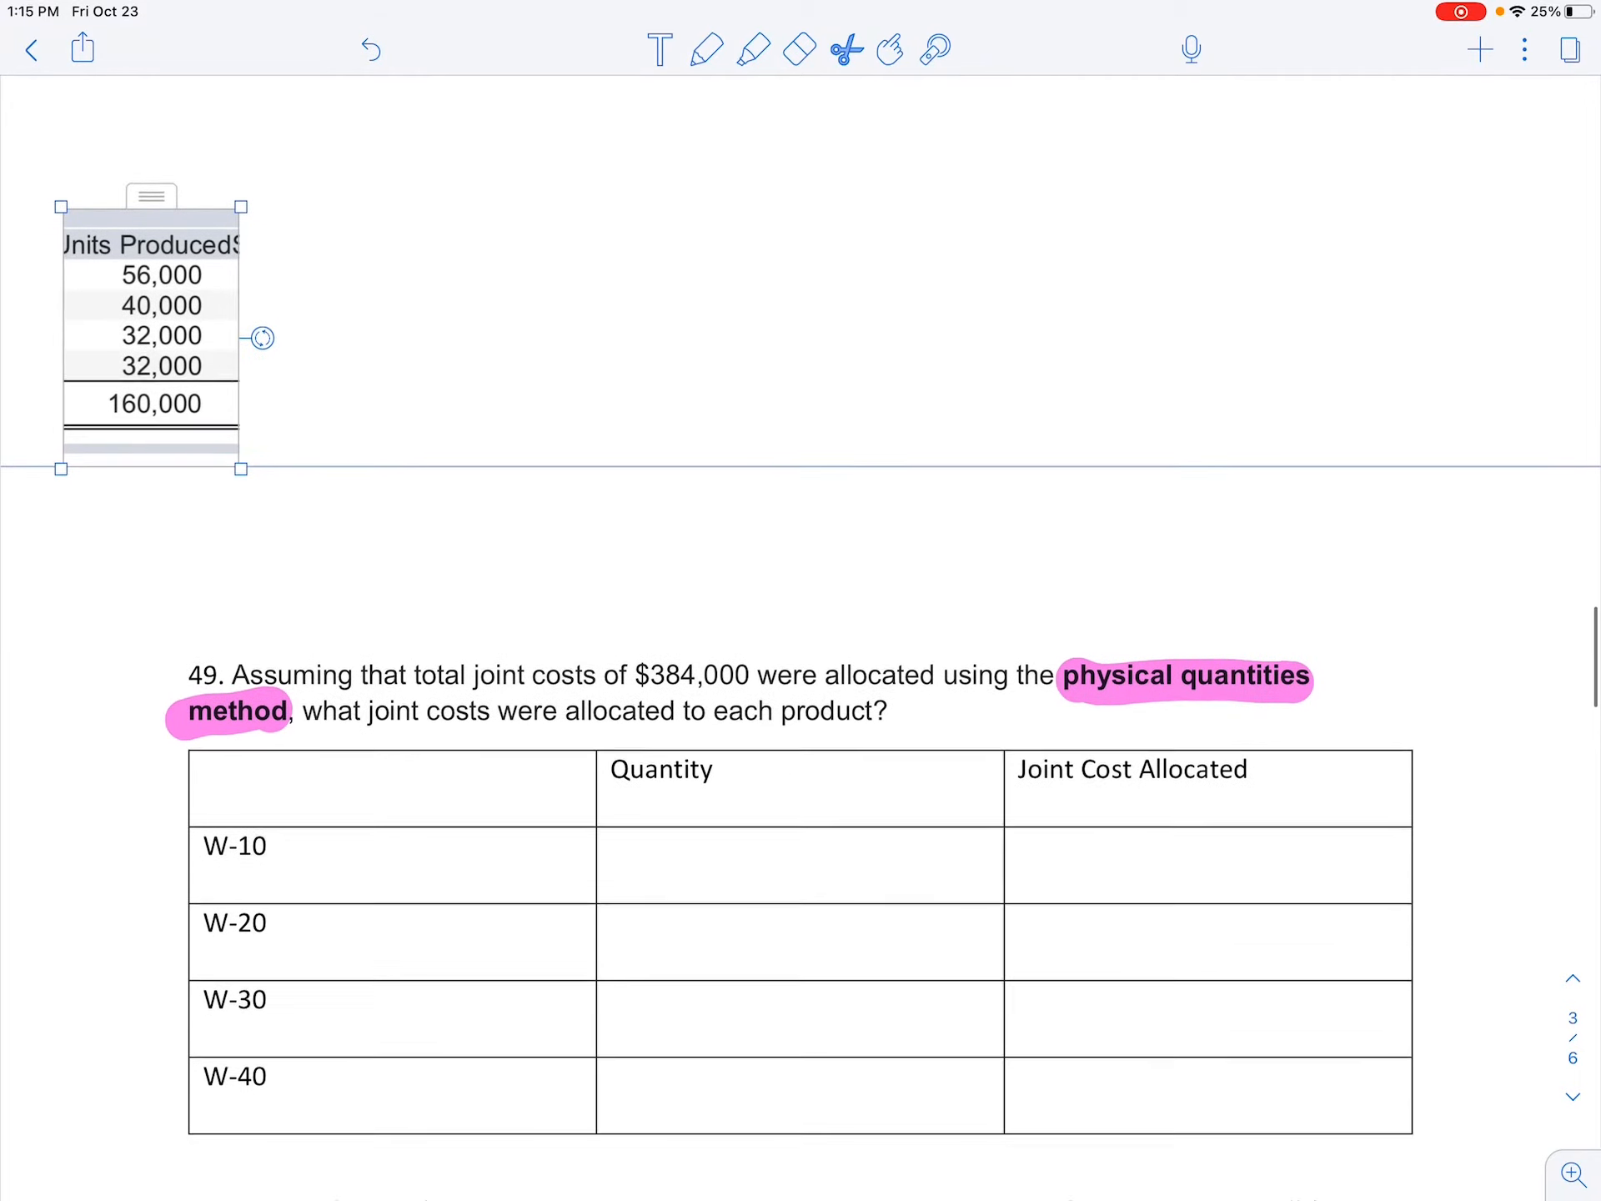
- Draw an arrow to question 49 and handwrite quantities 56, 40, 32, 32 in the Quantity column
scroll(down, 3)
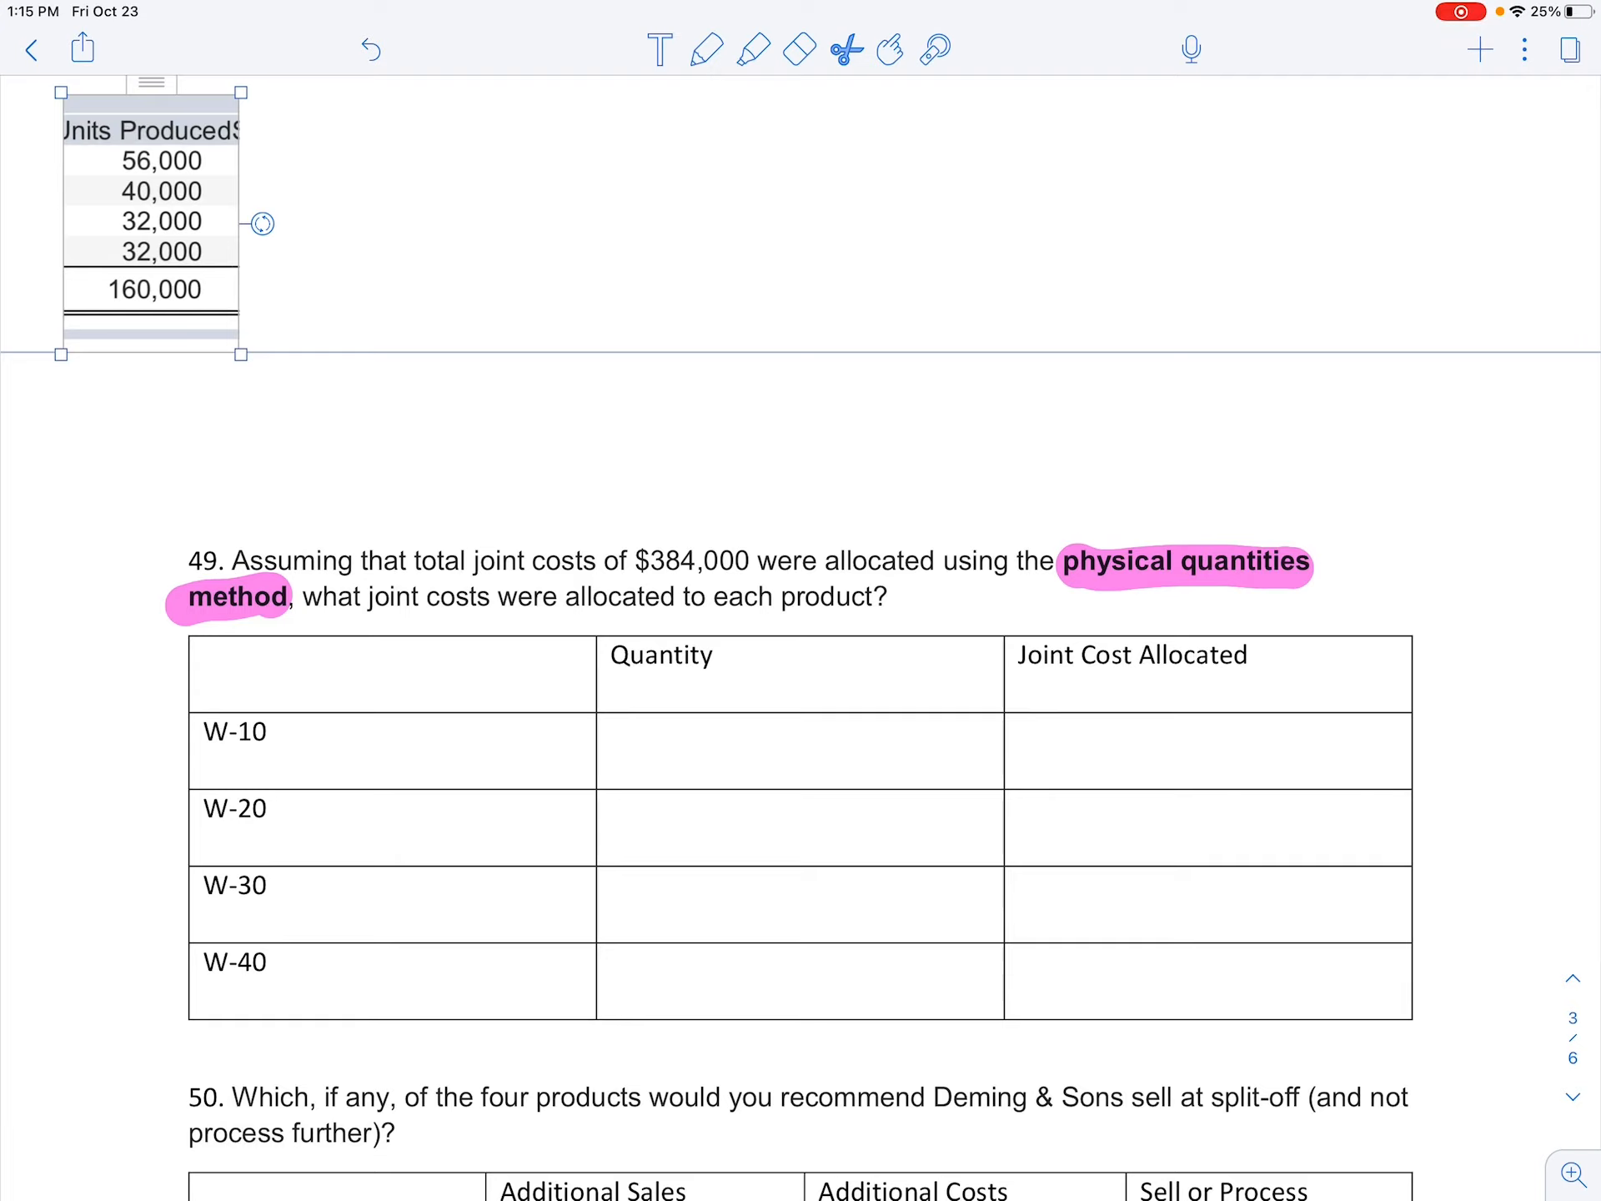
click(706, 48)
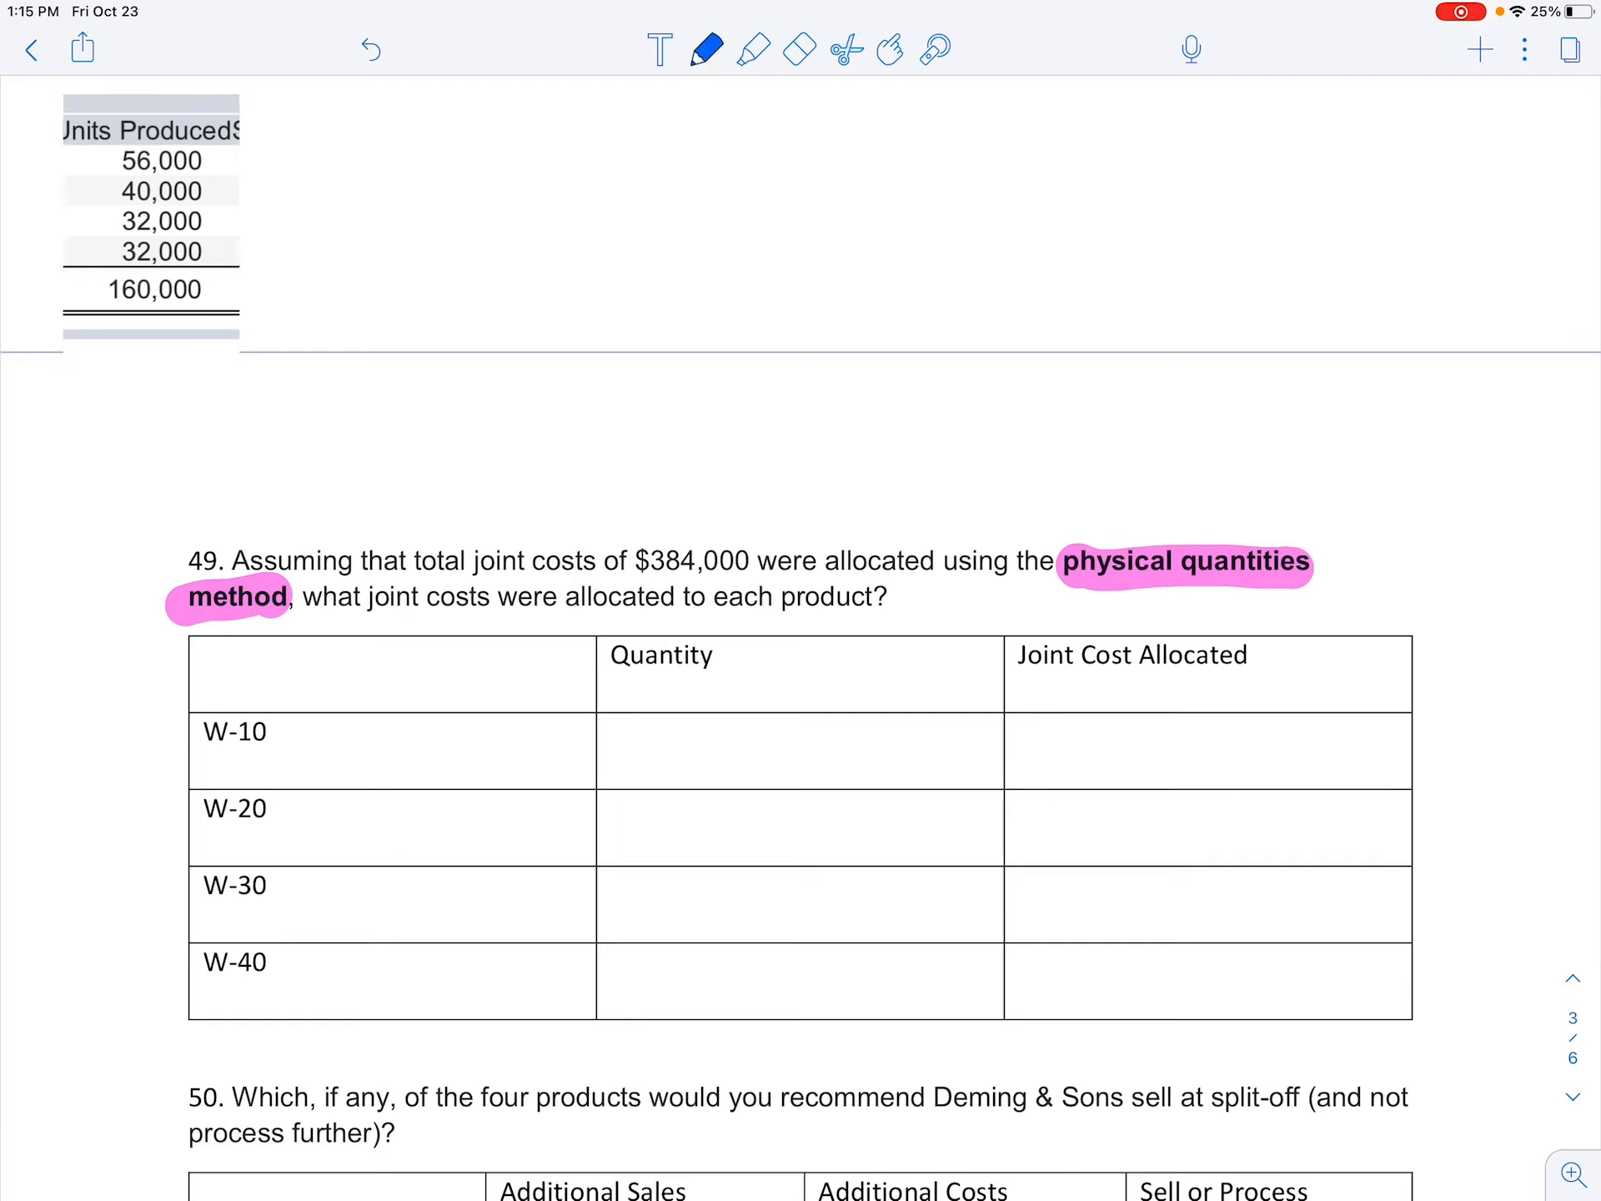
drag(207, 362, 530, 544)
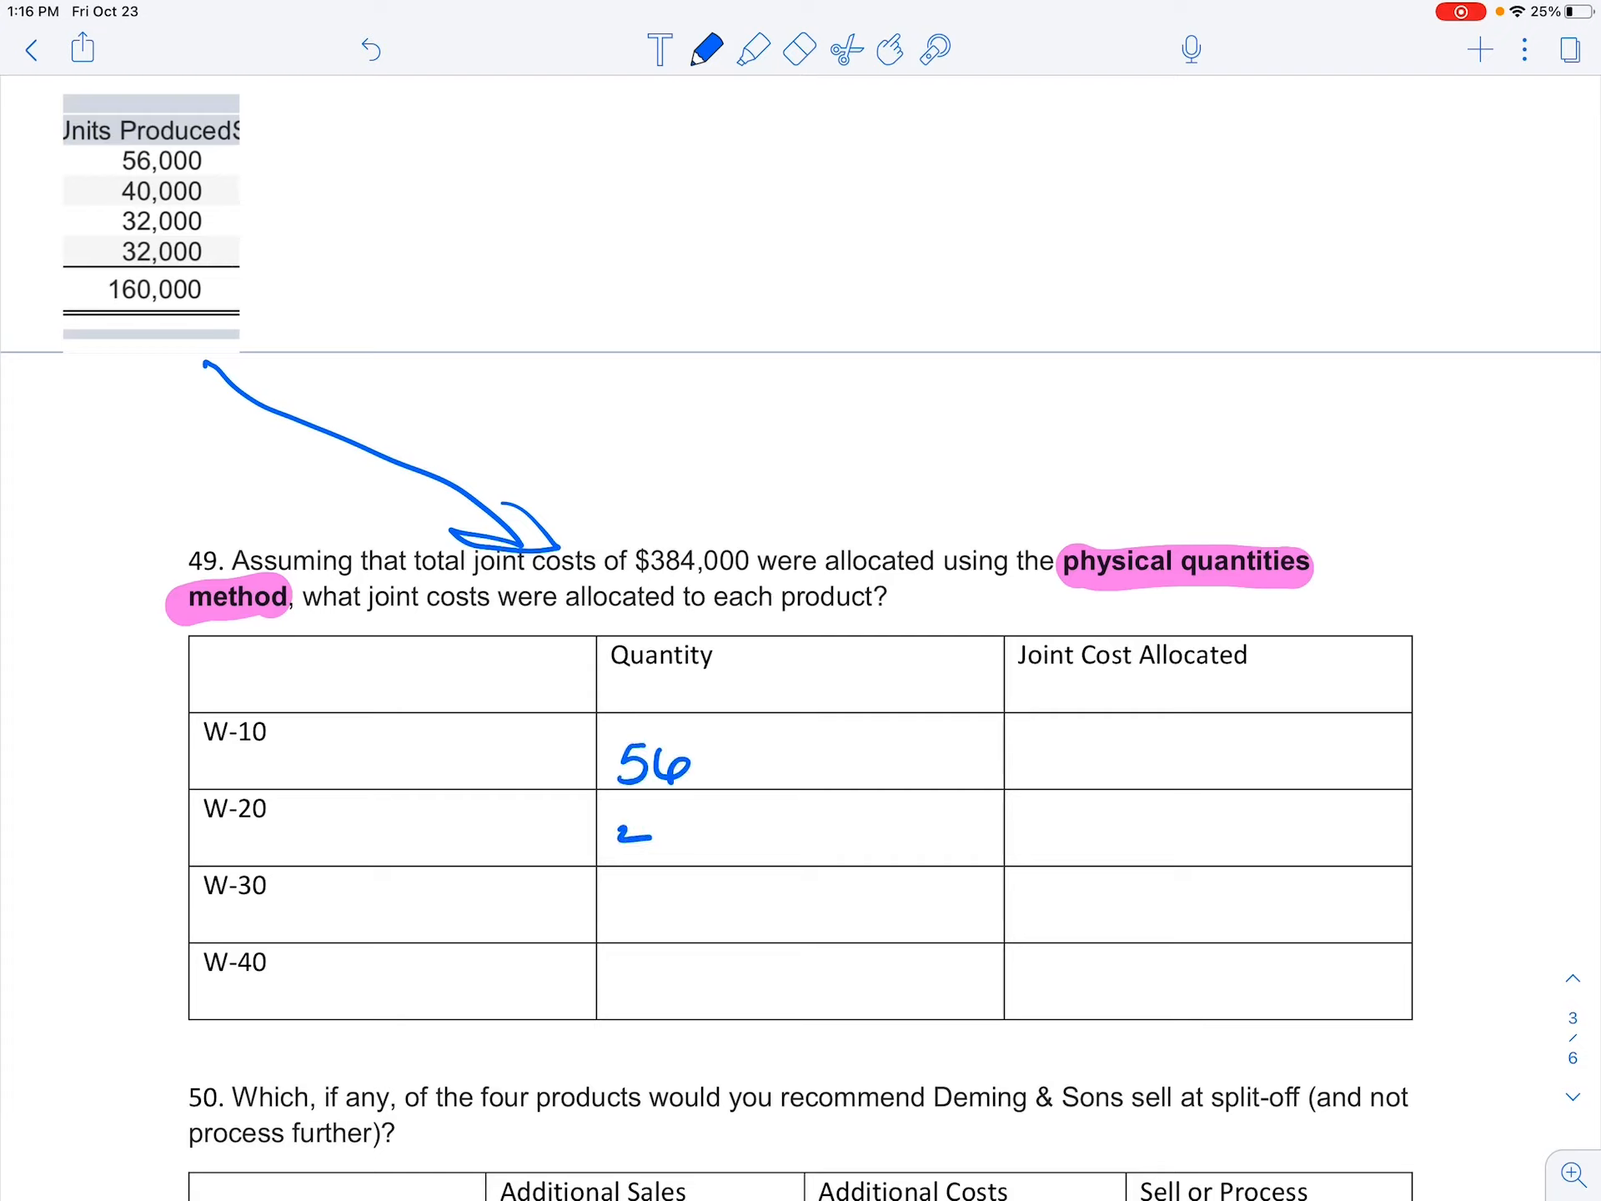
text(40)
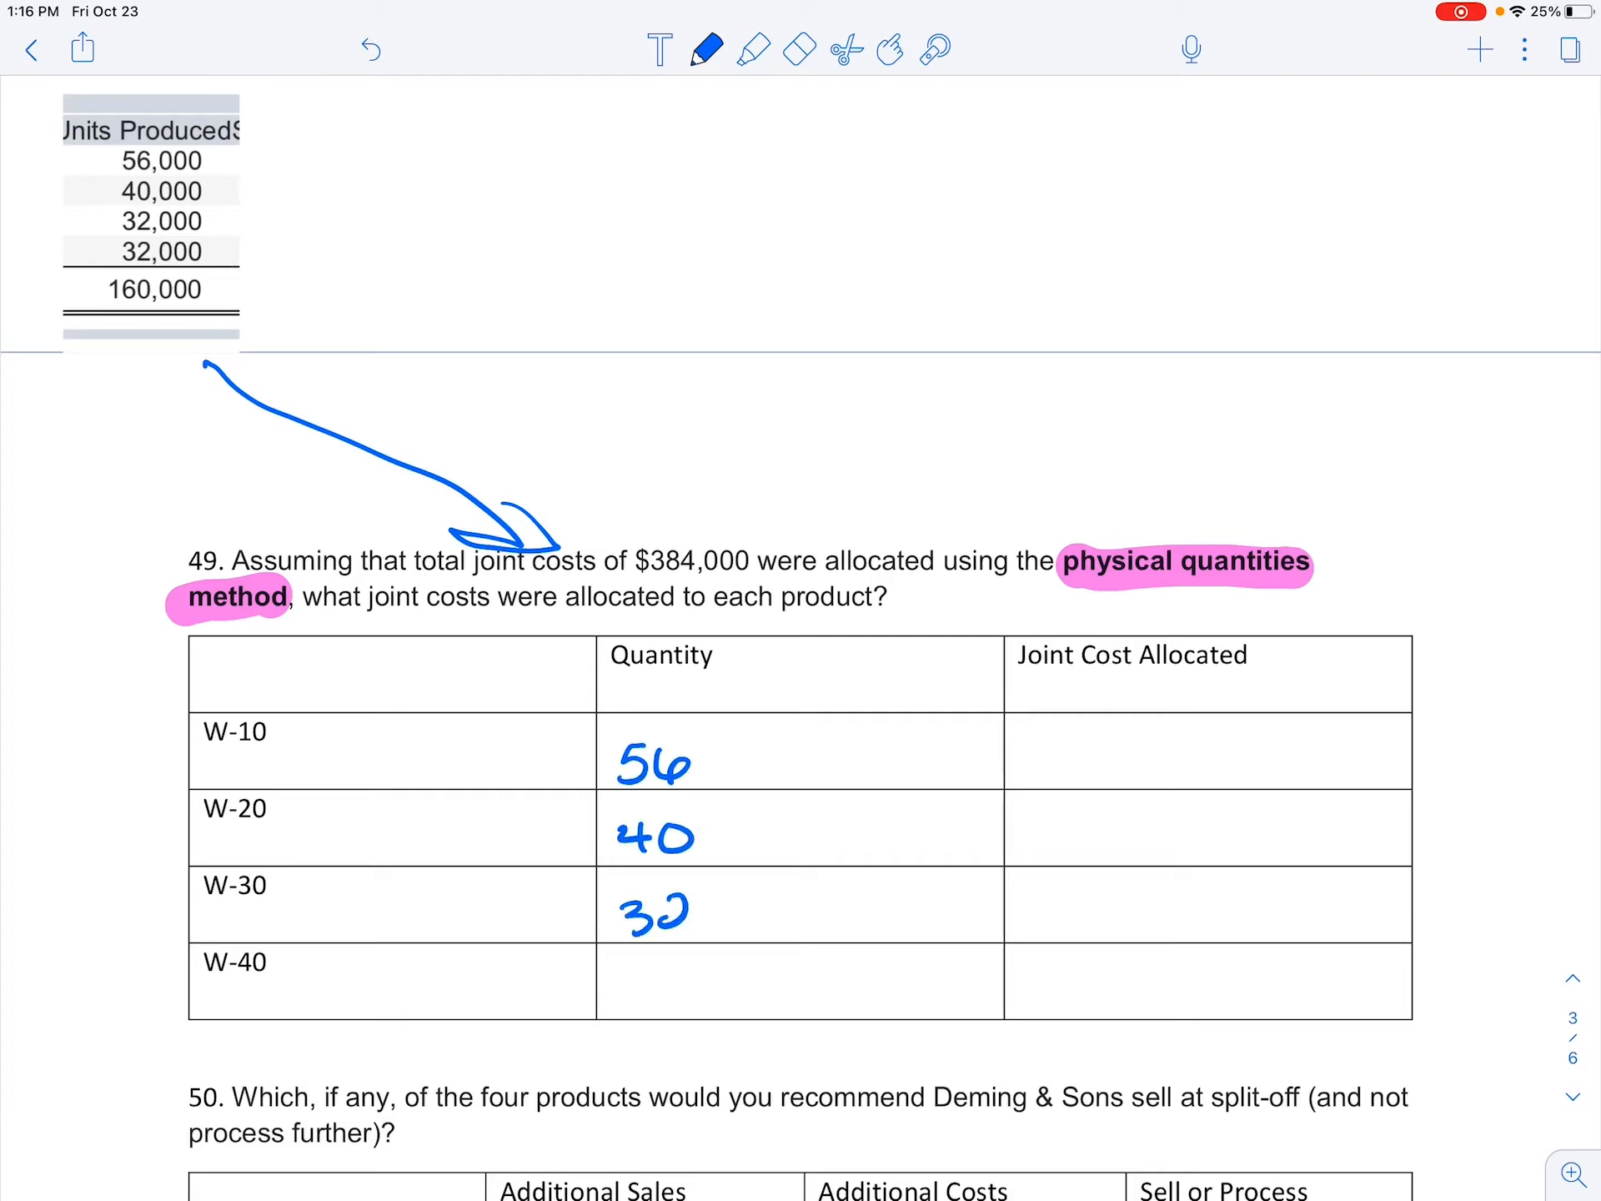
text(32)
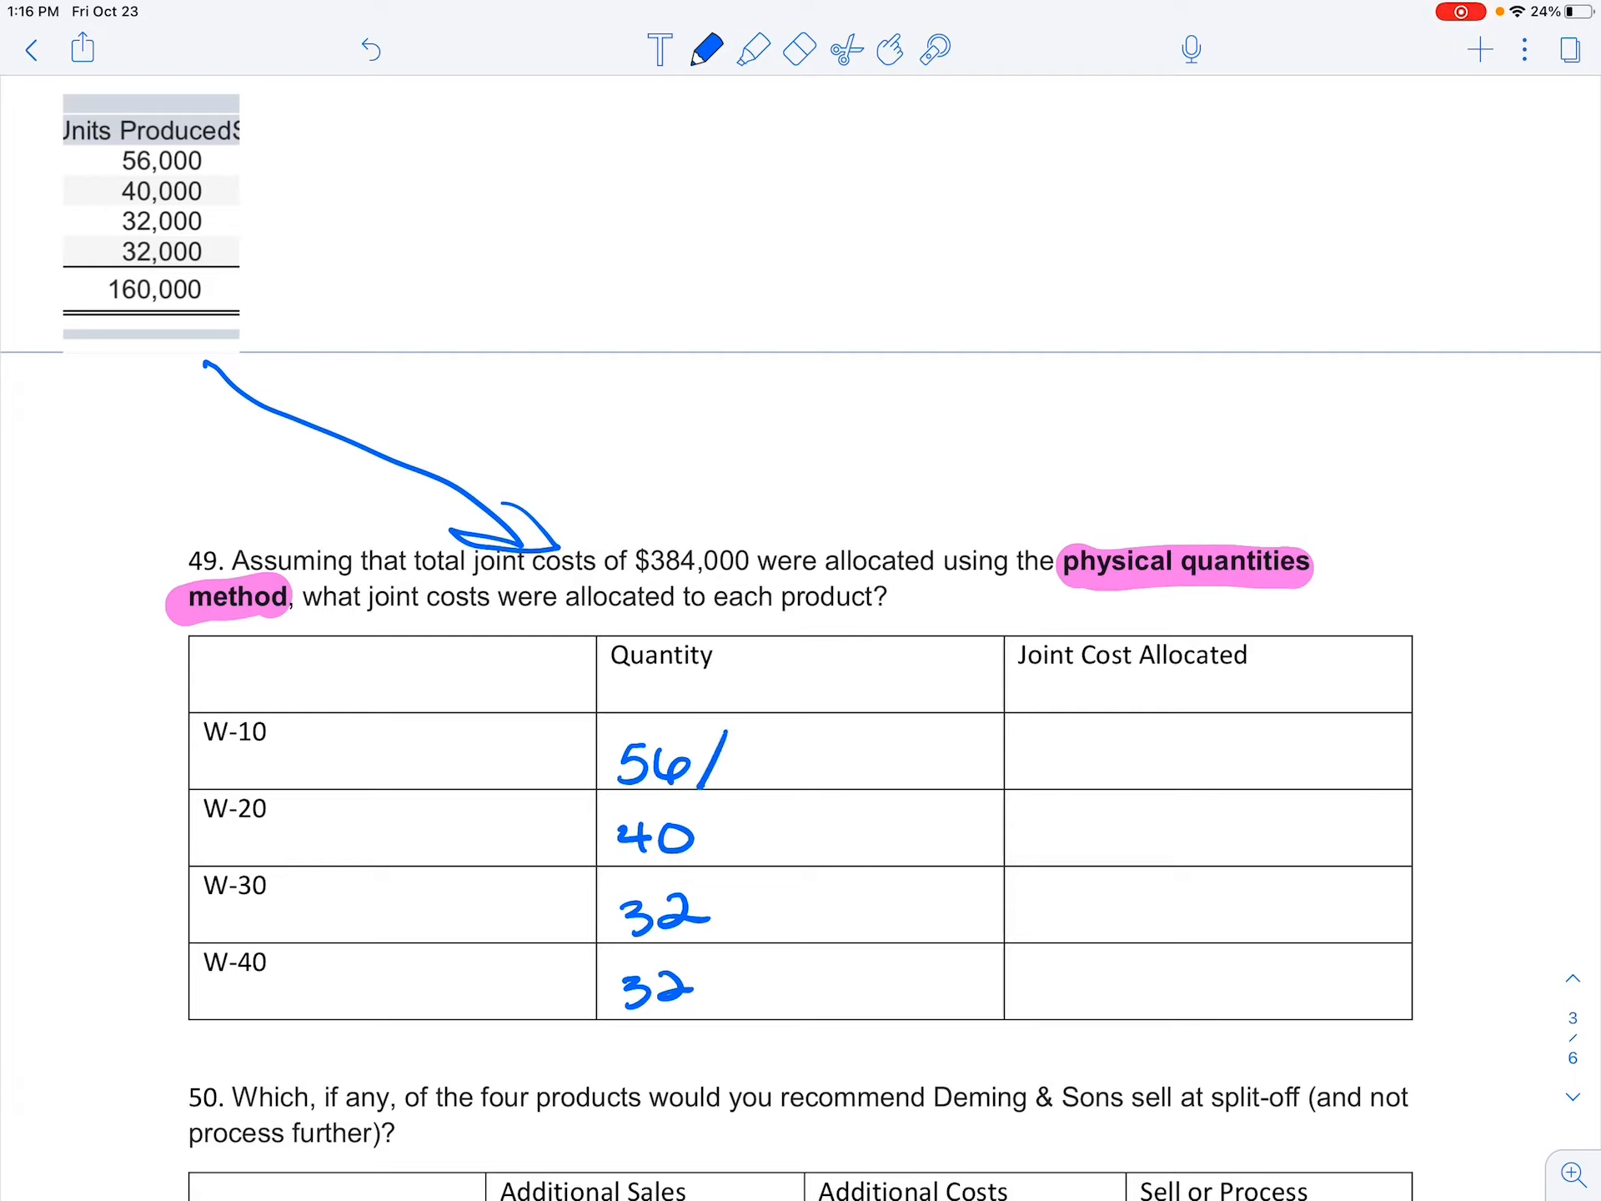
- Write the quantities over 160 and compute W-10 as 35%
drag(710, 812, 726, 995)
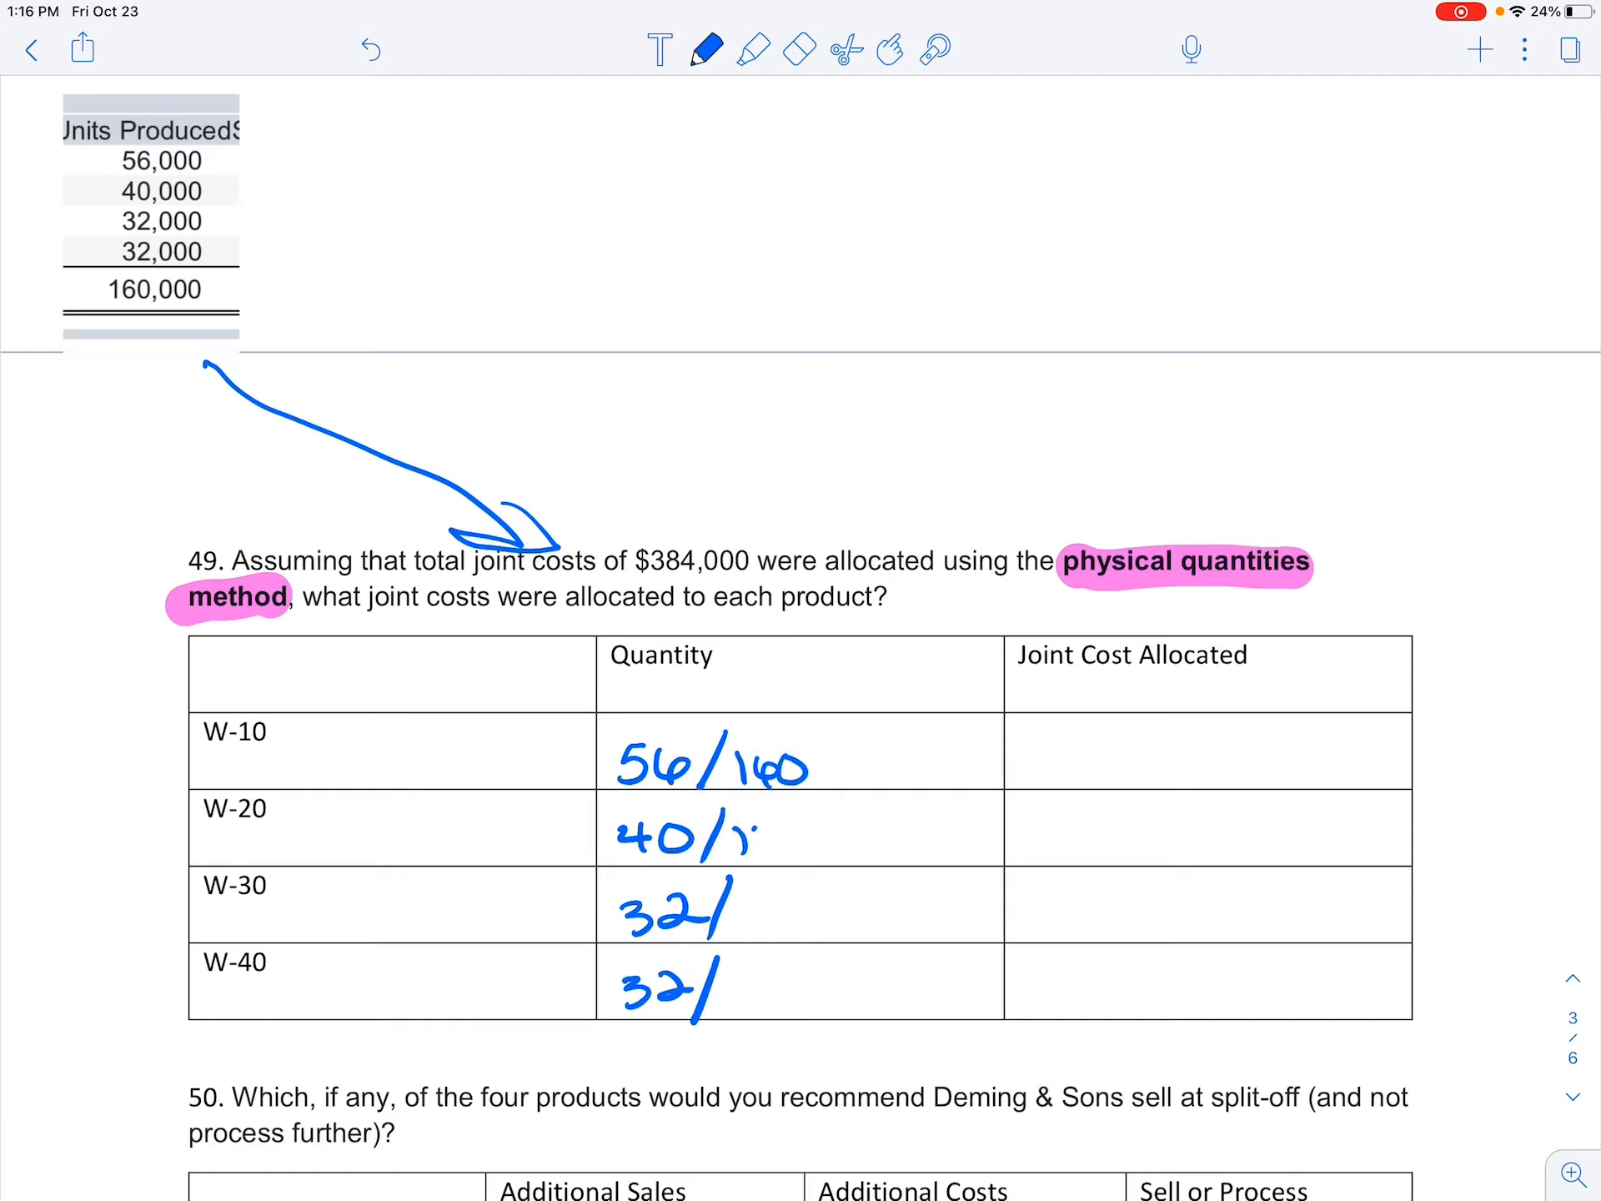
text(160)
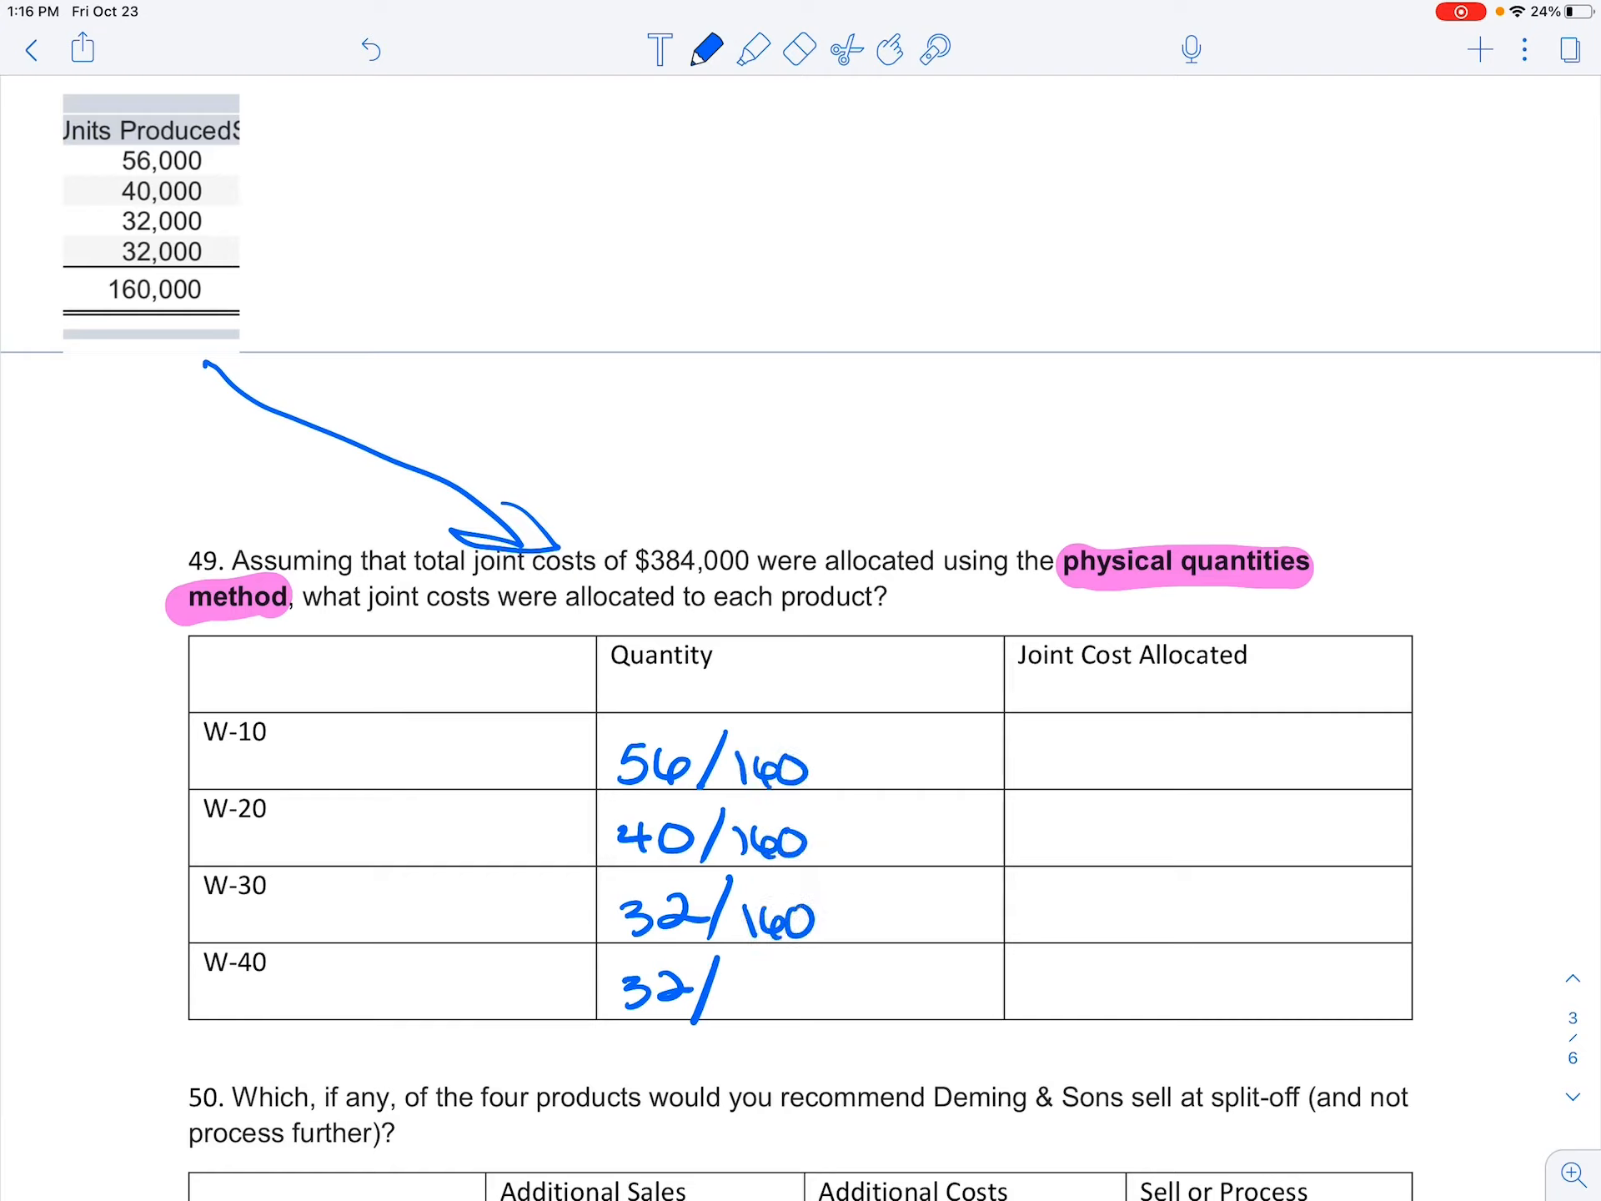
text(160 =)
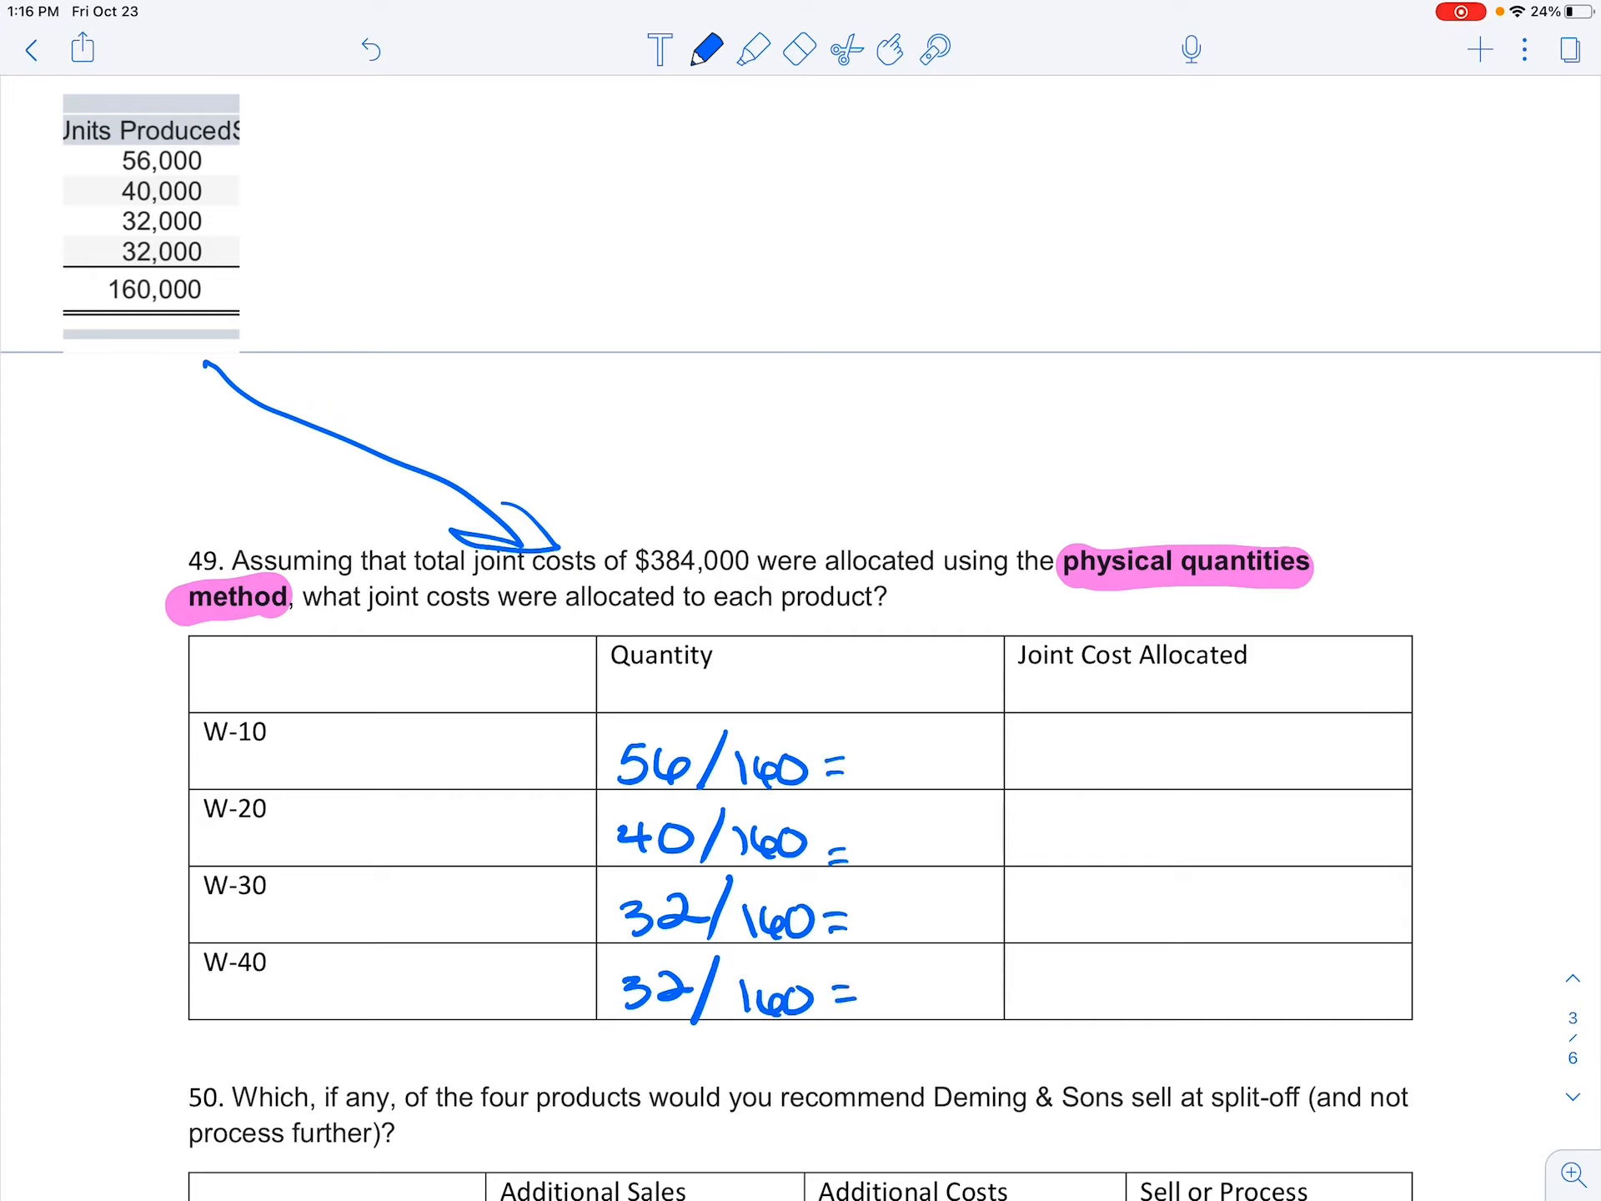
text(35)
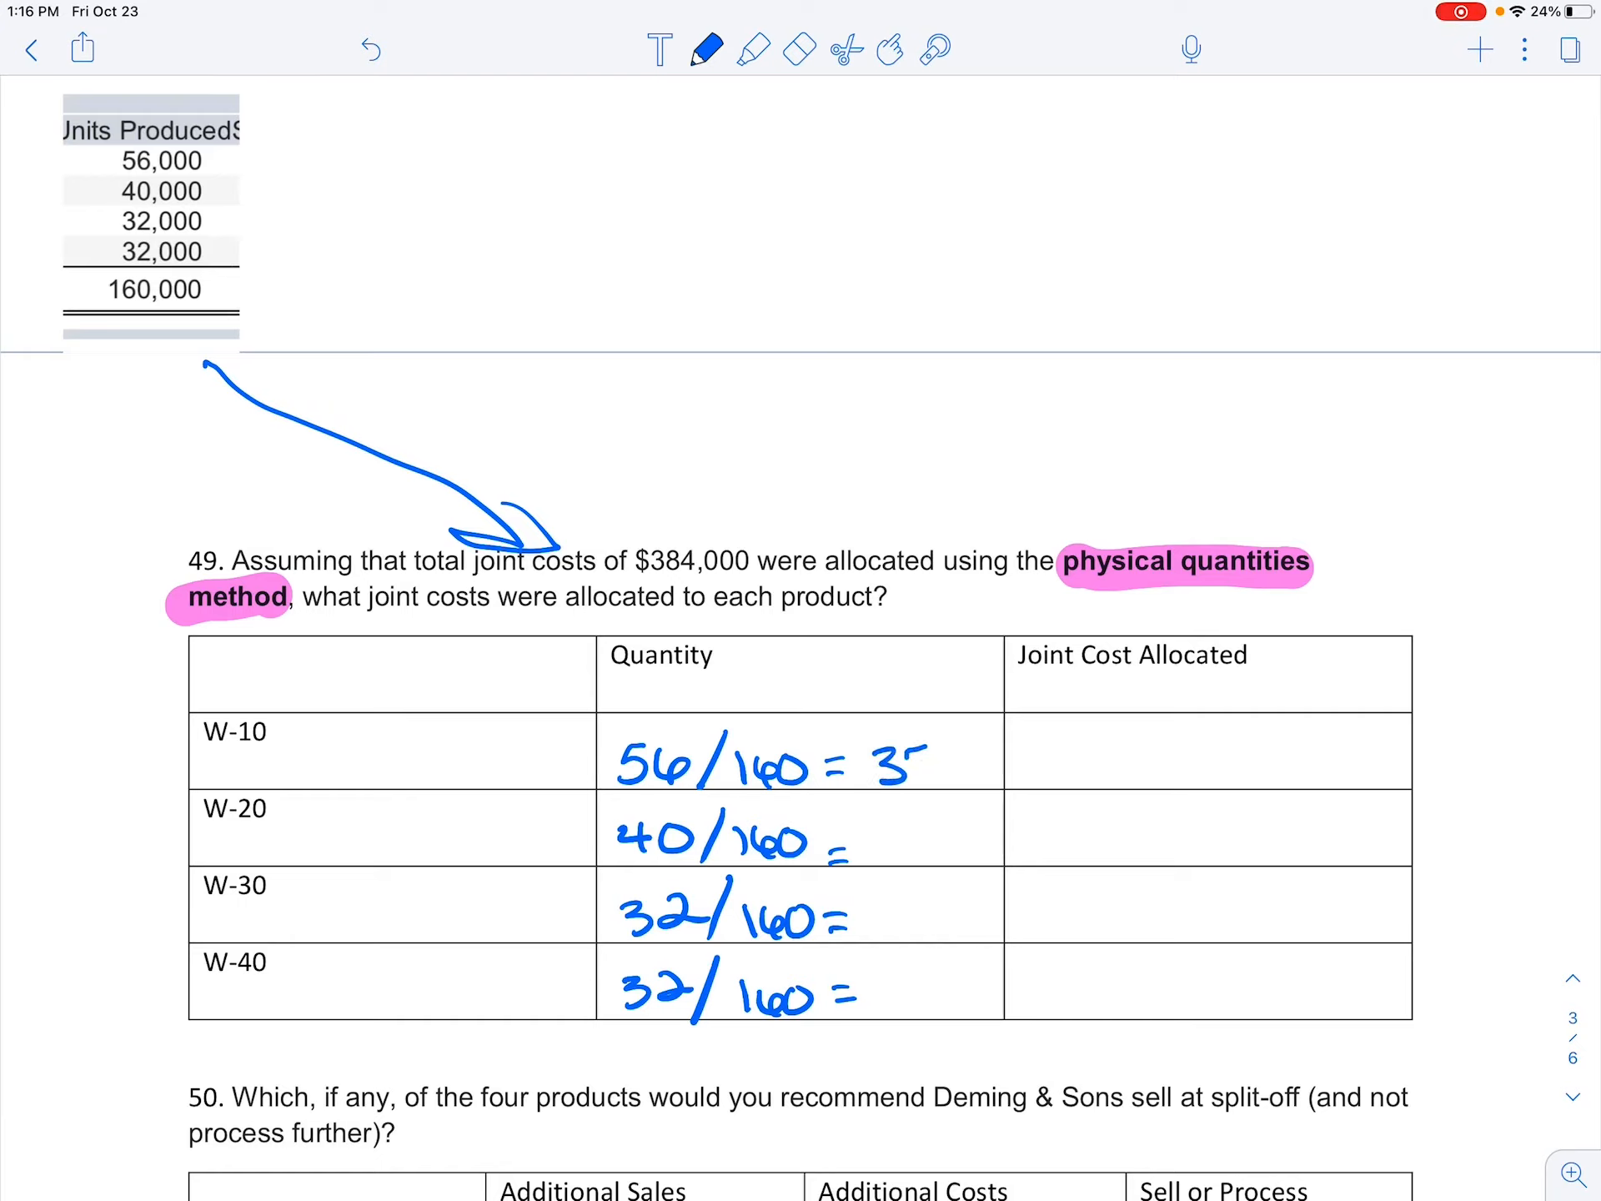
text(%)
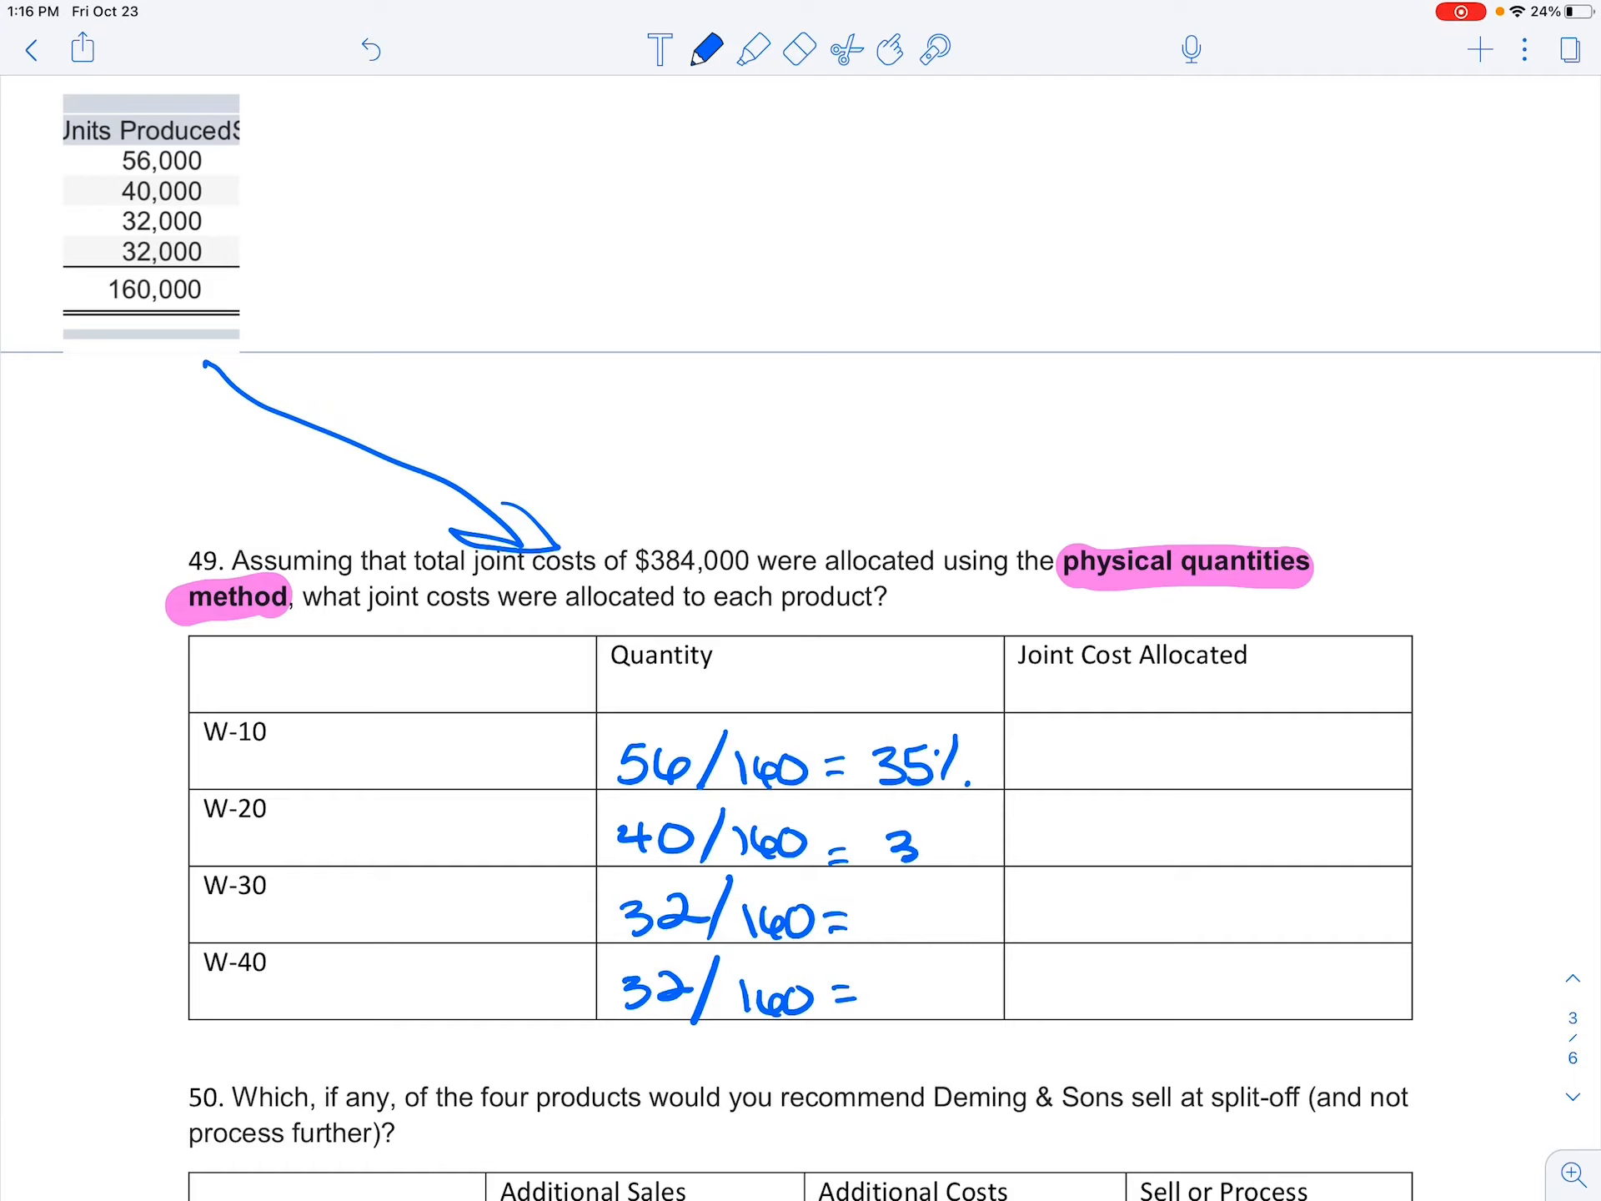
- Erase a wrong digit and write the remaining percentages 25%, 20% and 20%
click(799, 48)
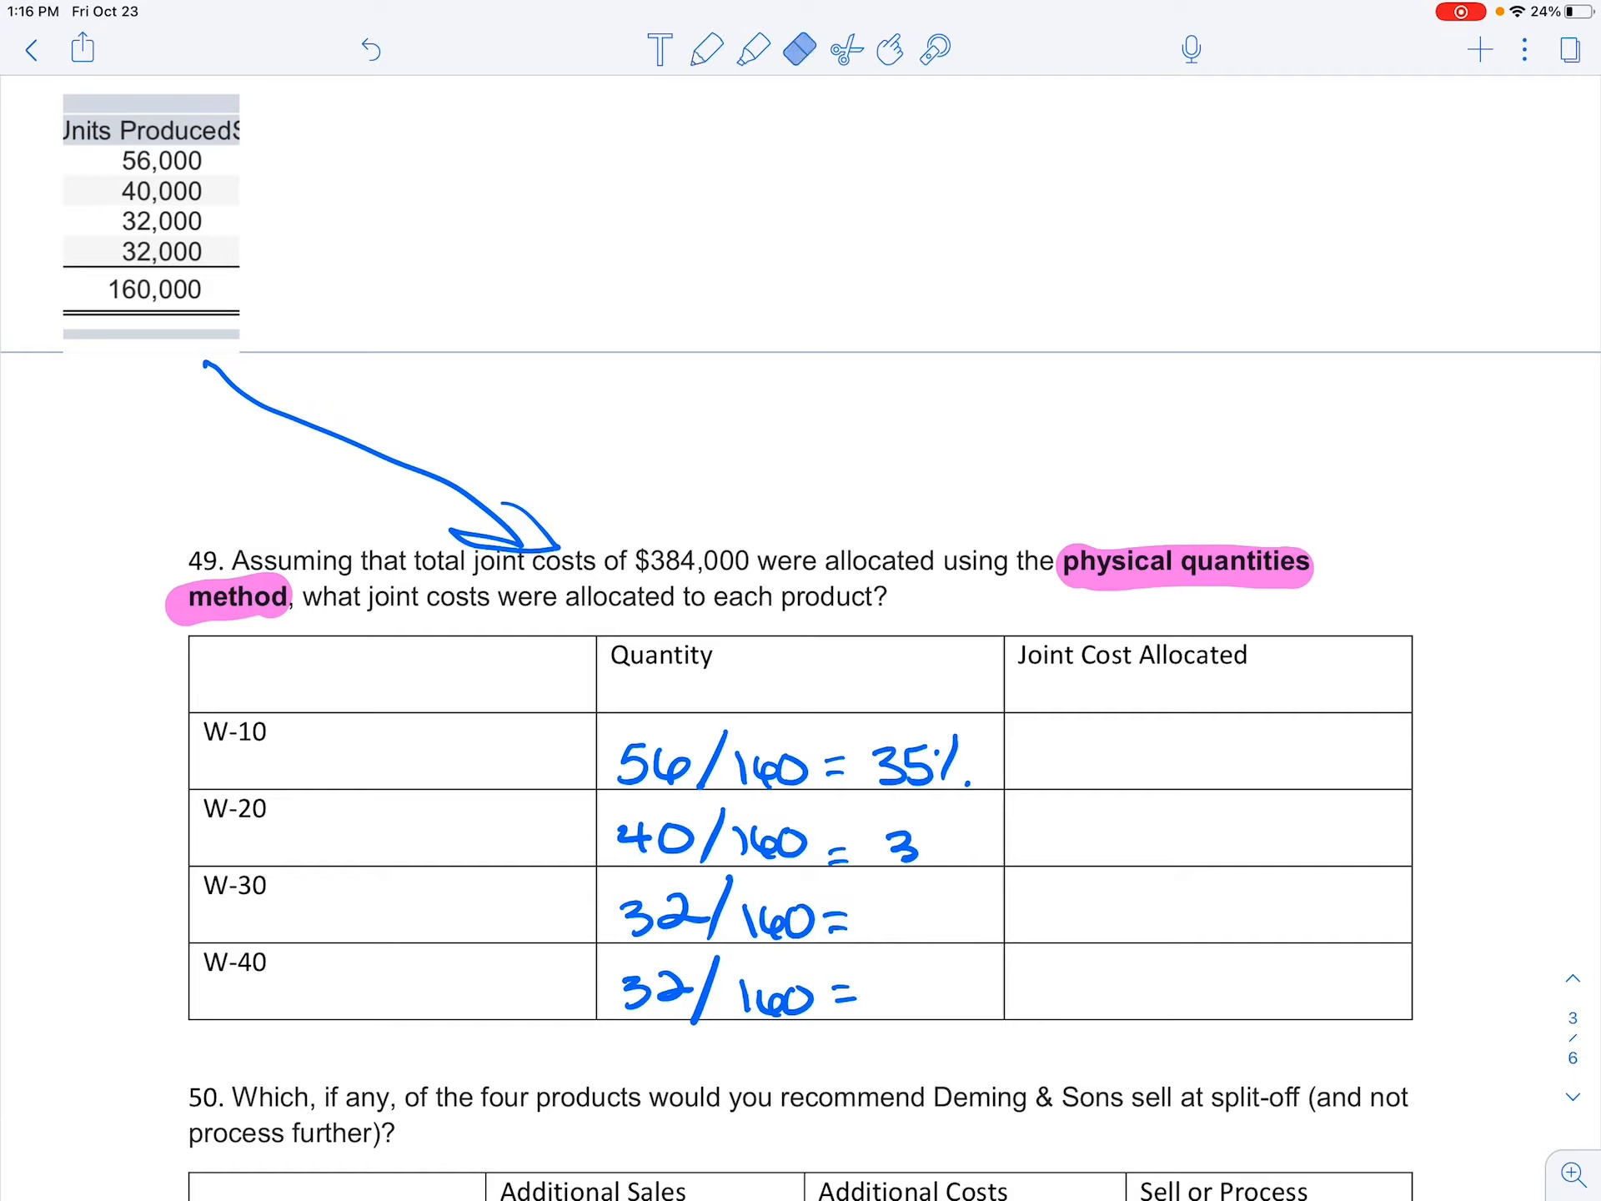
click(703, 48)
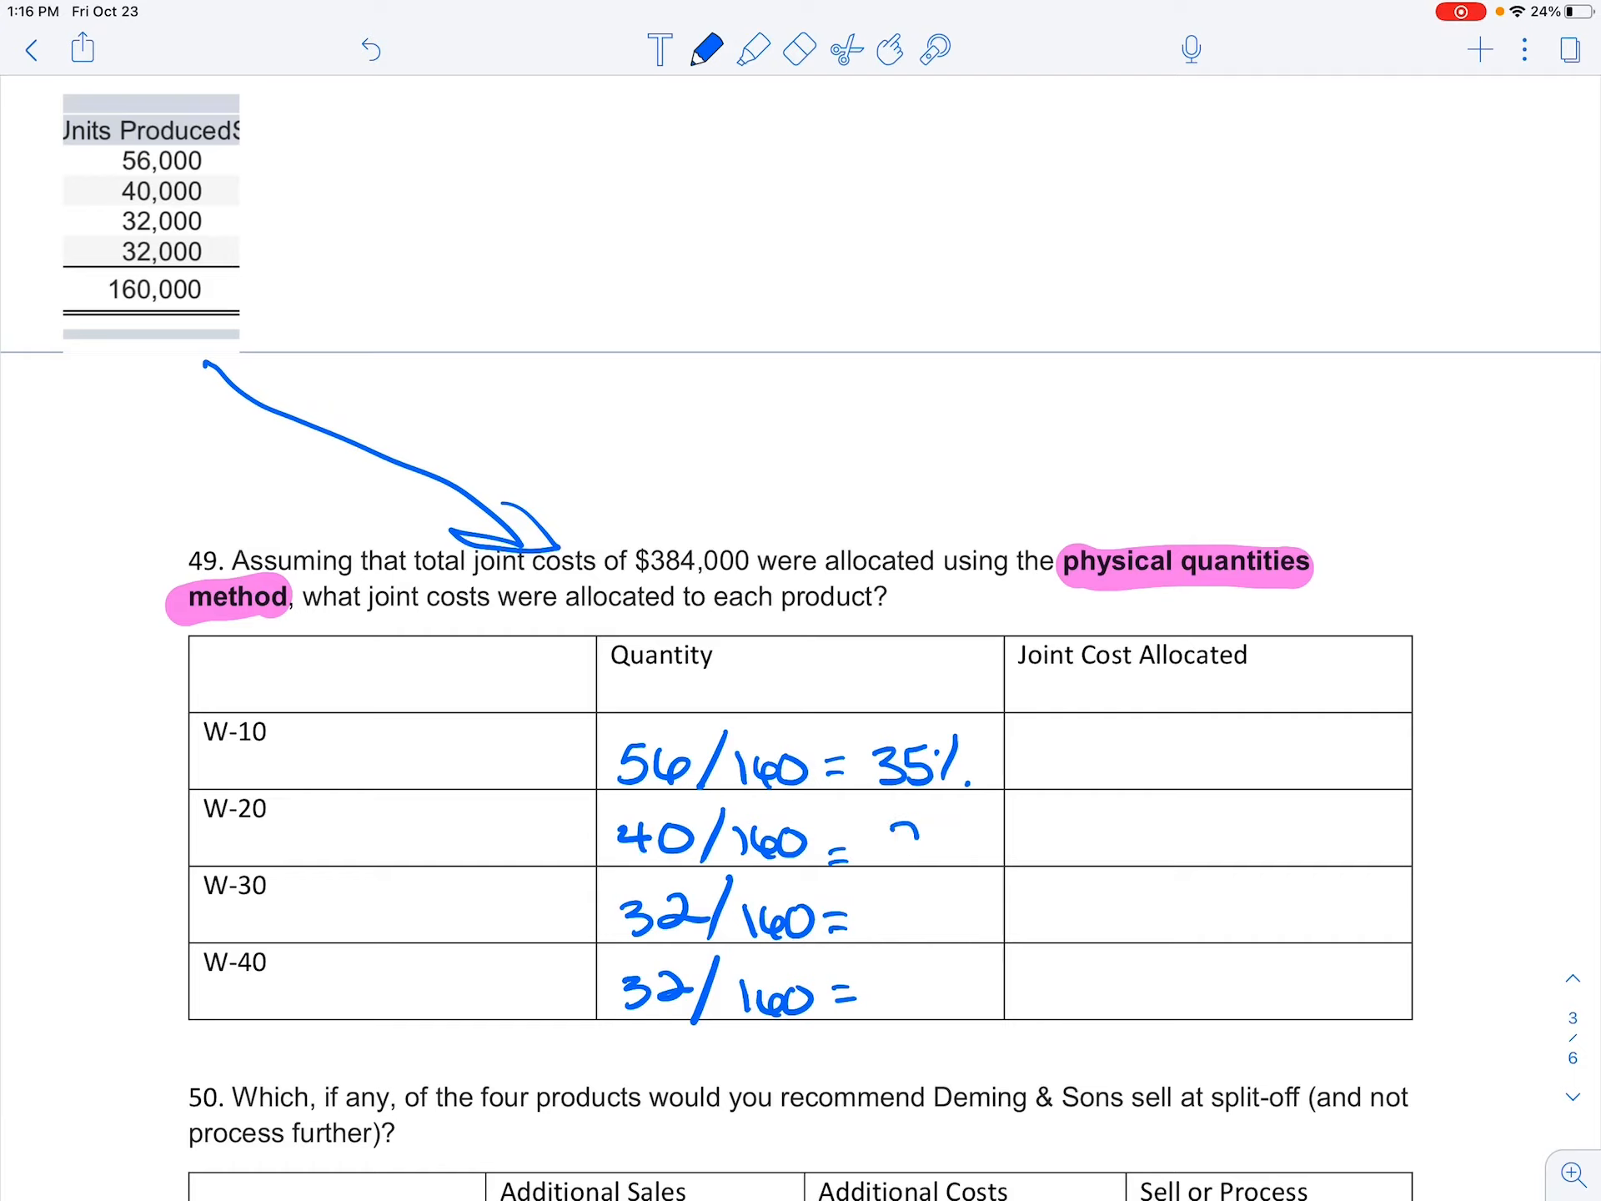
text(25%)
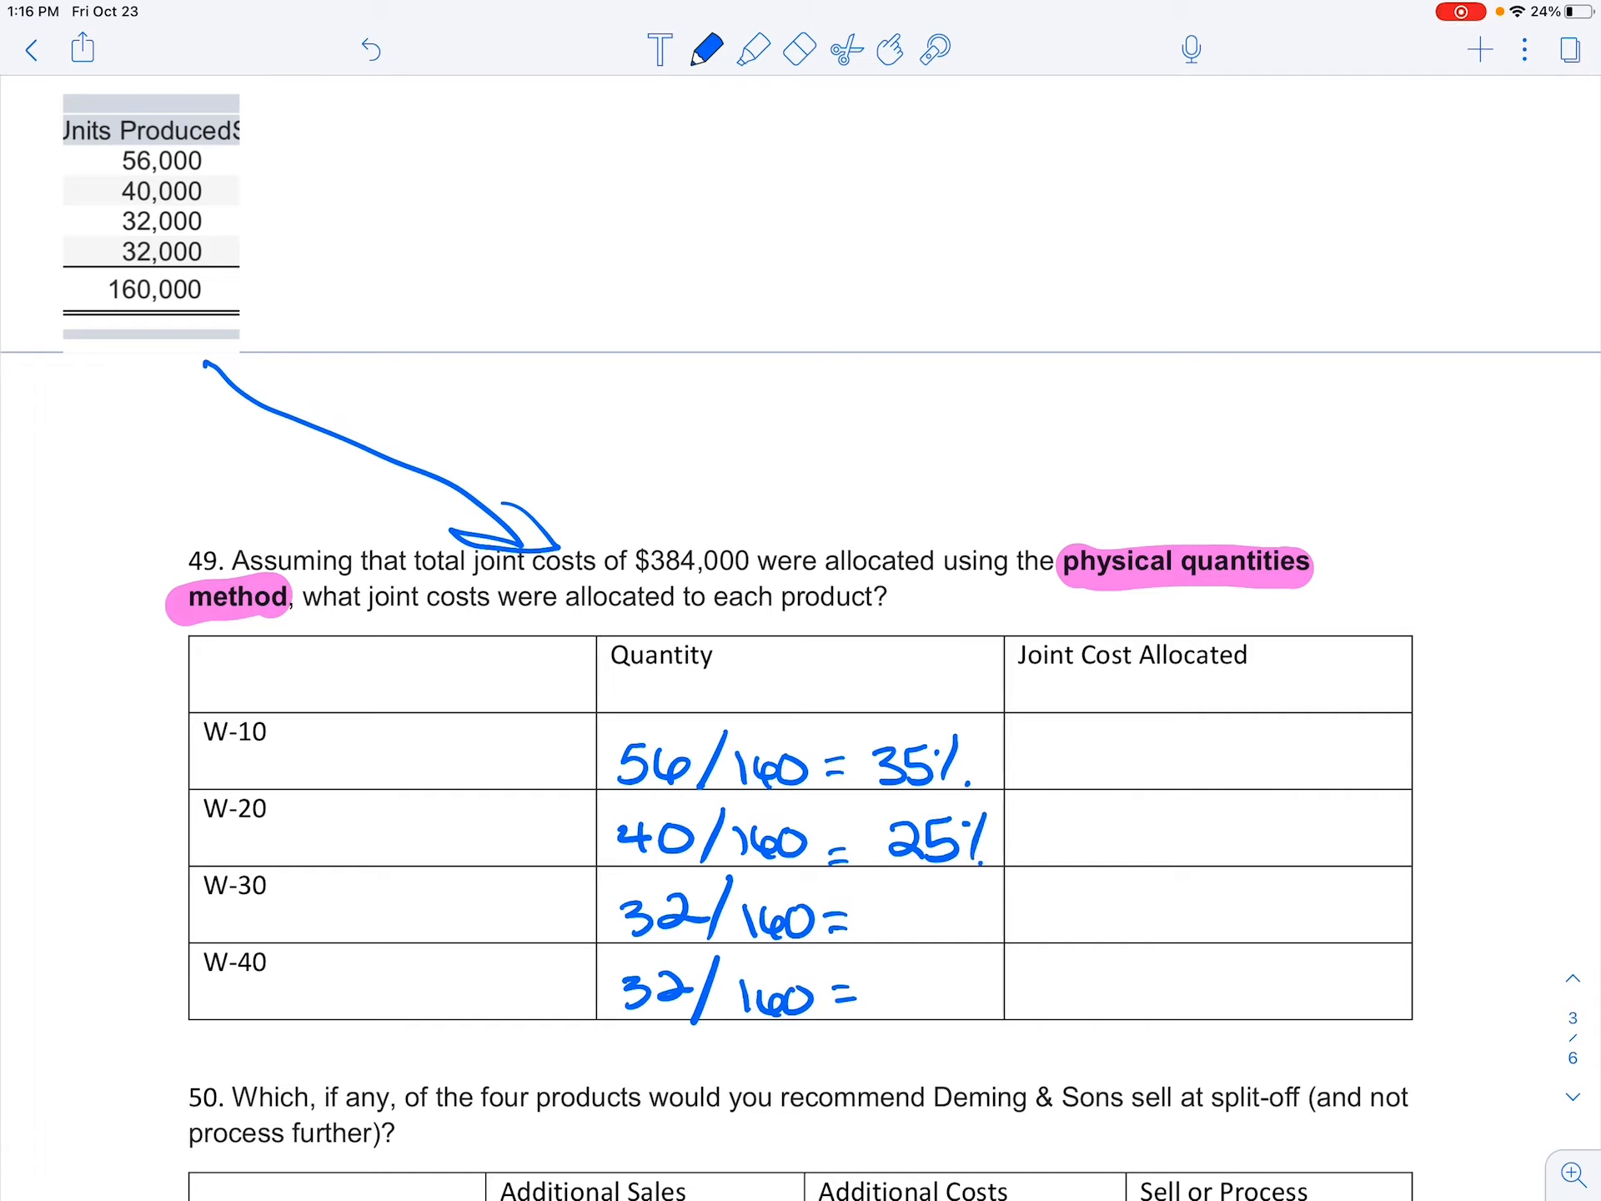
text(20)
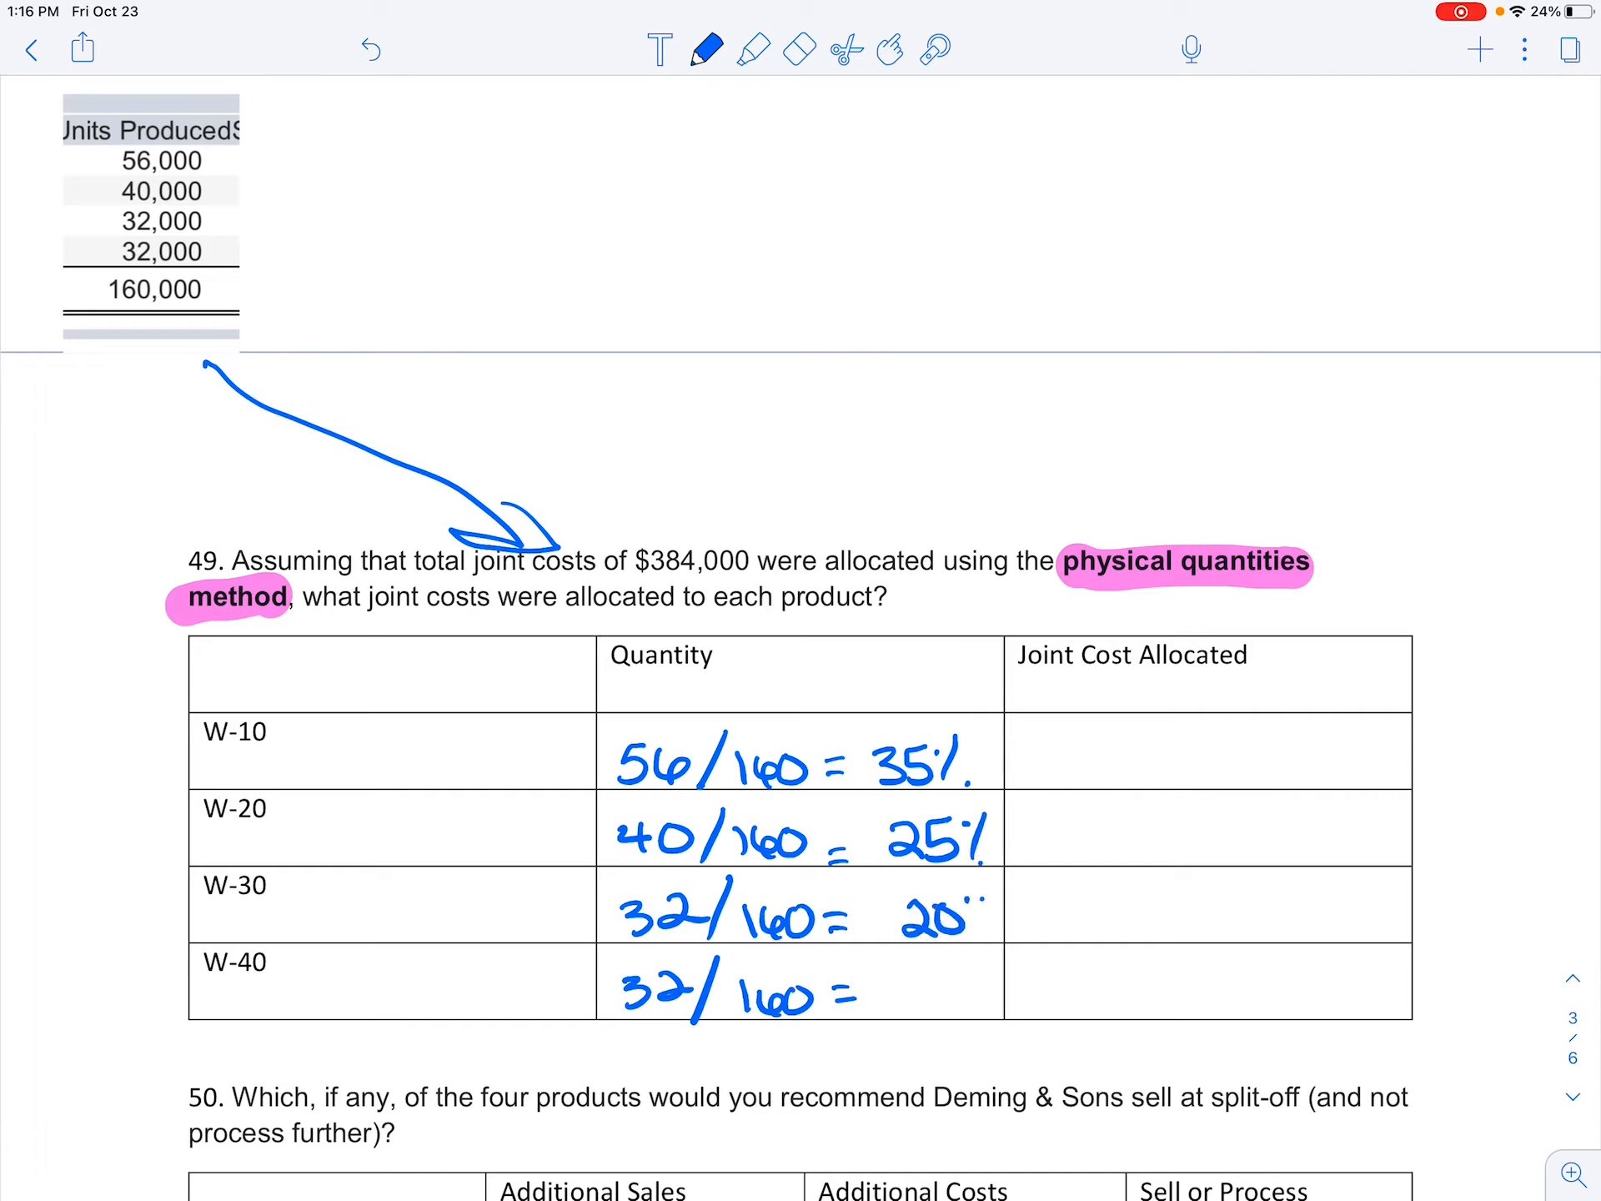
text(20%)
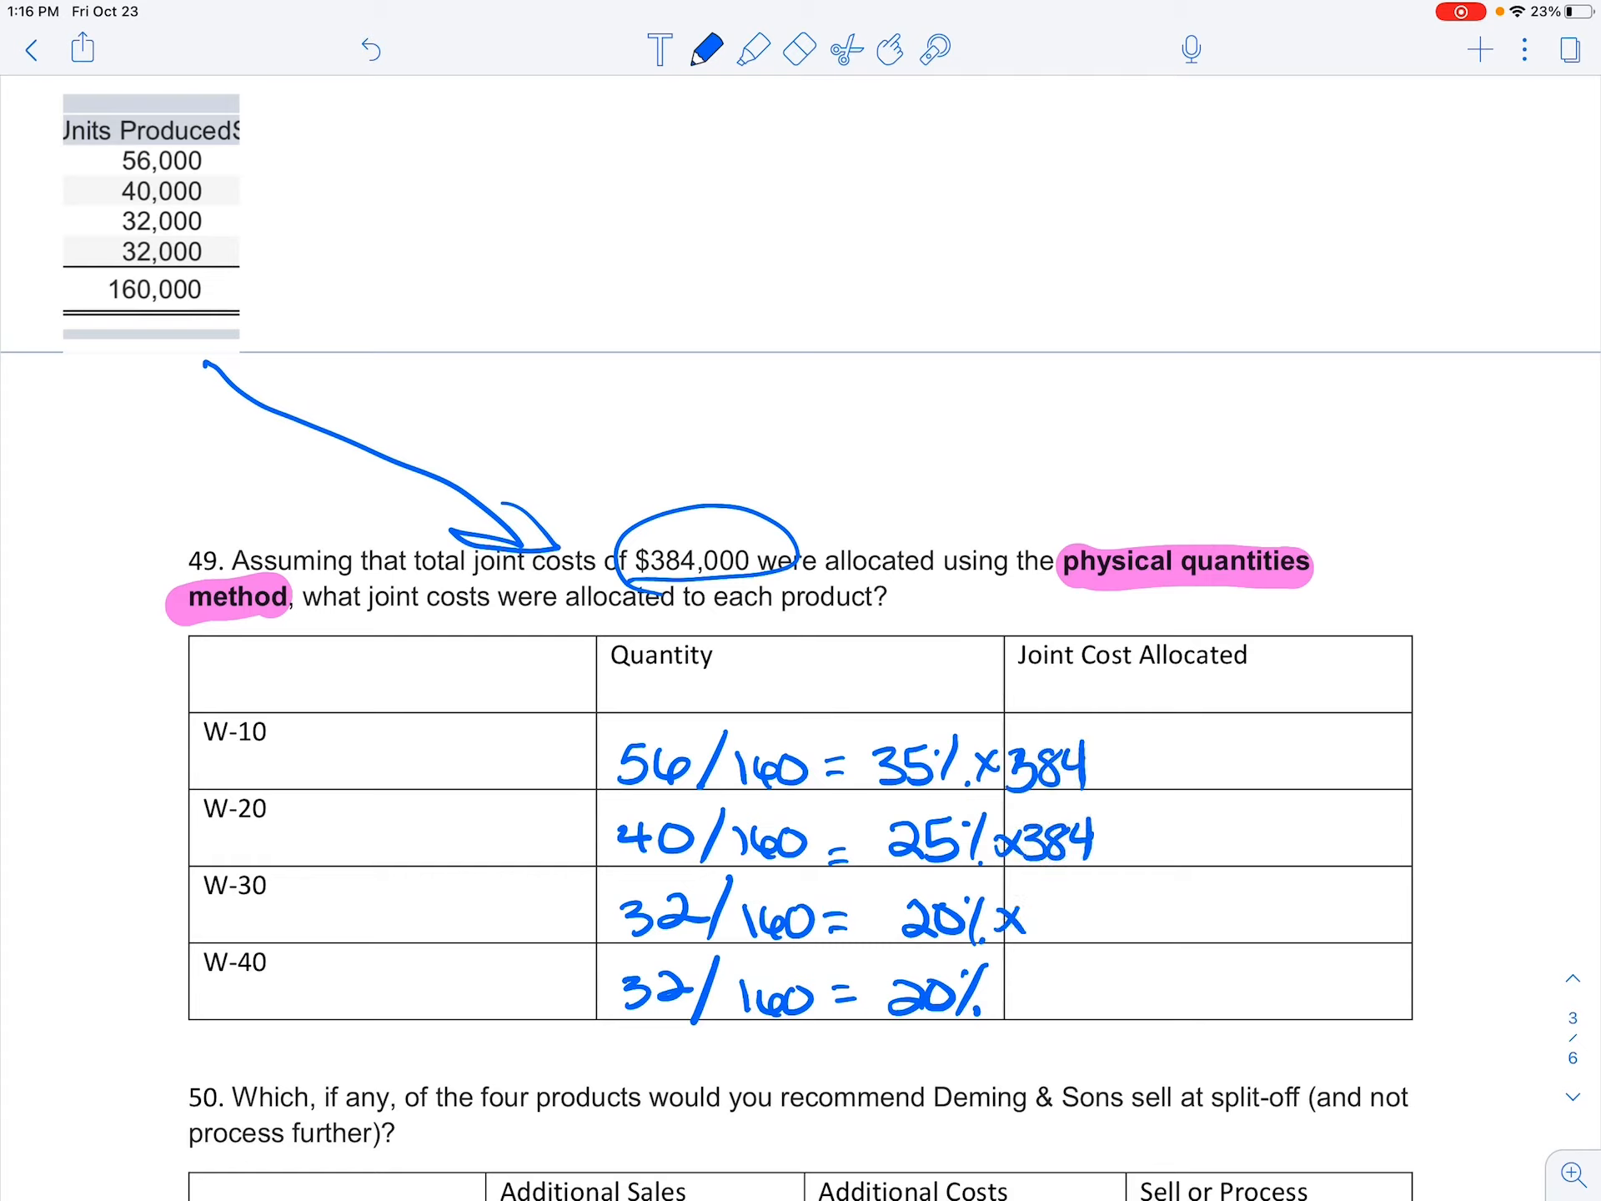
- Multiply each percentage by 384 and write allocations 134,400, 96,000, 76,800, 76,800
text(x384)
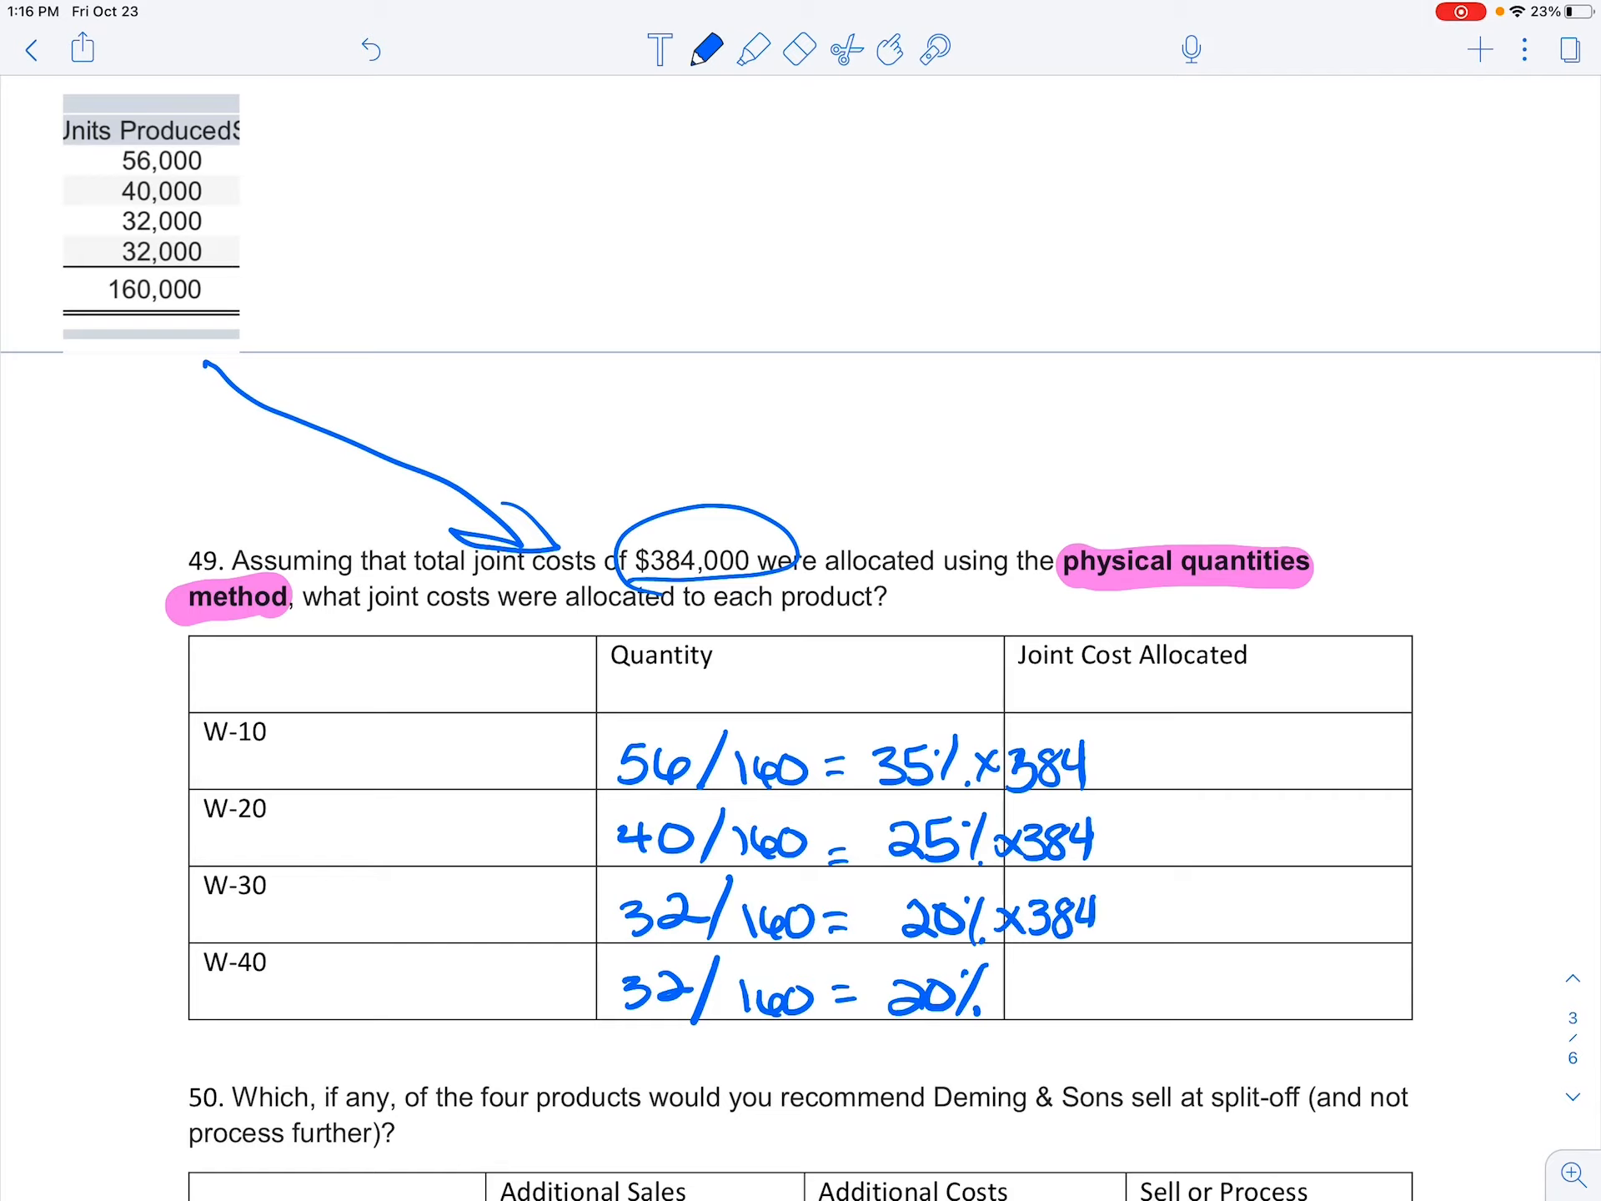
text(x384 =)
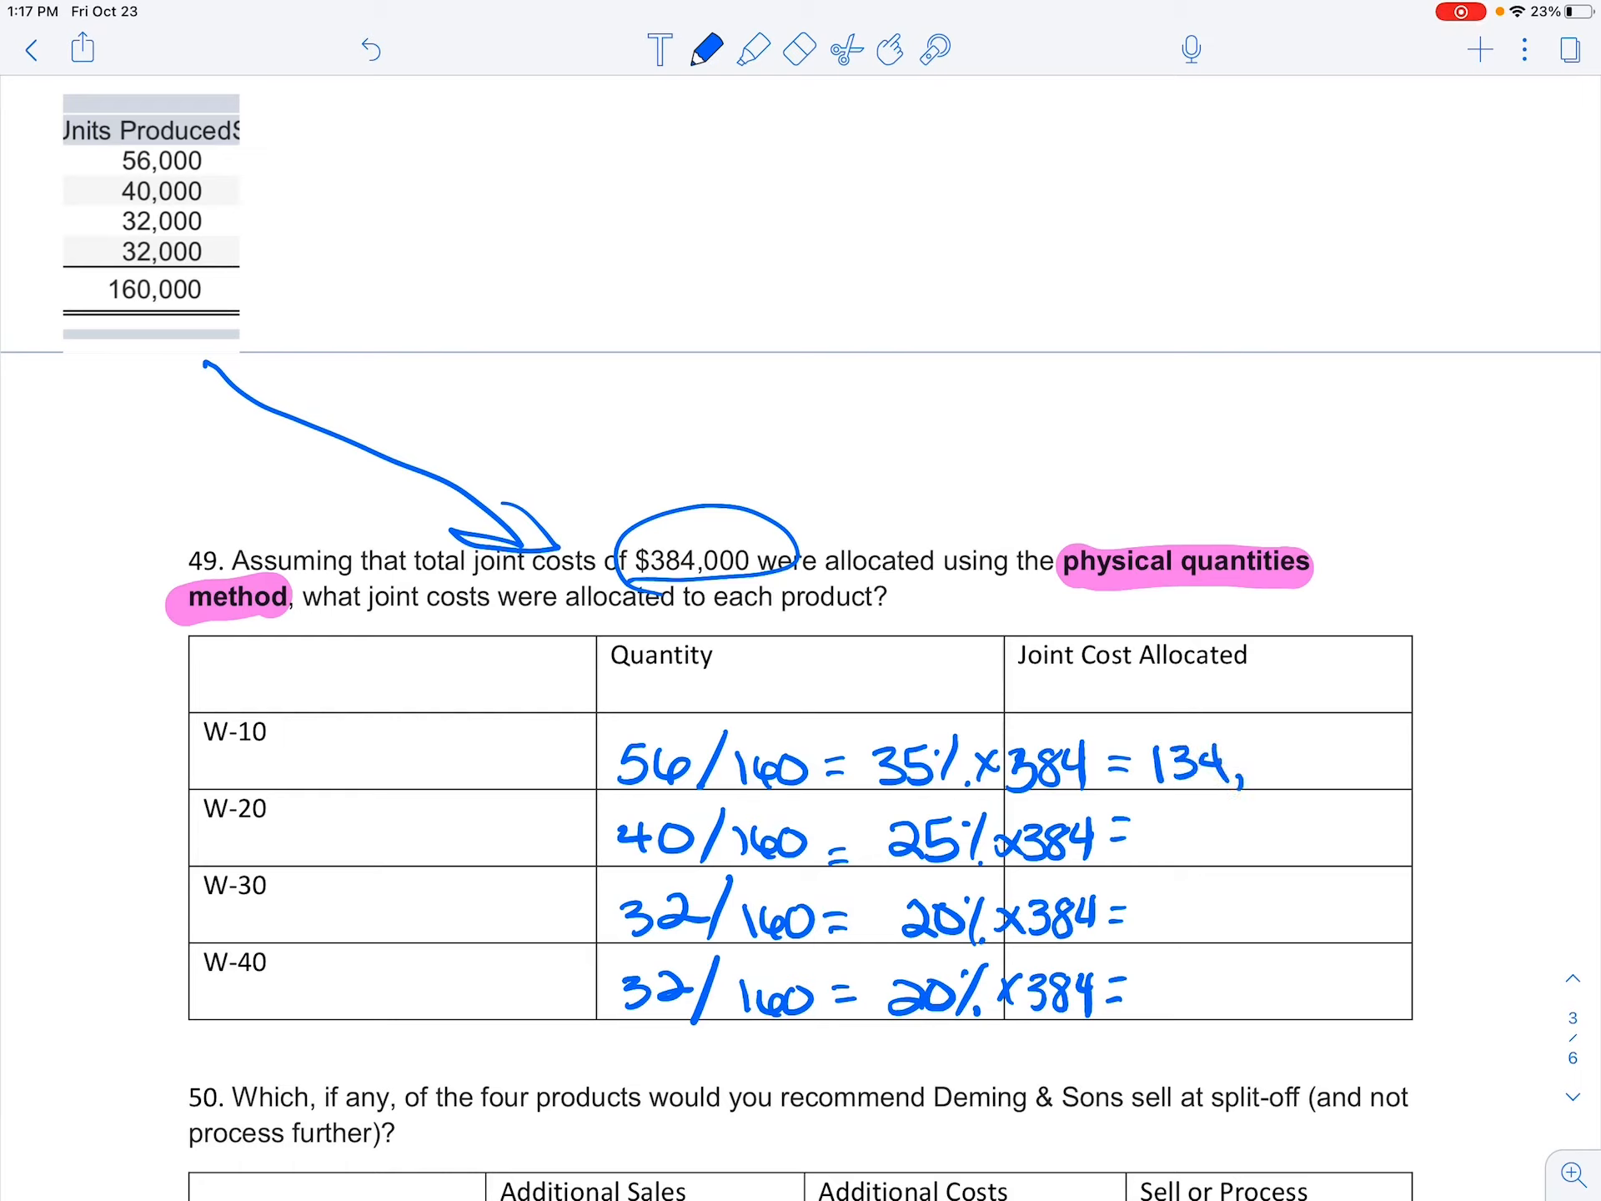
text(400)
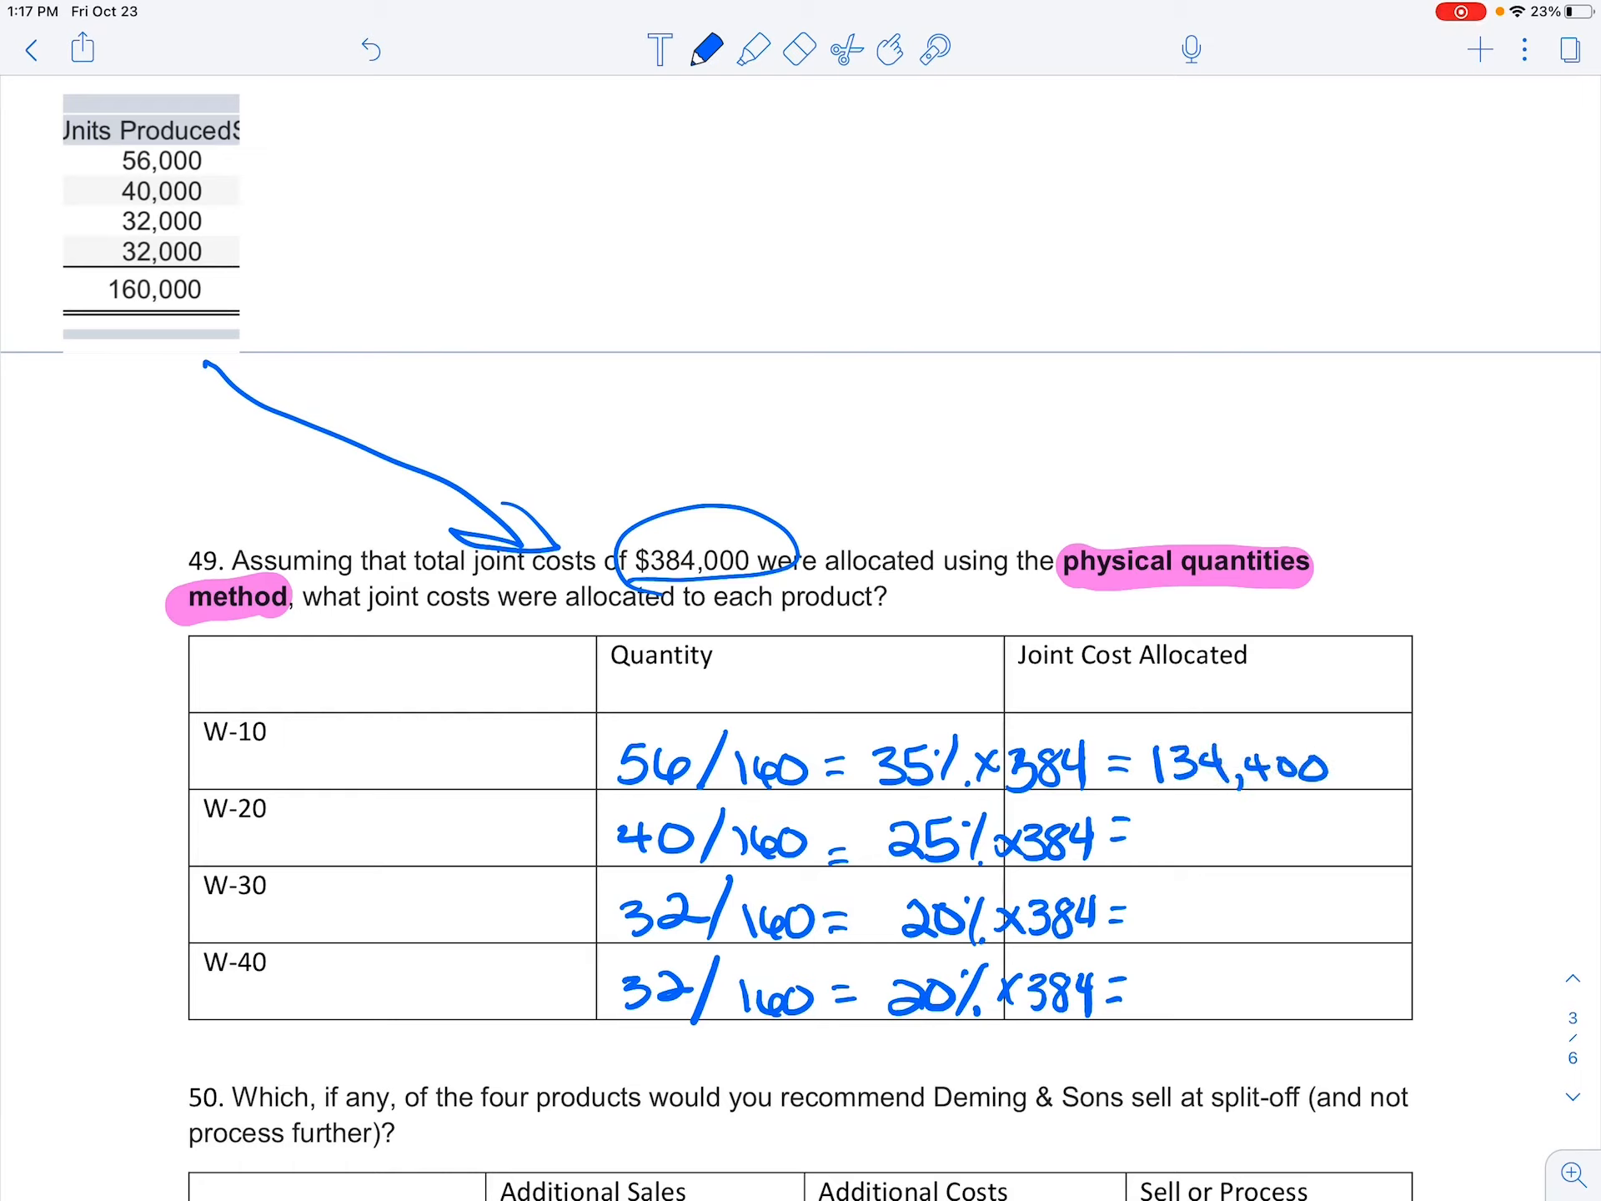
text(96000)
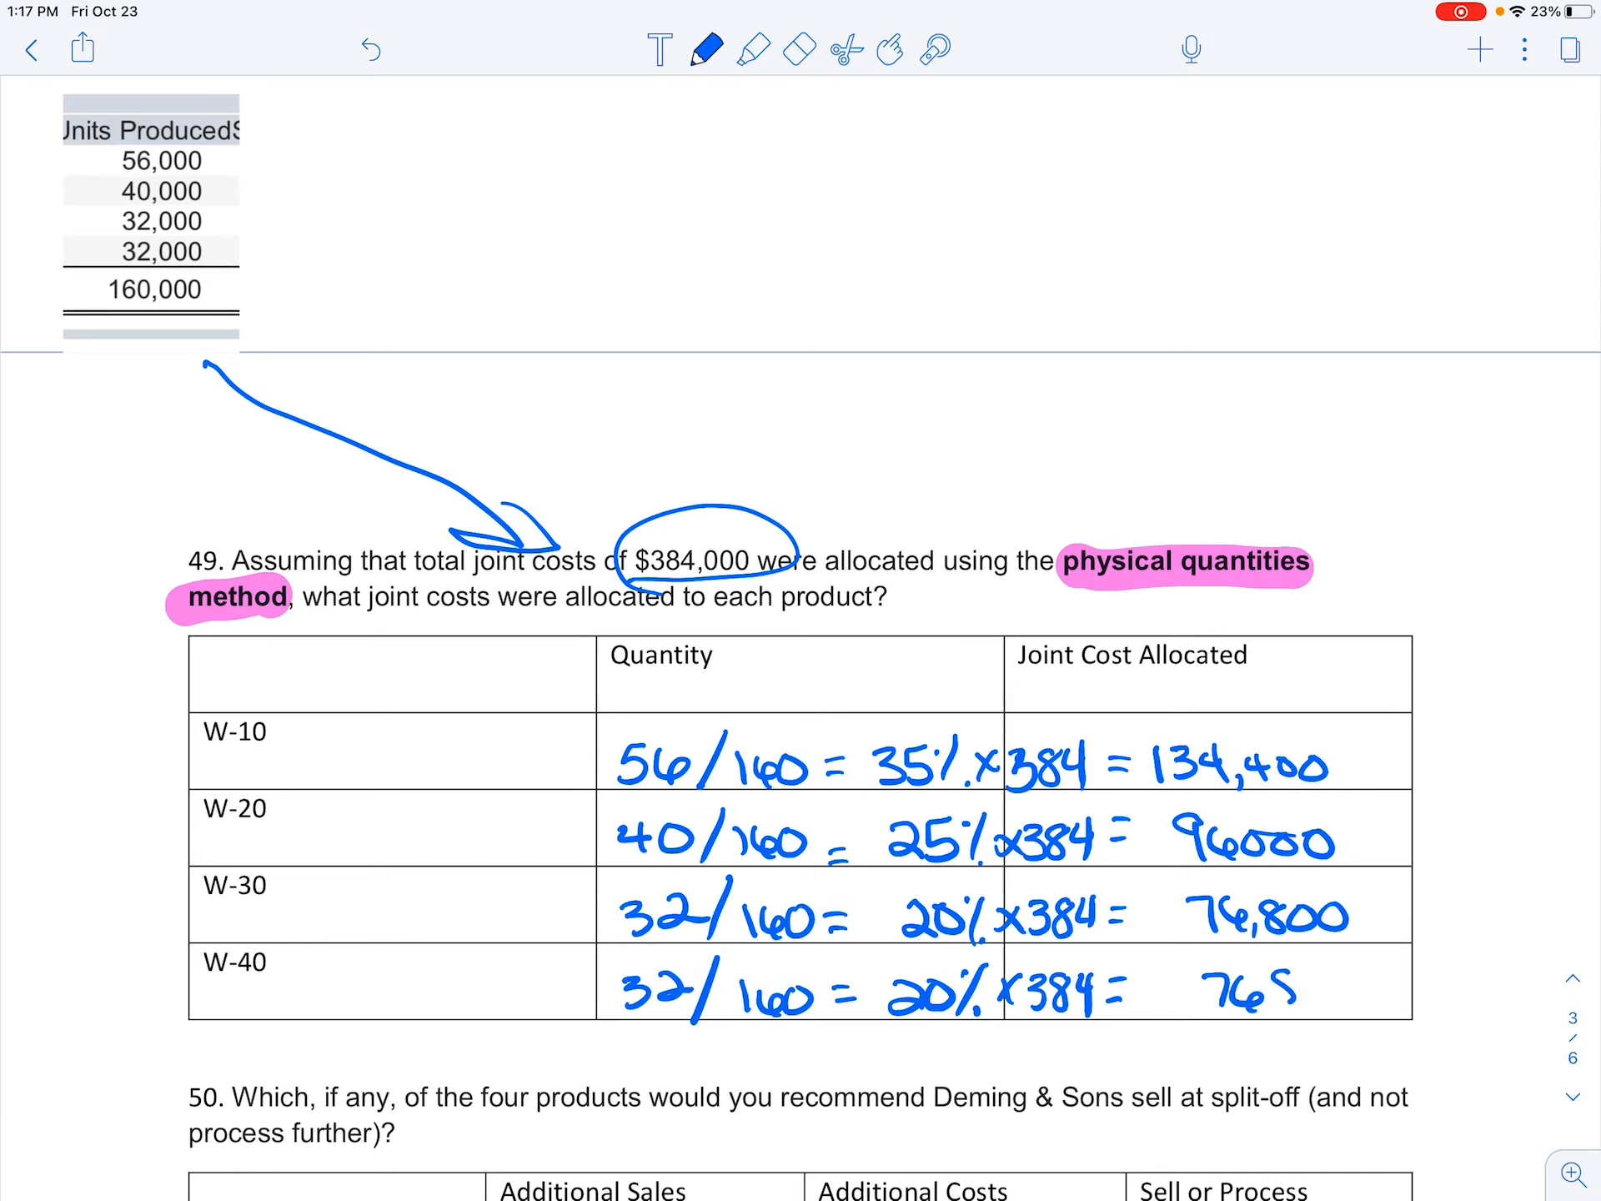
- Underline the allocated costs and write the 384,000 total beneath
drag(1194, 1020, 1400, 1031)
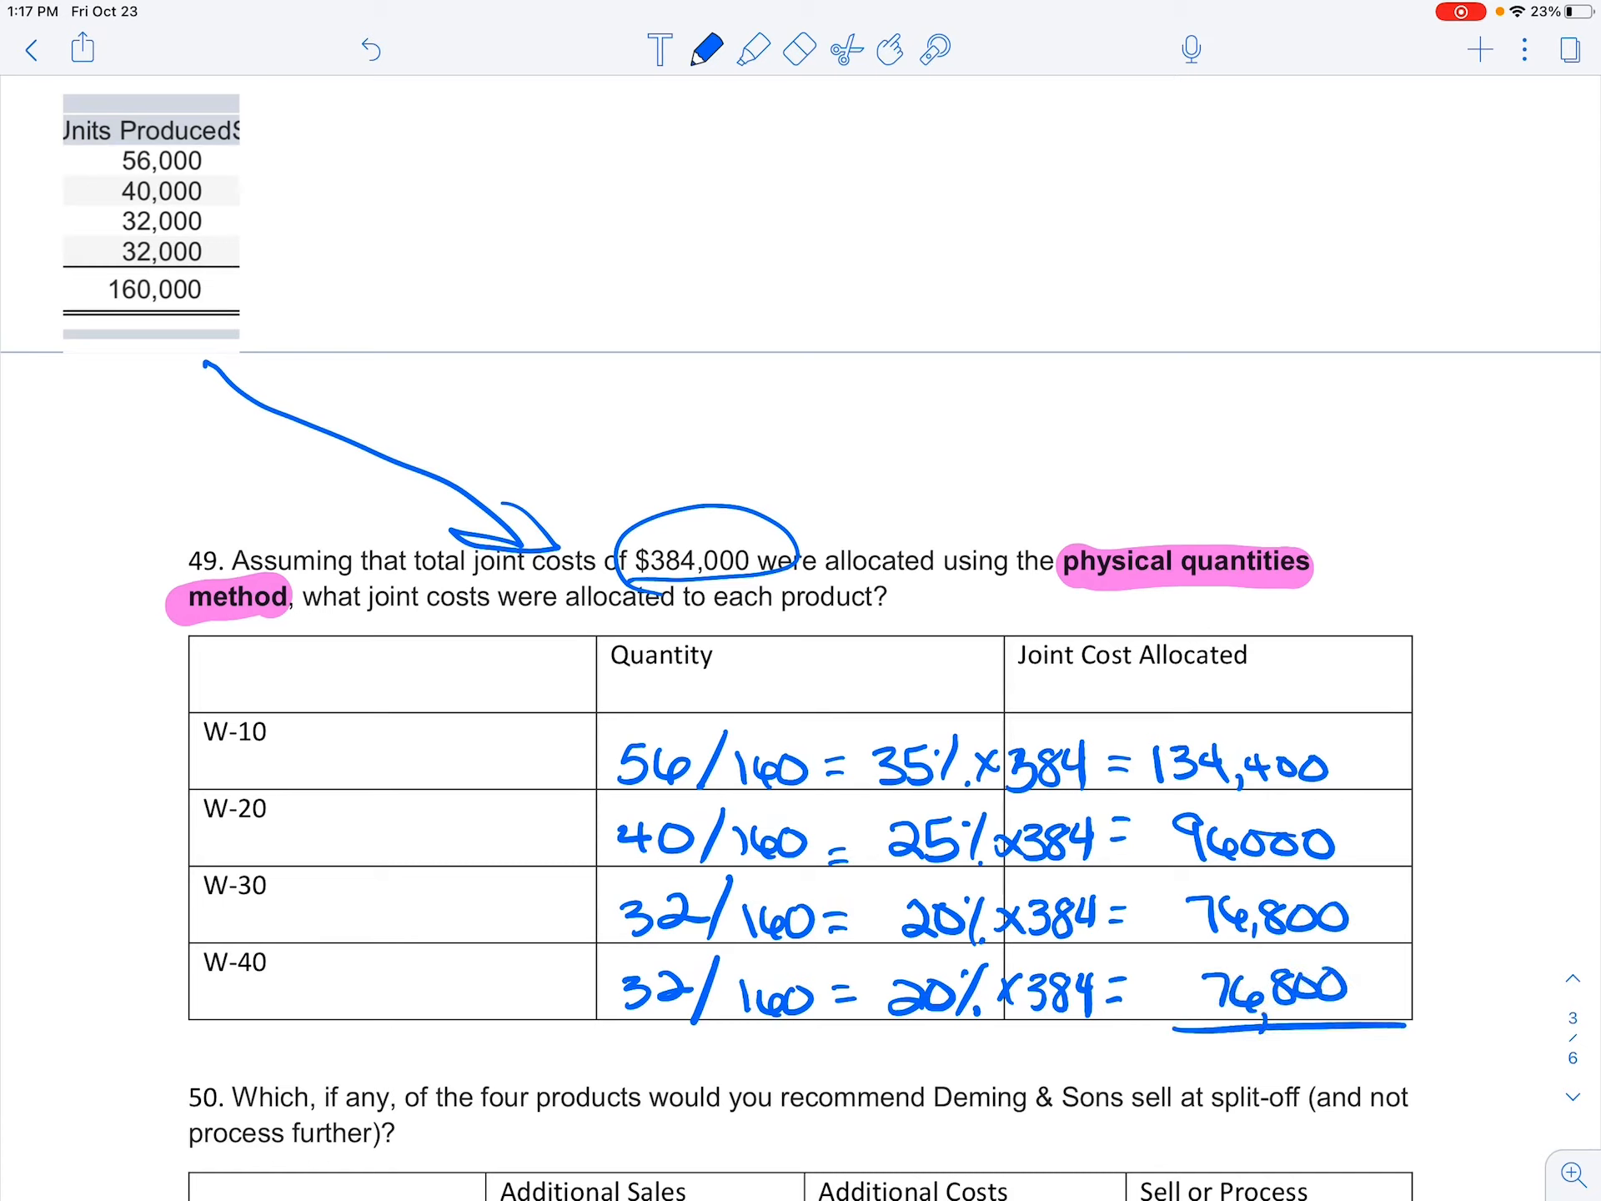
text(384,000)
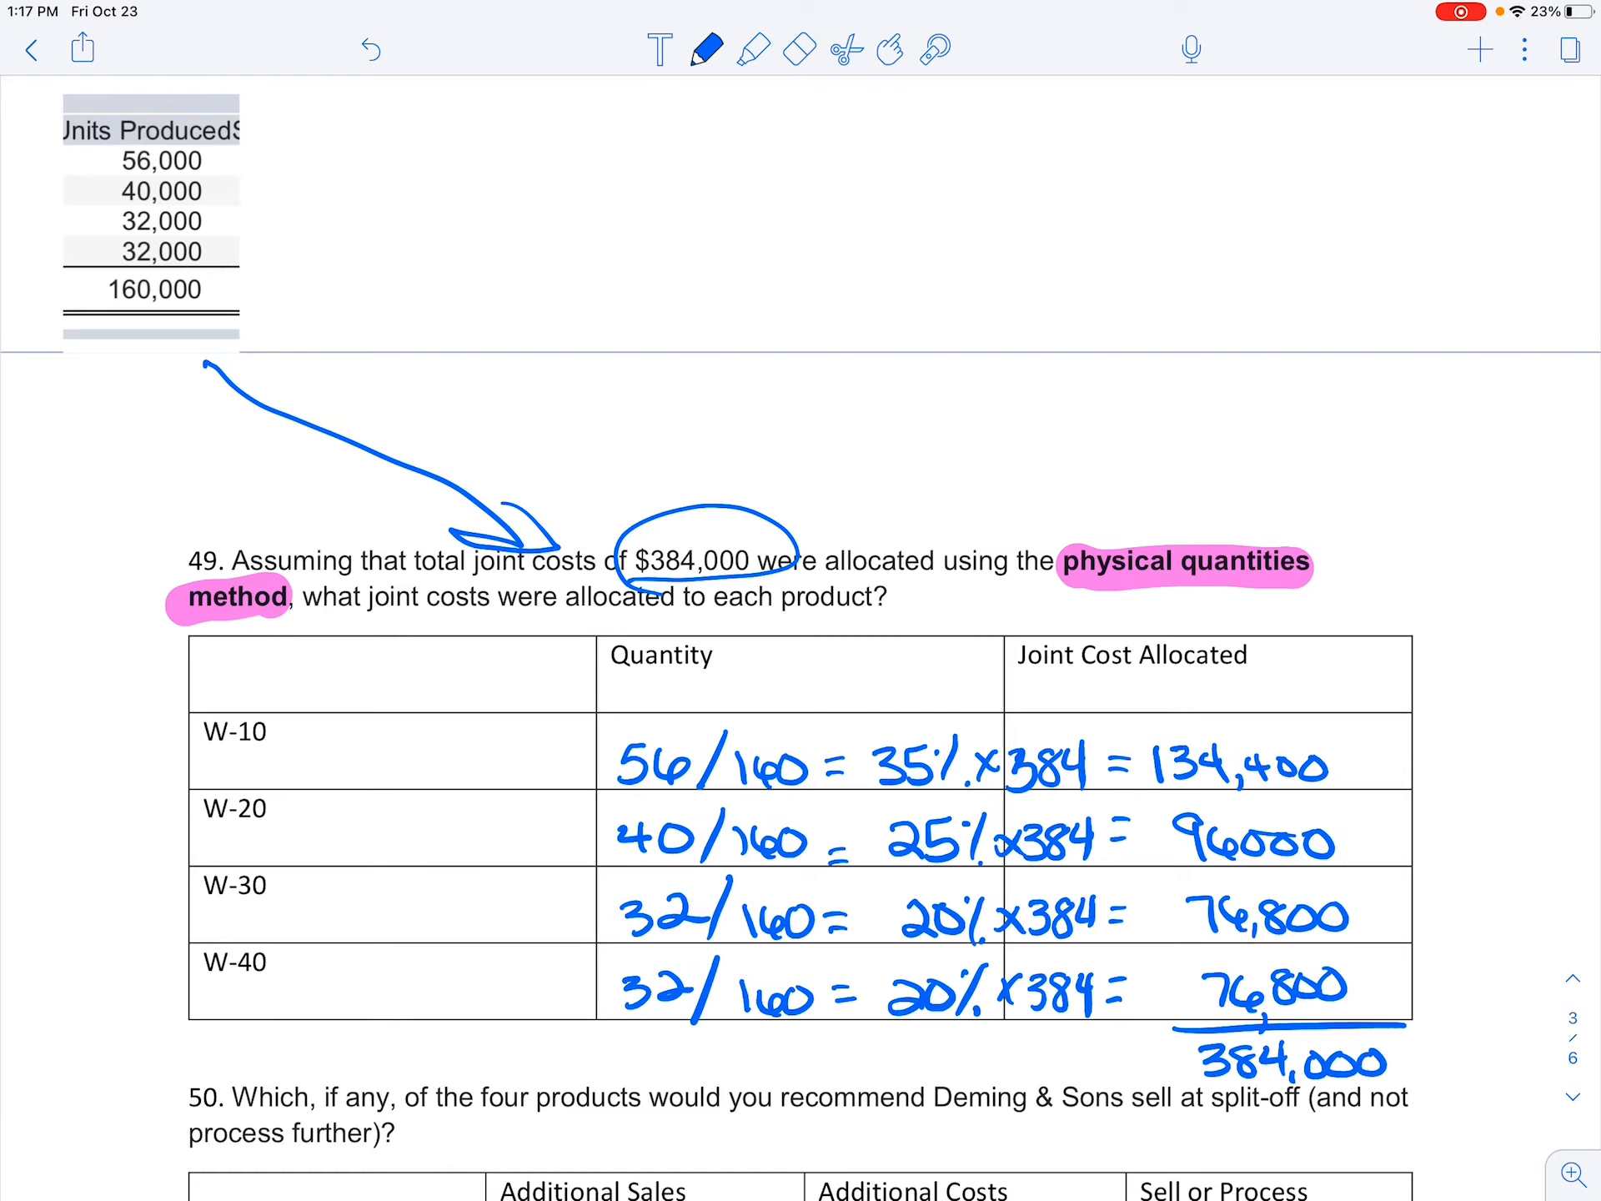
- Lasso the product data table and copy it, moving toward question 50
scroll(down, 3)
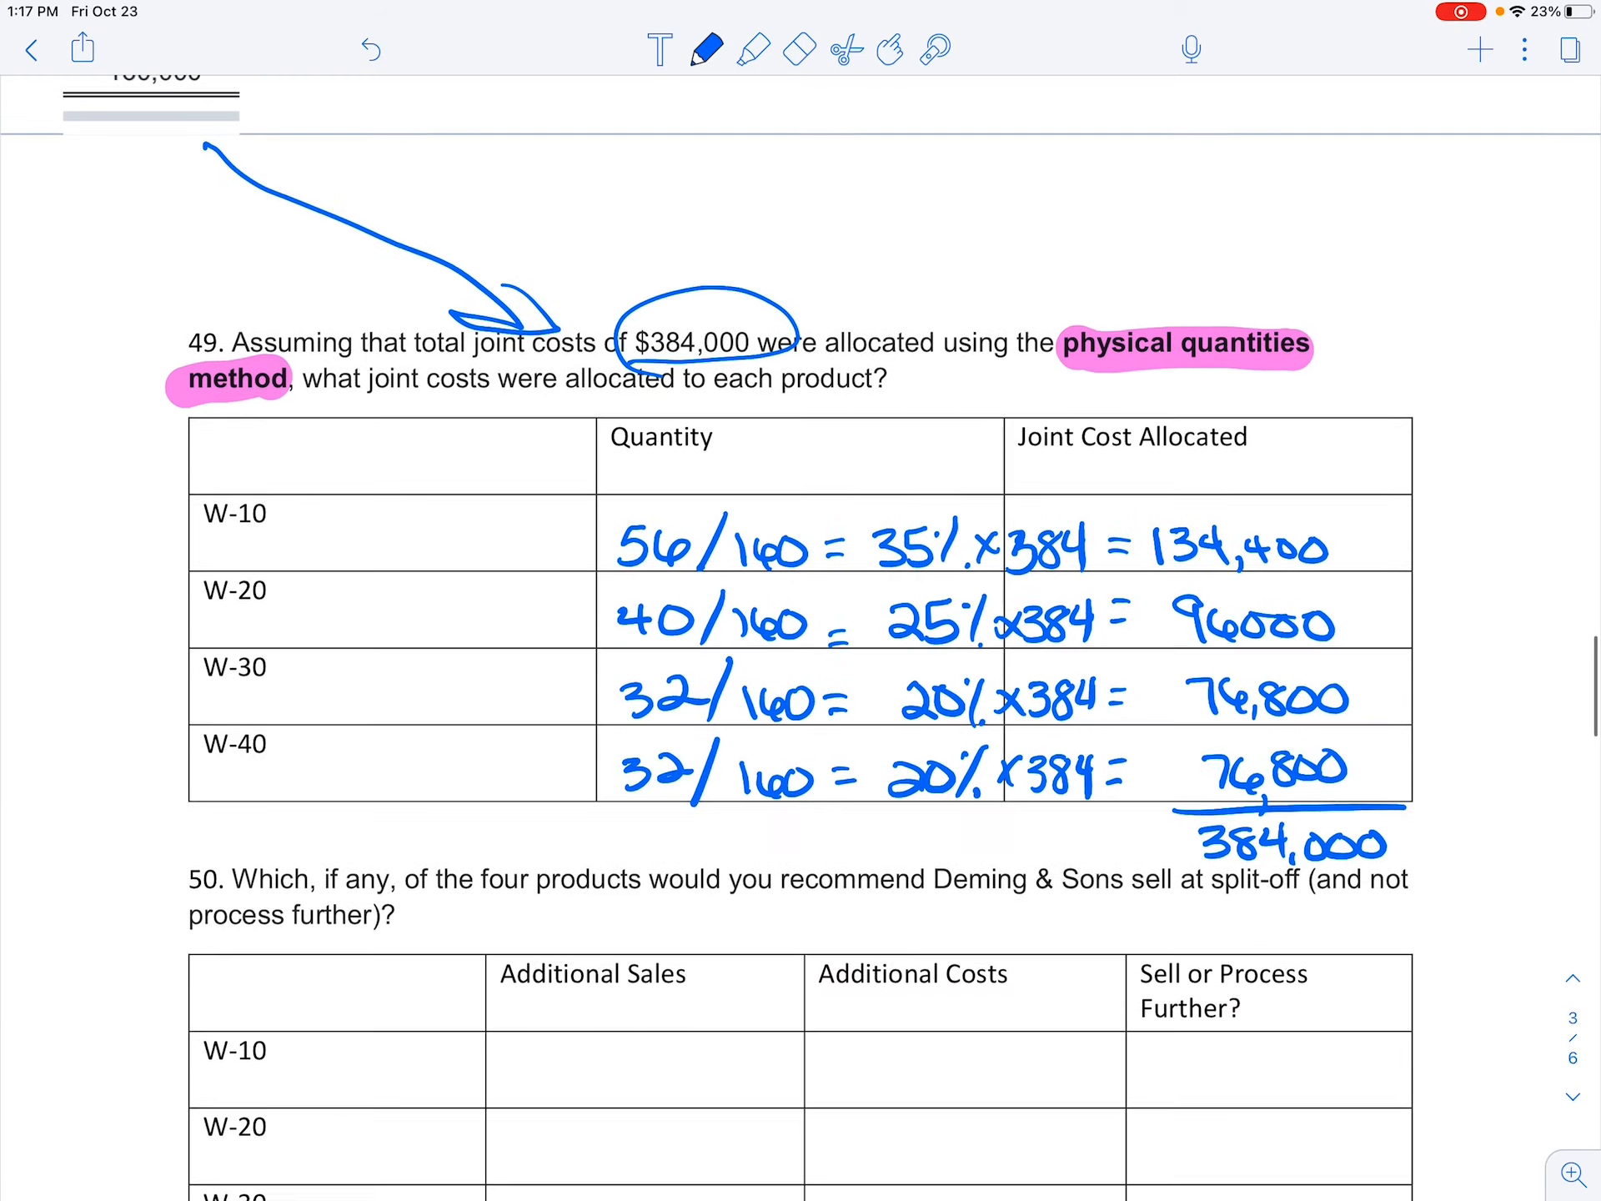
scroll(down, 3)
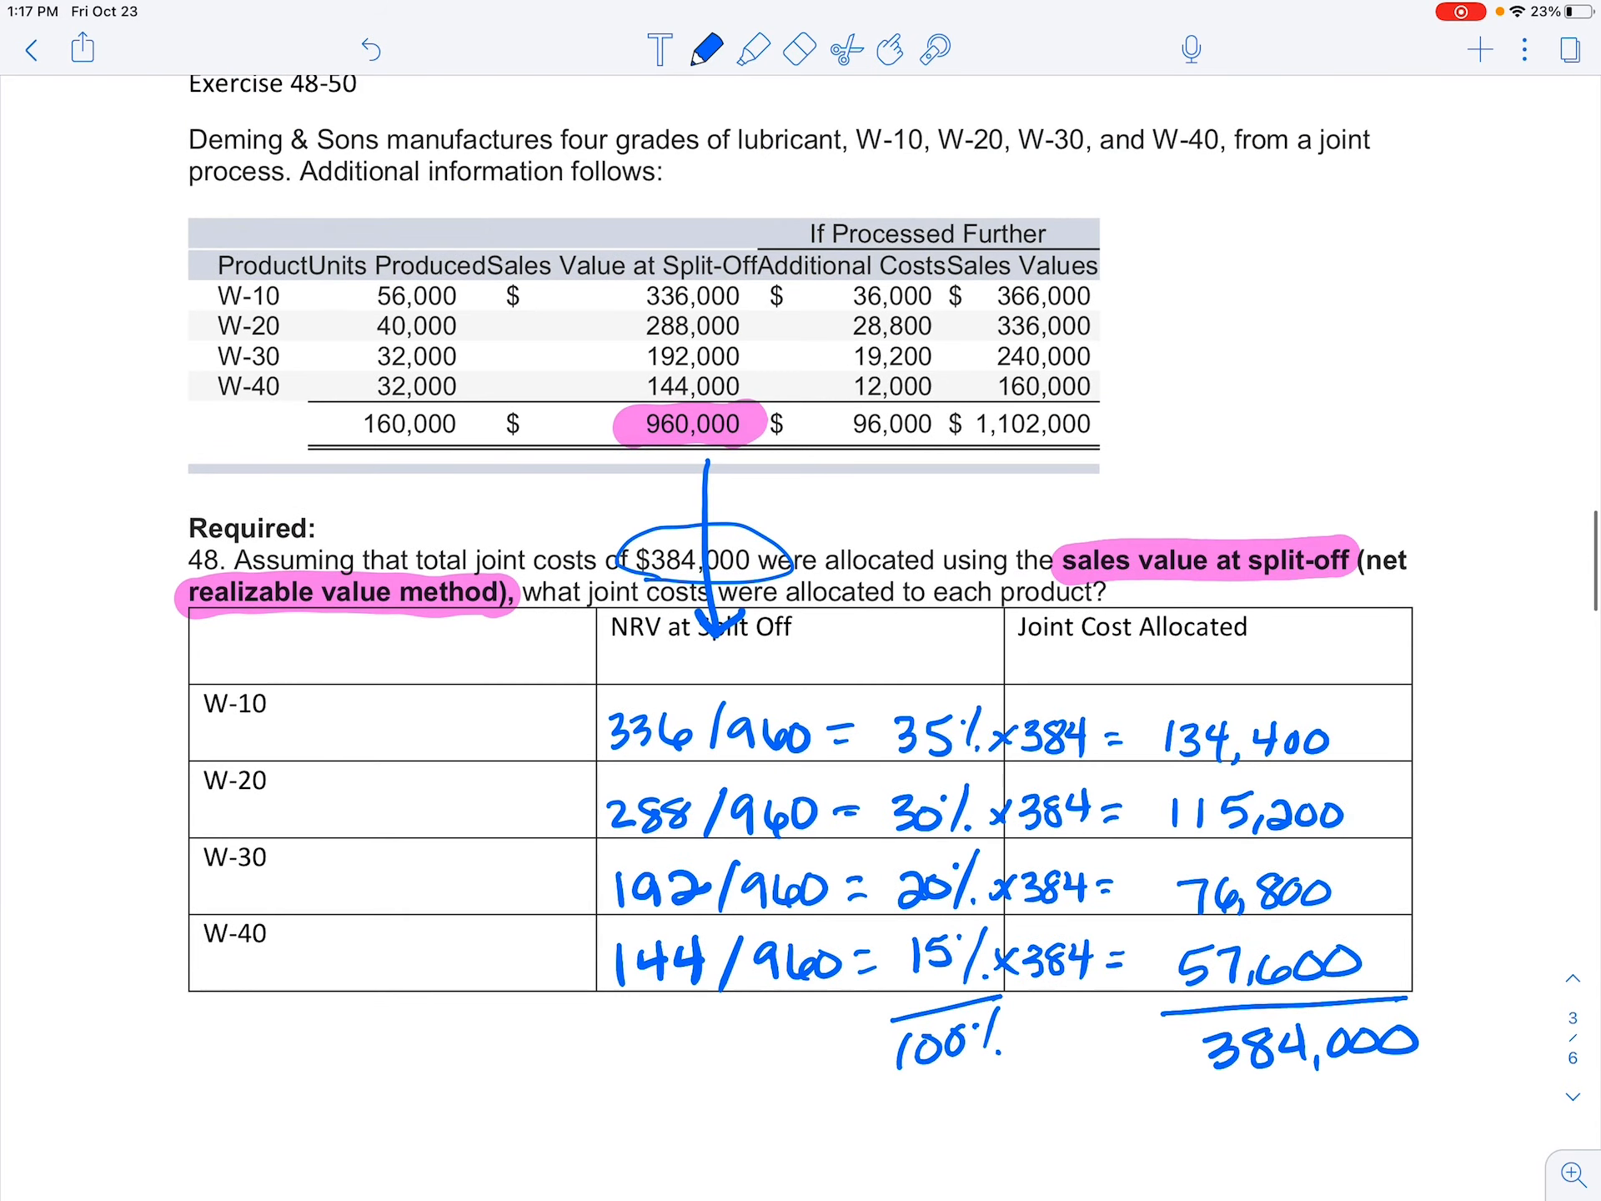
scroll(down, 3)
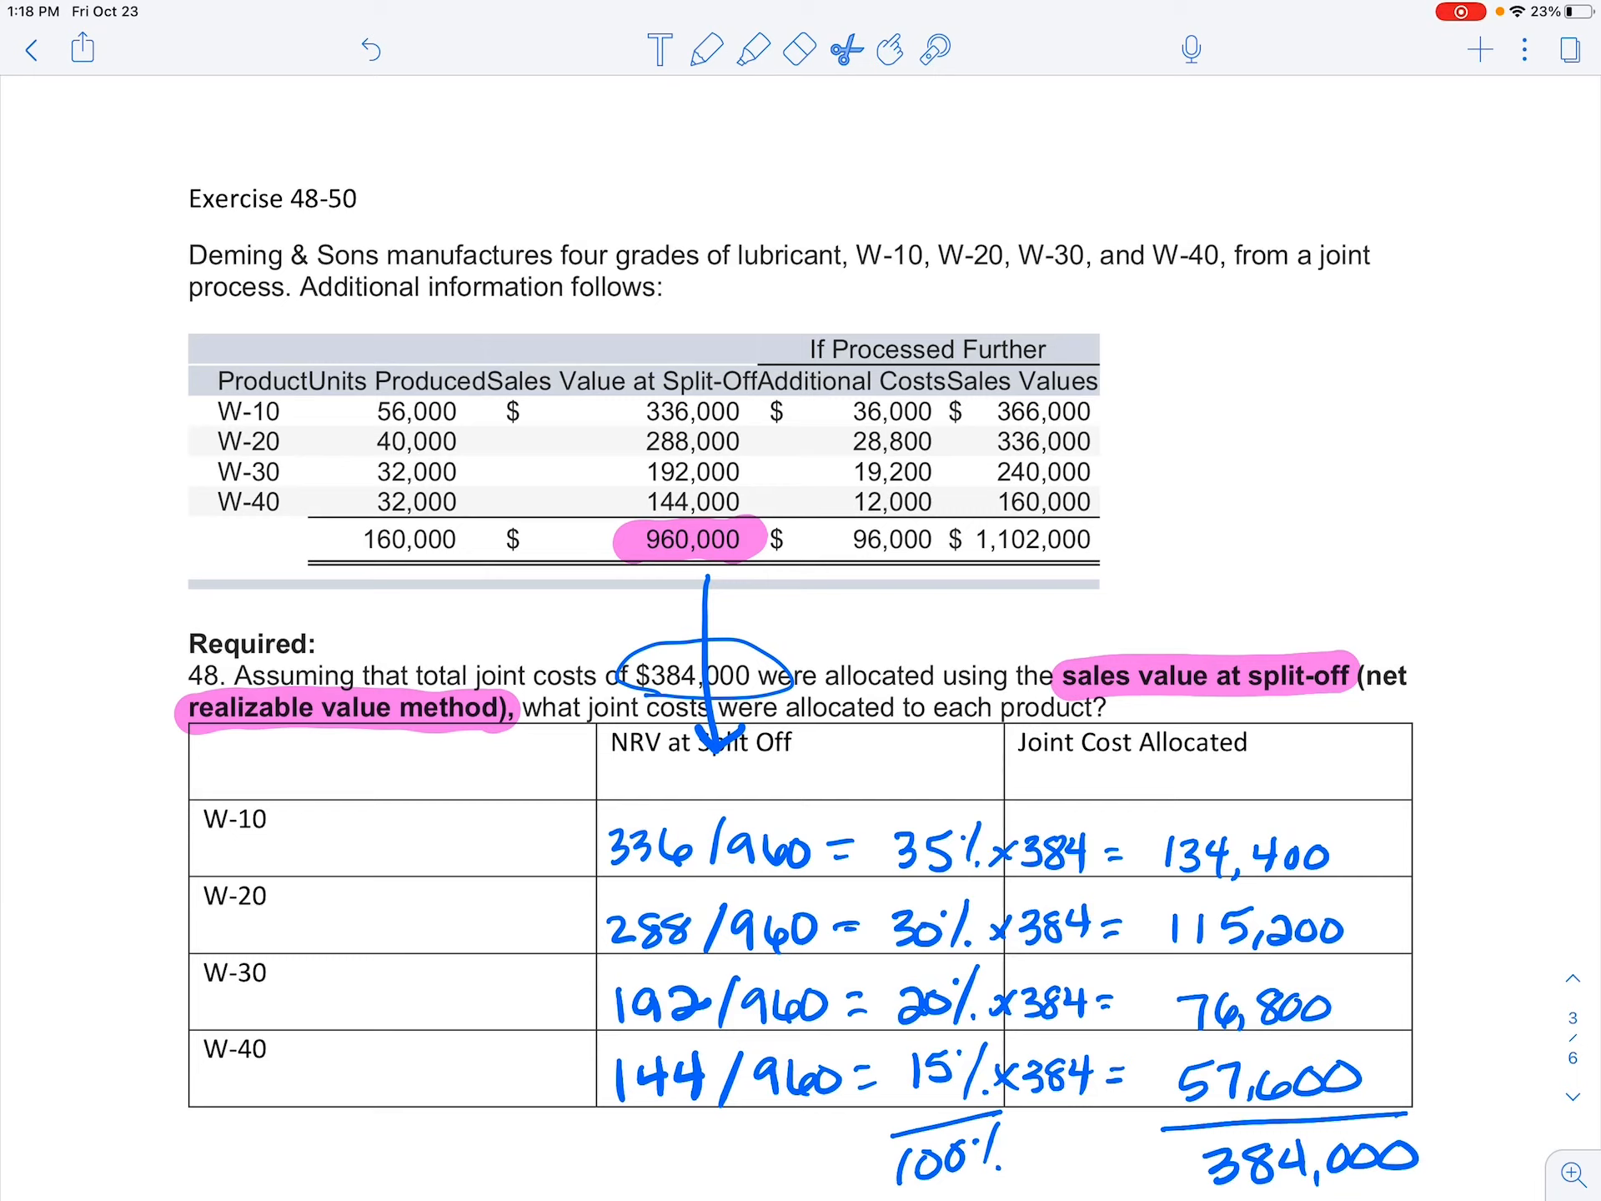
drag(182, 332, 233, 582)
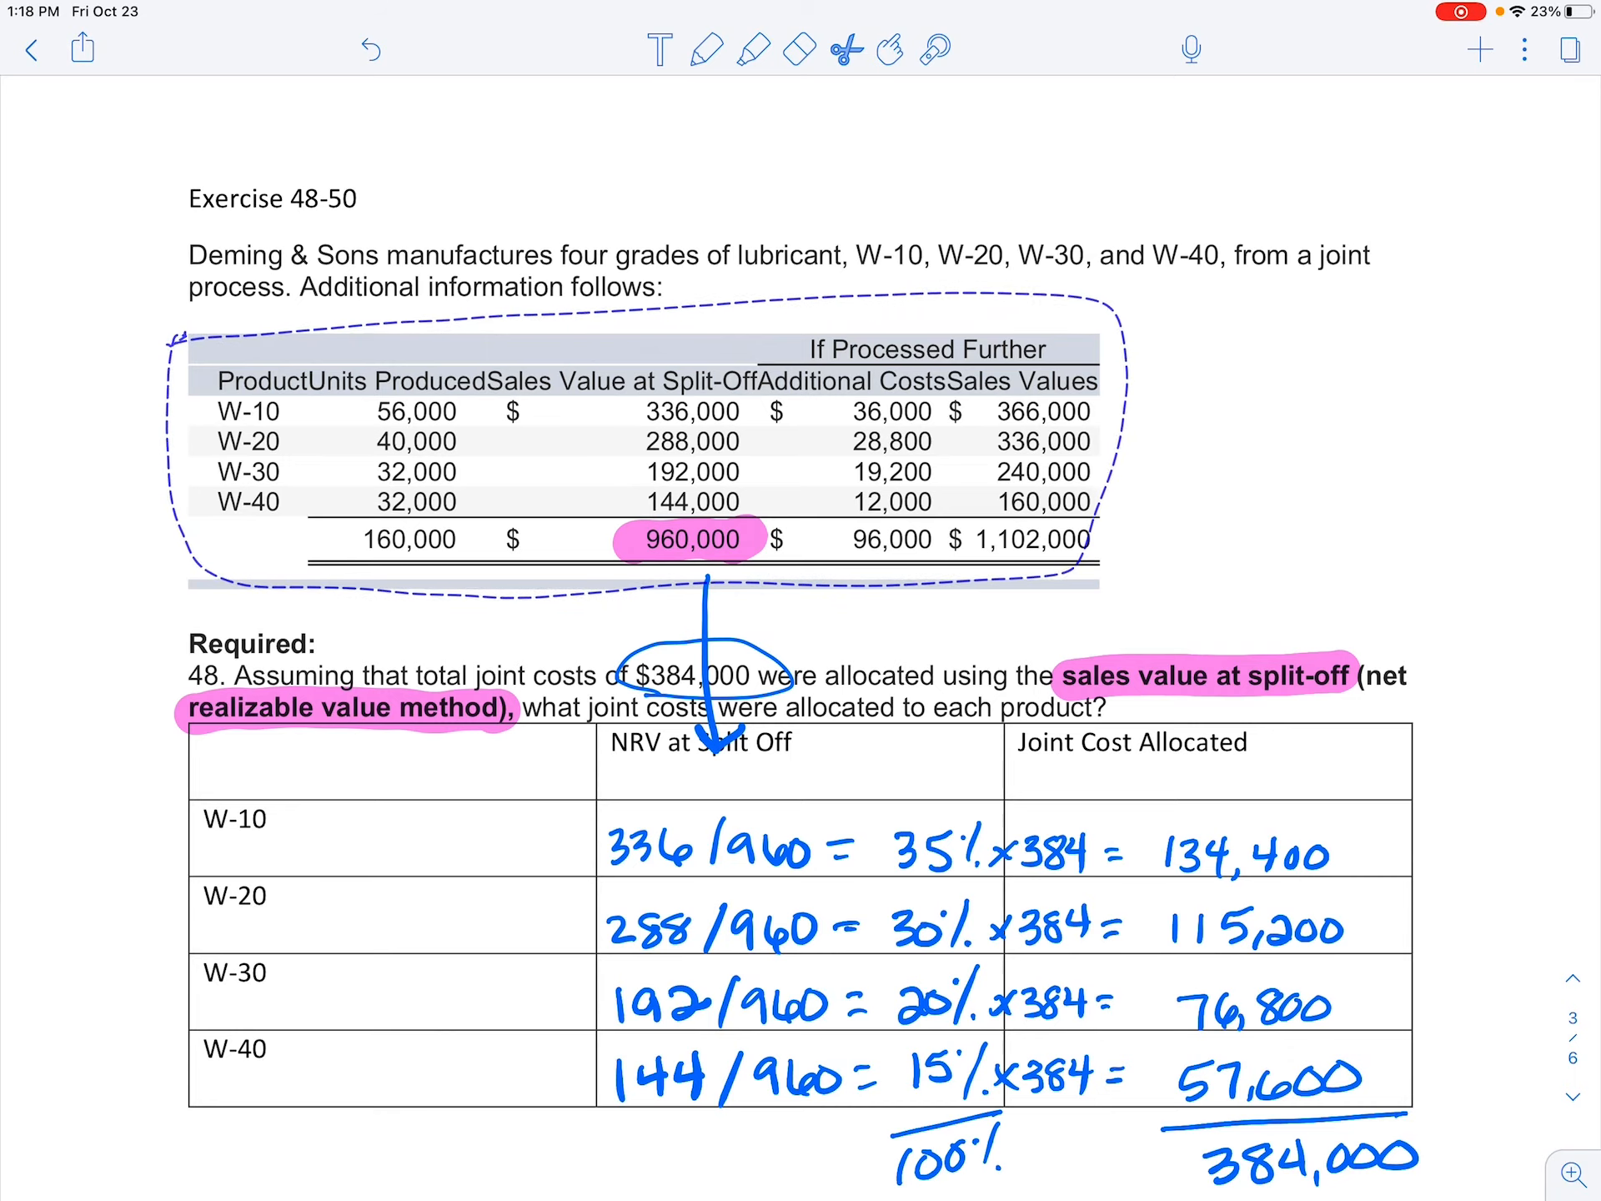
click(849, 49)
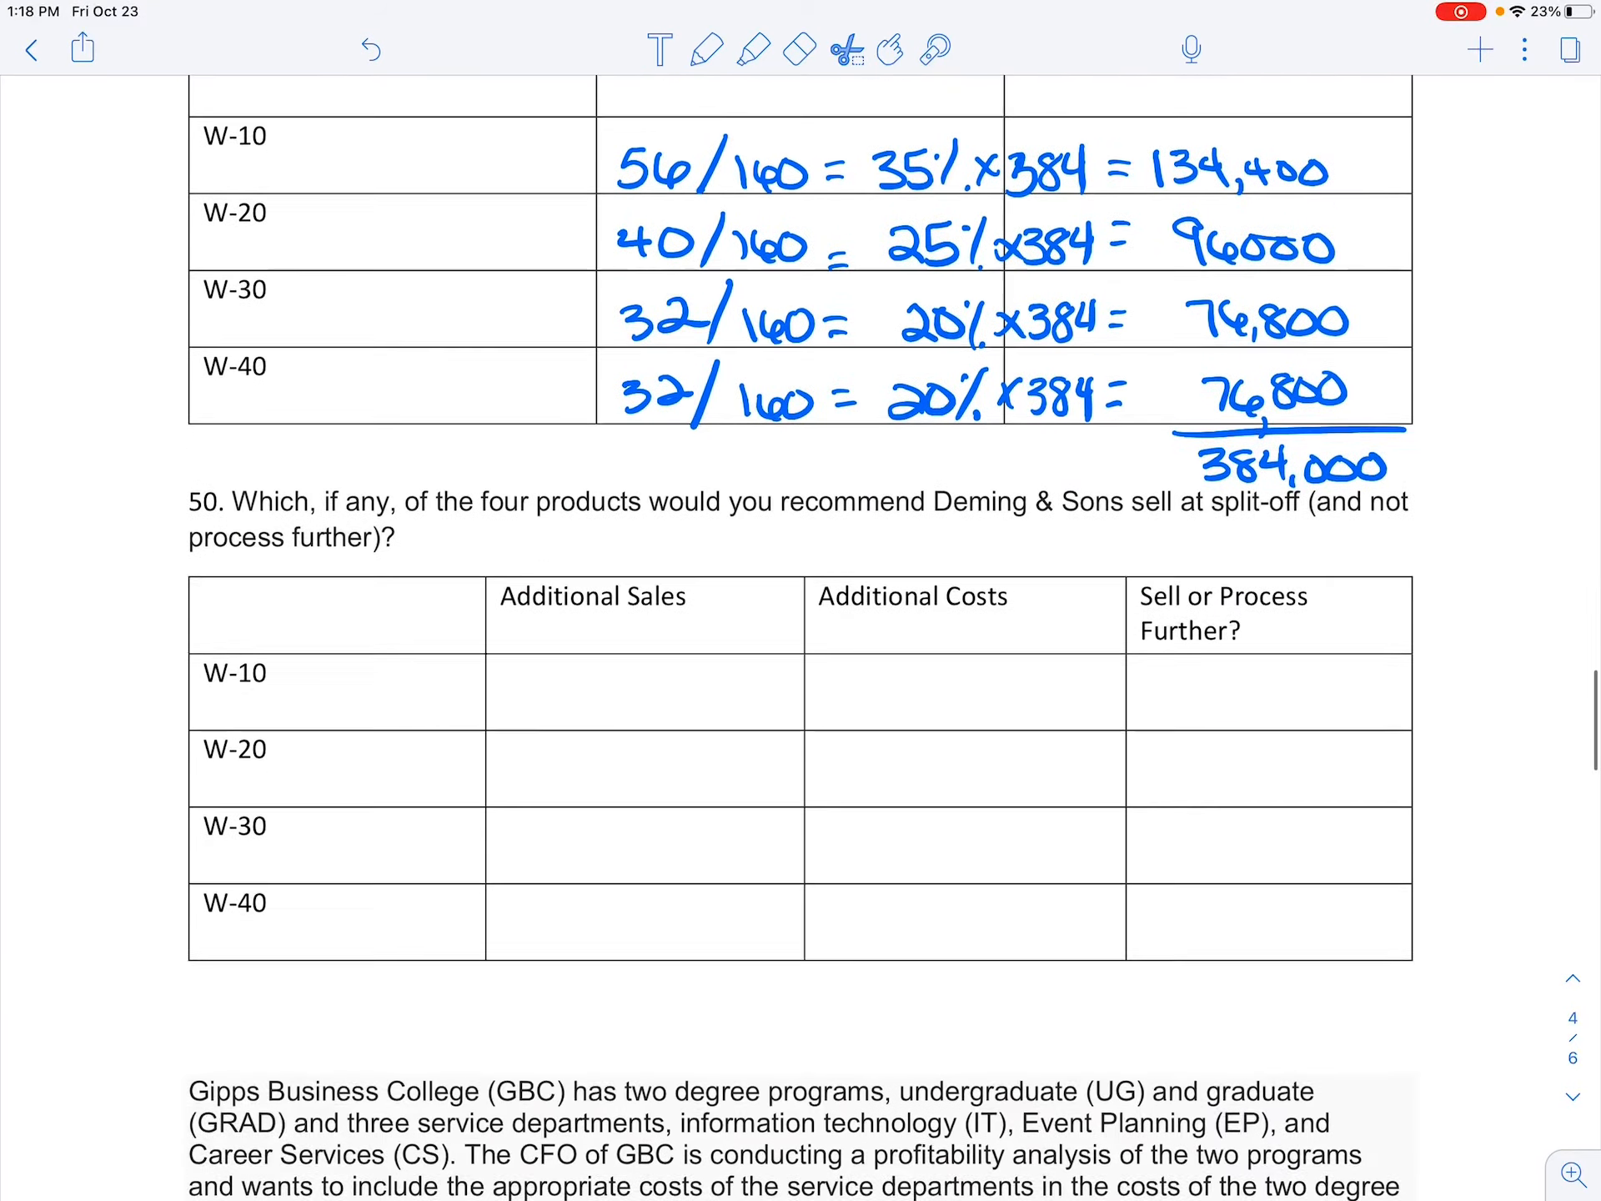
- Paste the copied product data table below the question 50 table and resume handwriting
scroll(down, 3)
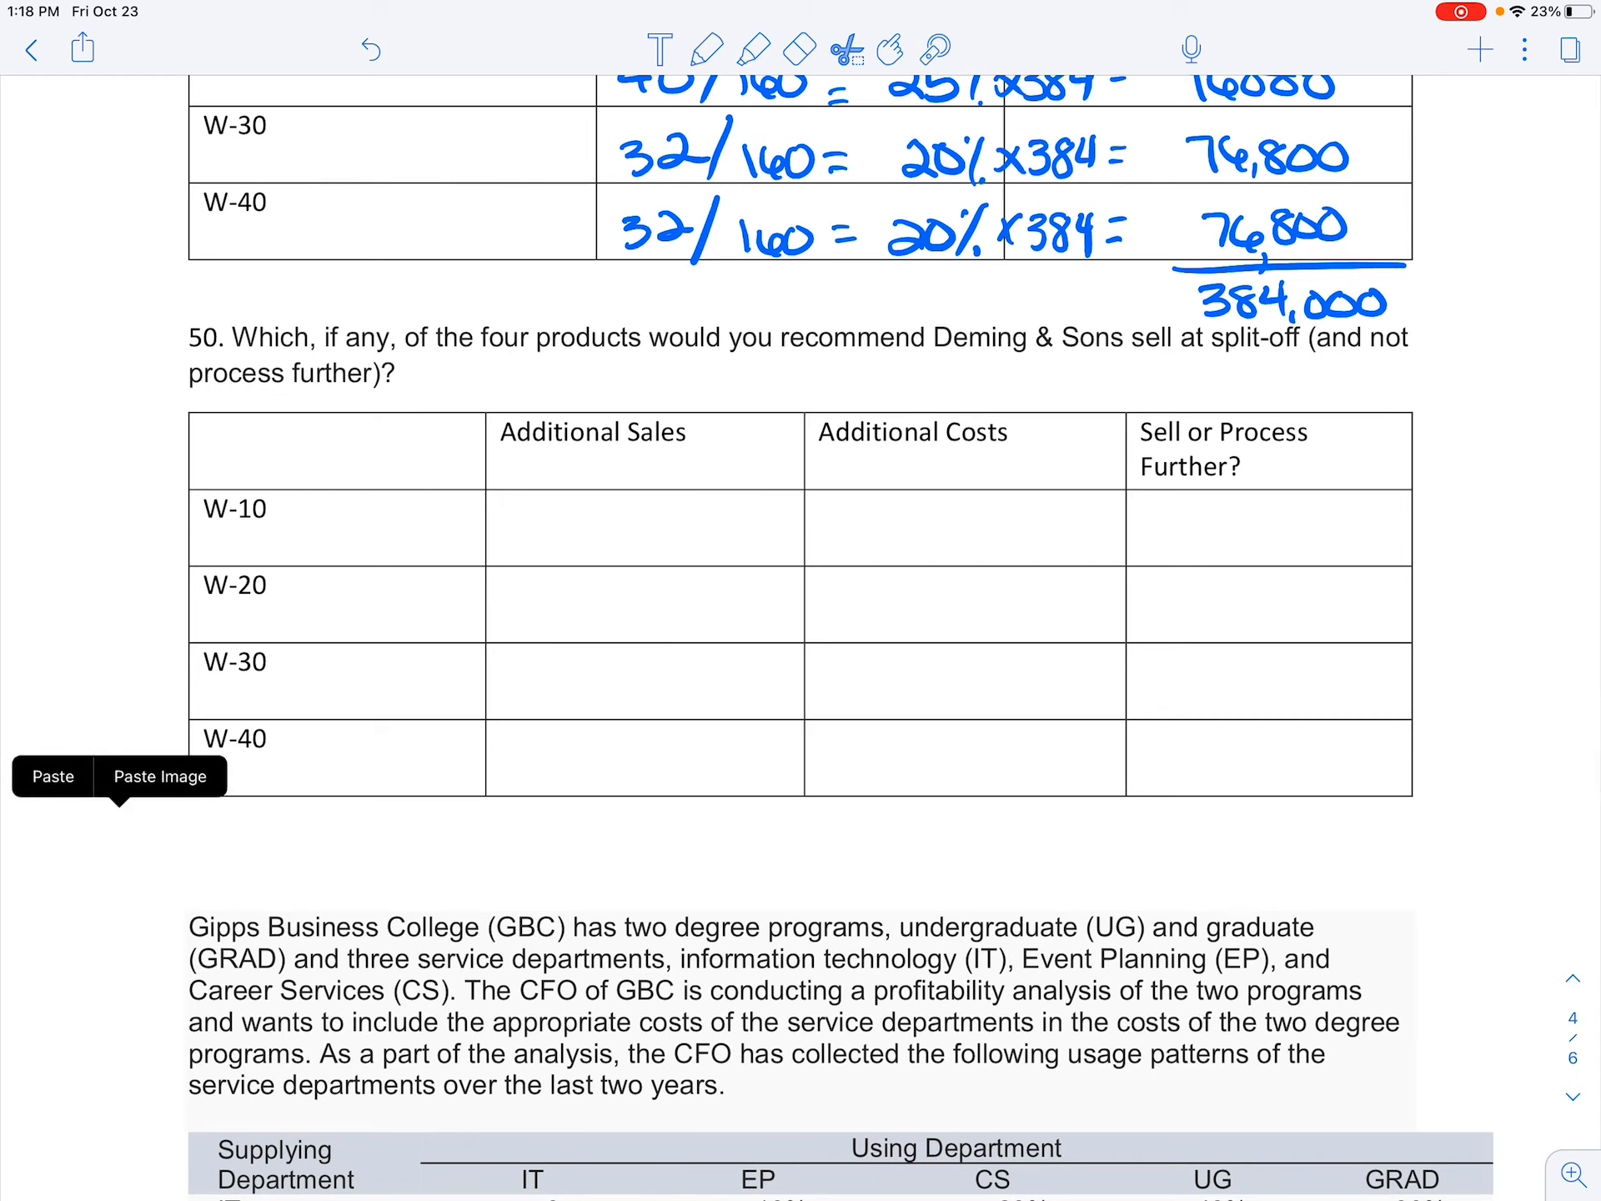
click(161, 775)
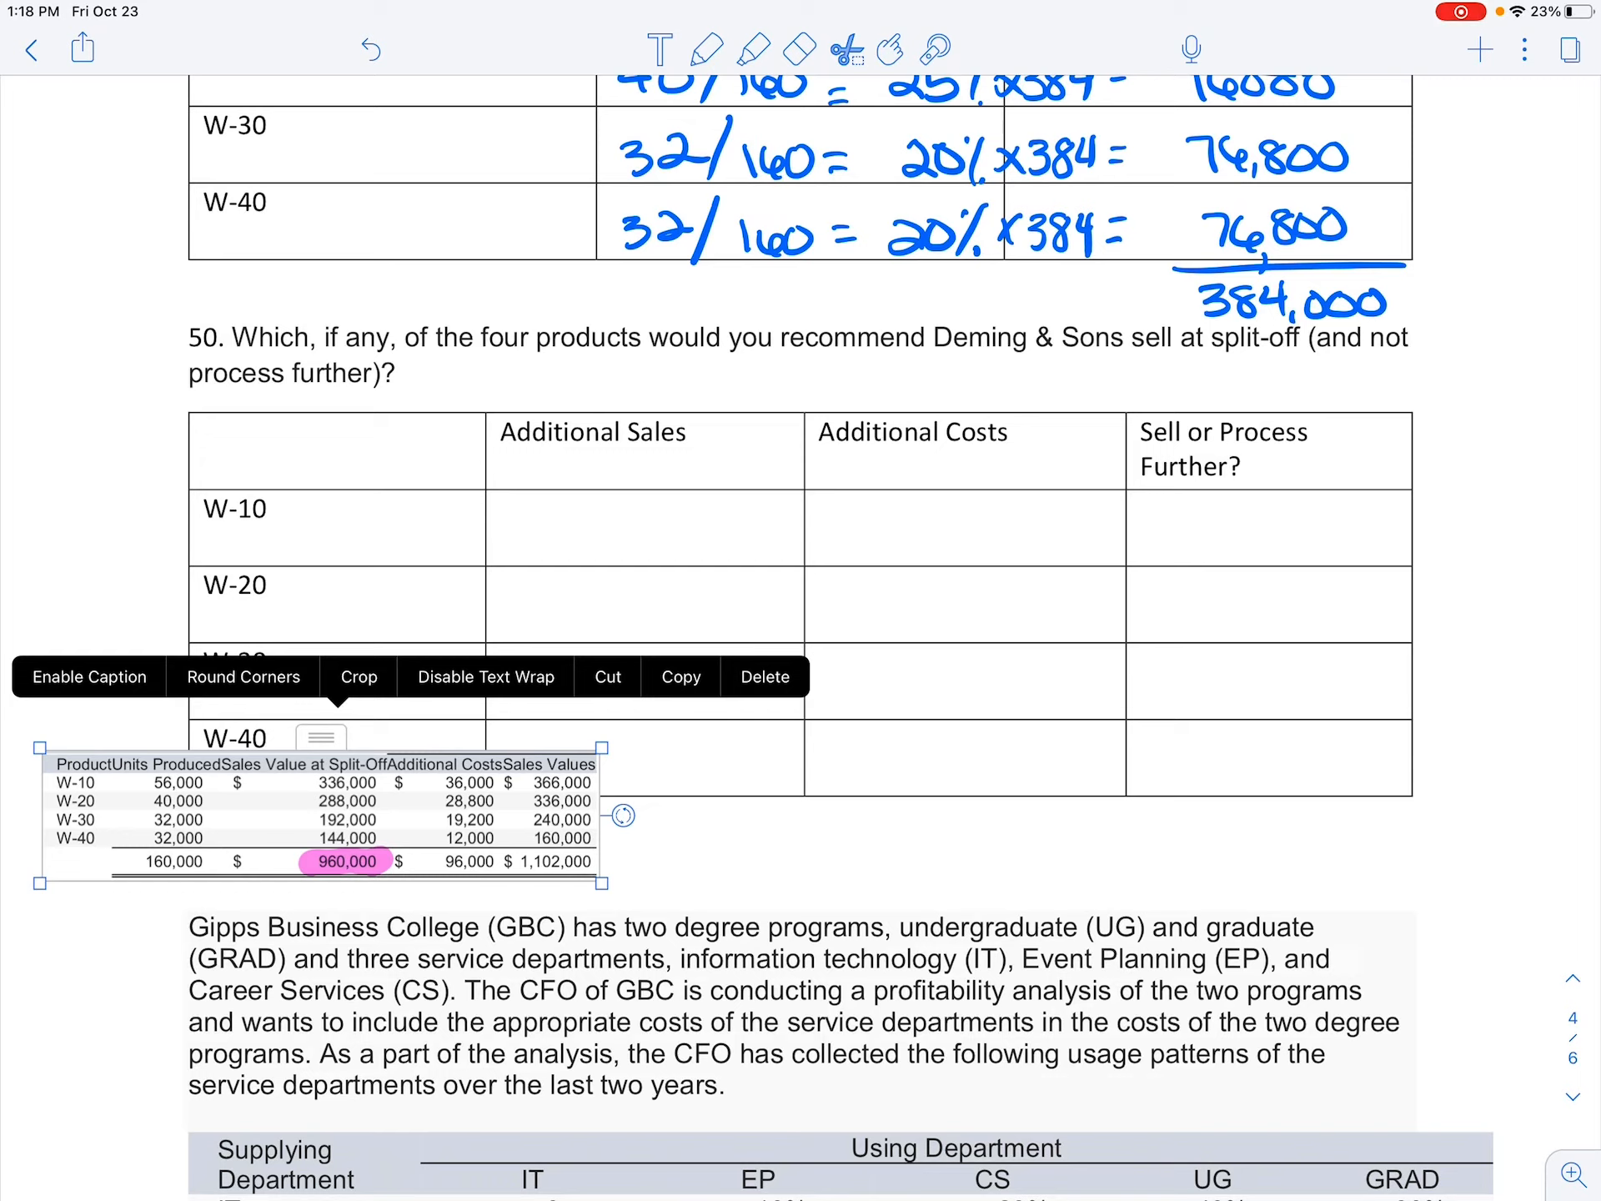
click(704, 48)
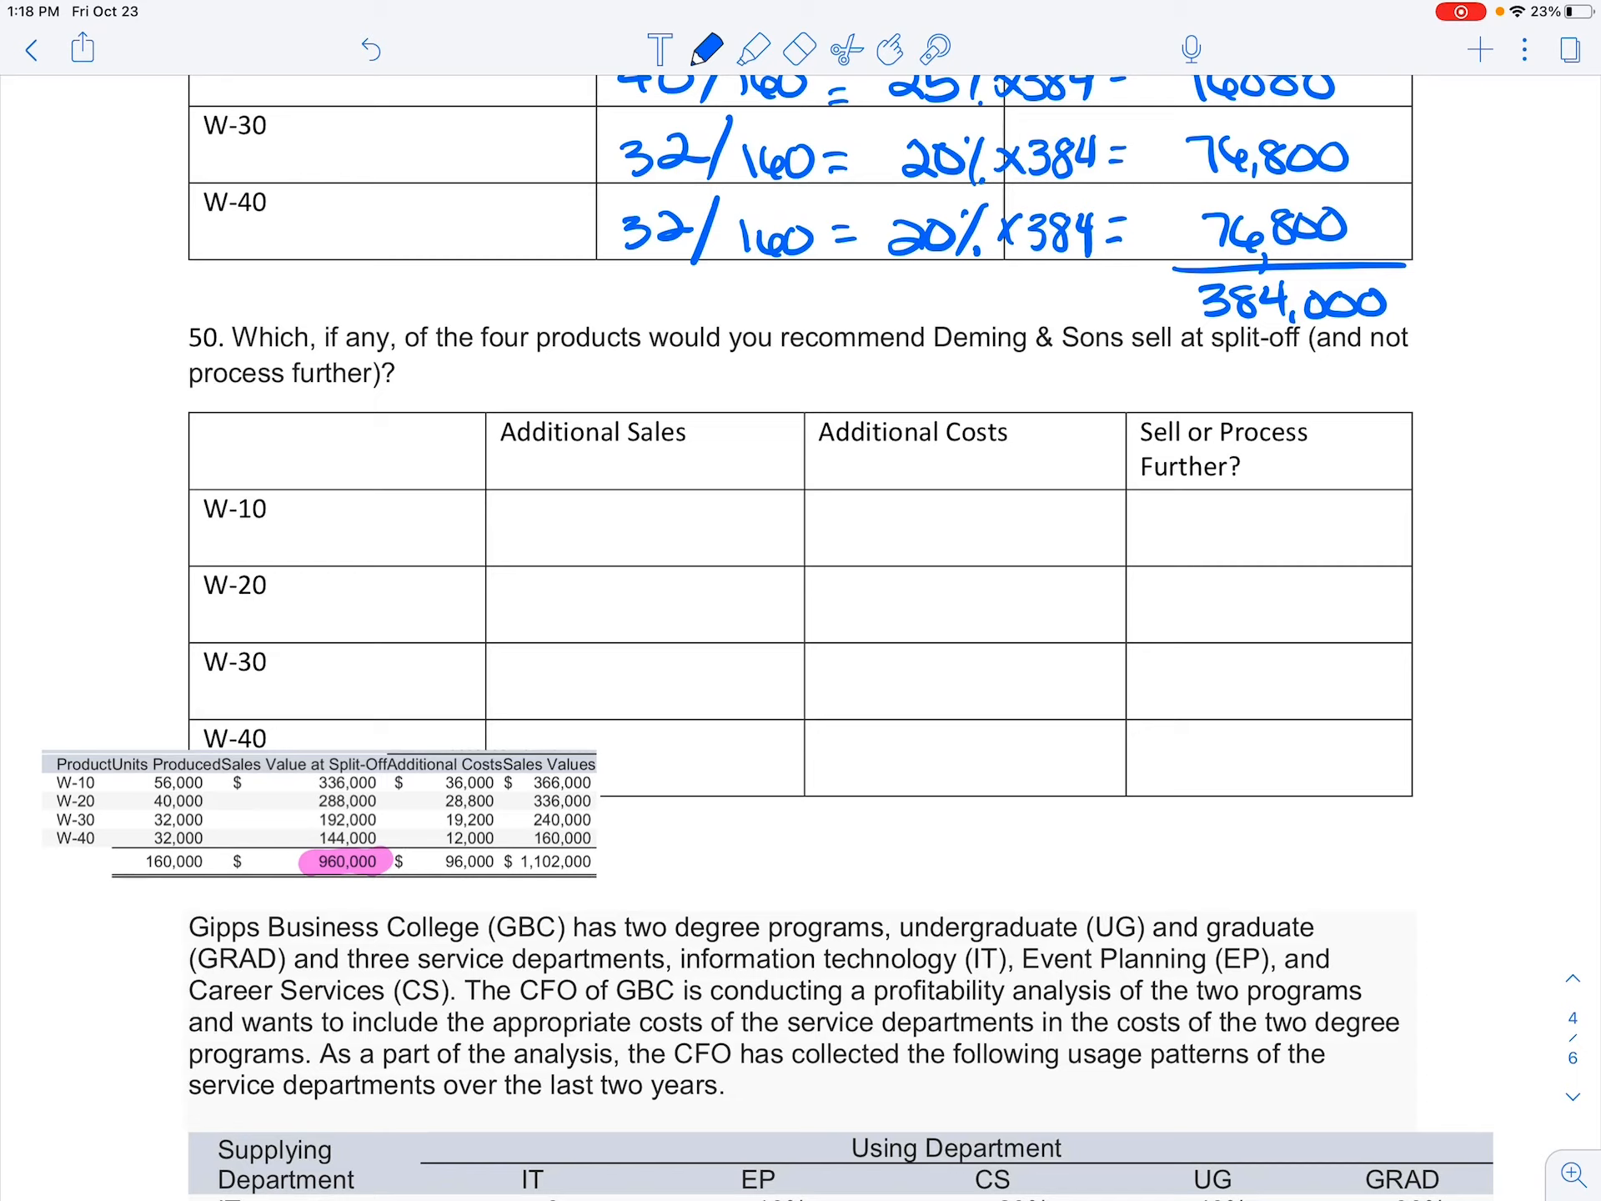
- Handwrite the W-10 and W-20 sales differences, giving additional sales 30,000 and 48,000
text(33)
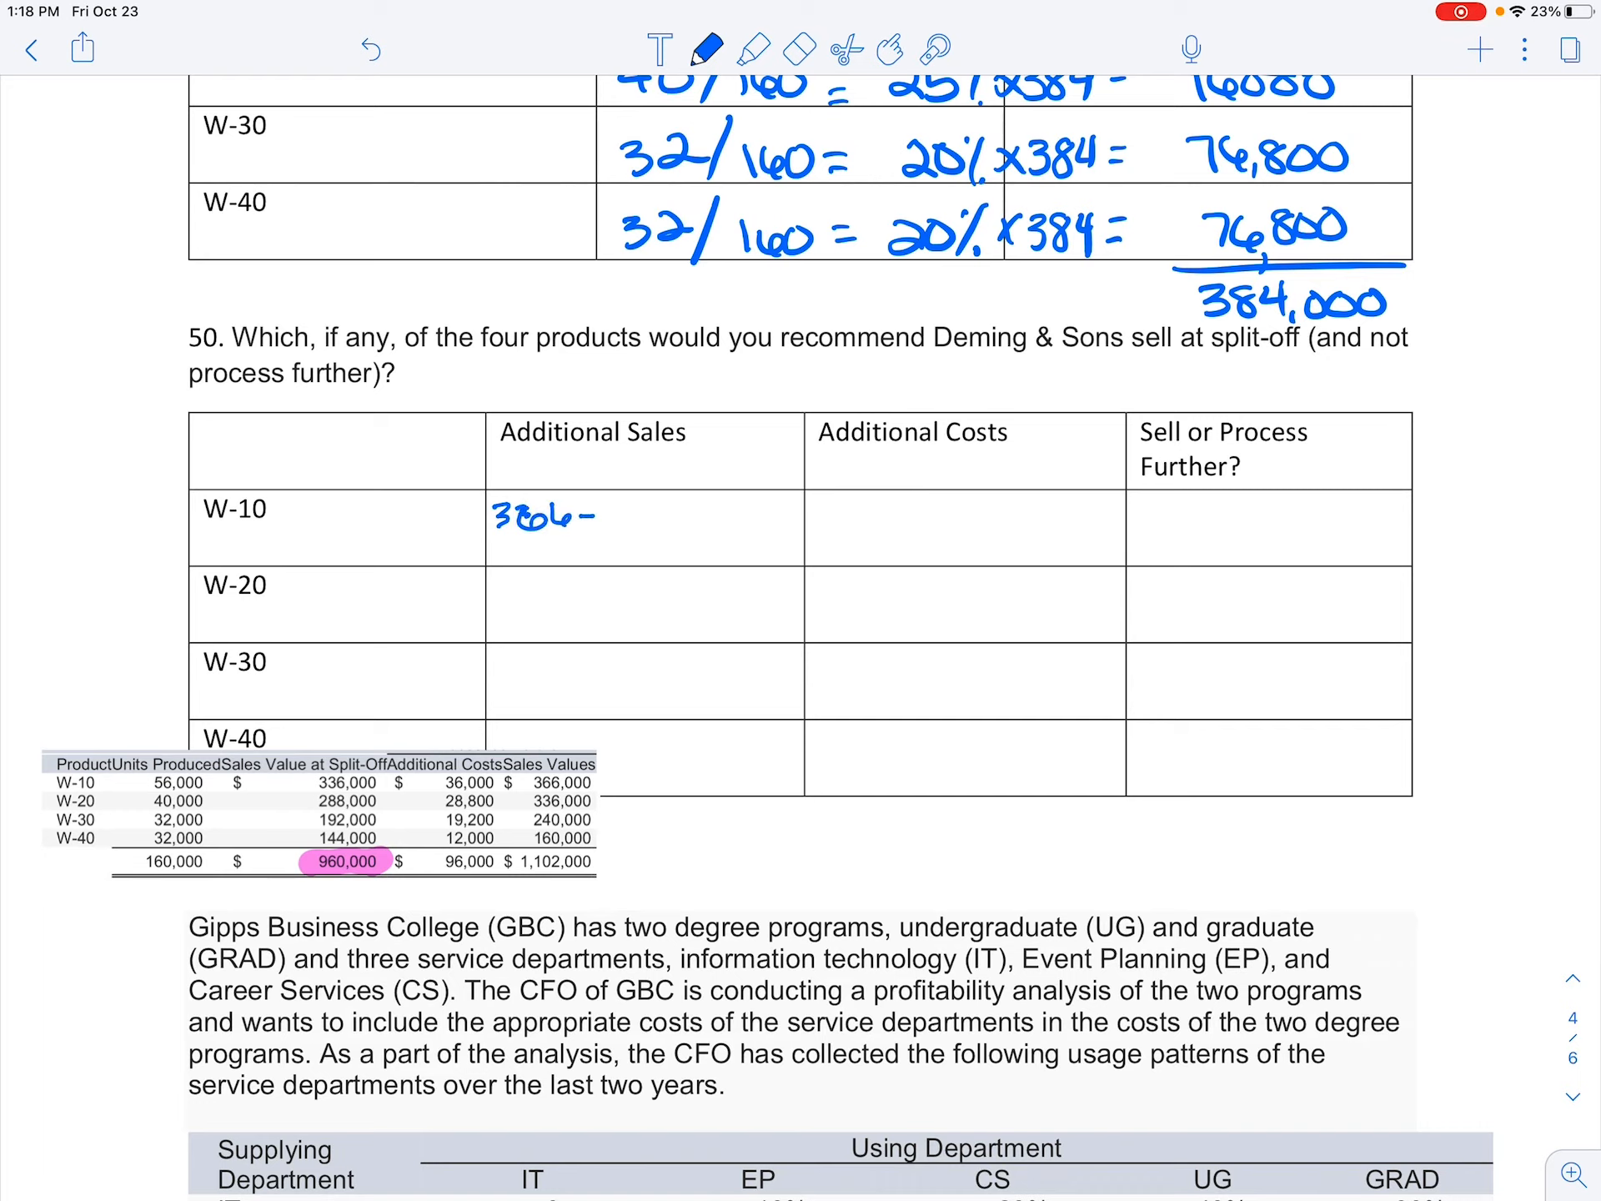
text(336=)
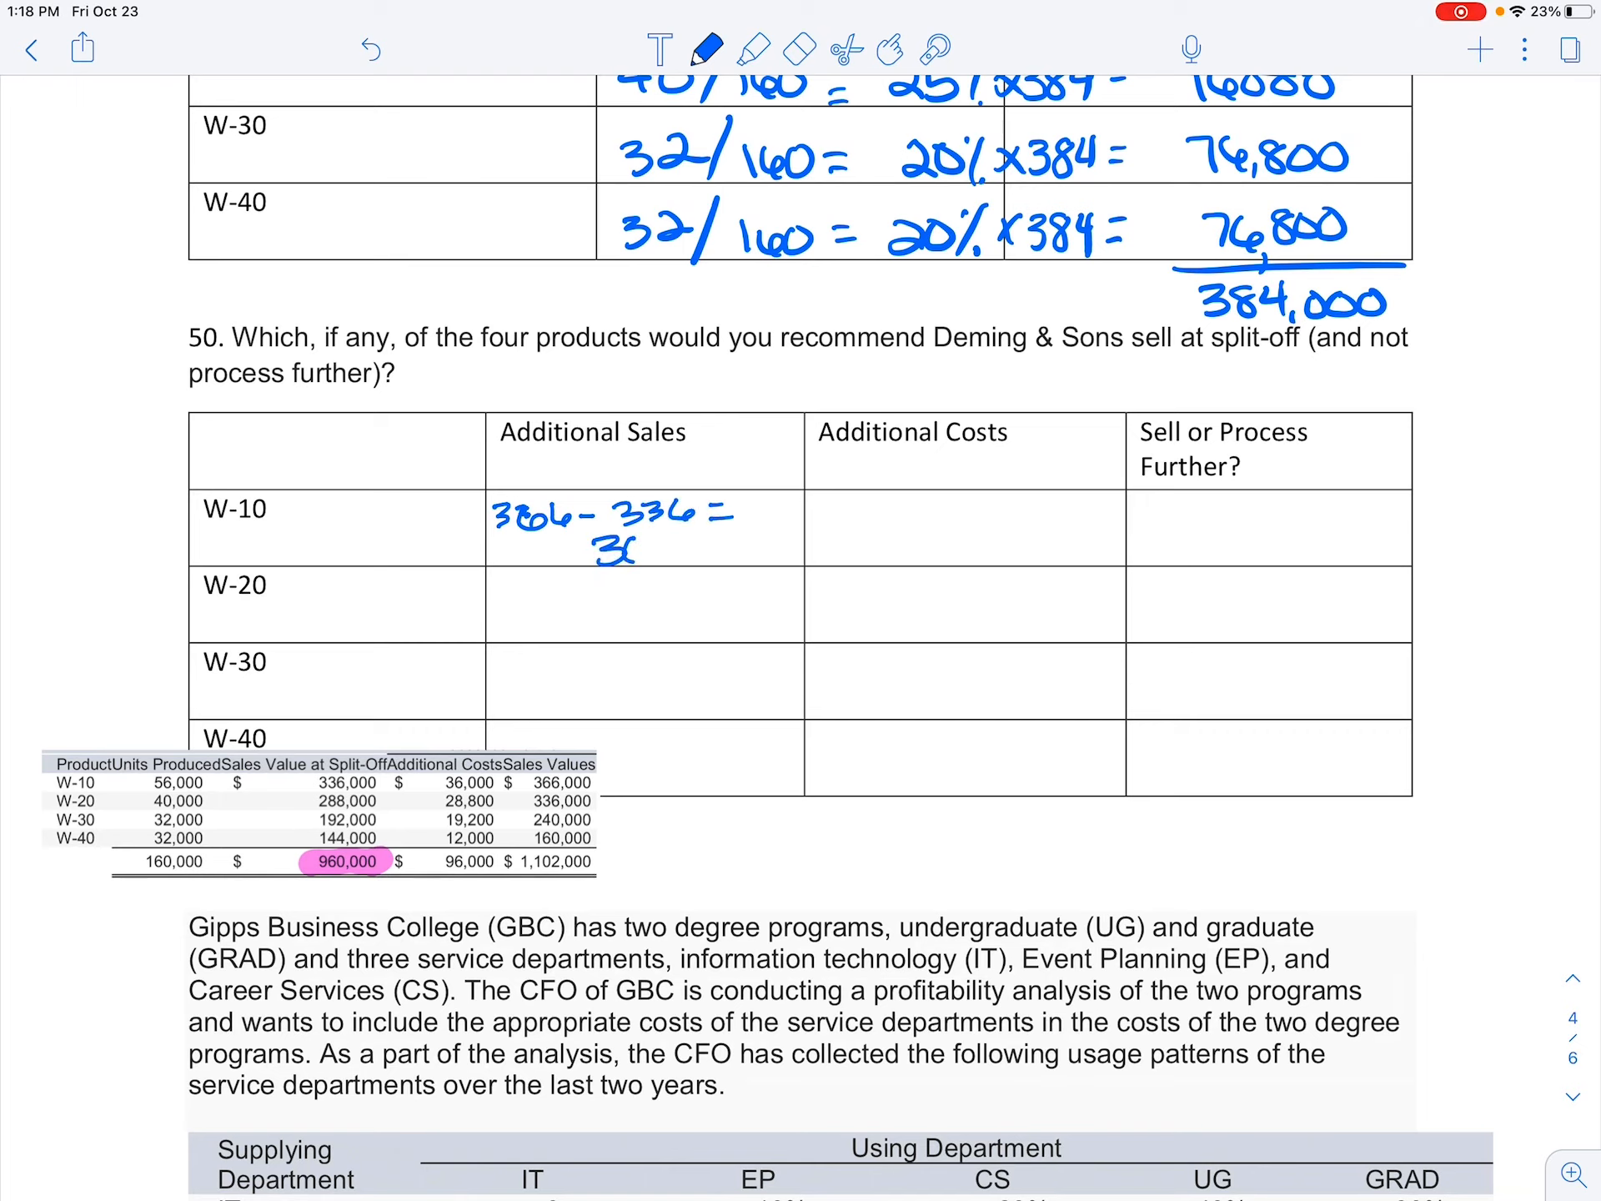
text(30,000)
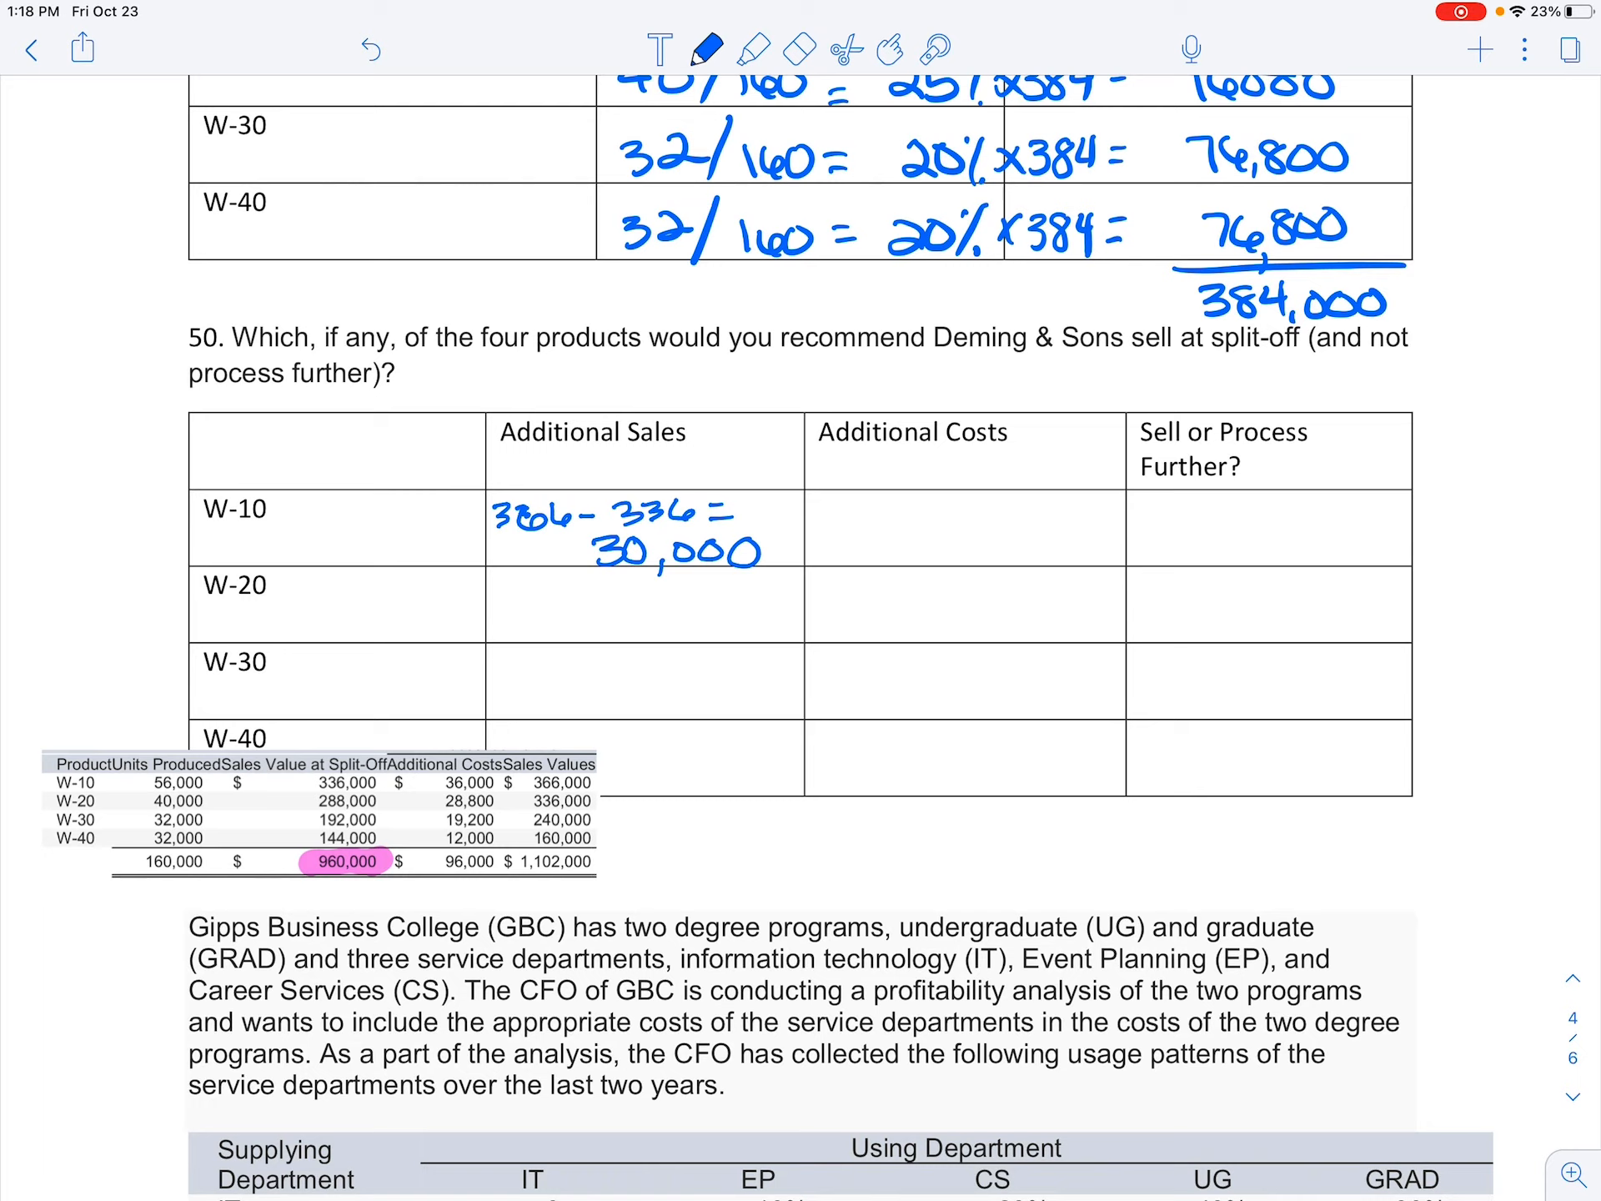
text(3)
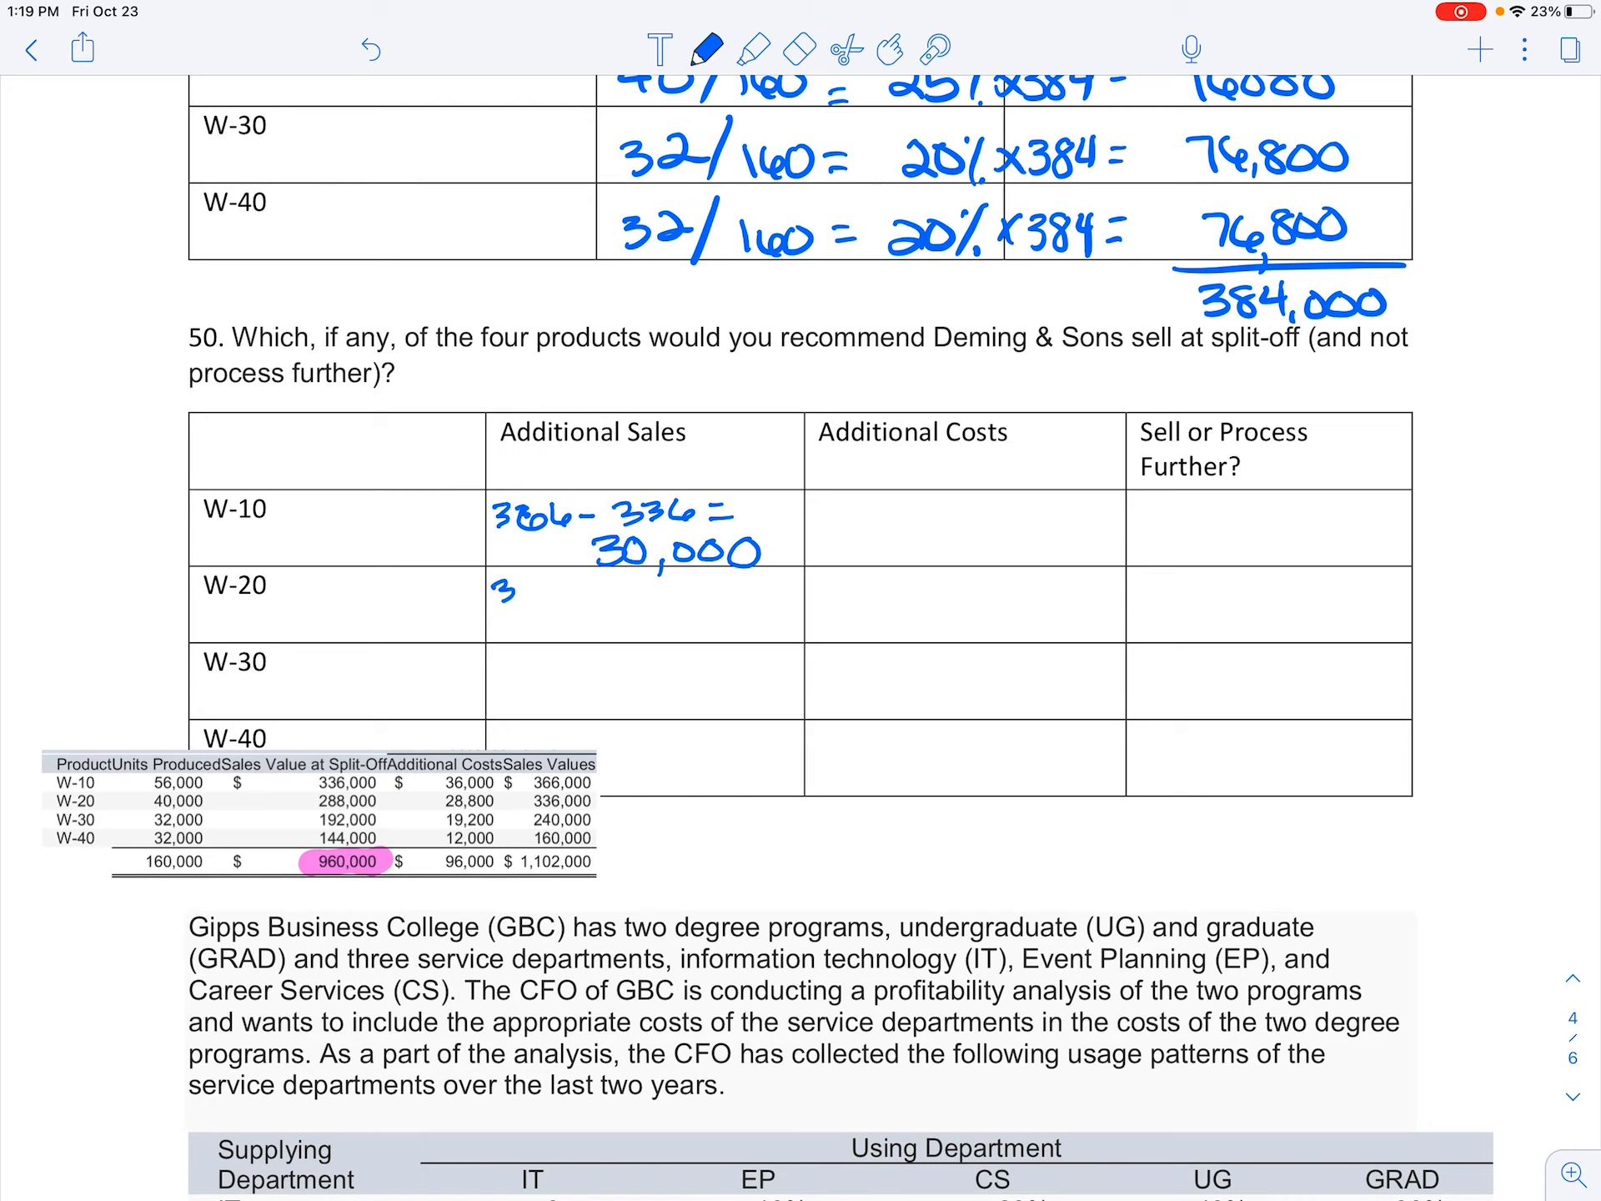
text(336-)
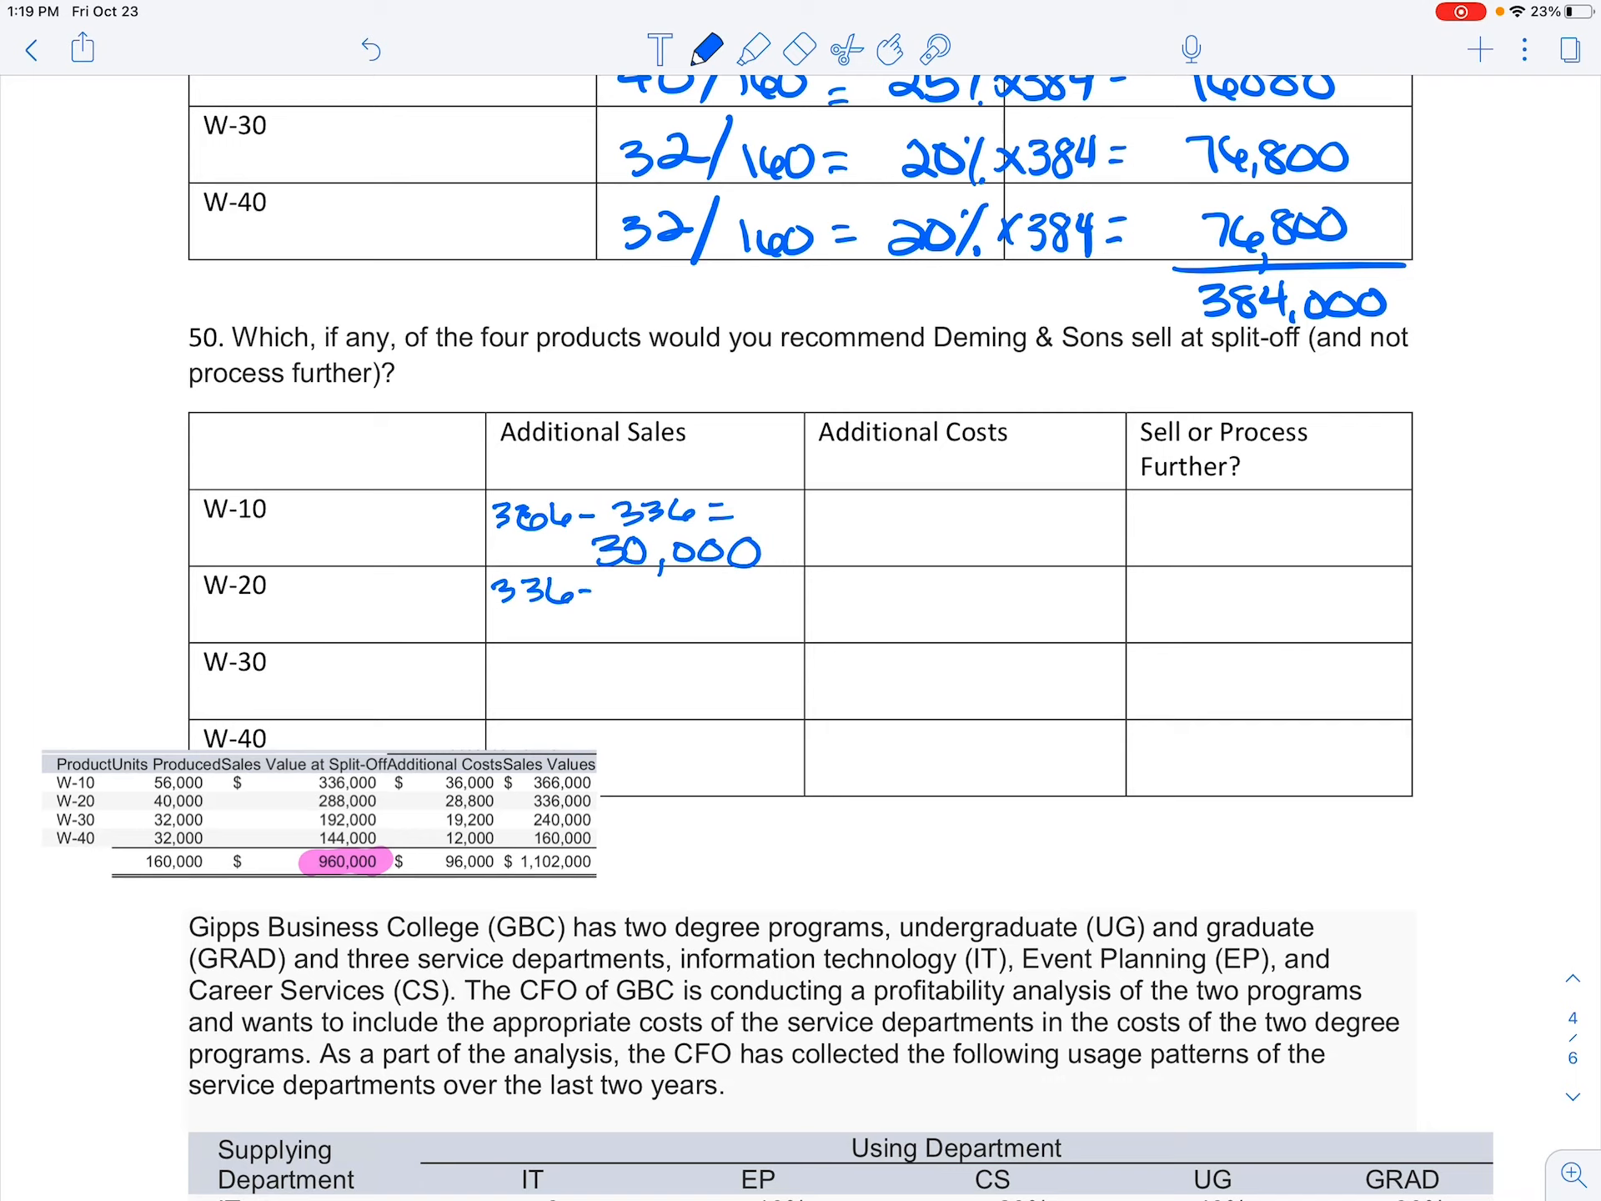
text(288 =)
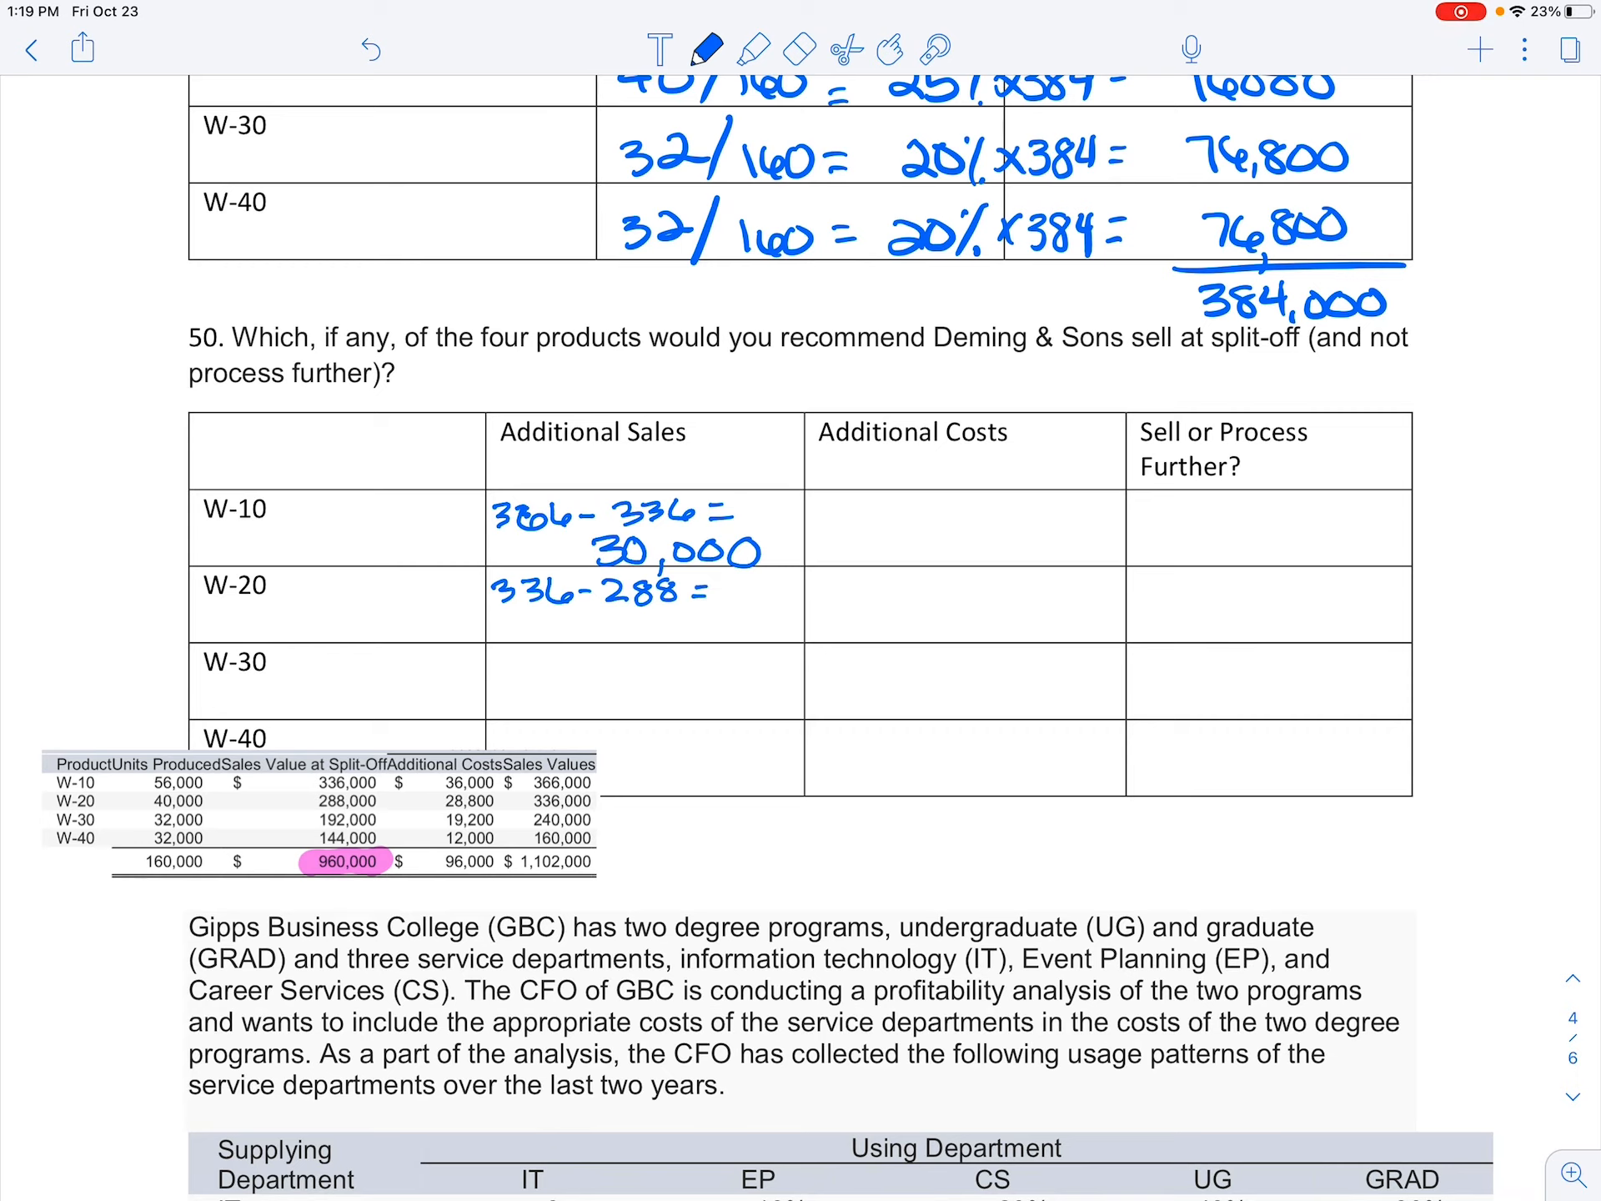
drag(612, 628, 664, 628)
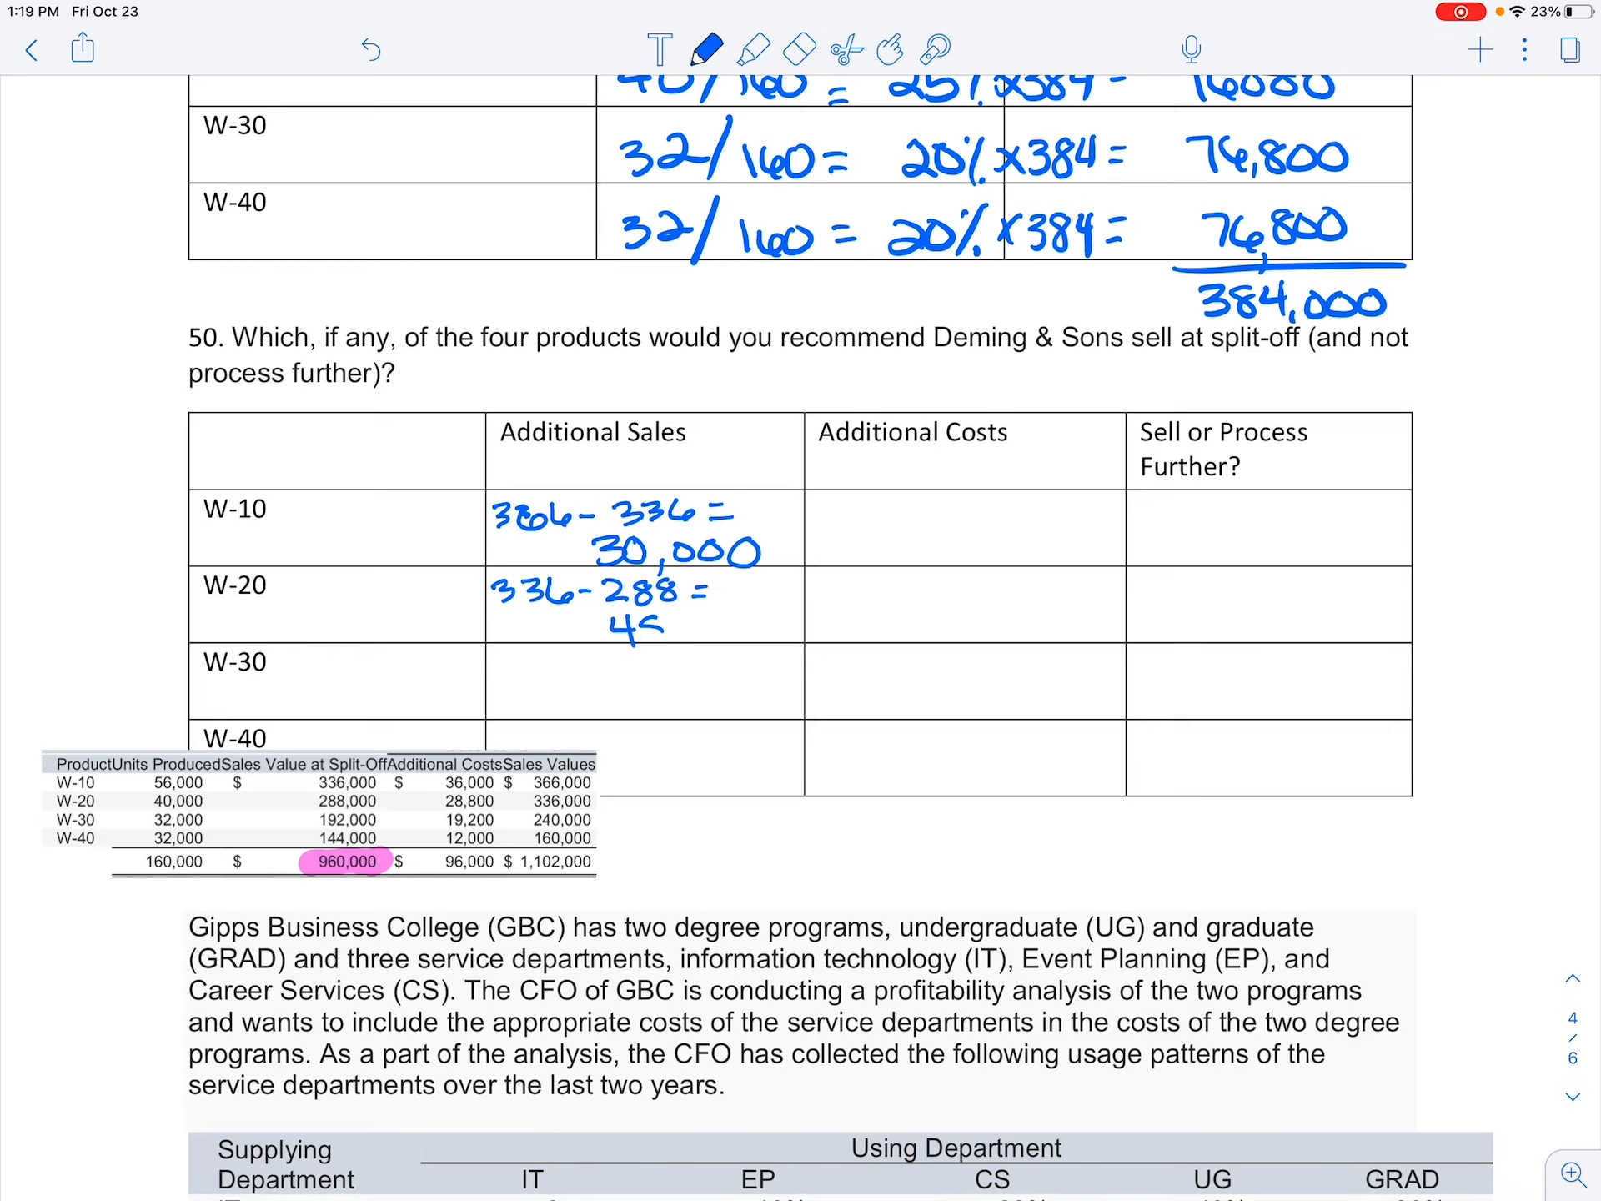
text(48,000)
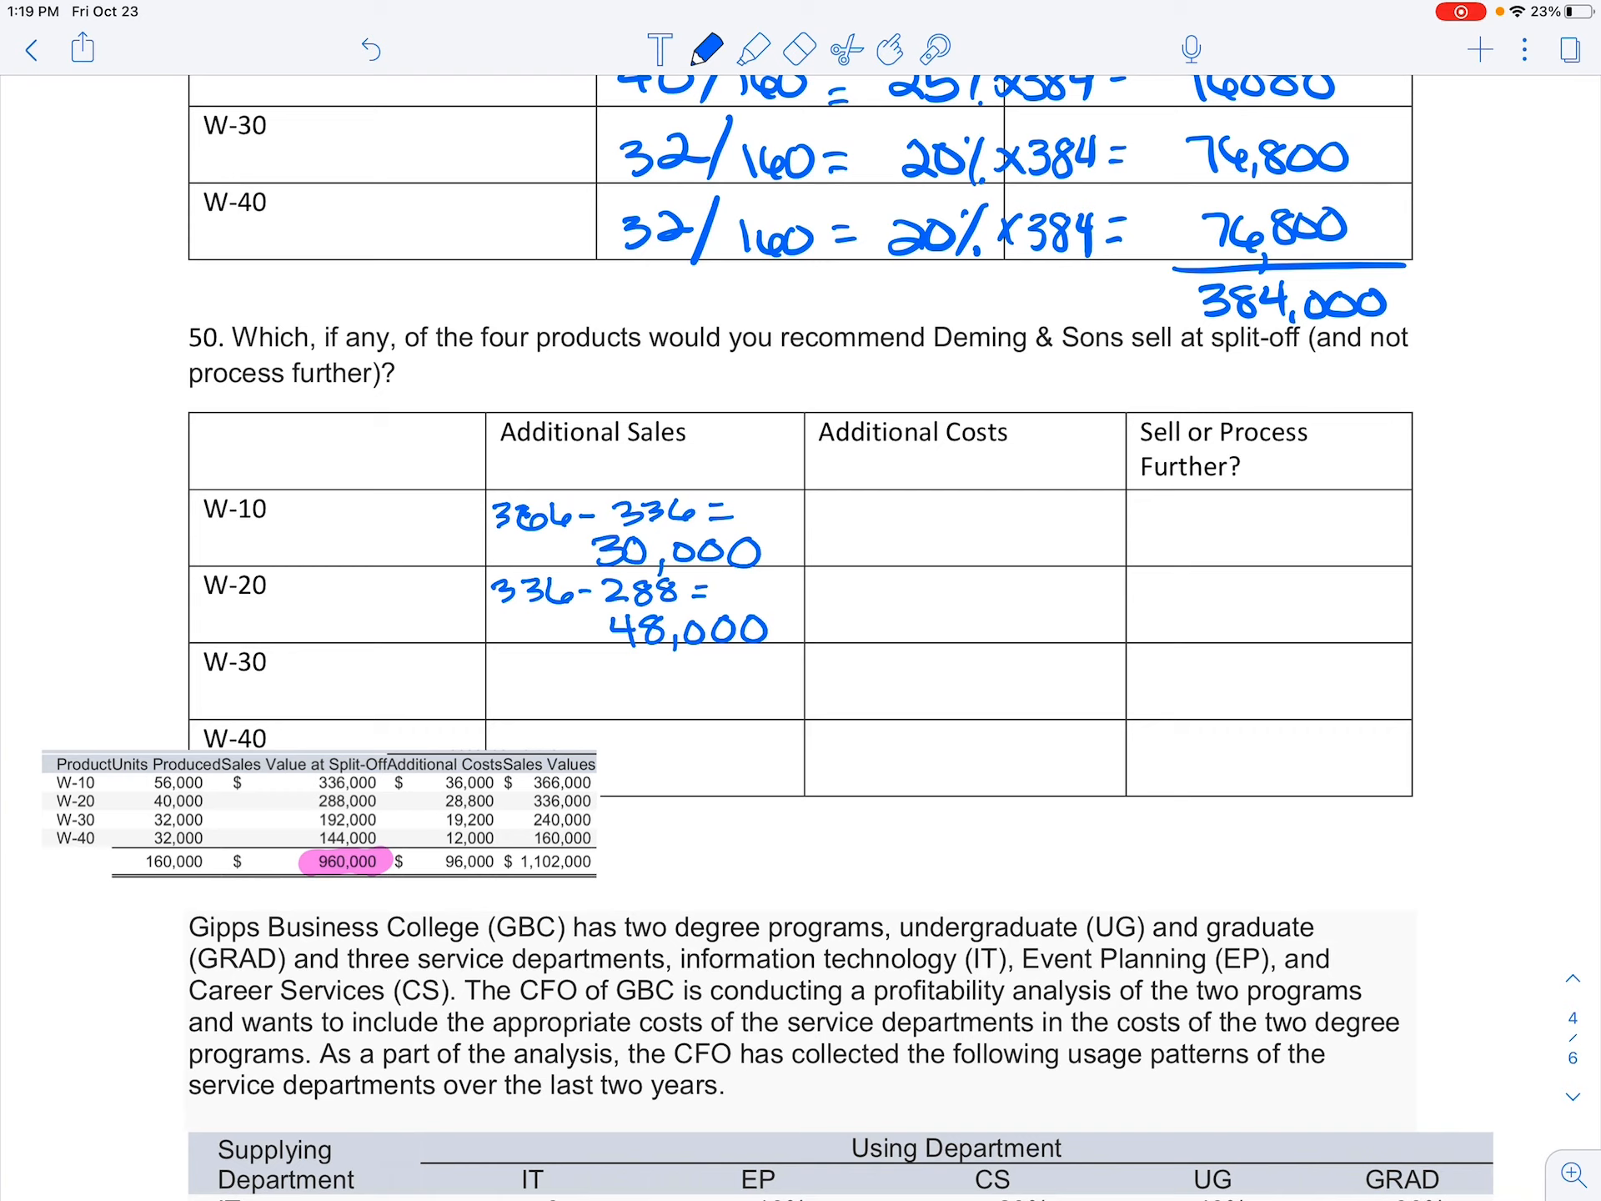
- Handwrite the W-30 and W-40 sales differences, giving additional sales 48,000 and 16,000
text(240)
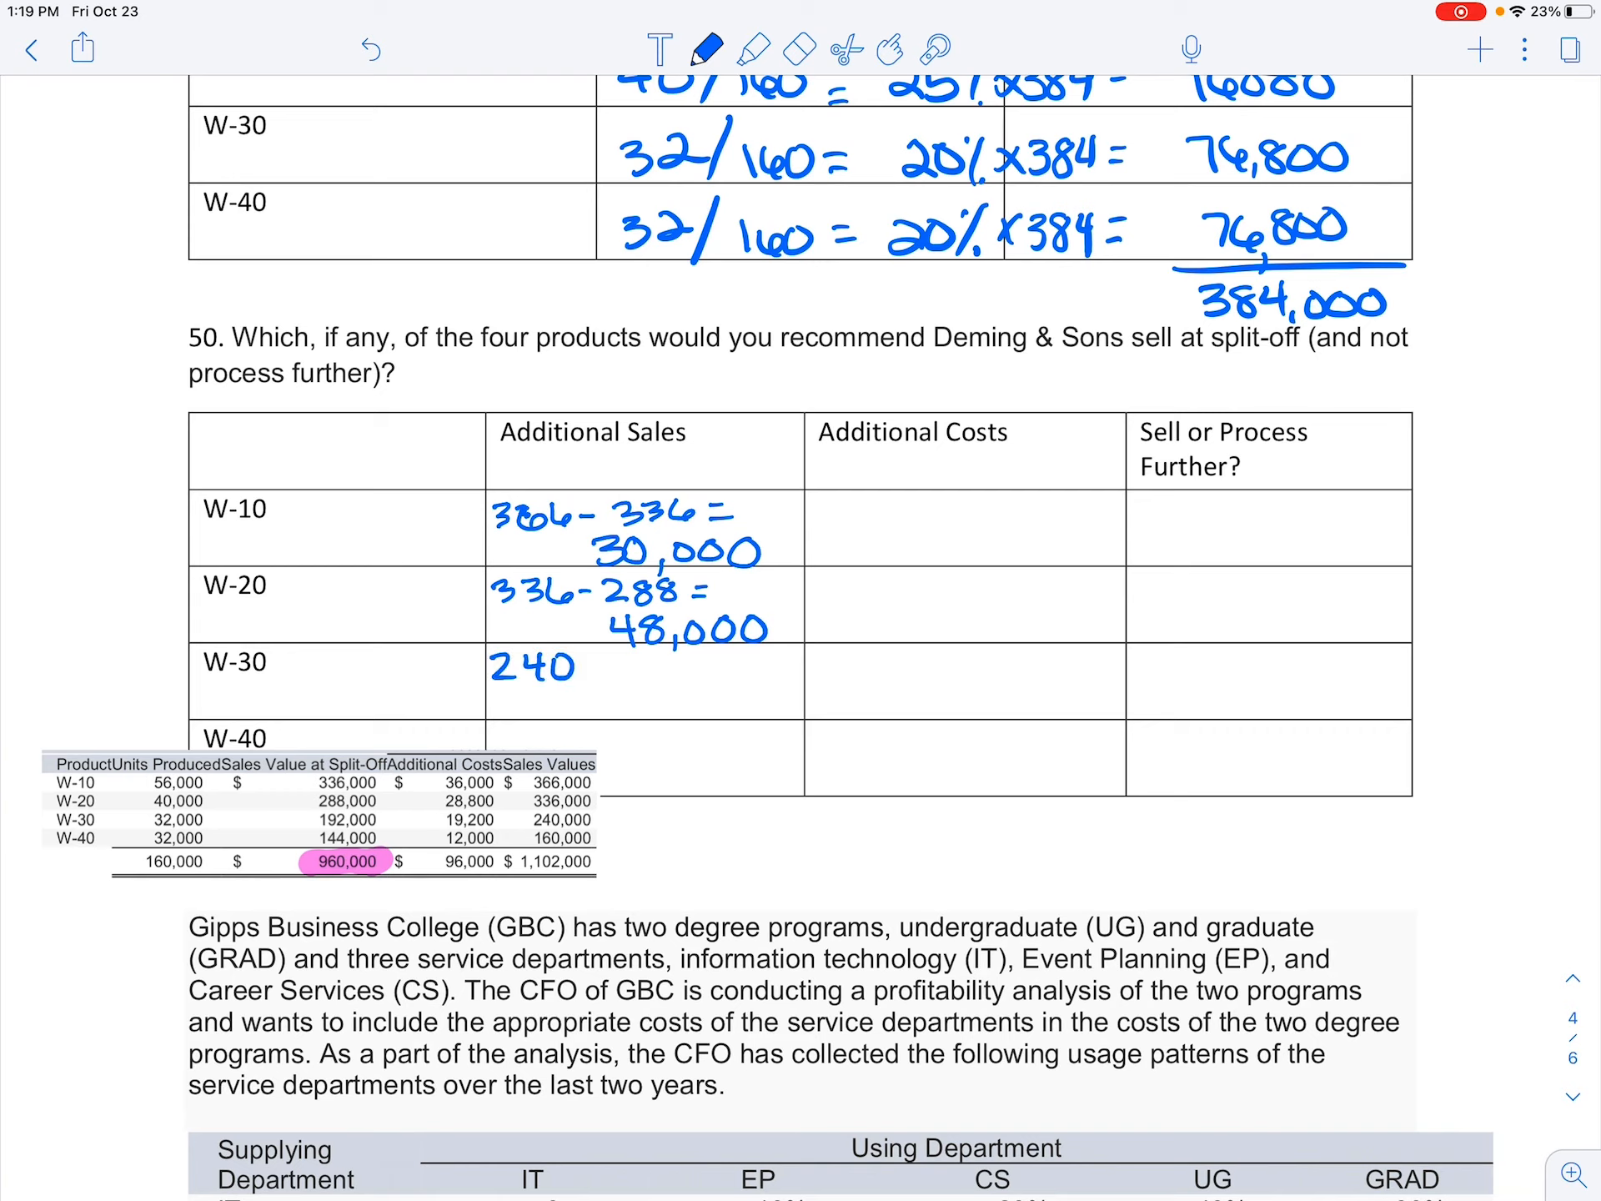
drag(570, 671, 590, 670)
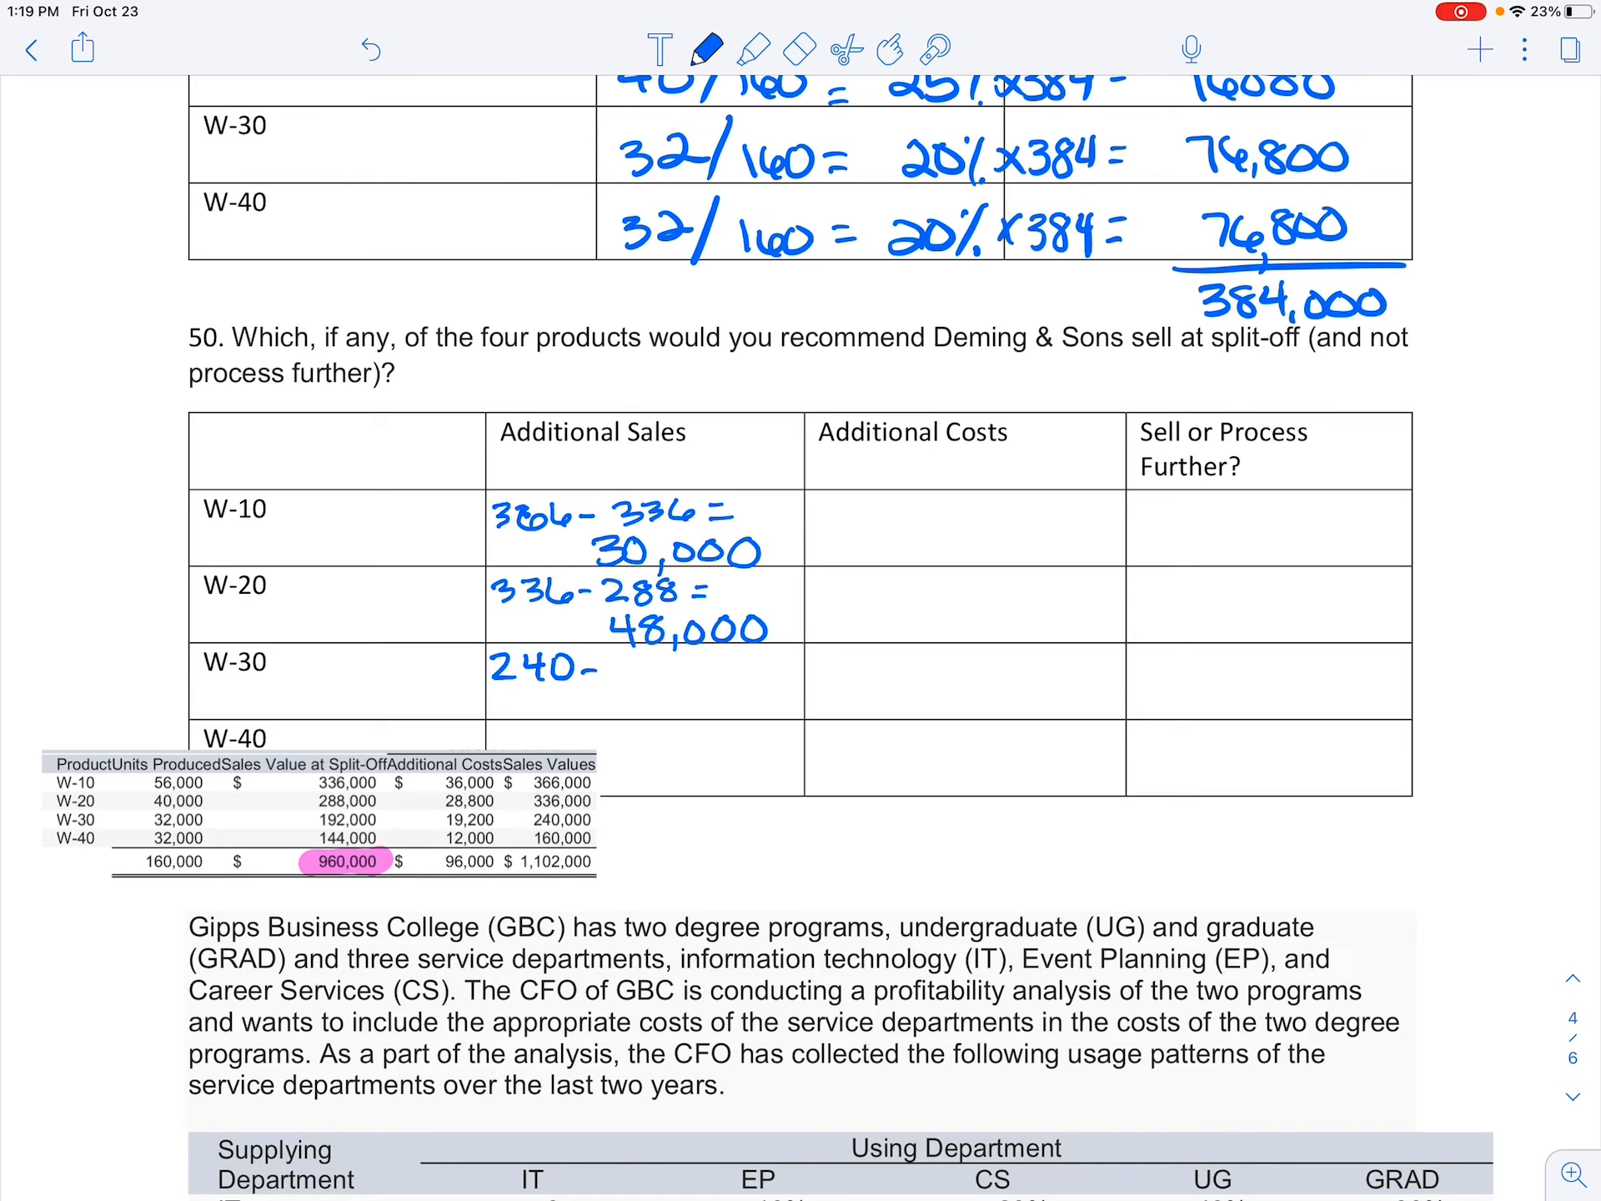
text(192 =)
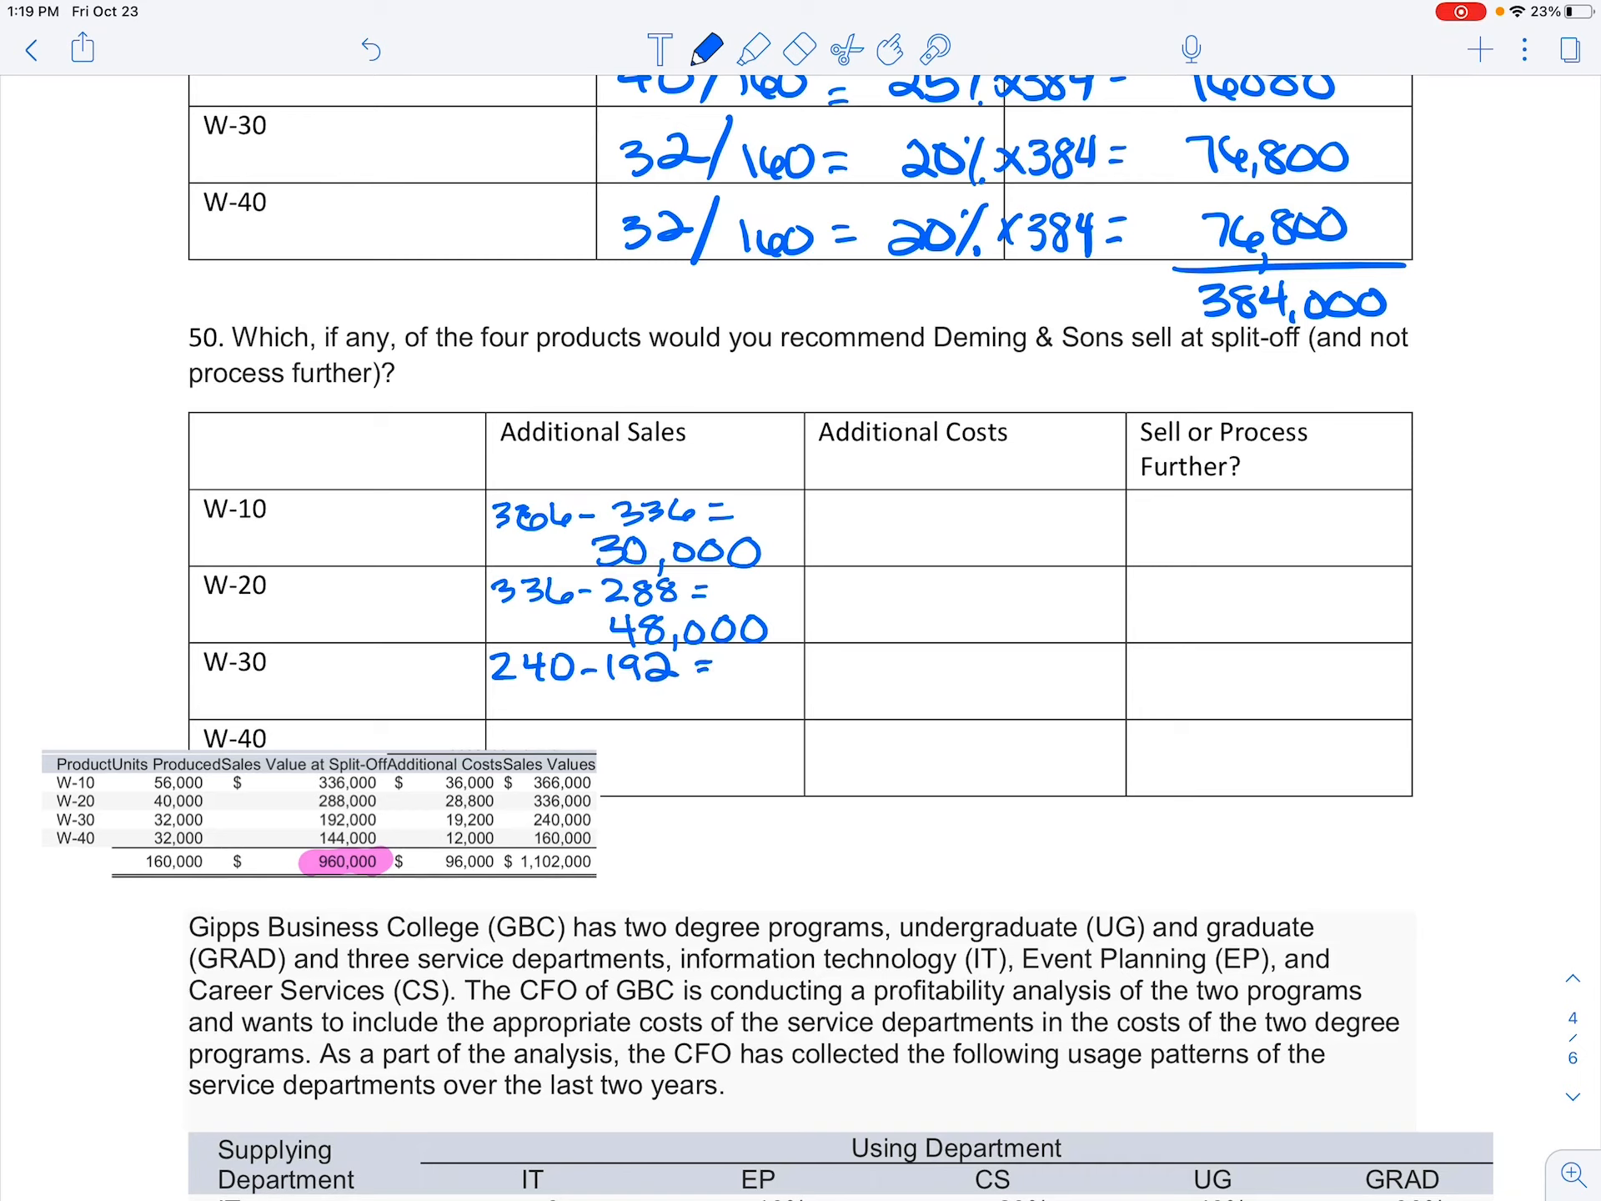
text(48)
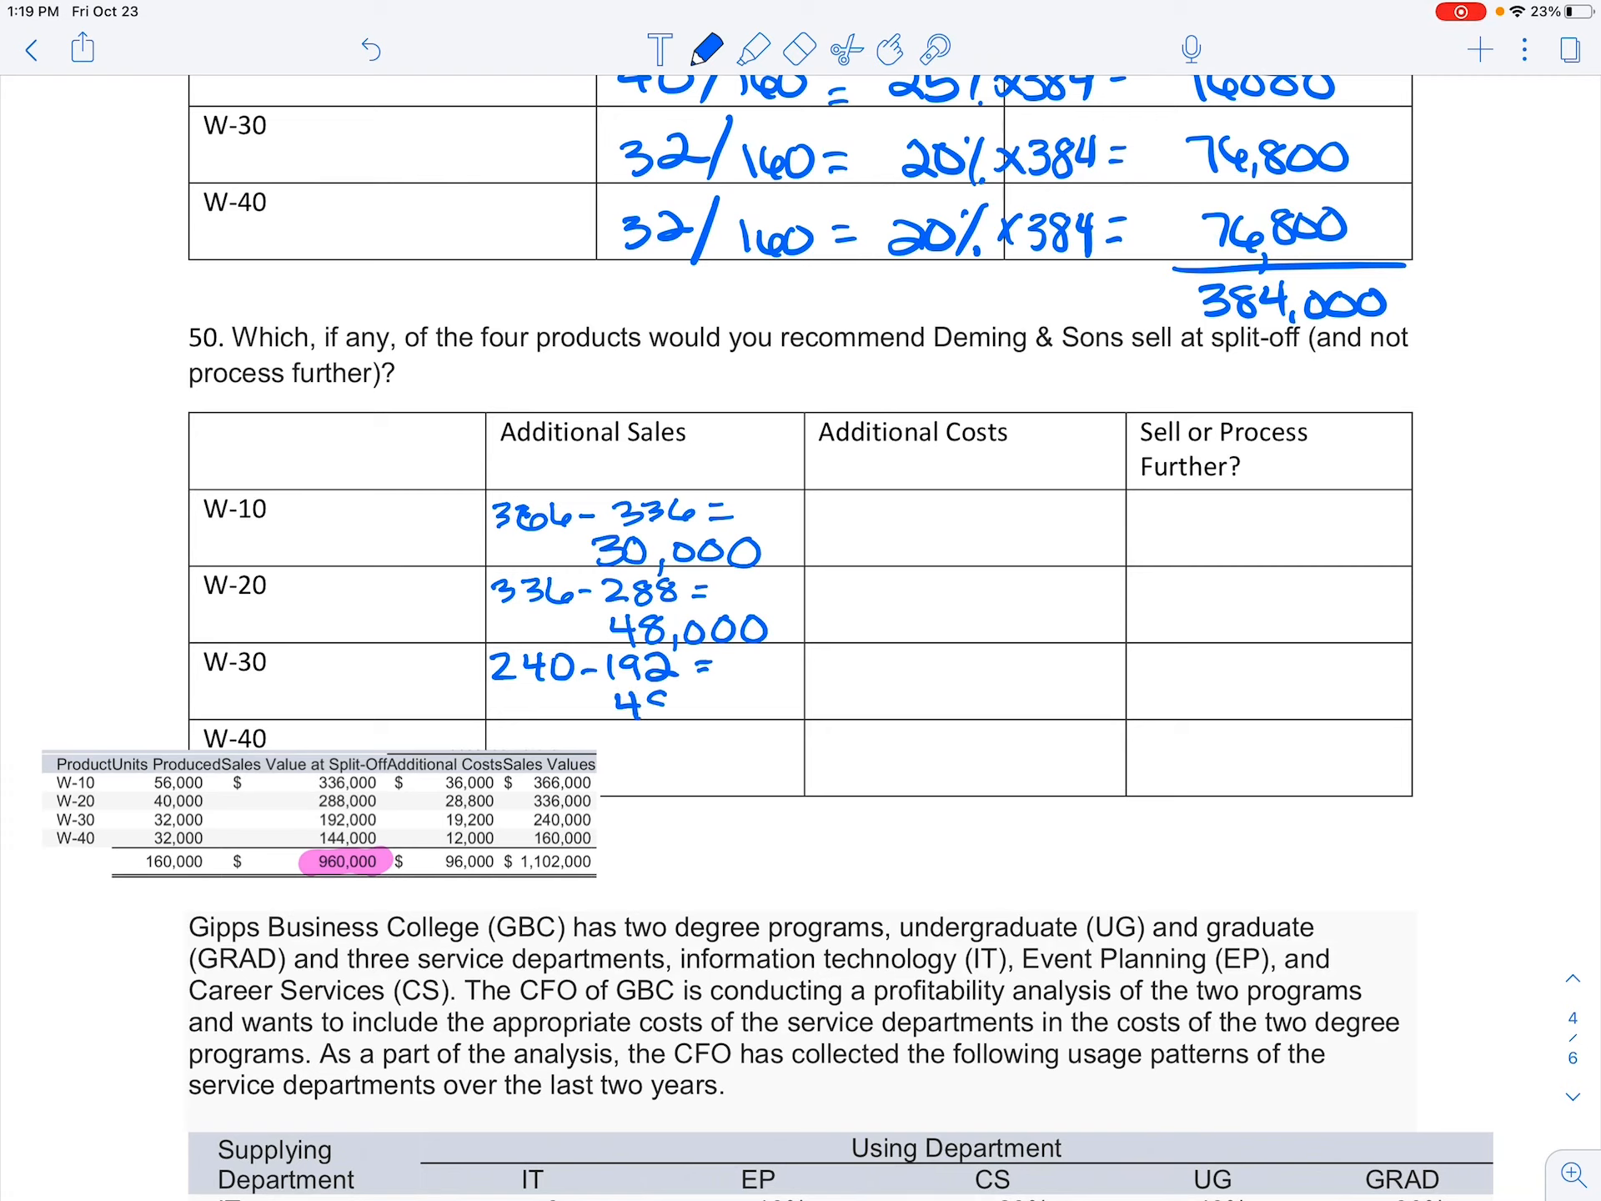
text(48,000)
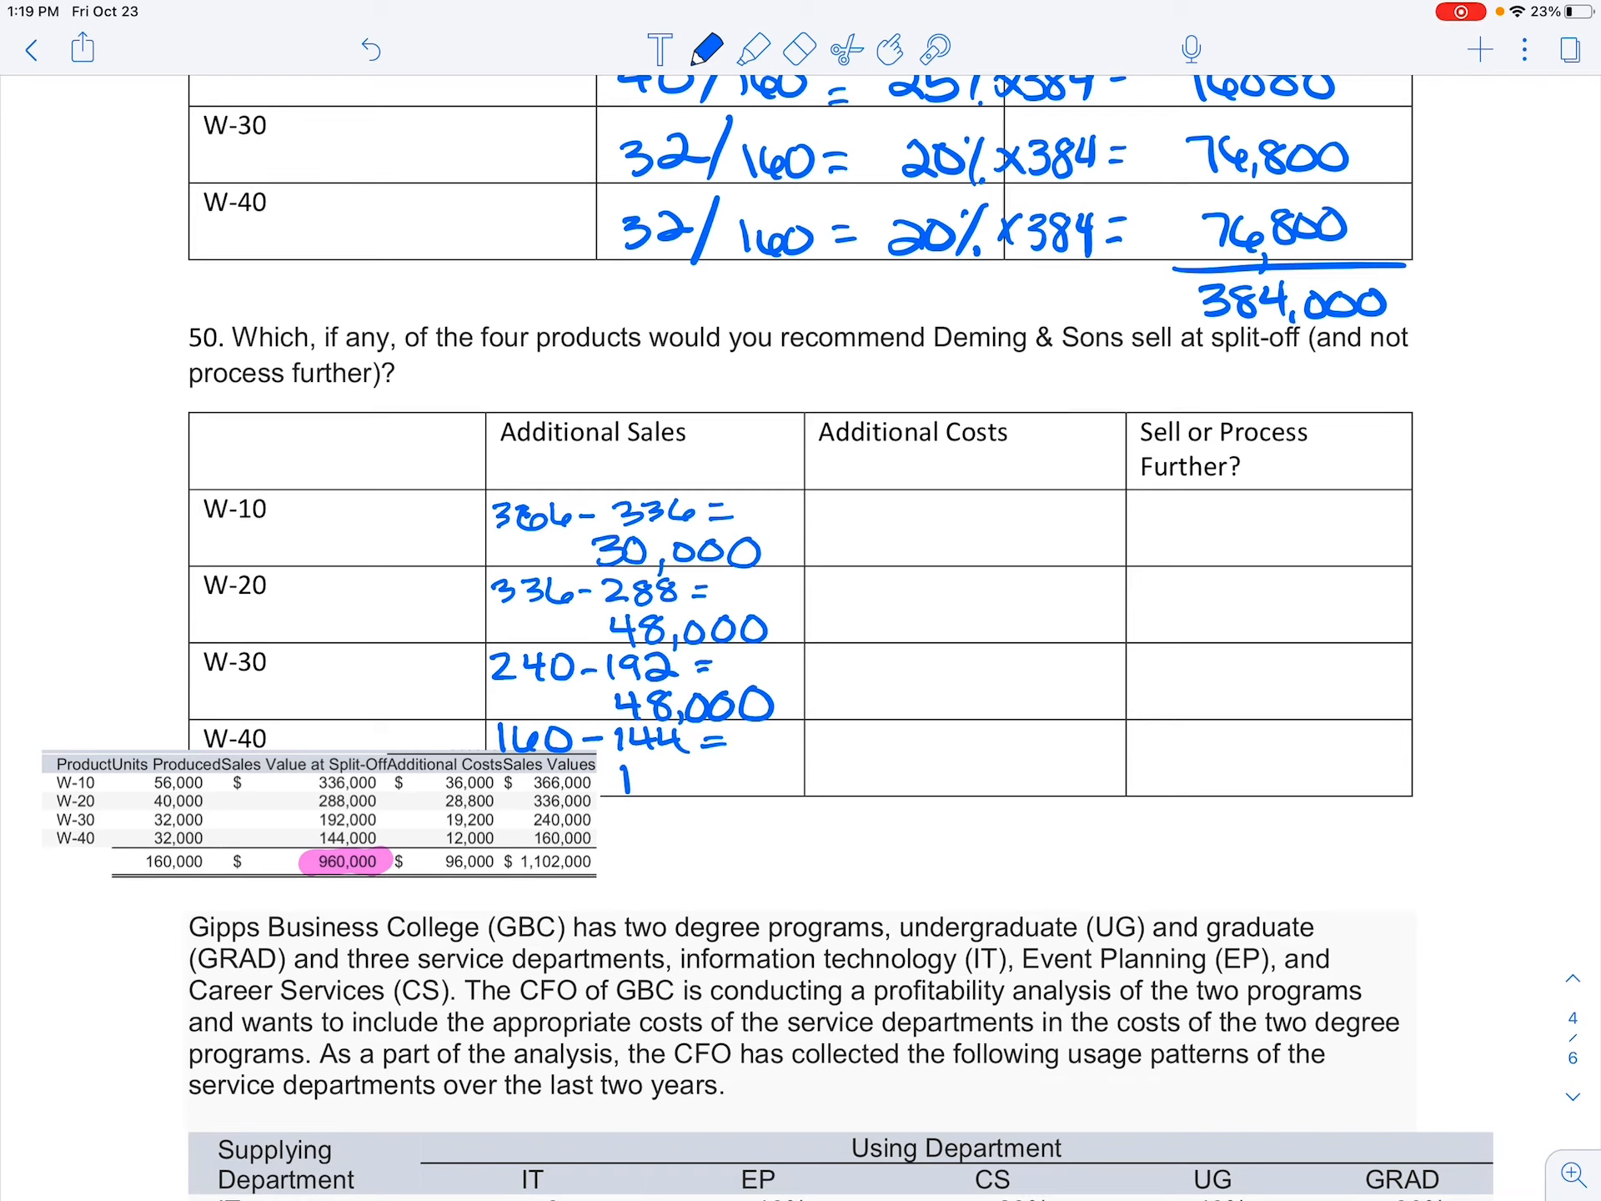
text(16,000)
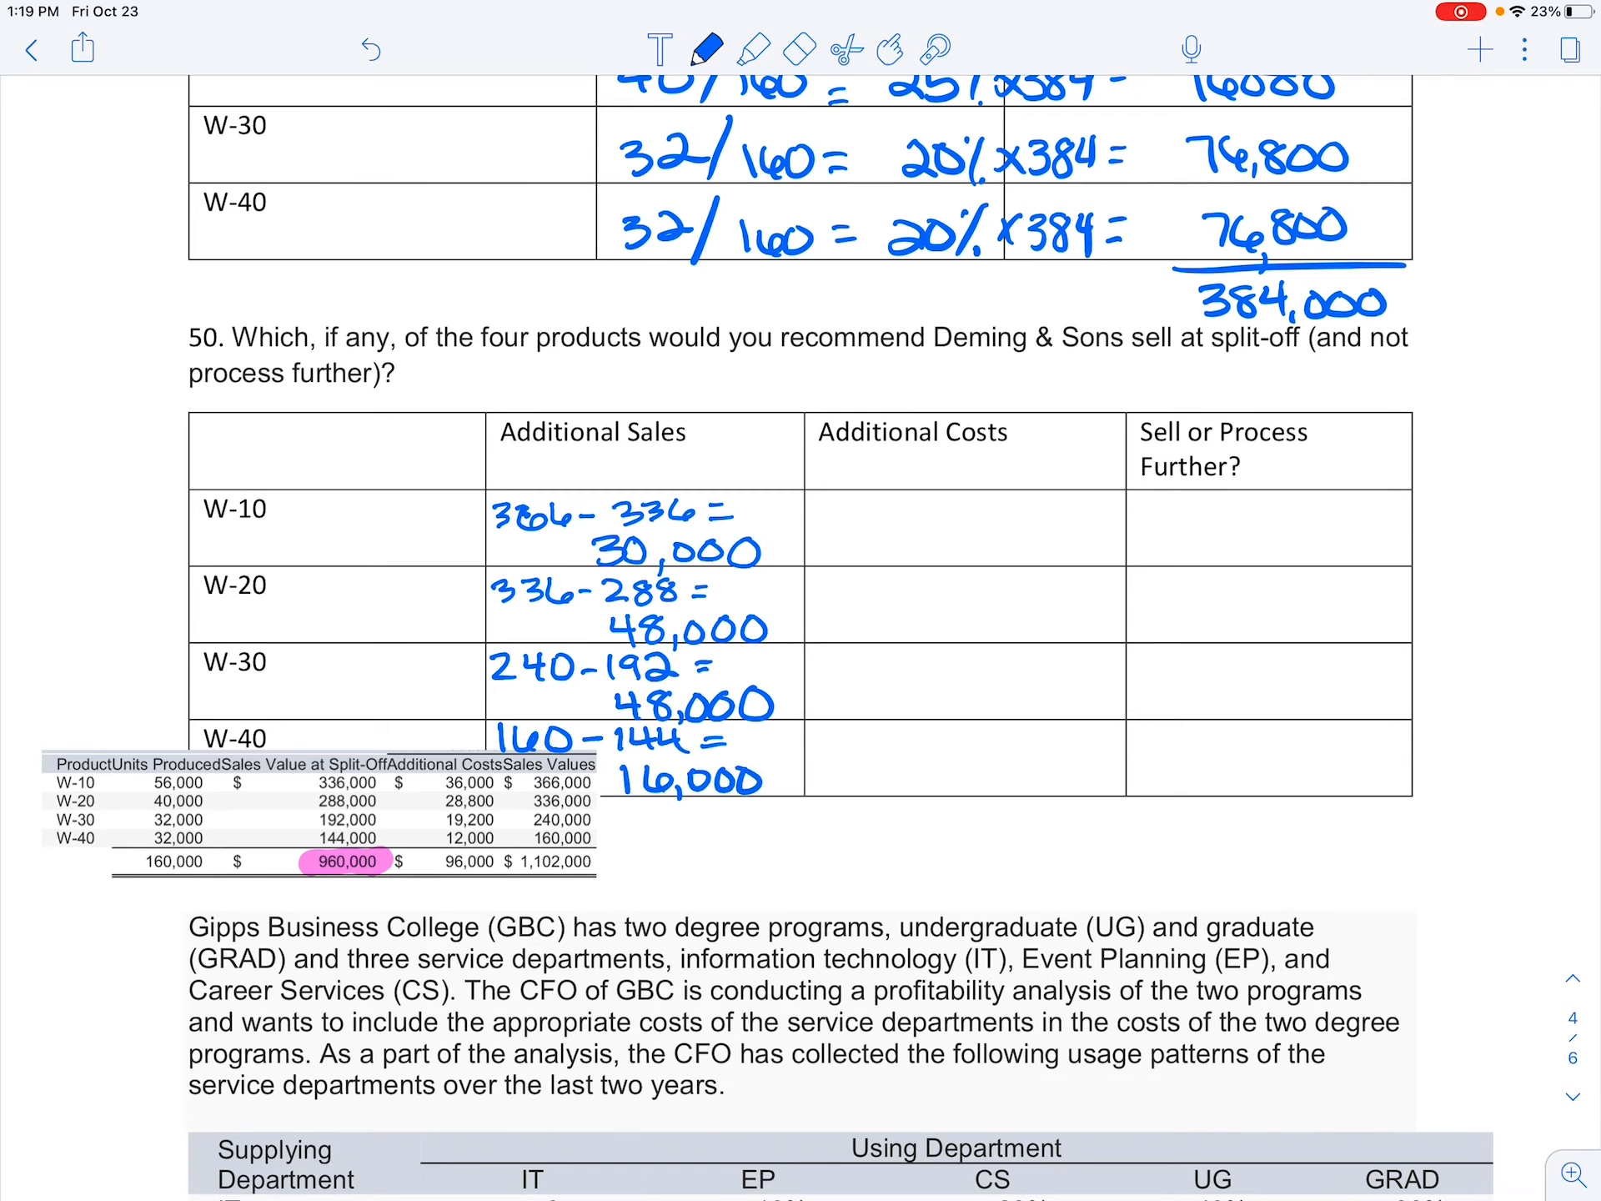
- Copy additional costs 36,000, 28,800, 19,200, 12,000 and begin W-10's net difference
text(36,000)
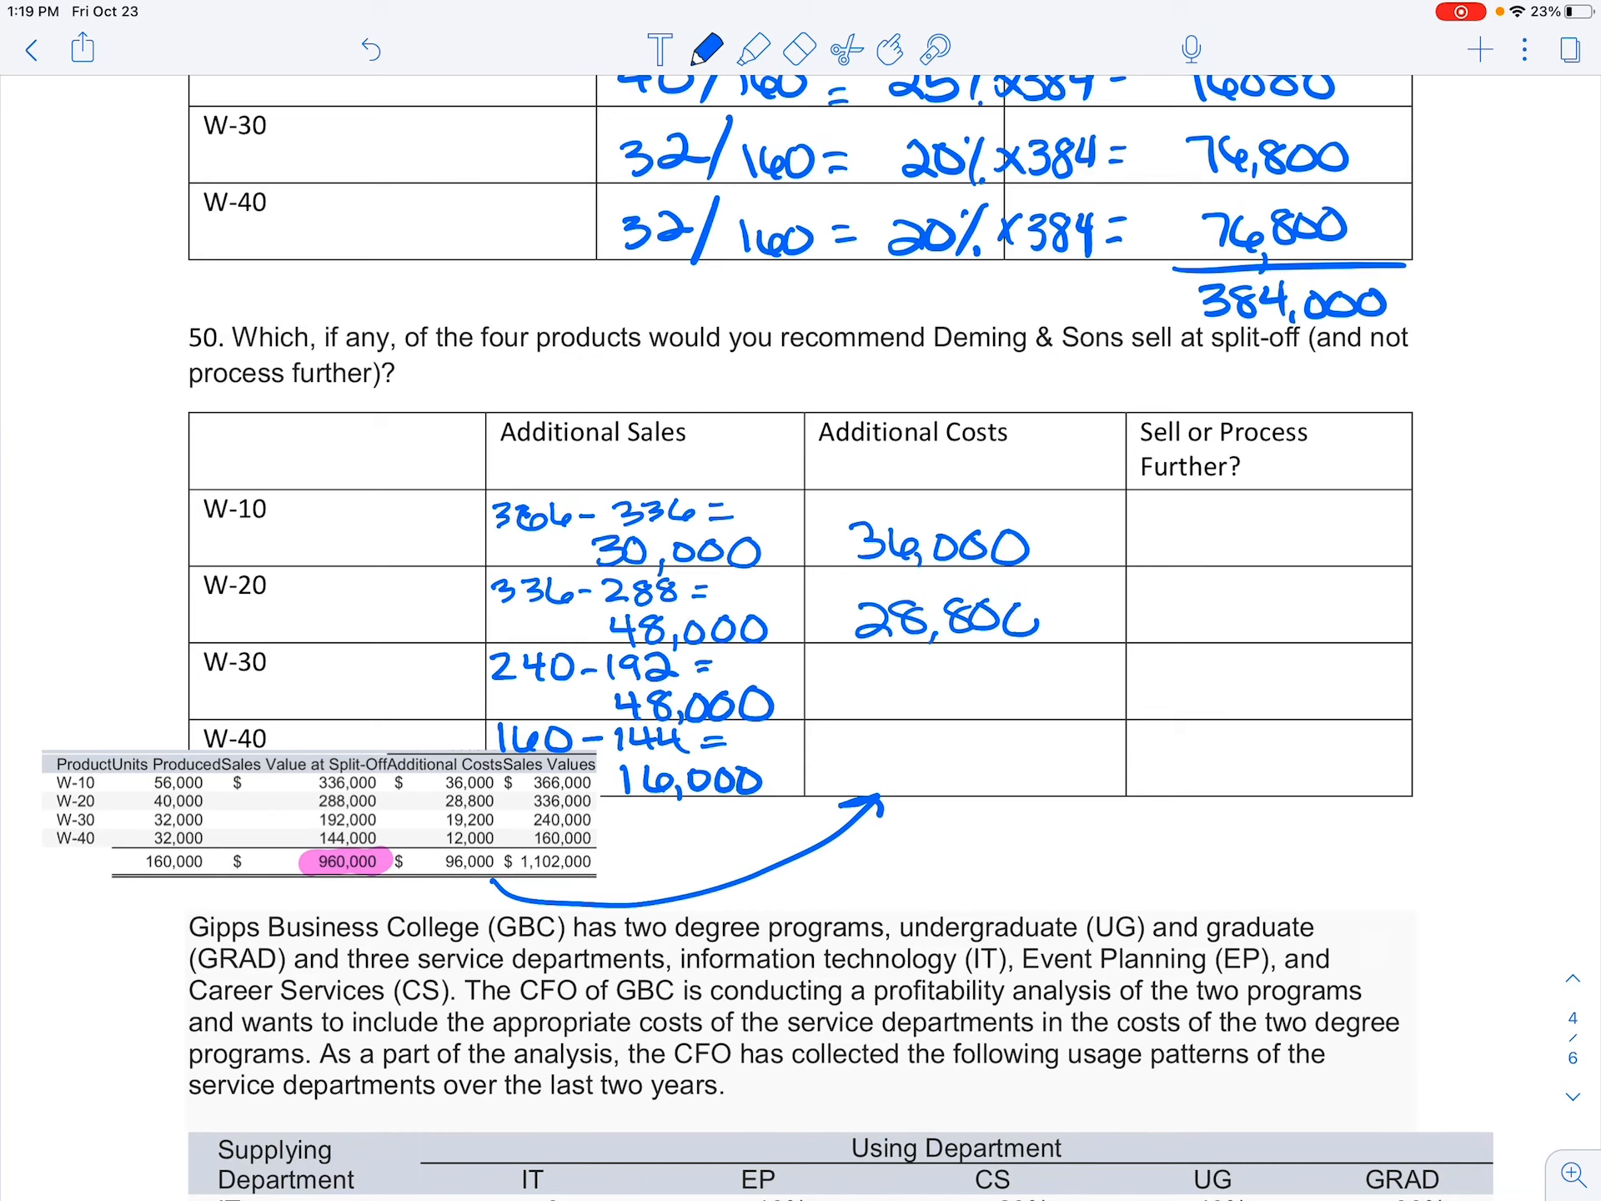
text(19,200)
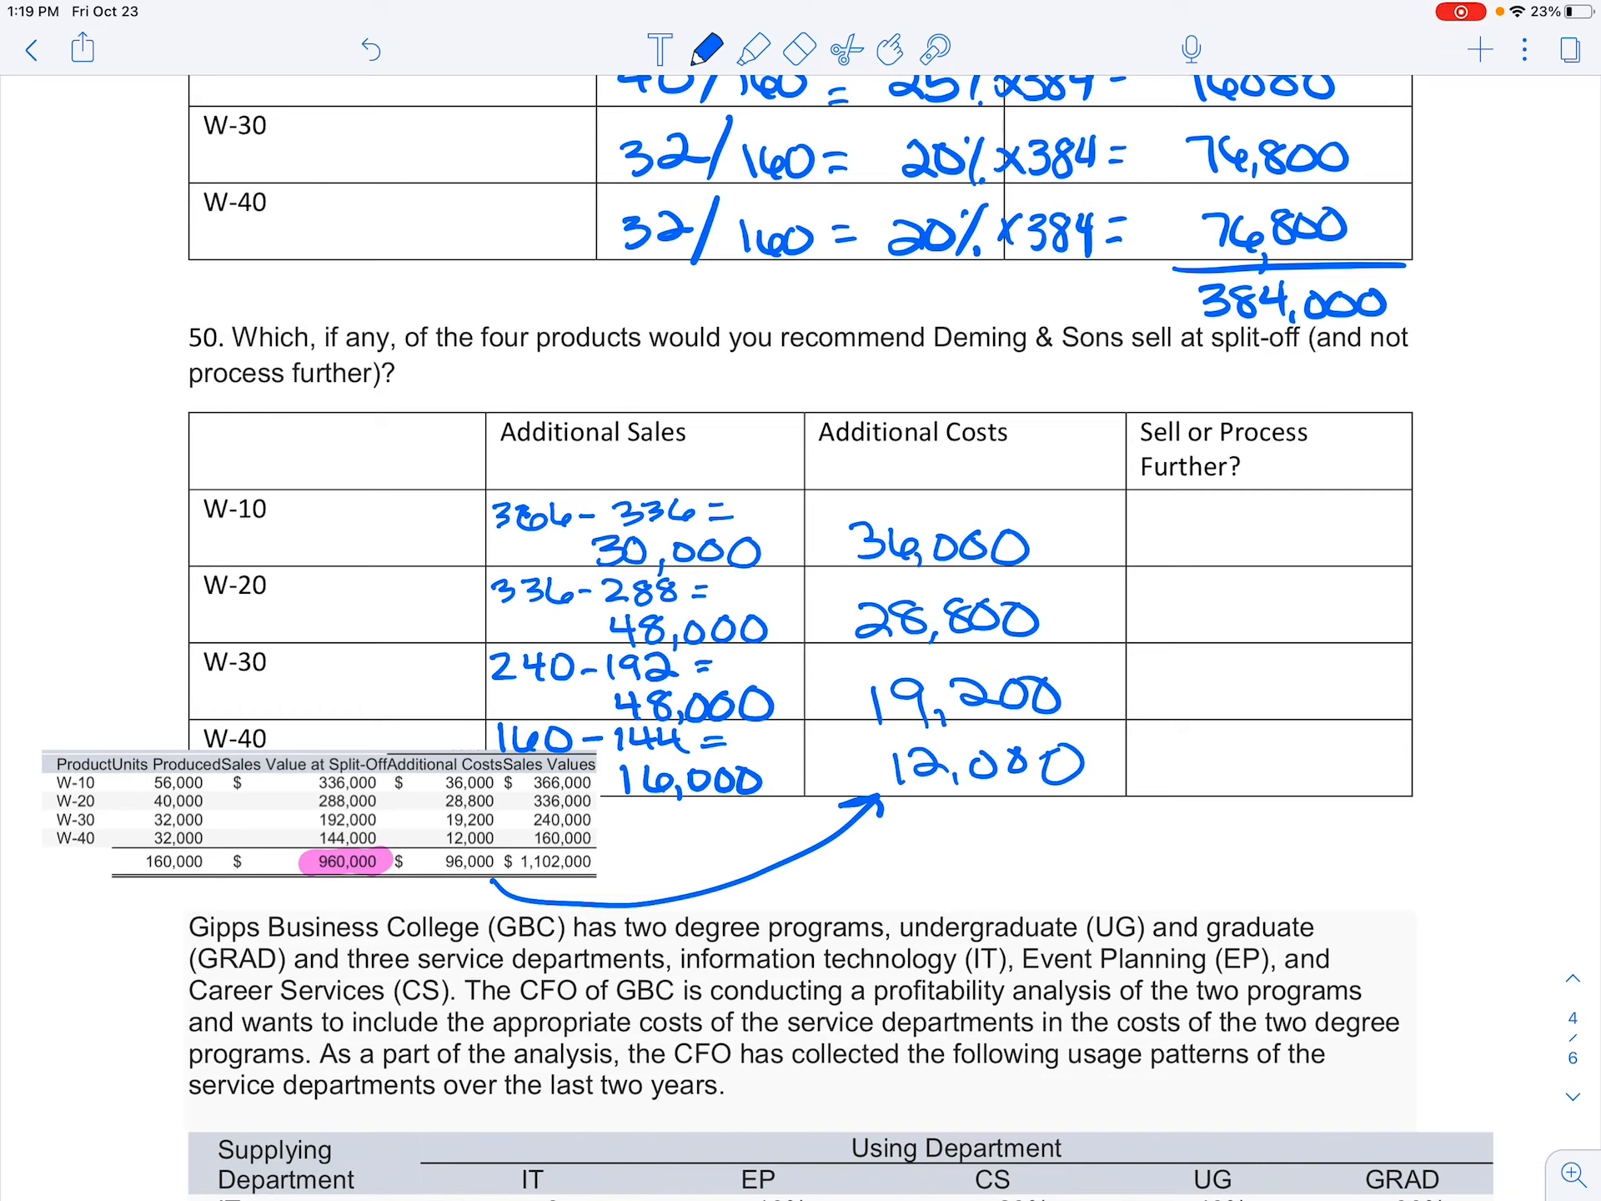
drag(1179, 515, 1184, 557)
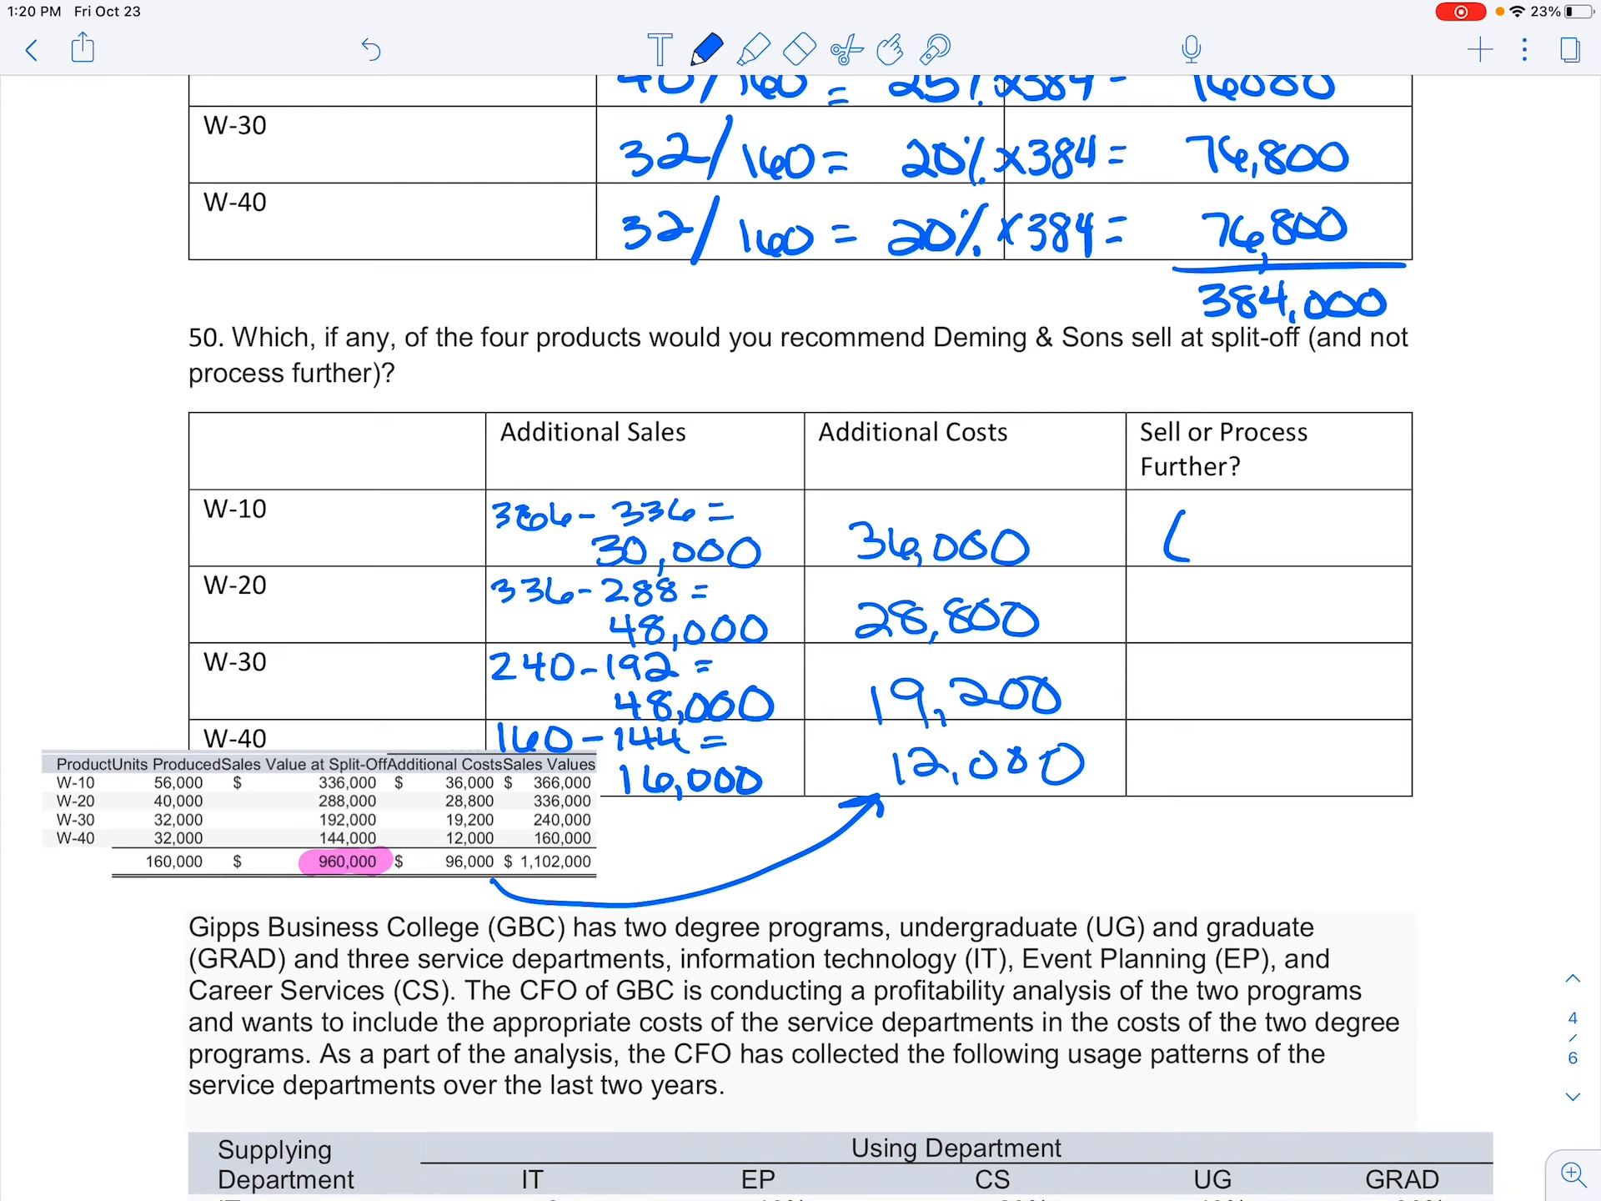
- Write W-10 as (6,000) Sell As Is and W-20 as 19,200 Process
text(6,000)
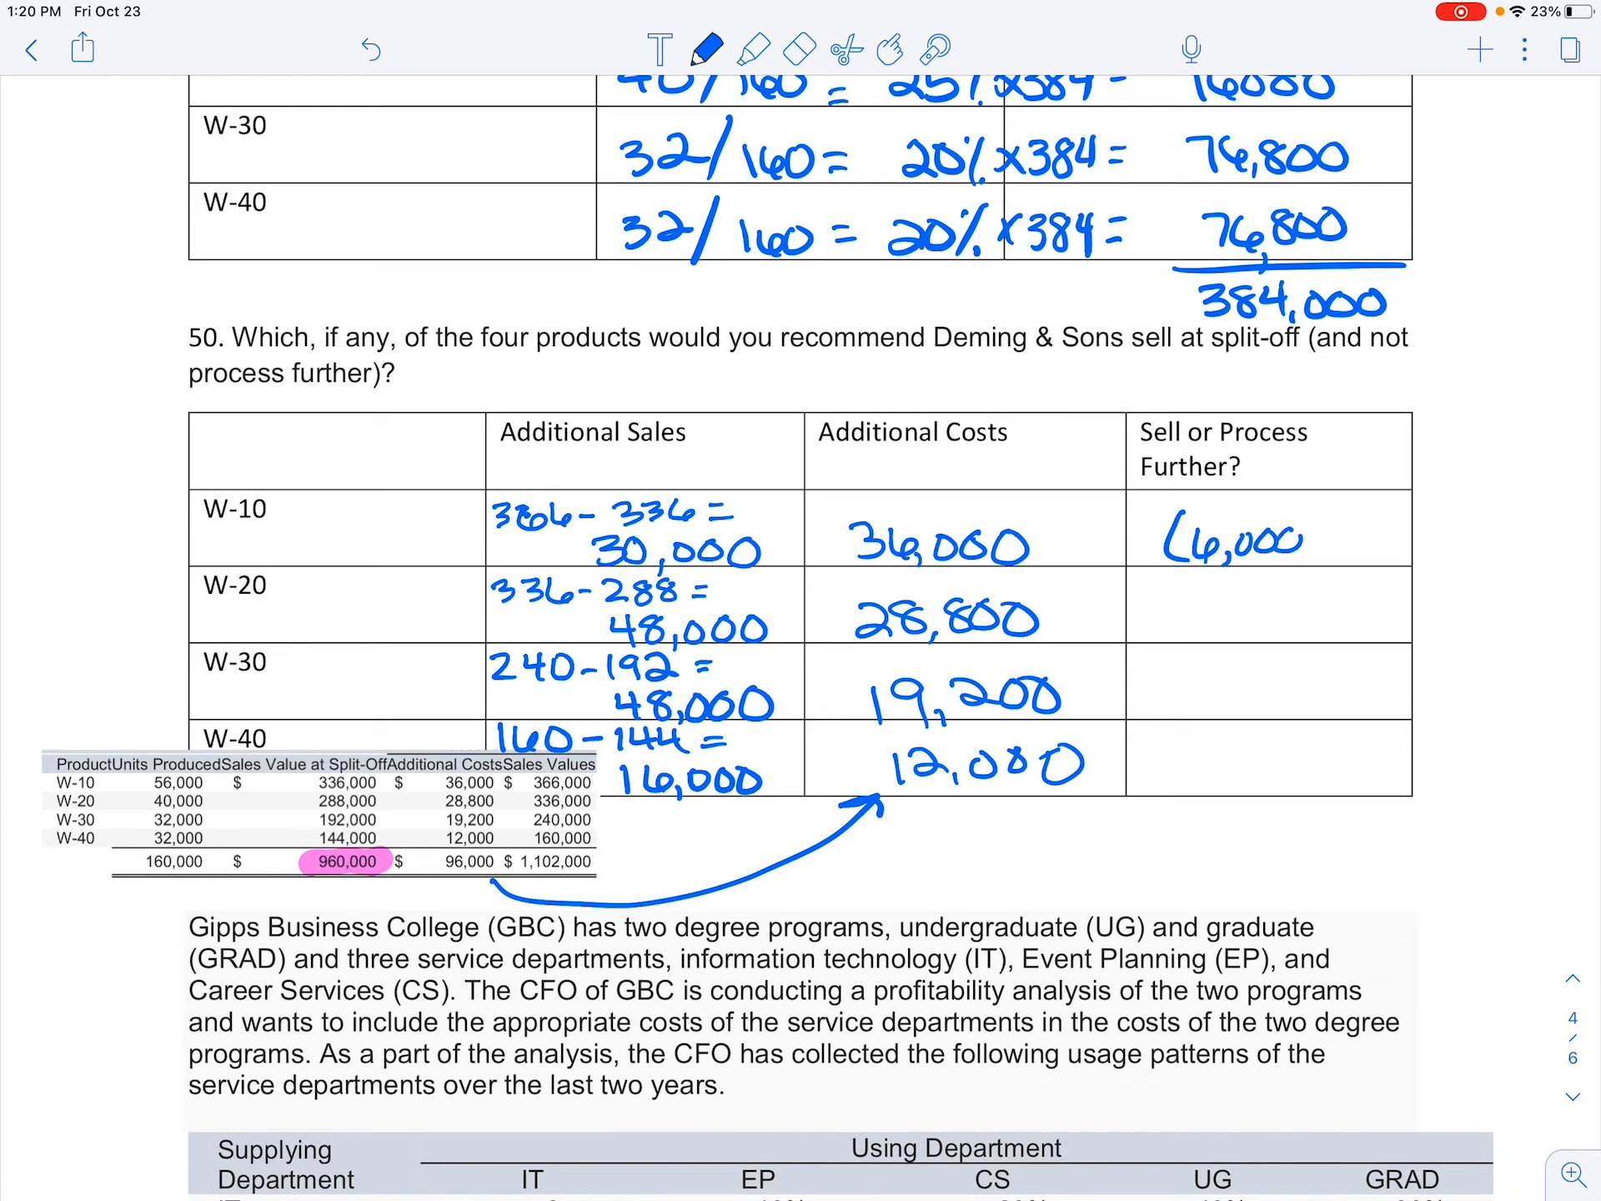
text(Sell)
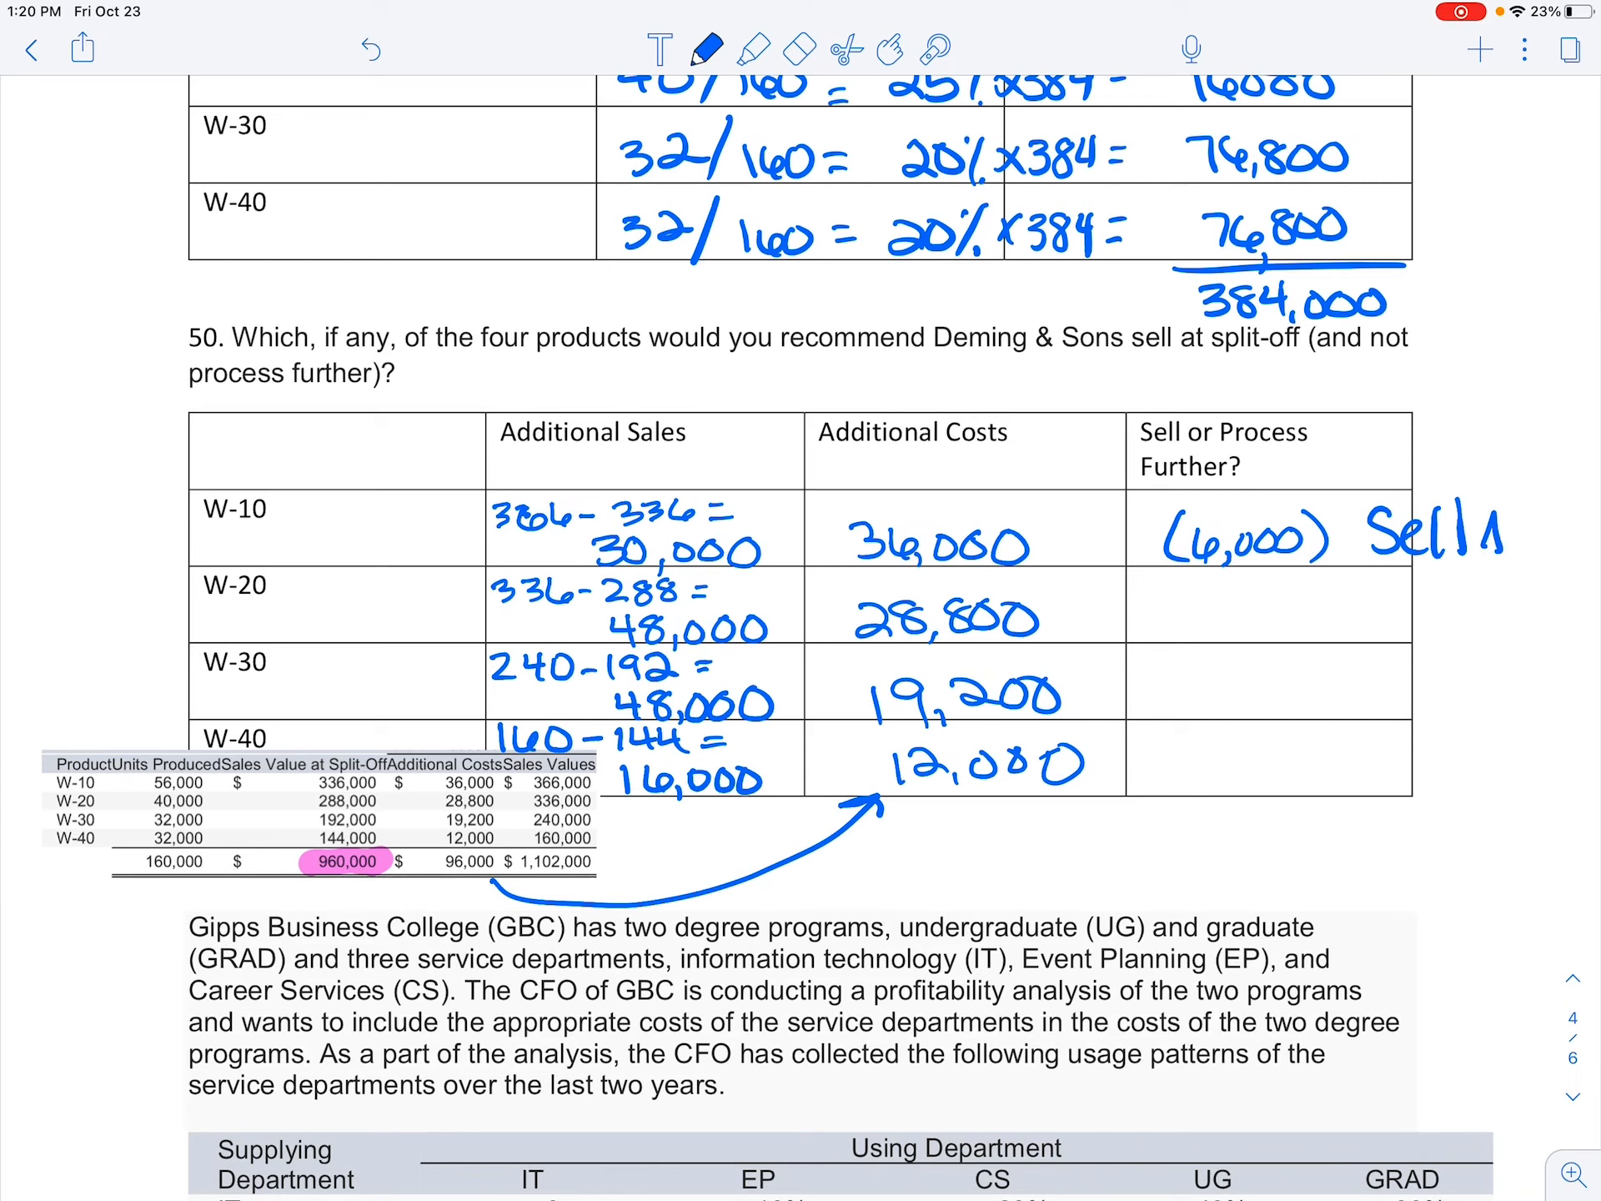
text(AS IS)
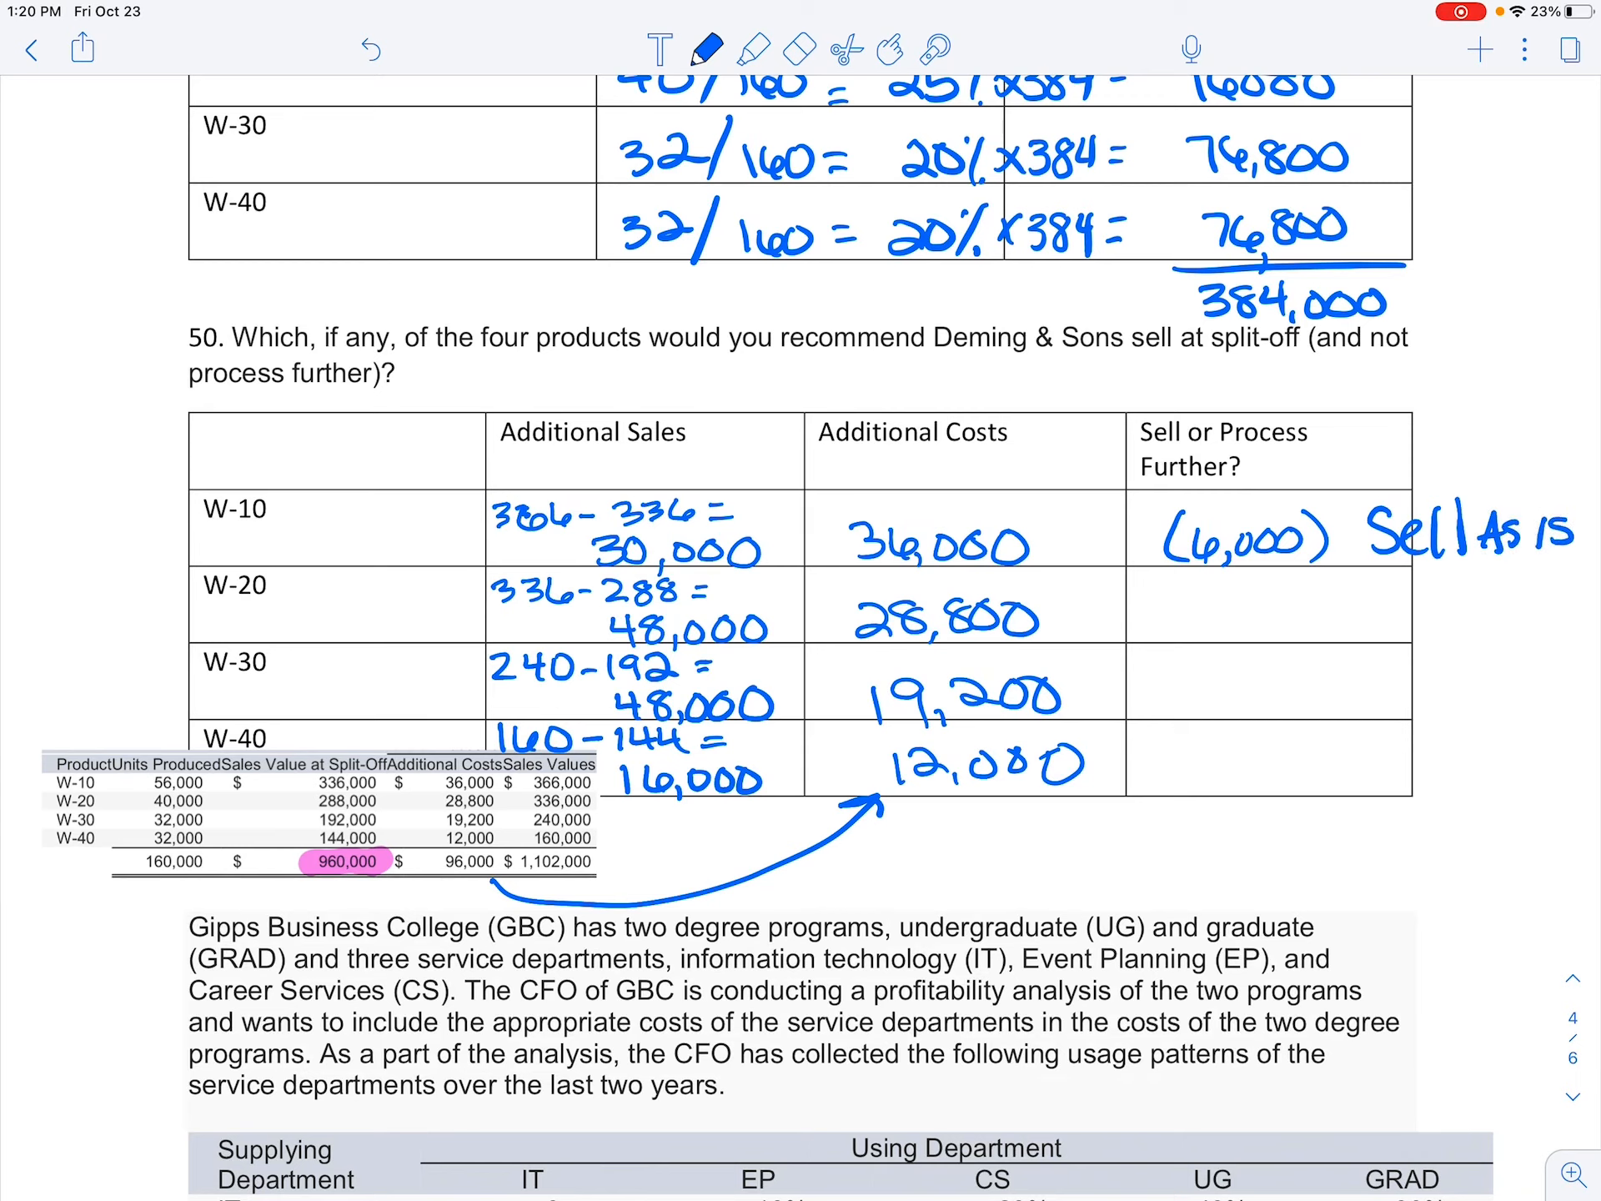
text(19,)
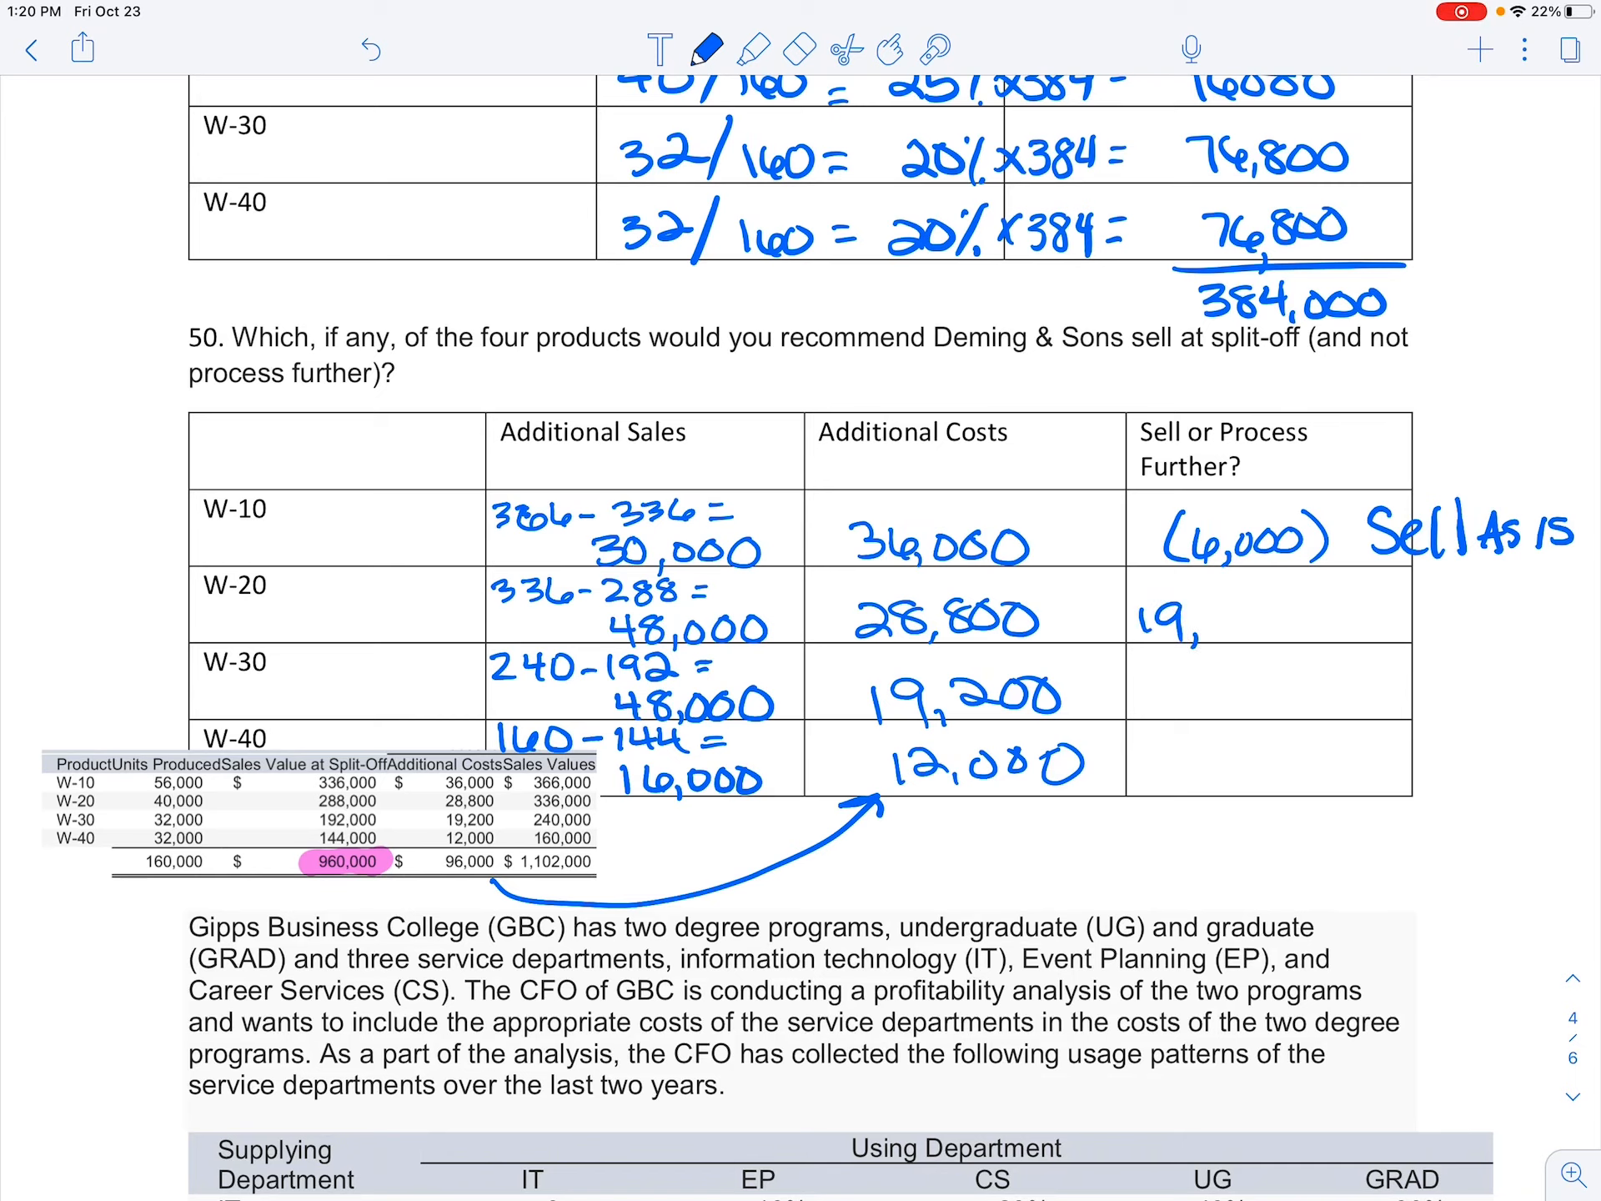
text(2)
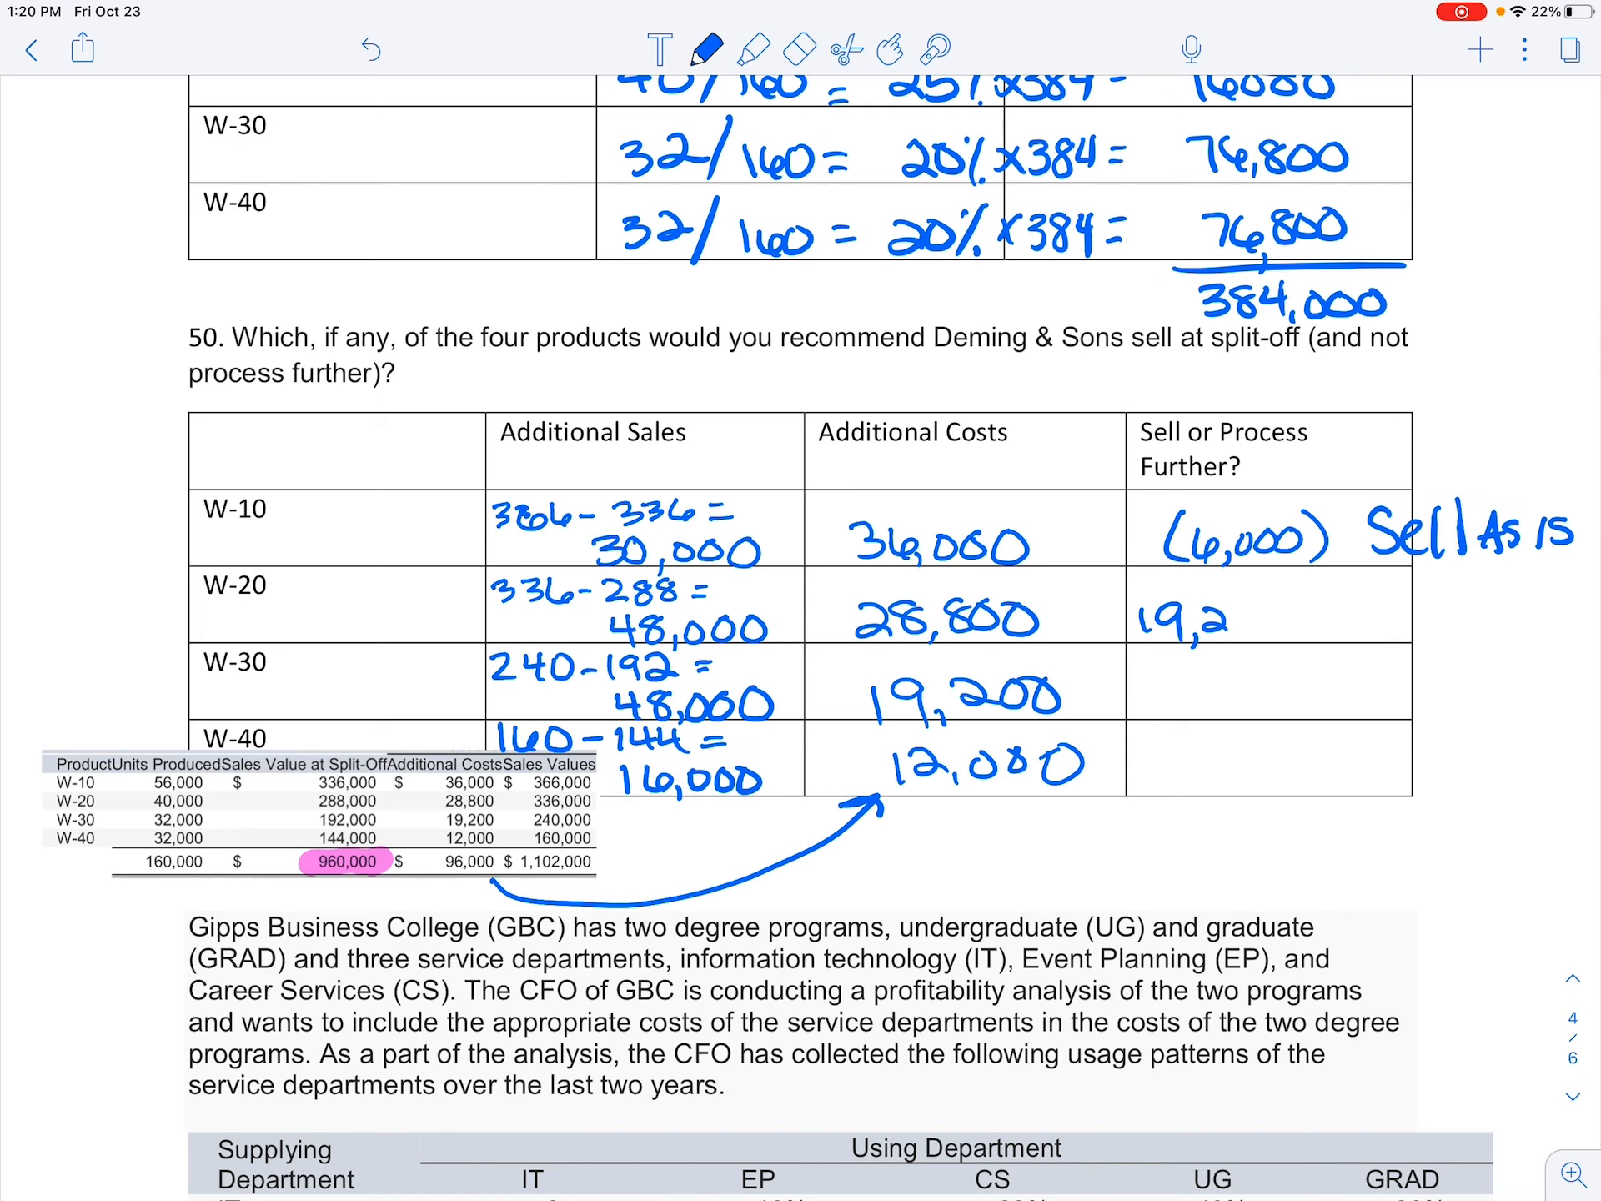
text(00)
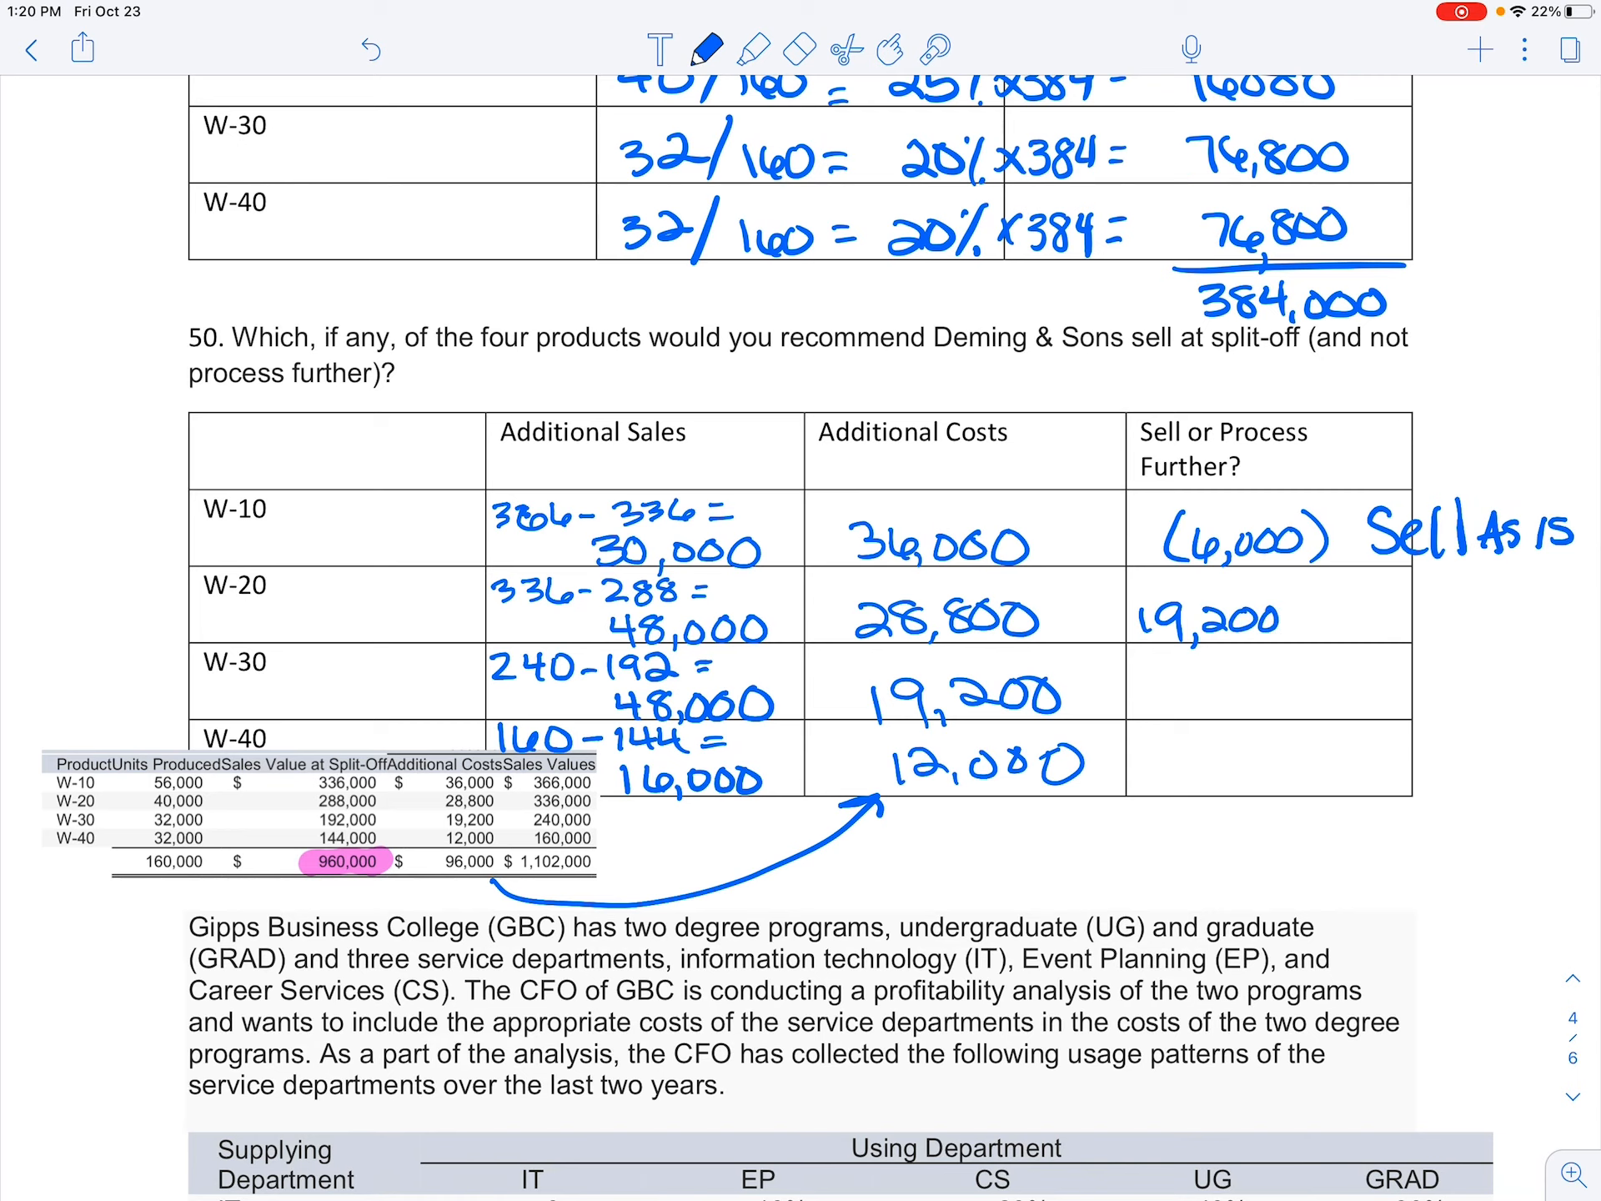
text(Process)
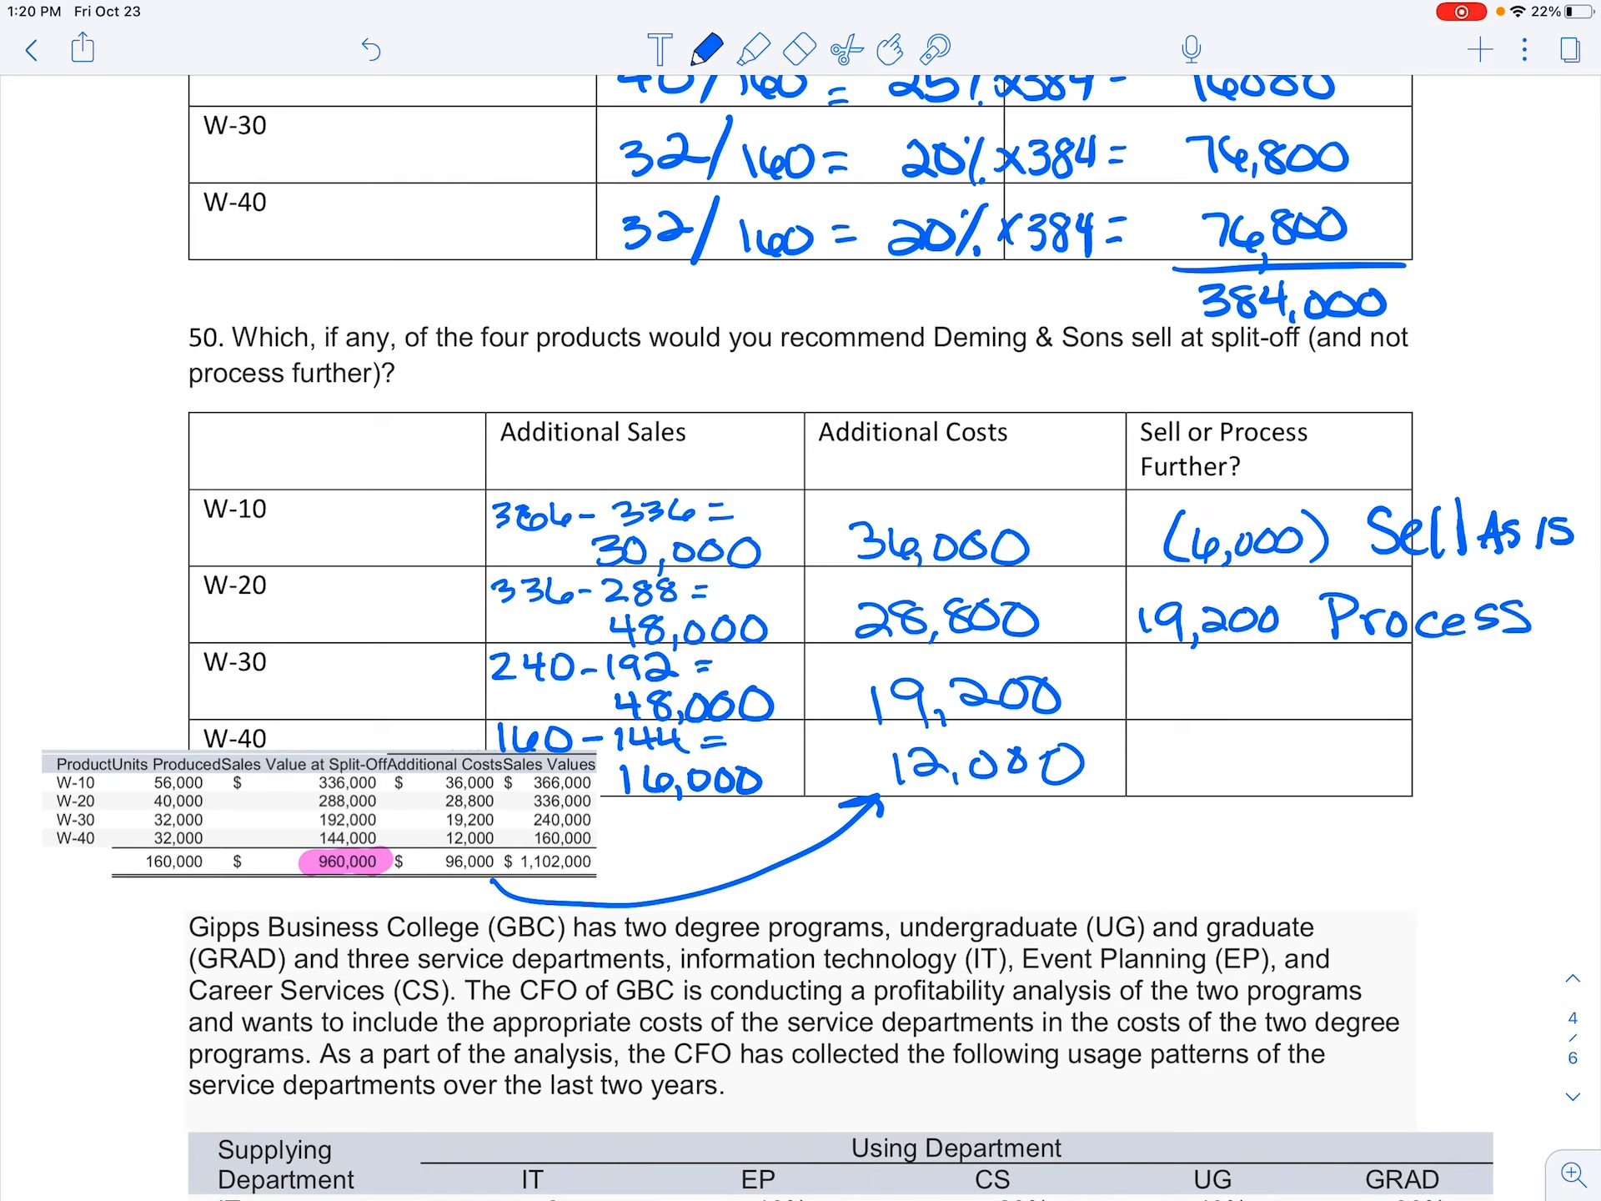
- Write W-30 as 28,800 Process and W-40 as 4,000 Process
text(28,800)
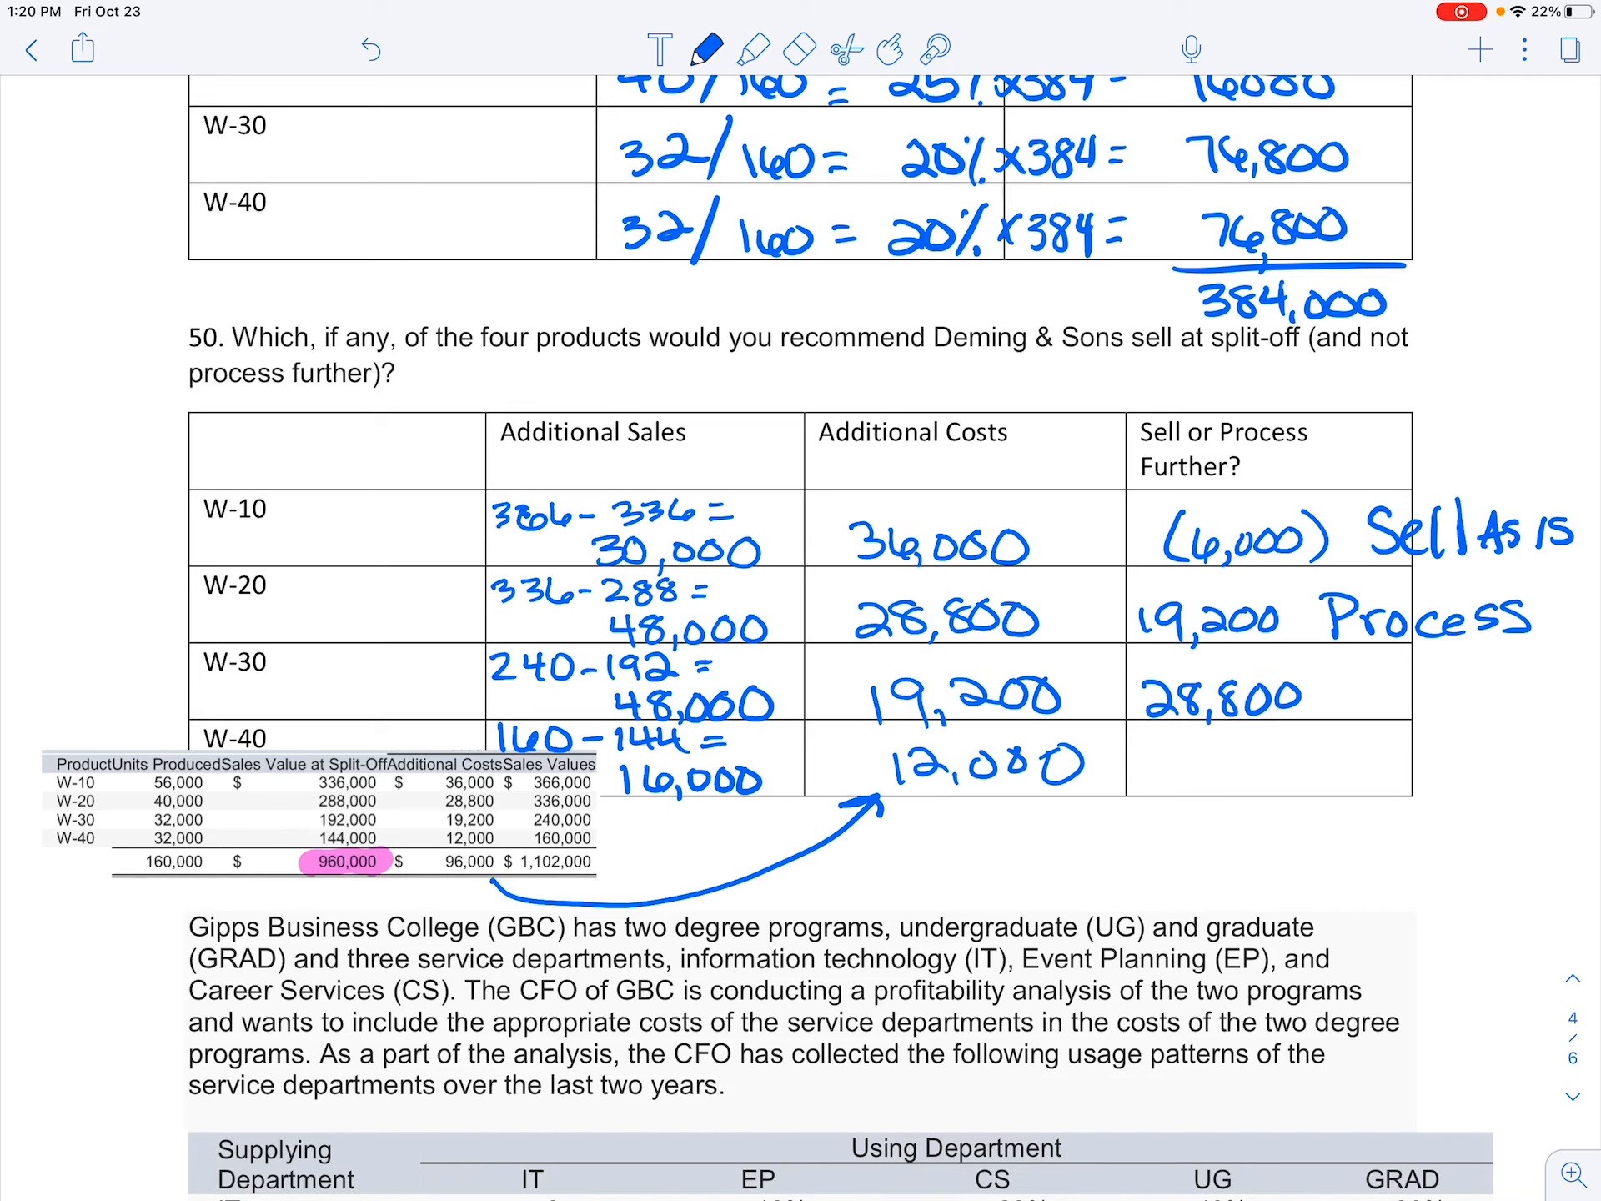
text(Process)
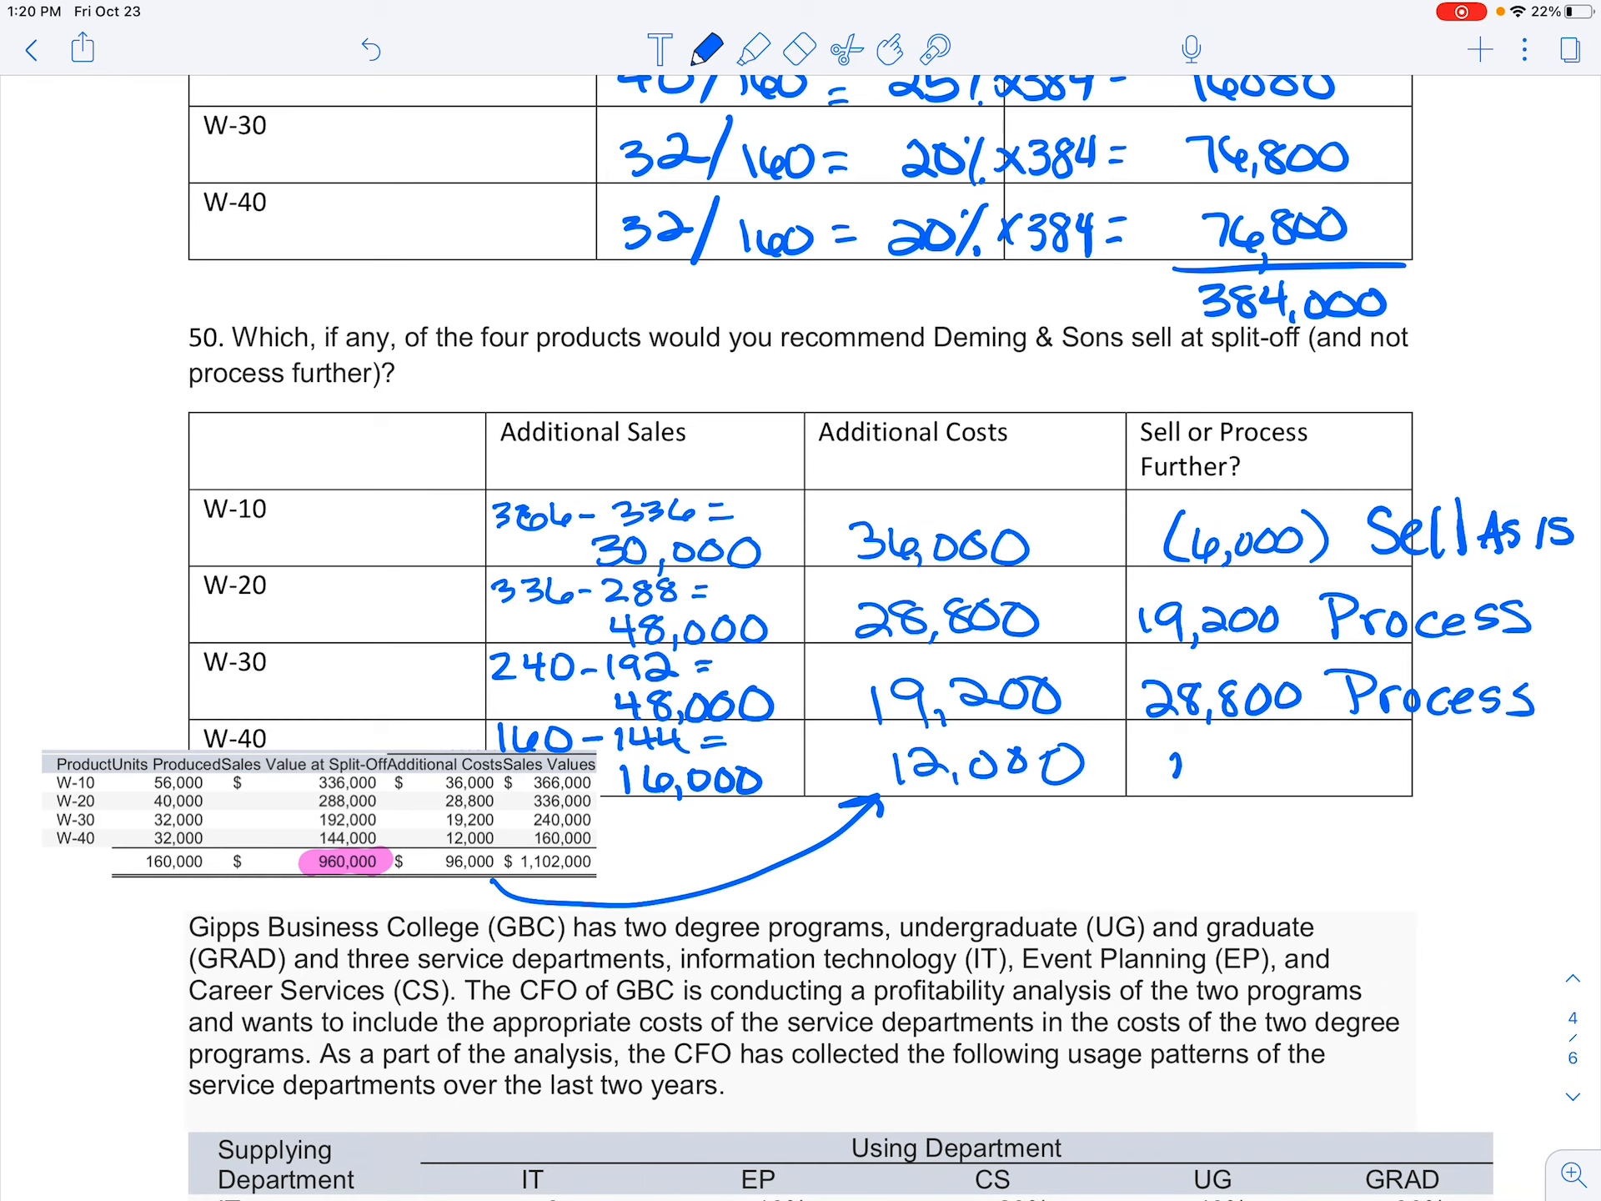
text(4,000)
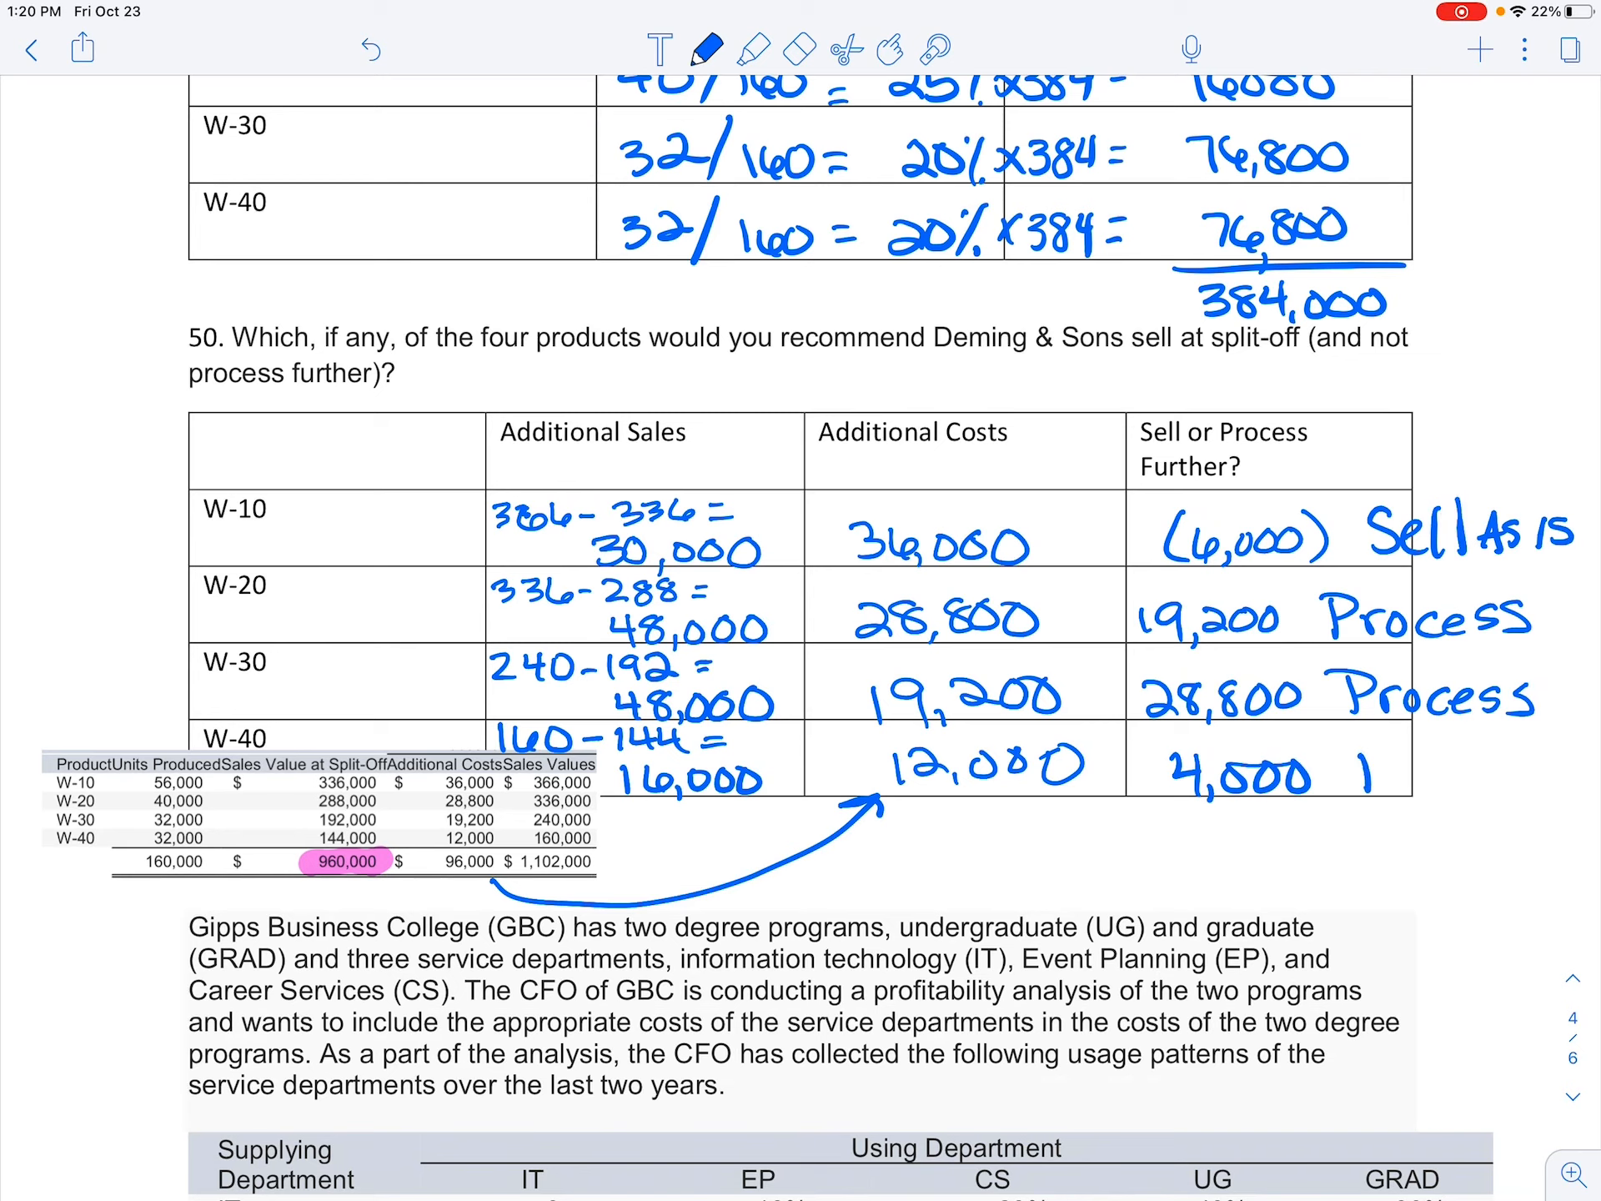
text(Proces)
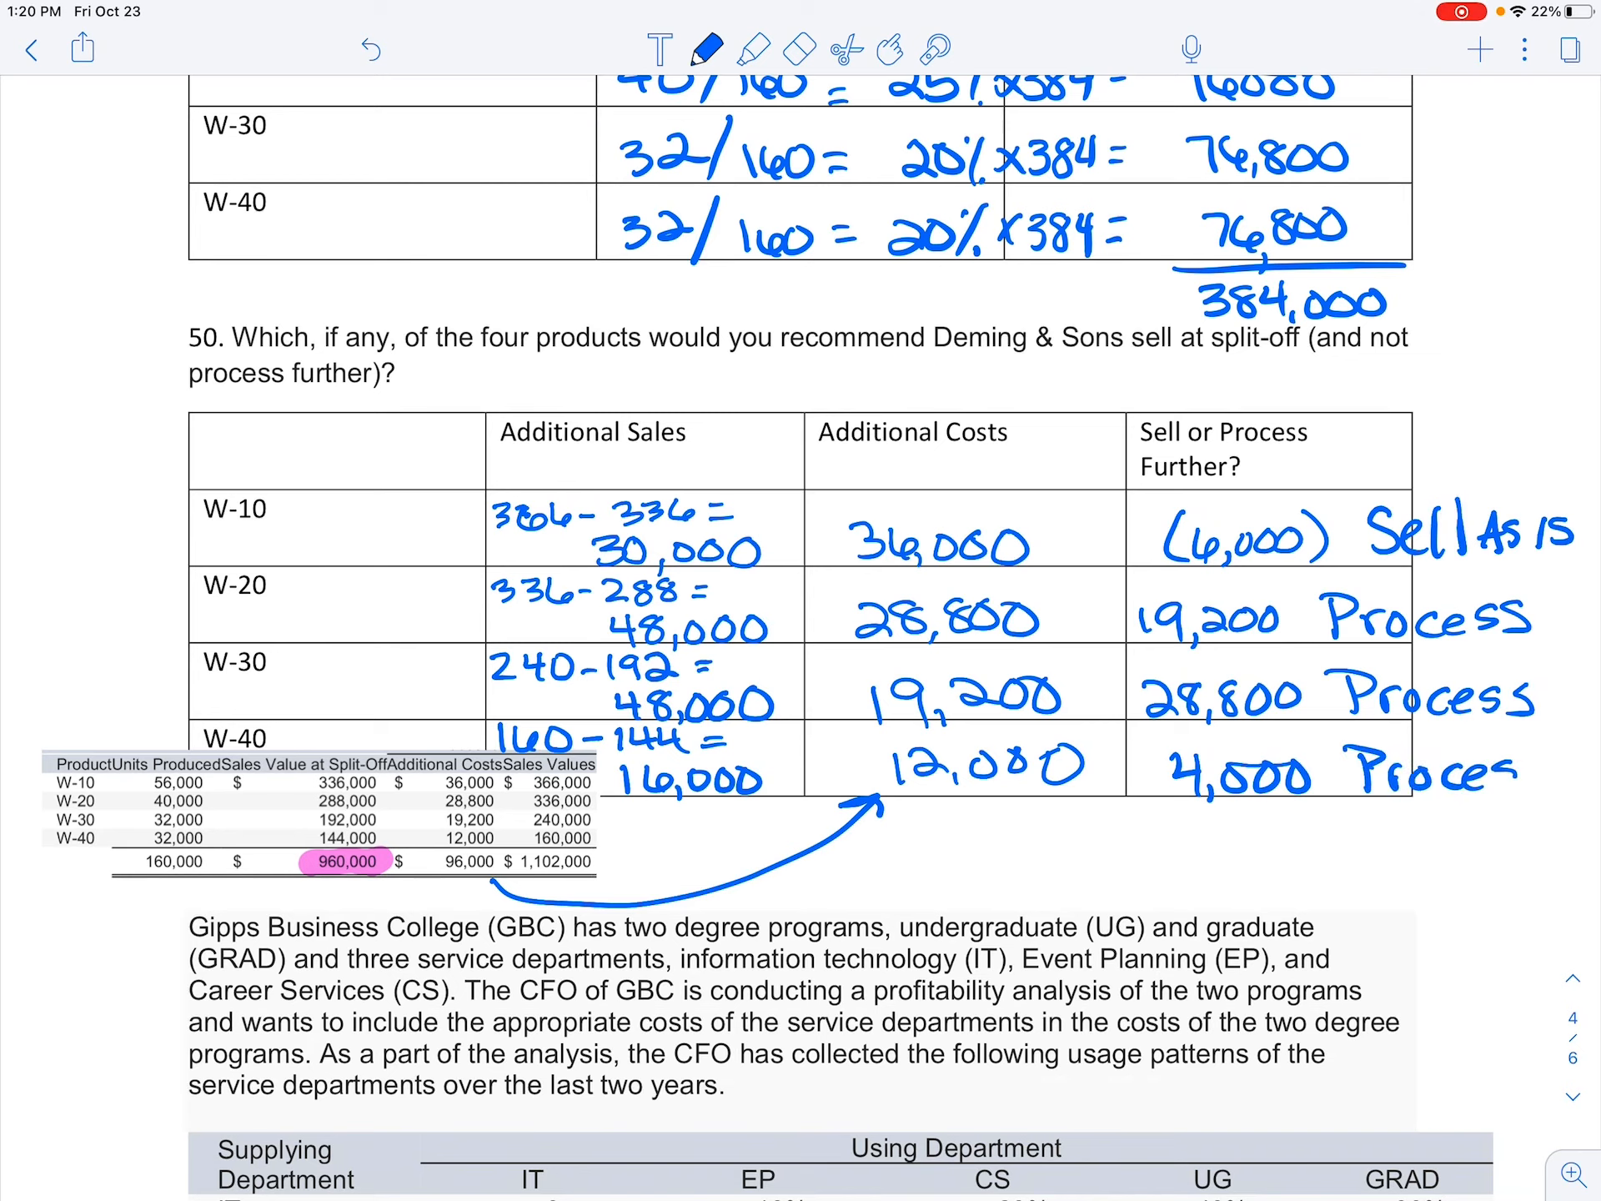
text(s)
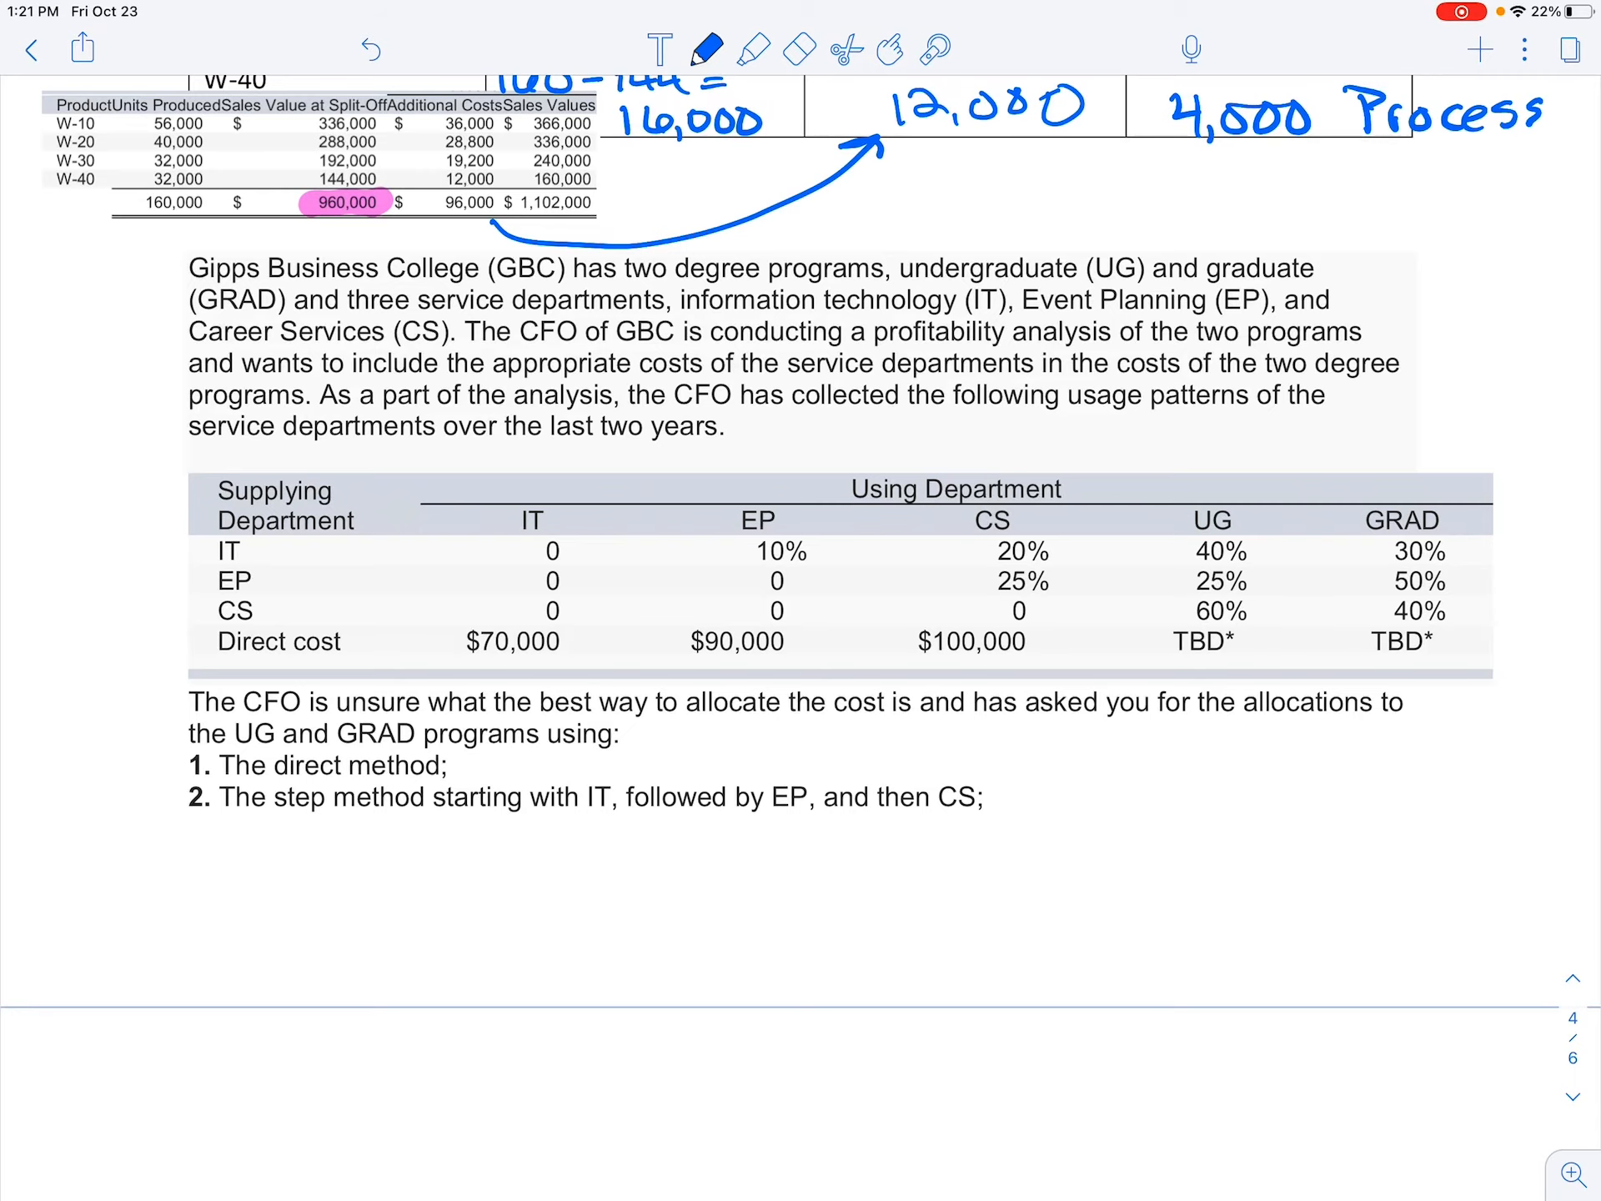
- Move down to the department table above the Direct Method table and strike through the reciprocal method heading
scroll(down, 3)
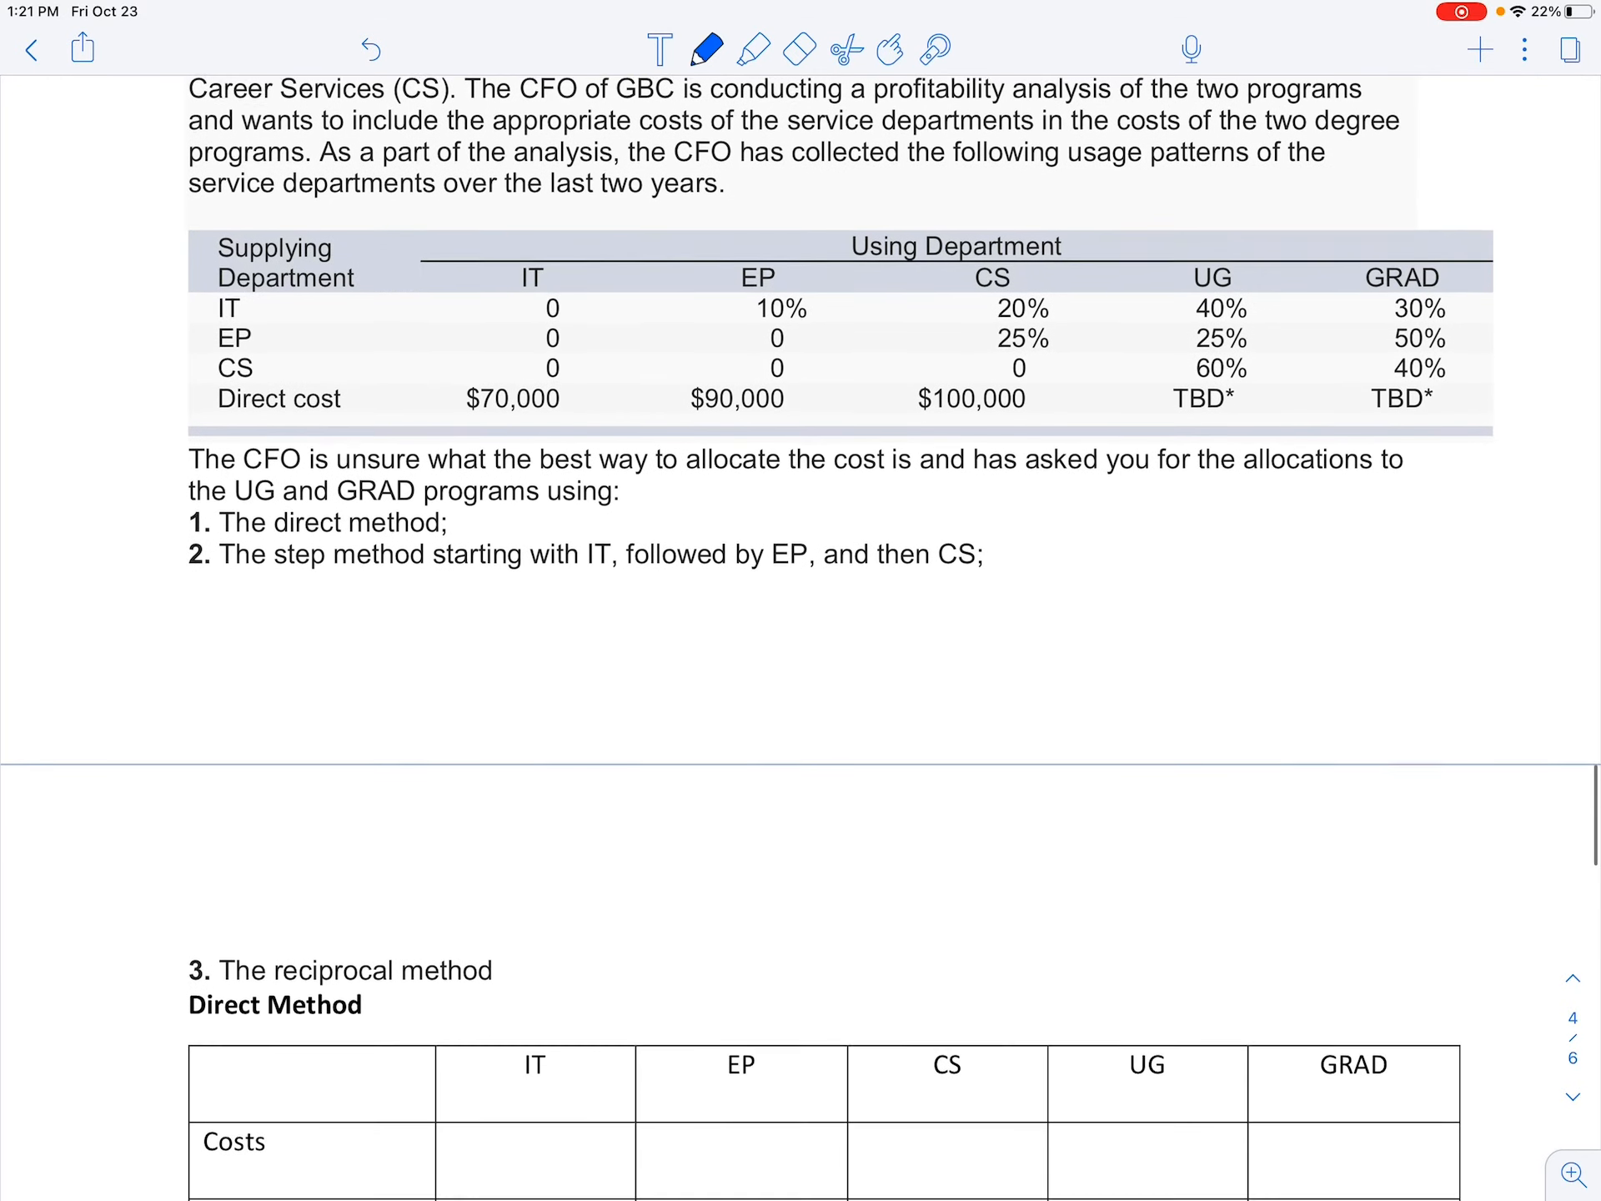
scroll(down, 3)
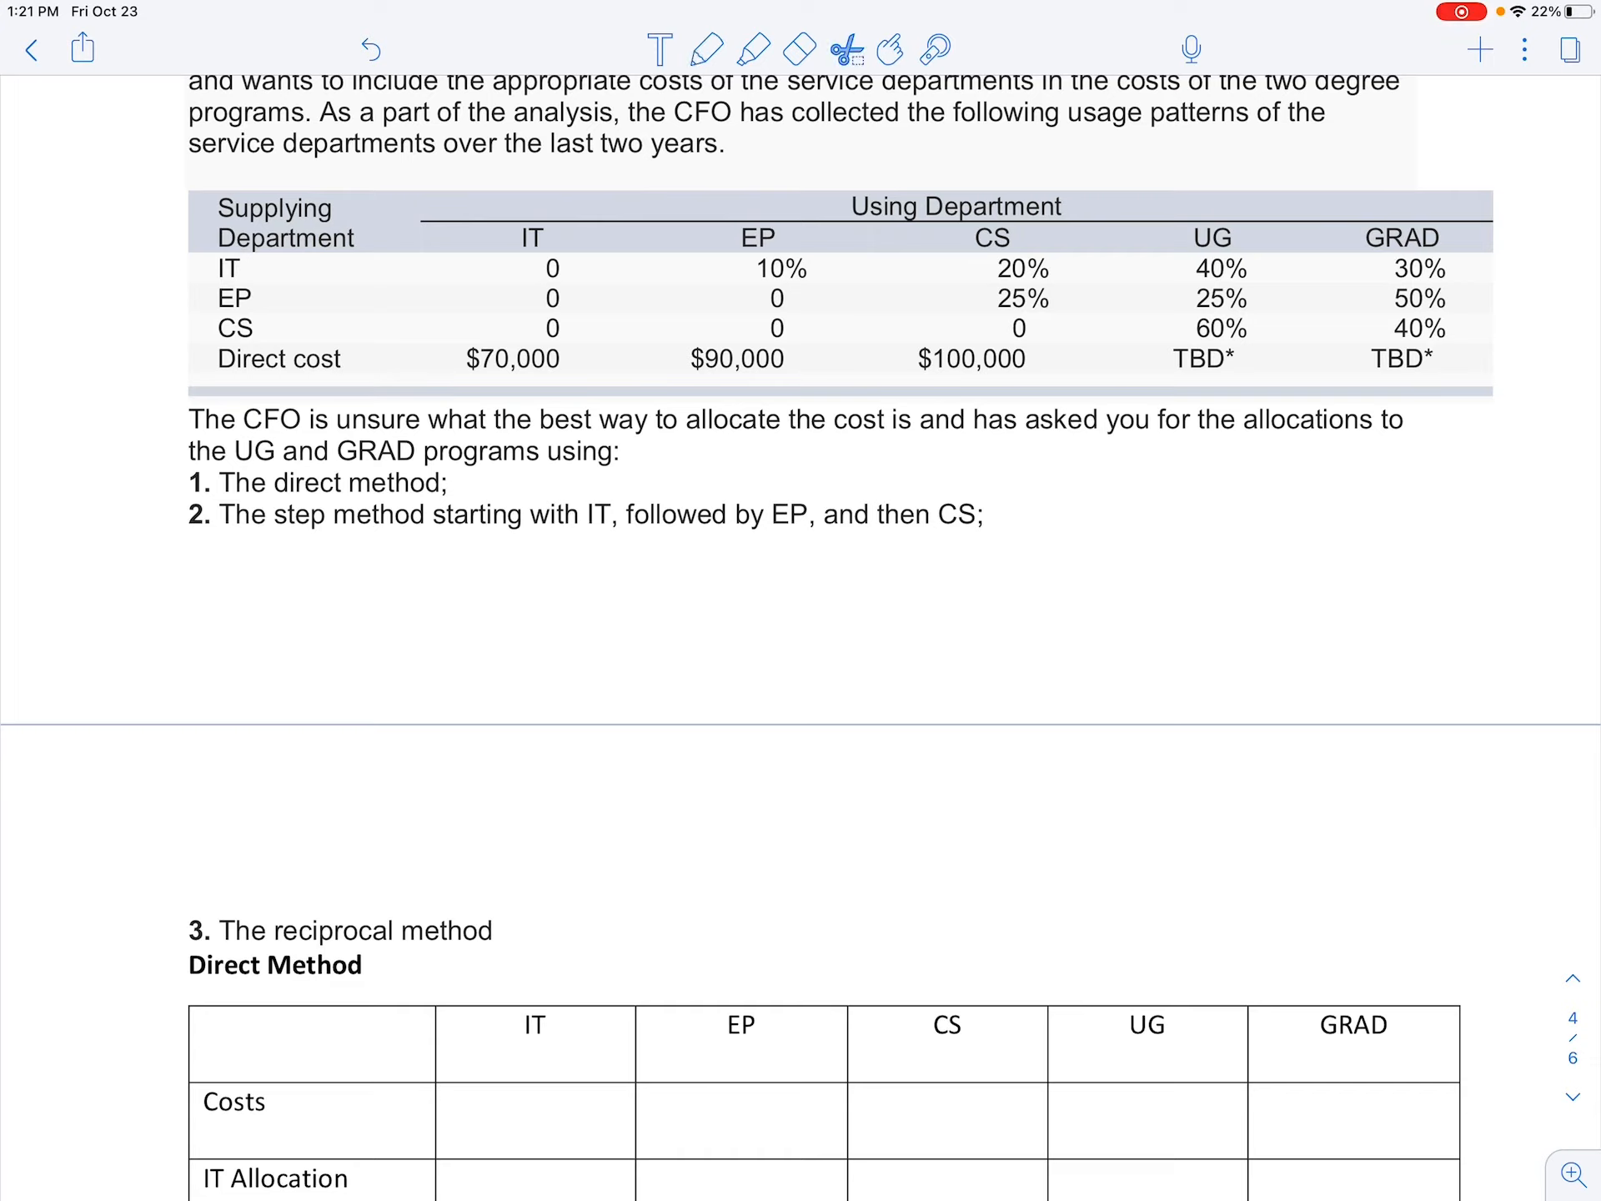
click(889, 49)
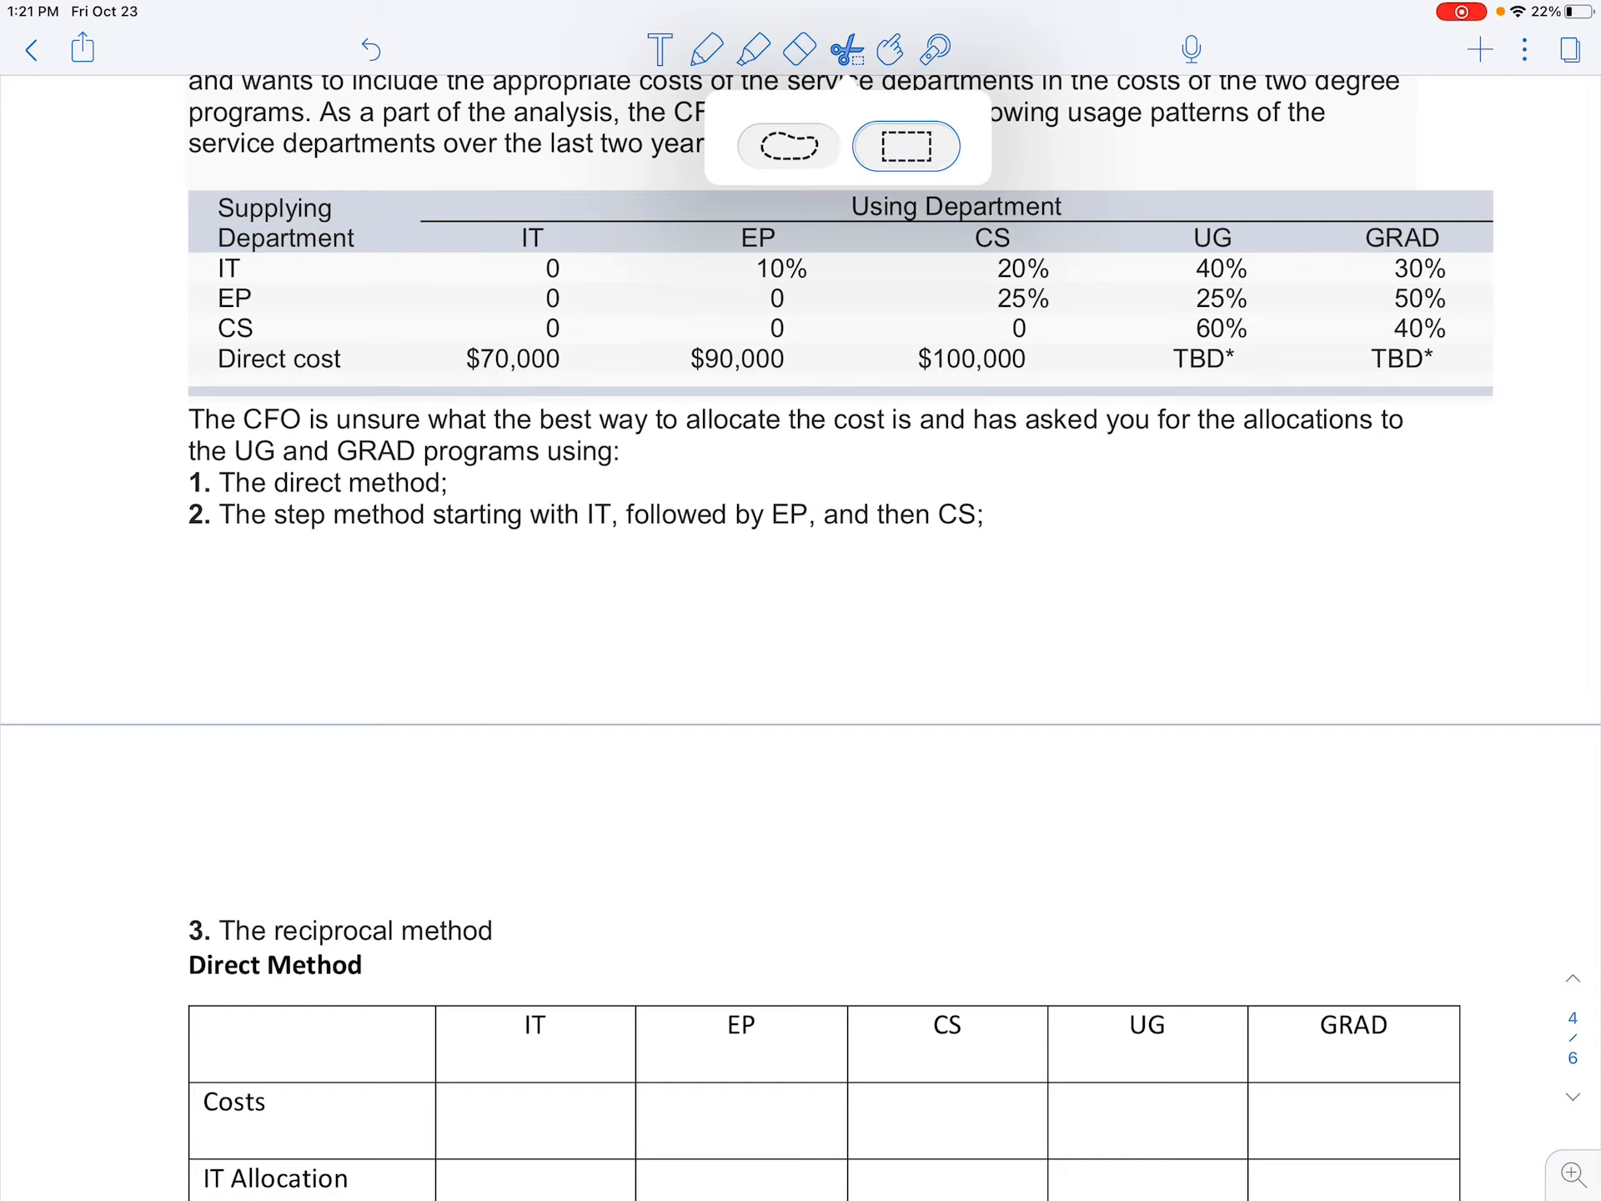
click(904, 147)
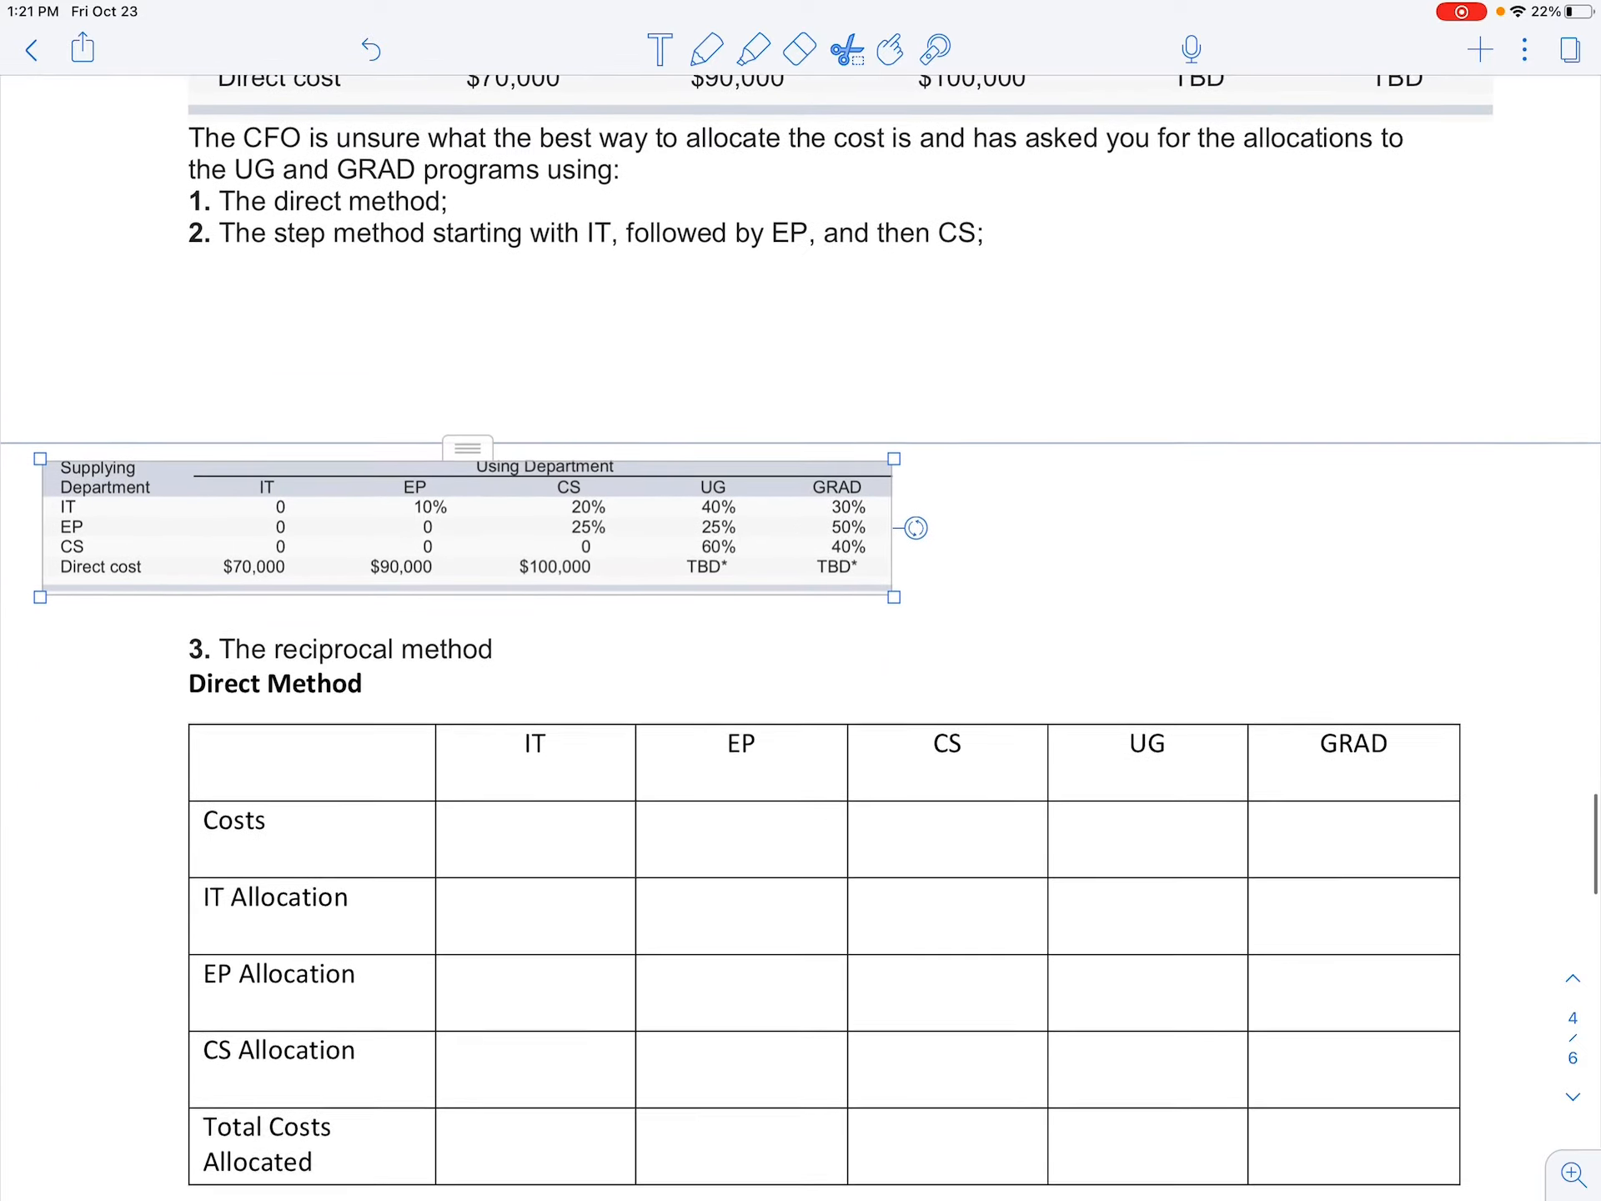
scroll(down, 3)
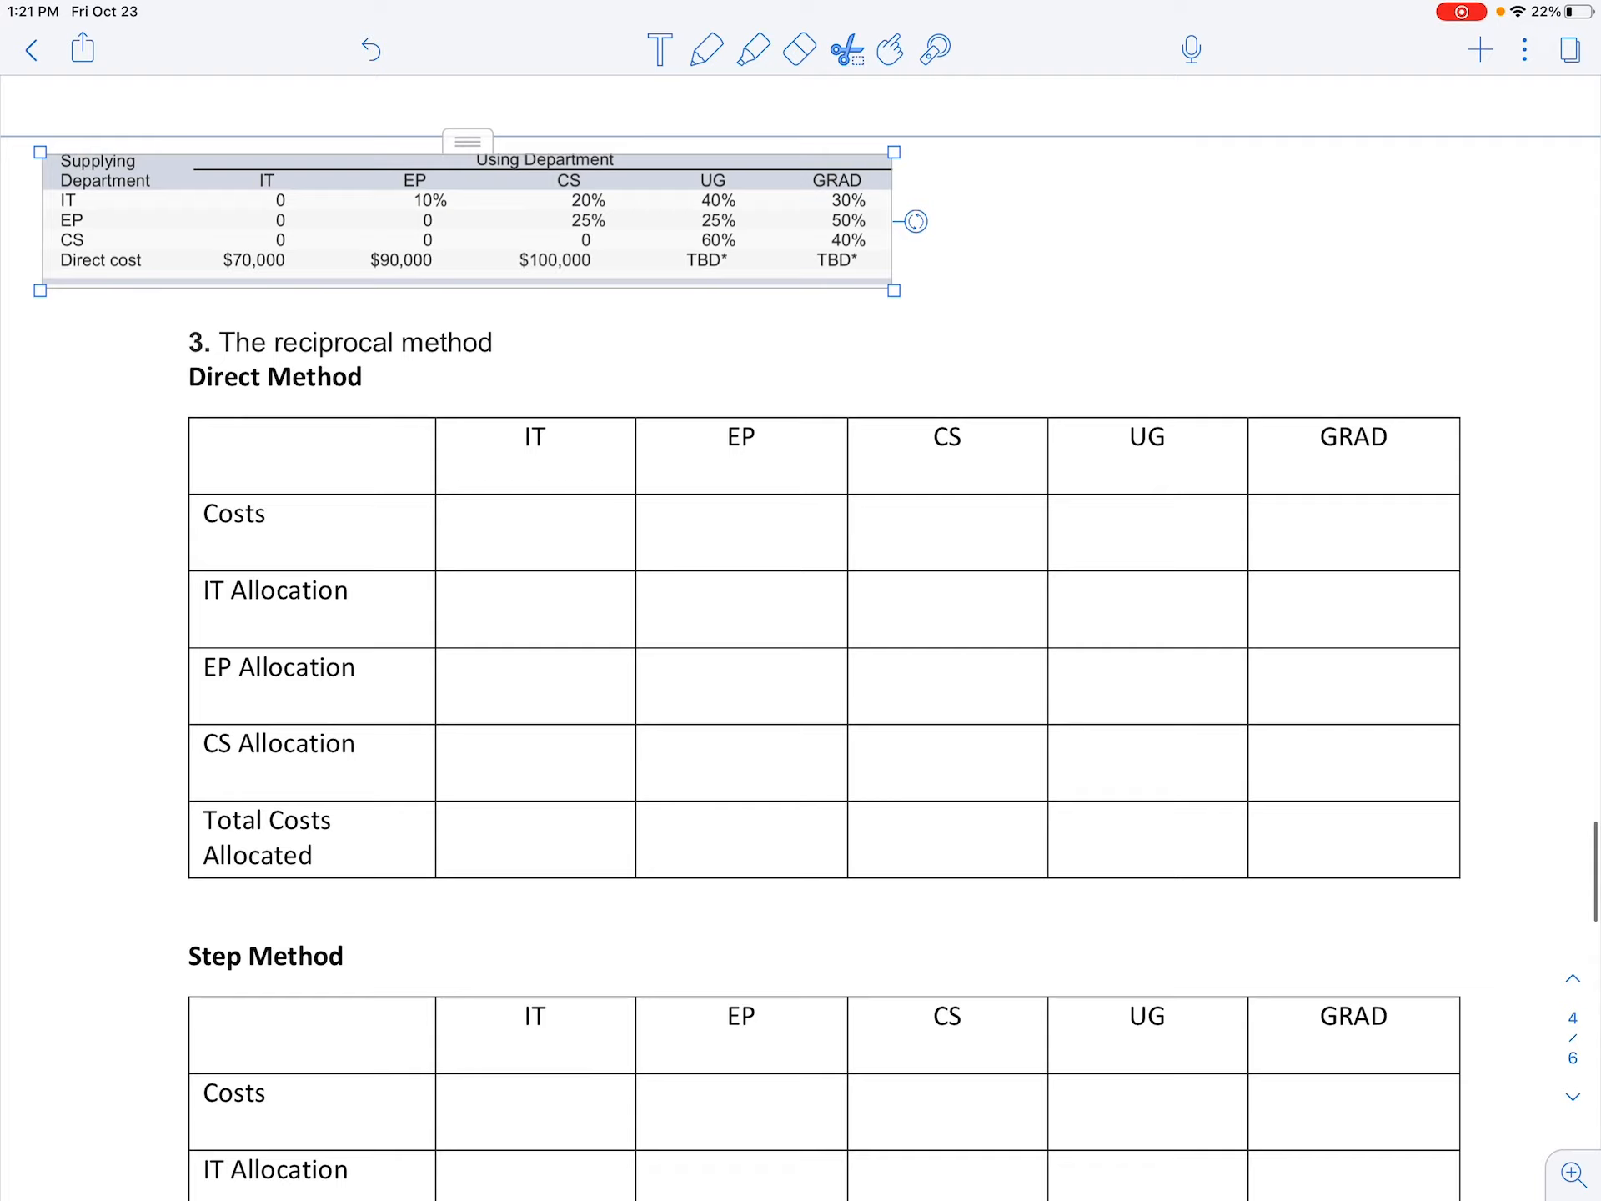
click(705, 49)
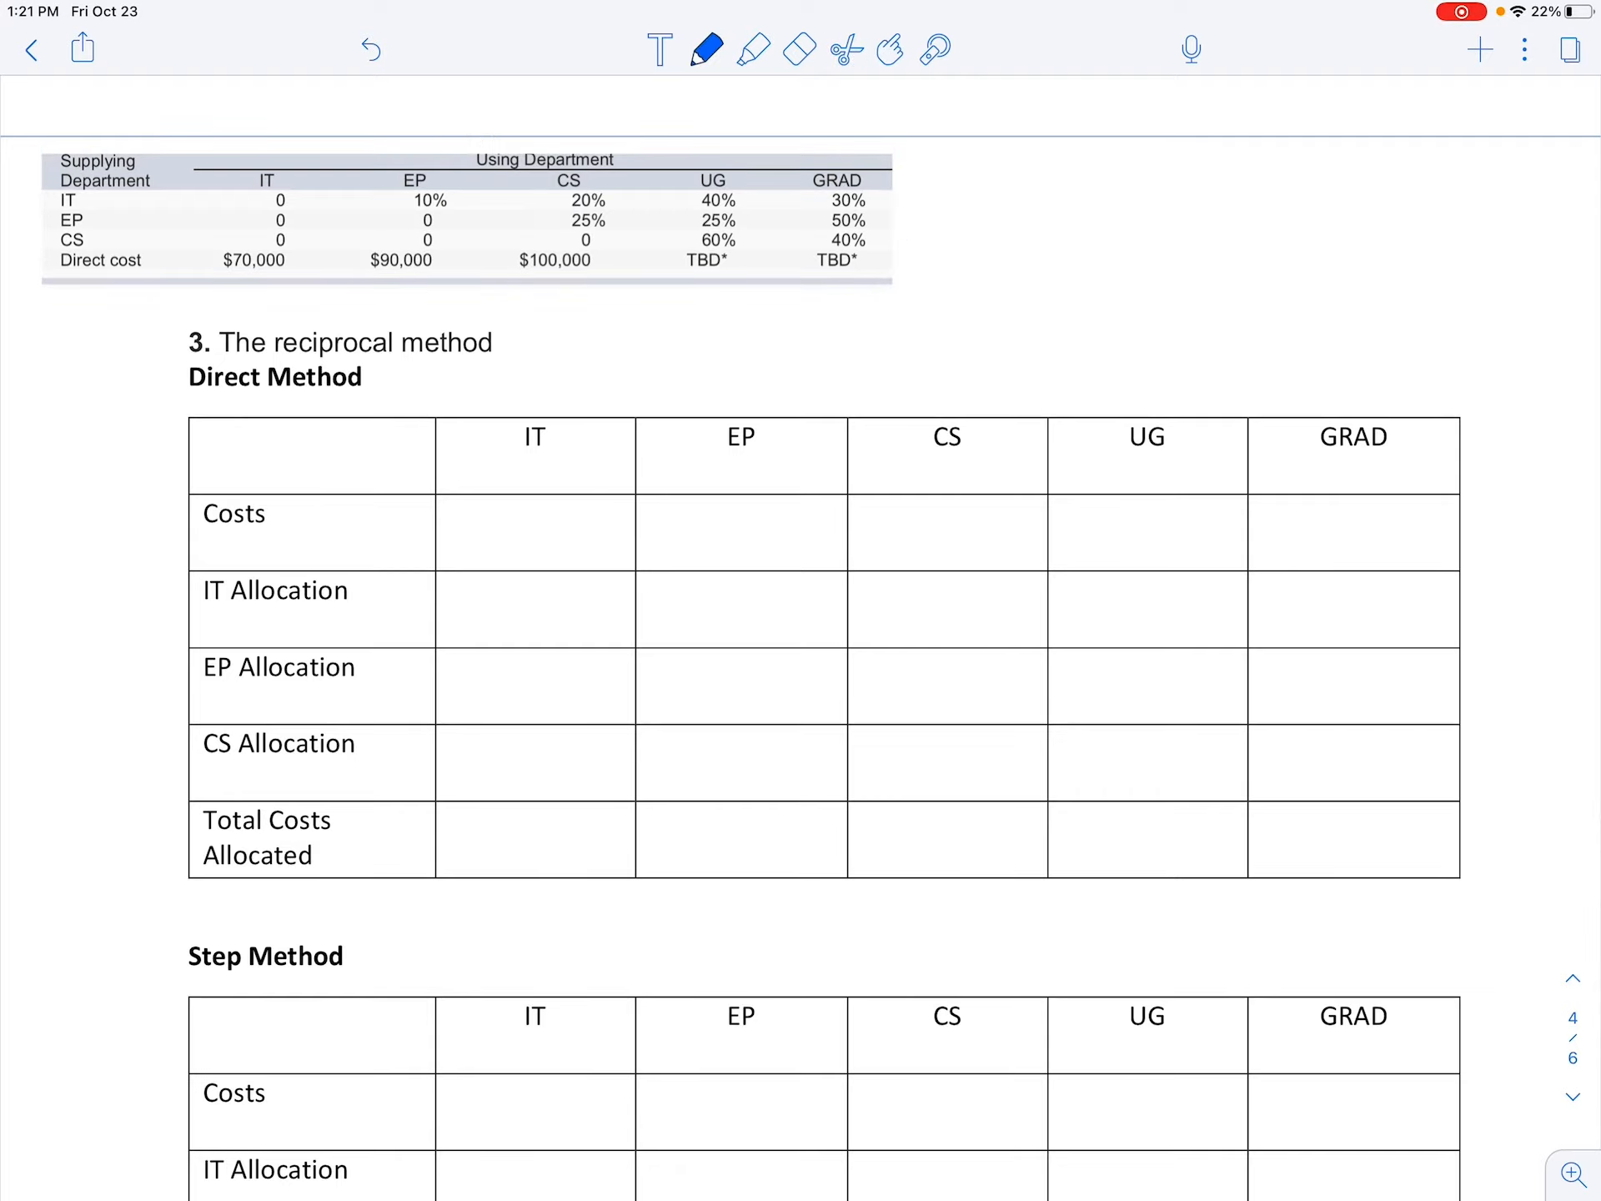
drag(194, 346, 501, 344)
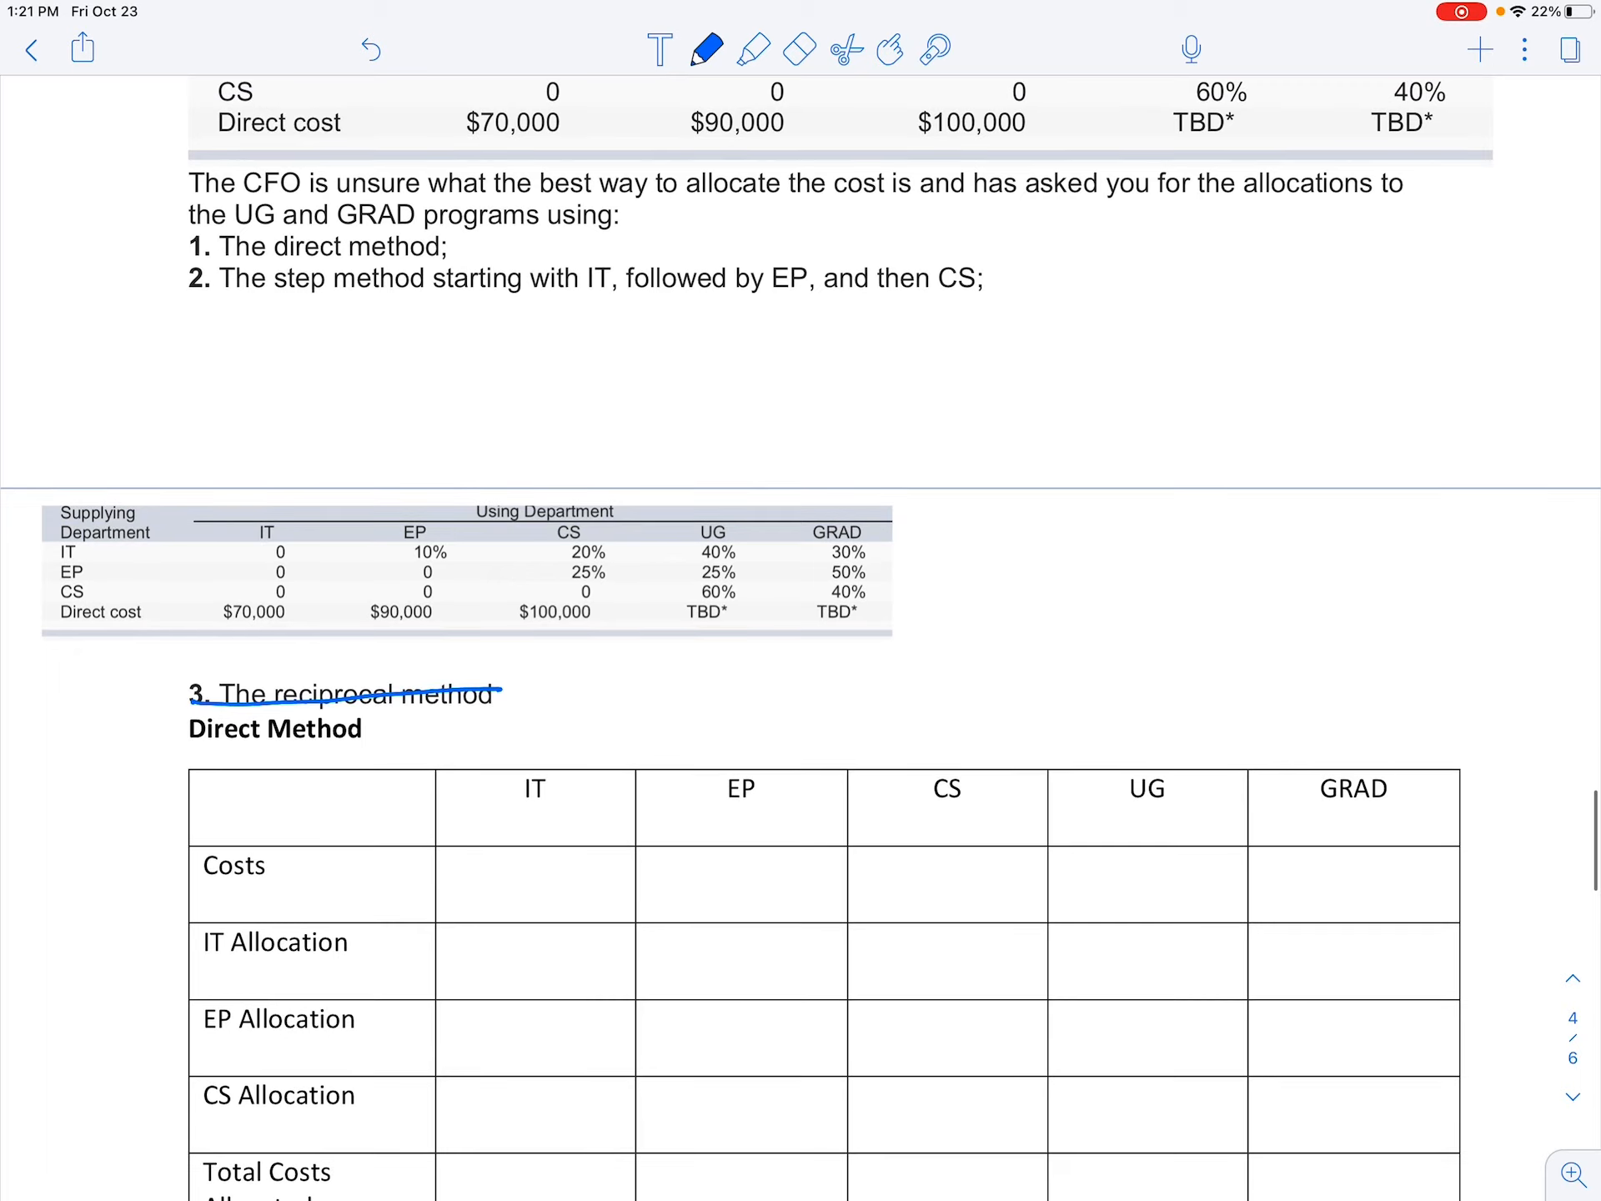
- Highlight the Direct Method title in pink and write the IT cost 70 in the Costs row
scroll(down, 3)
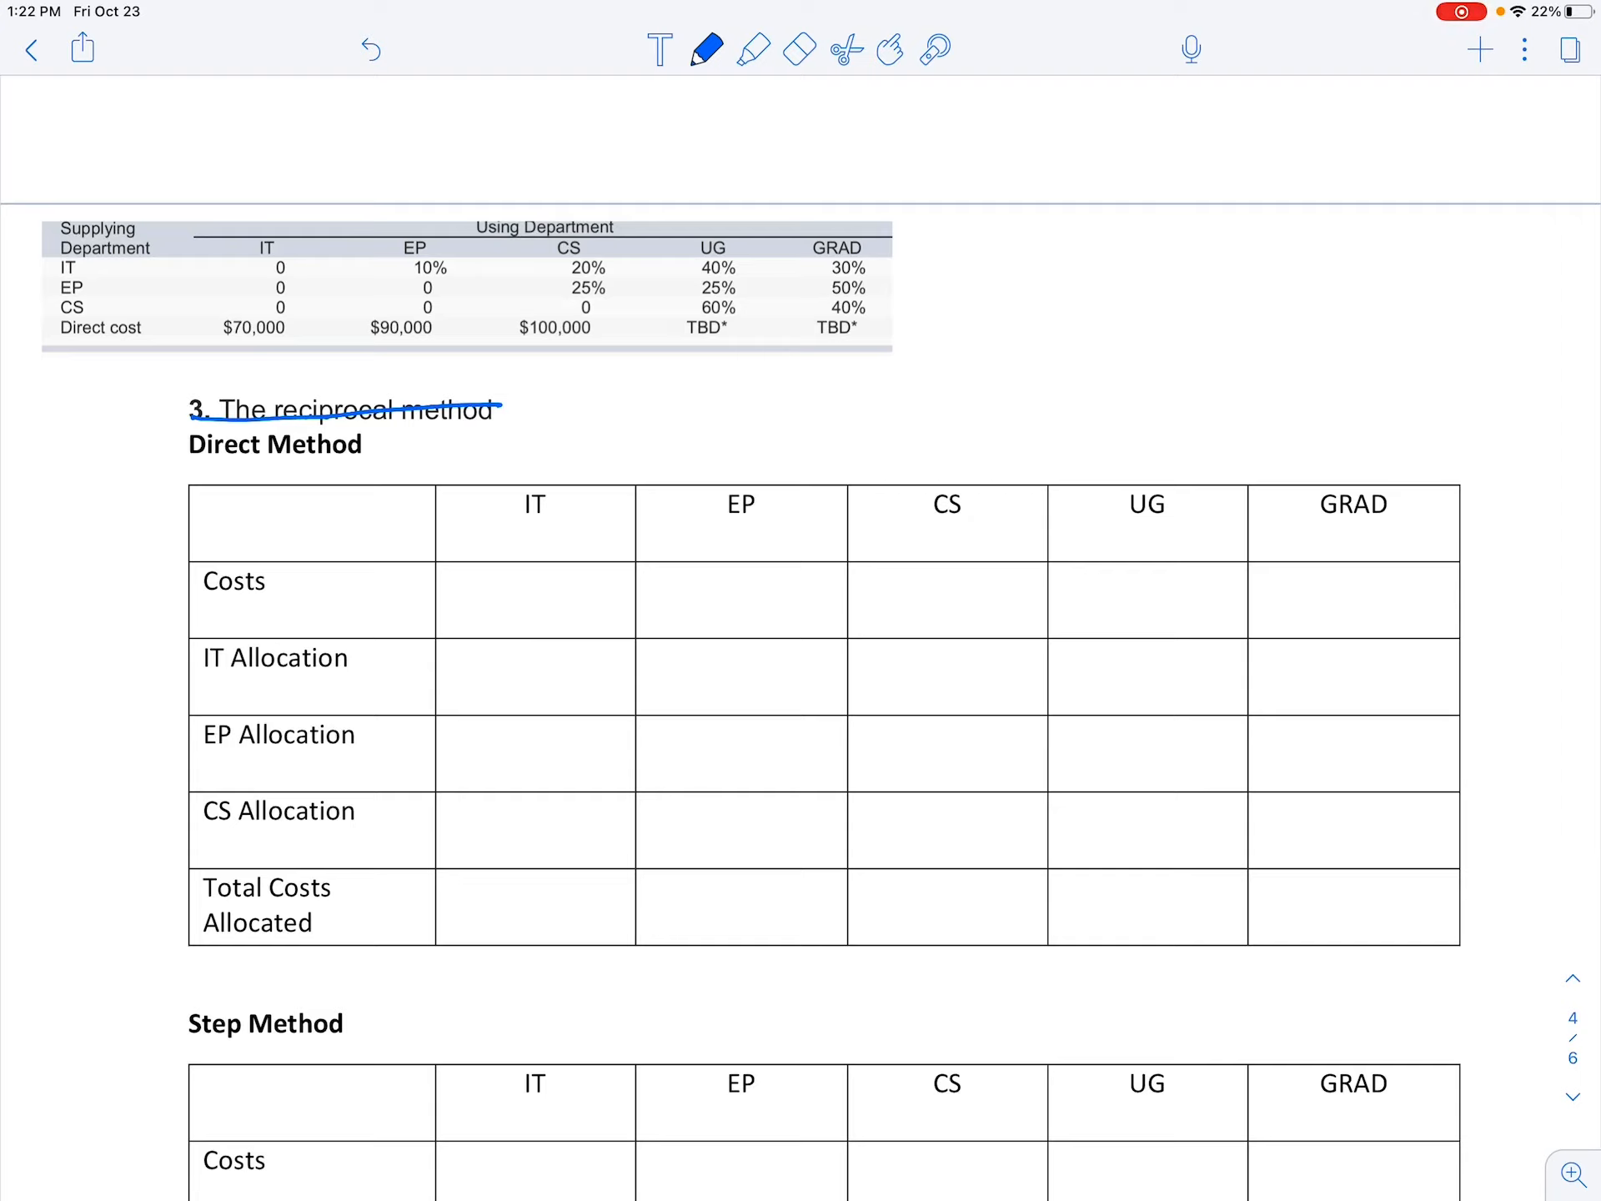
click(753, 49)
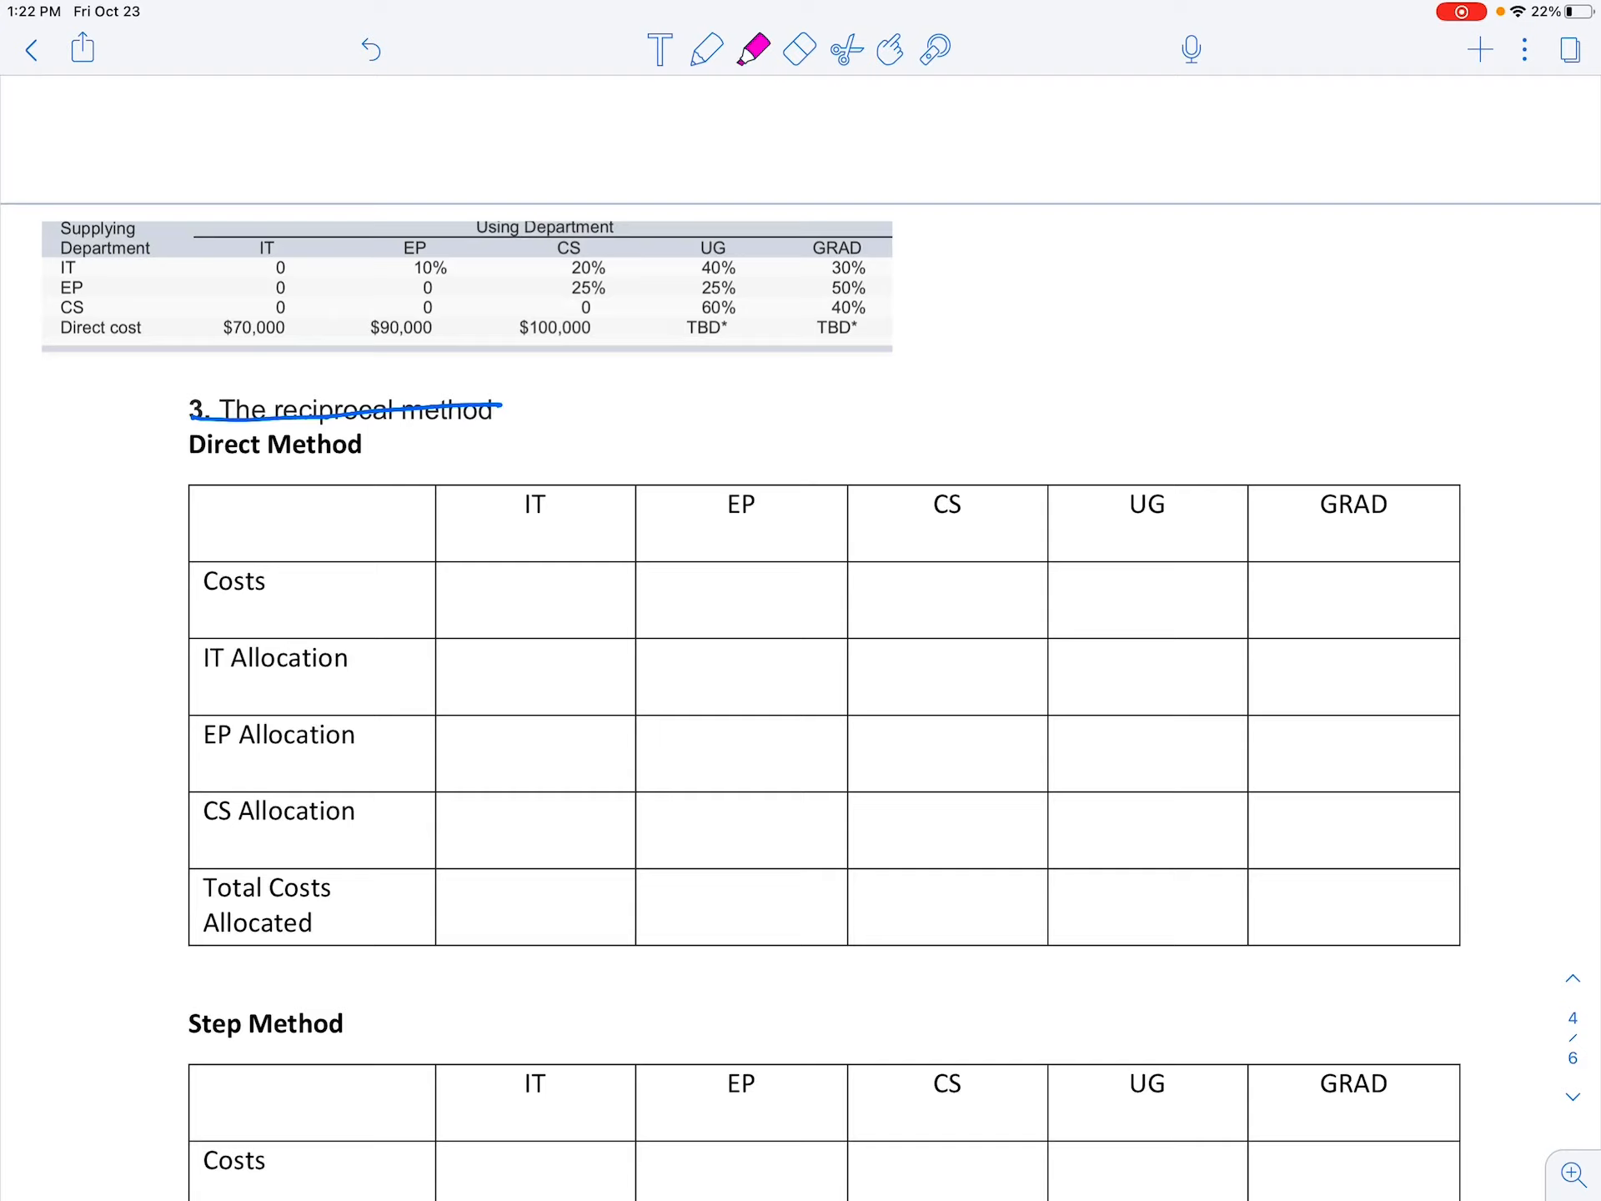
drag(188, 444, 384, 444)
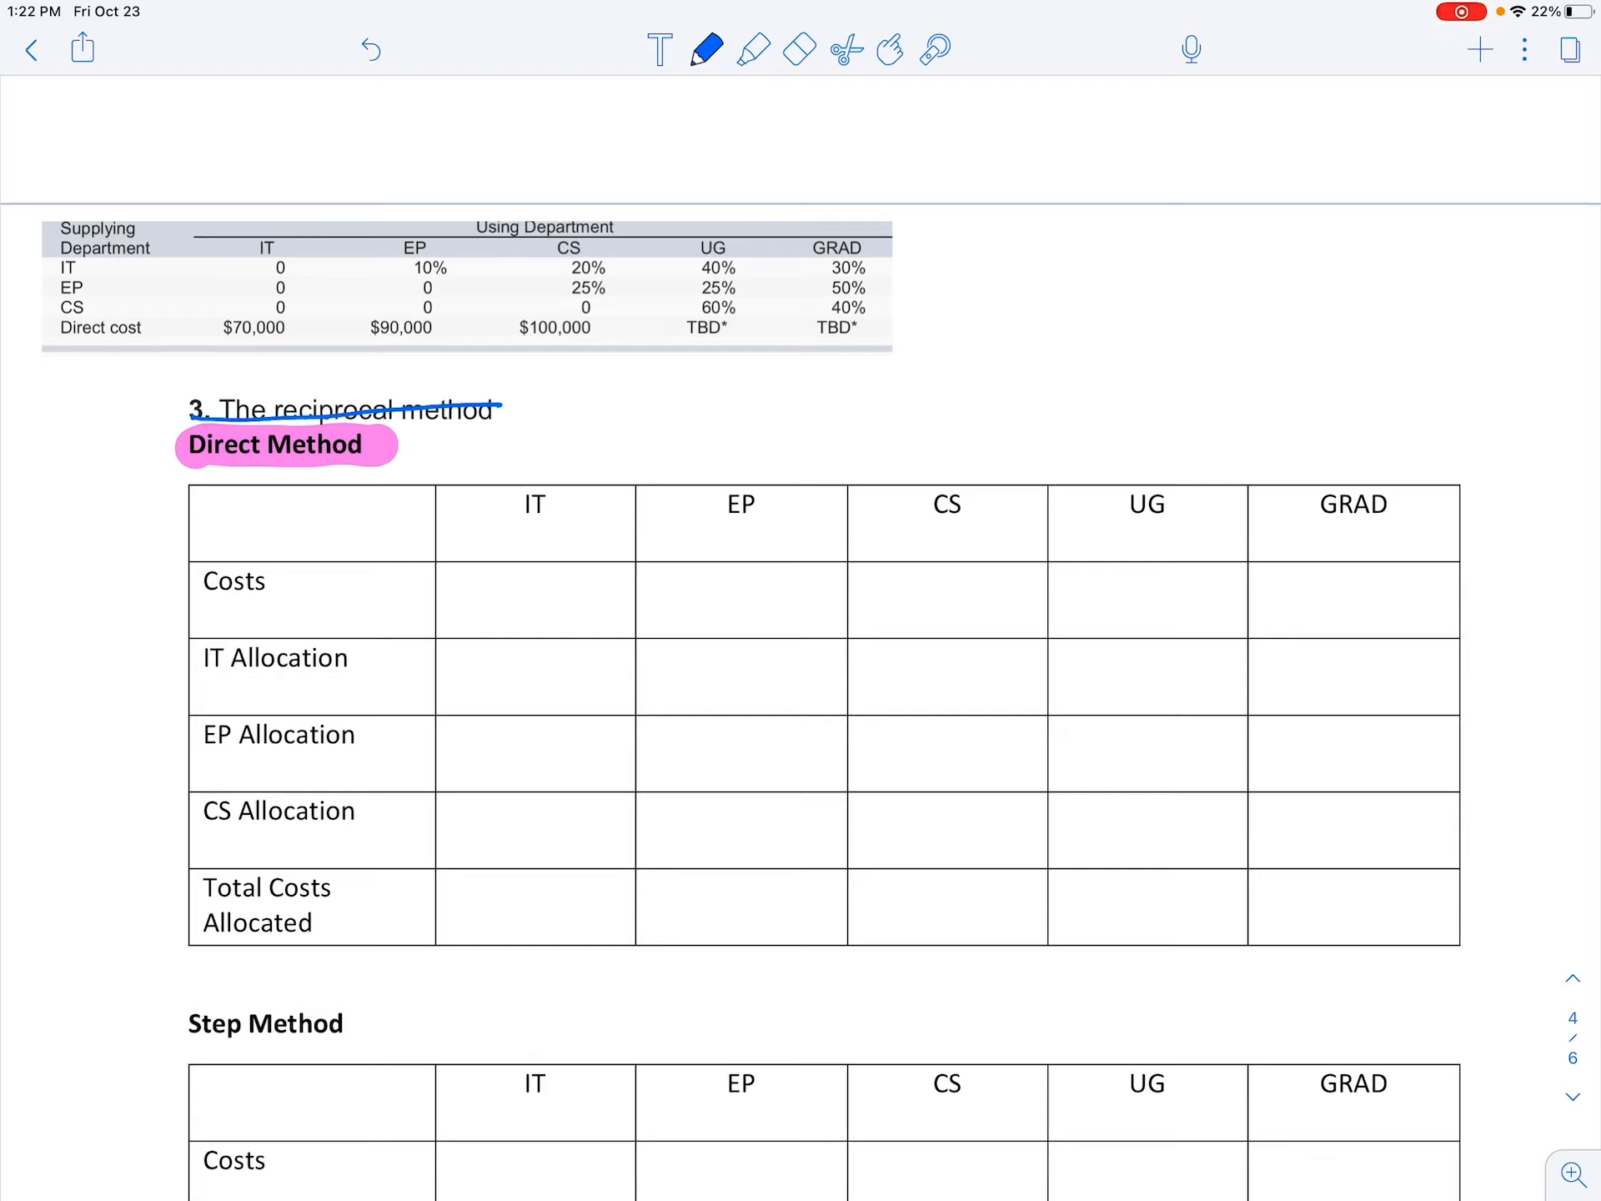
drag(501, 622, 567, 602)
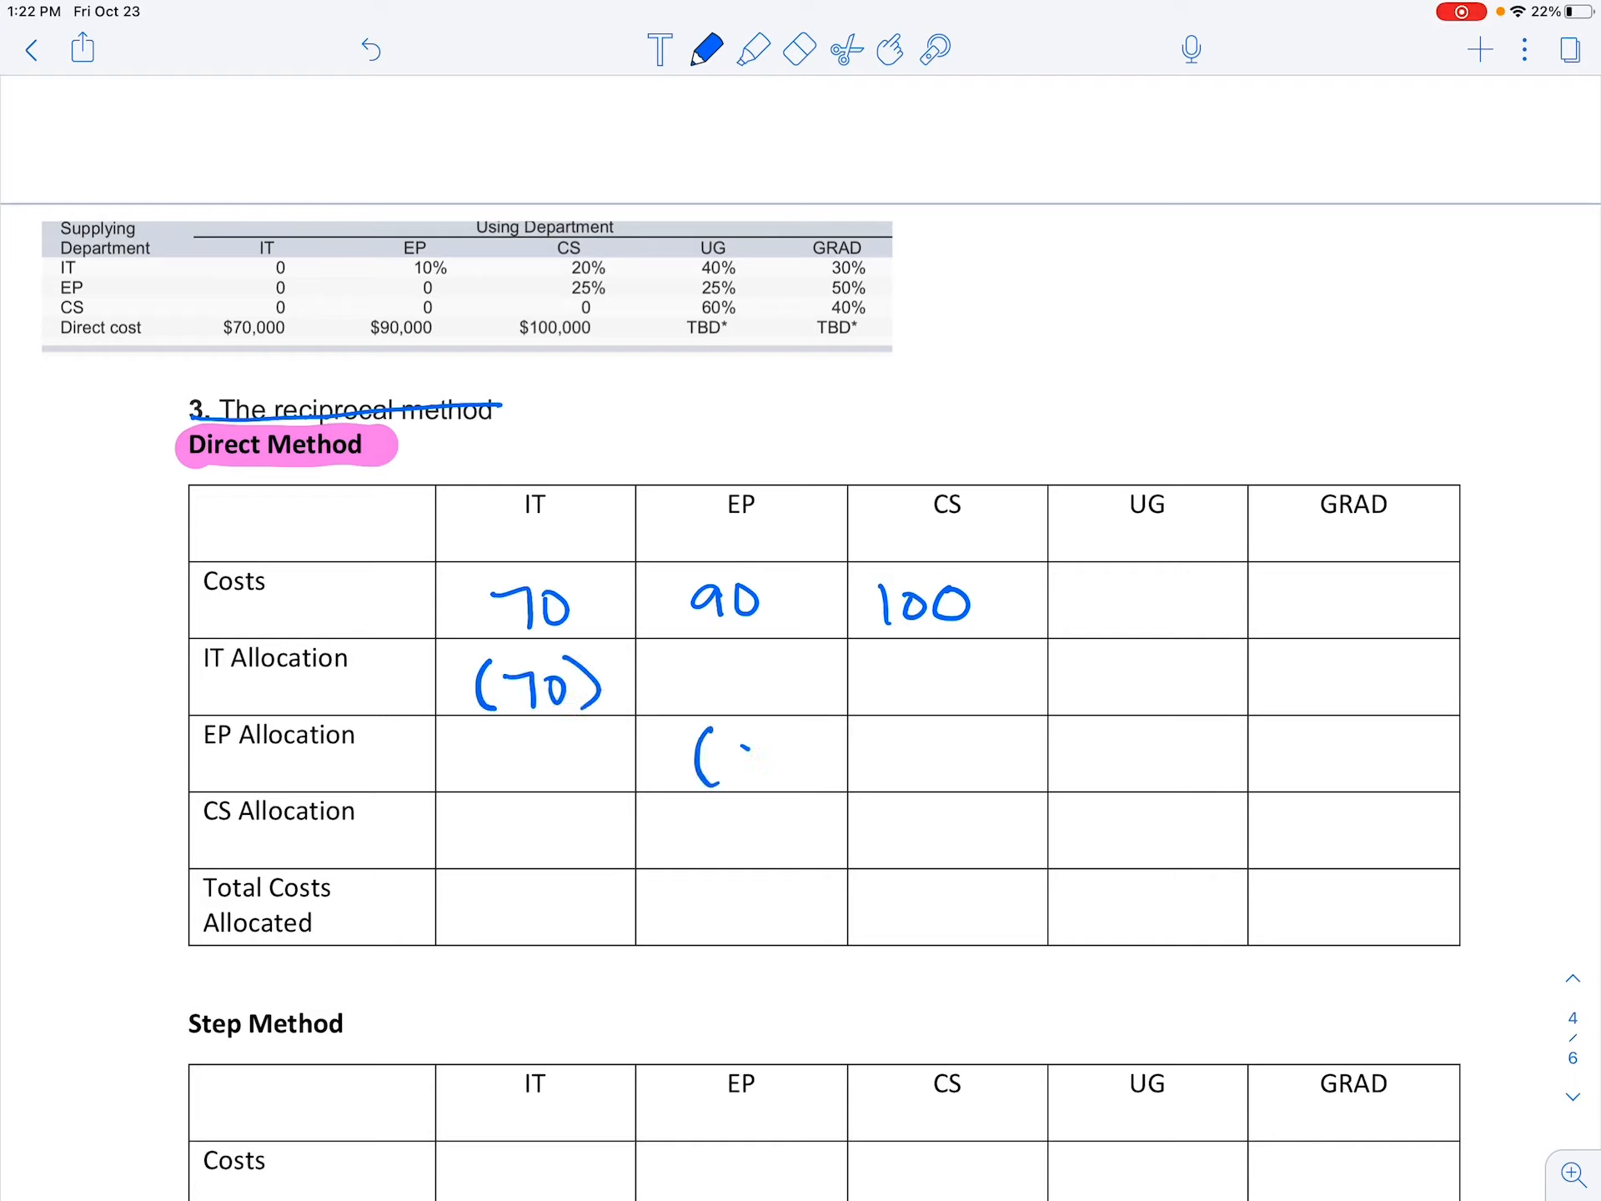
- Write (90) and (100) on the allocation diagonal, erasing a misplaced bracket, ready to circle UG/GRAD
drag(704, 745, 909, 776)
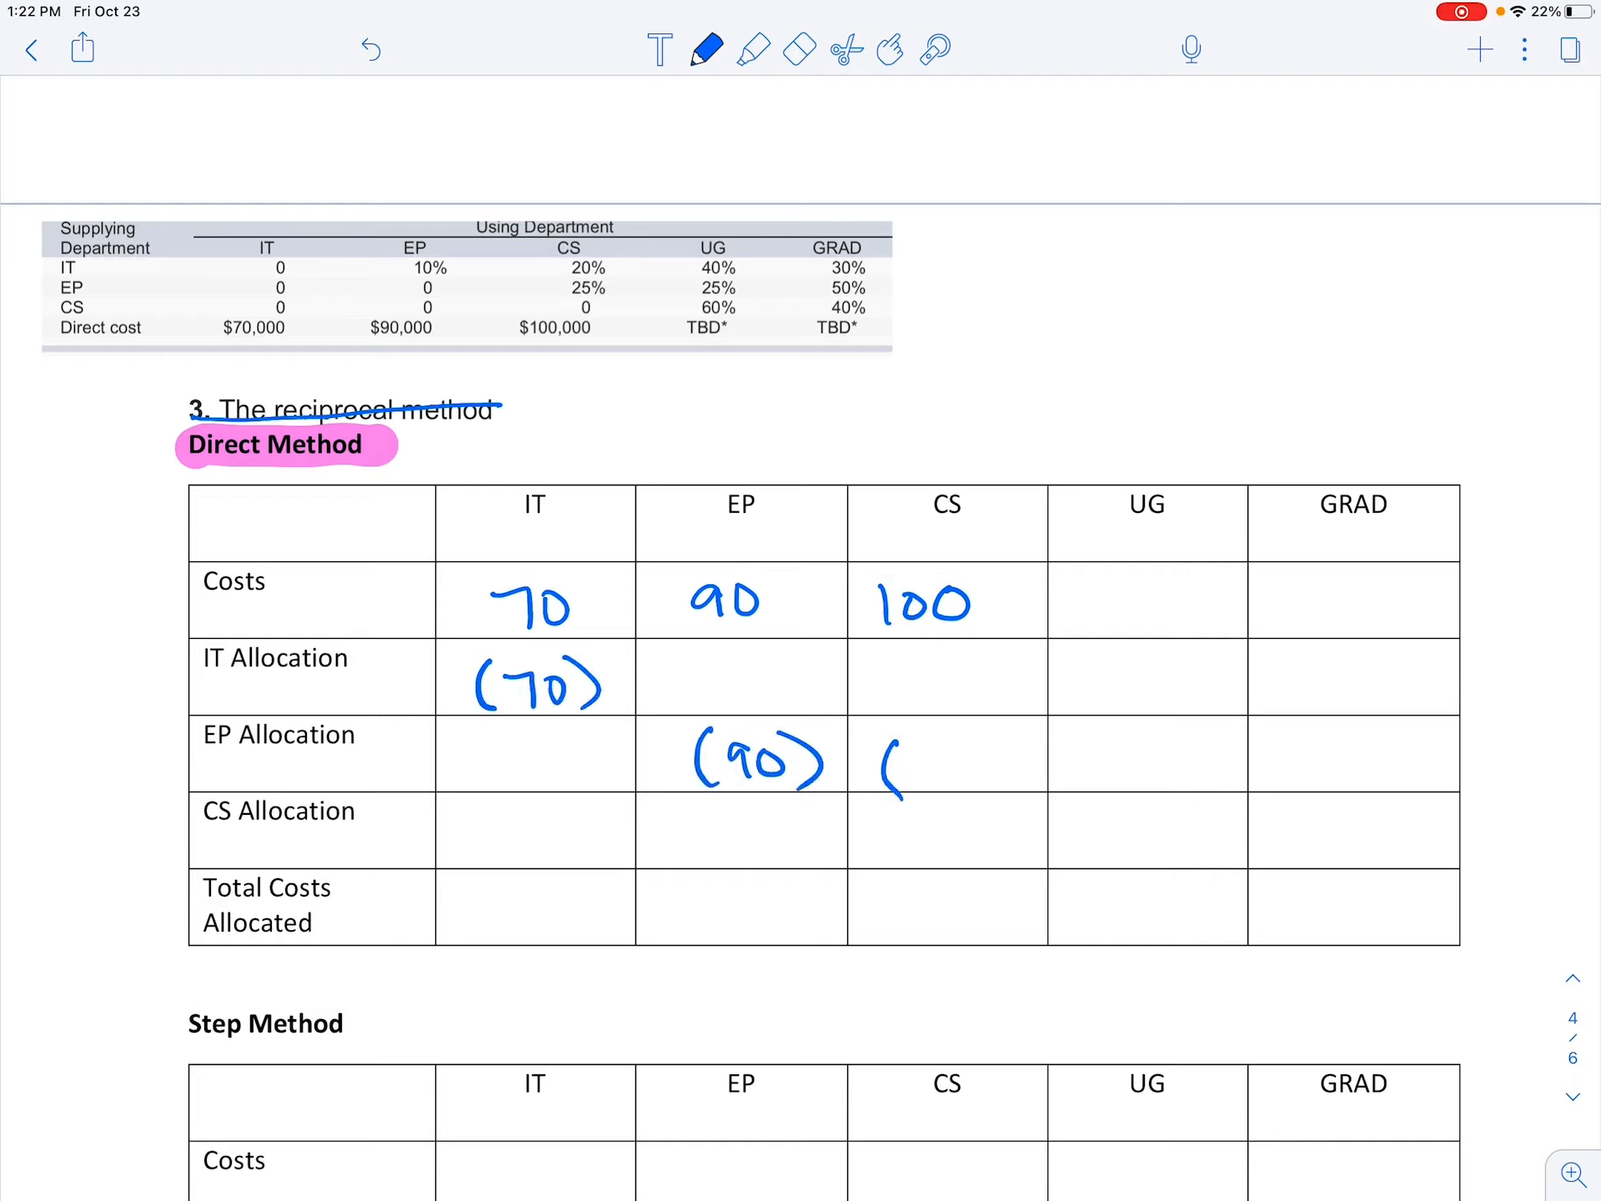
click(799, 48)
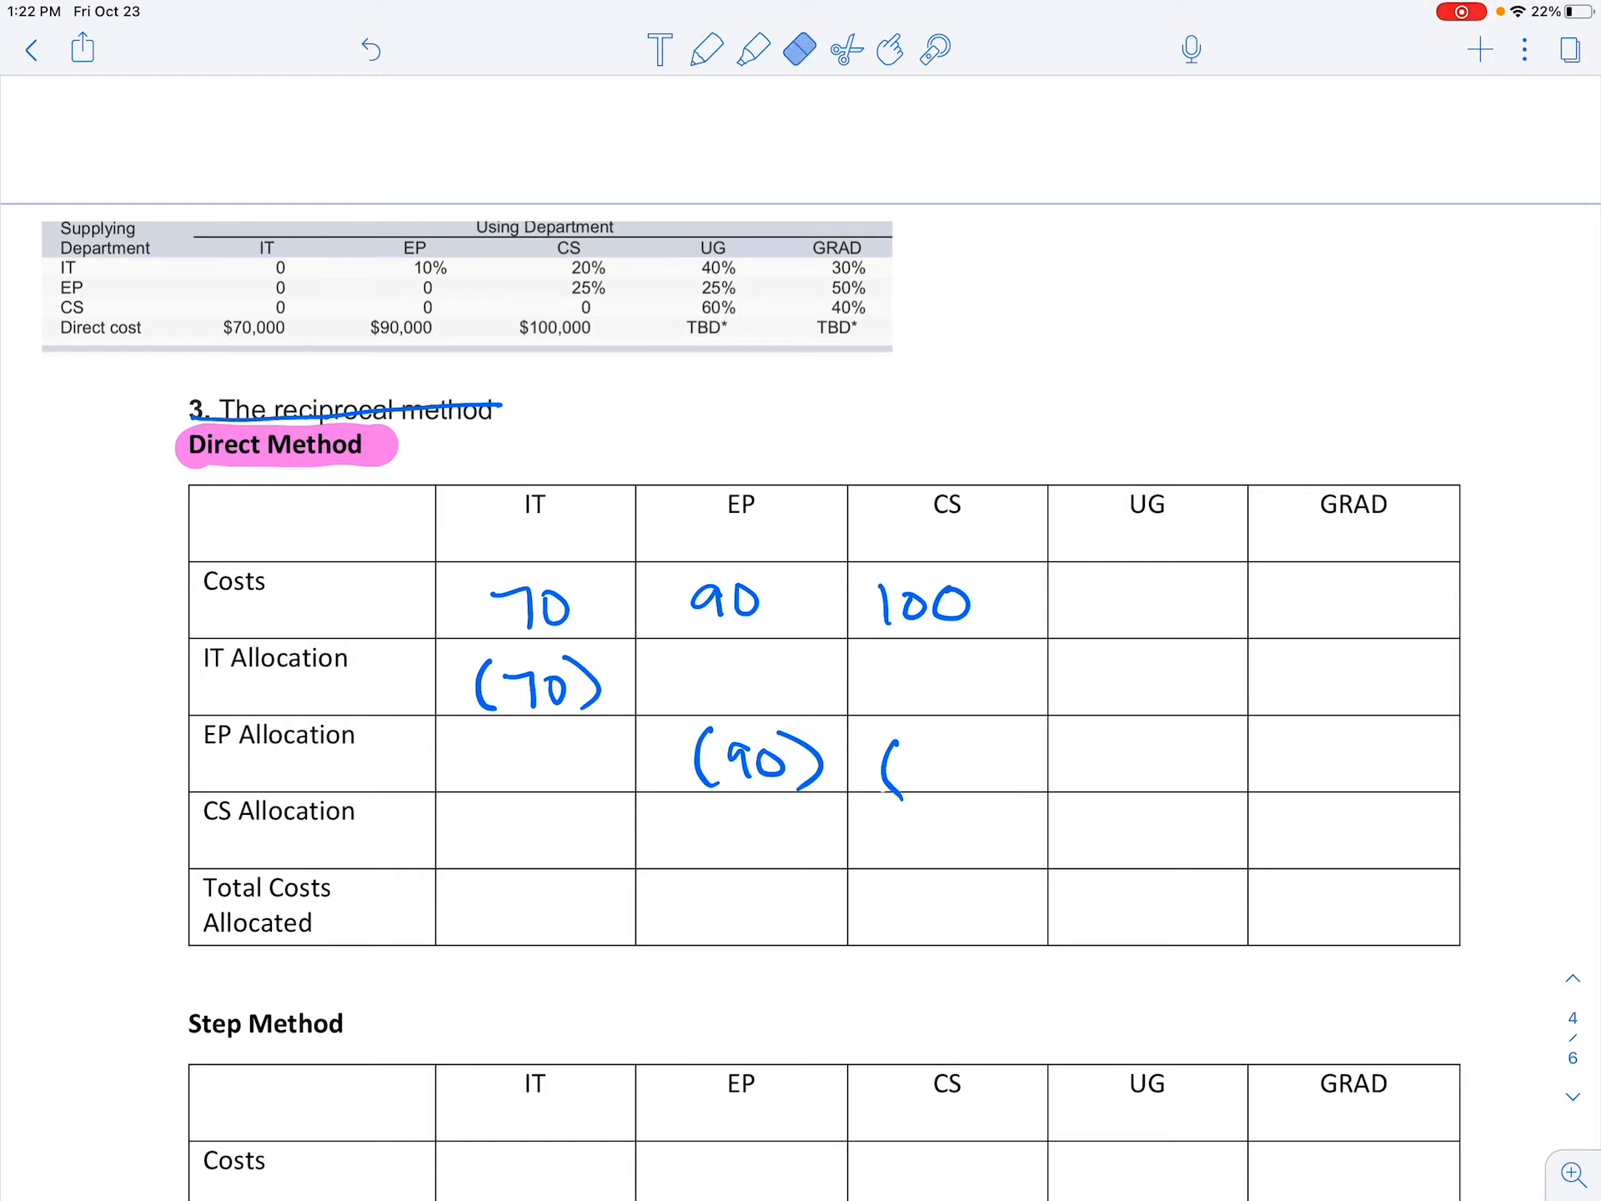
click(705, 49)
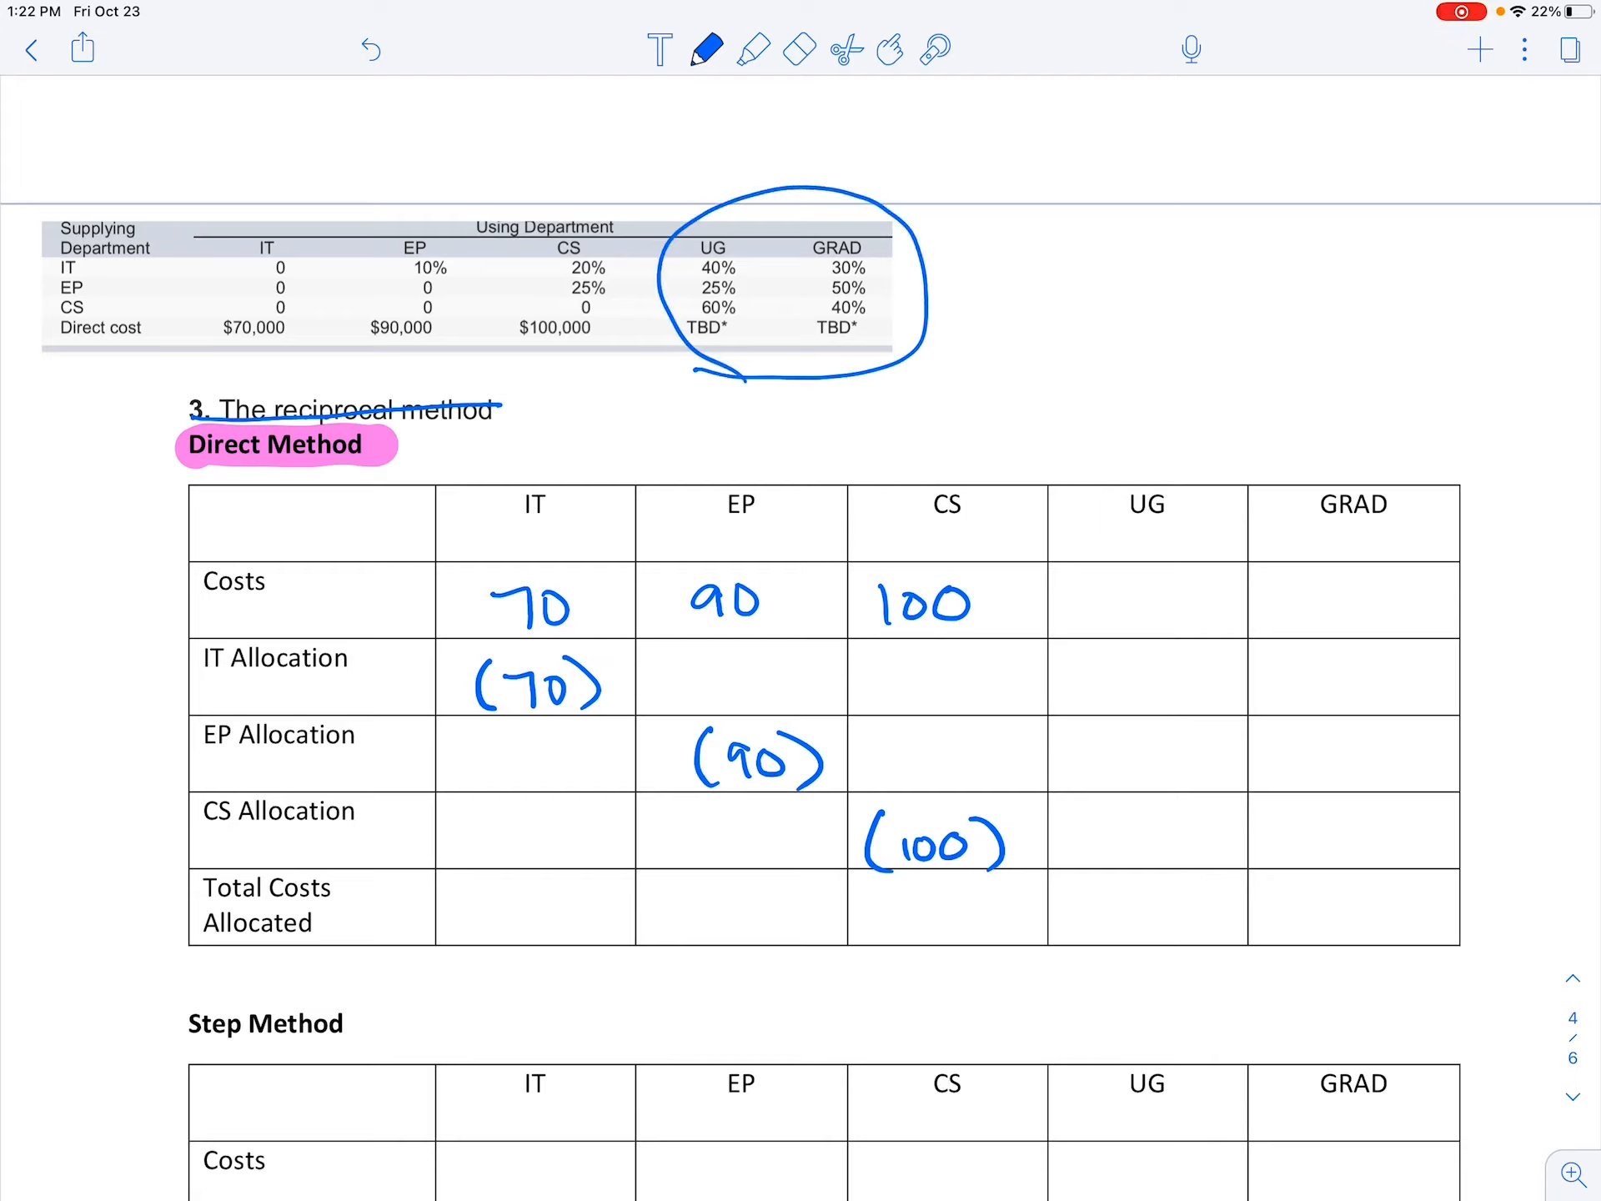
click(752, 48)
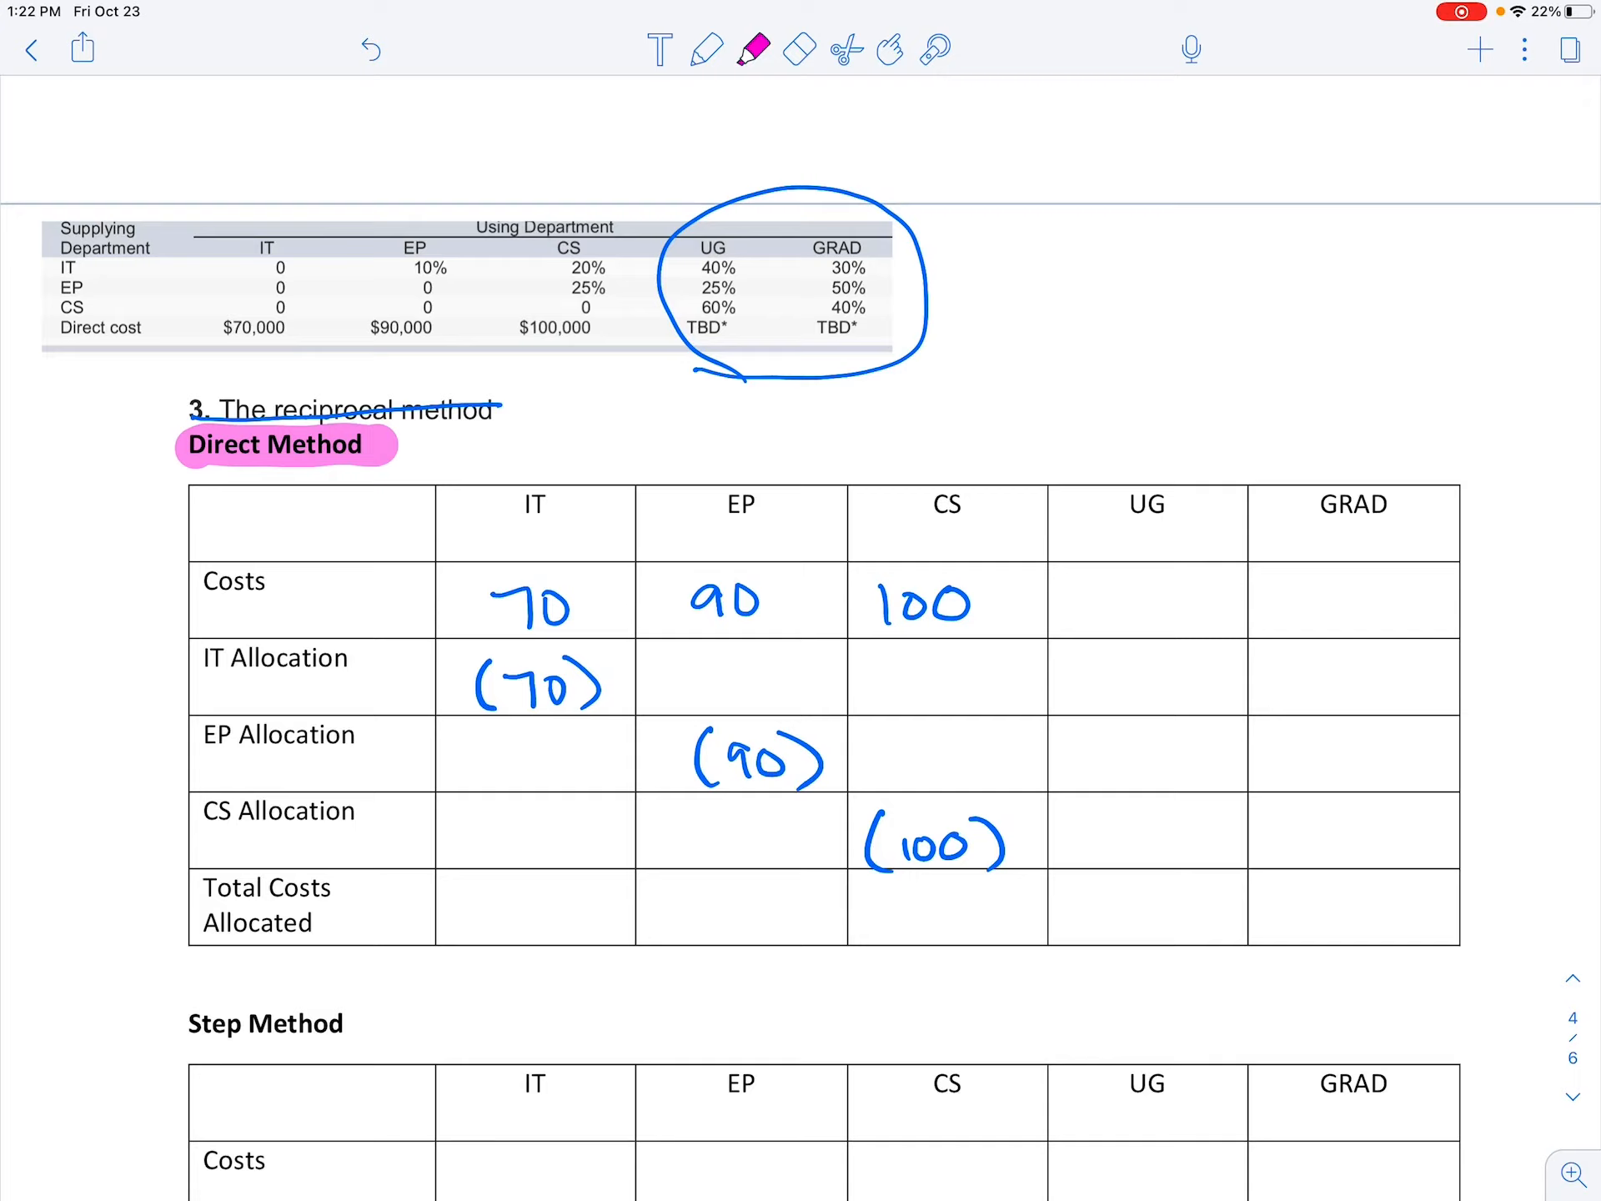
- Highlight the IT and EP percentages for UG/GRAD and label UG and Grad rows in pen
drag(683, 270, 878, 270)
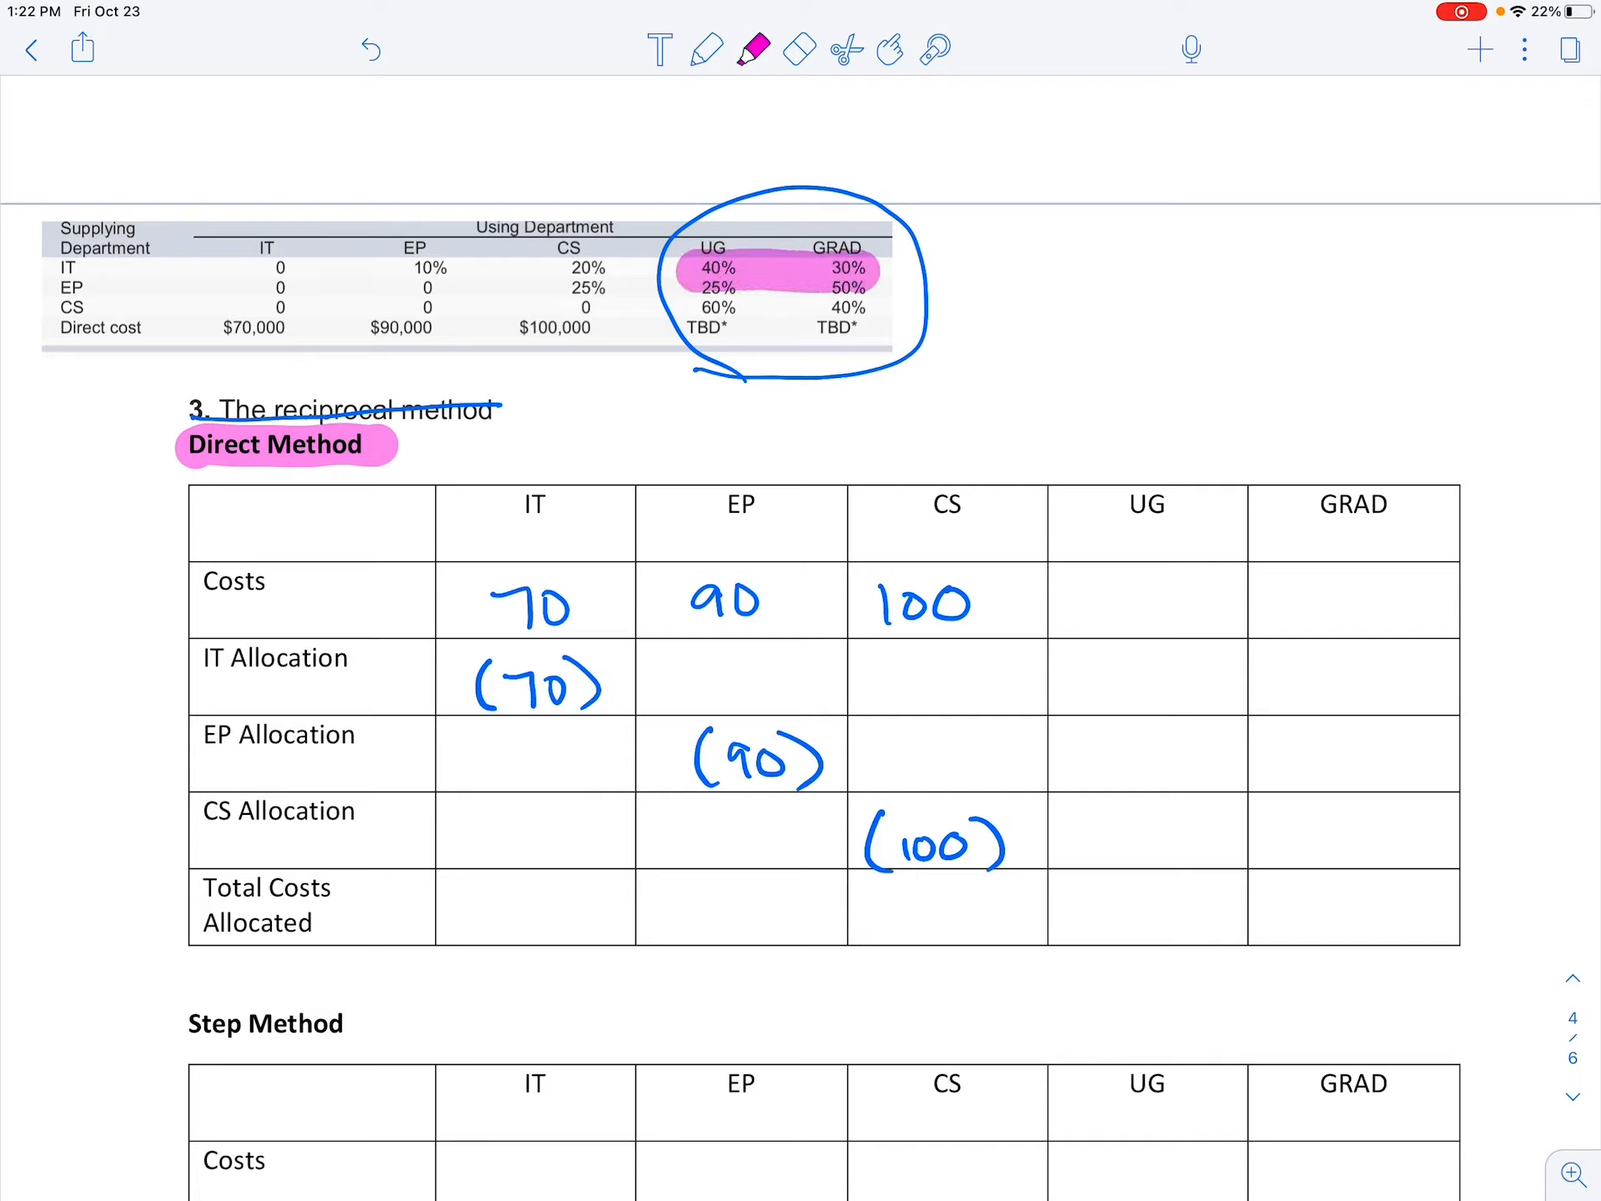
click(707, 48)
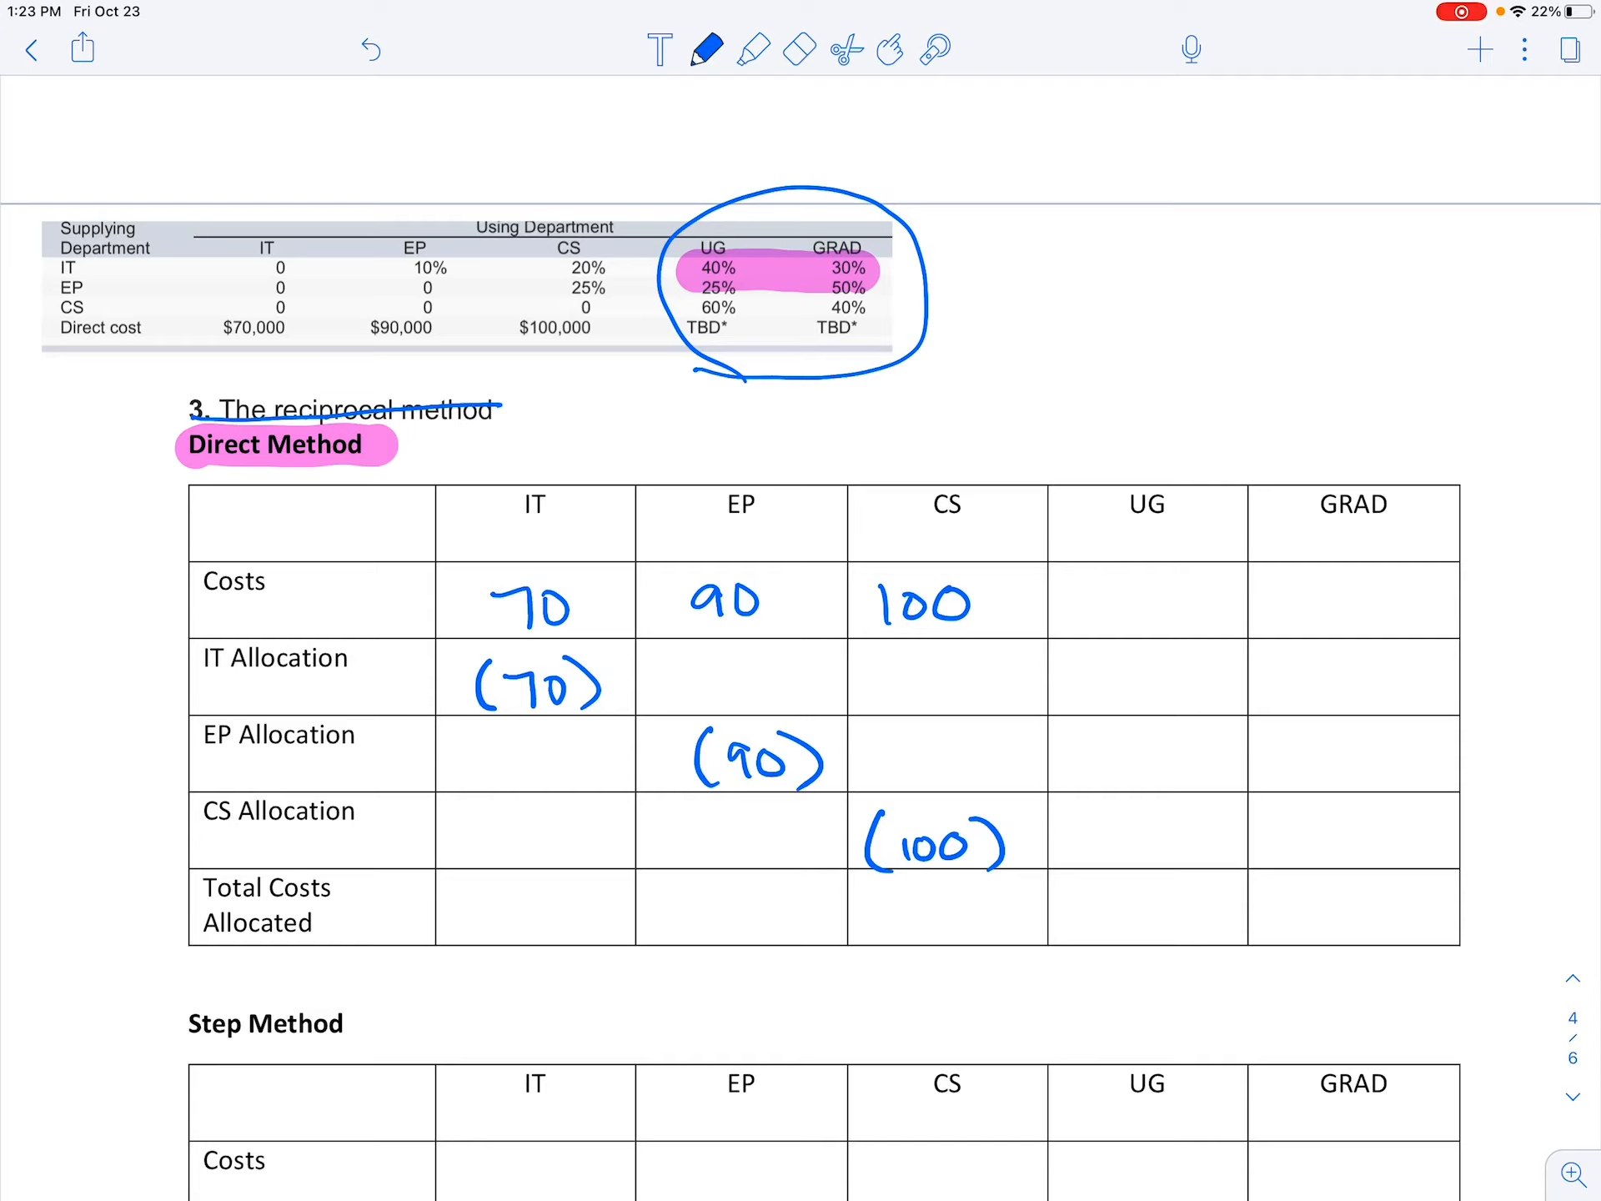
text(UG)
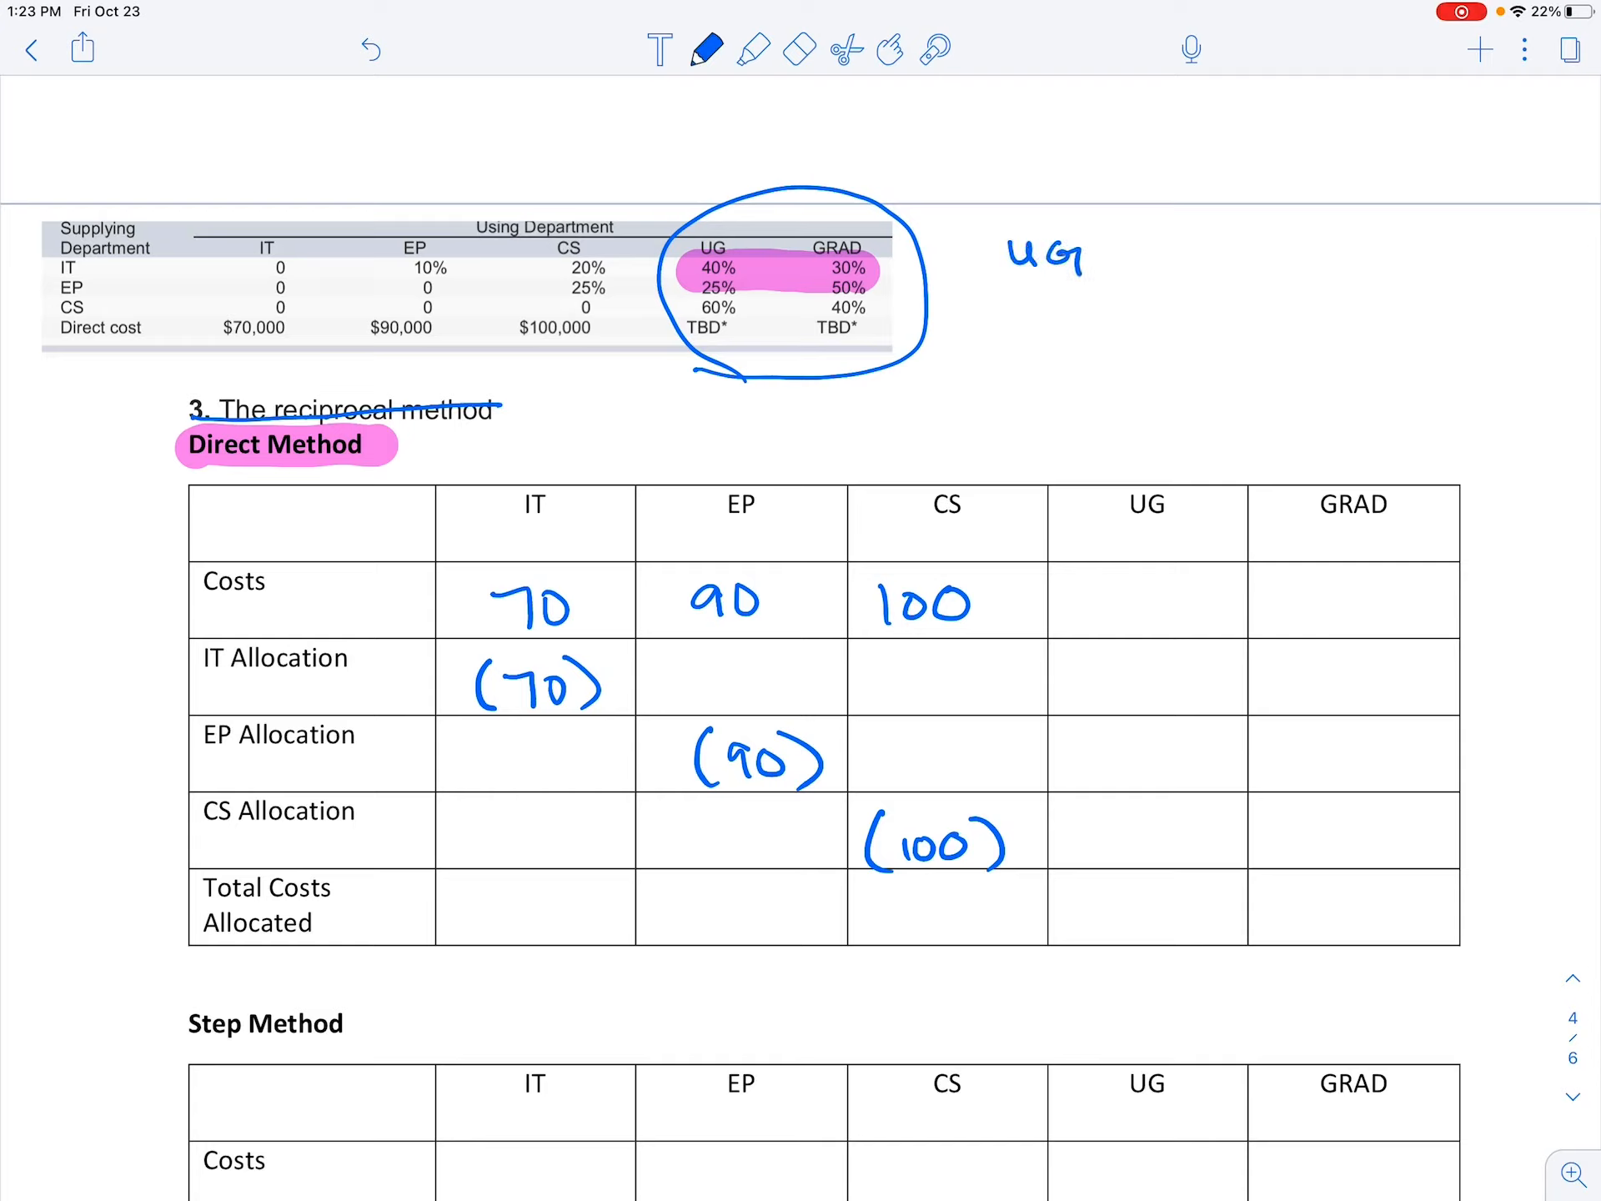
text(Grad)
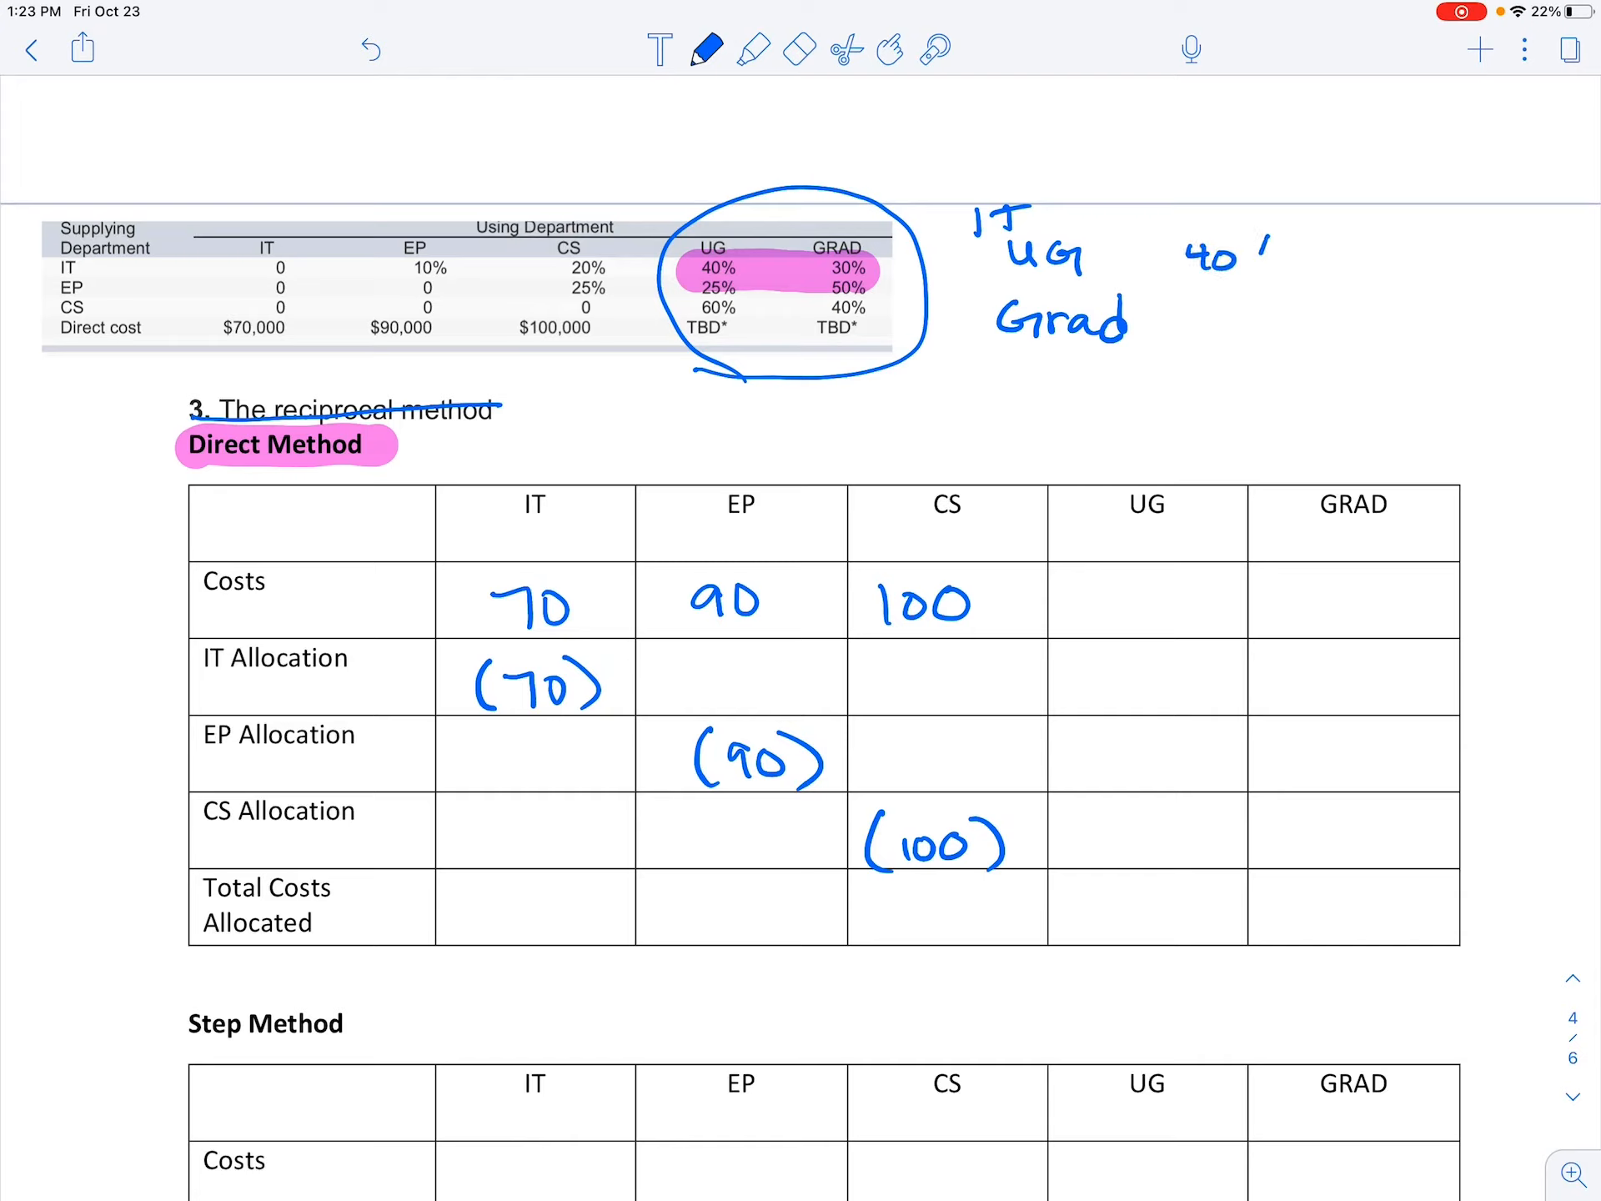
- Write IT's split UG 40/70 = 57%, Grad 30/70 = 43%, totalling 100%, with 70,000 noted
drag(1246, 270, 1297, 260)
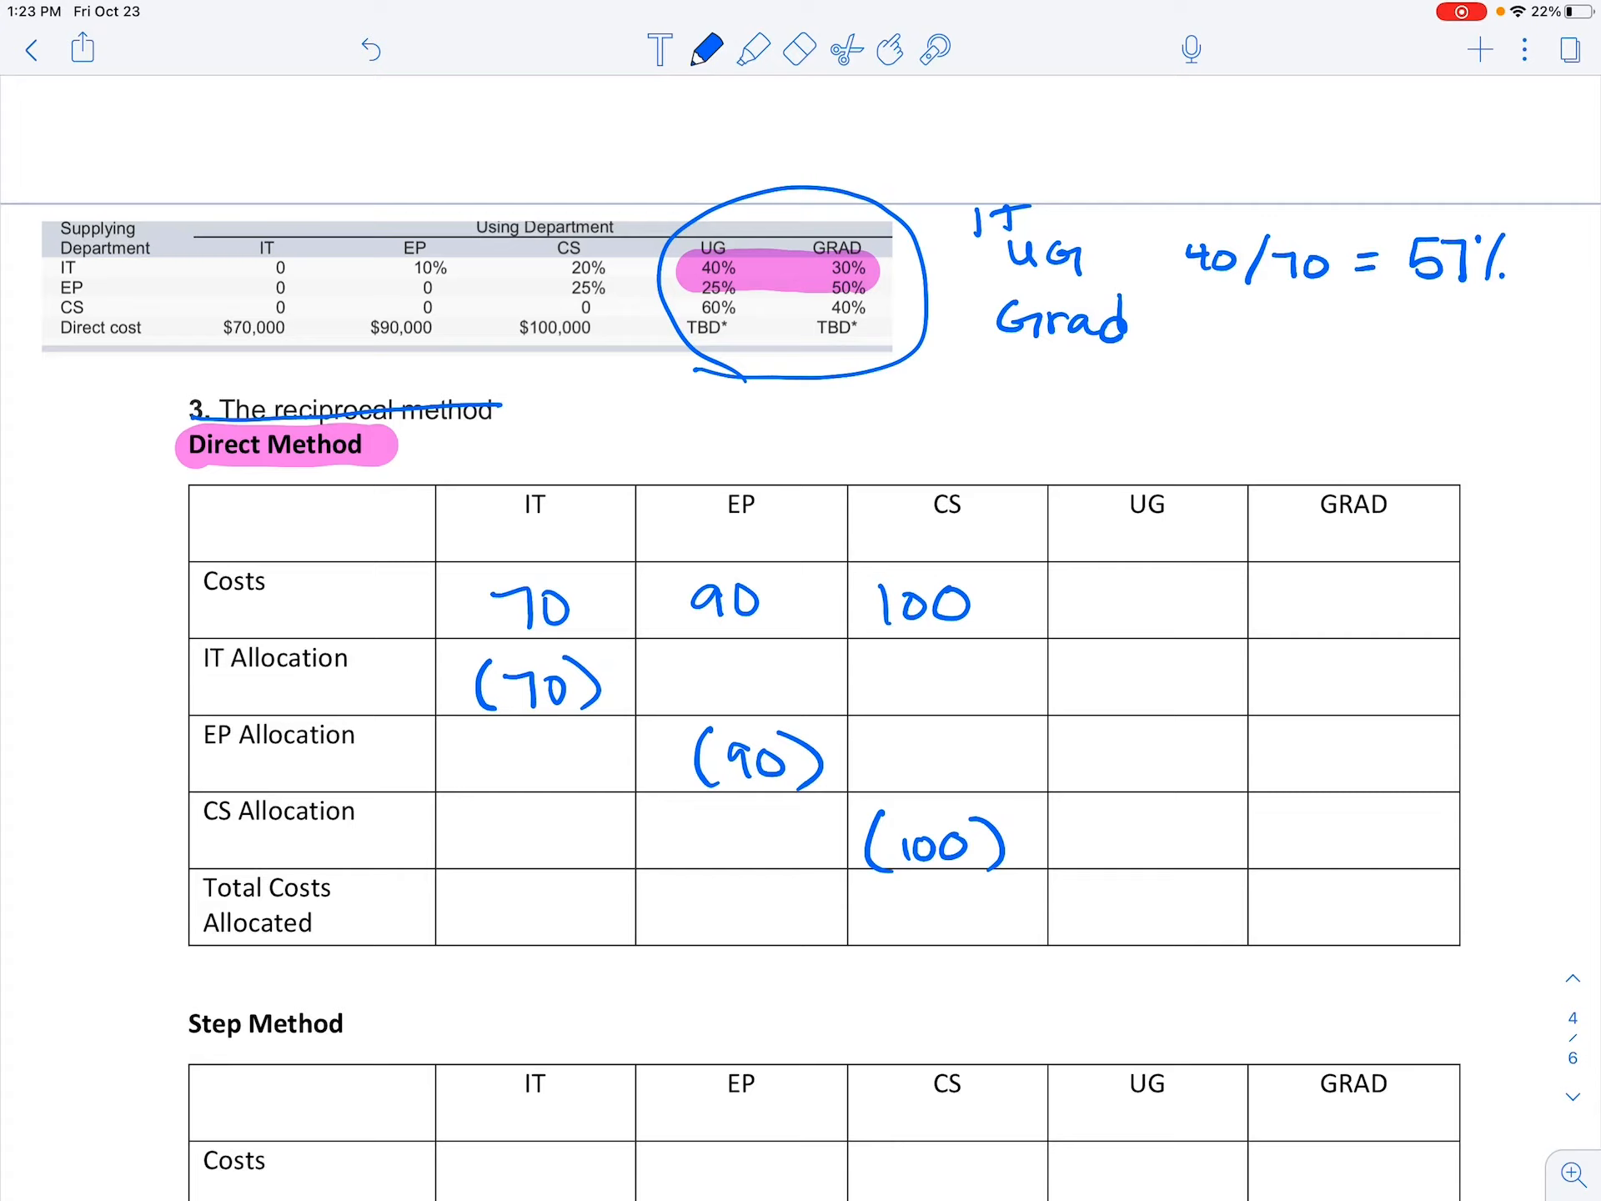
text(30/70 =)
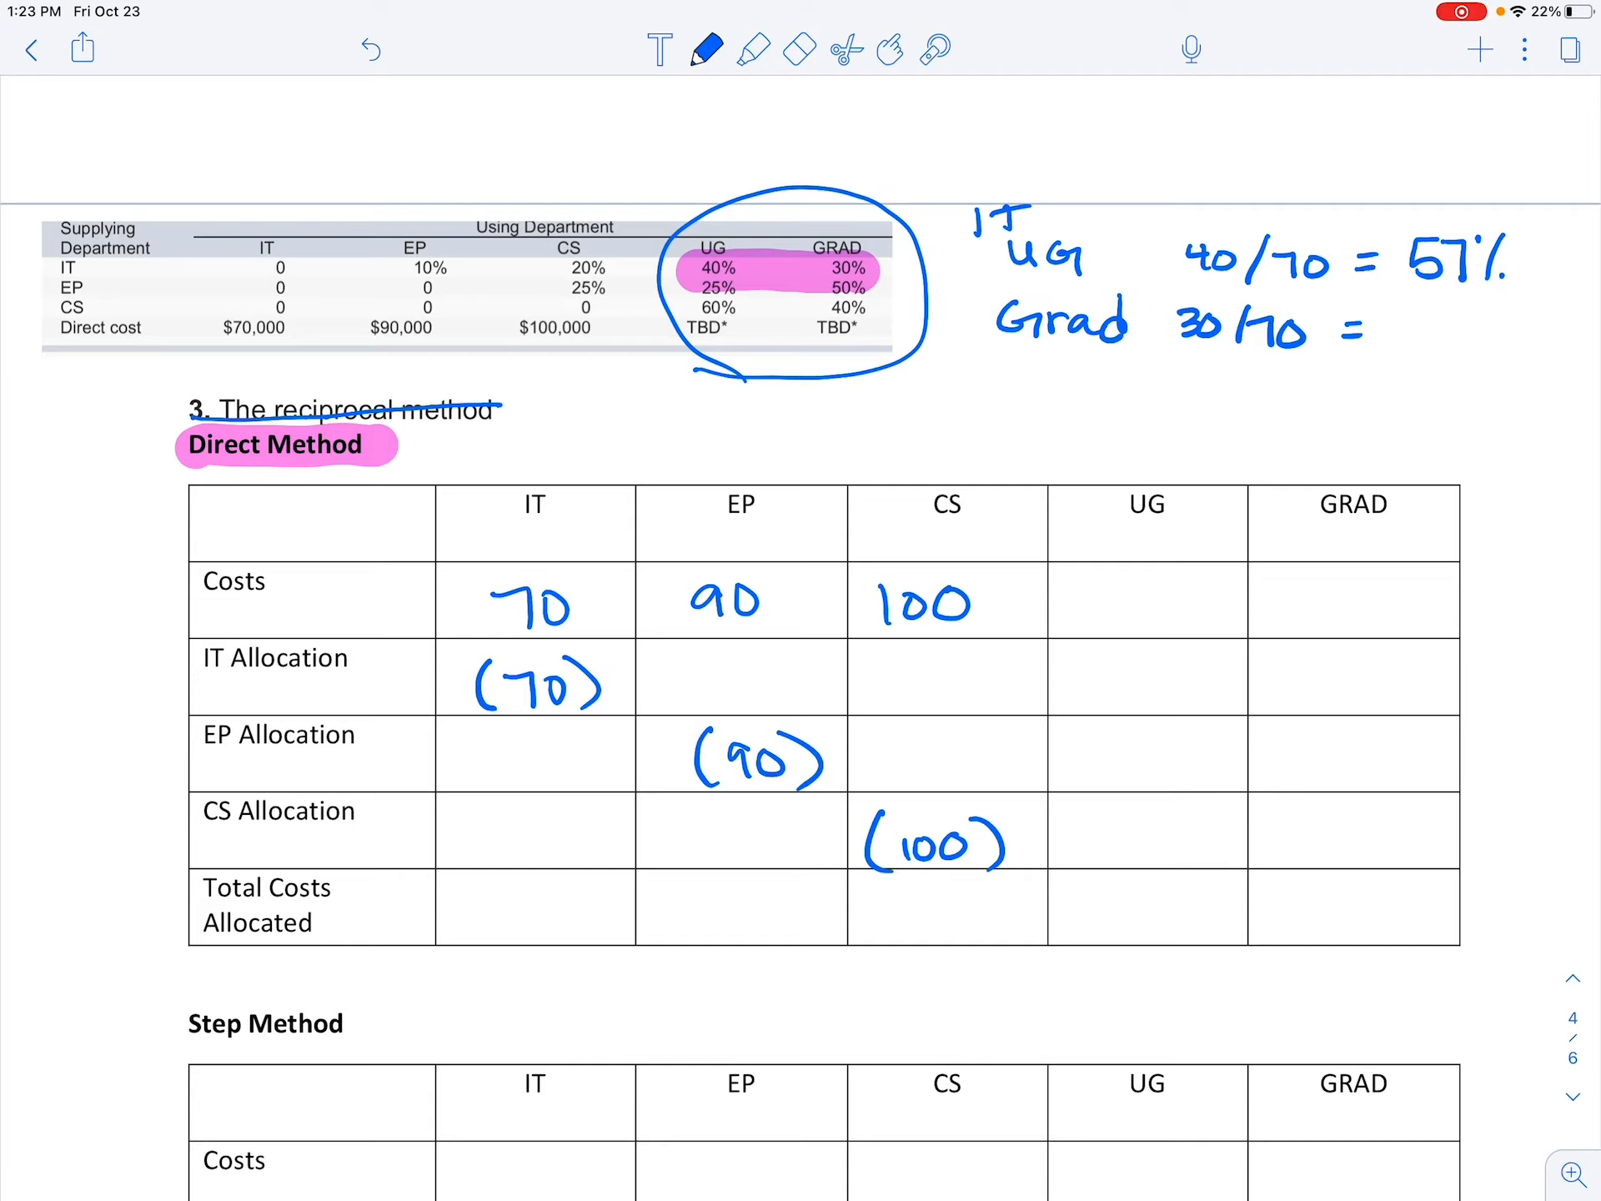
text(43%)
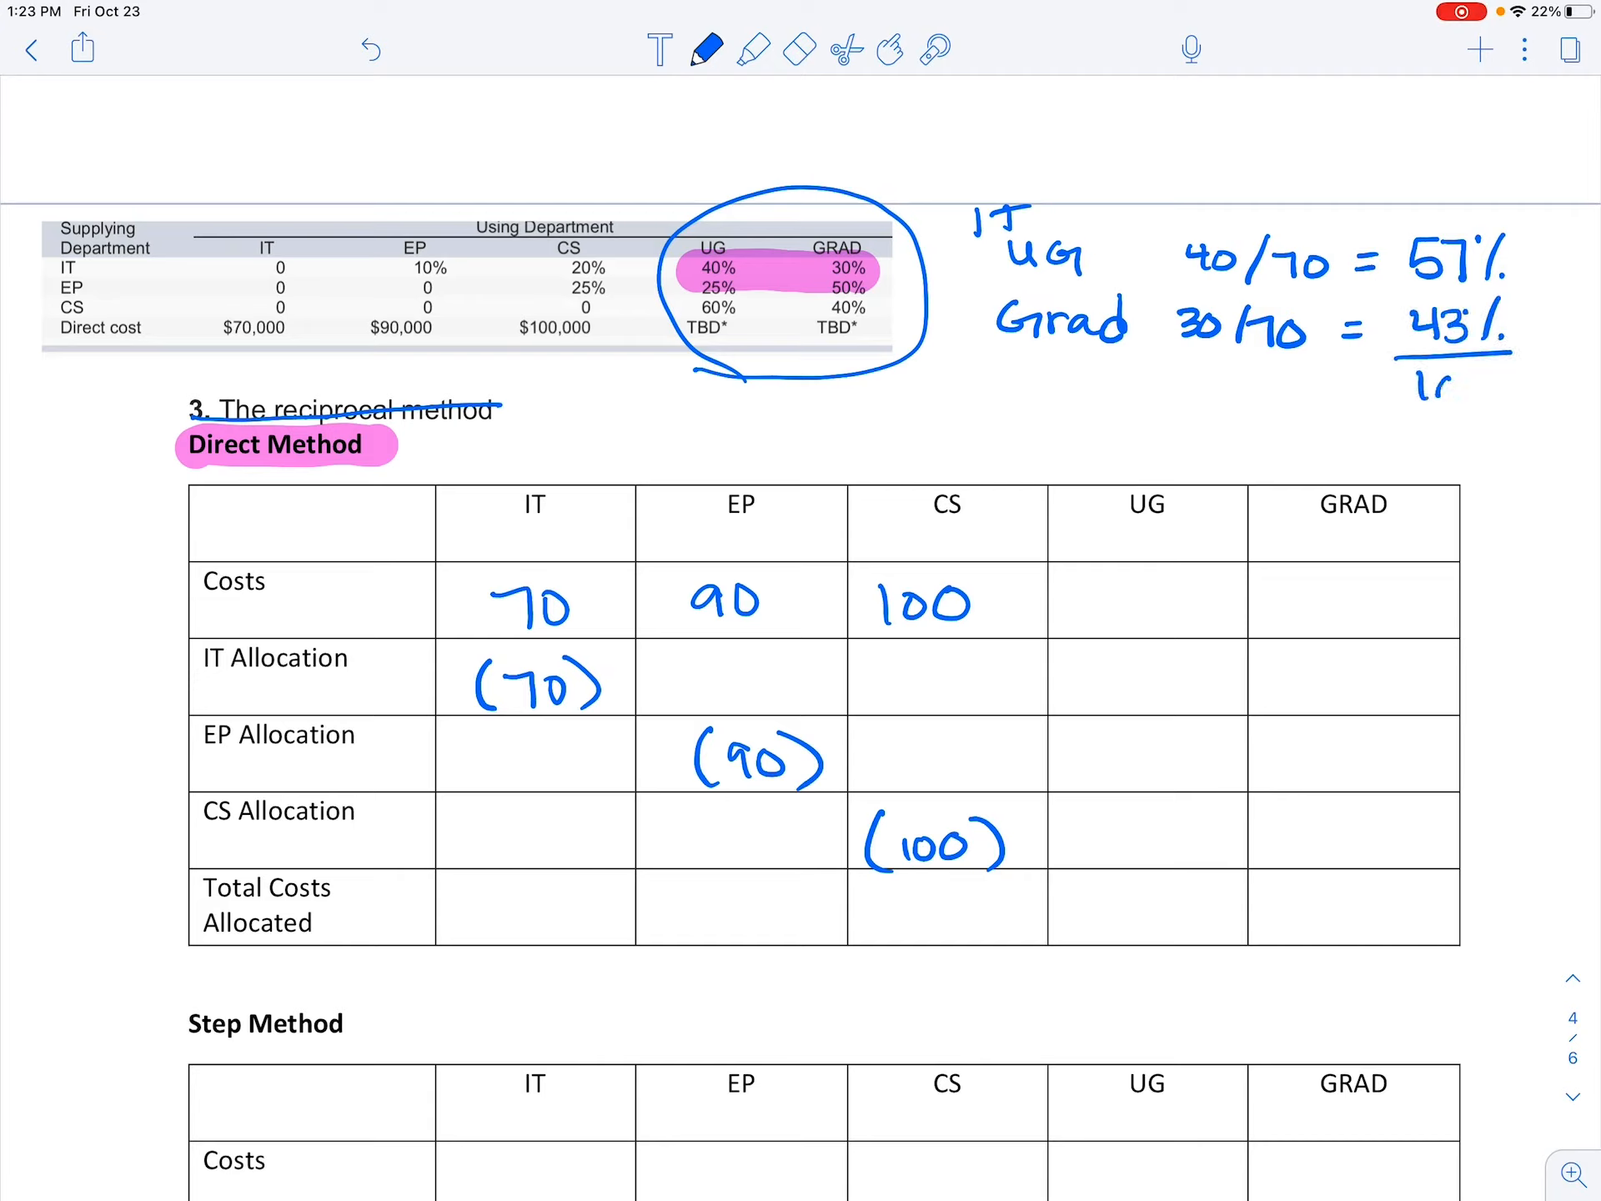
text(100%)
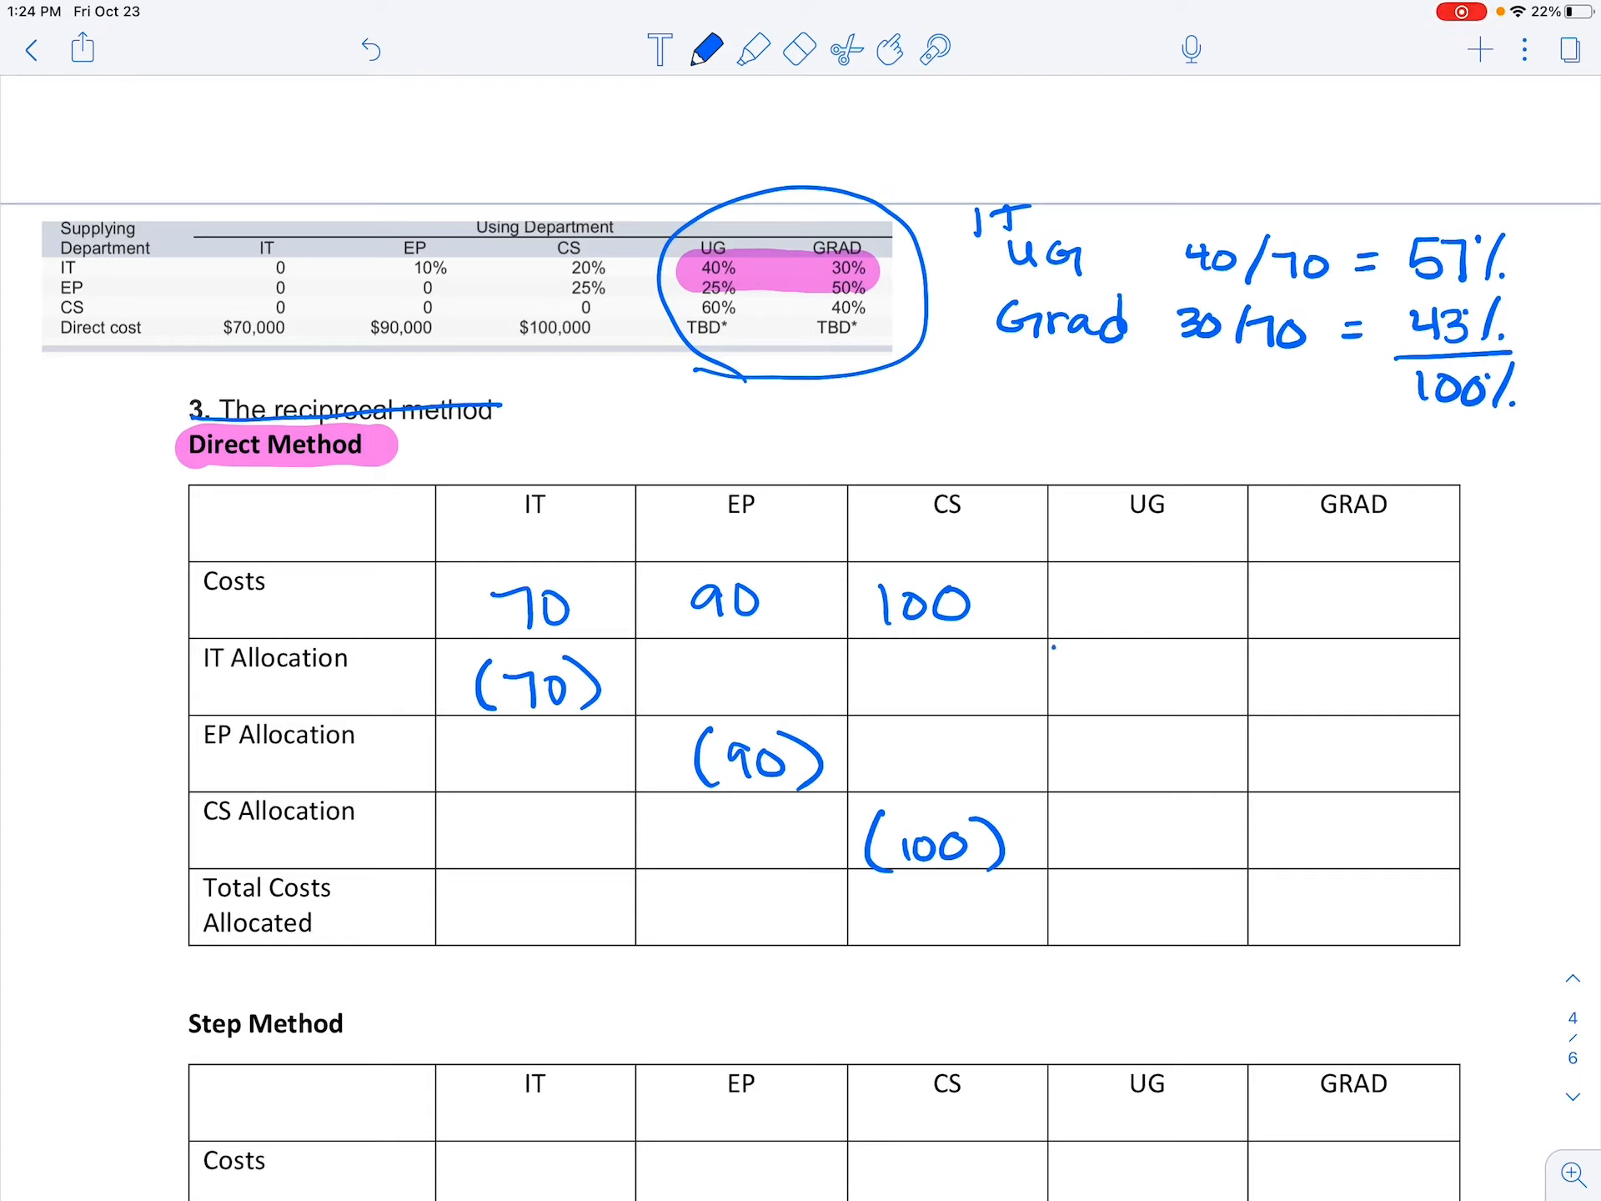
text(70.000)
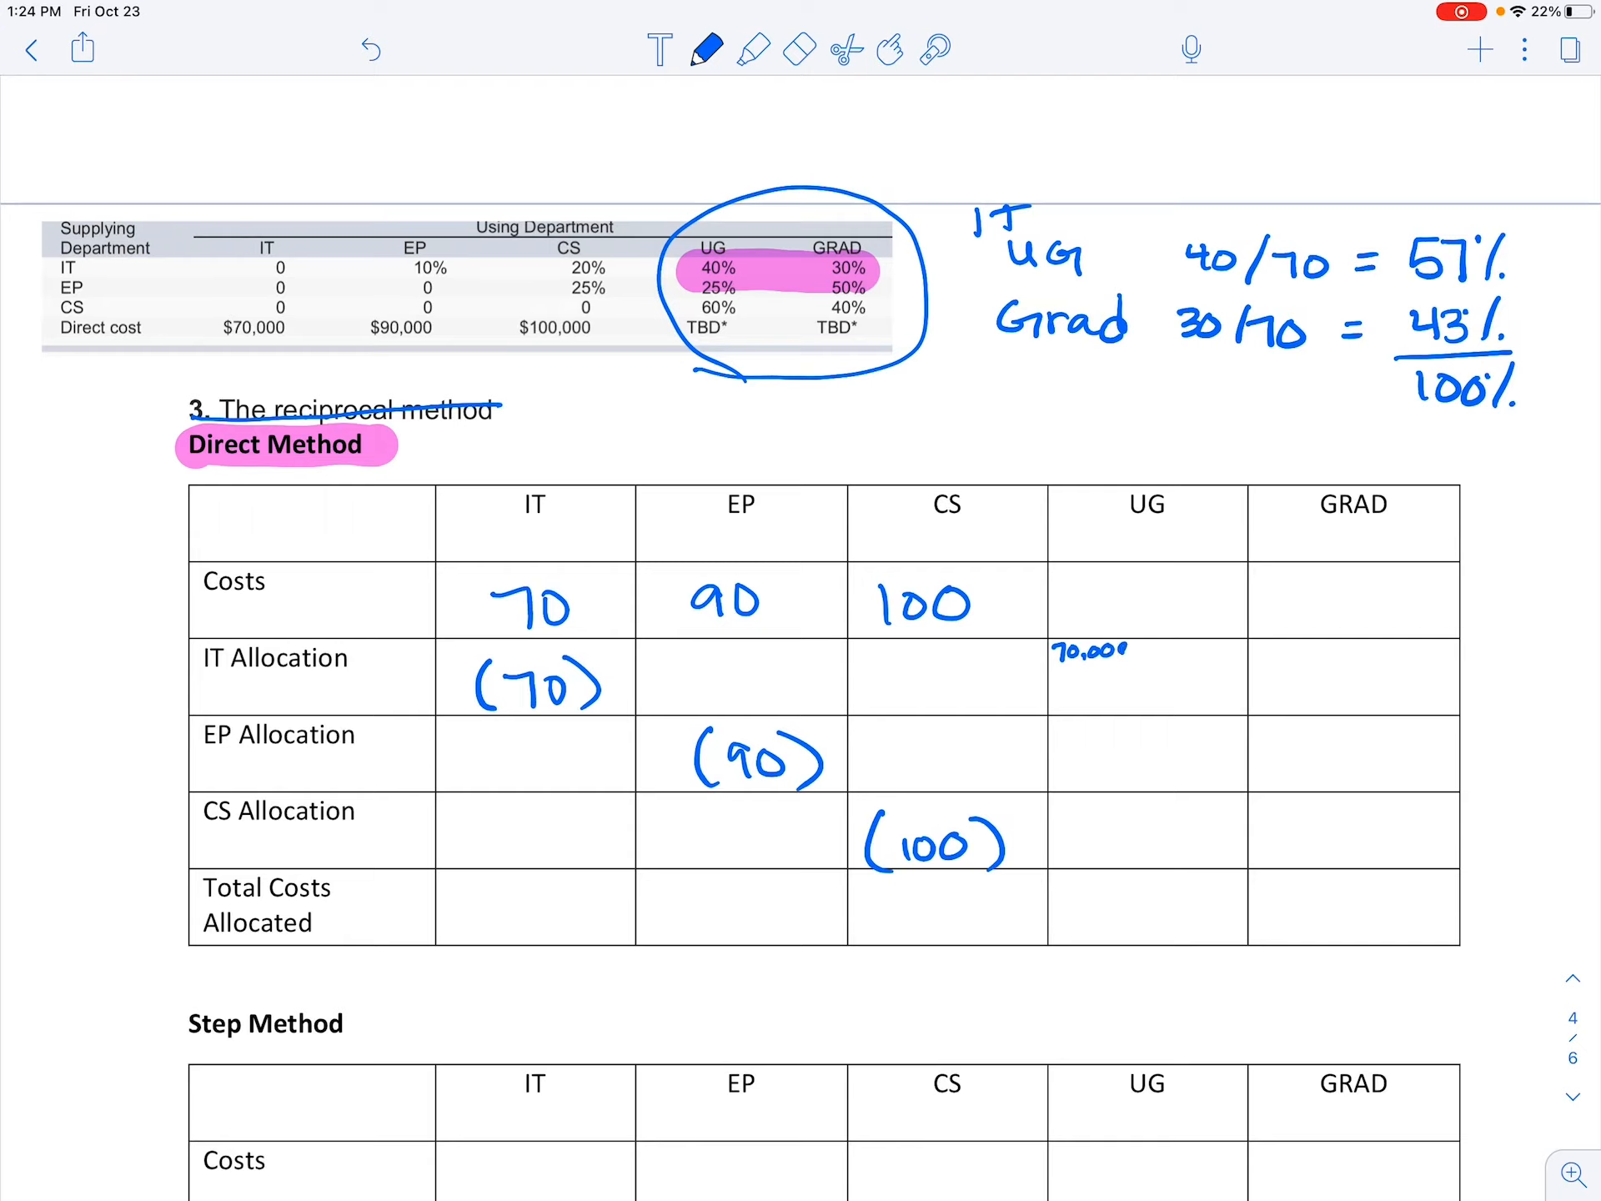
- Fill IT Allocation's UG cell with 70,000 * 57% = 40,000
click(1149, 649)
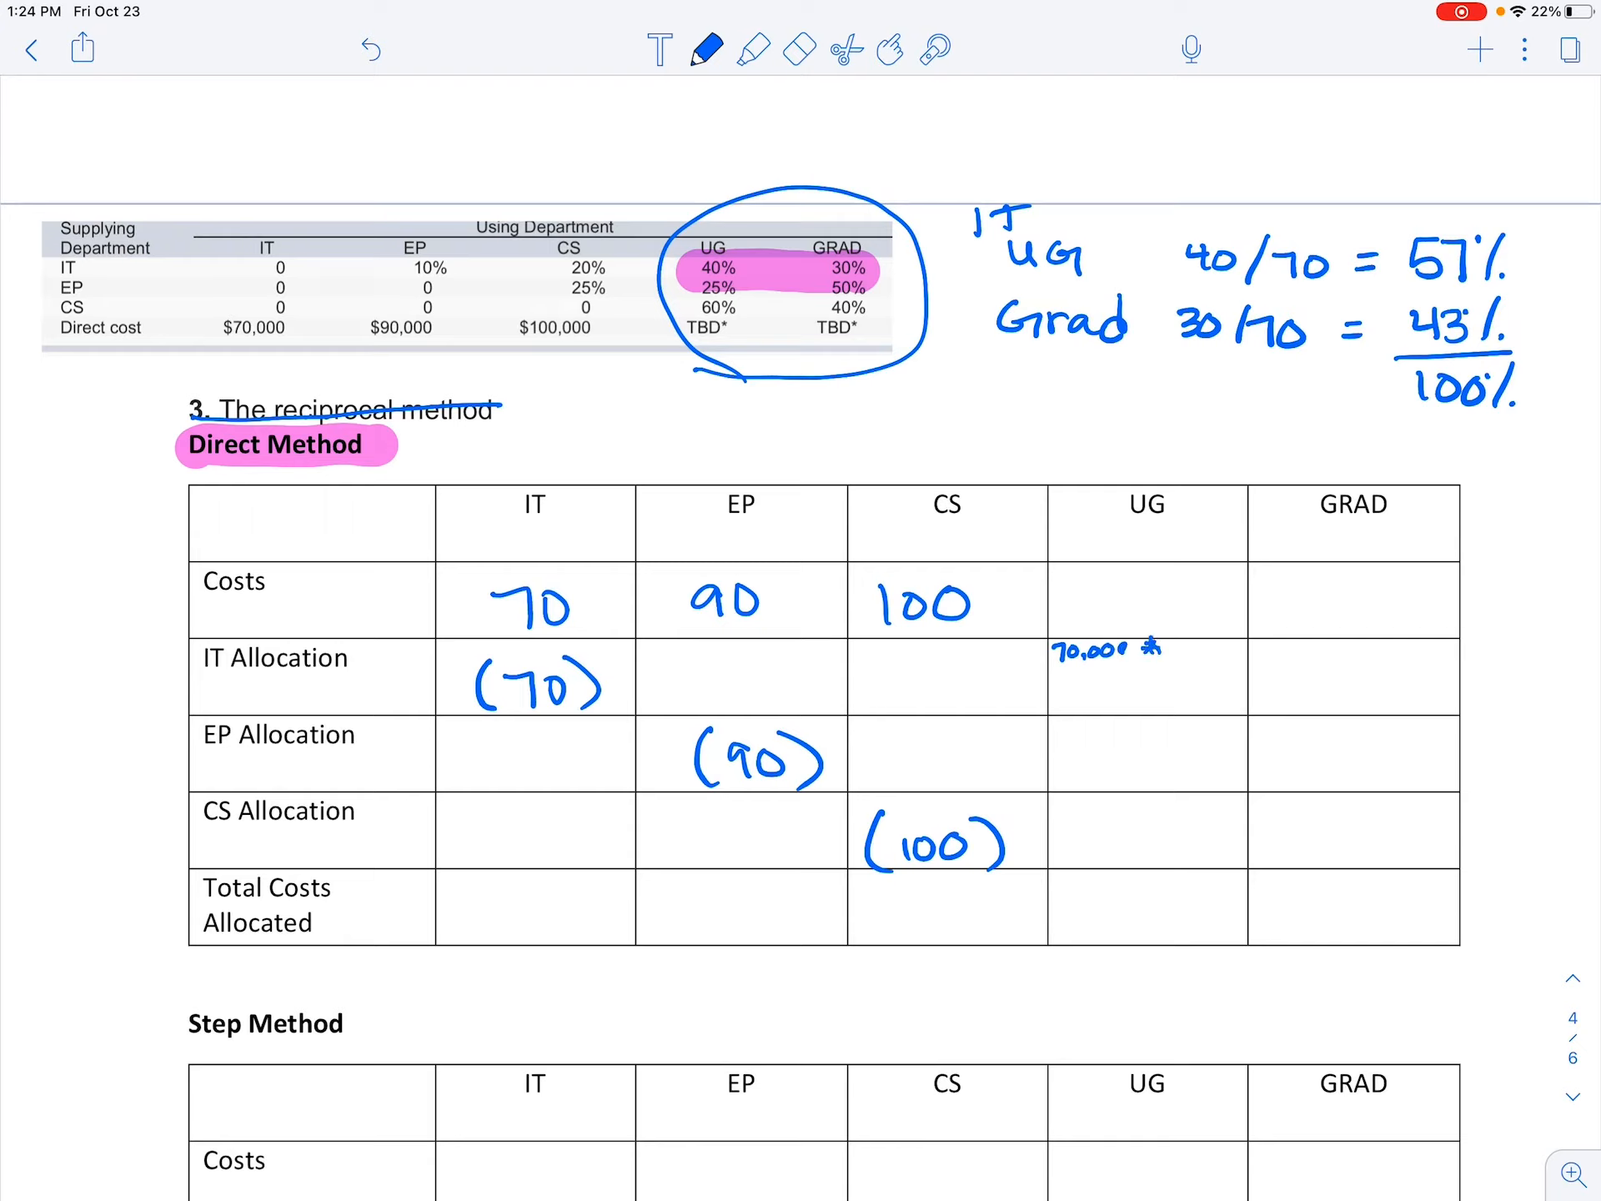
text(5)
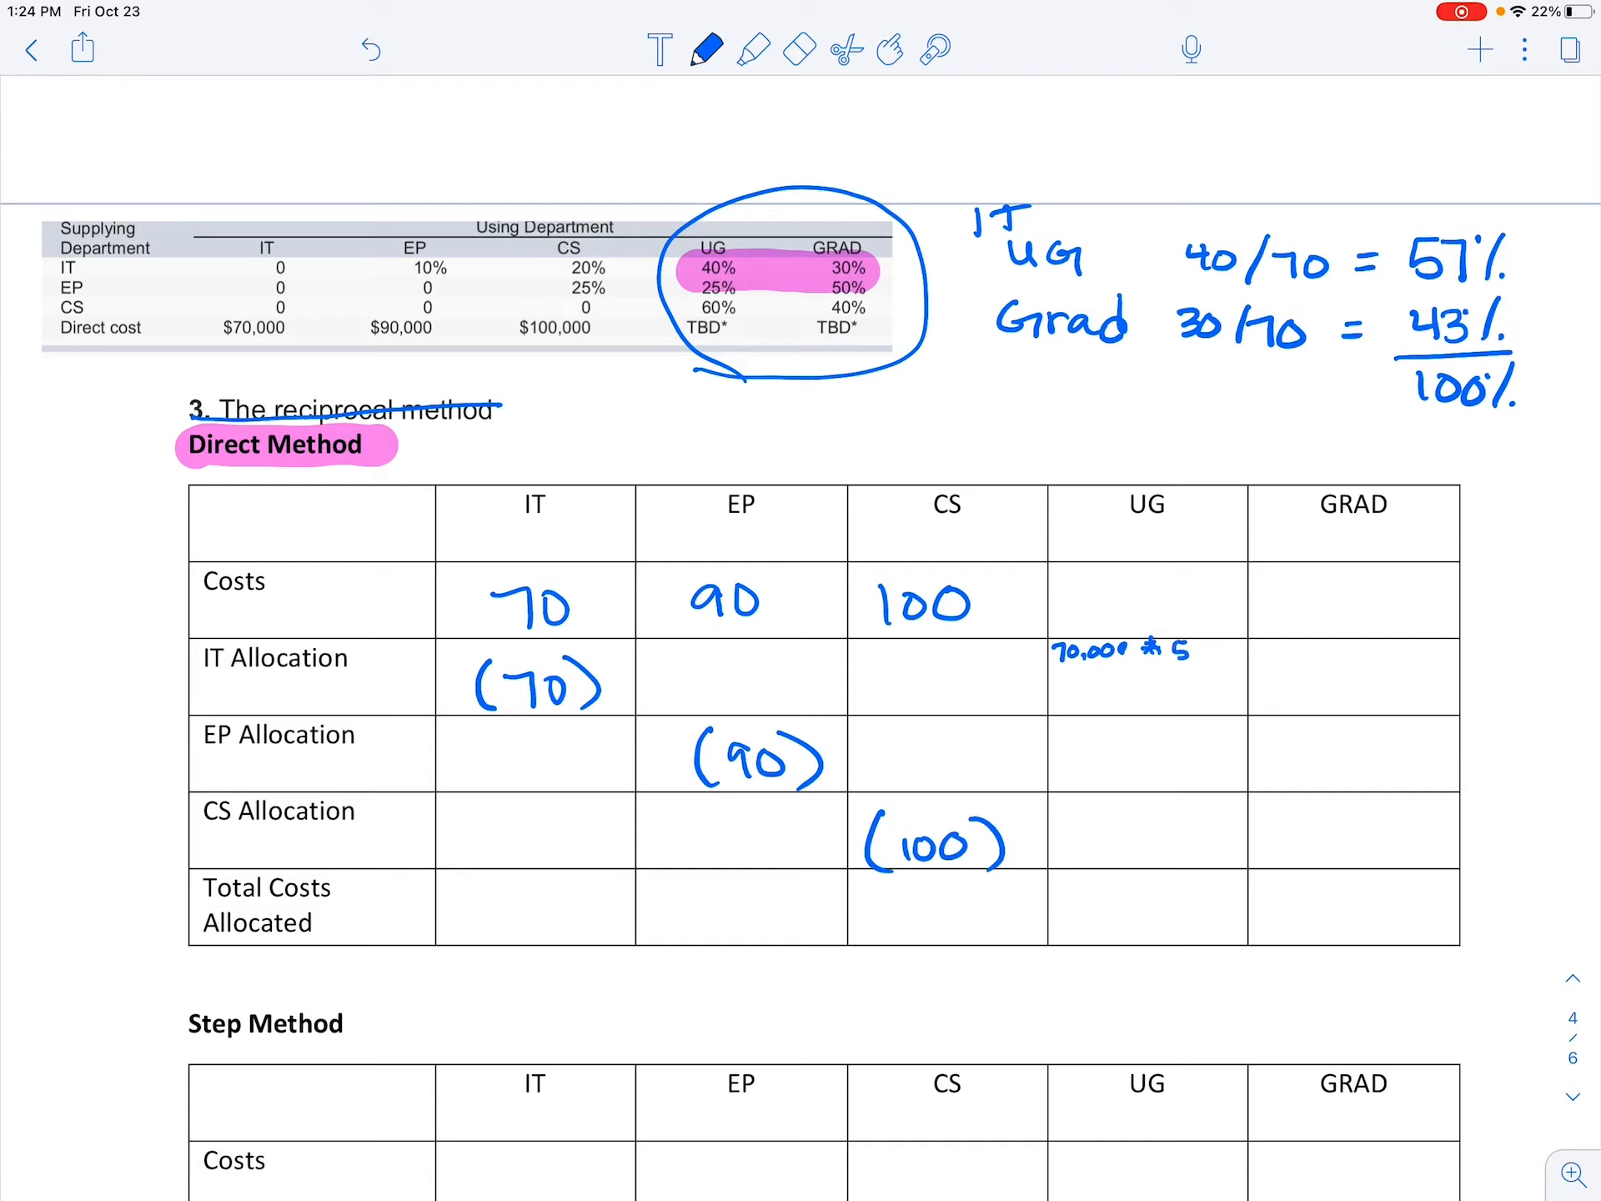
text(57%)
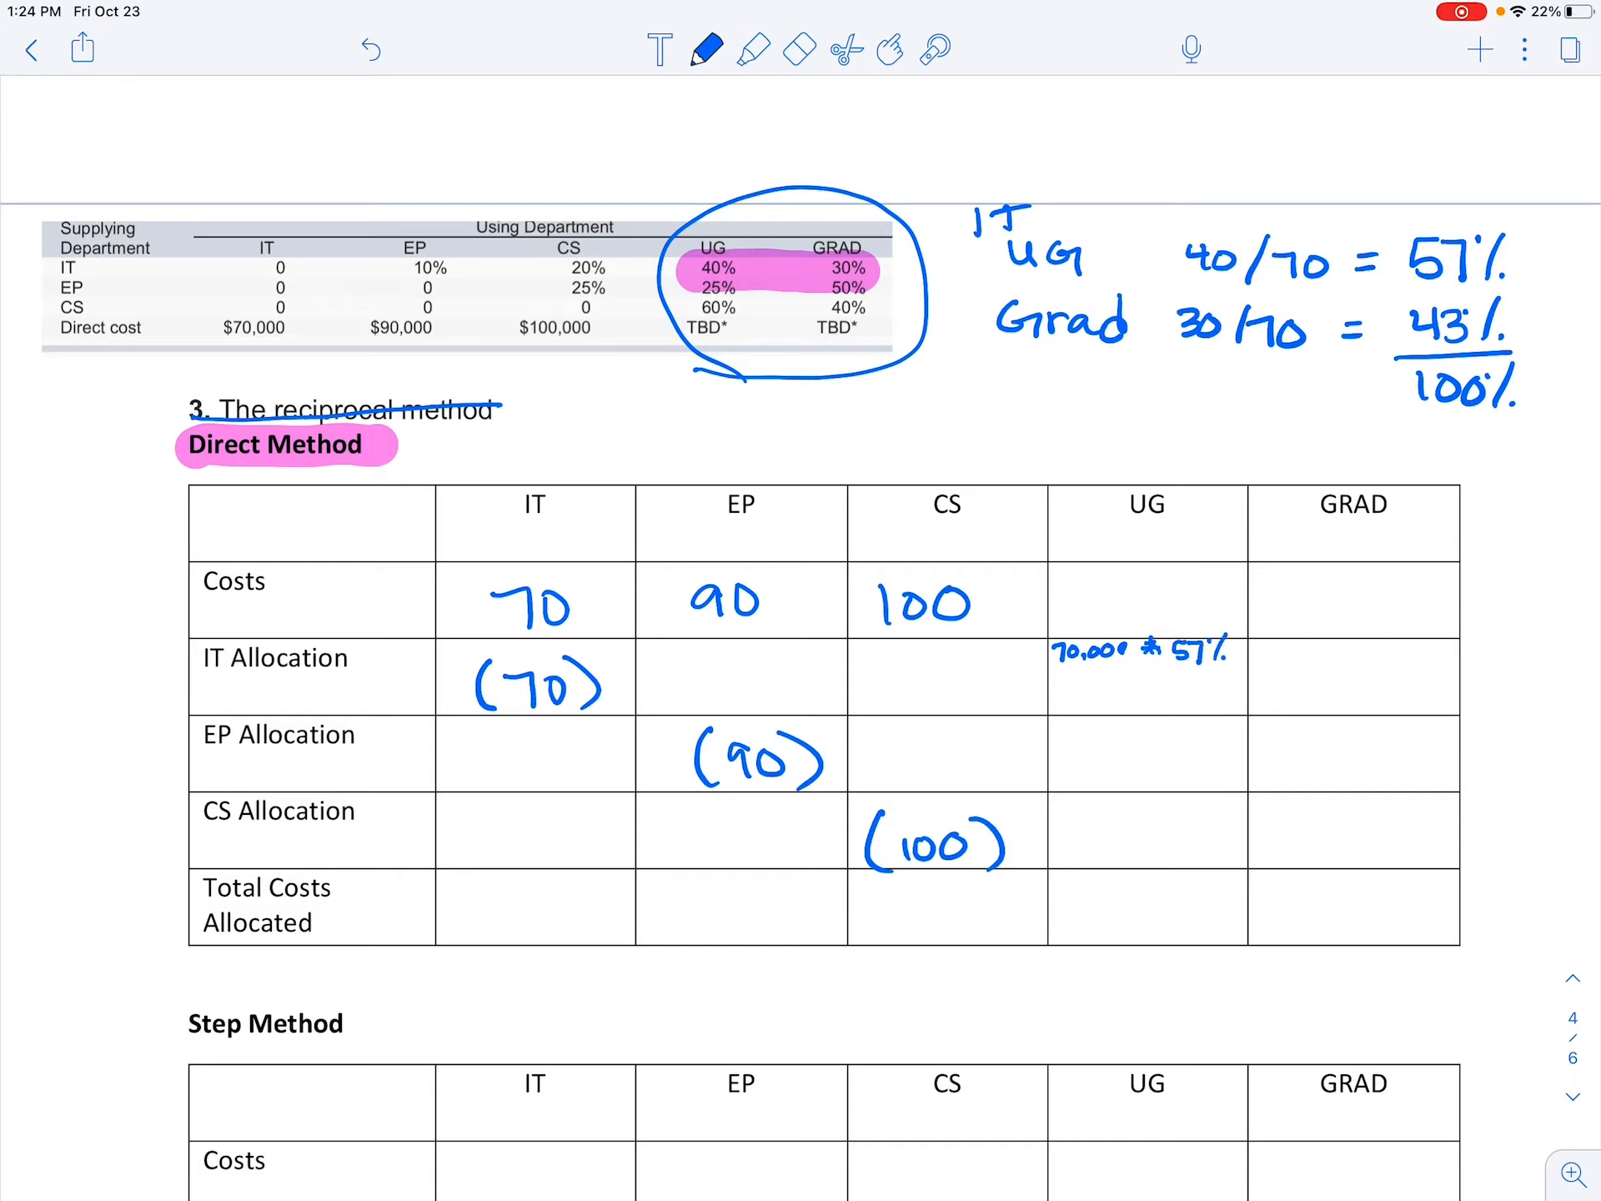
text(40,000)
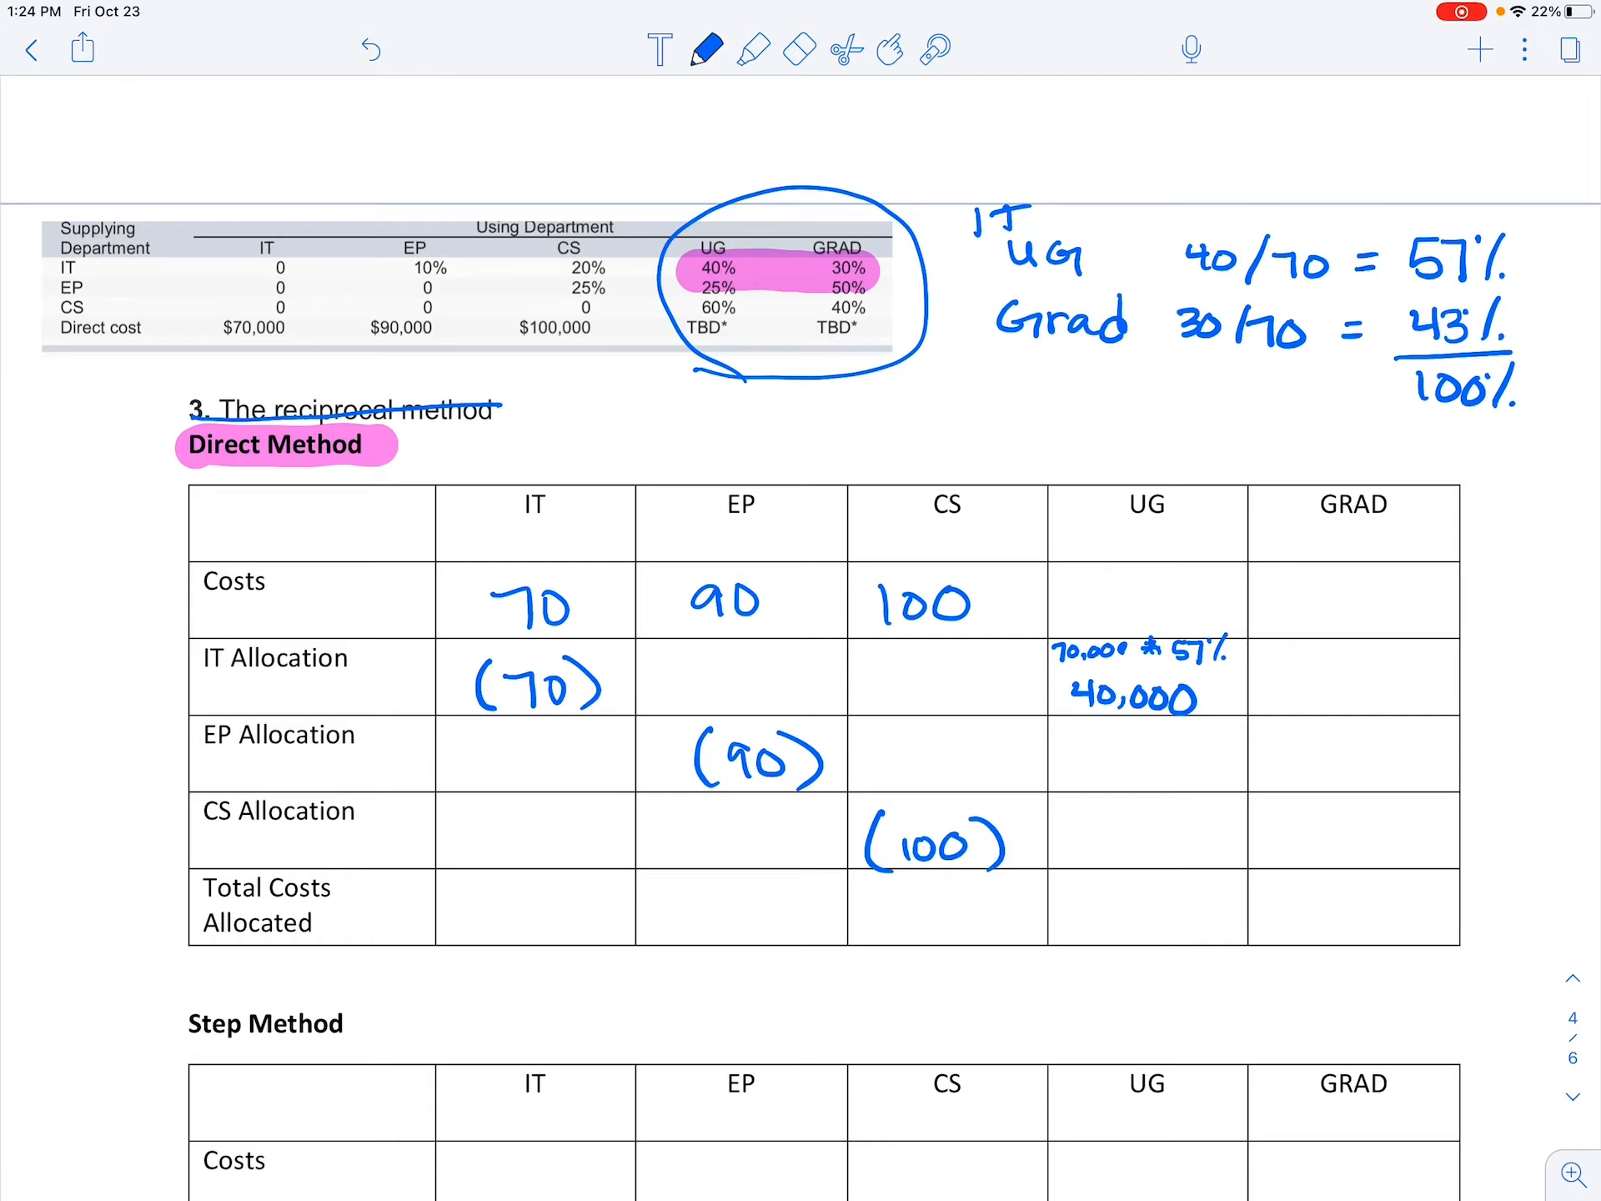
- Fill IT Allocation's GRAD cell with 70,000 * 43% and its result
text(70,000 *)
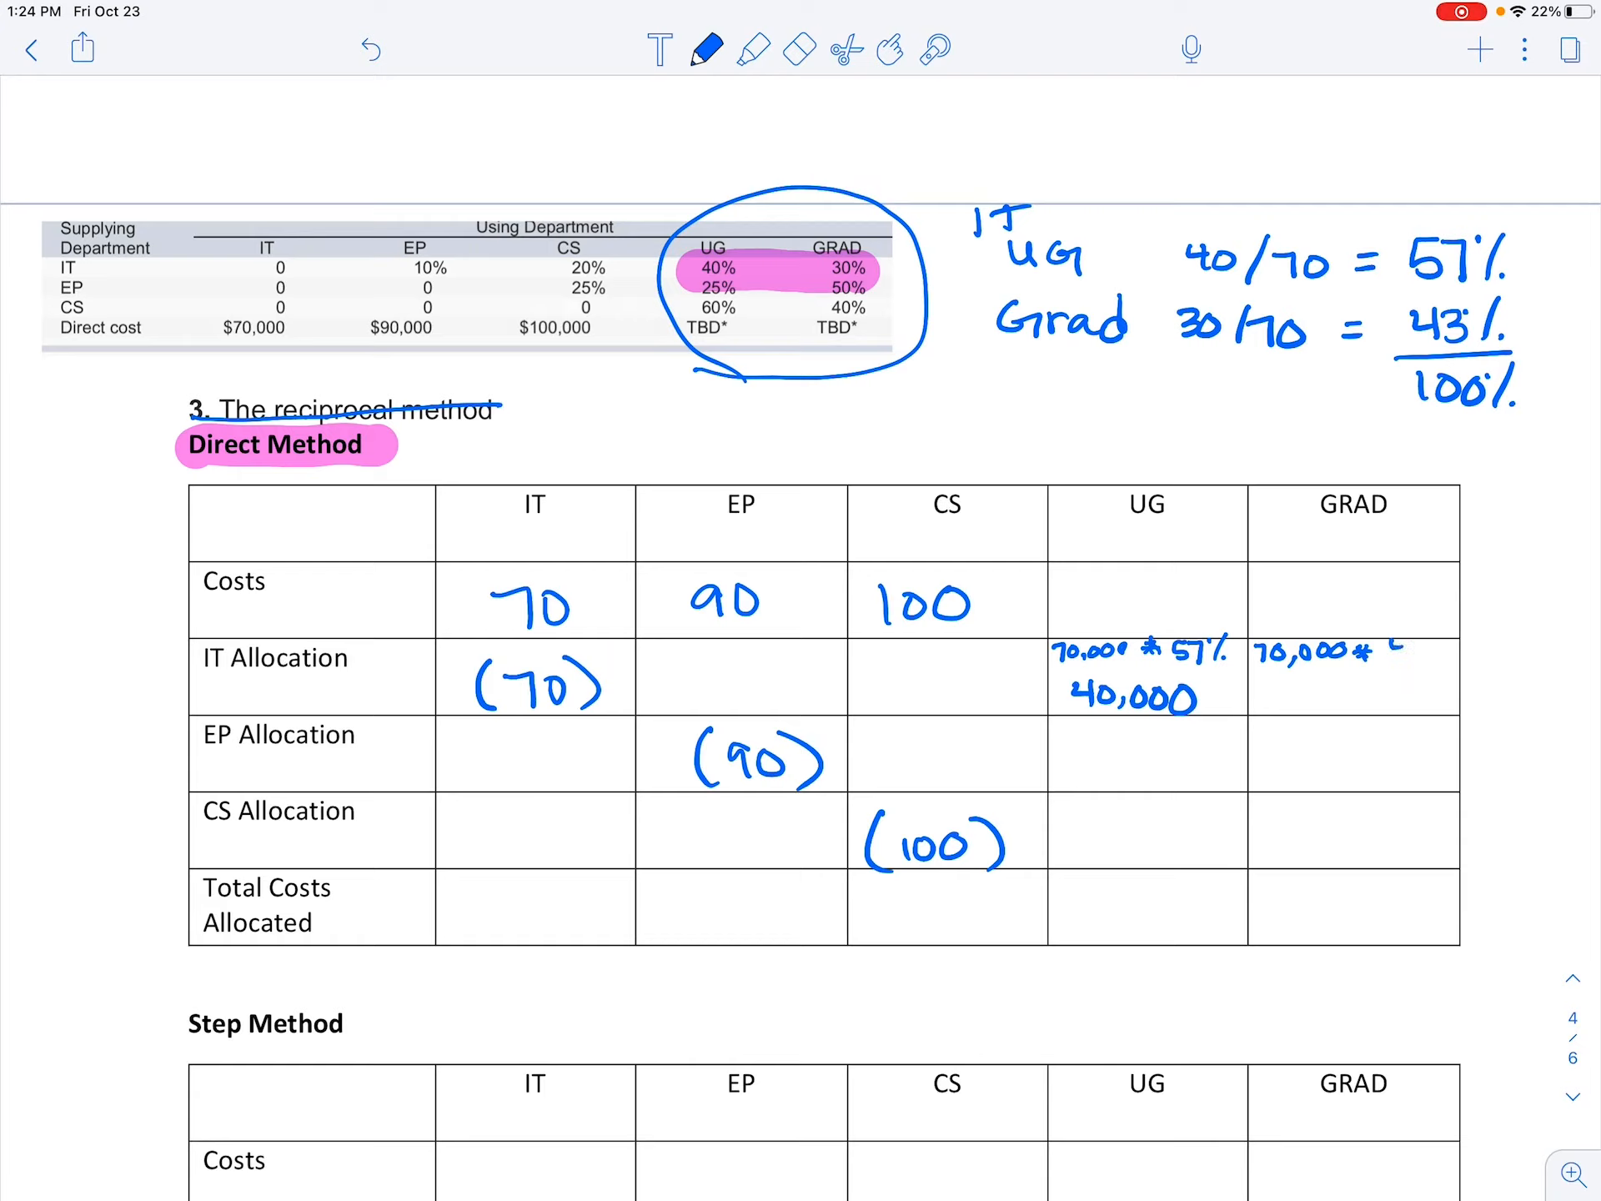
text(43)
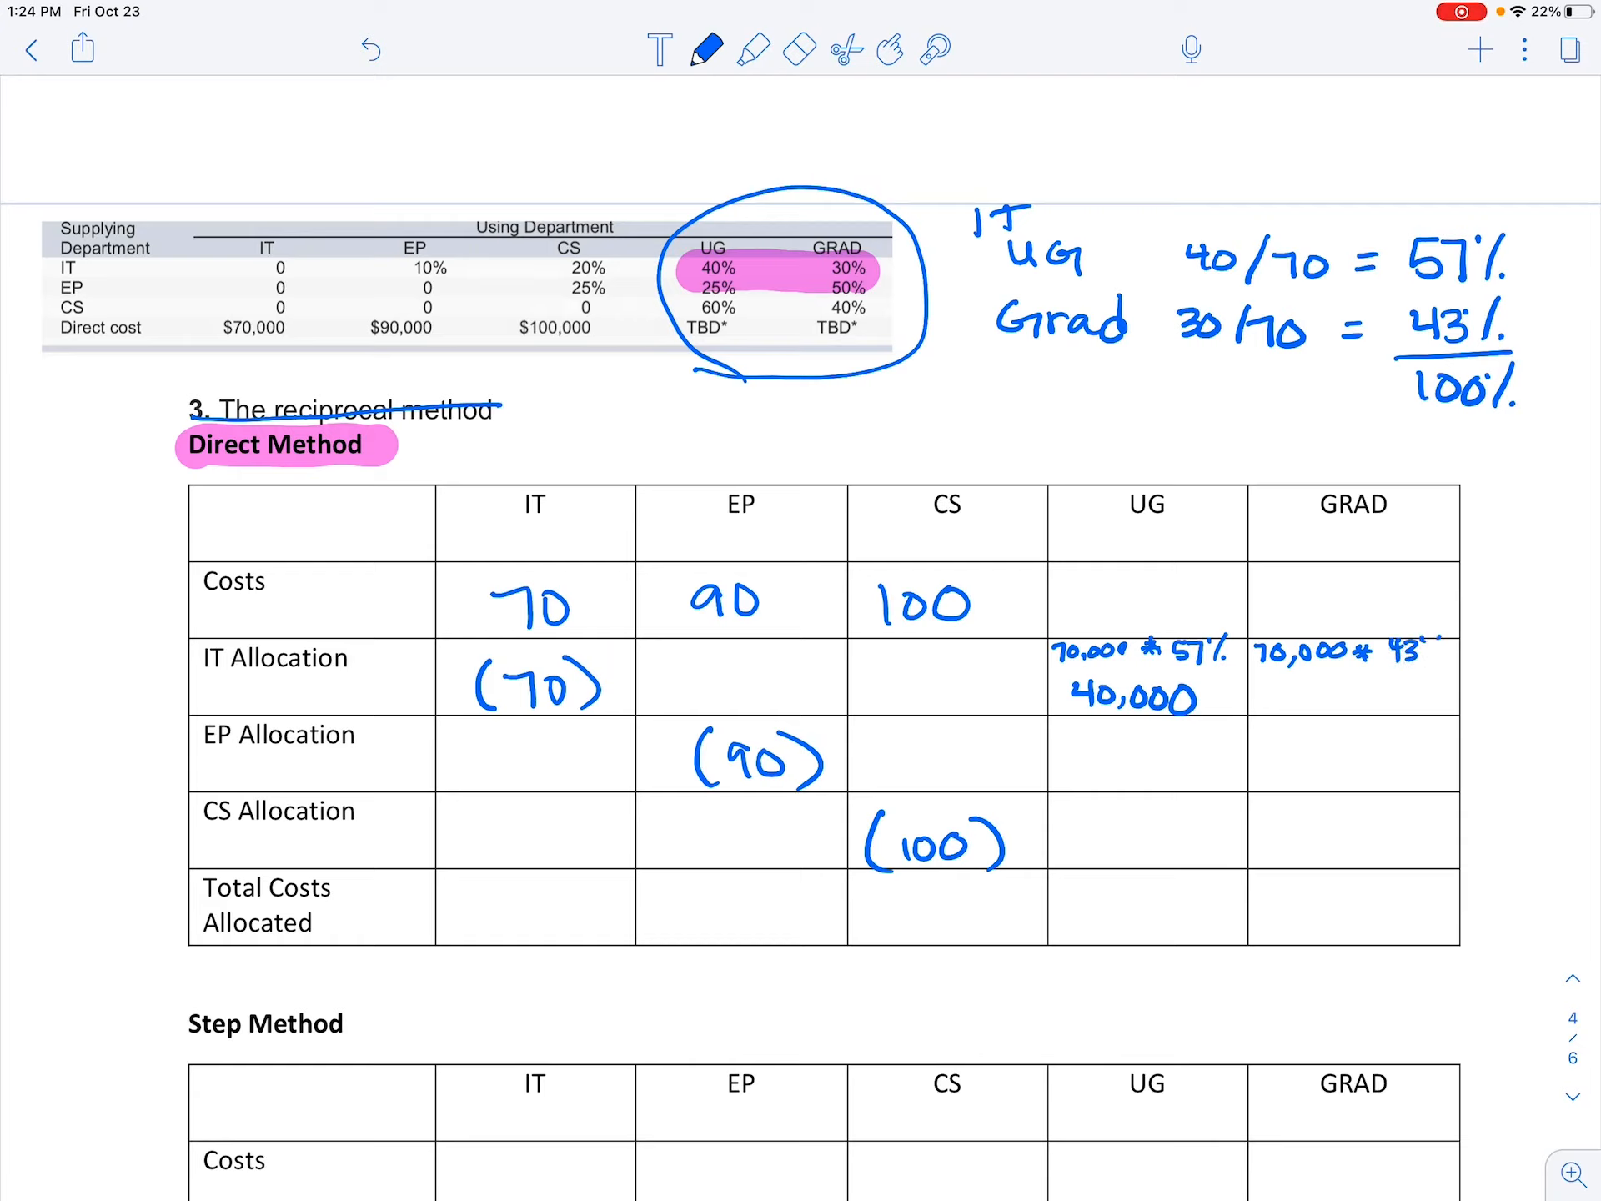
click(1414, 639)
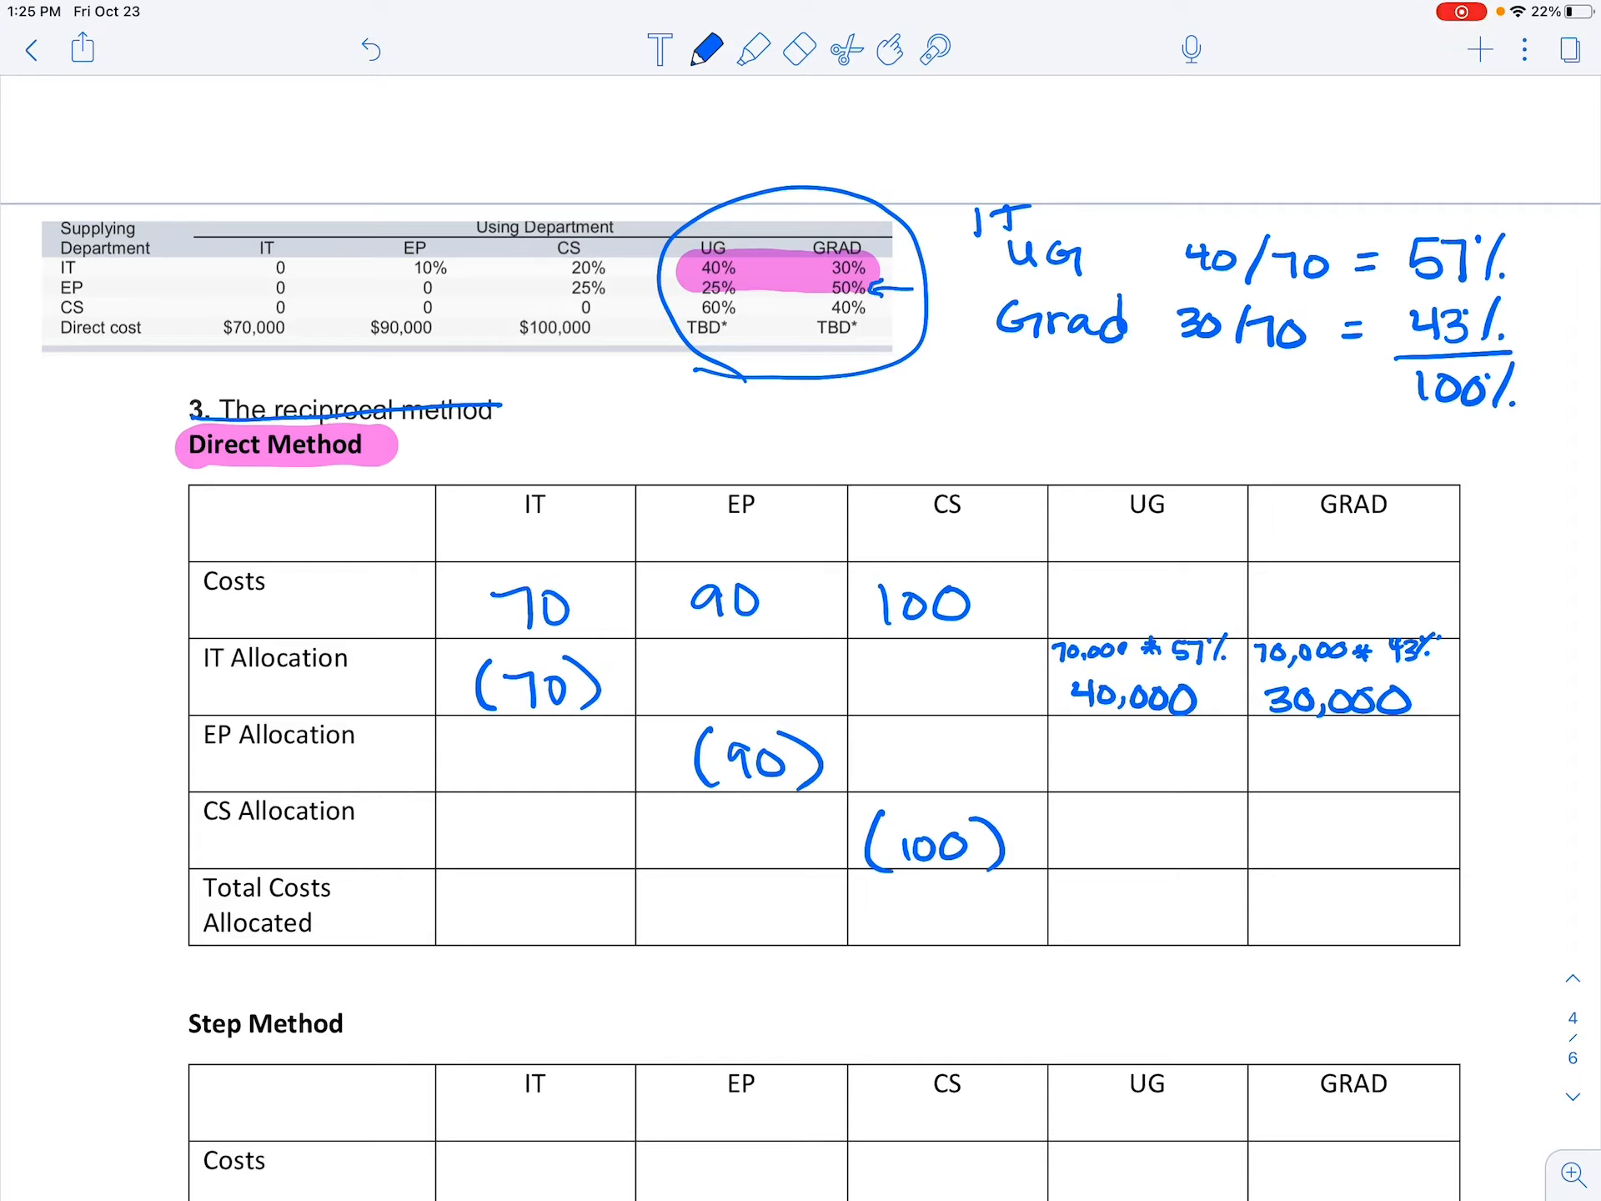
- Work out EP's shares as UG 25/75 = 33% and Grad 50/75 = 67%
drag(965, 384, 975, 398)
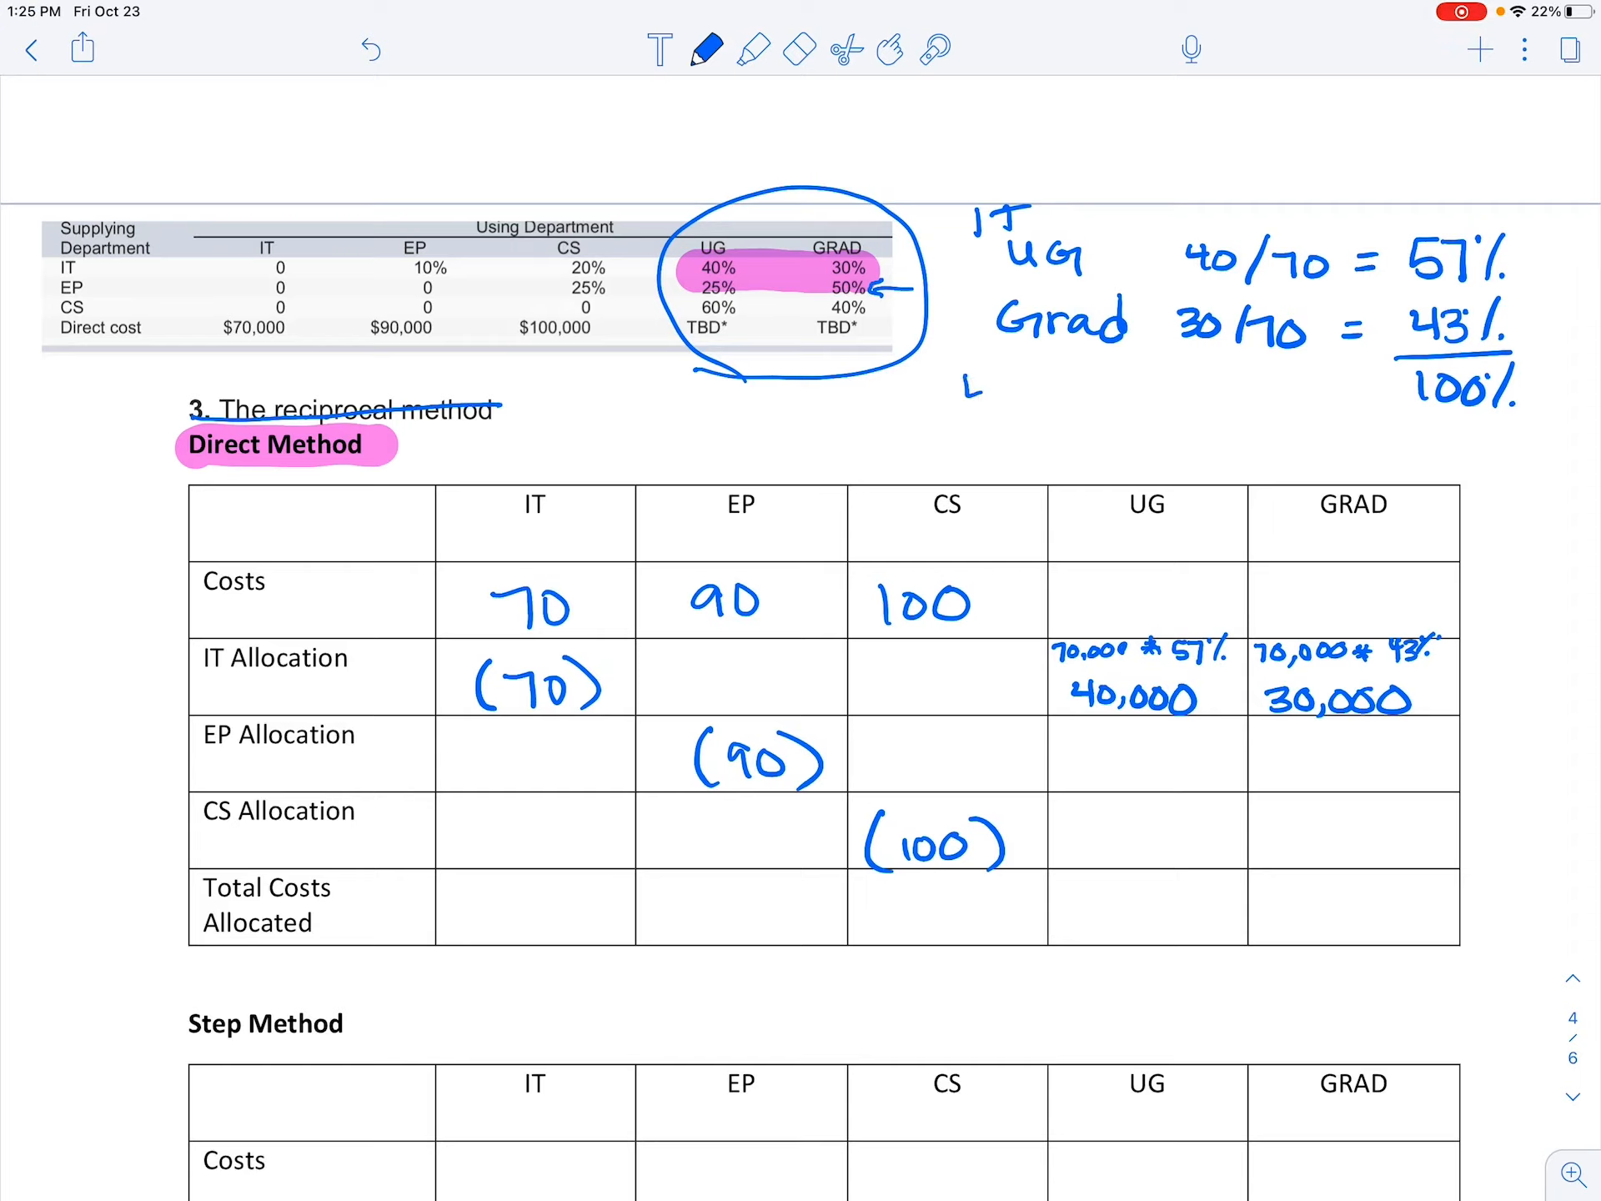
text(EP)
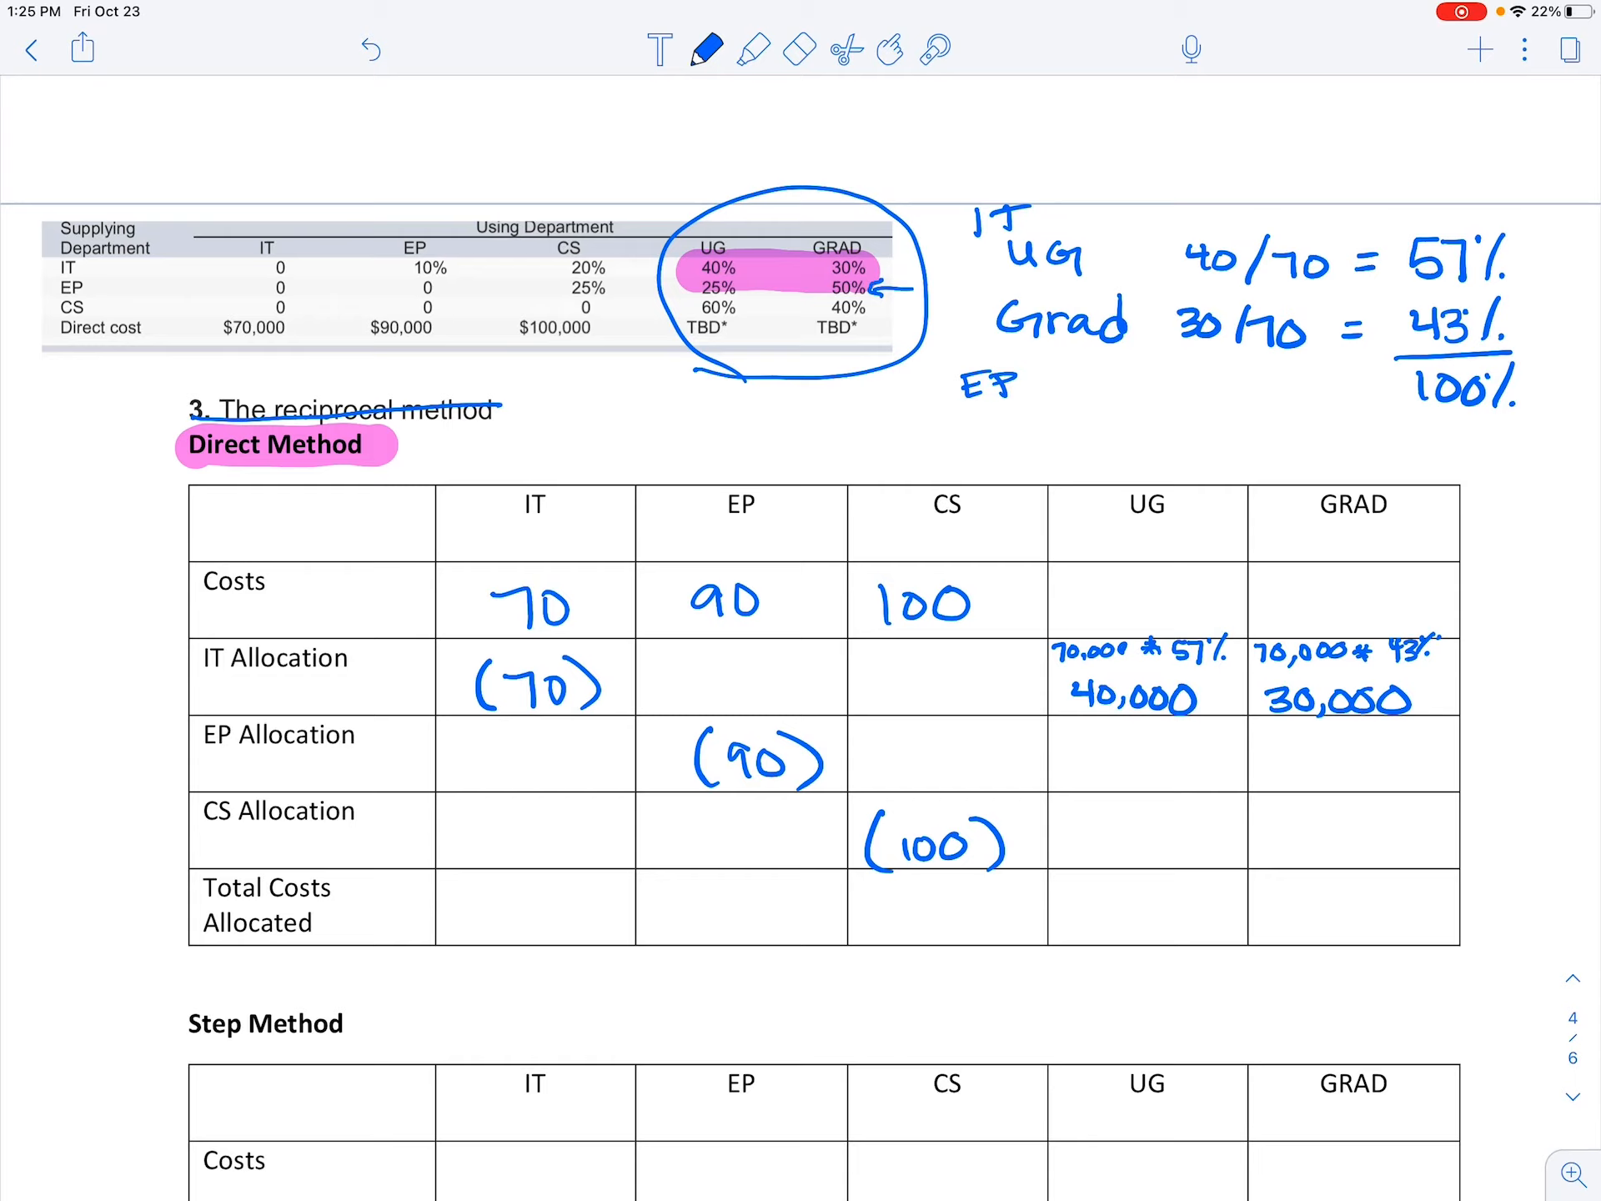
text(UG)
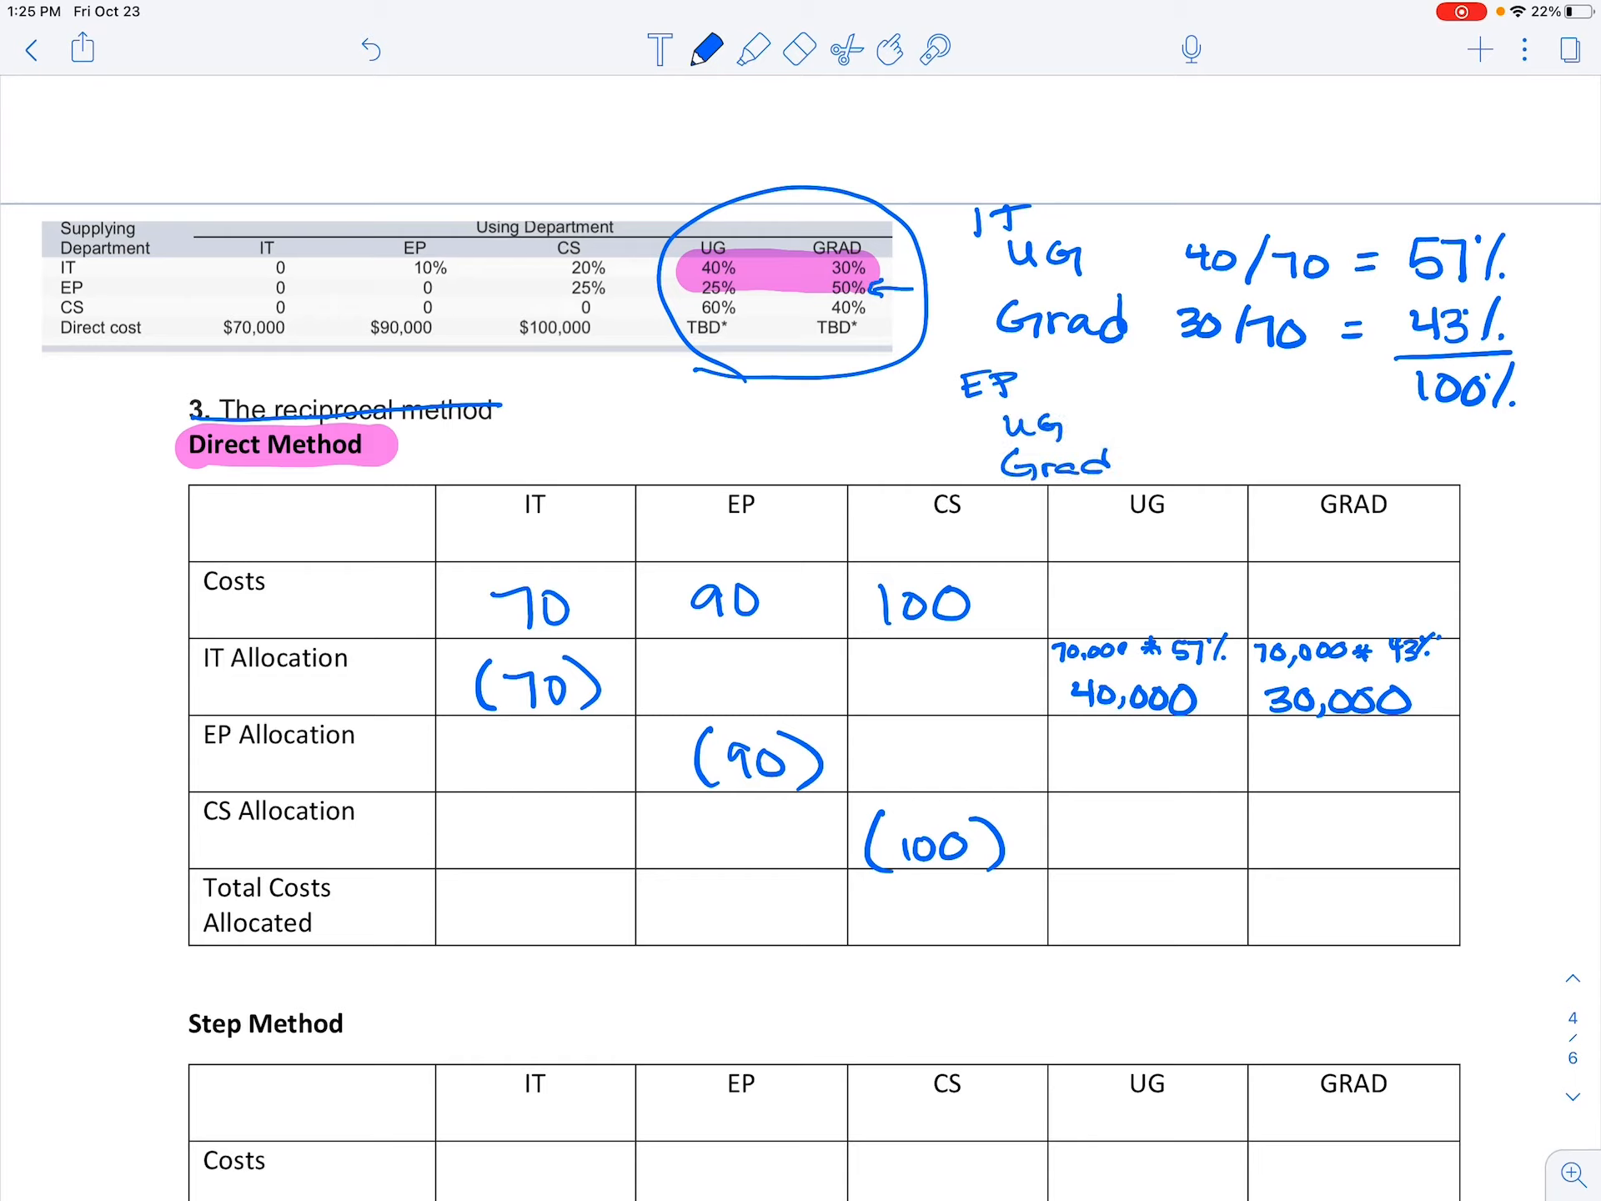
text(25/7)
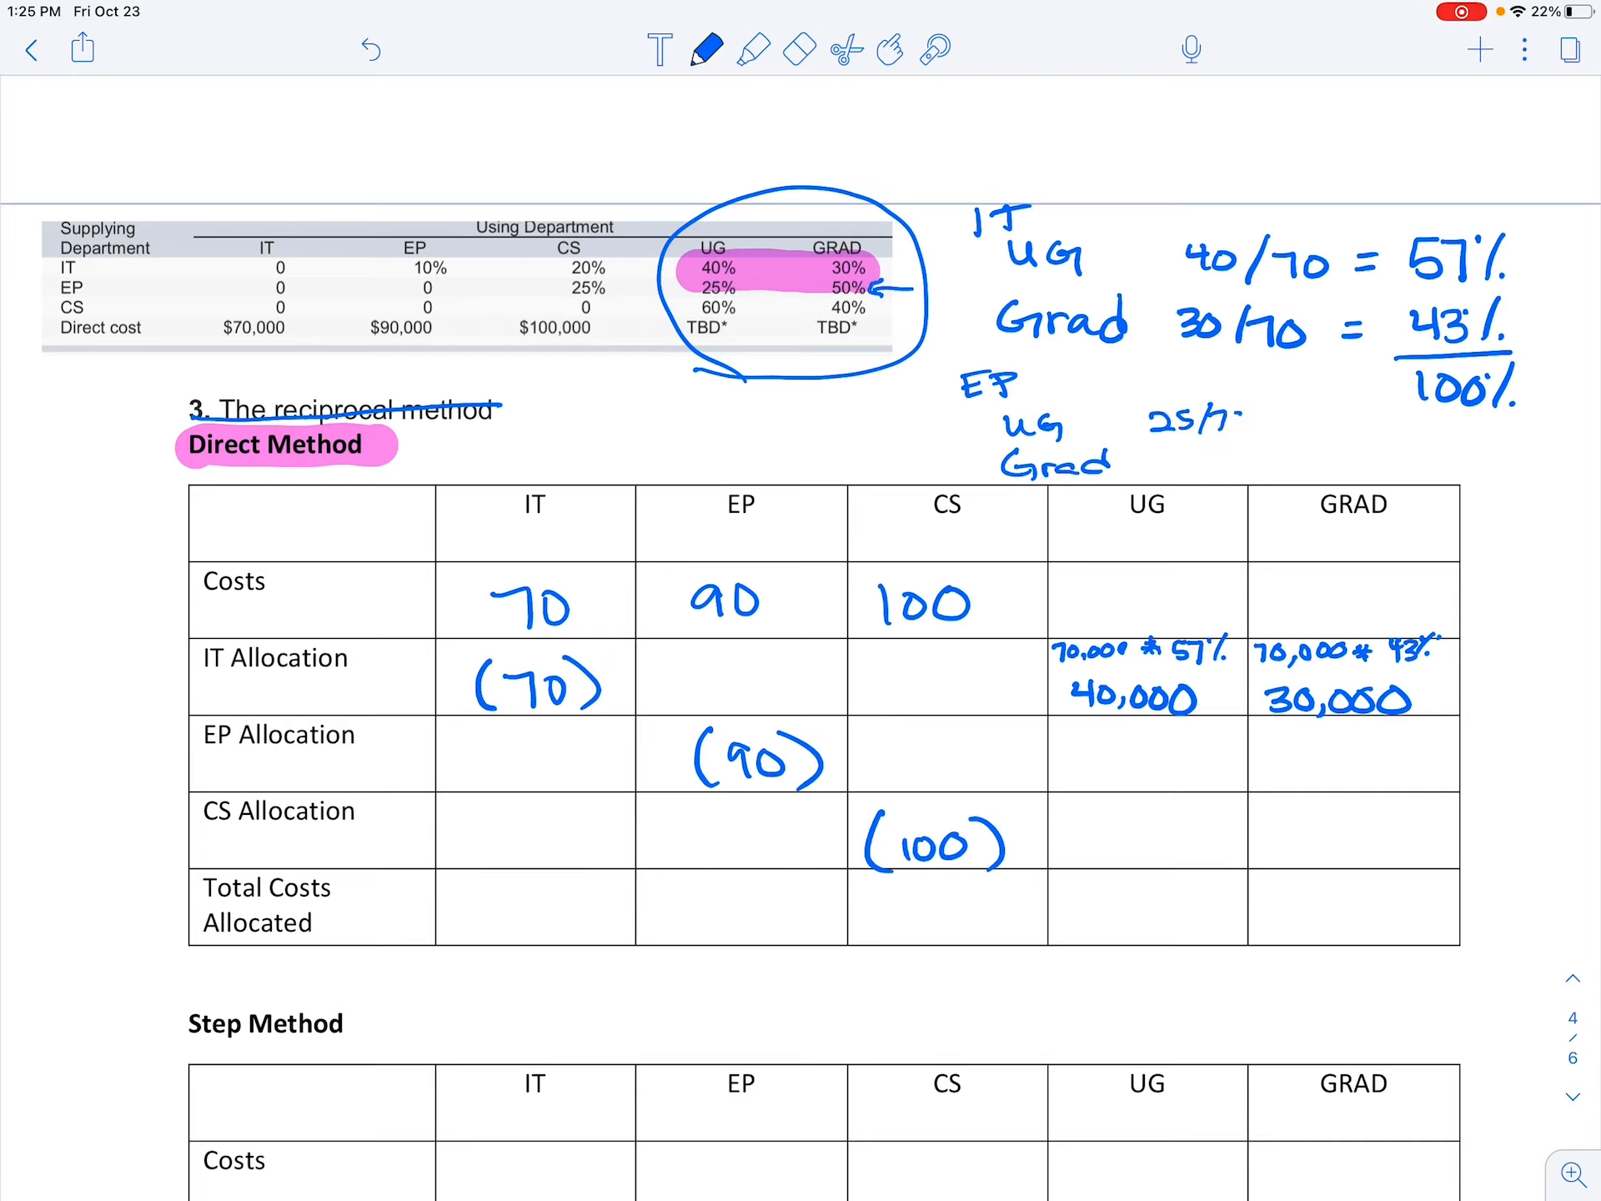
text(5)
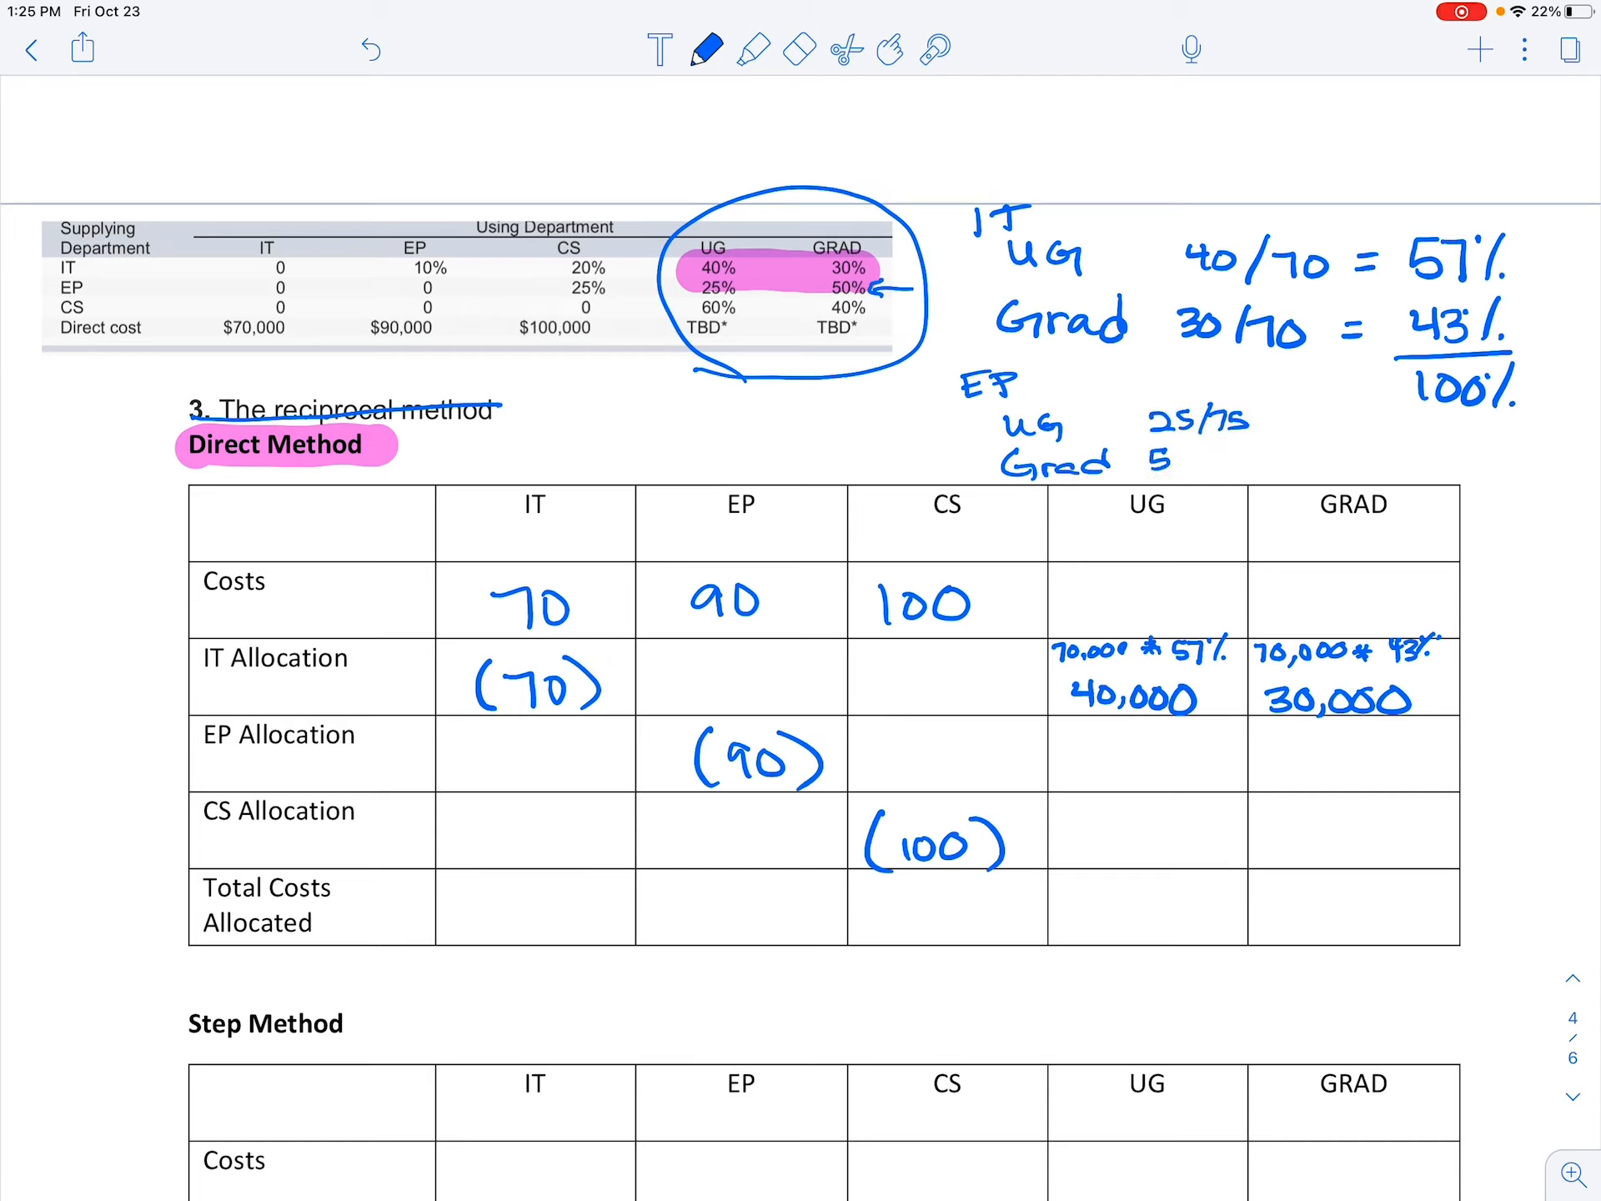
text(50/75)
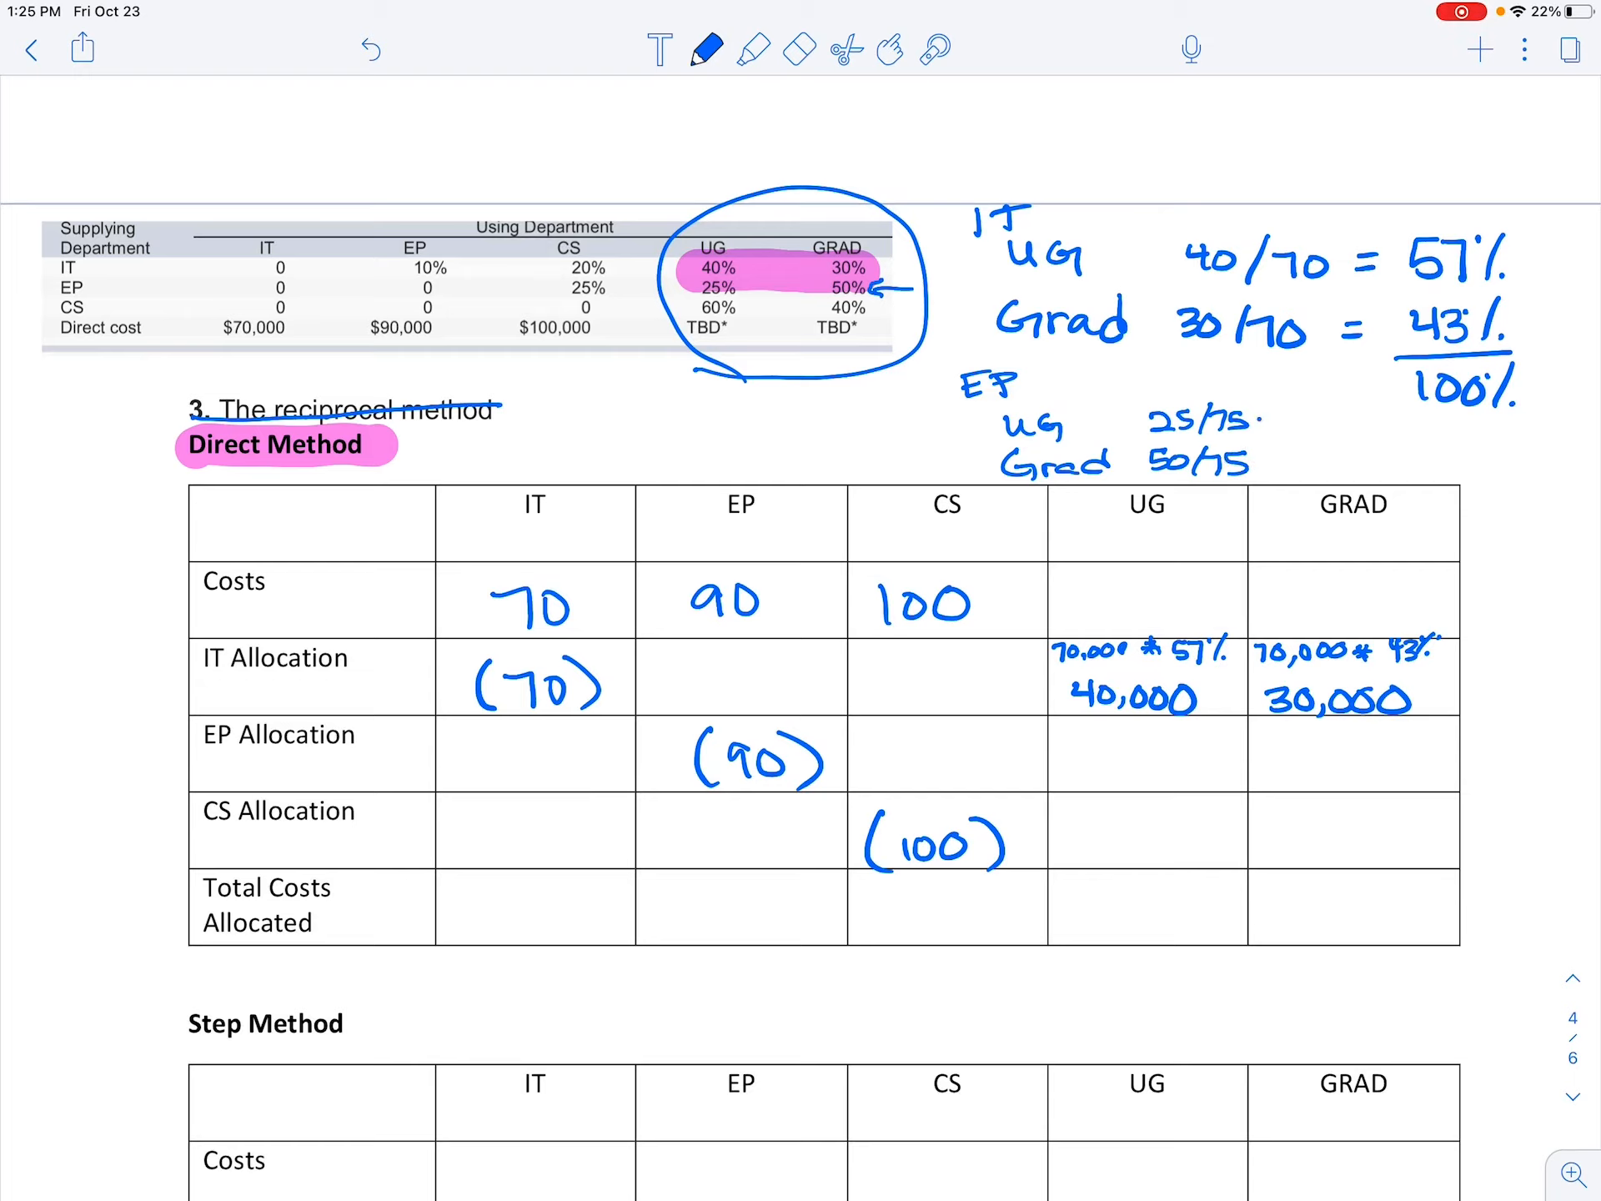
text(=)
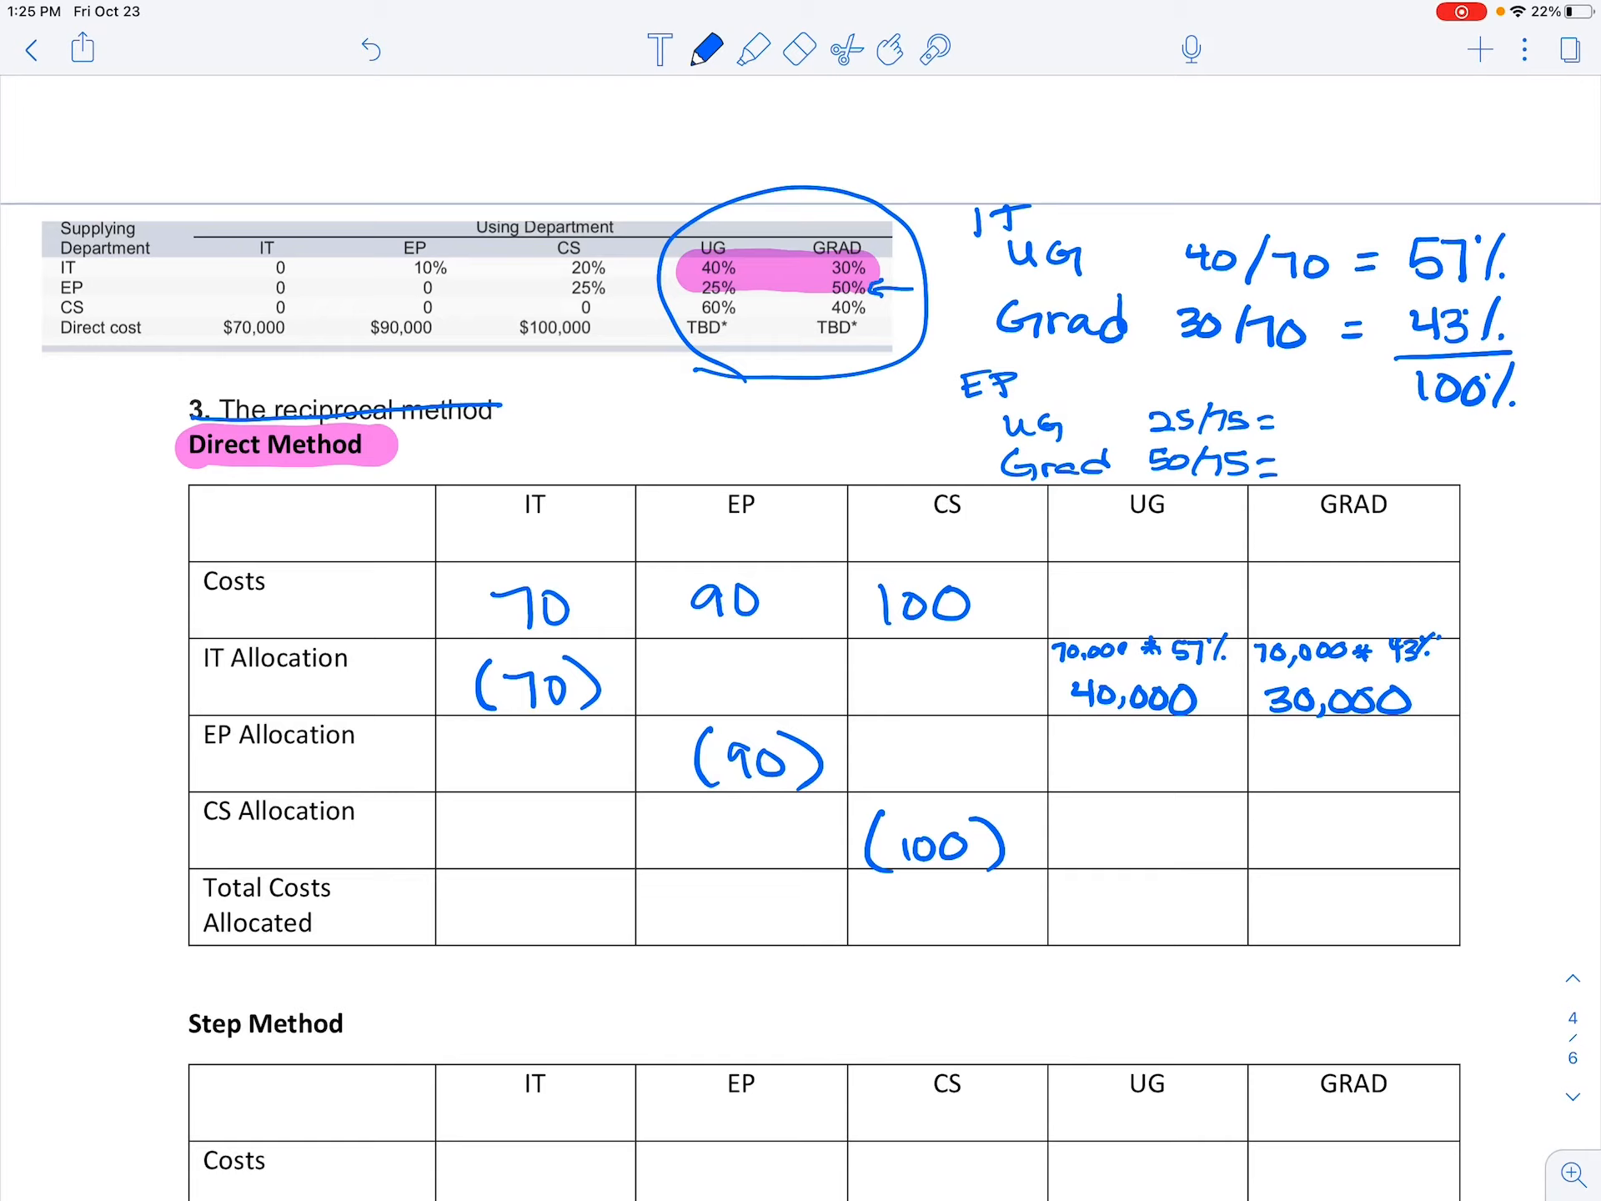
text(33)
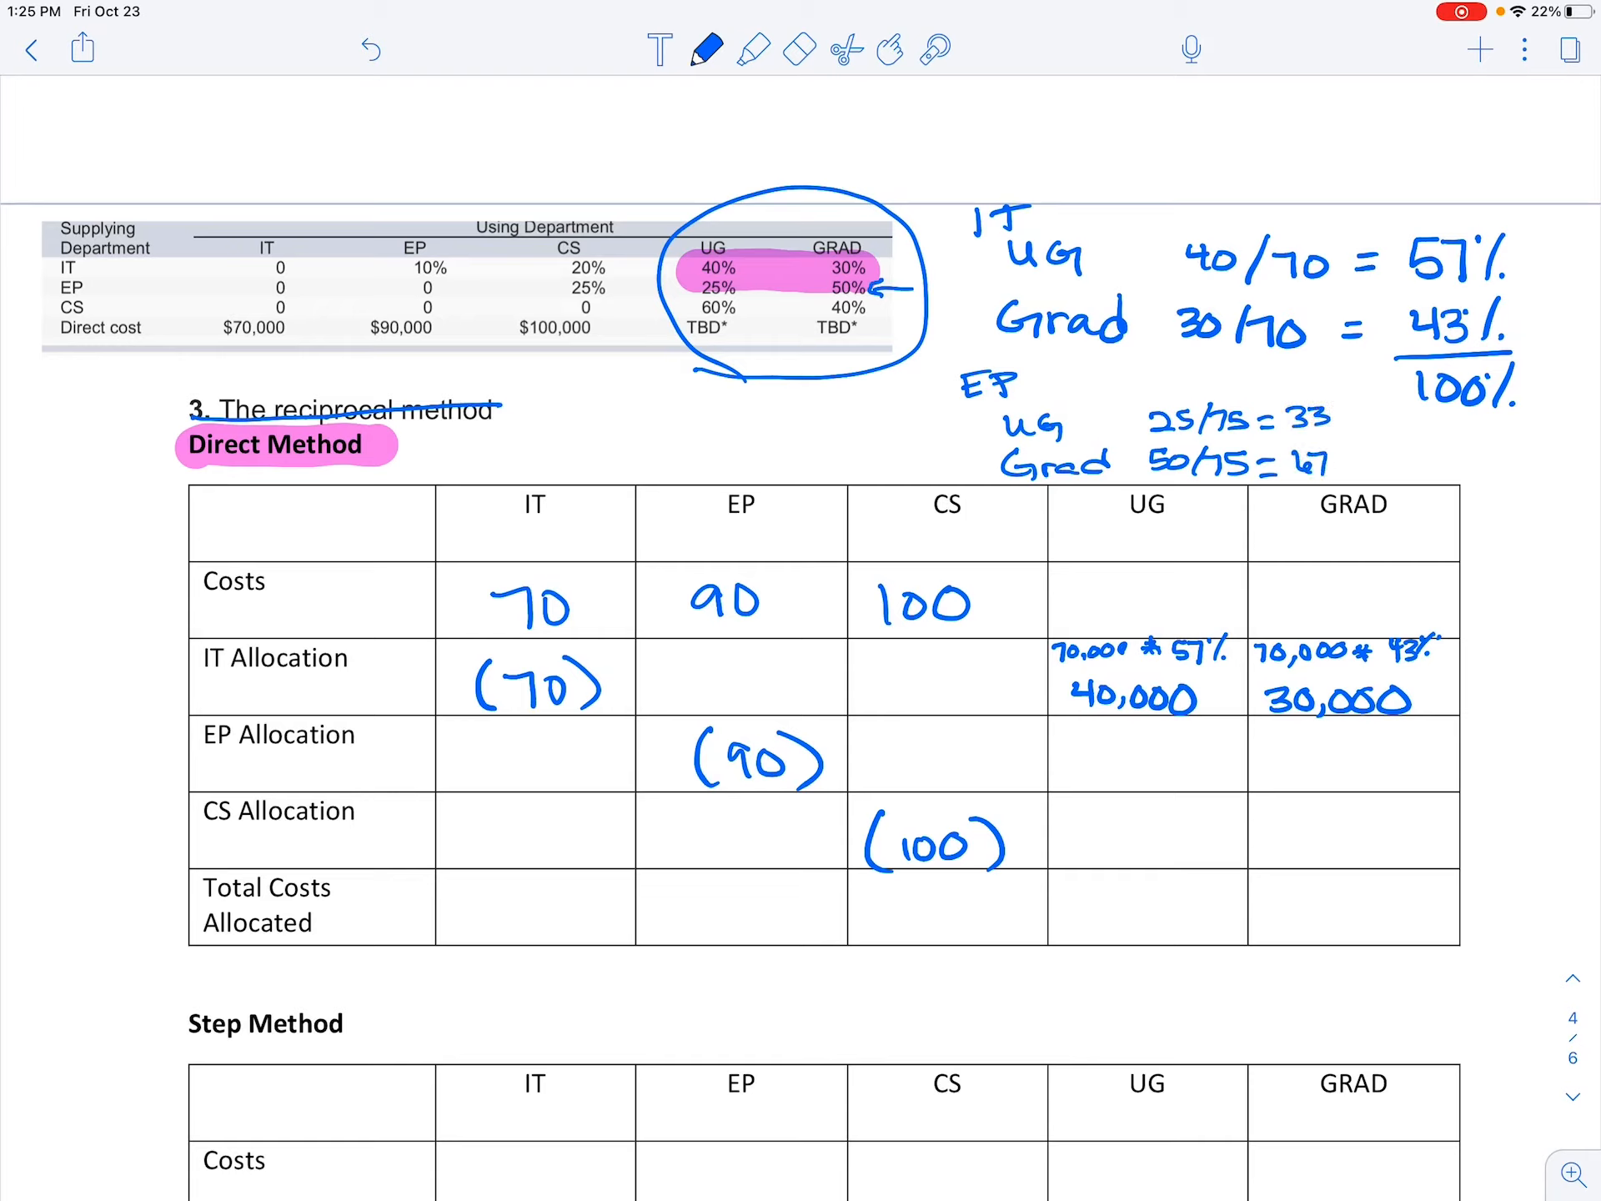
text(%)
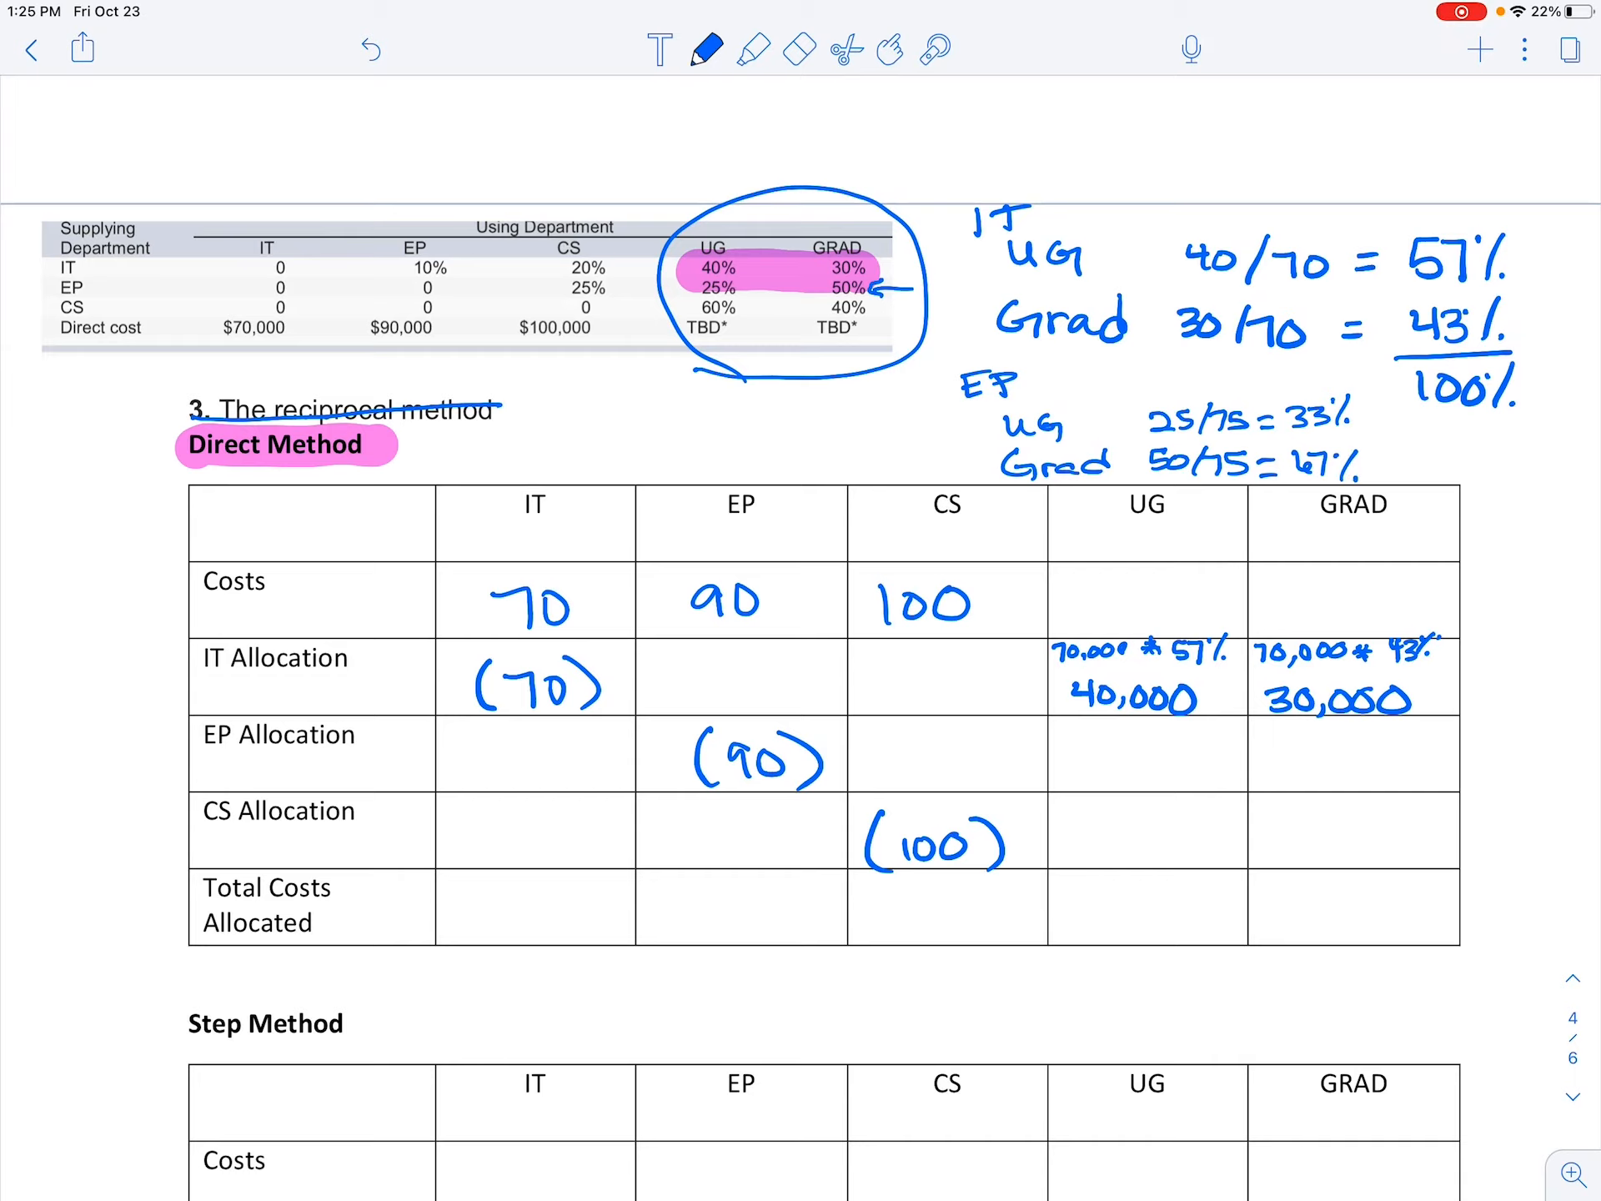
- Fill the EP Allocation row with 90,000 times each percentage, giving 30,000 and 60,000
text(90,)
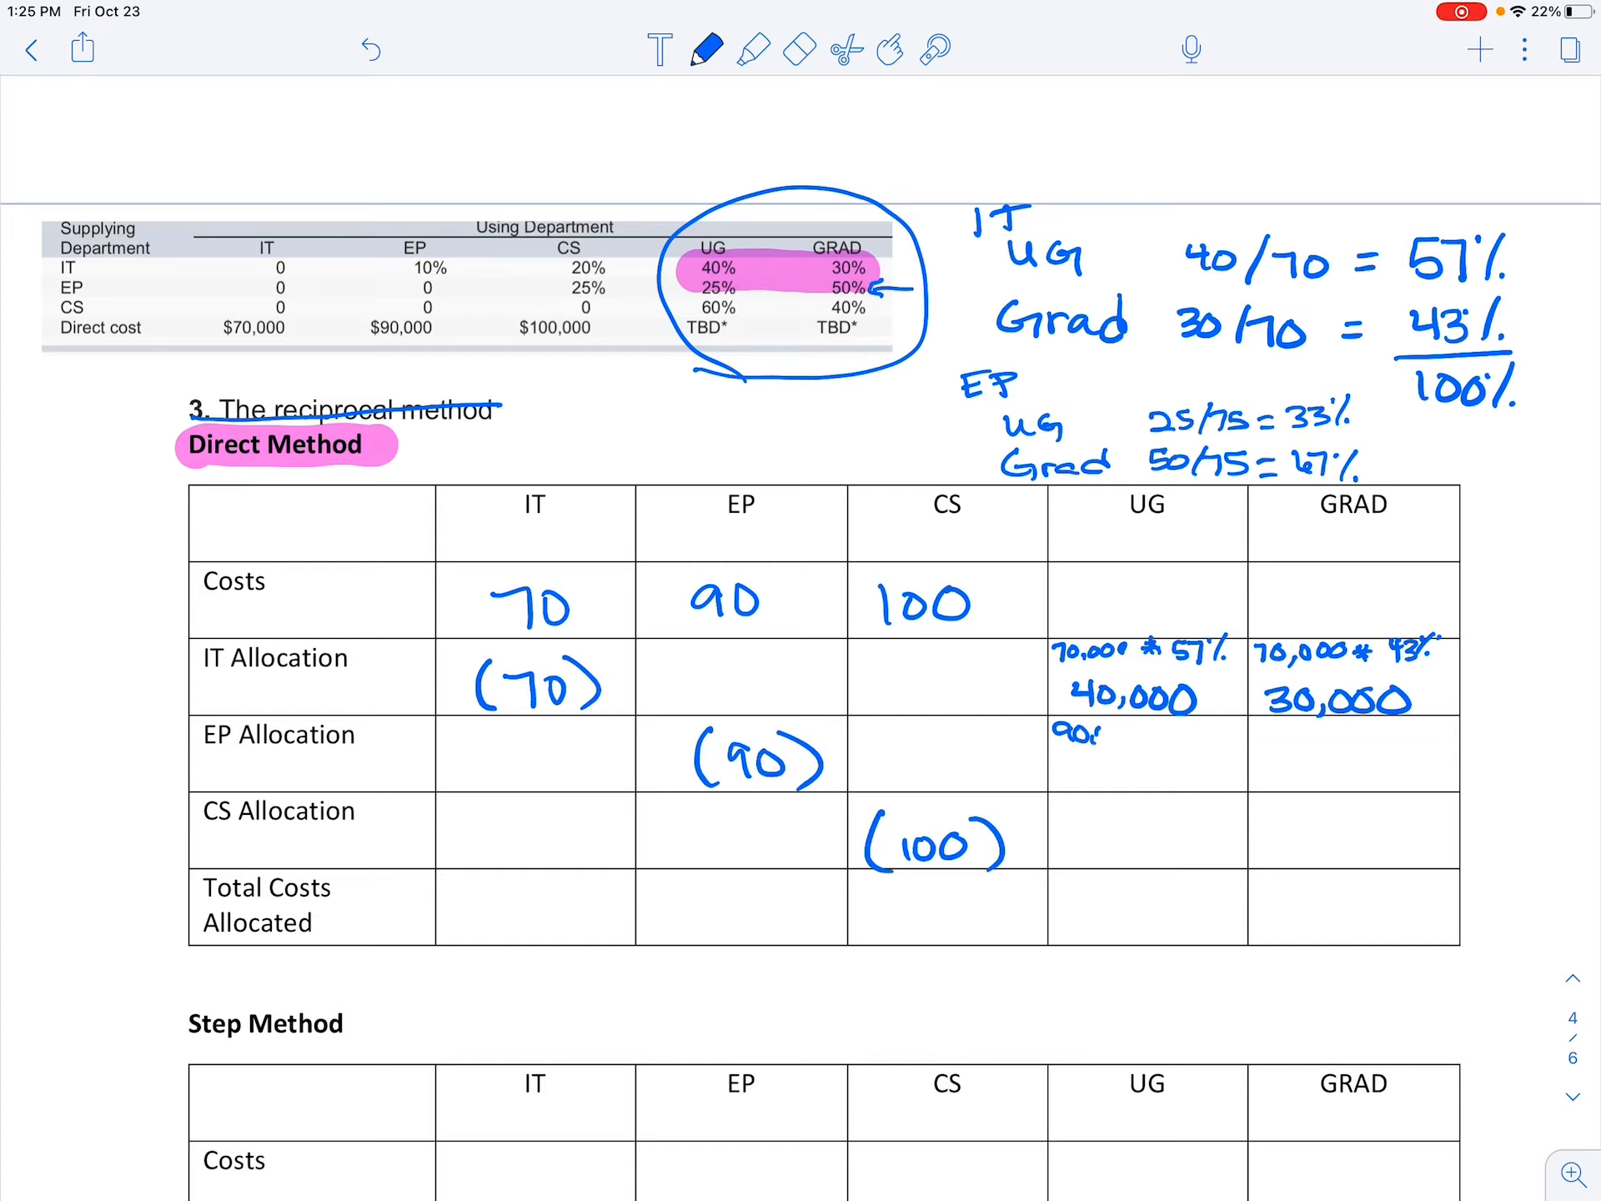
text(90,000 * 33%)
click(1352, 754)
text(90000 *)
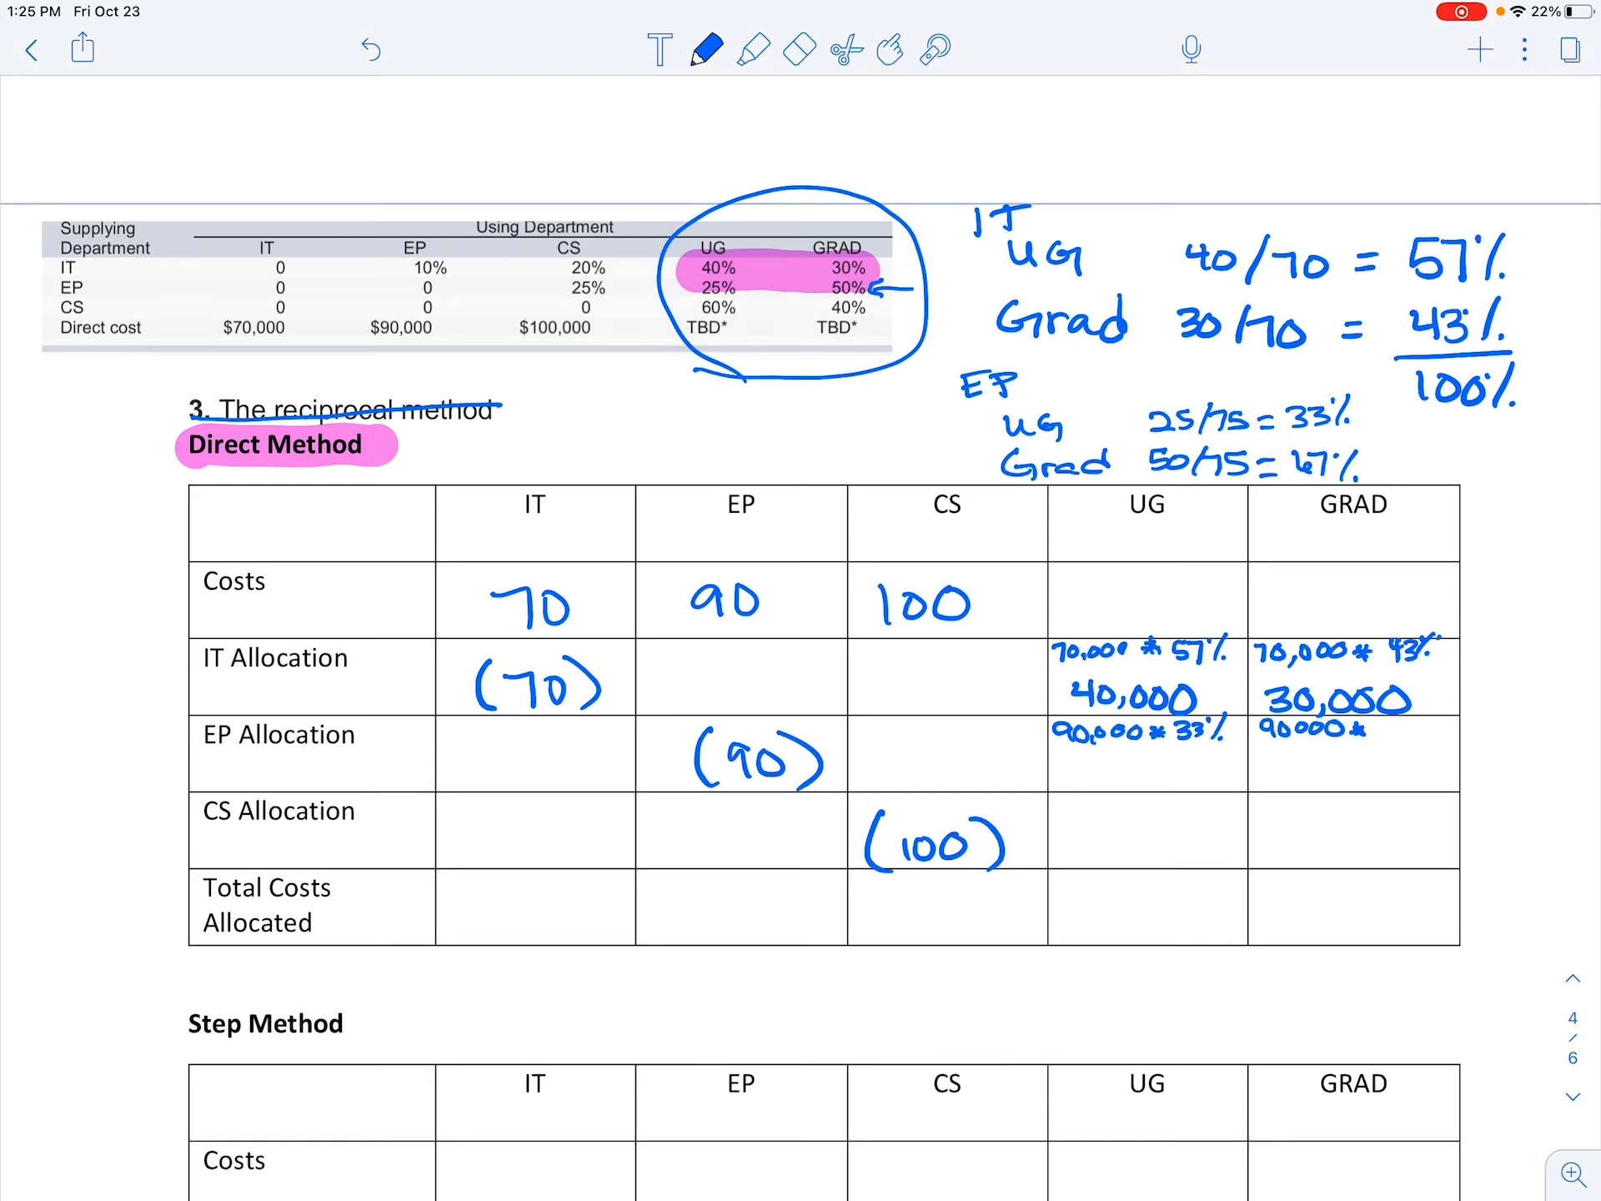
text(47)
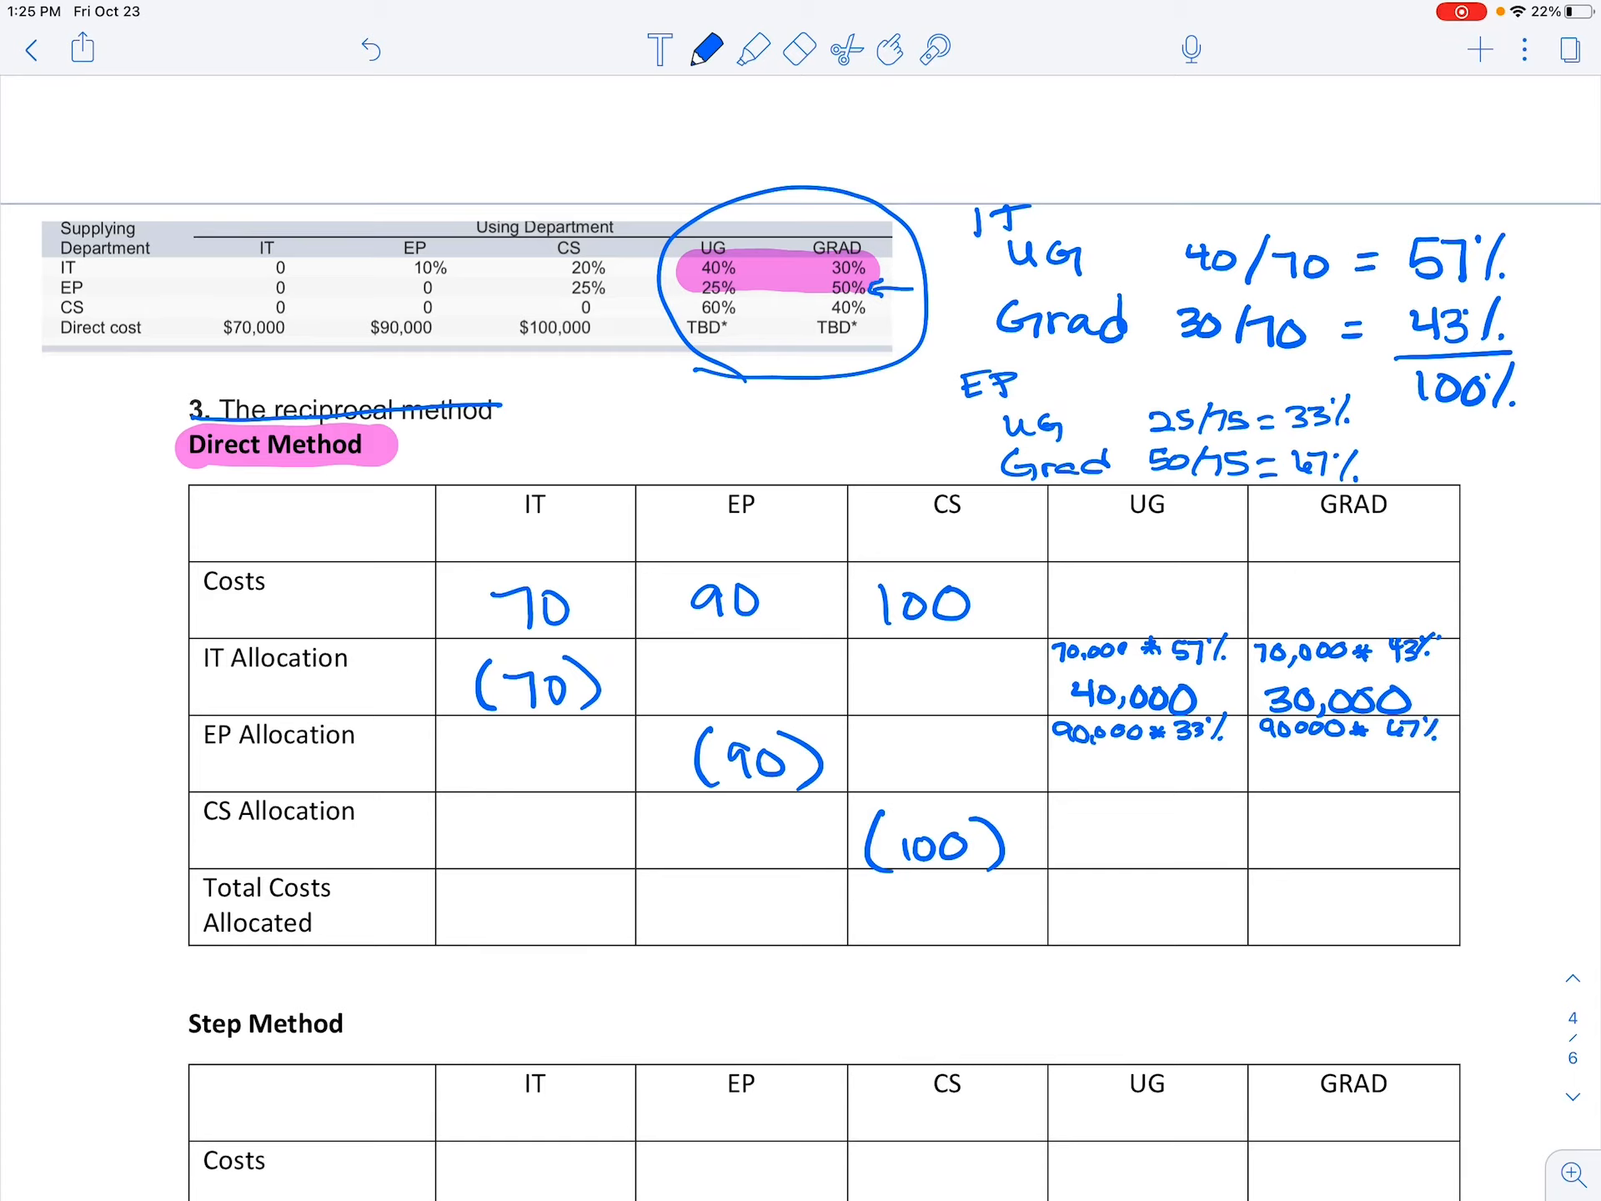
text(30,00)
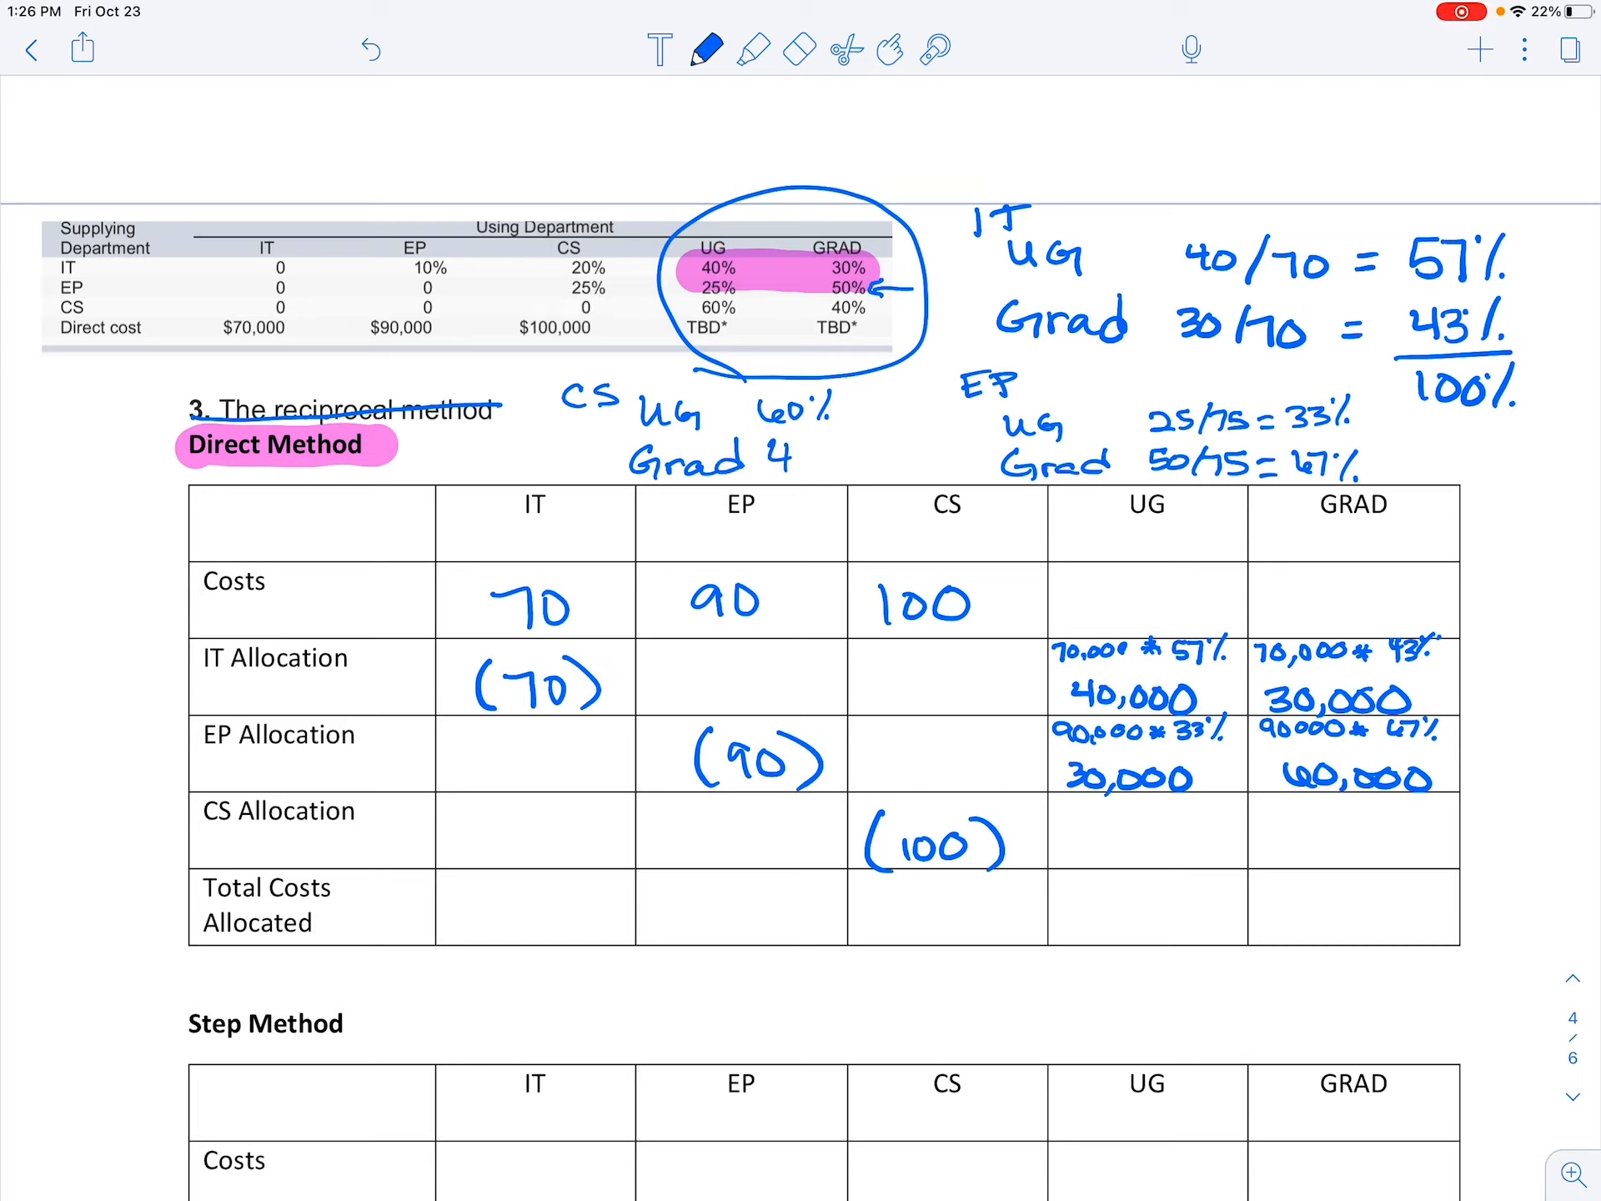
- Note CS's UG 60% and Grad 40% split totalling 100% of 100,000
text(0%)
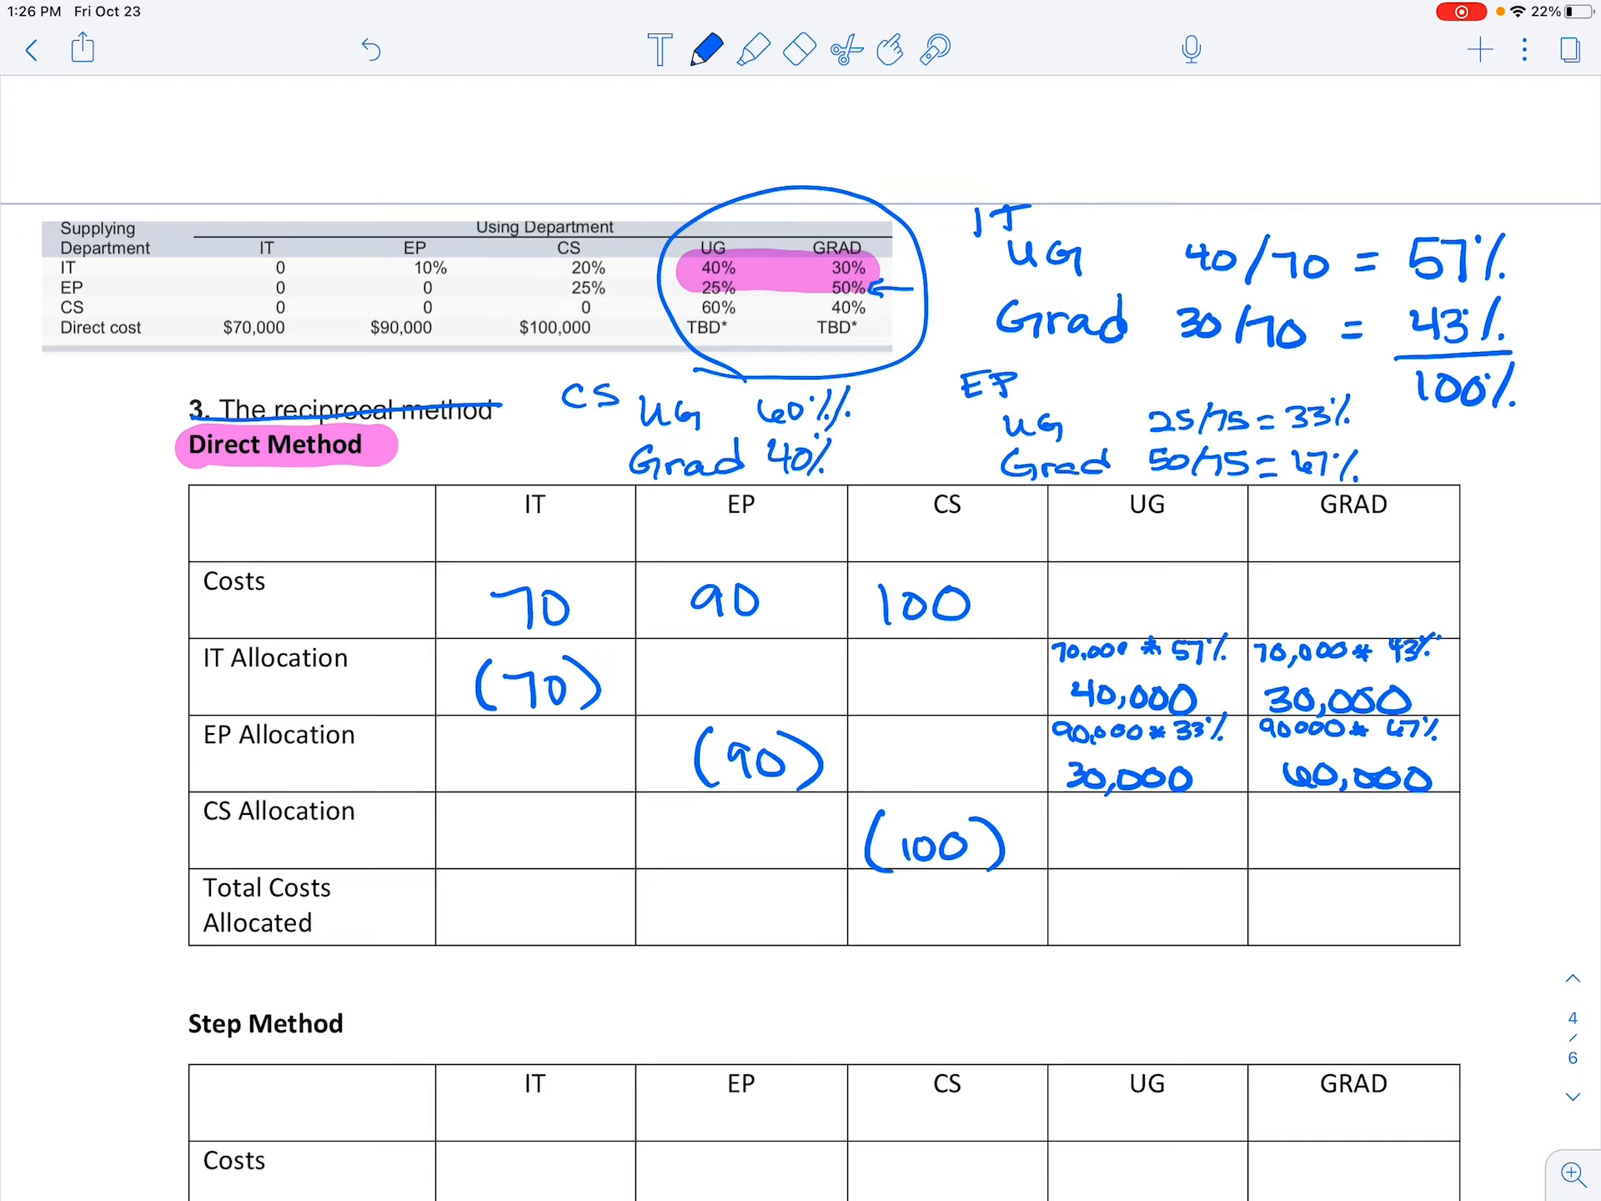
text(100%)
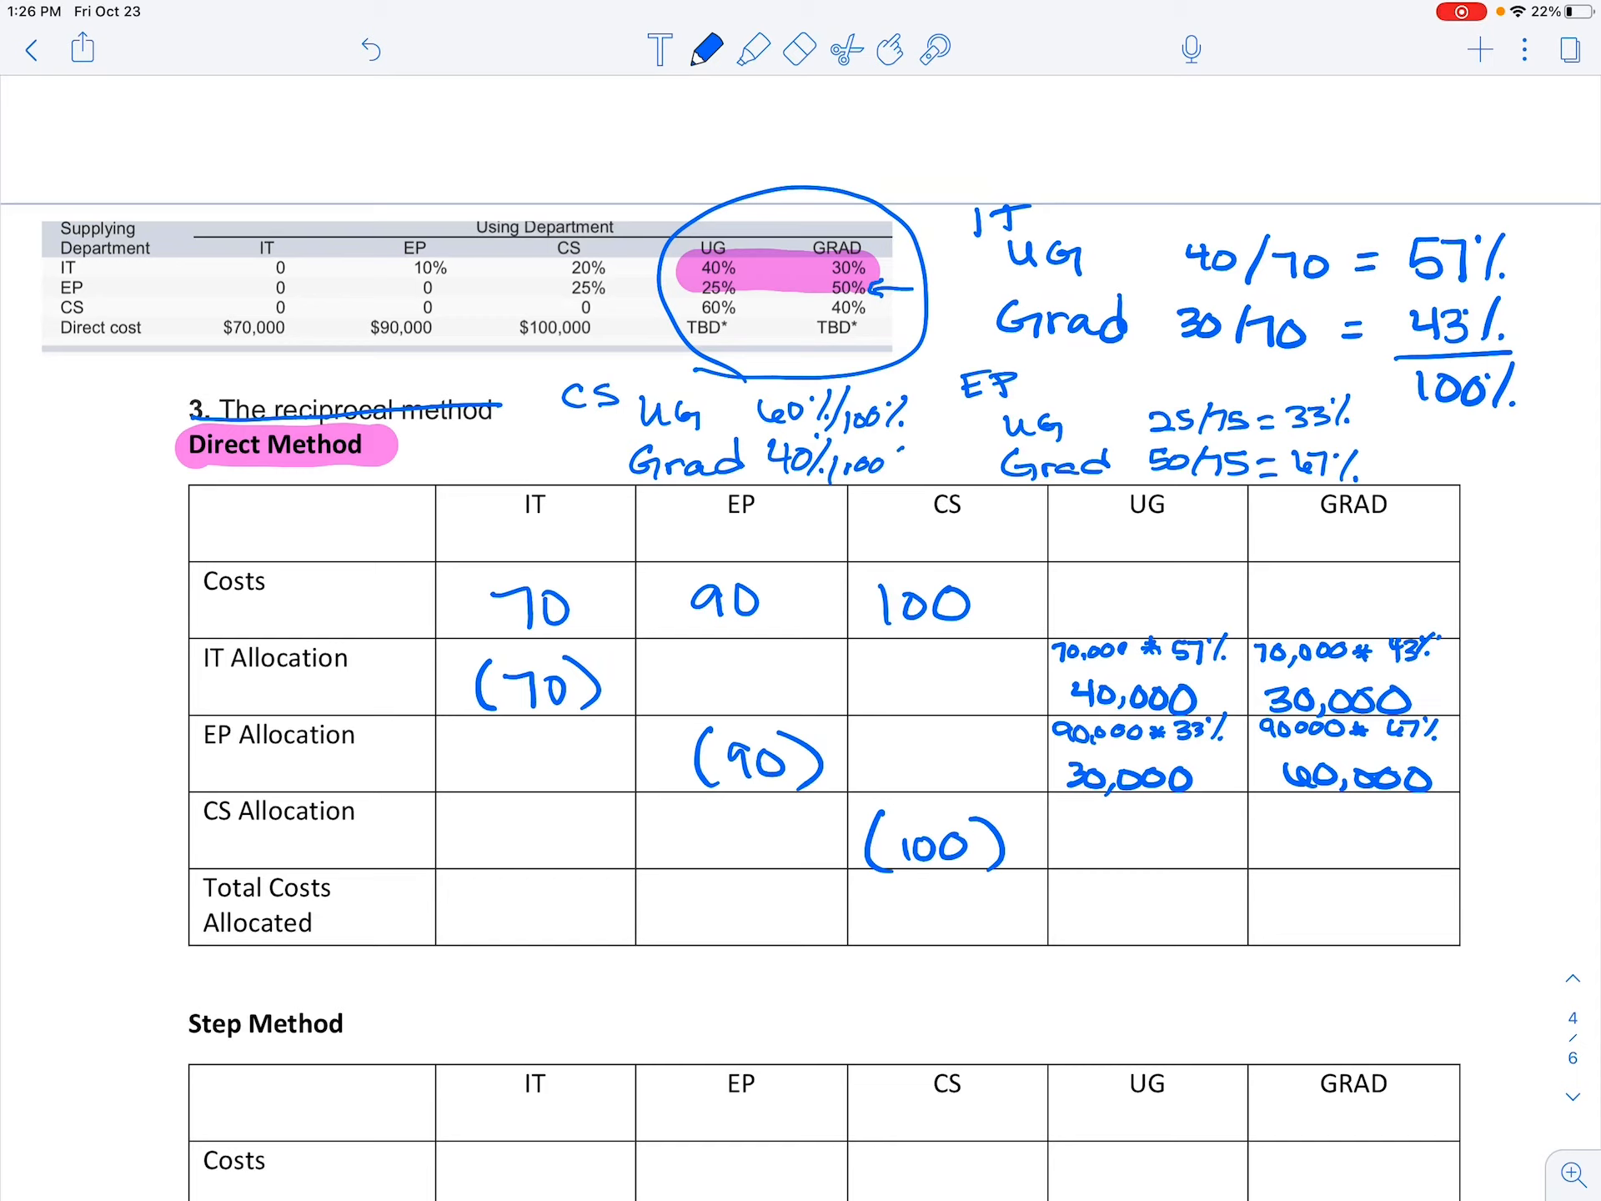
click(904, 466)
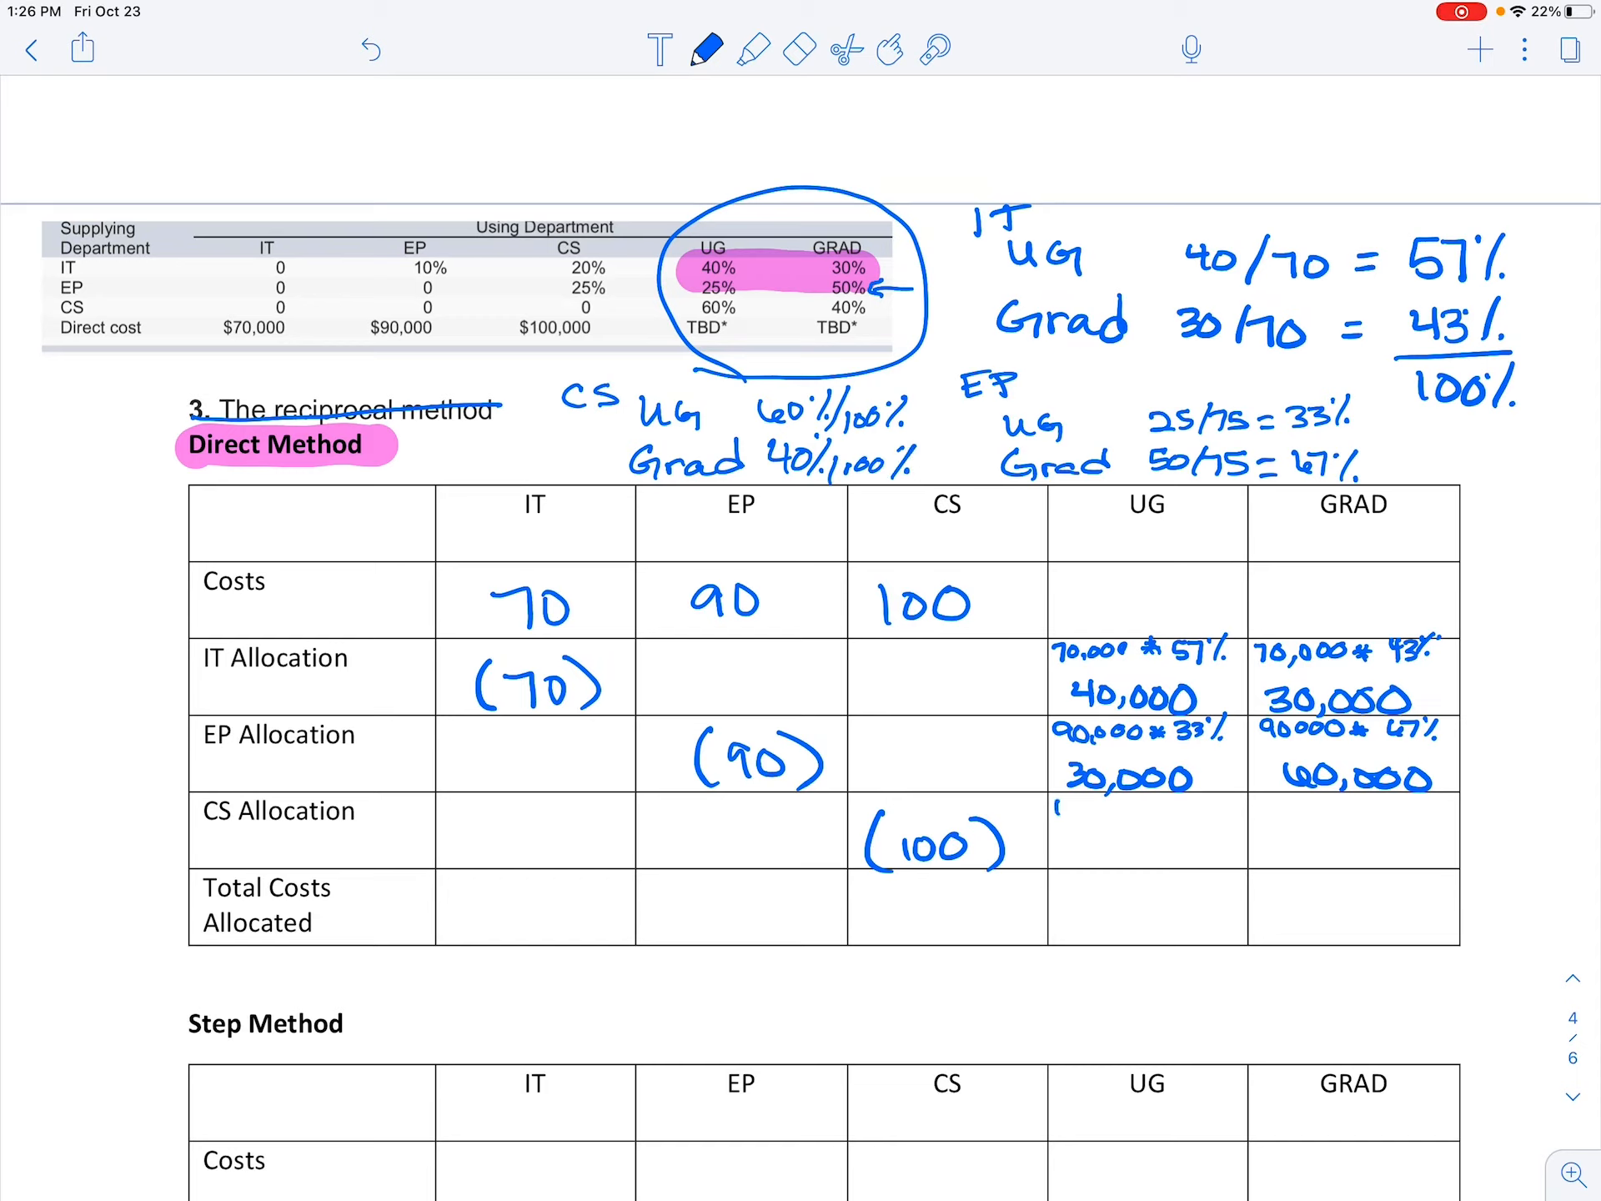
text(10,0000x60/)
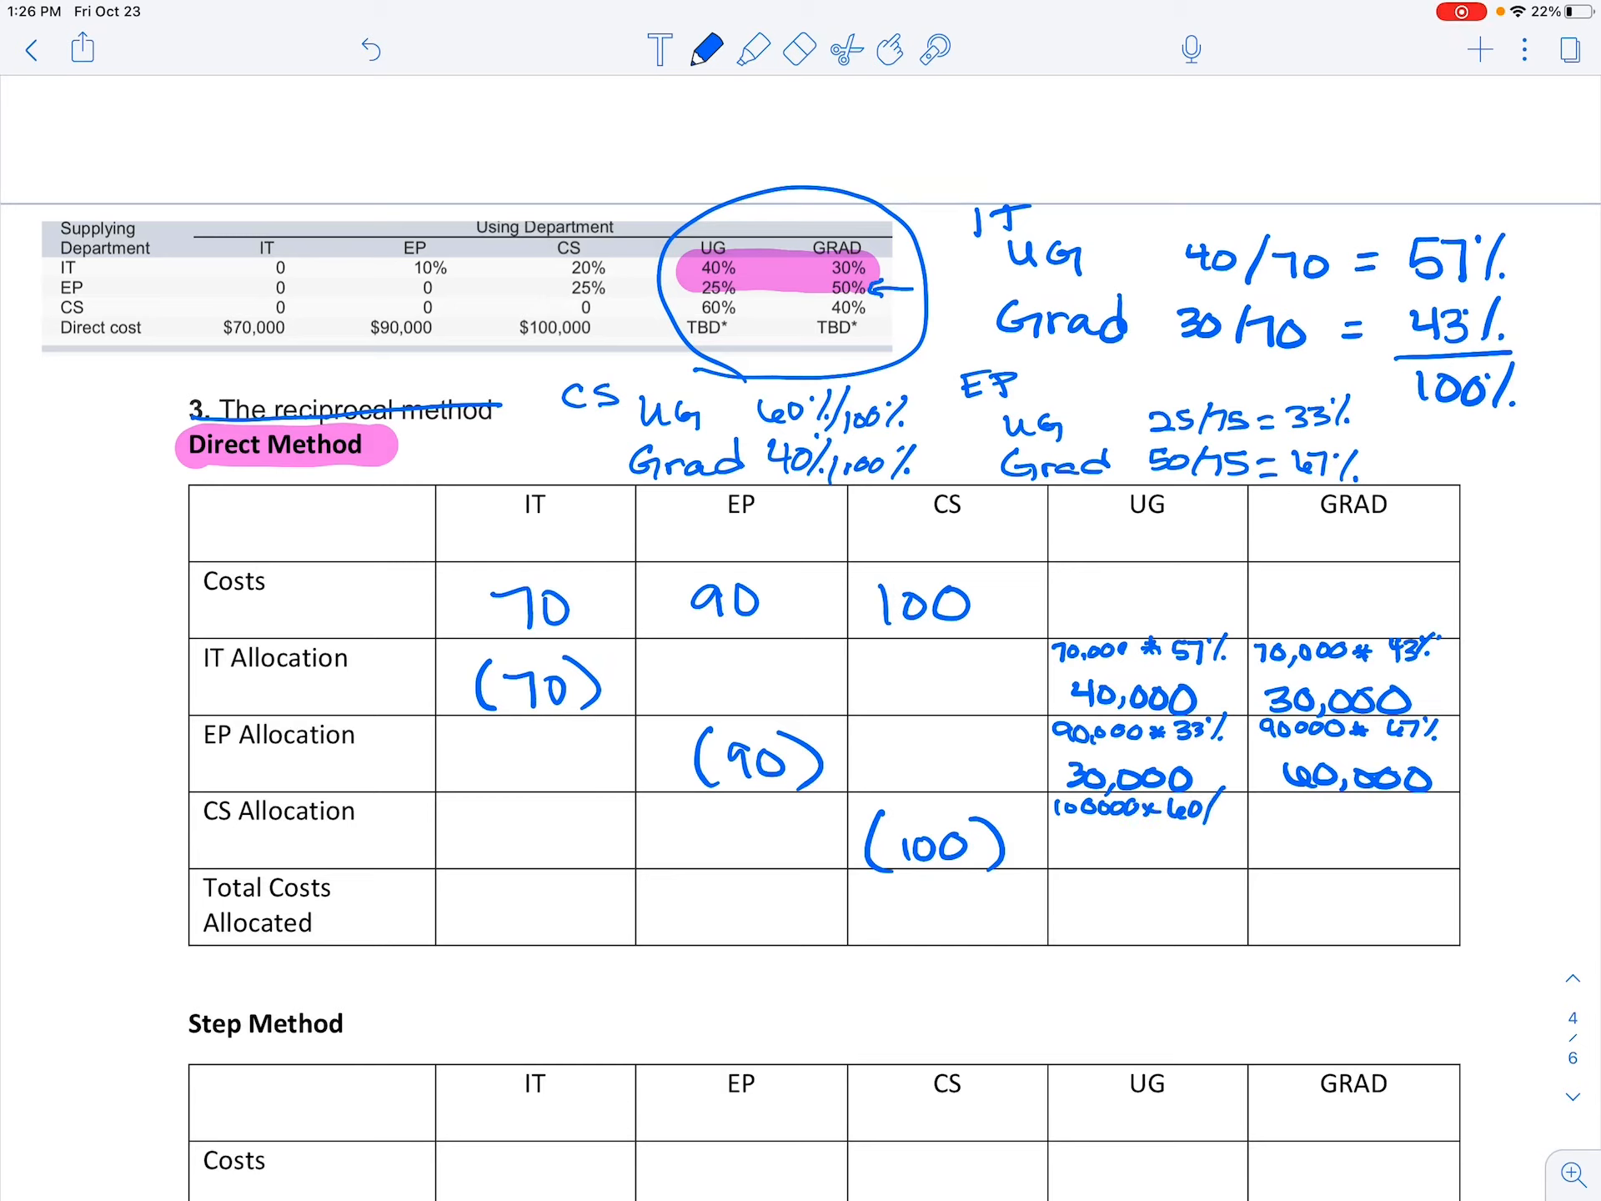
text(60)
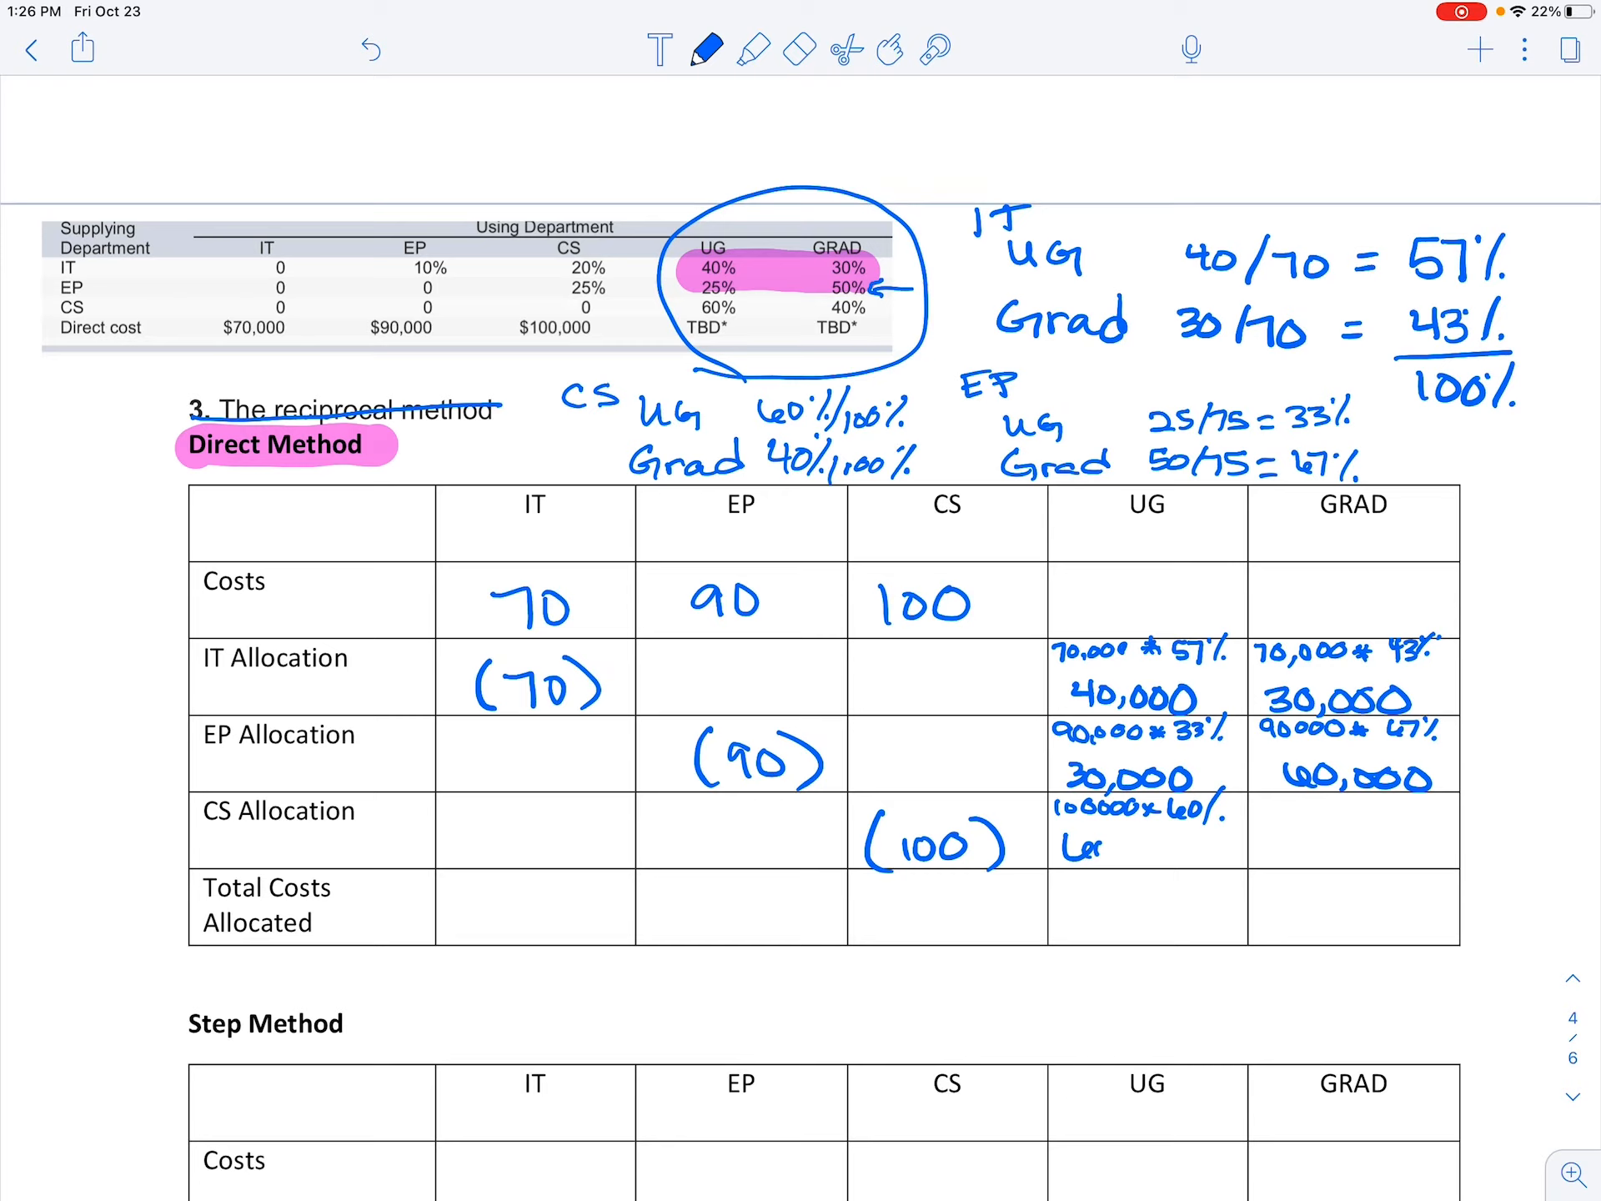
- Fill CS Allocation with 60,000 and 40,000 and write 130,000 in both totals
text(60,000)
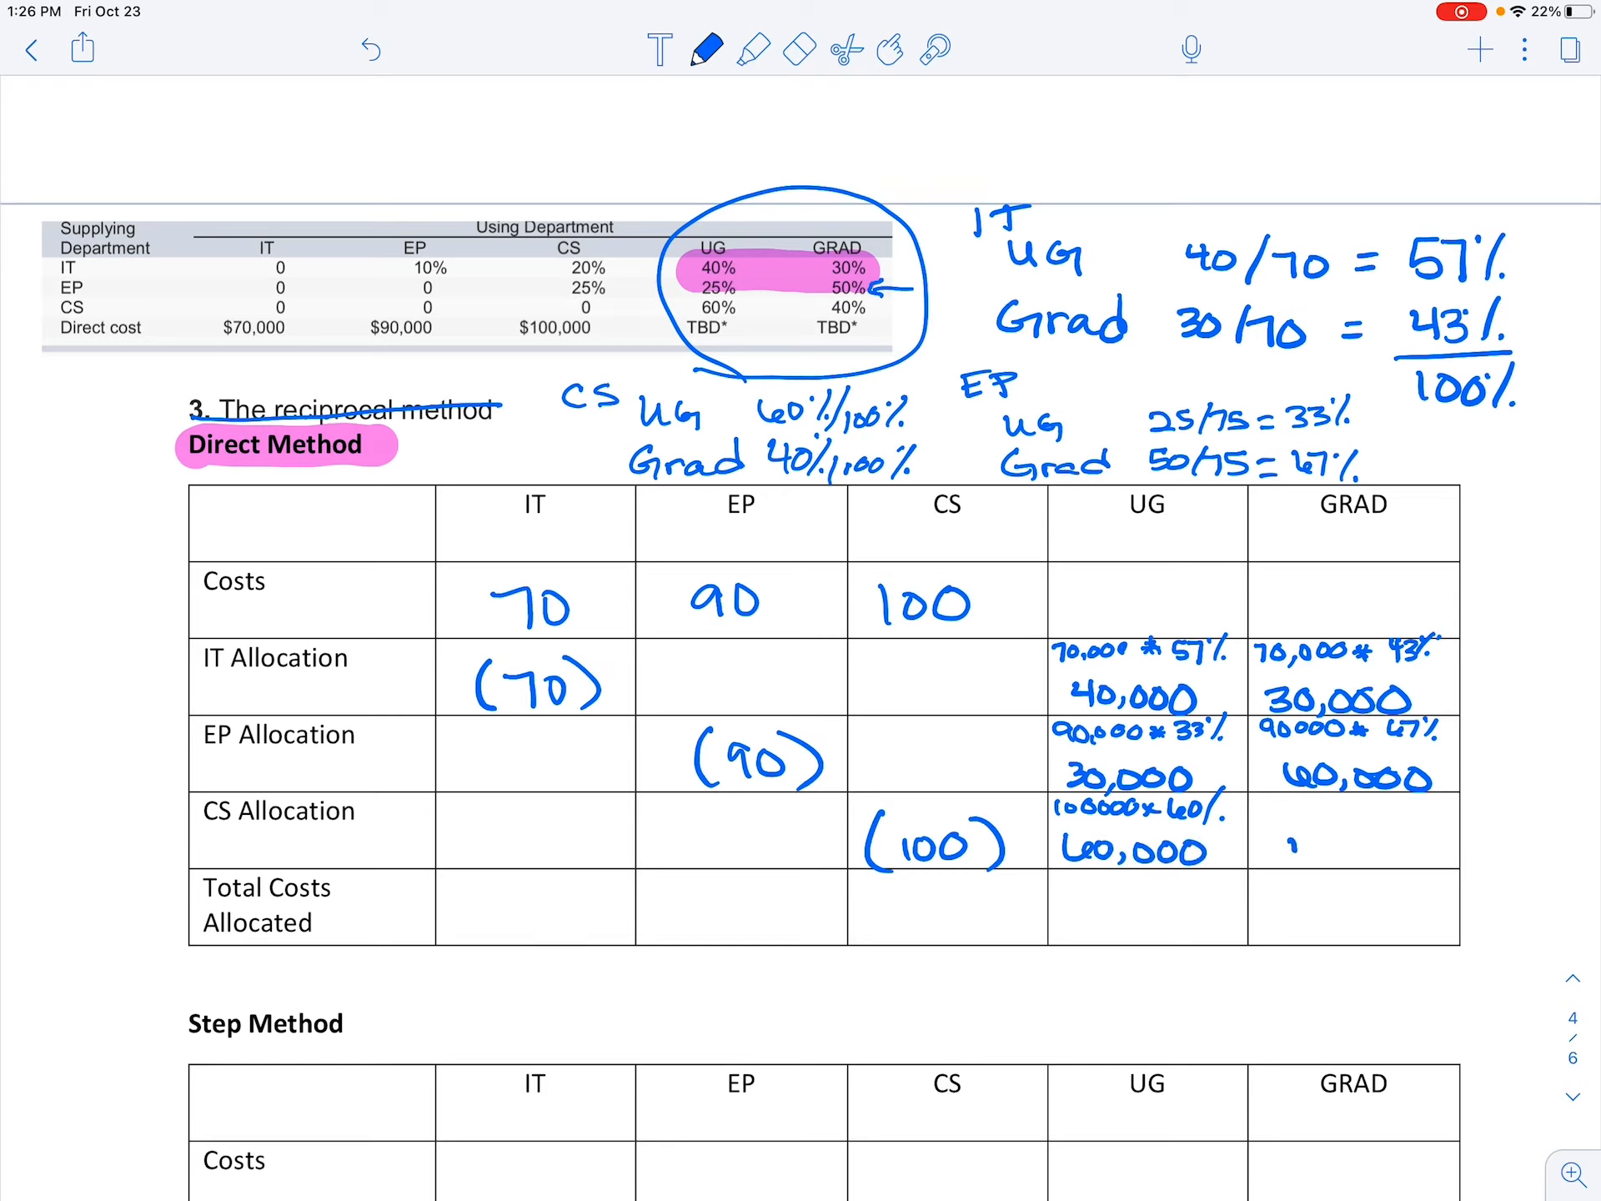
text(40,000)
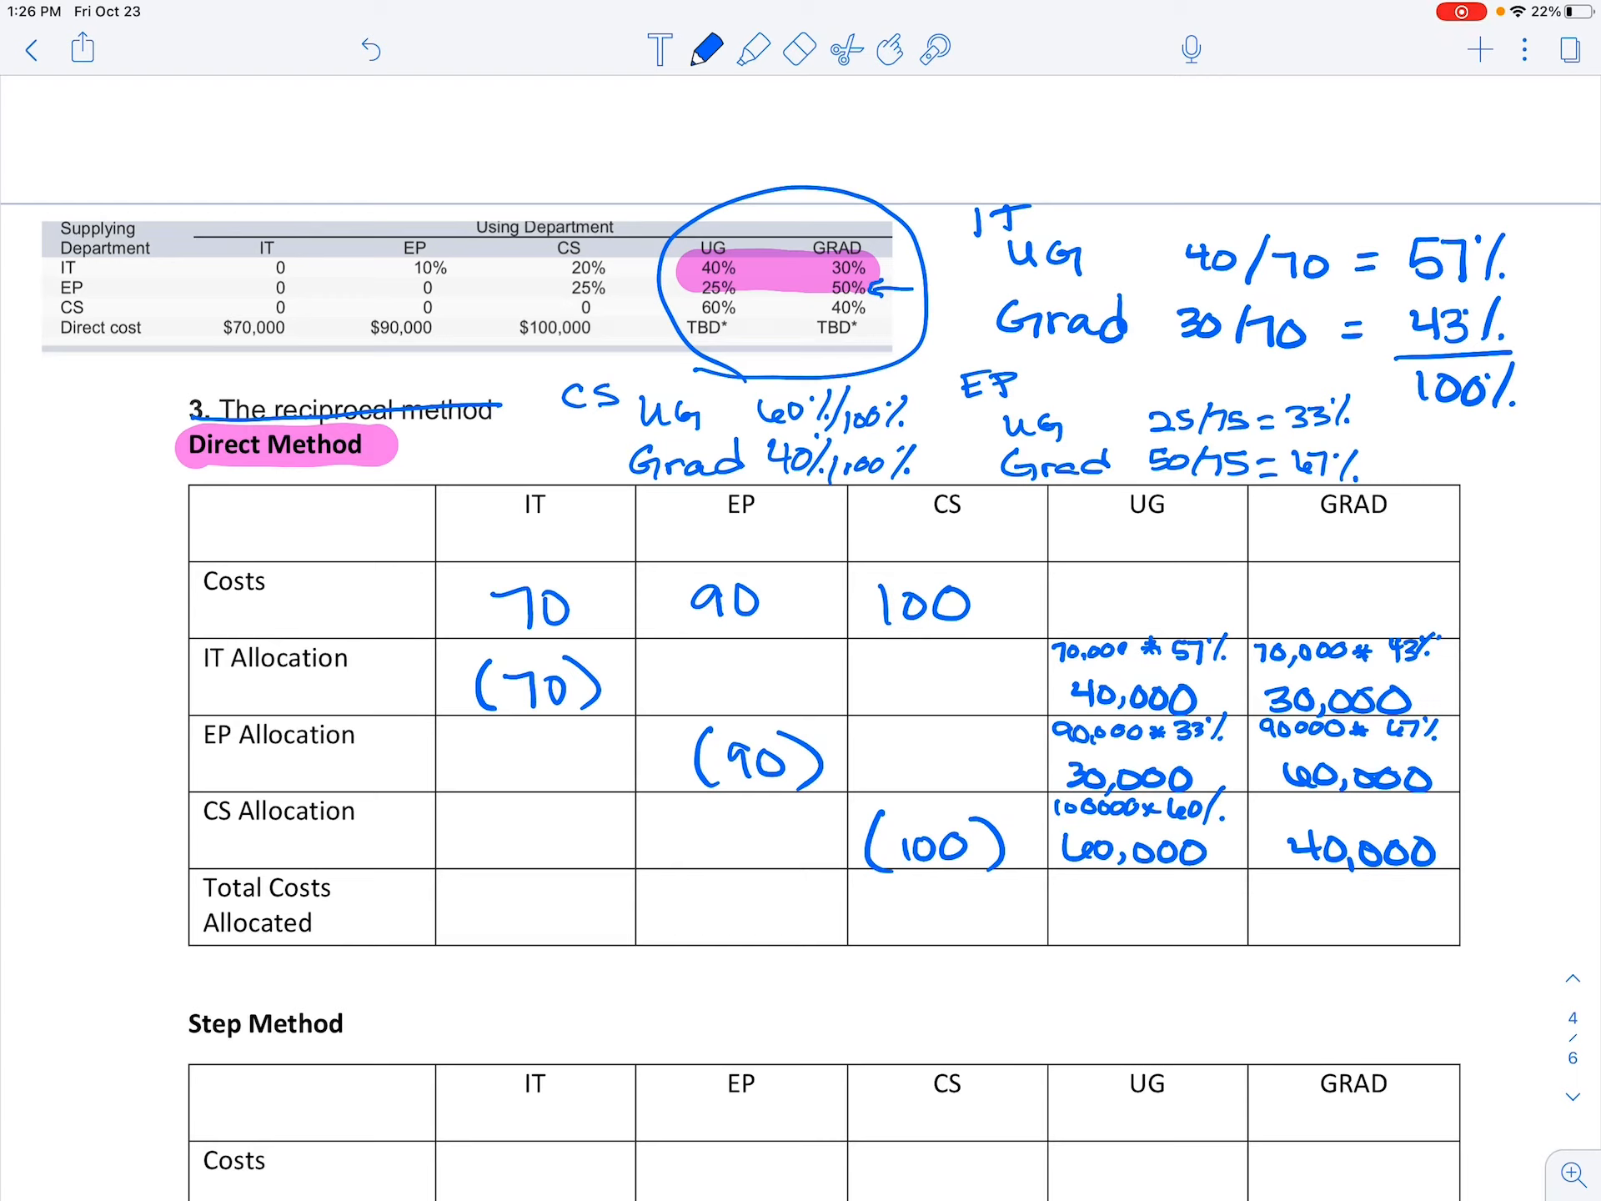
text(130,000)
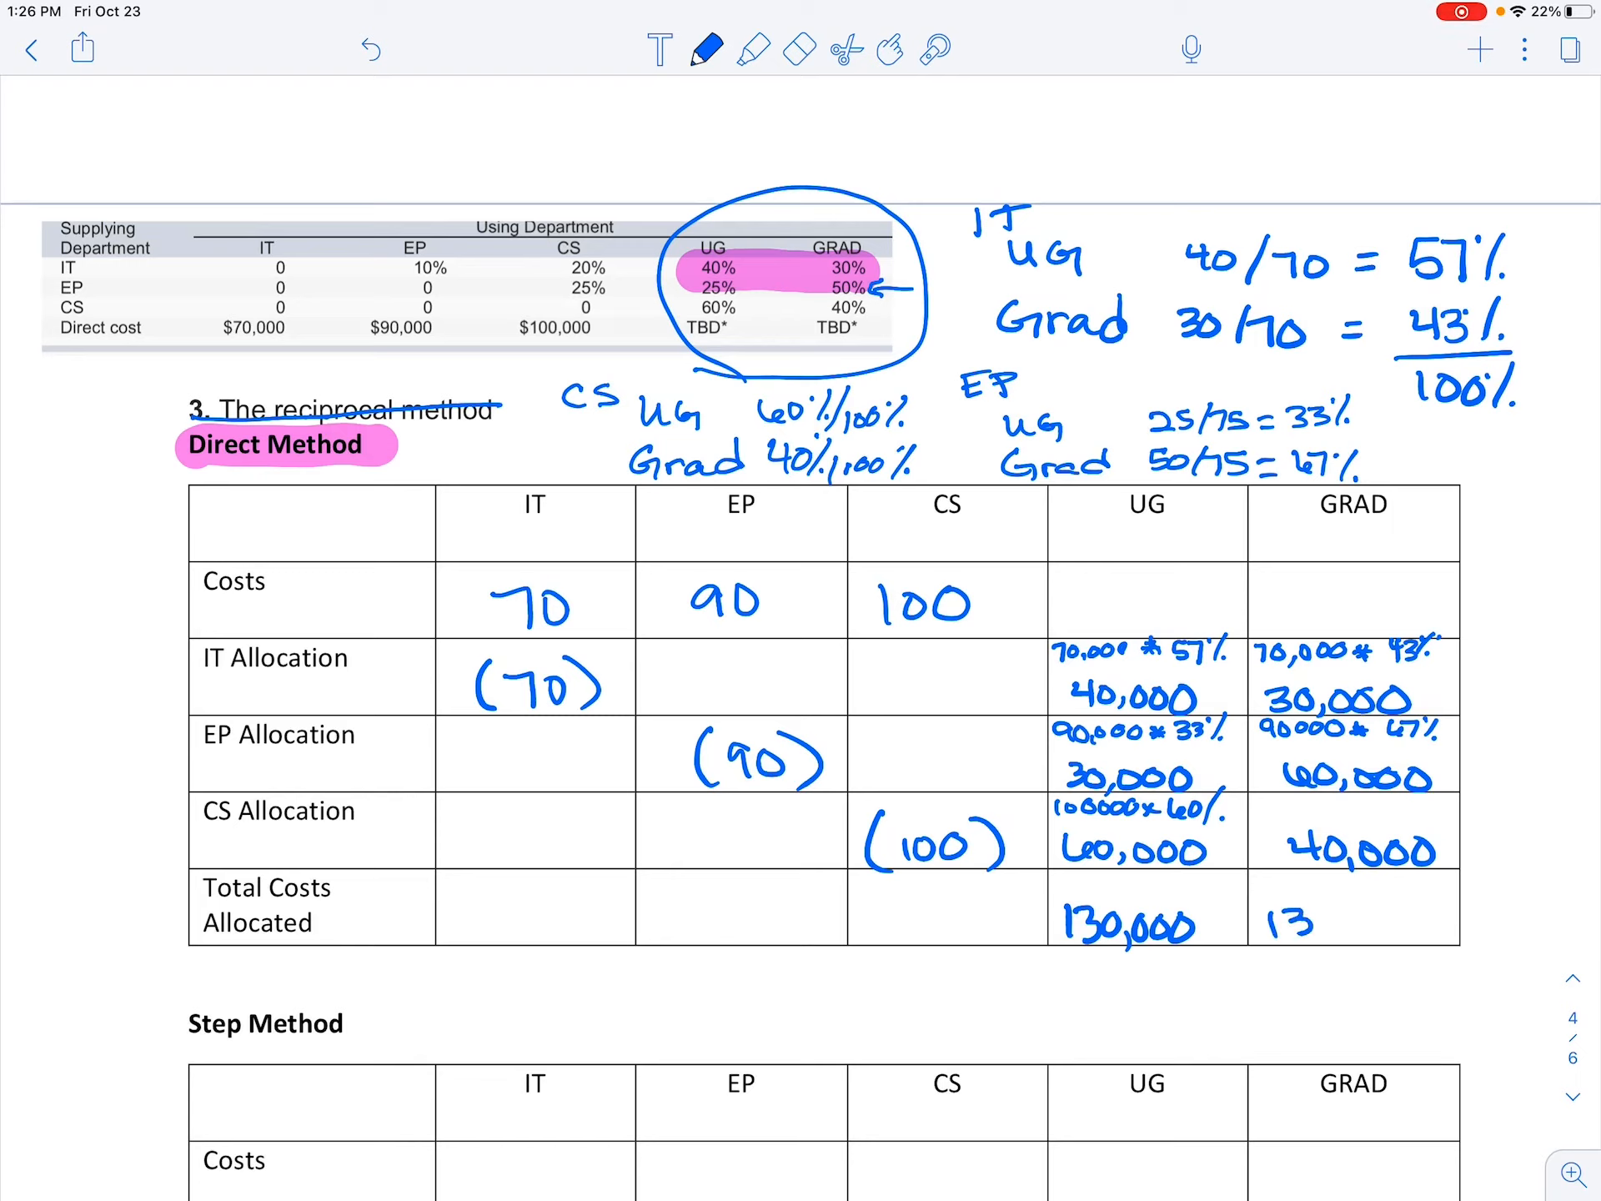
text(130,000)
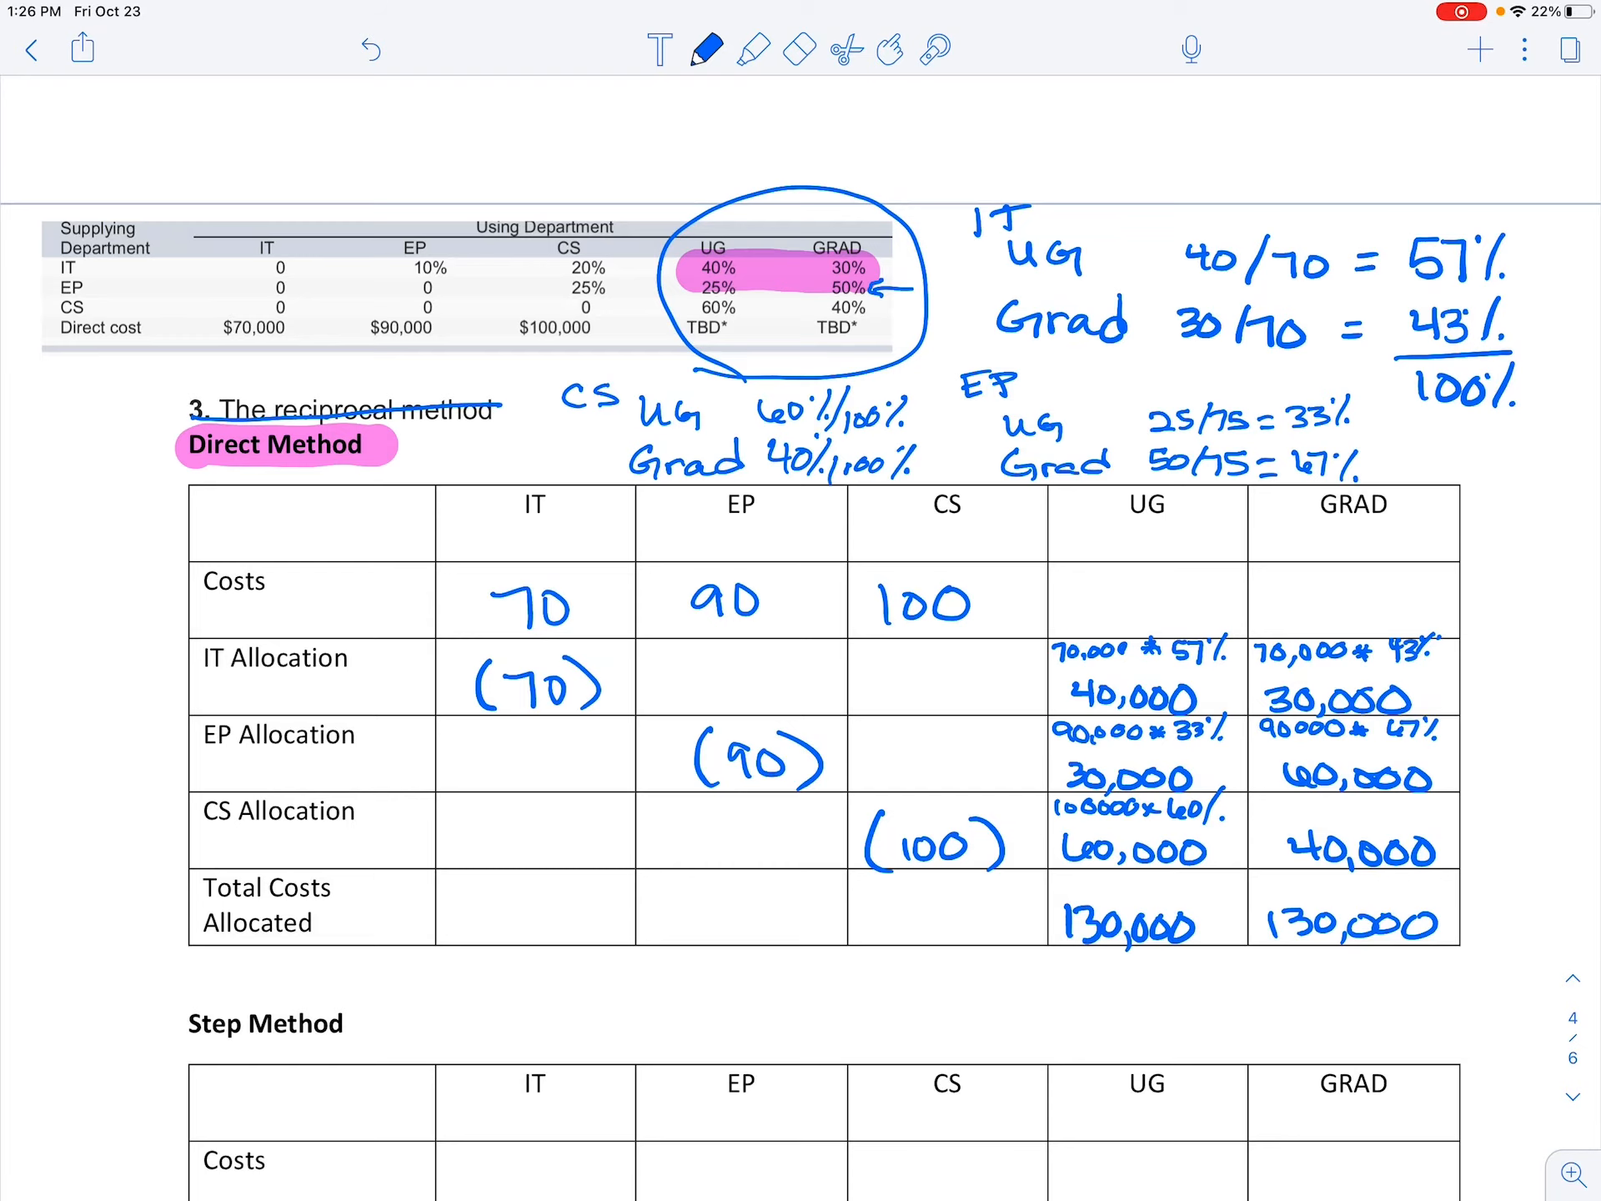
- Paste a copy of the department percentage table above the Step Method table
scroll(down, 3)
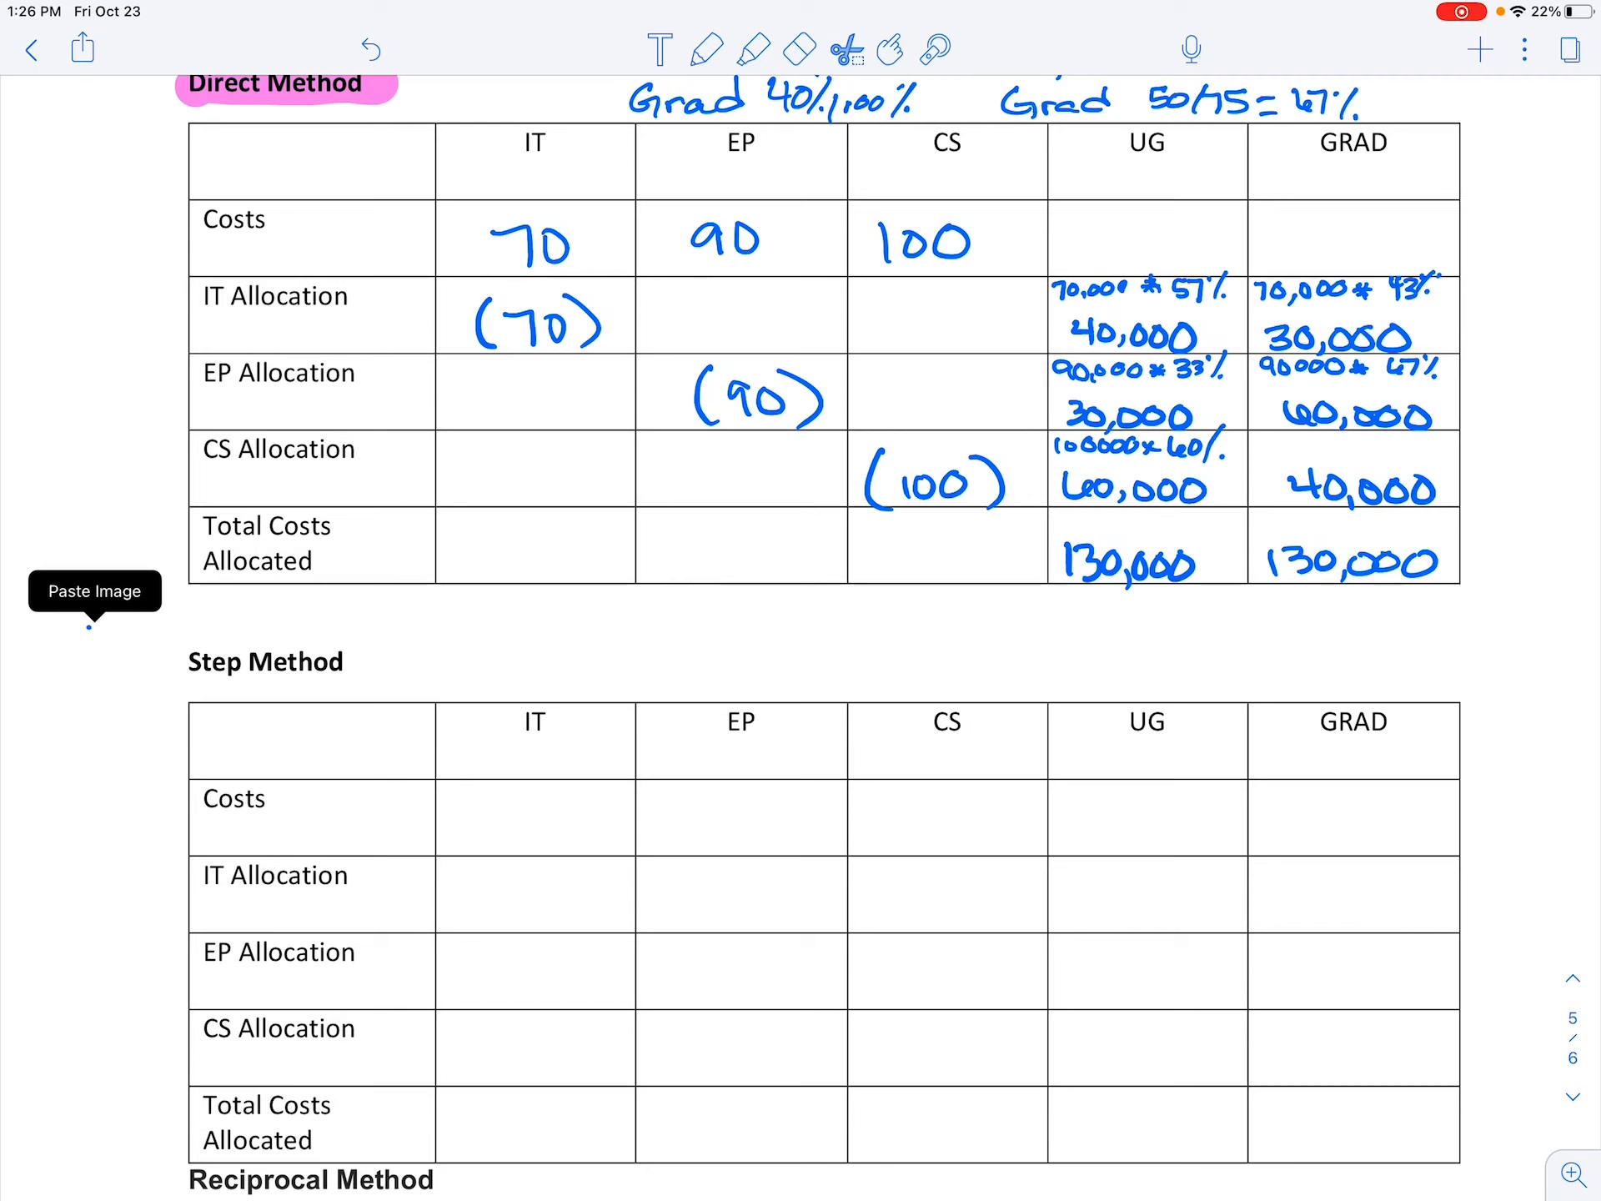
click(93, 591)
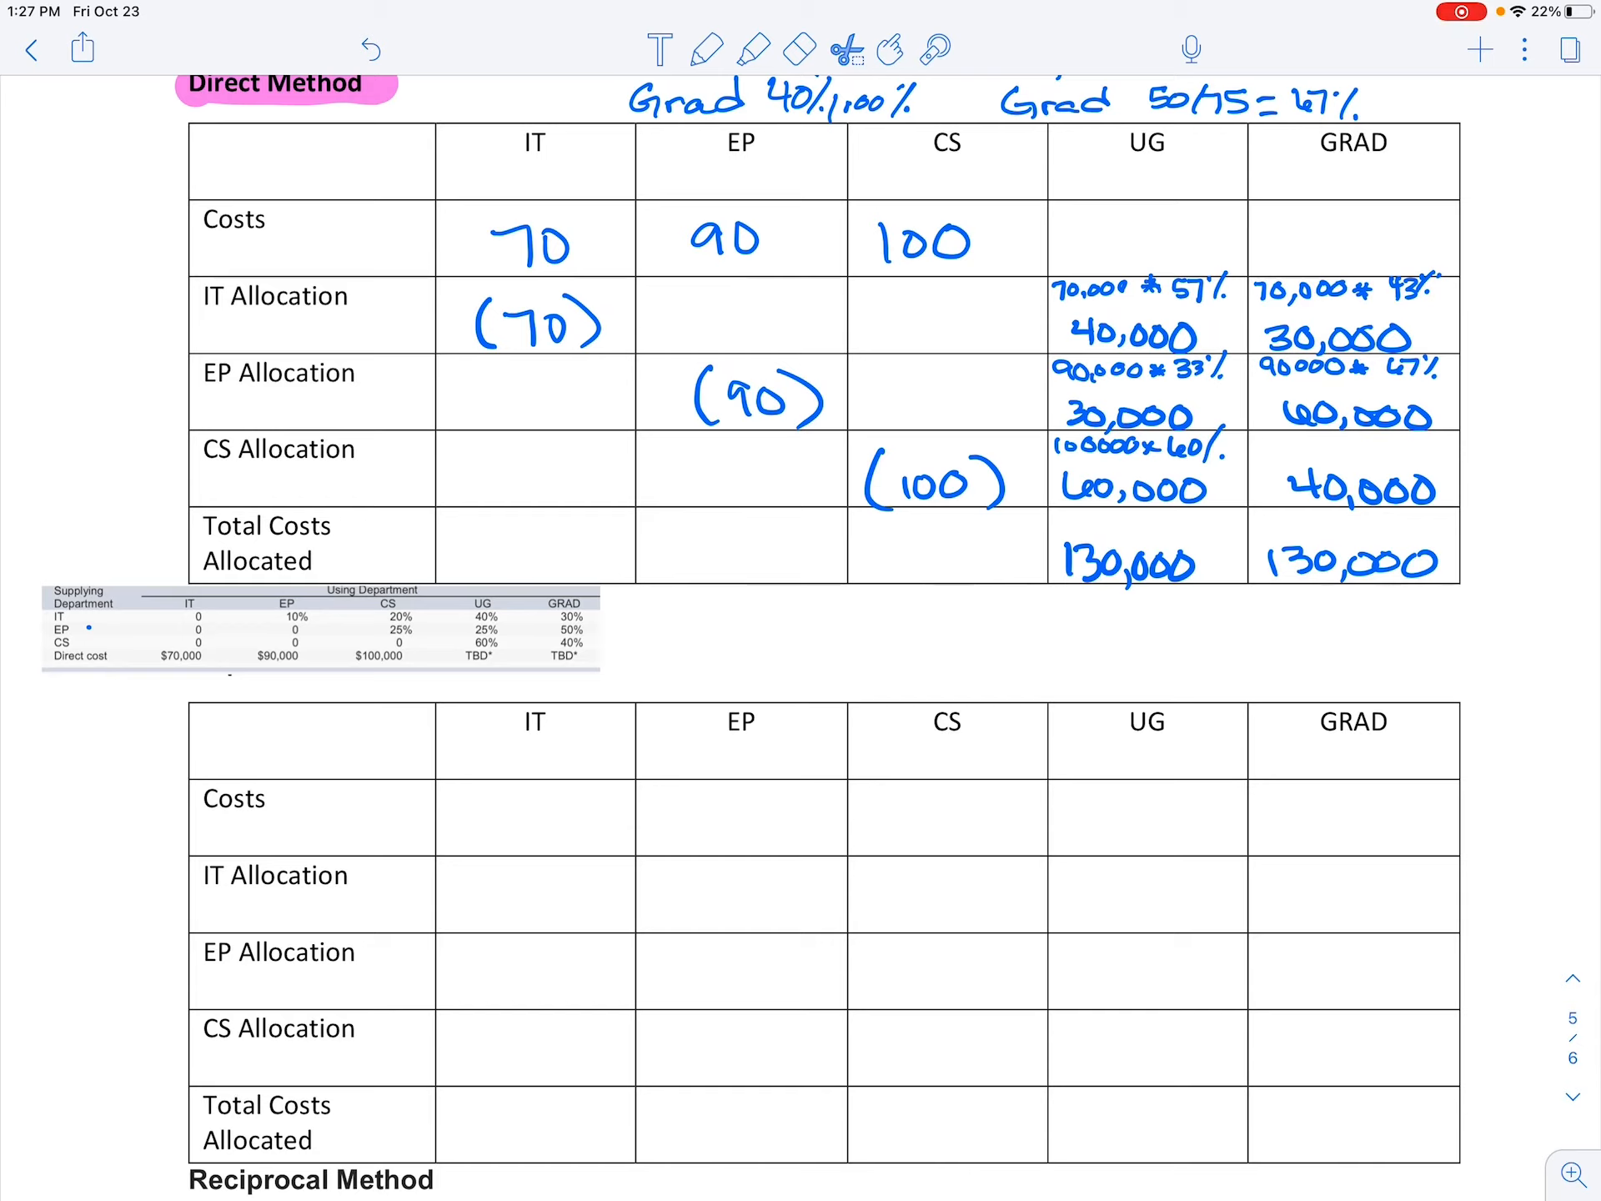
click(707, 48)
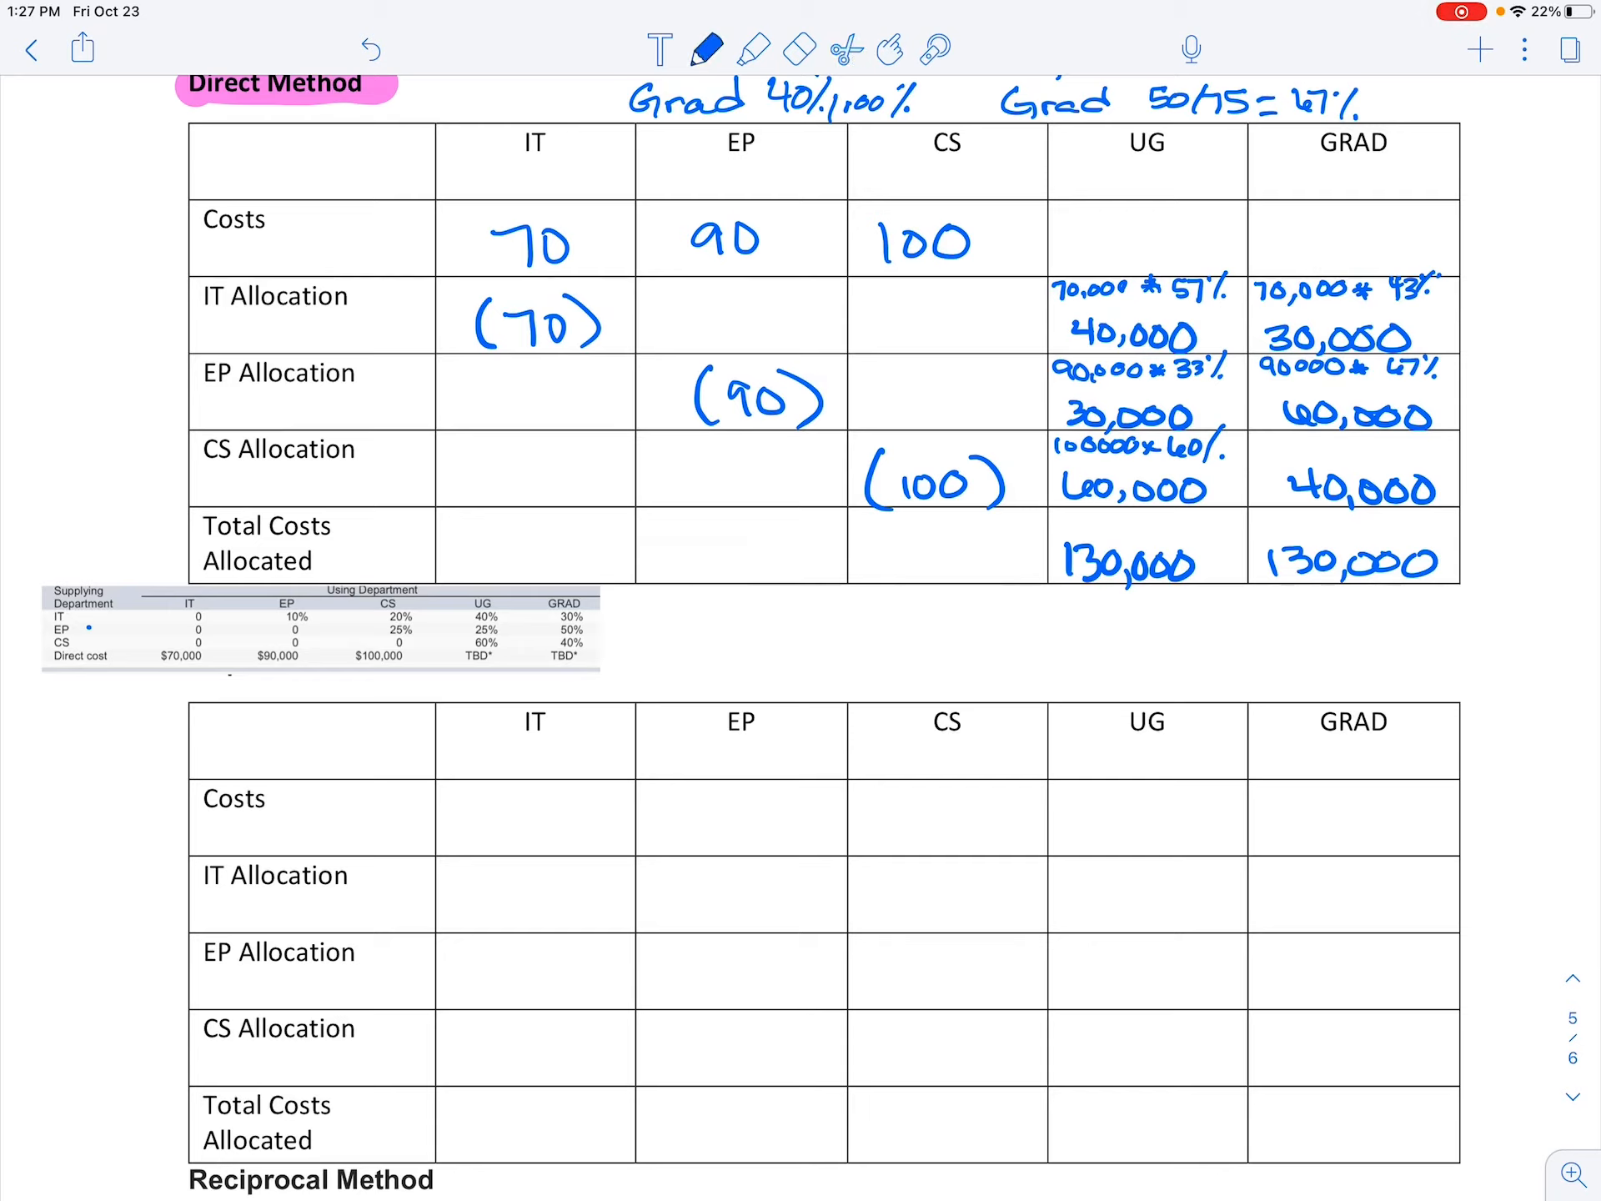
- Write costs 70, 90, 100 in the Step Method Costs row
text(70)
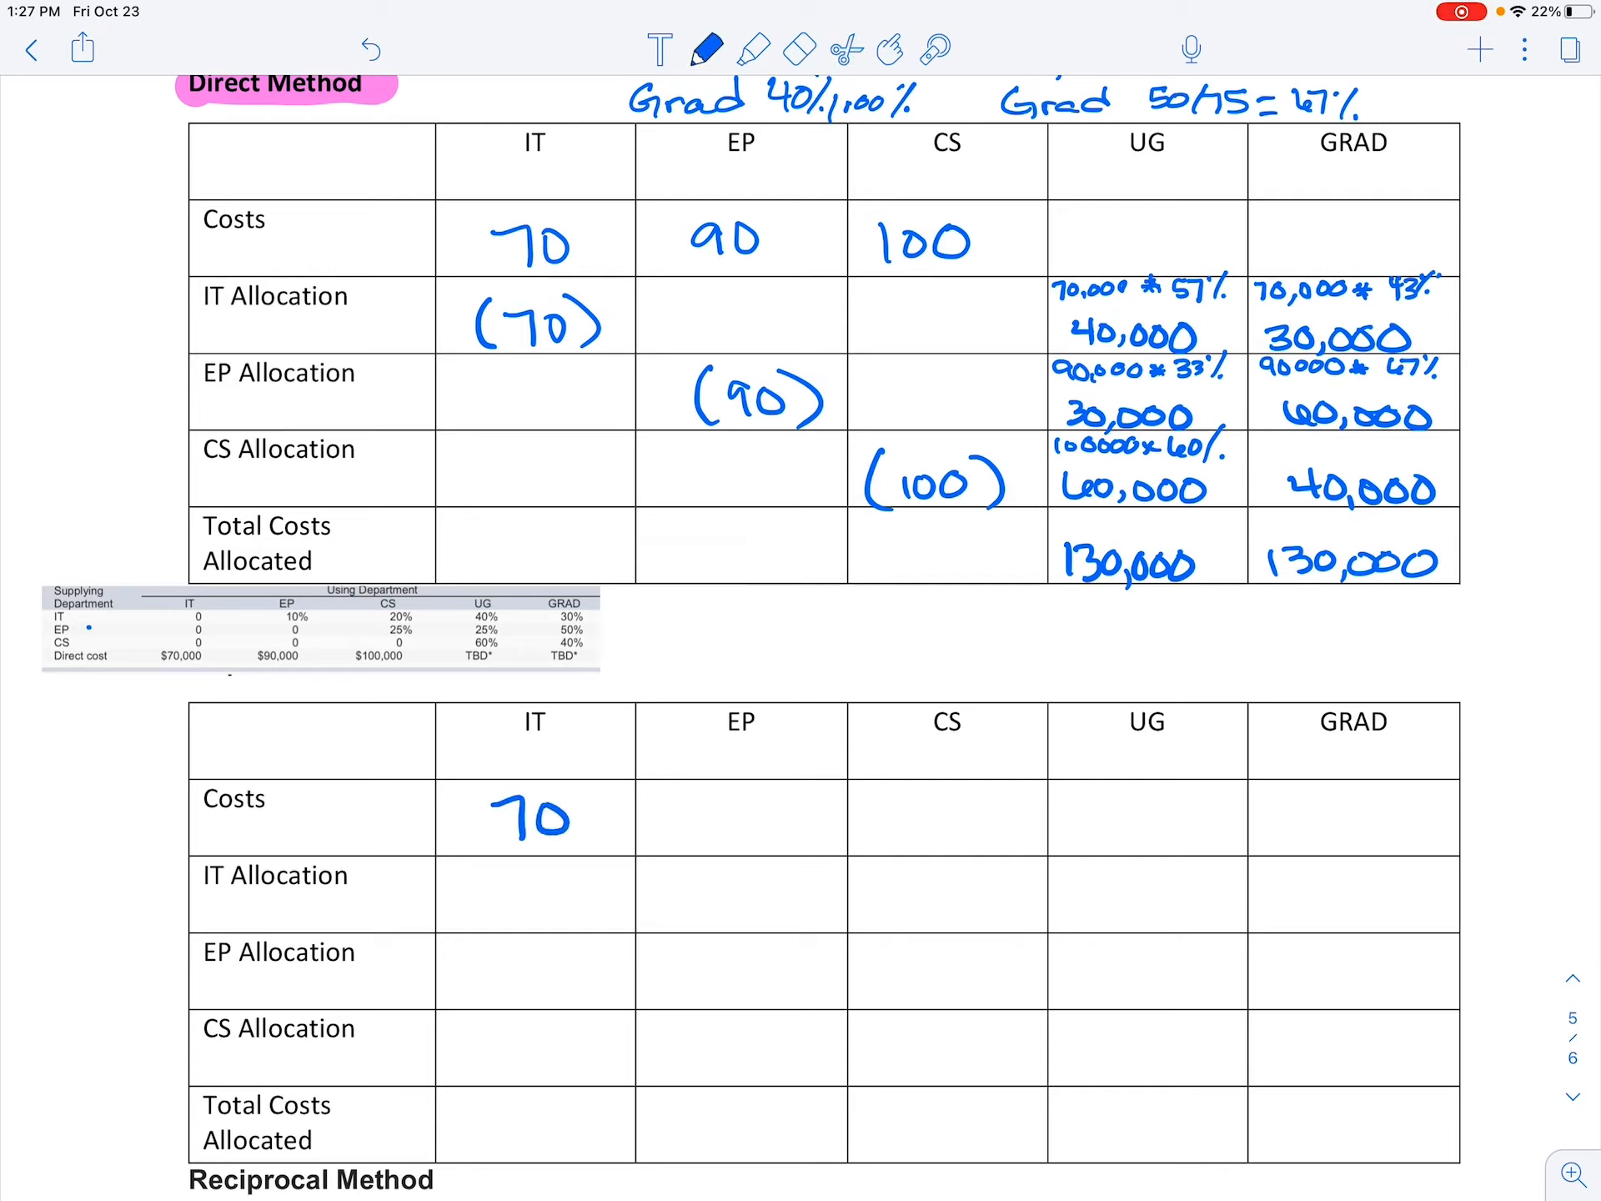
text(90)
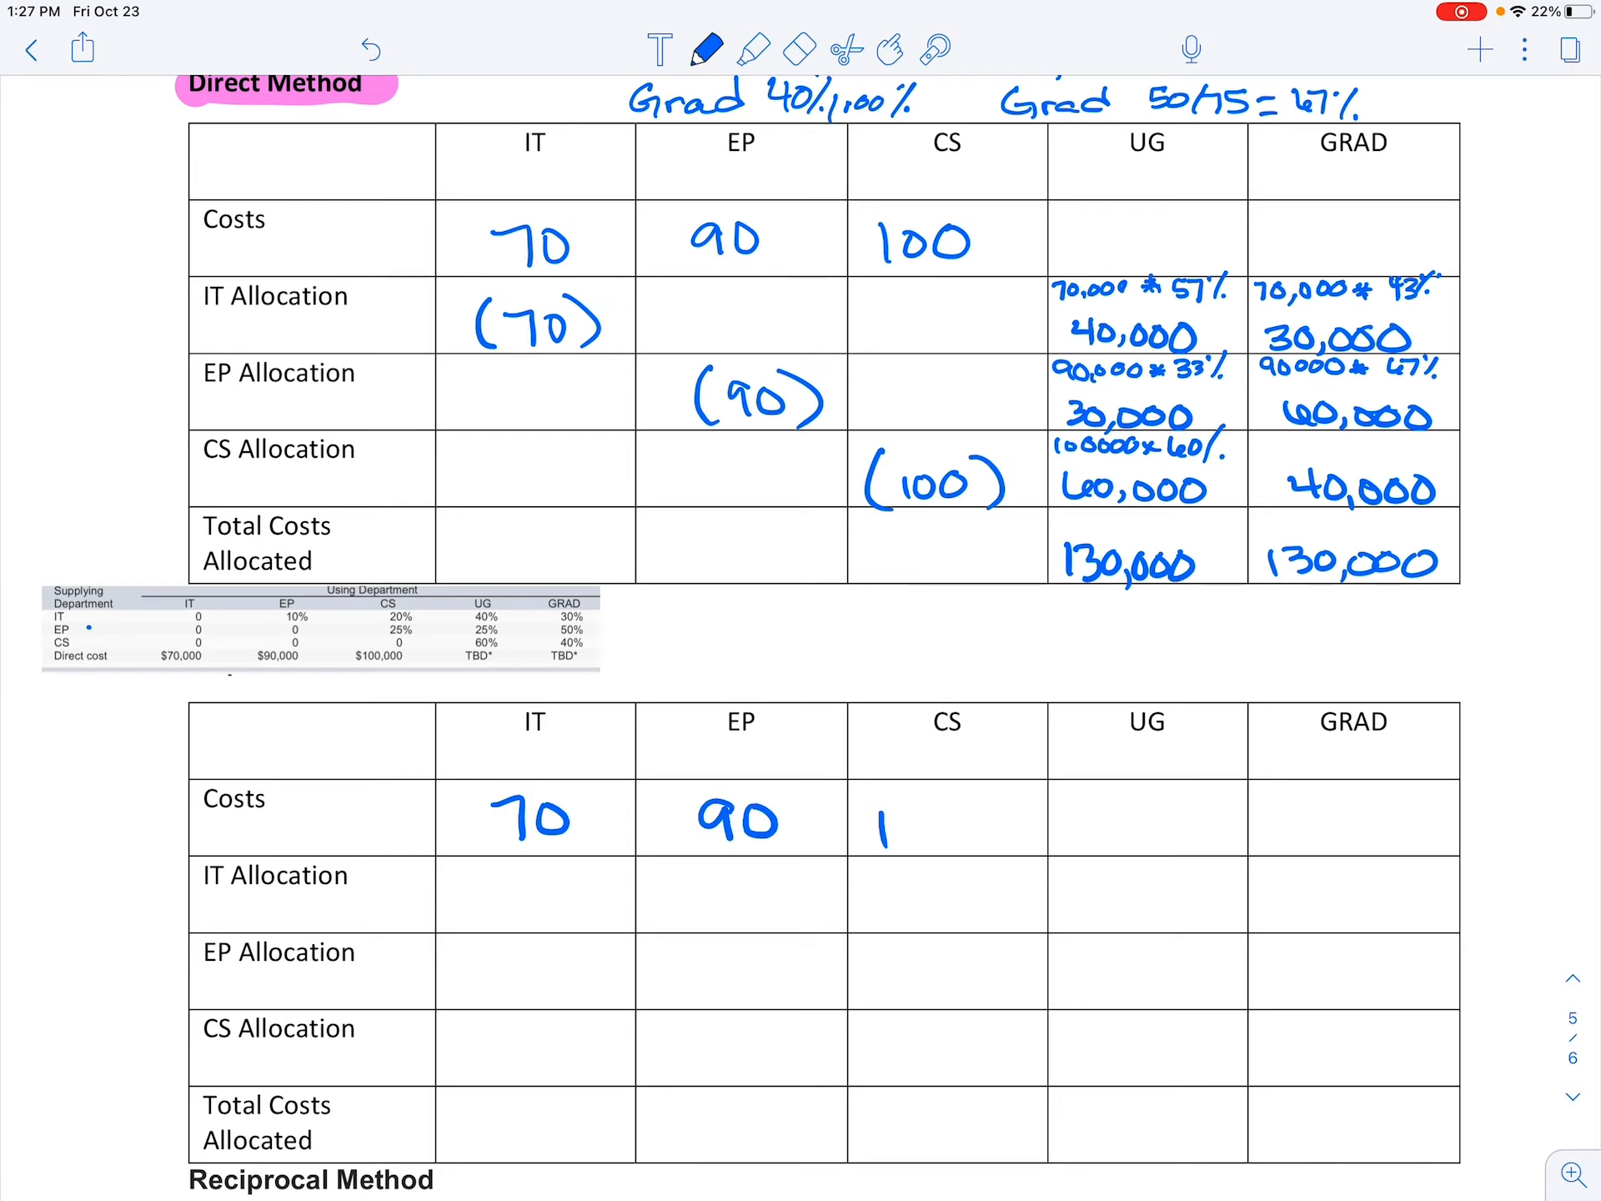
text(00)
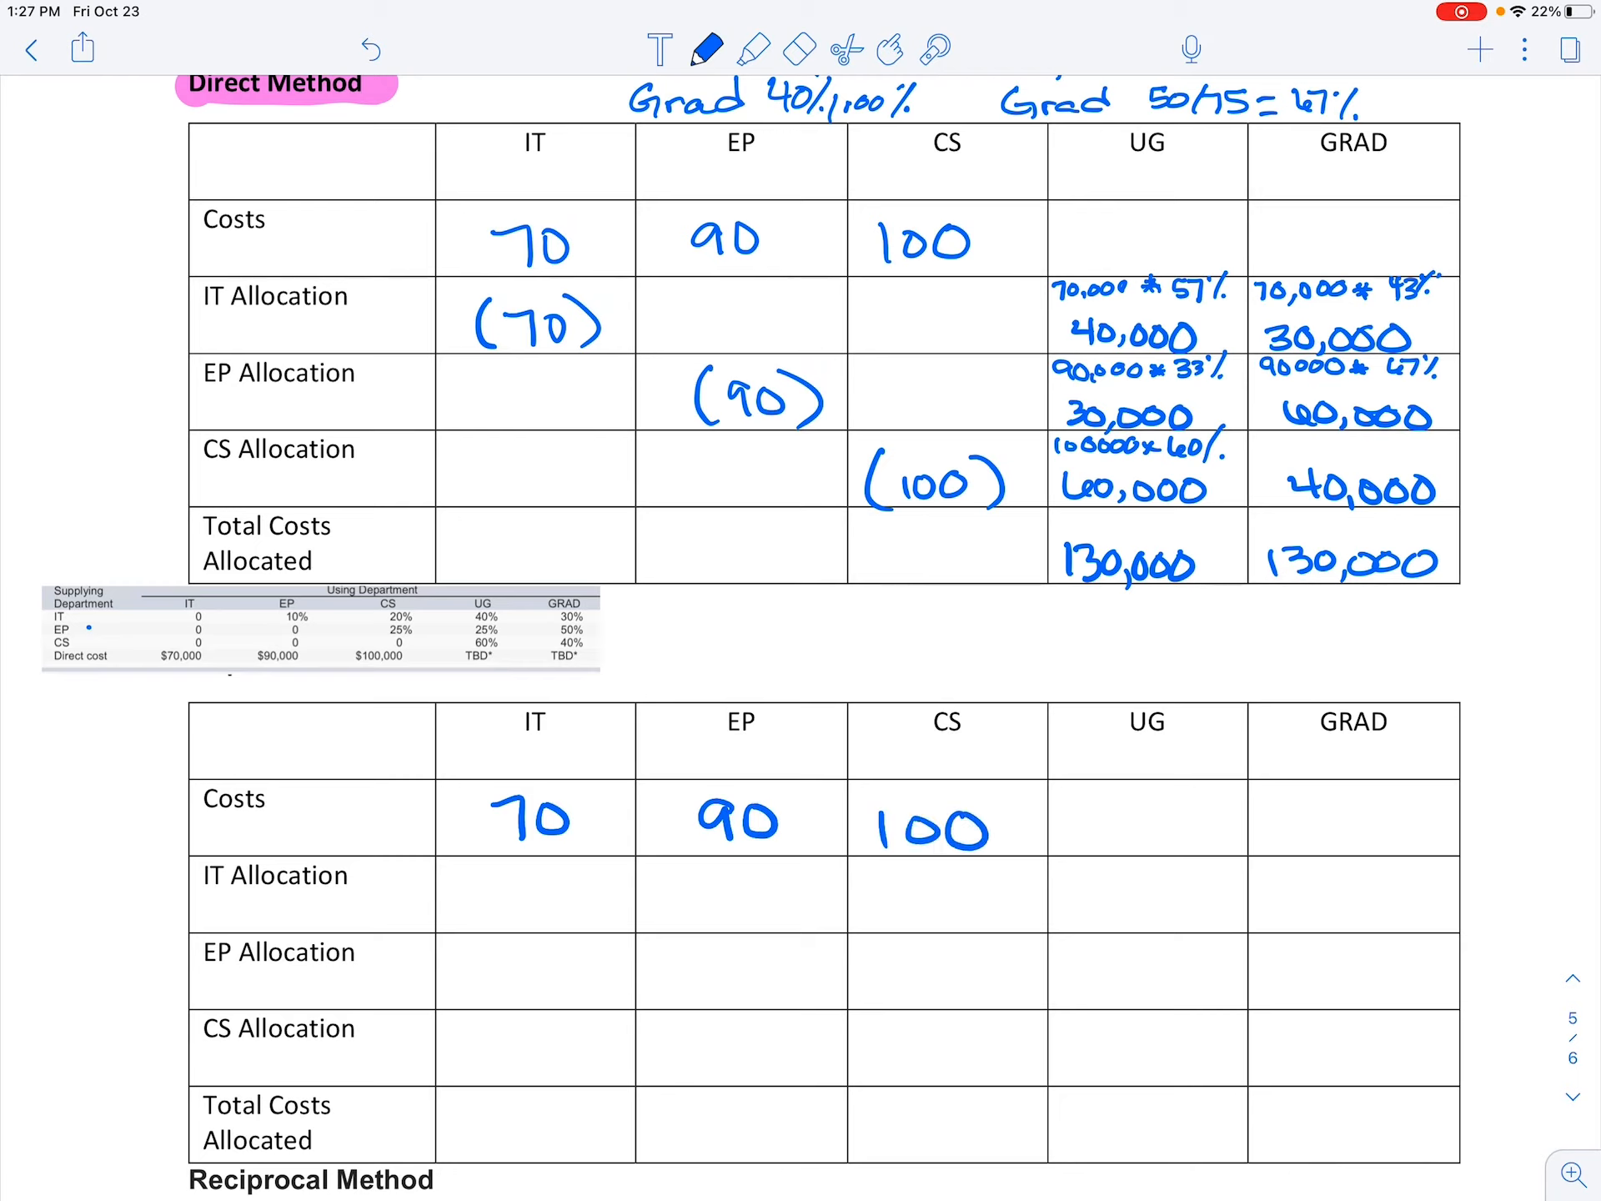
- Draw arrows ordering IT → EP → CS and one pointing at the IT data row
drag(602, 737, 679, 737)
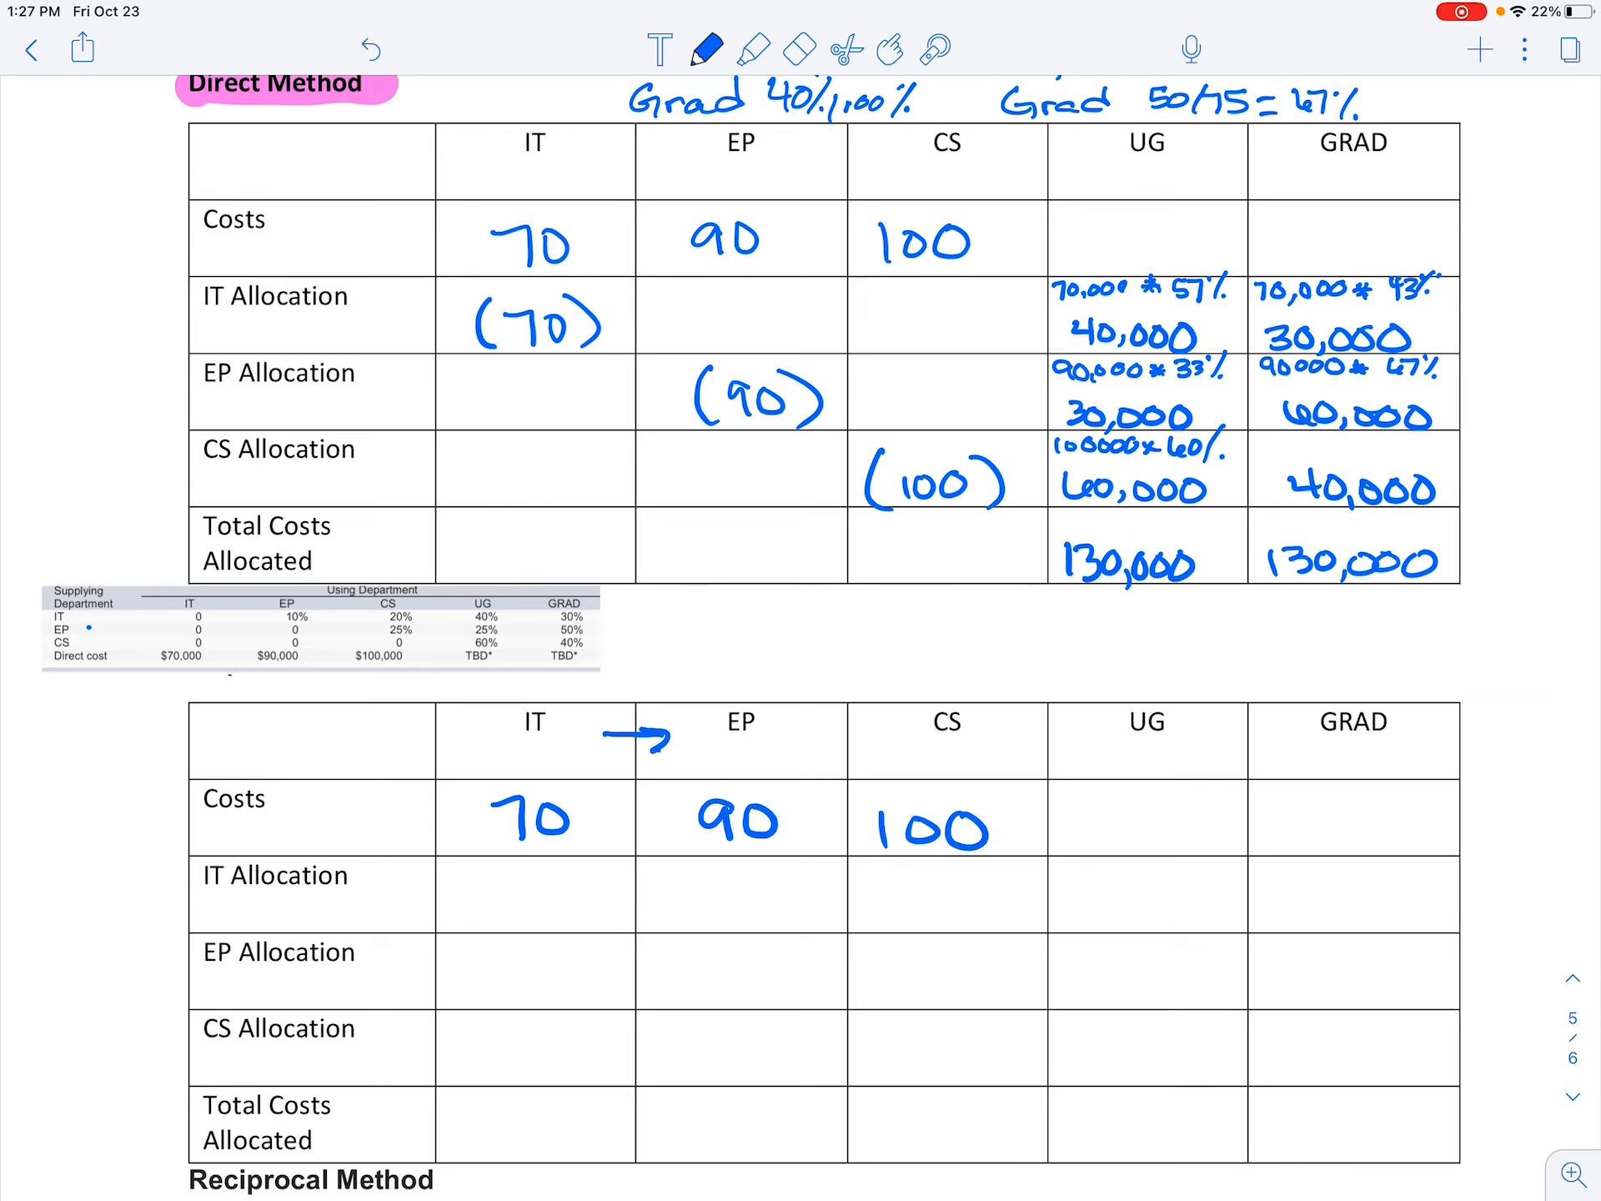
drag(797, 737, 889, 737)
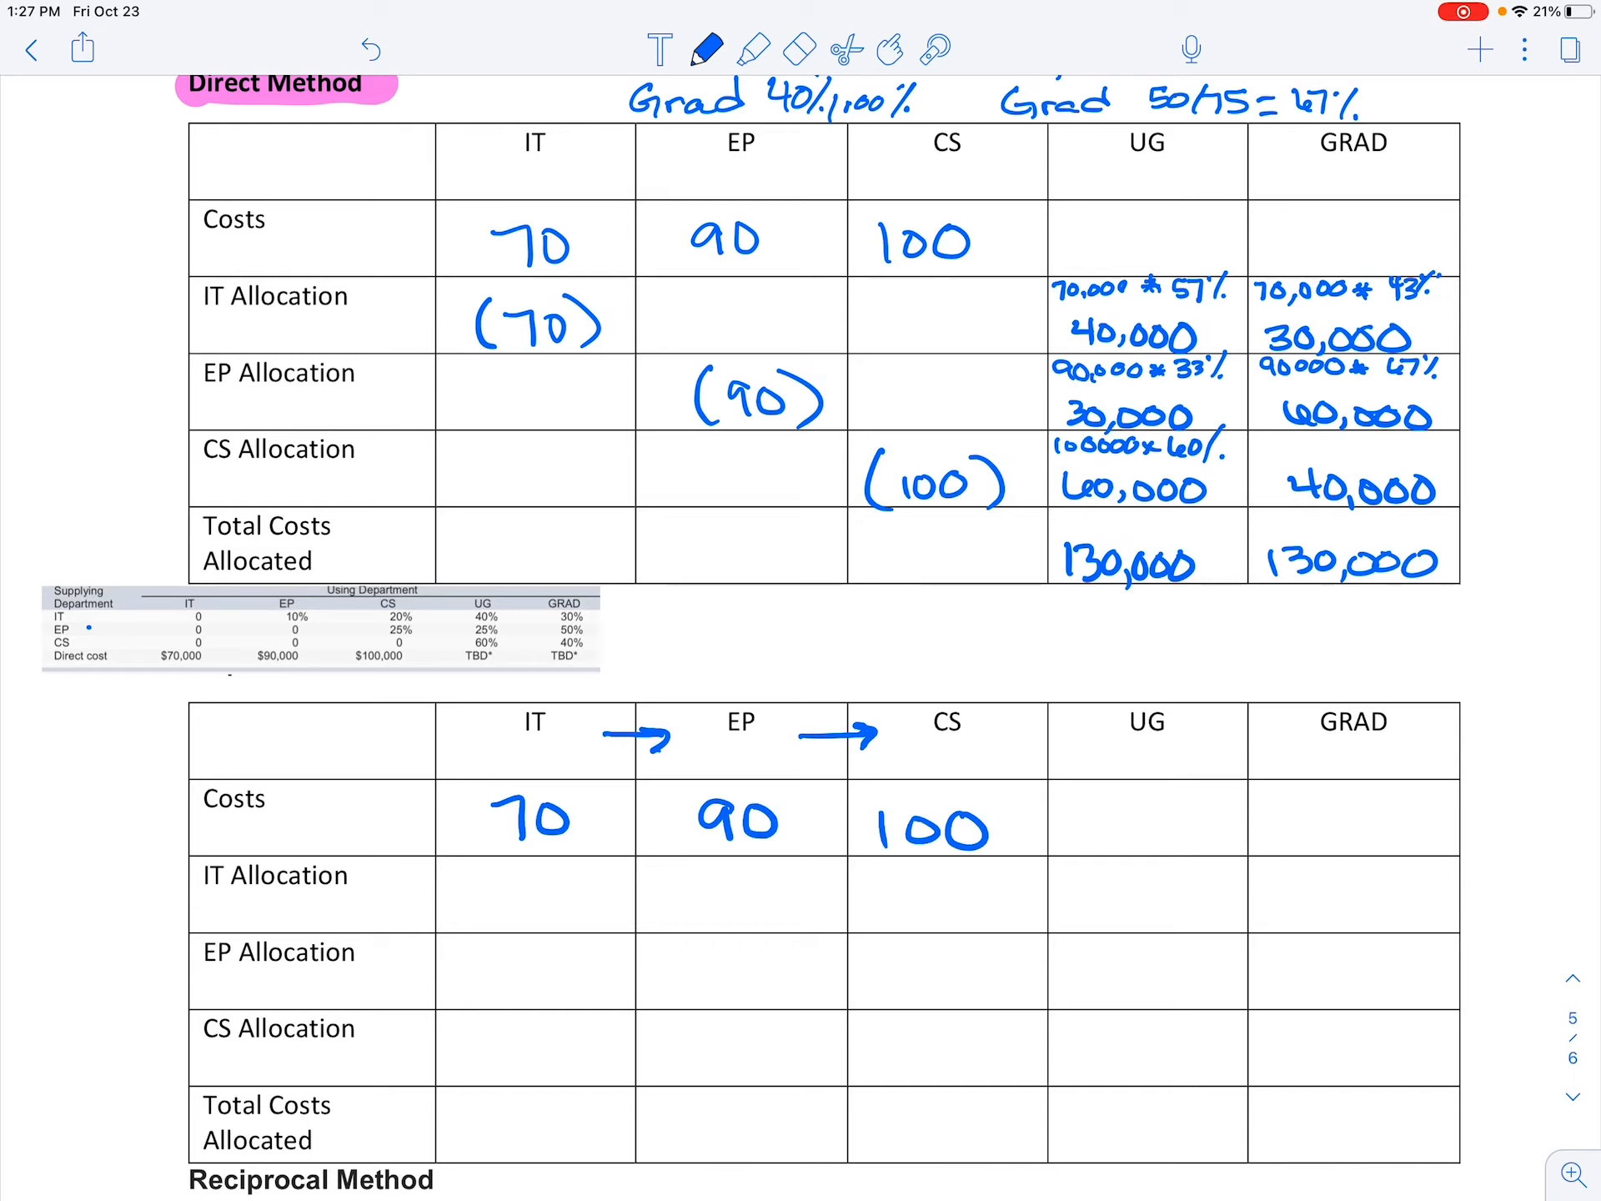
drag(602, 620, 679, 612)
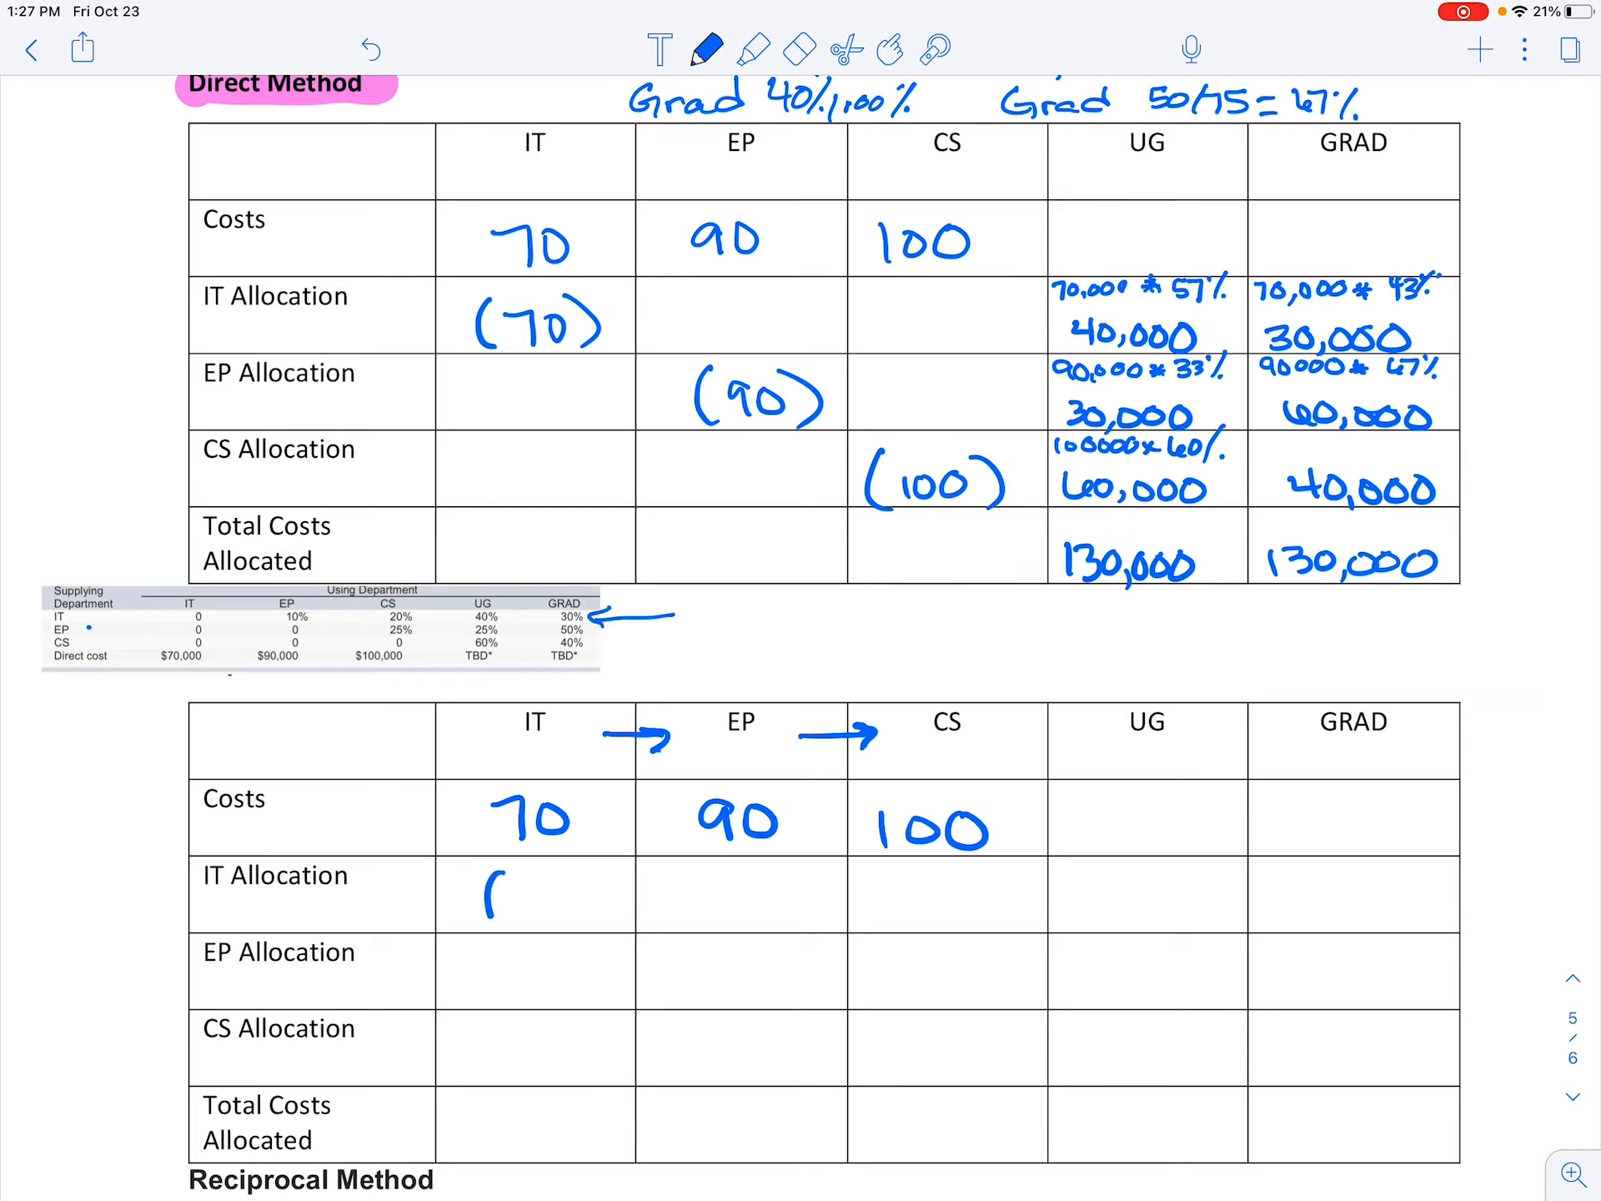
- Write (70) and IT Allocation percentages 10%, 20%, 40%, 30%
text((70))
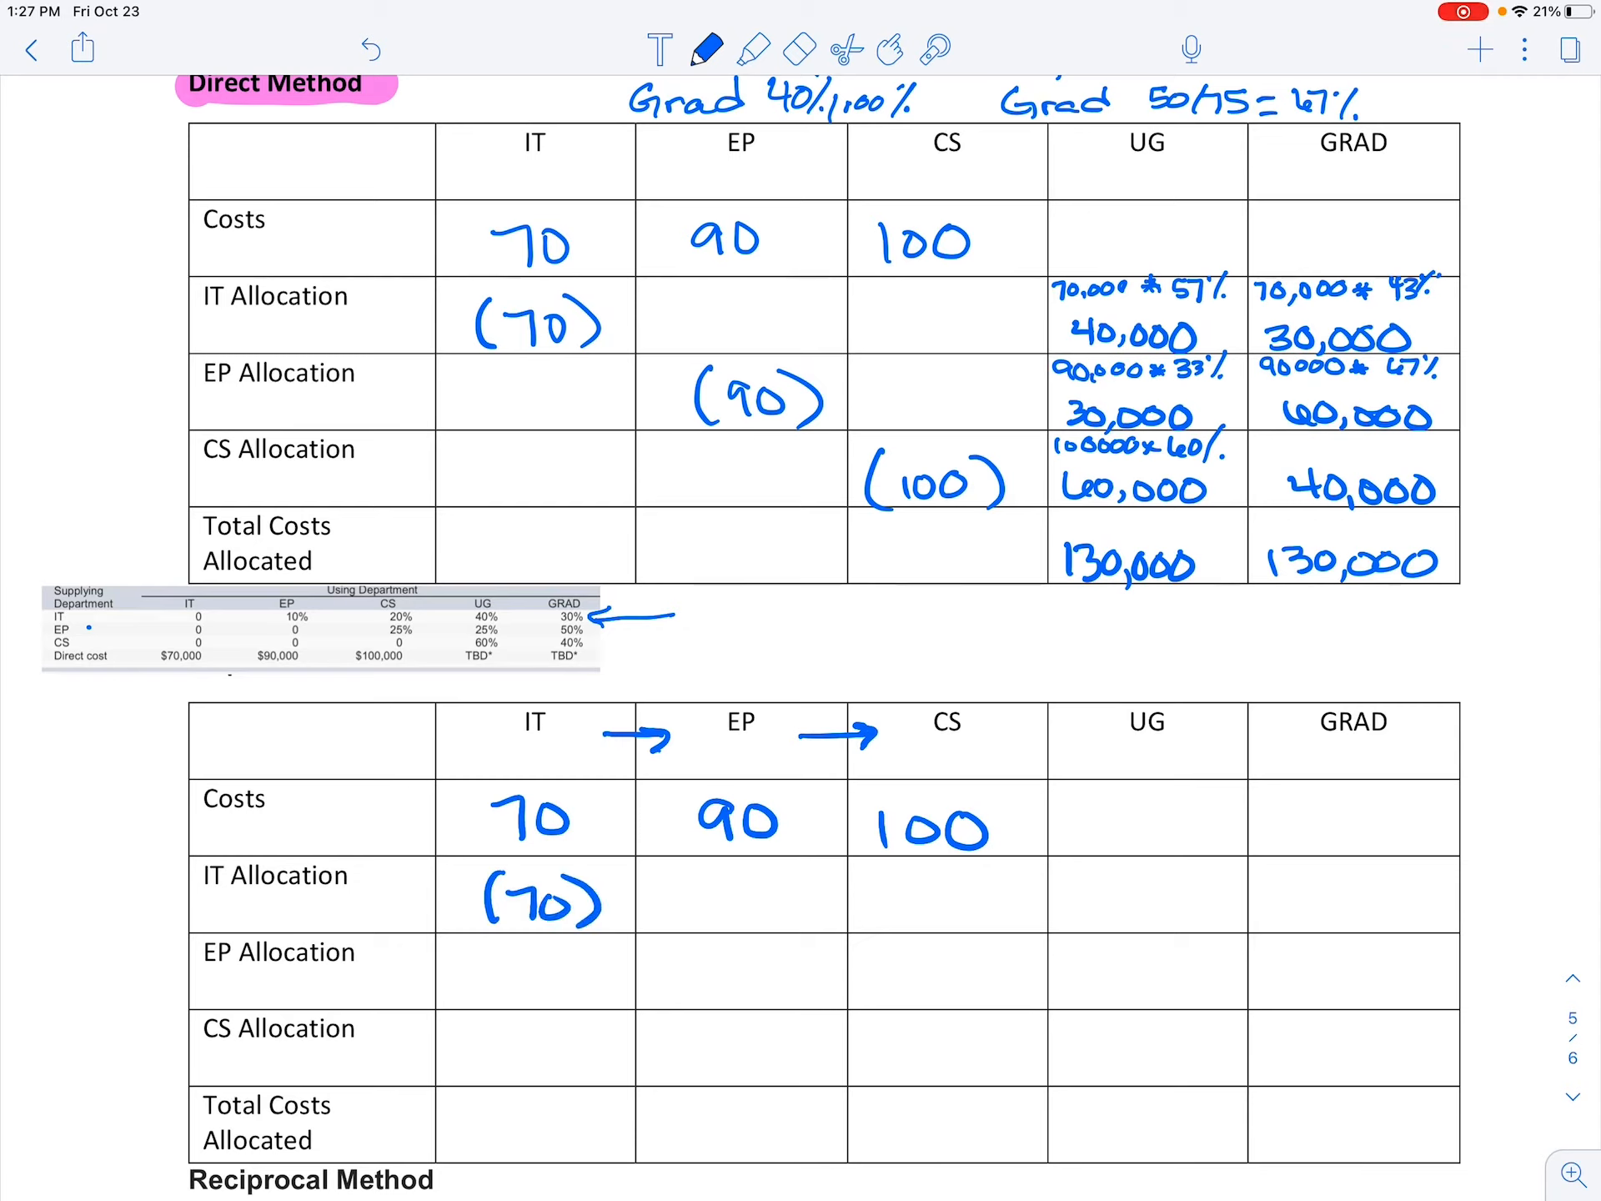
click(699, 866)
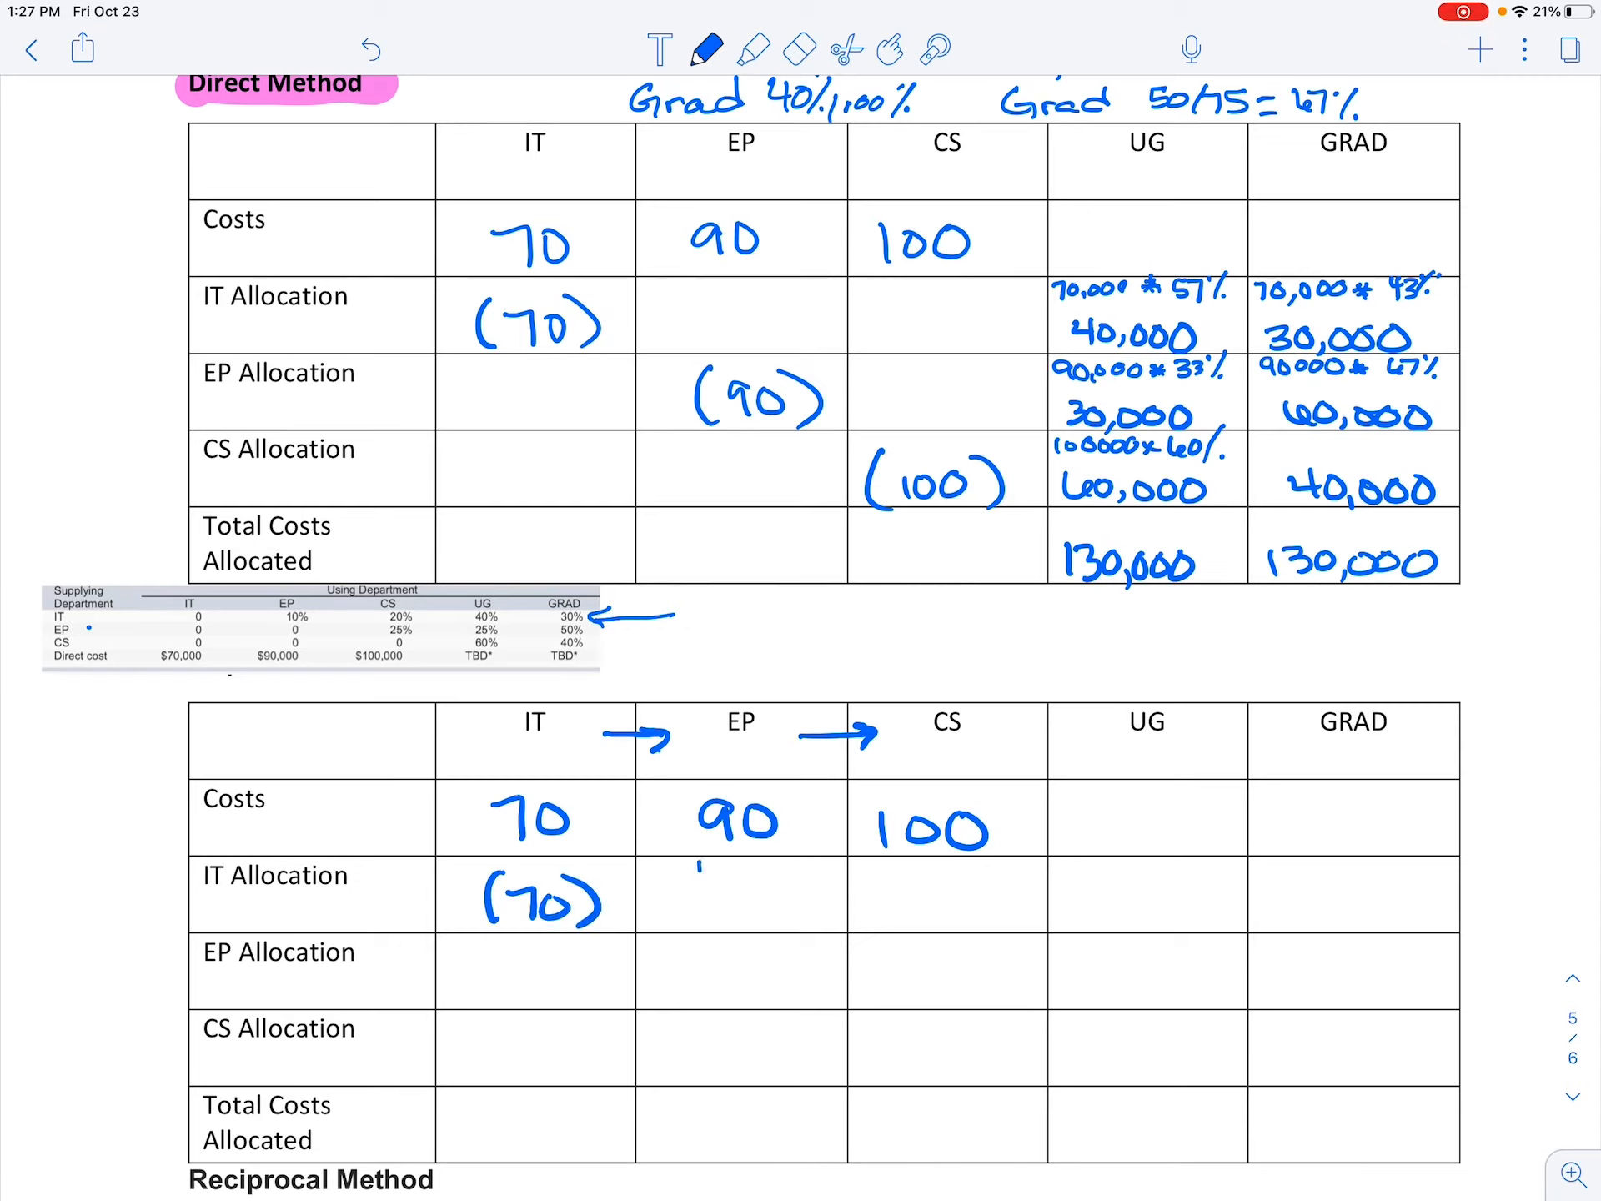
text(10%)
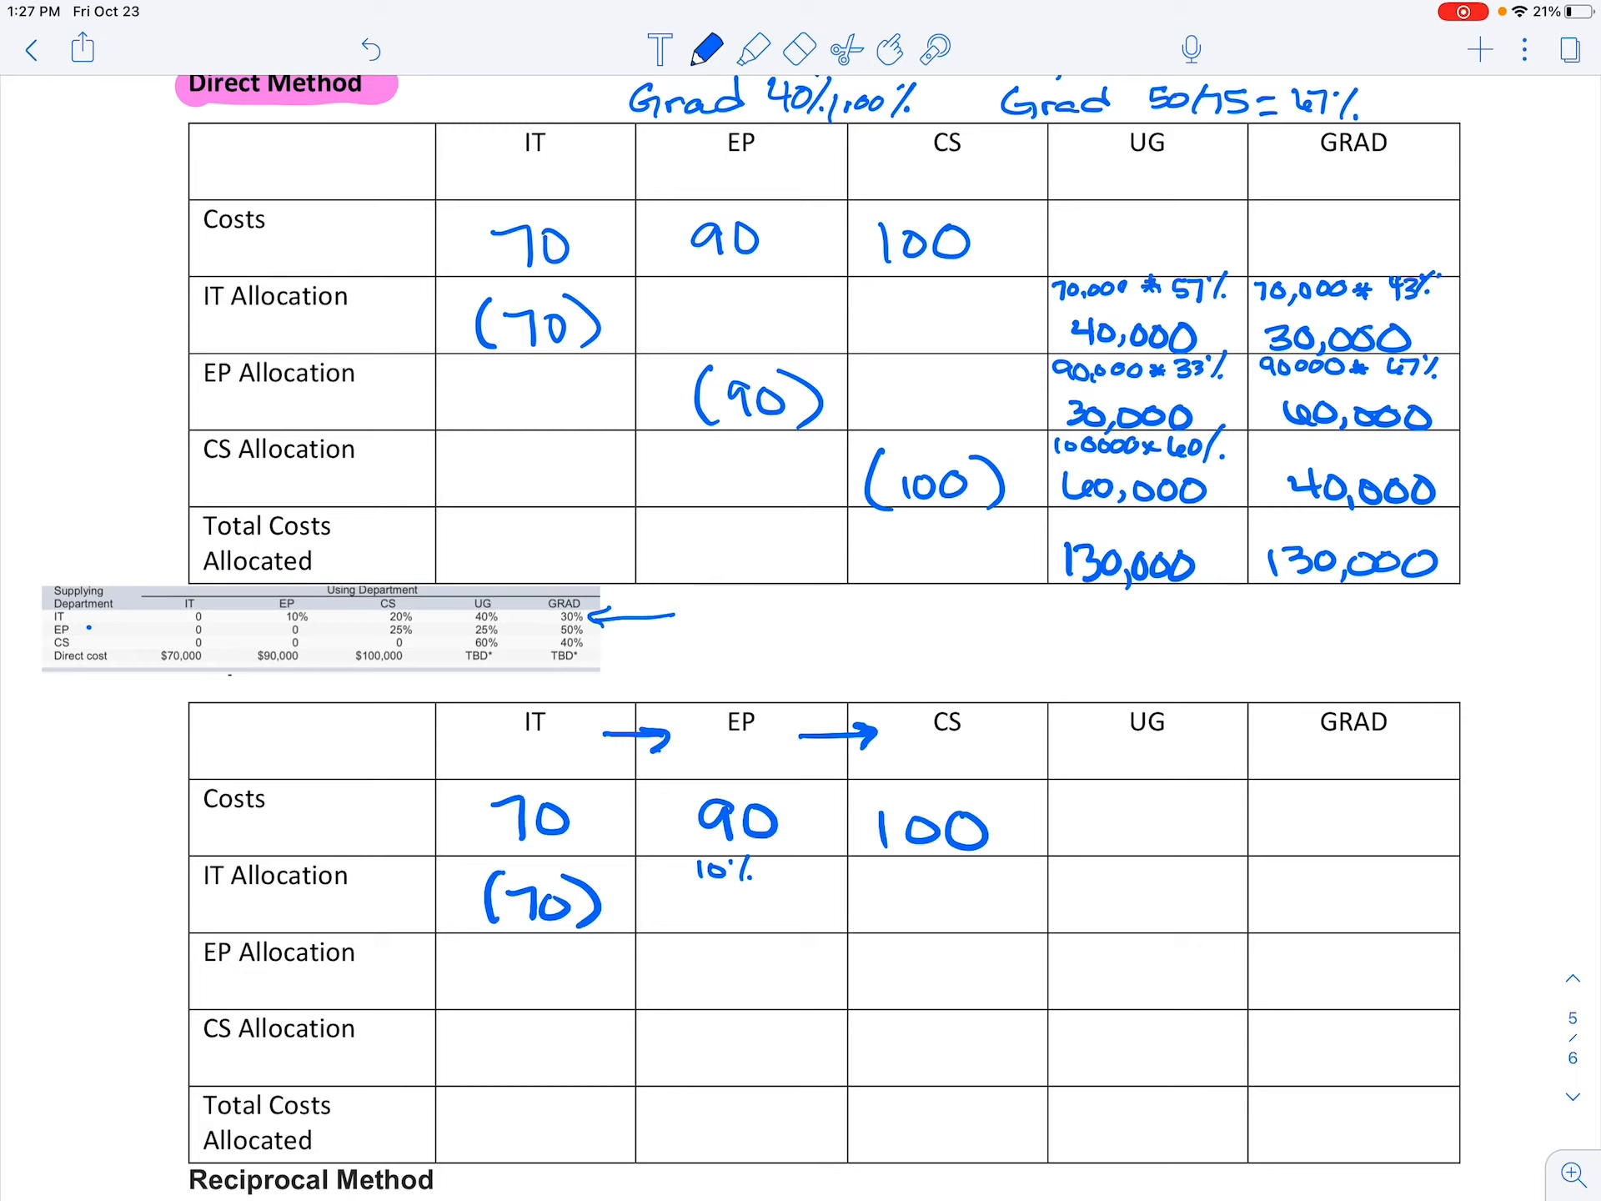
text(20%)
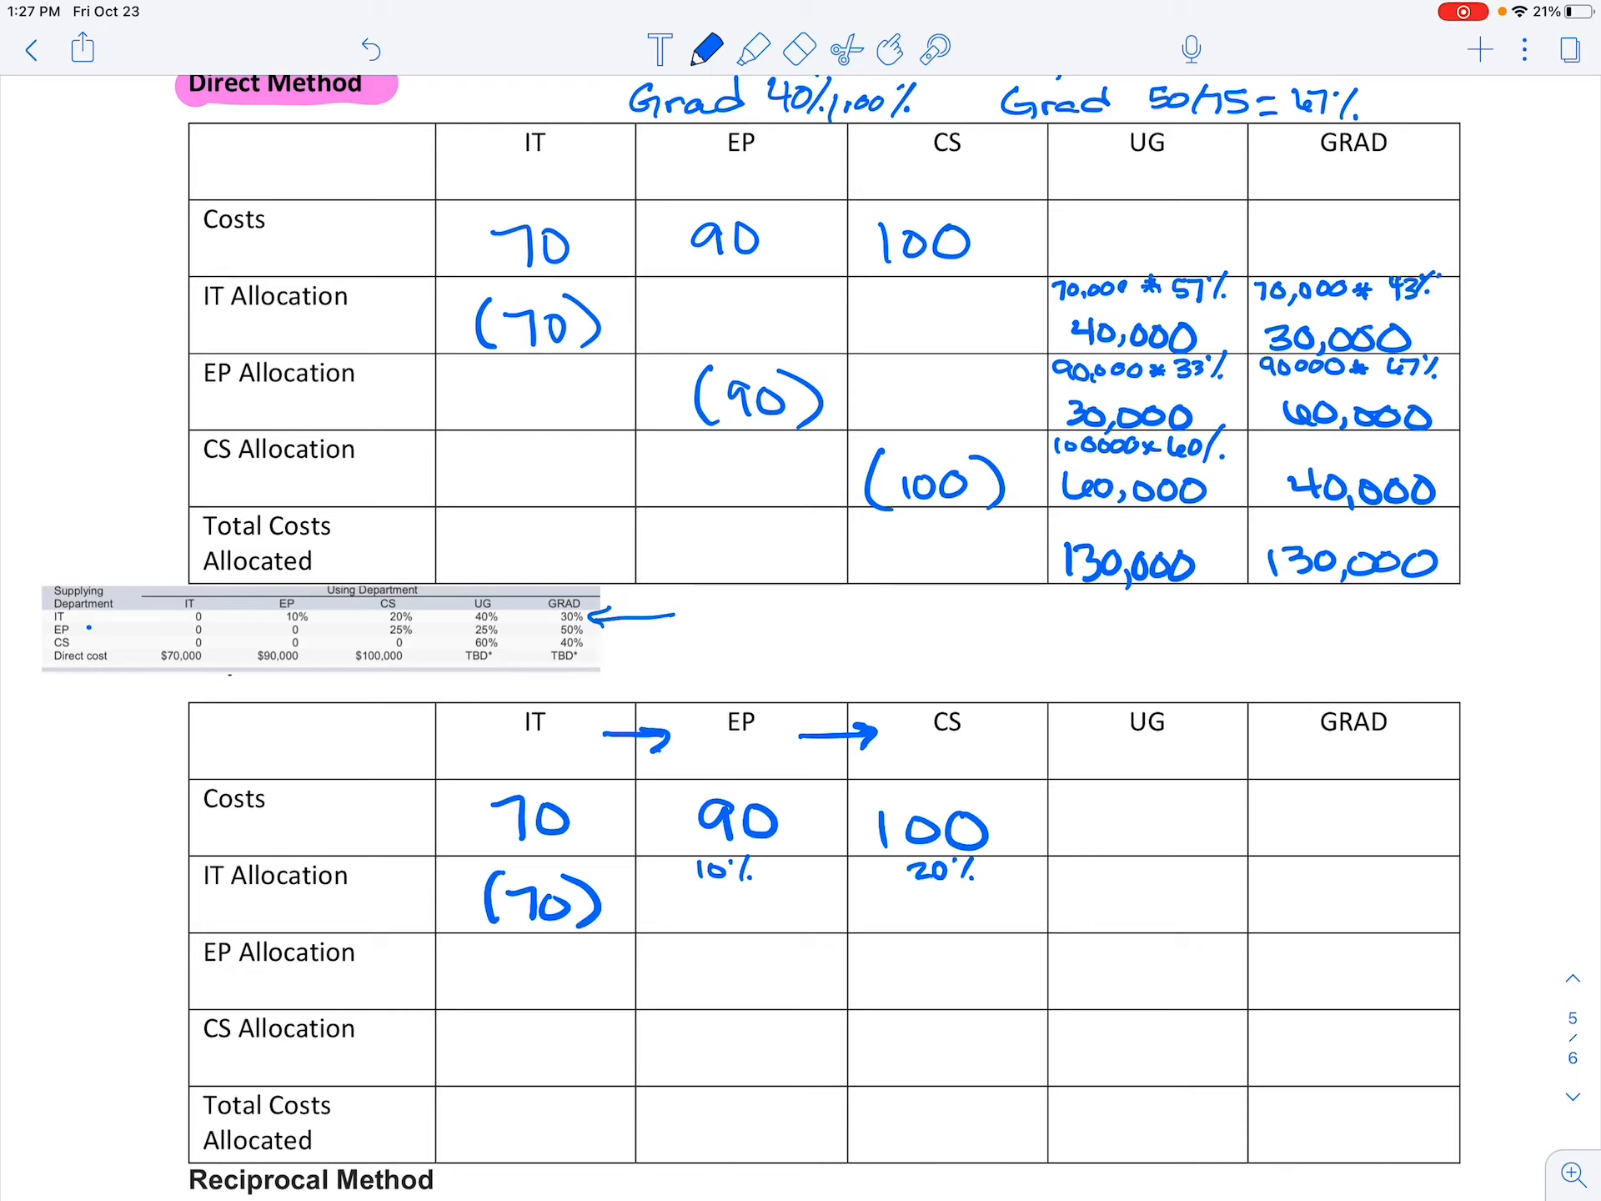
text(40%)
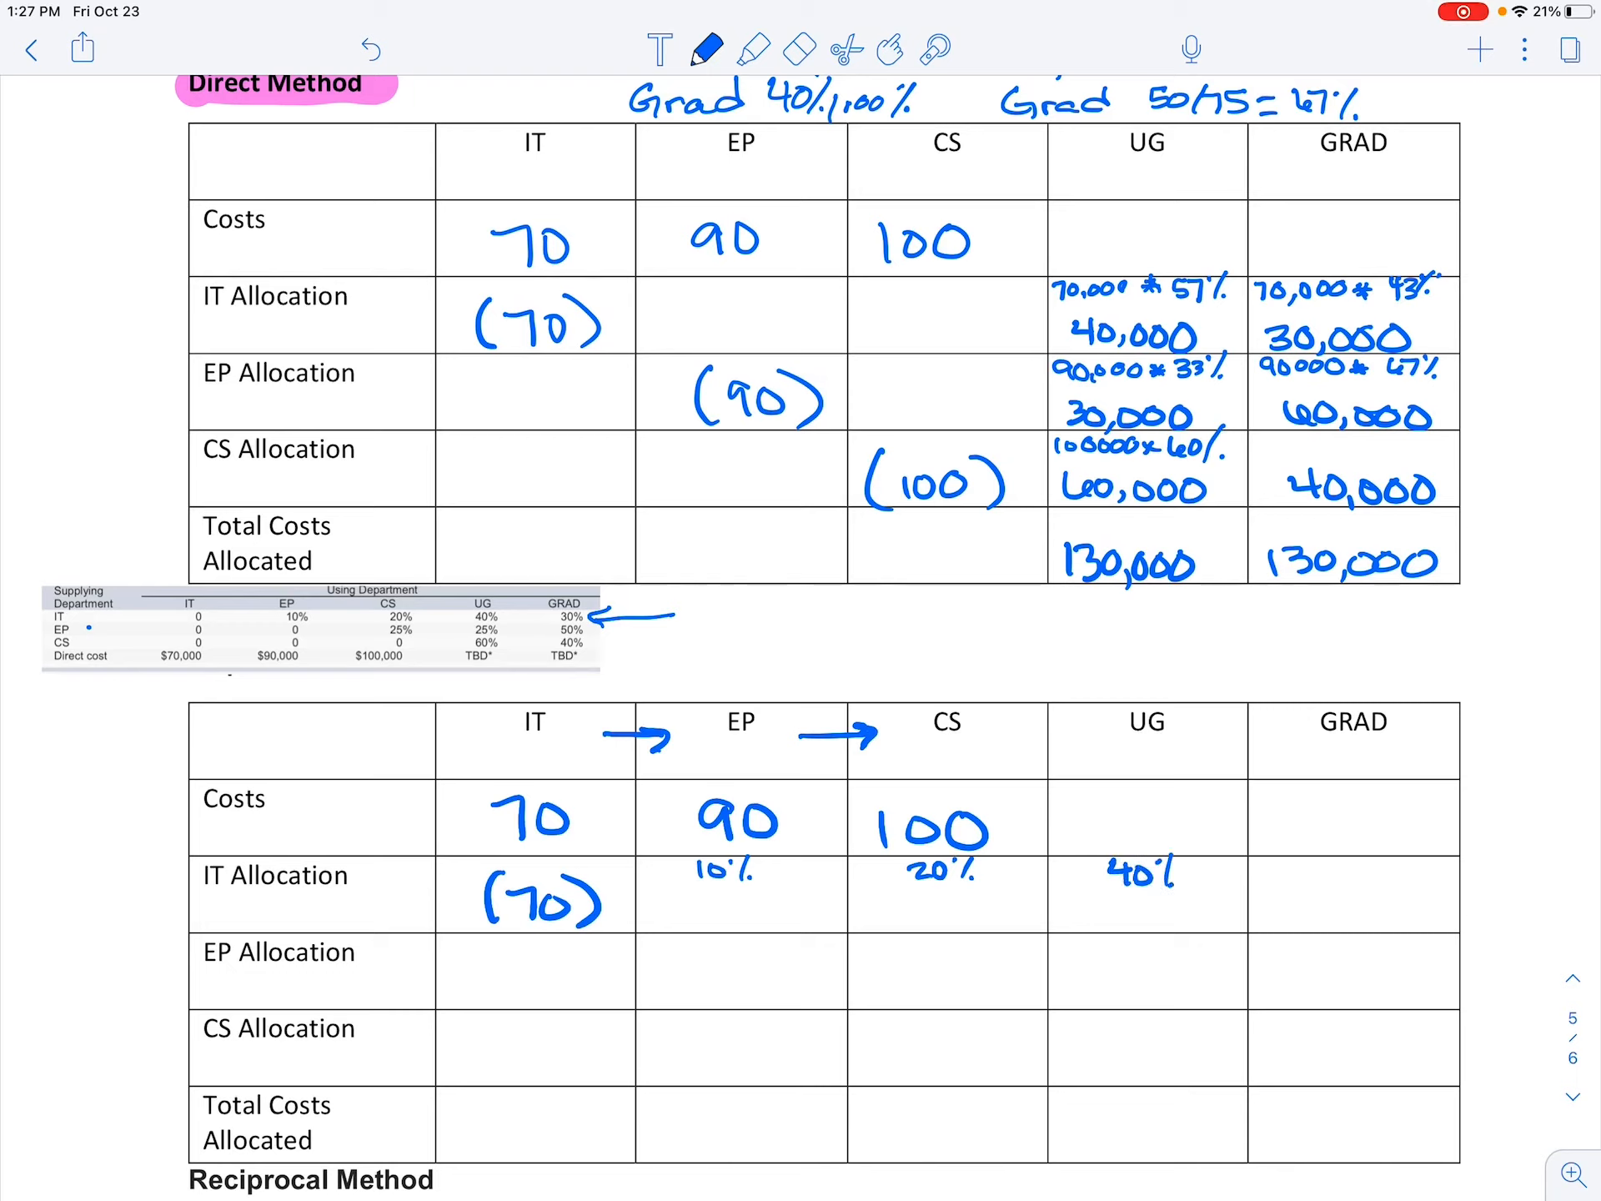
text(30%)
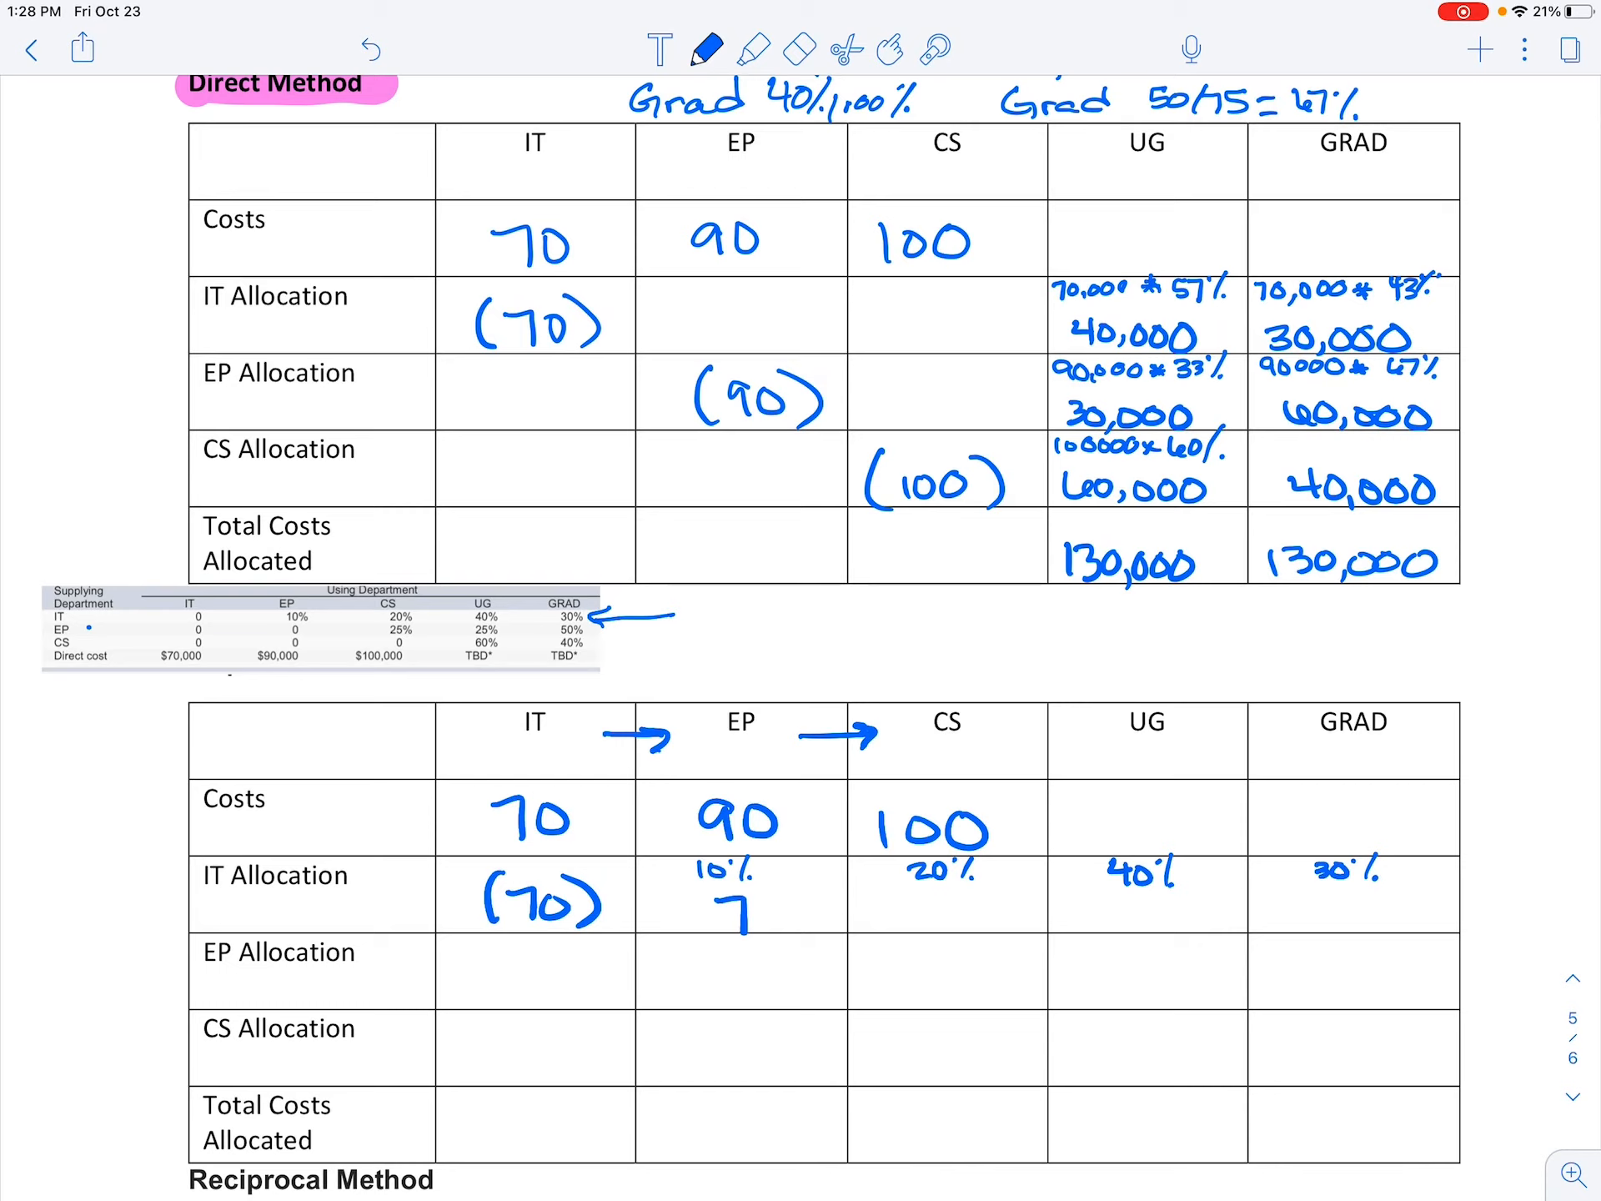
- Write the IT allocation amounts 7, 14, 28, 21 of 70,000 beneath the percentages
text(14)
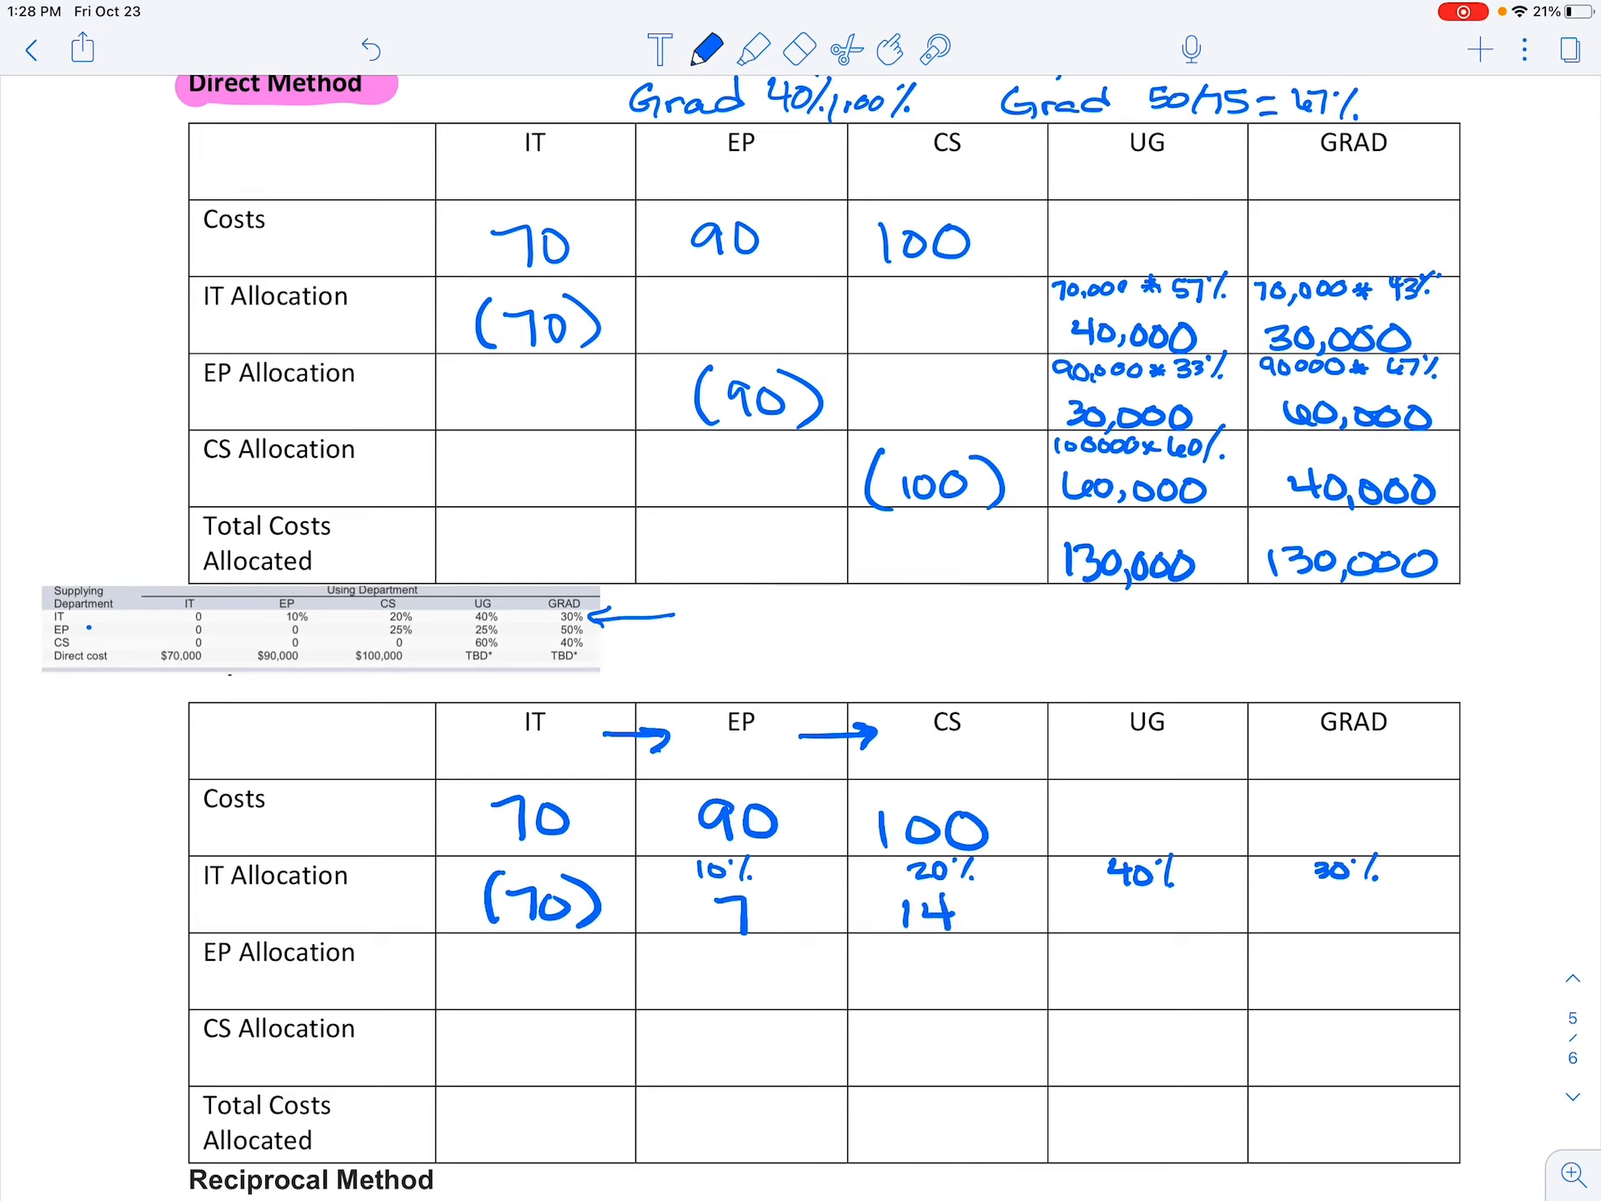
text(28 21)
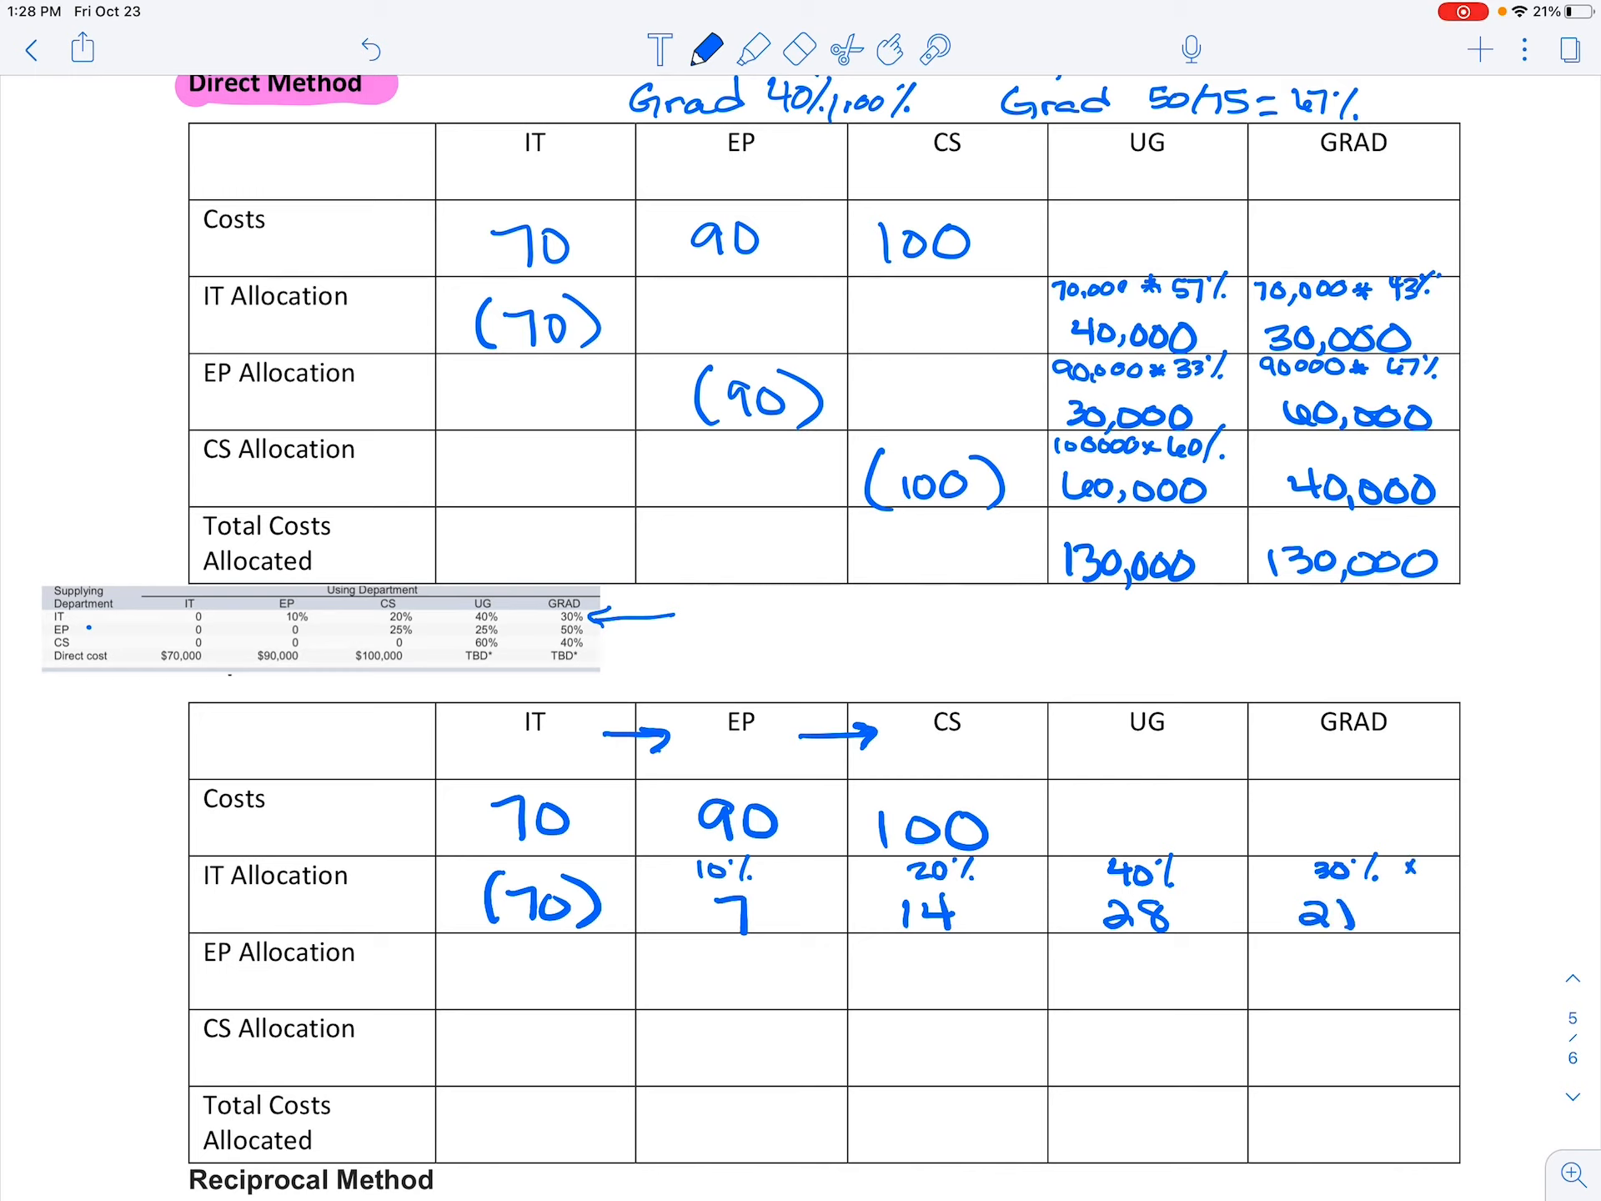
text(70,000))
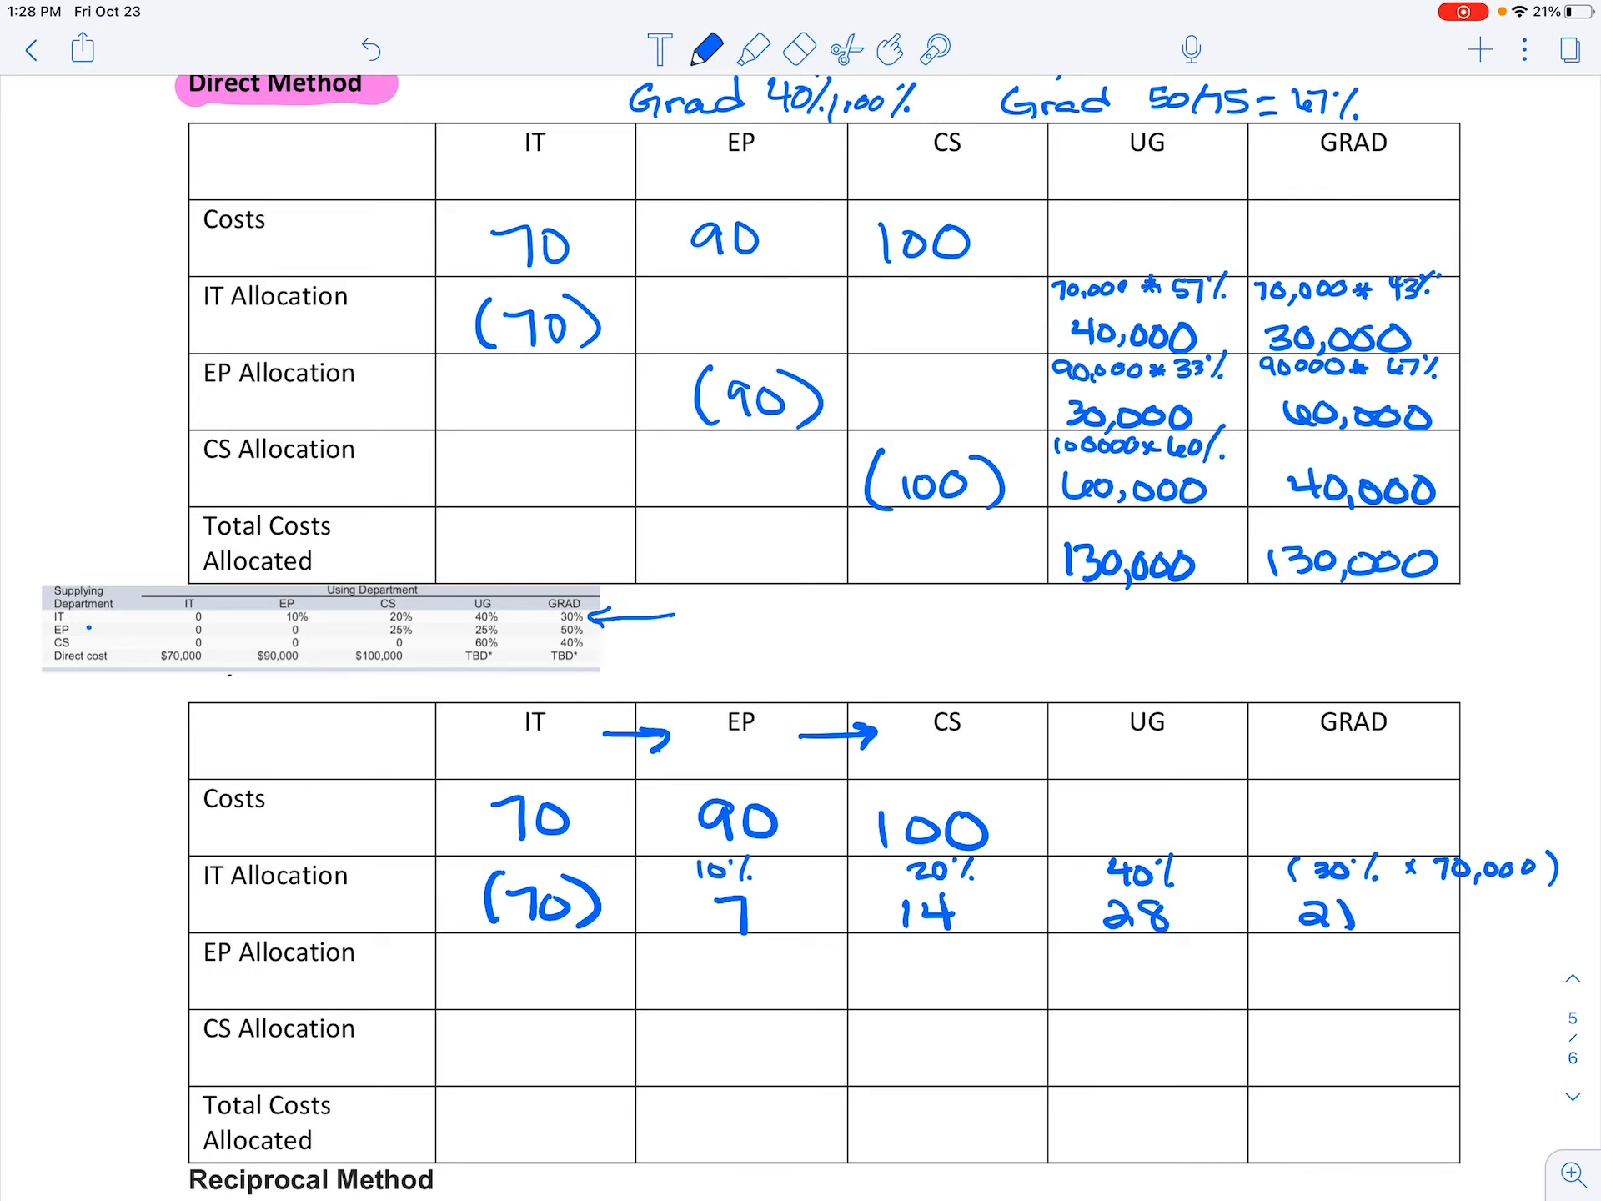
- Draw a curved arrow IT → EP and underline the 7 in the EP column
drag(592, 720, 716, 694)
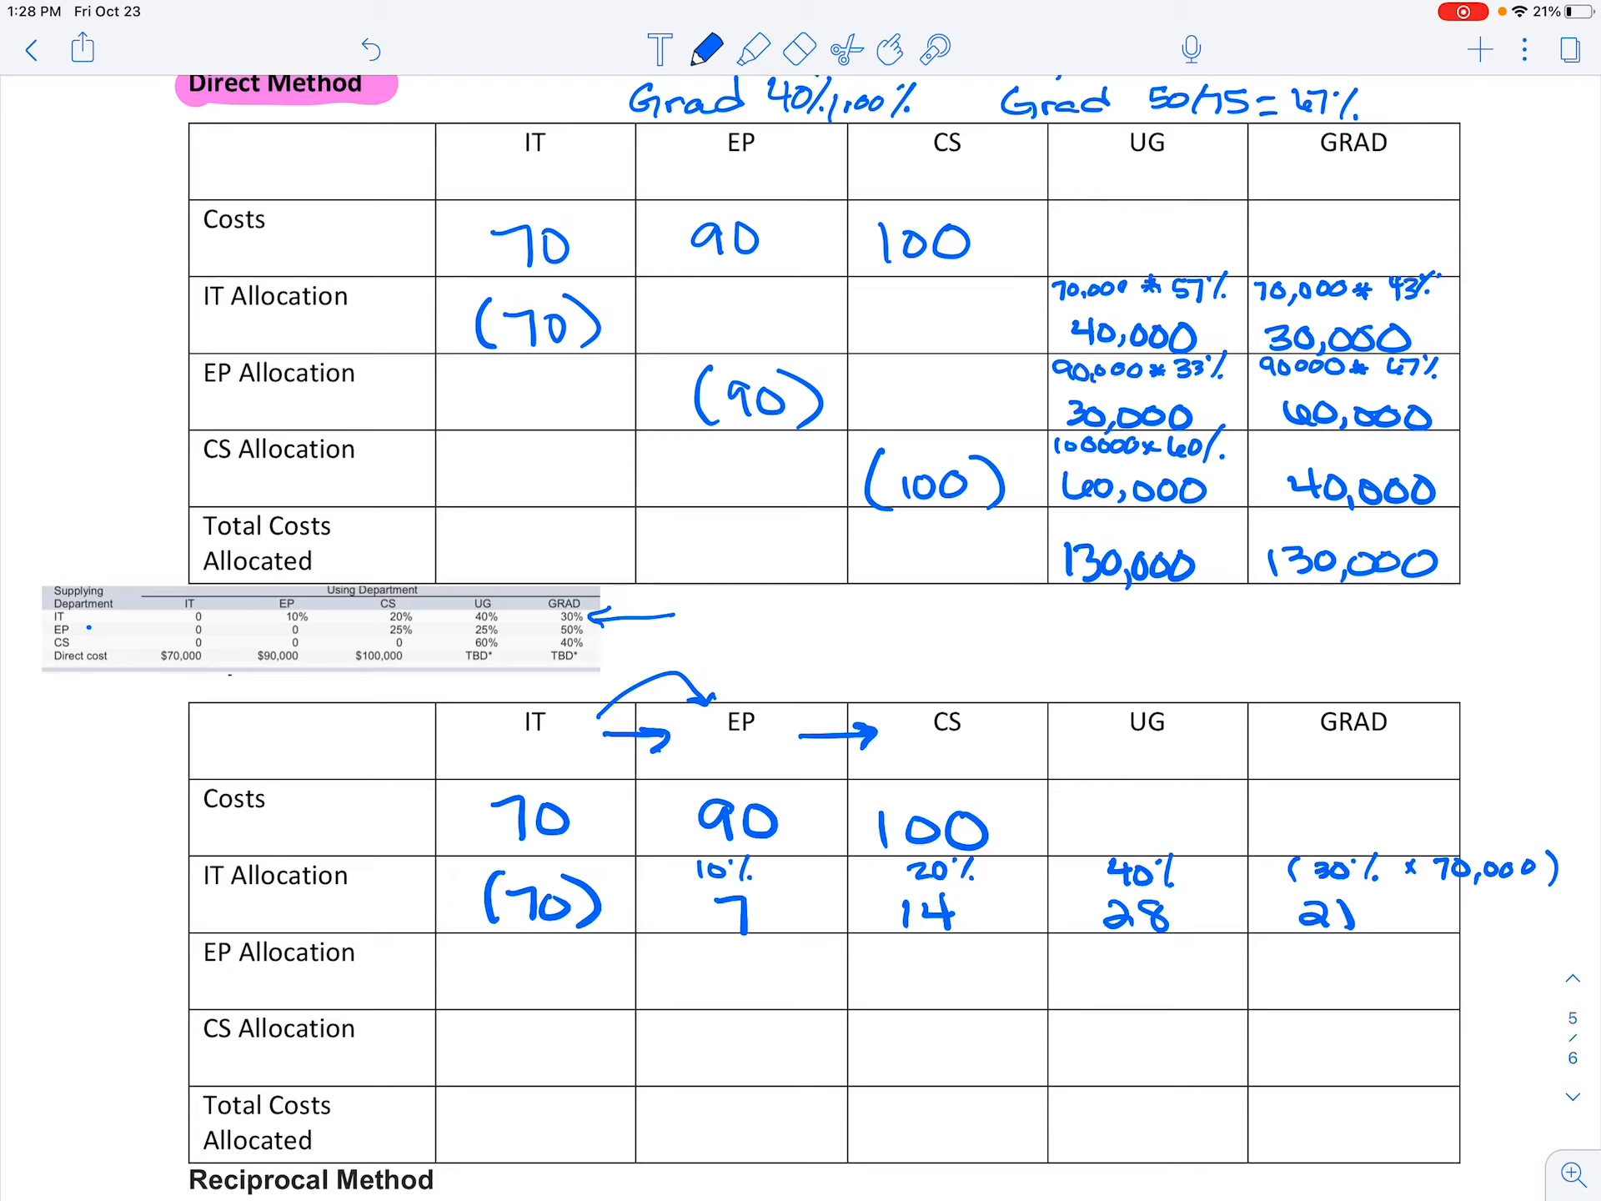
drag(658, 939, 704, 939)
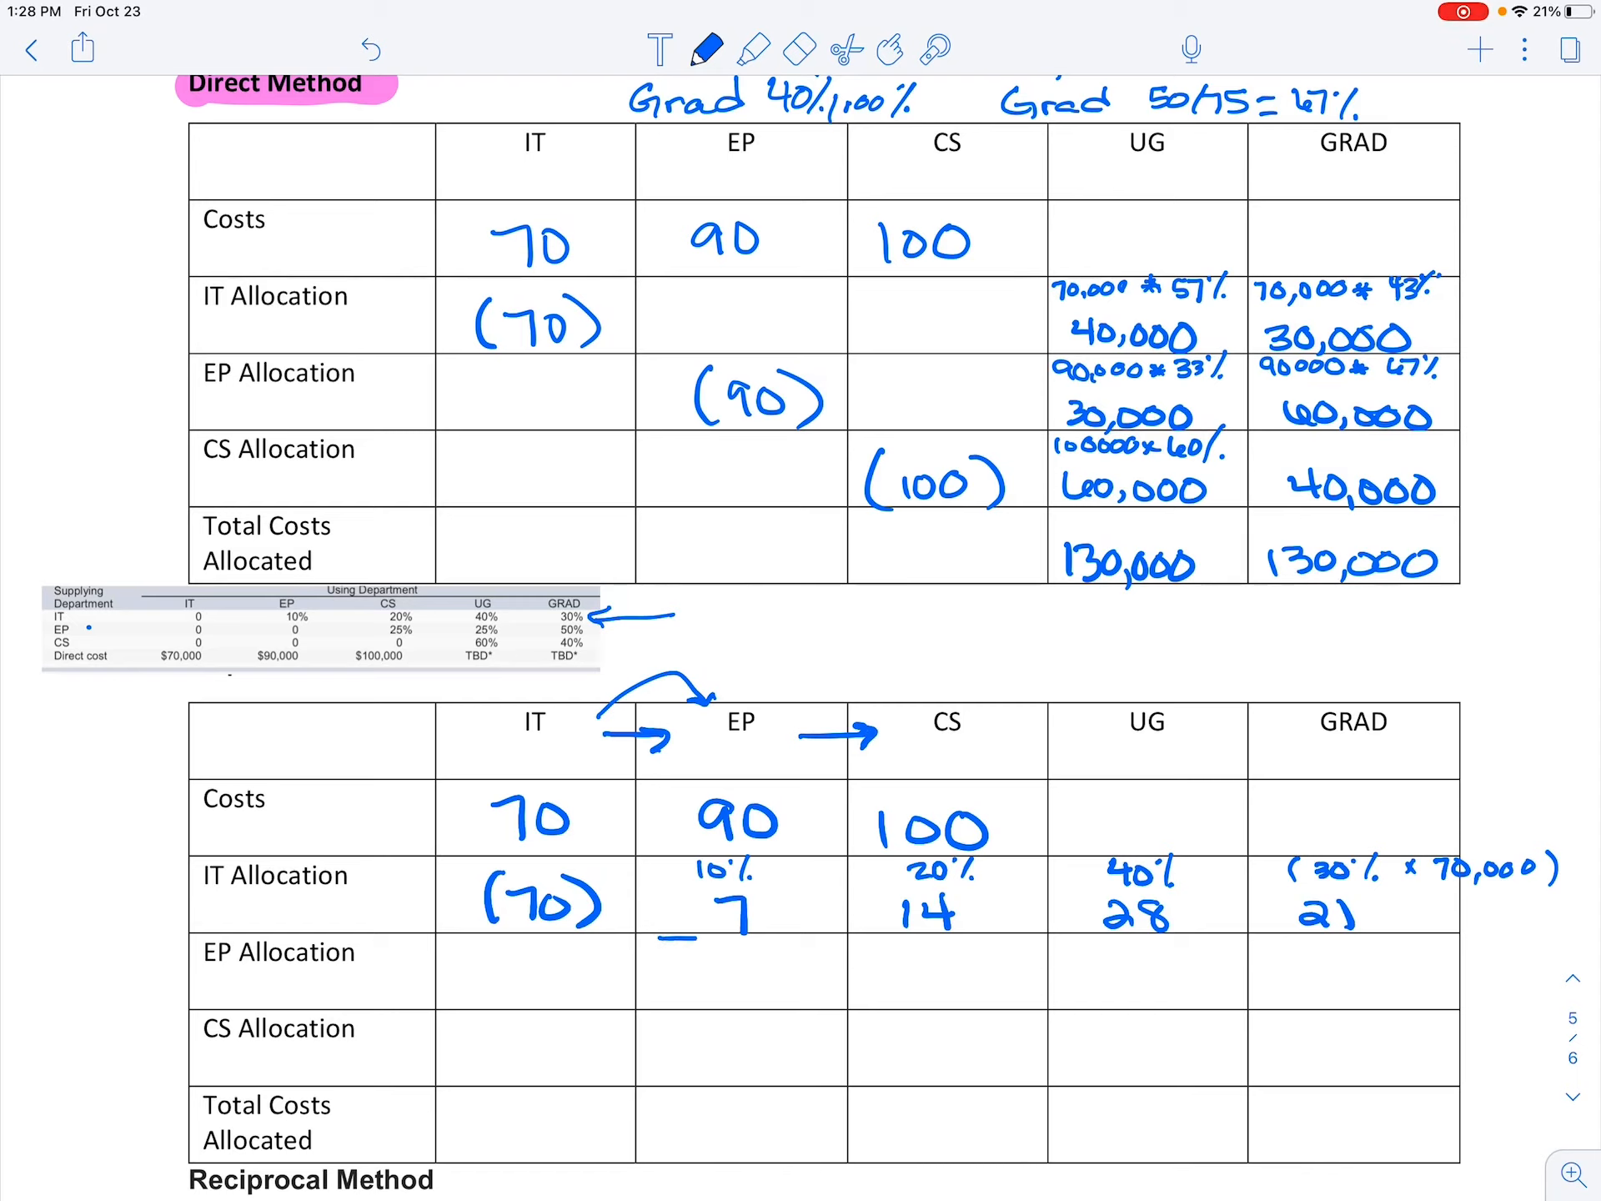
drag(674, 934, 818, 928)
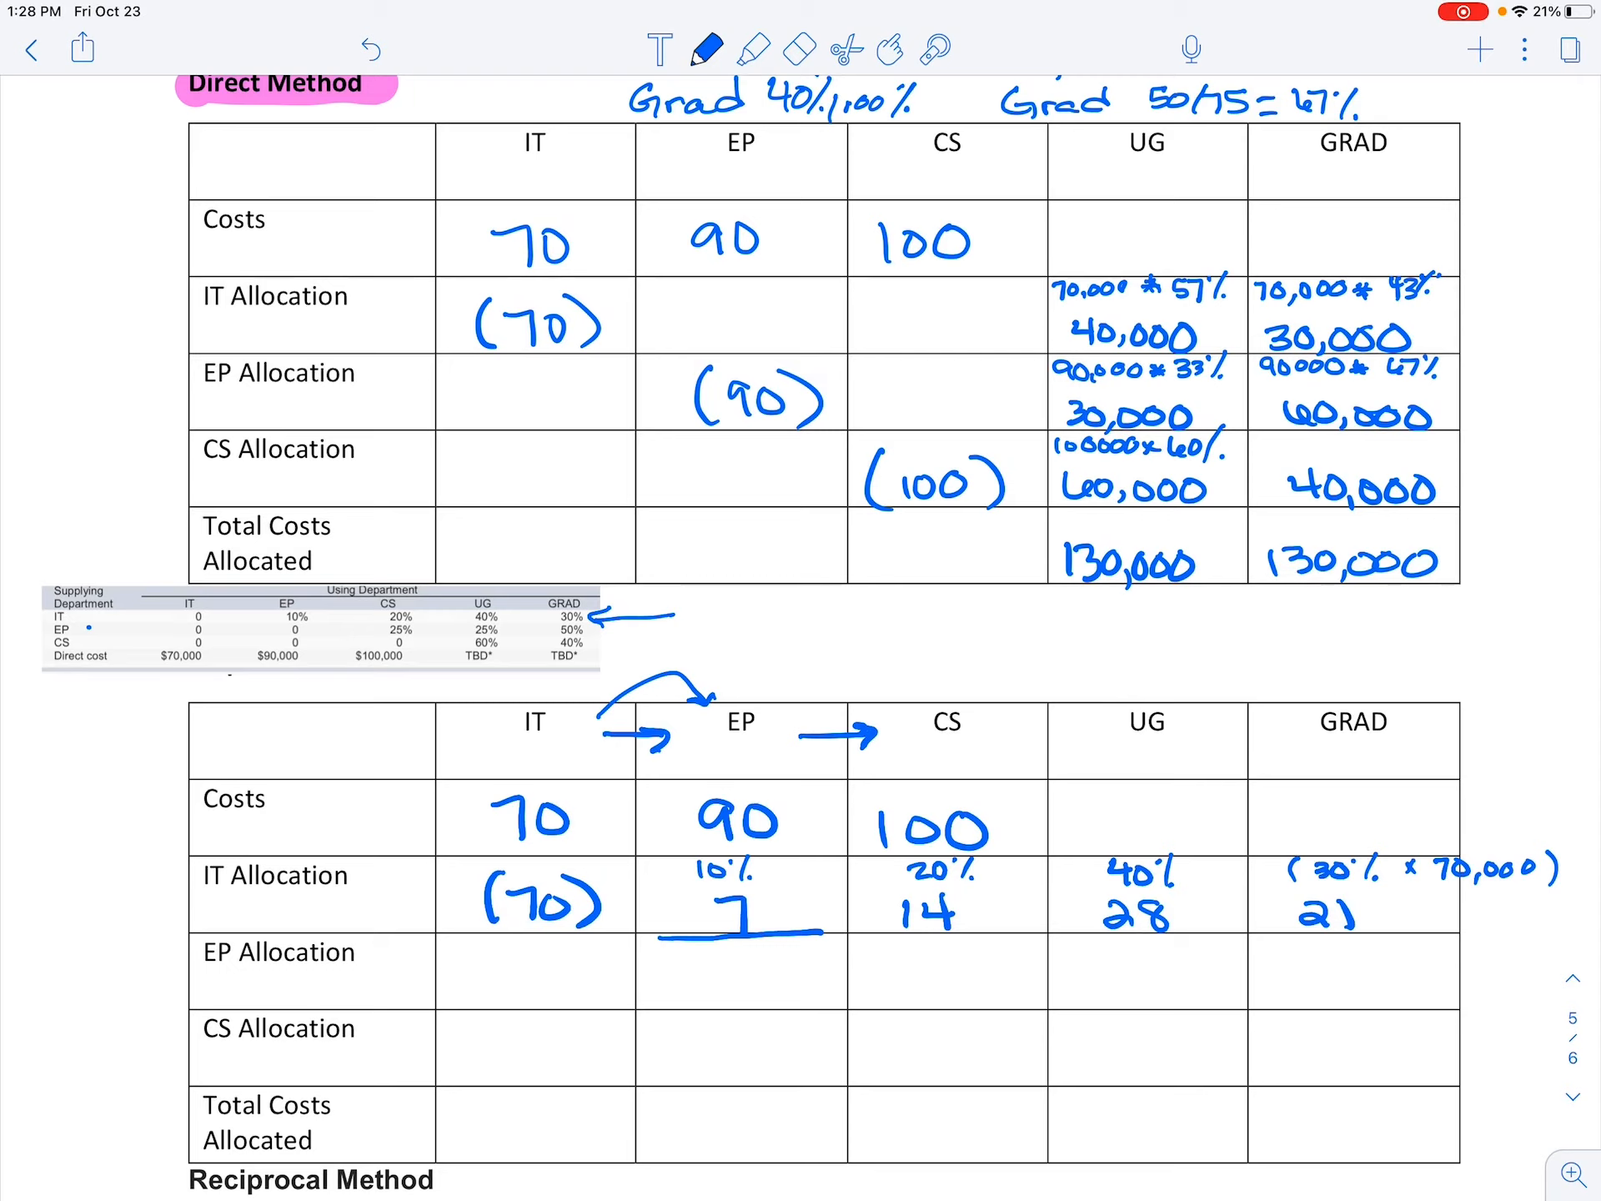
- Write EP's total (97) in EP Allocation and arrow the EP reference row
text((9)
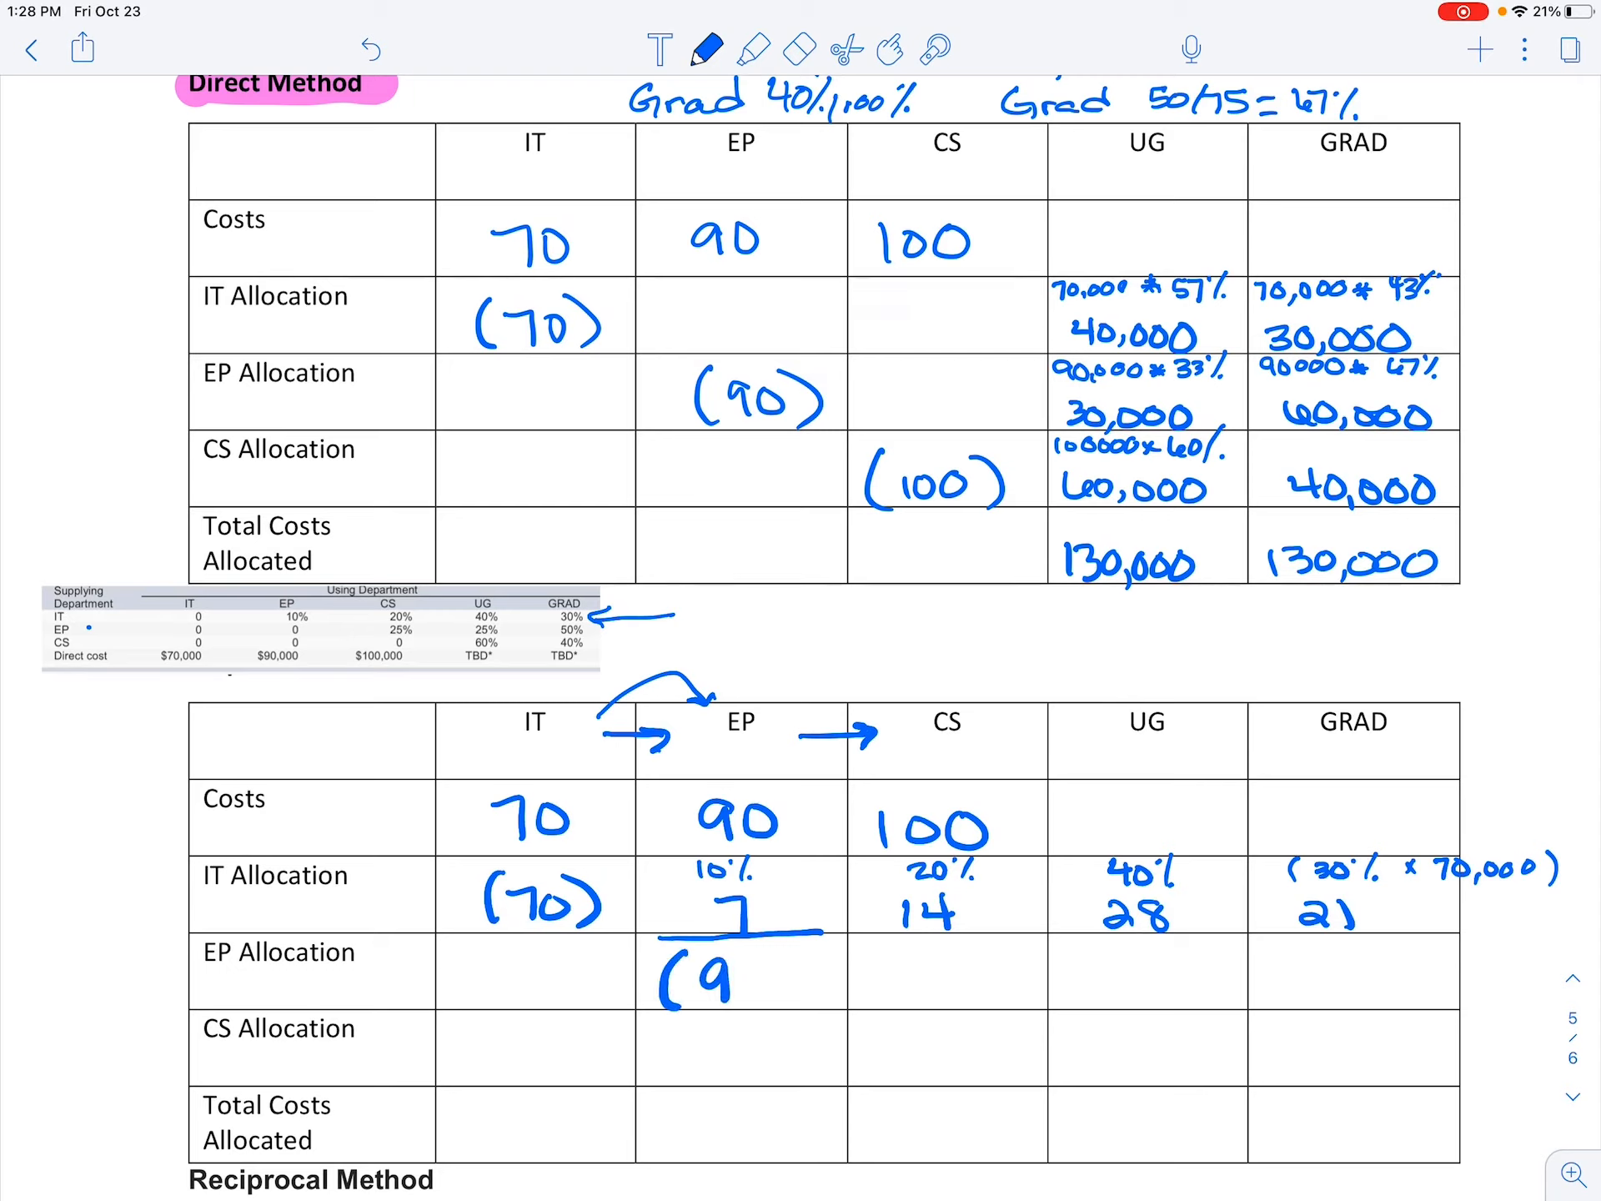
text(97)
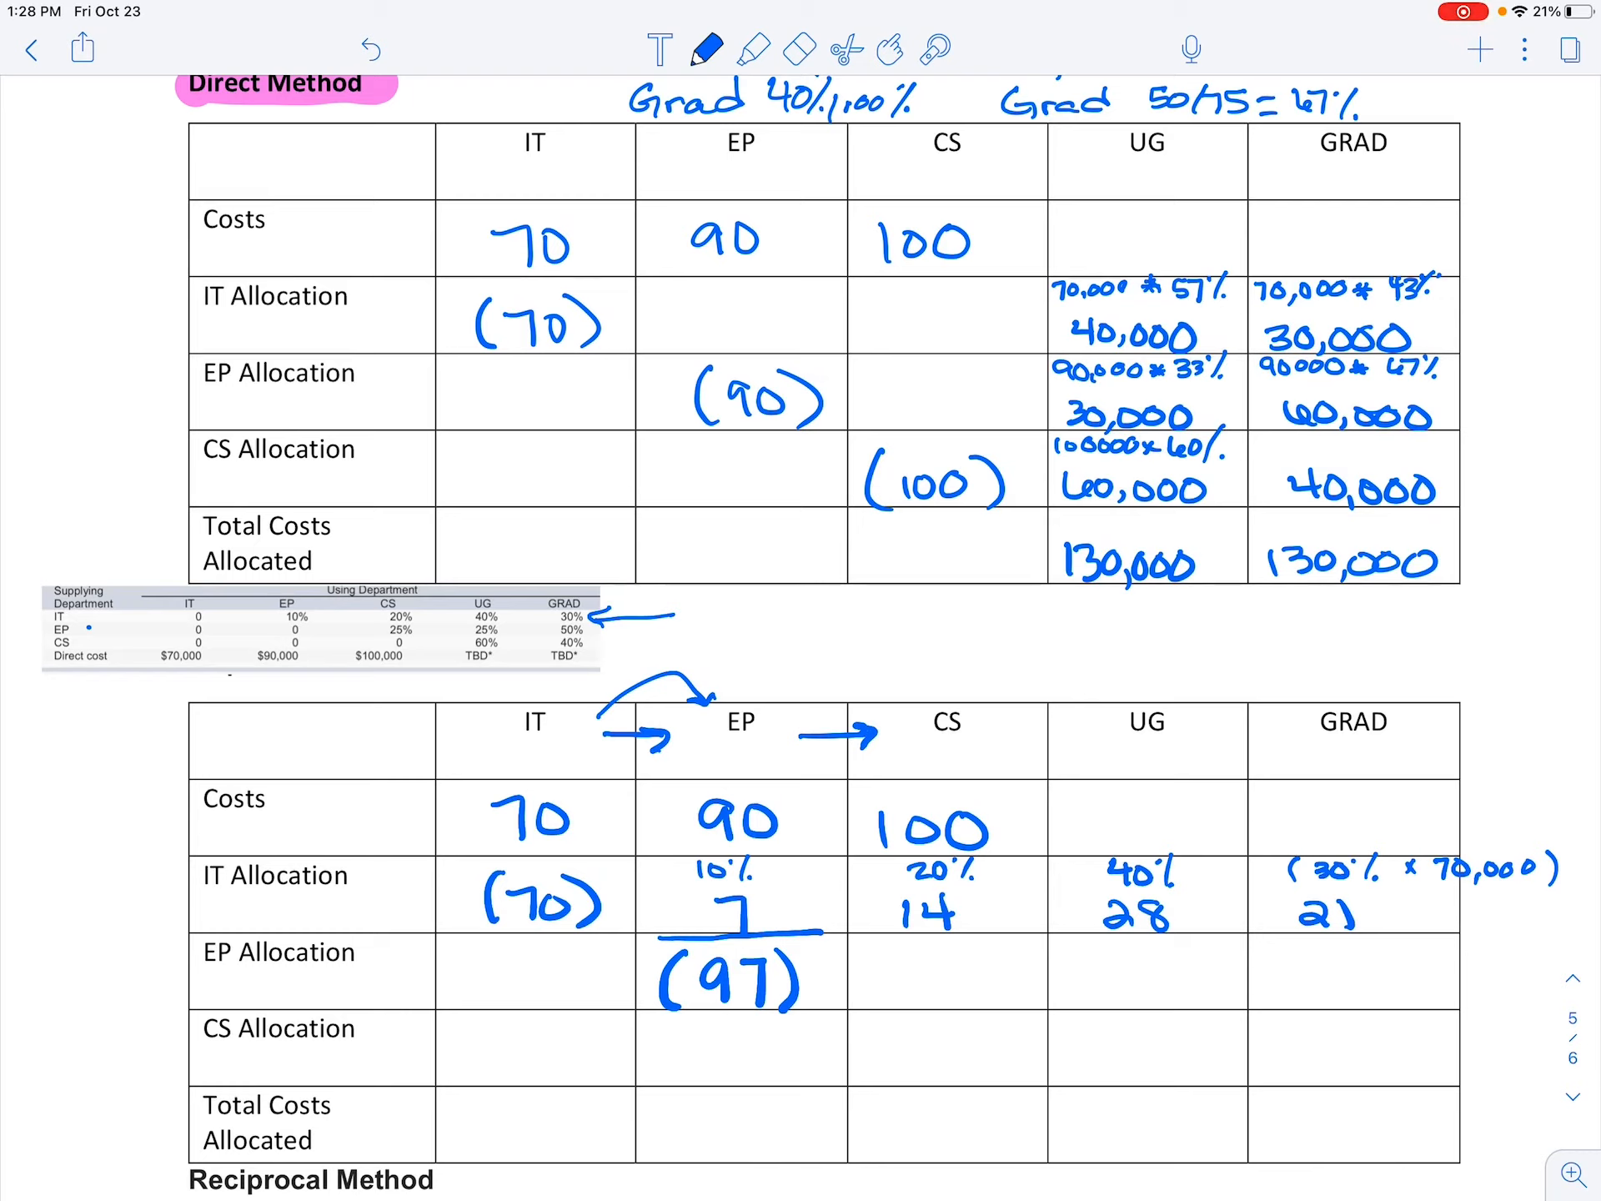
drag(592, 646, 716, 640)
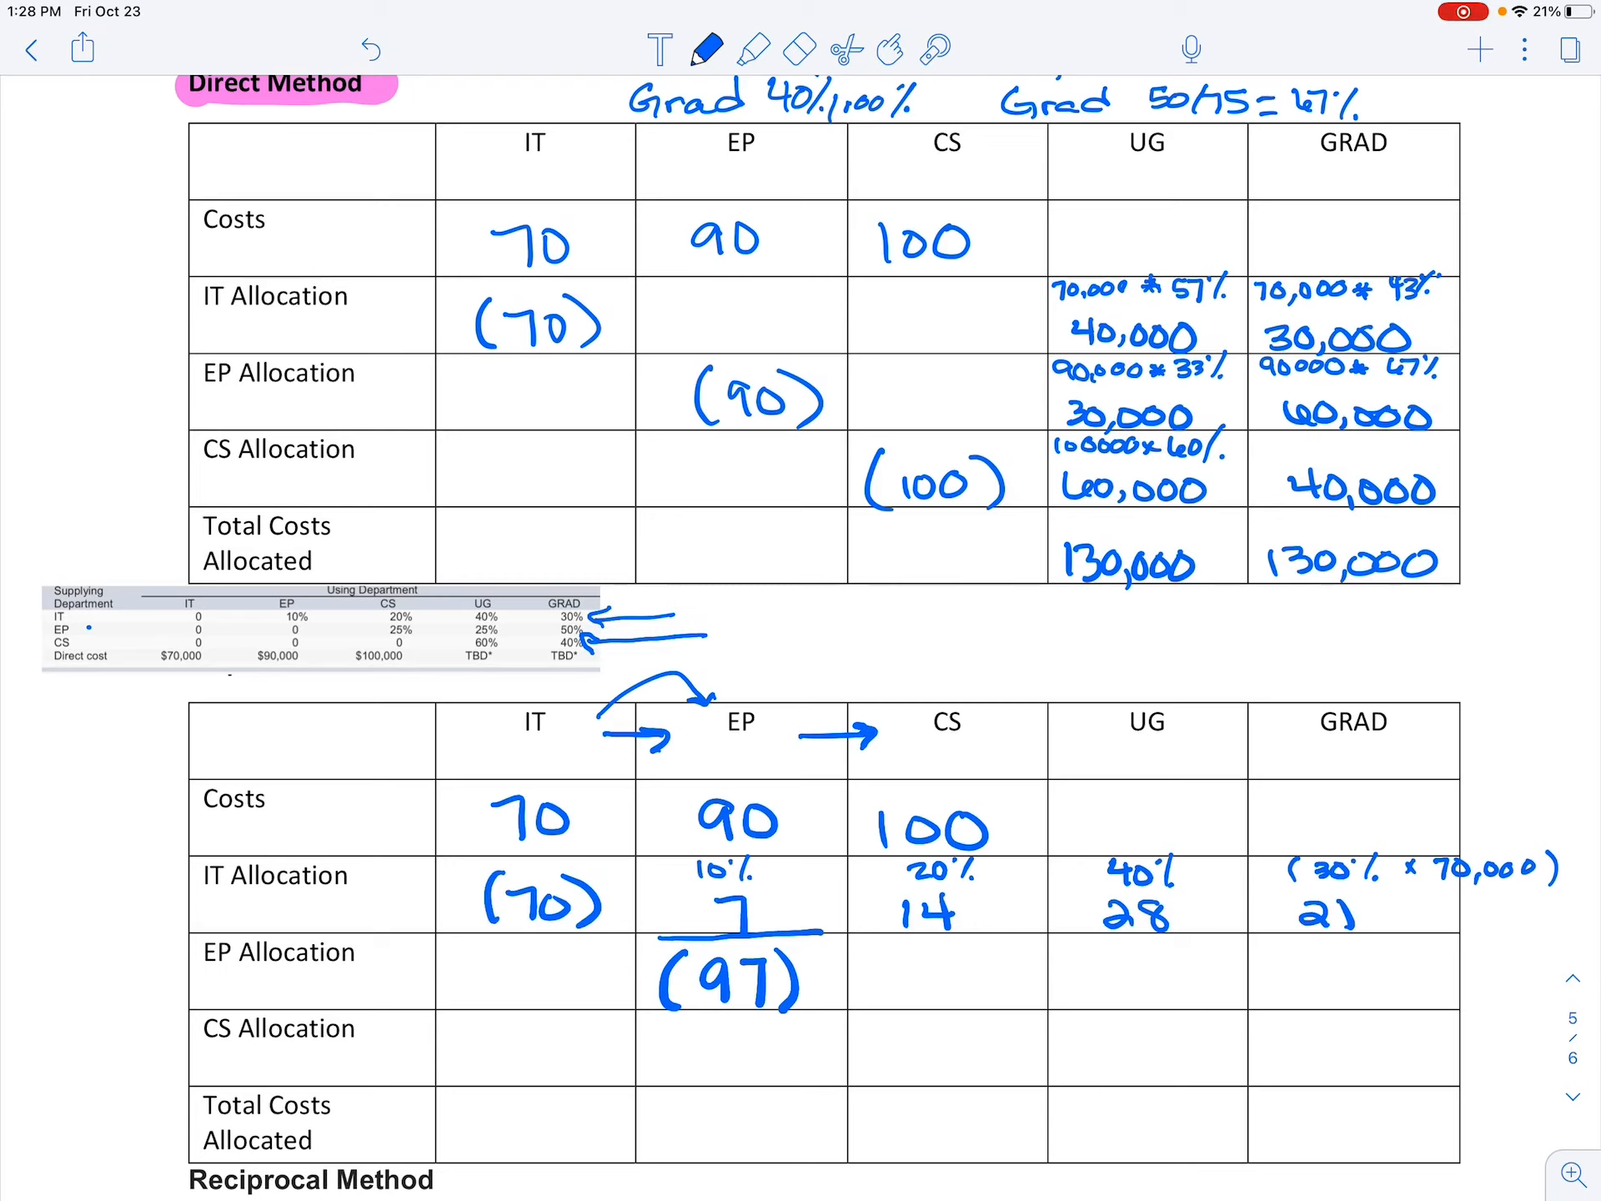
- Write EP Allocation percentages 25%, 25%, 50% for CS, UG and GRAD
text(25%)
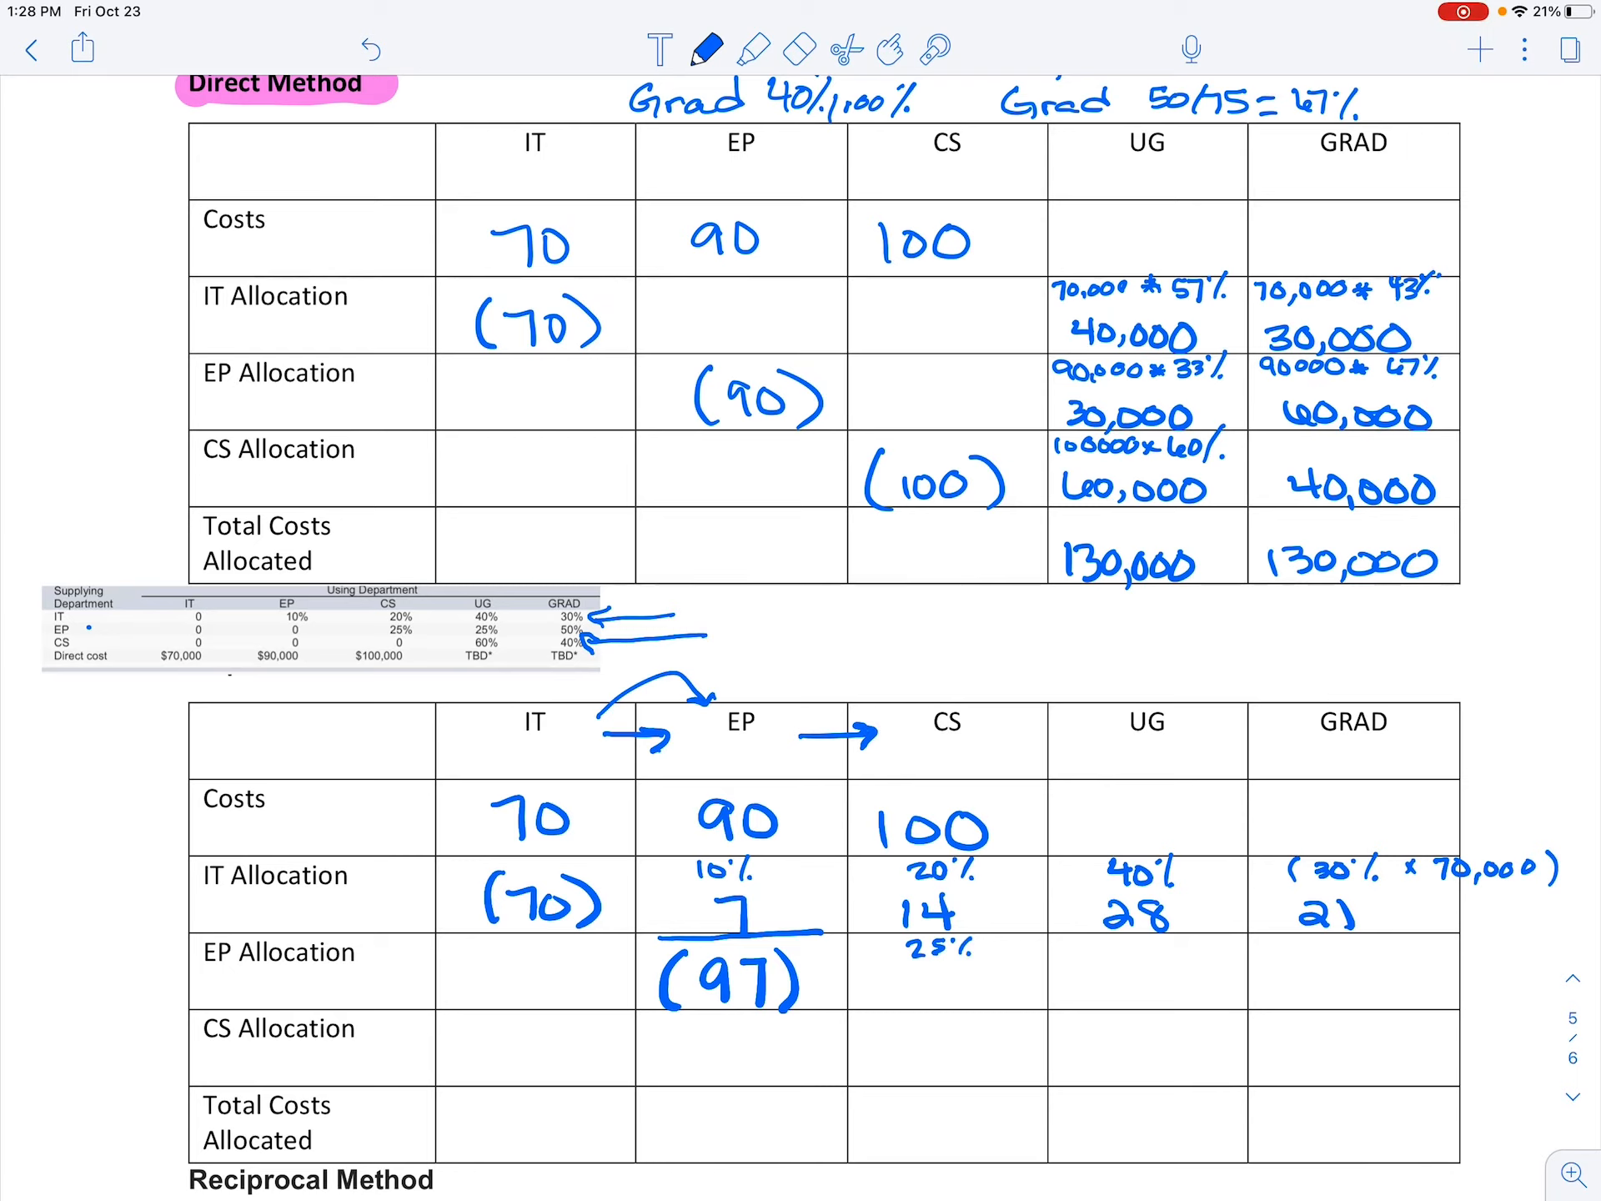
text(25%)
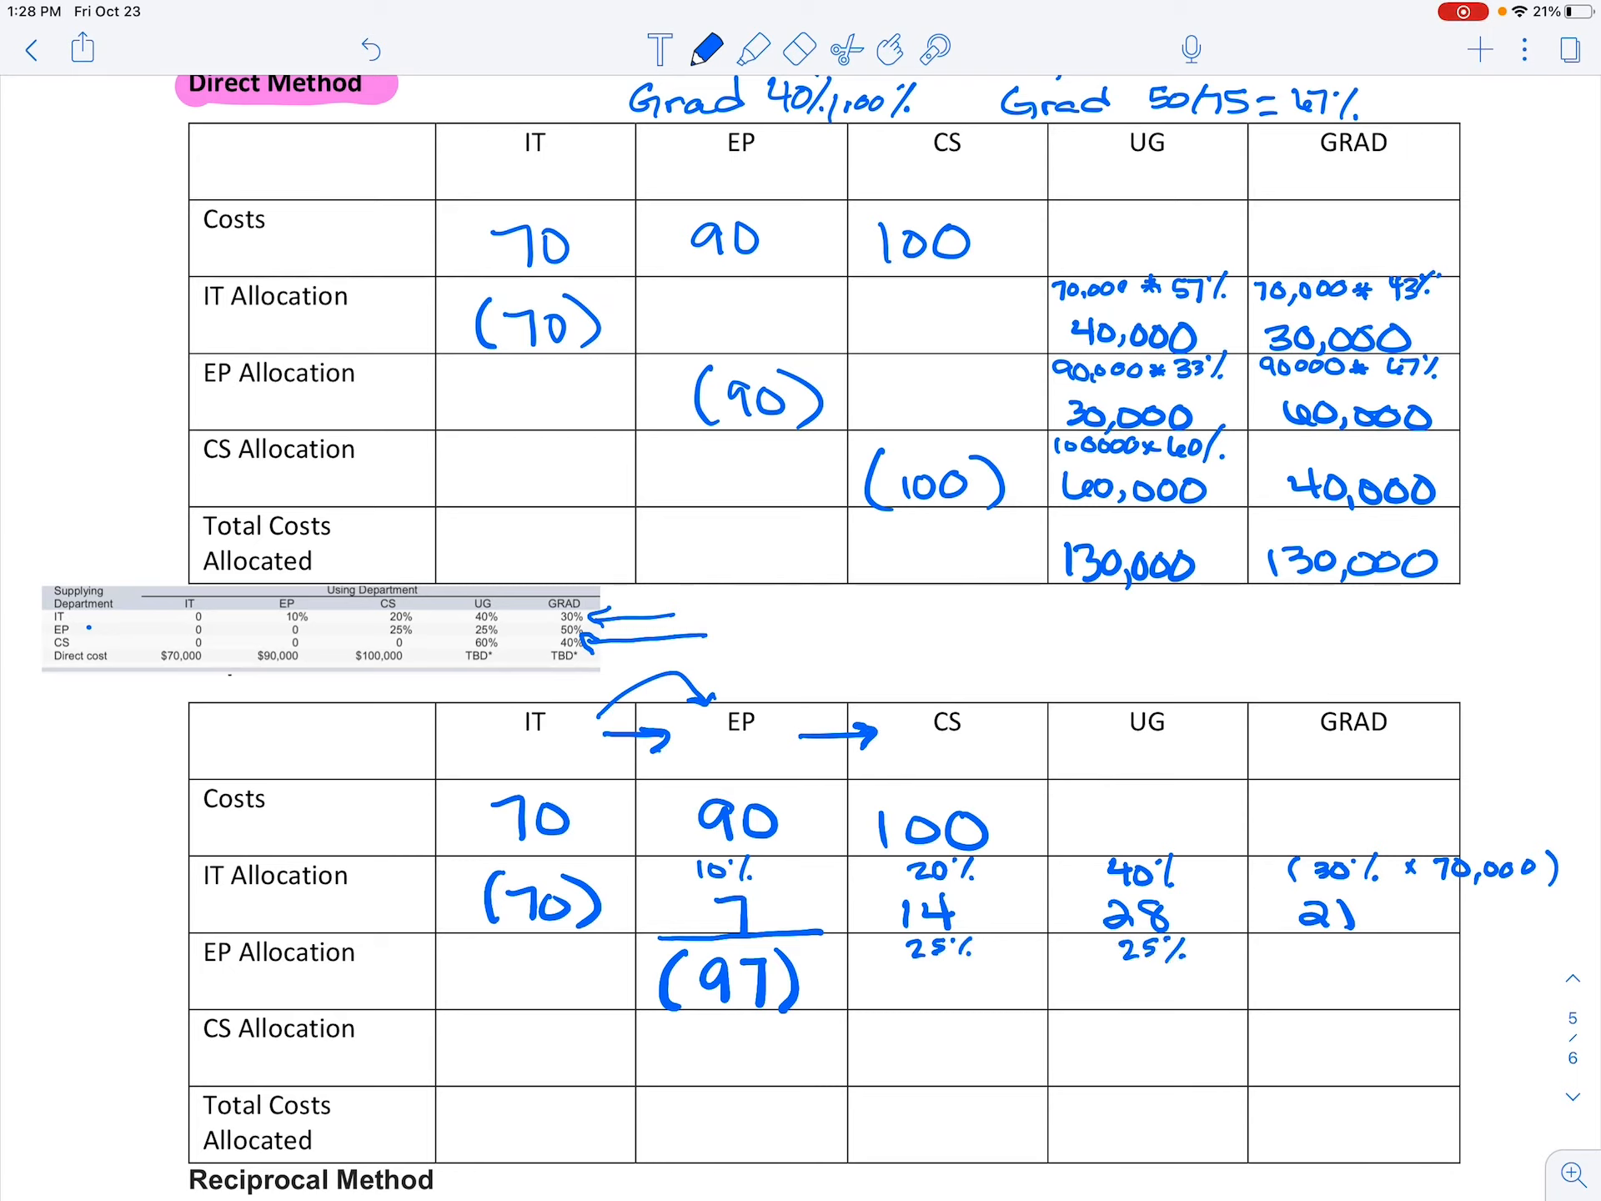
text(50%)
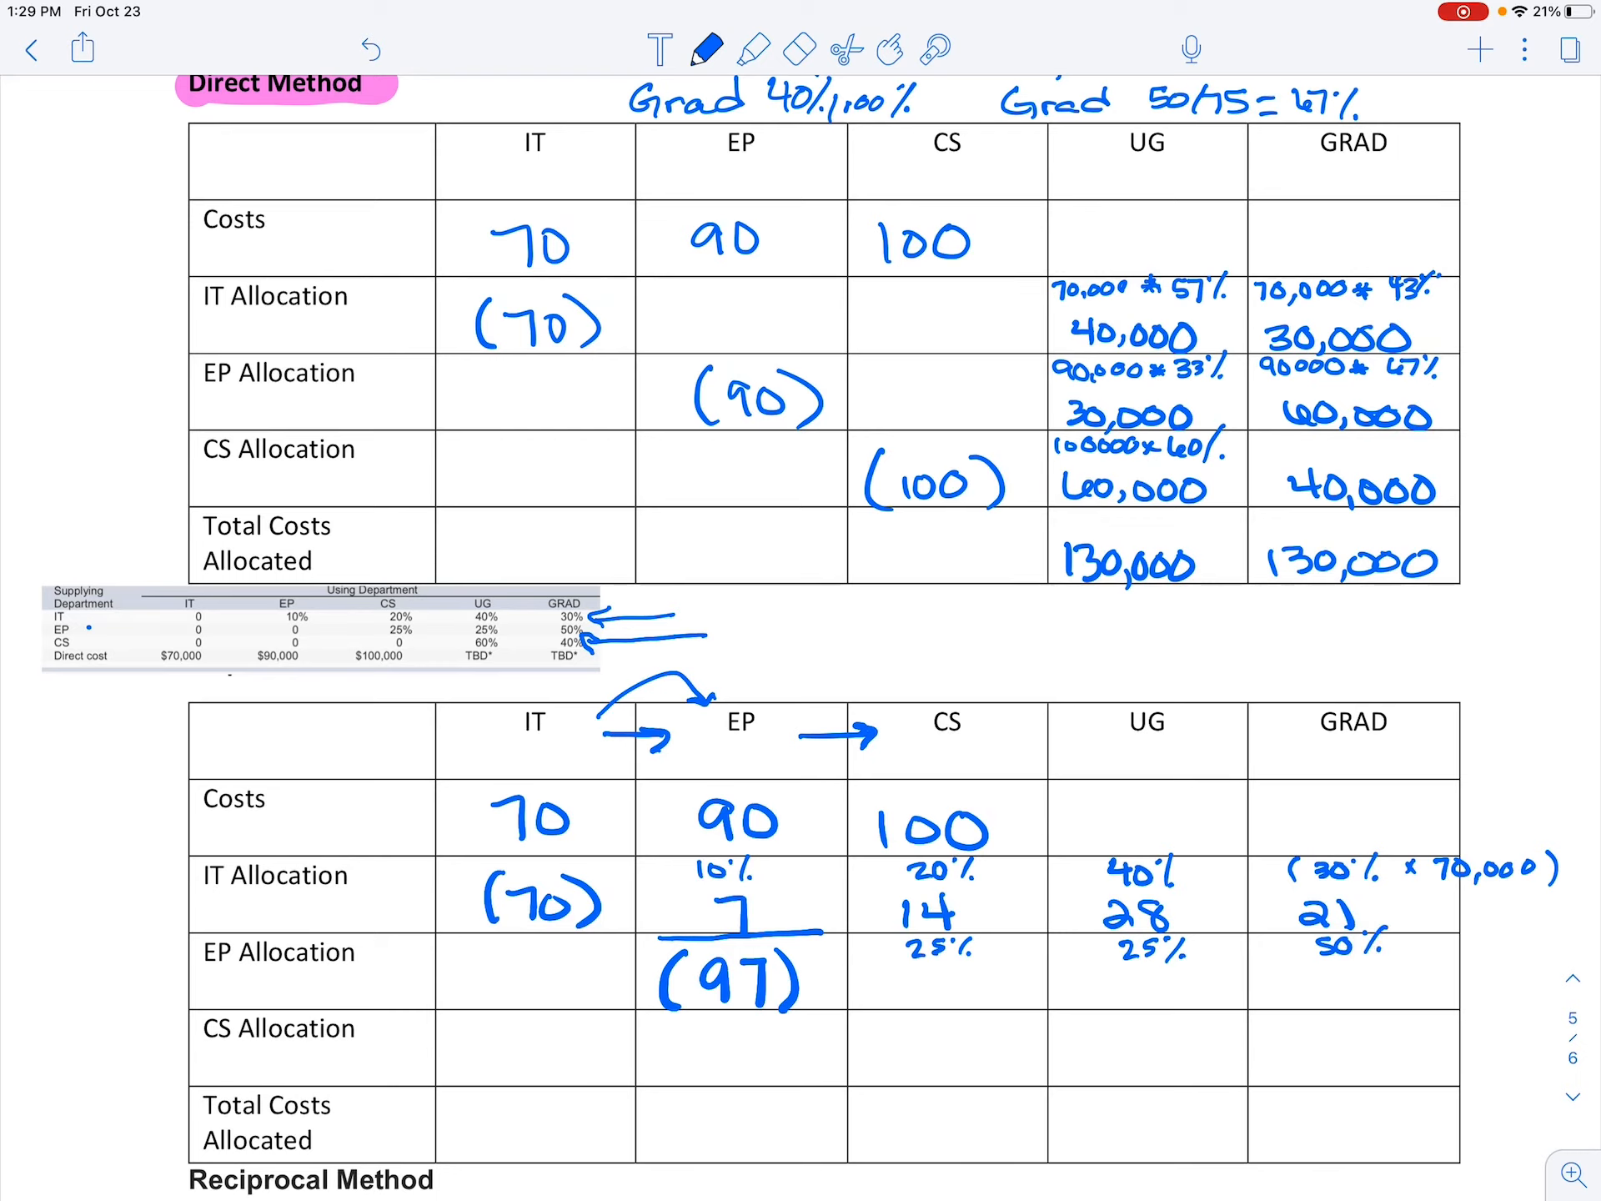
text(2)
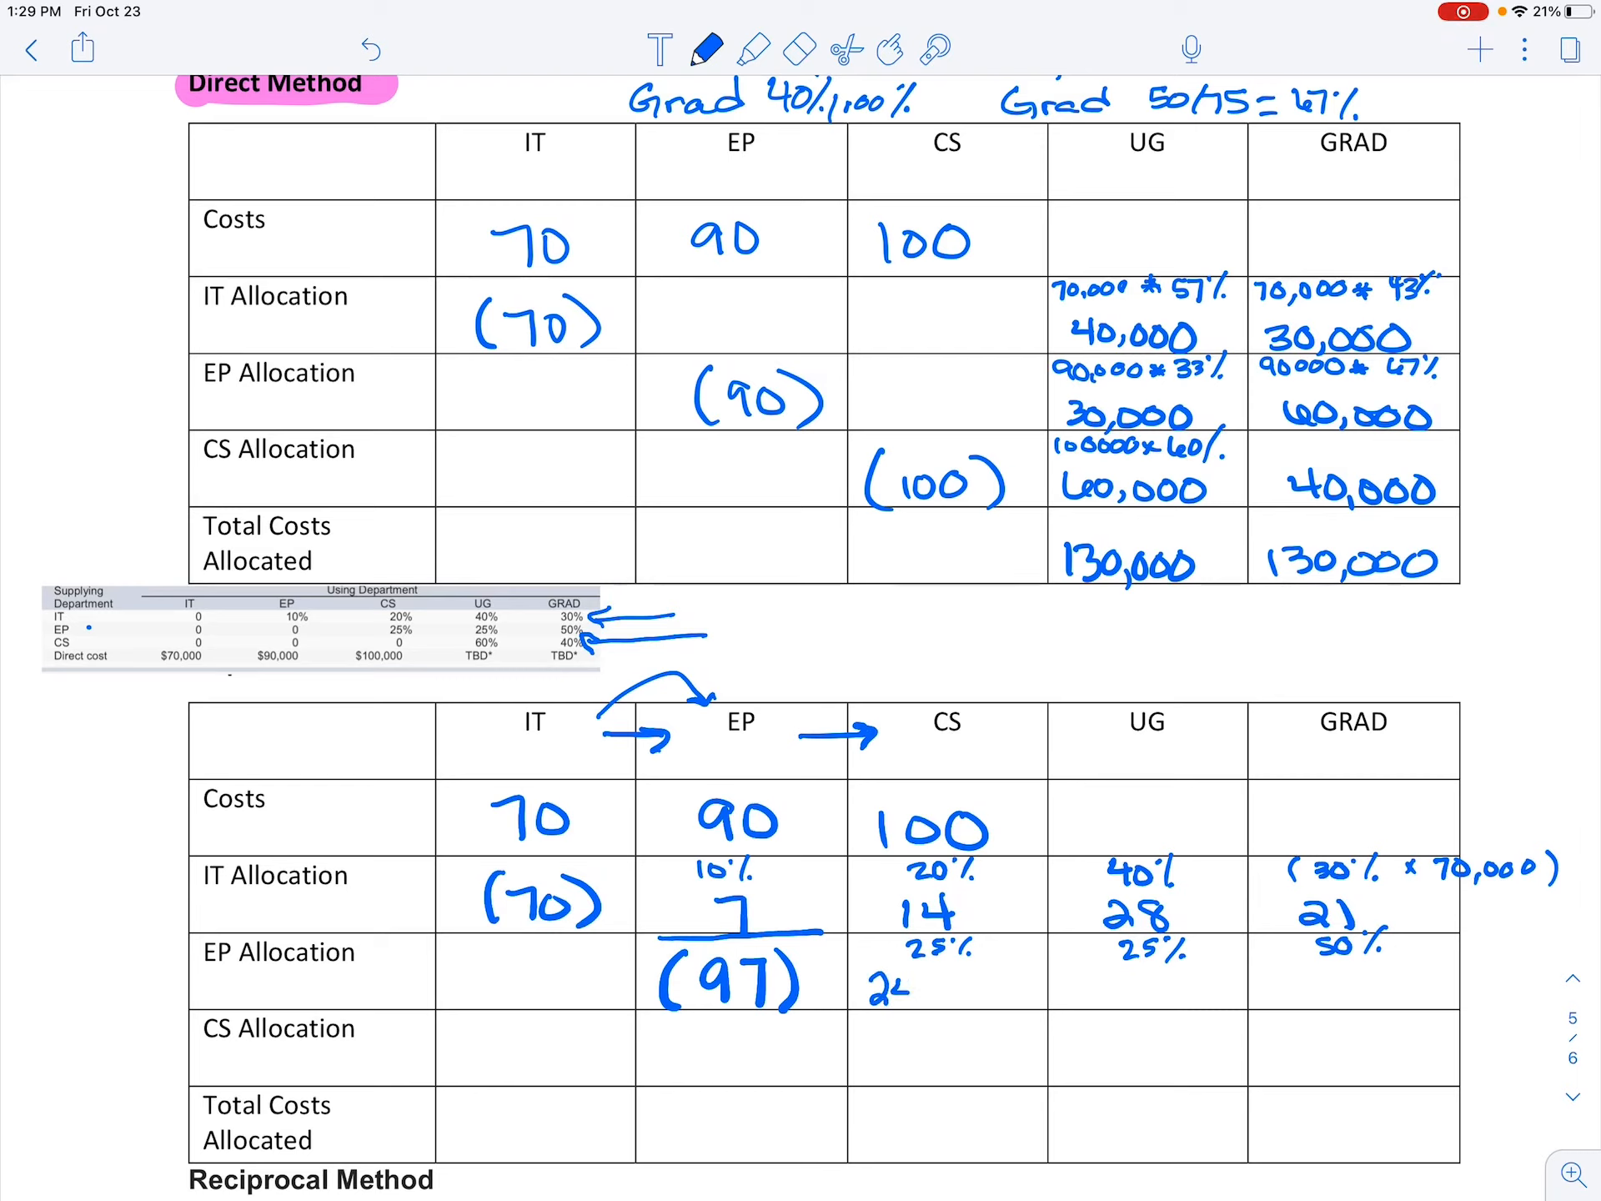
- Write amounts 24,250, 24,250, 48,500 of × 97000 and underline the CS amount
text(24,250)
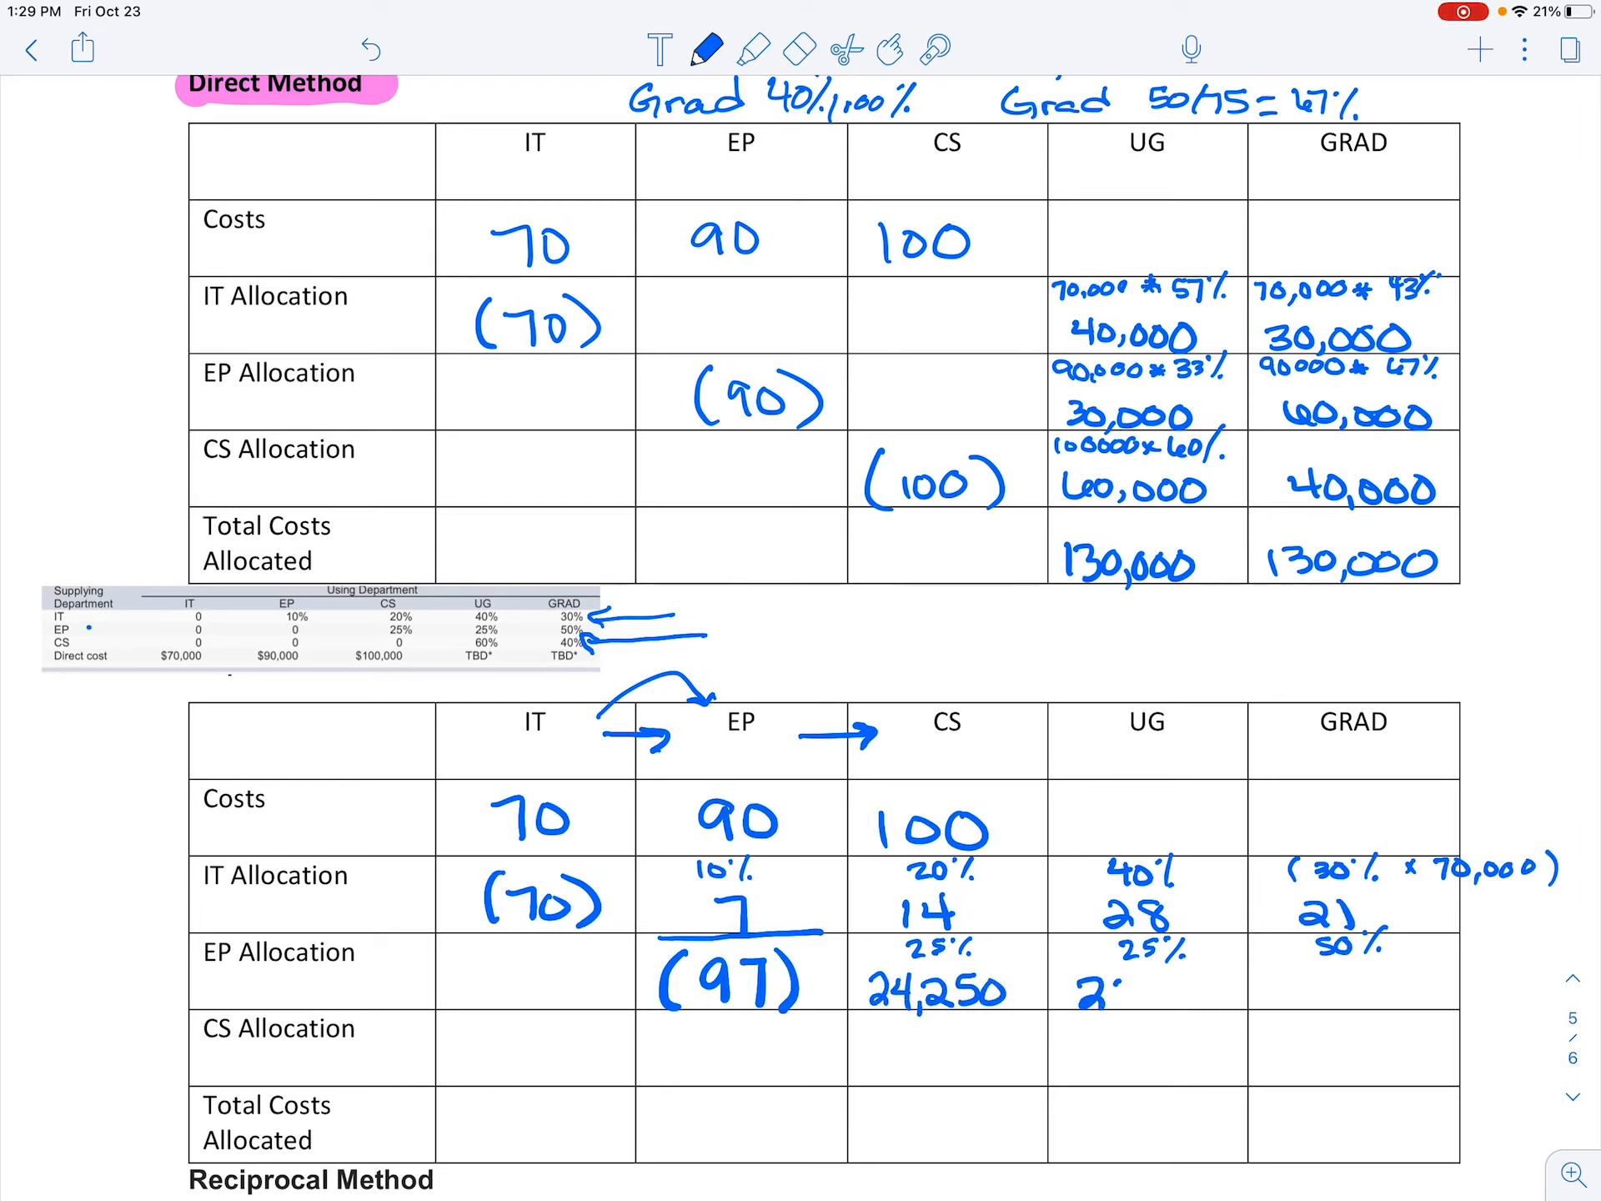
text(24,250)
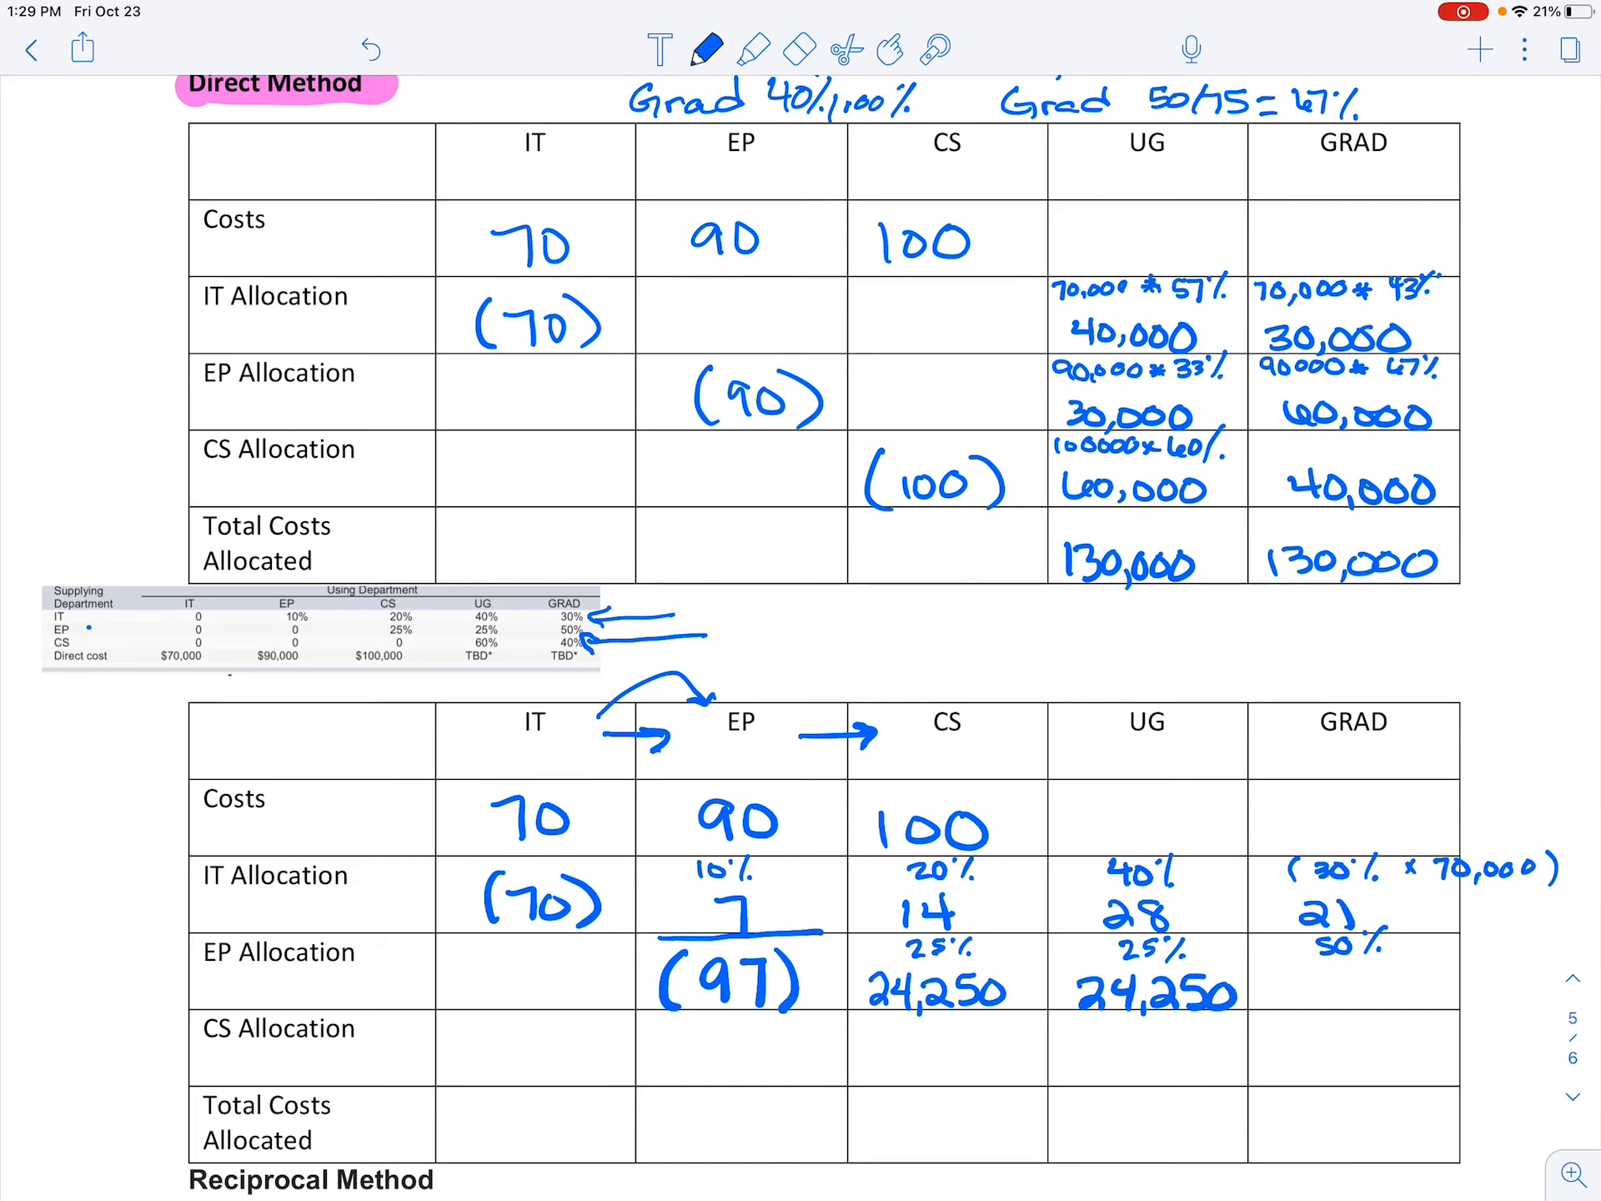
text(48,)
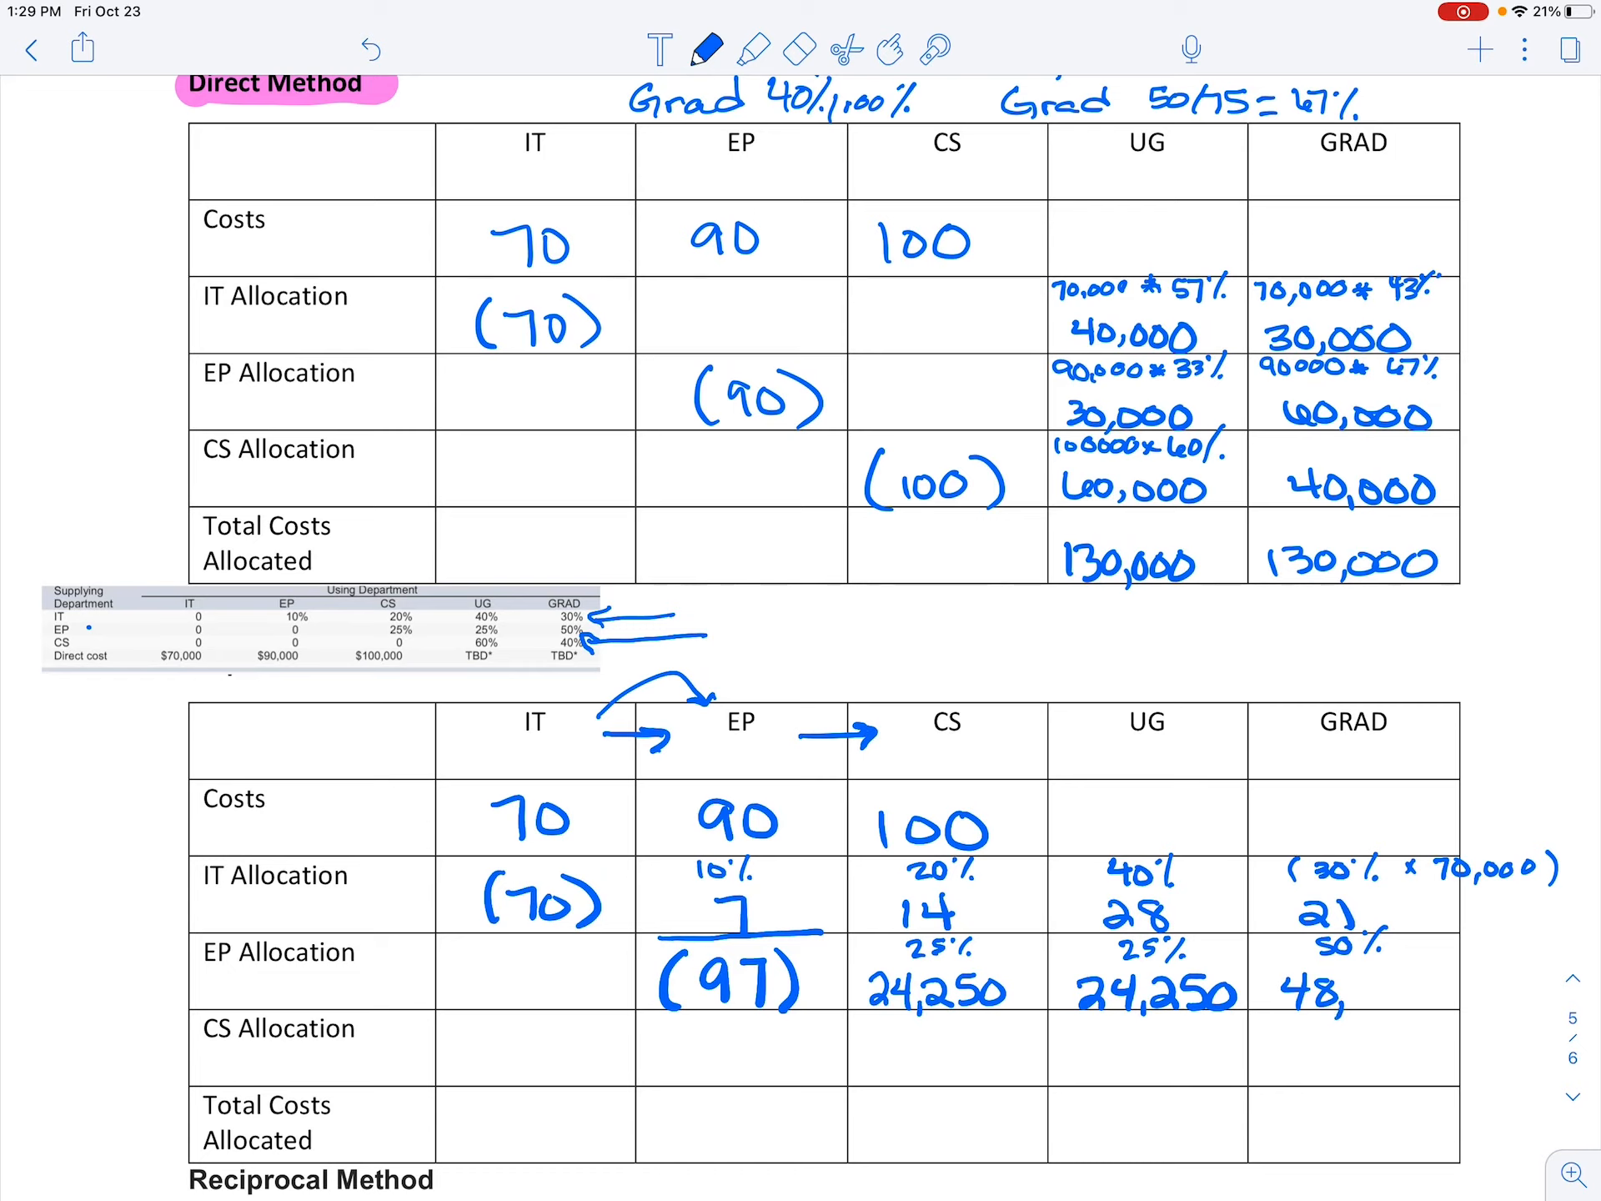
text(500)
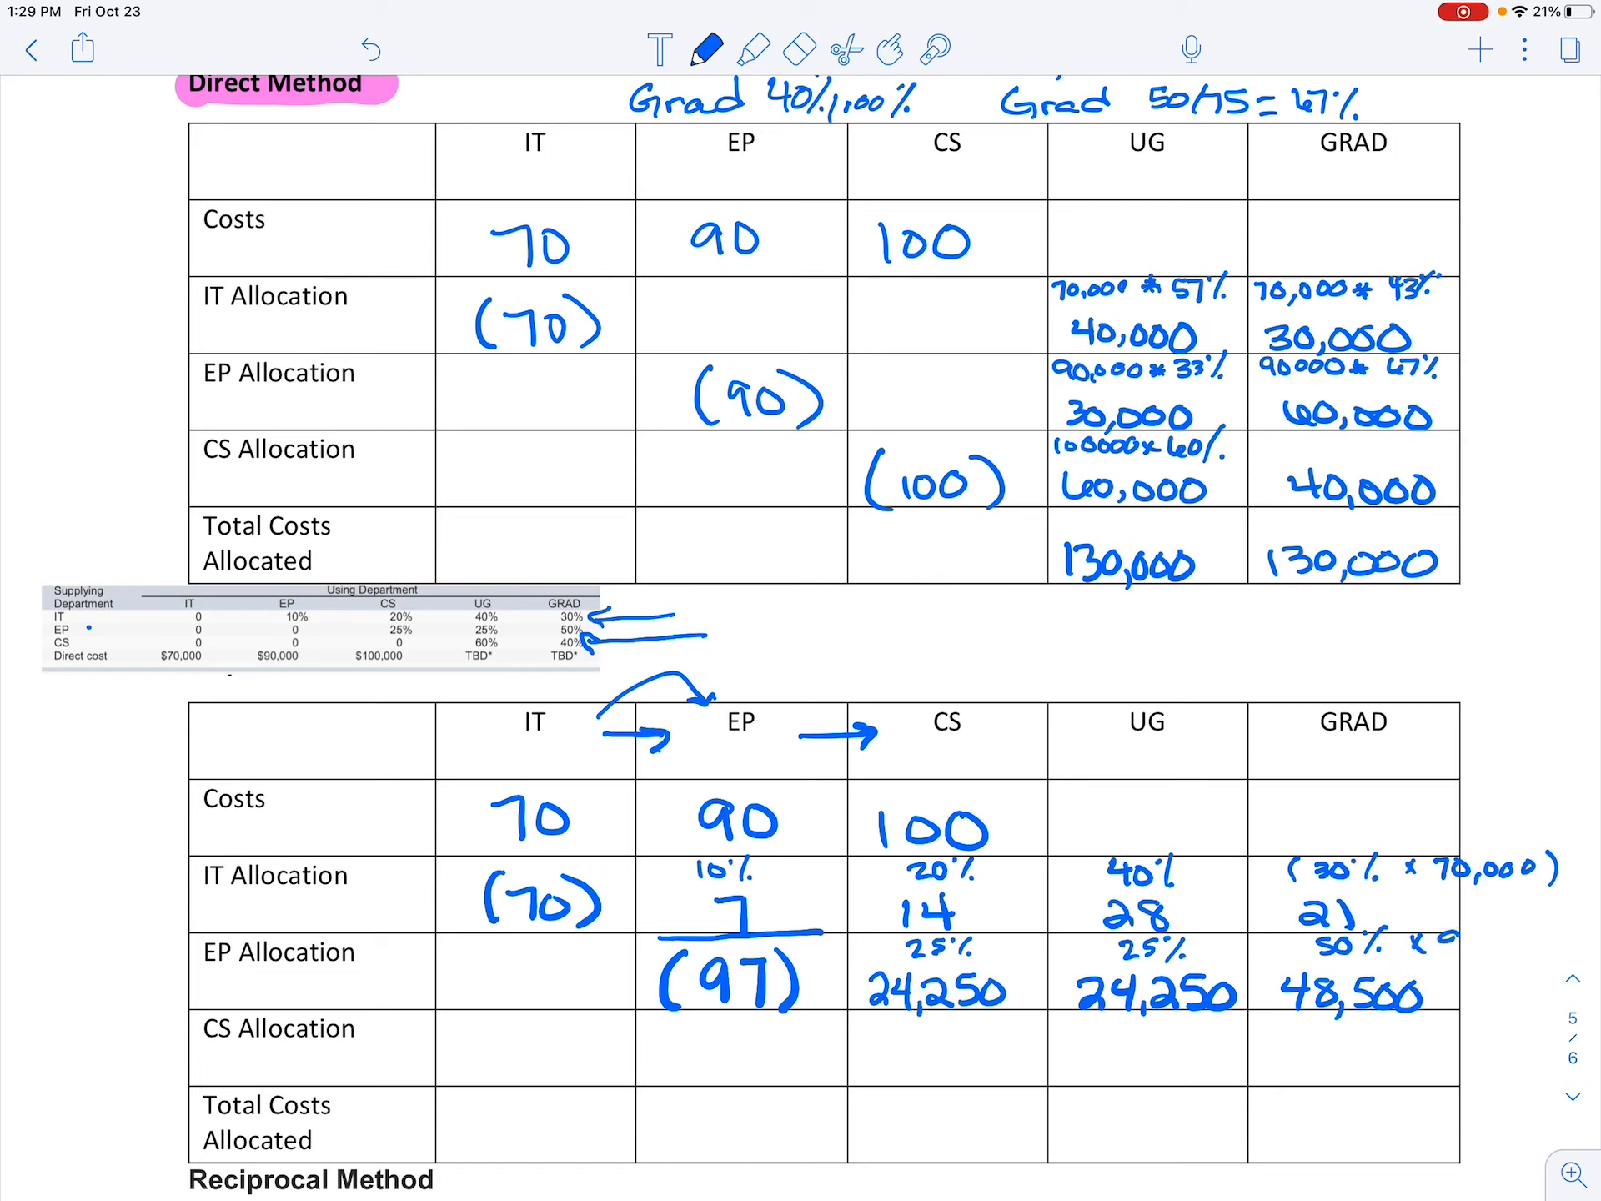
text(97000)
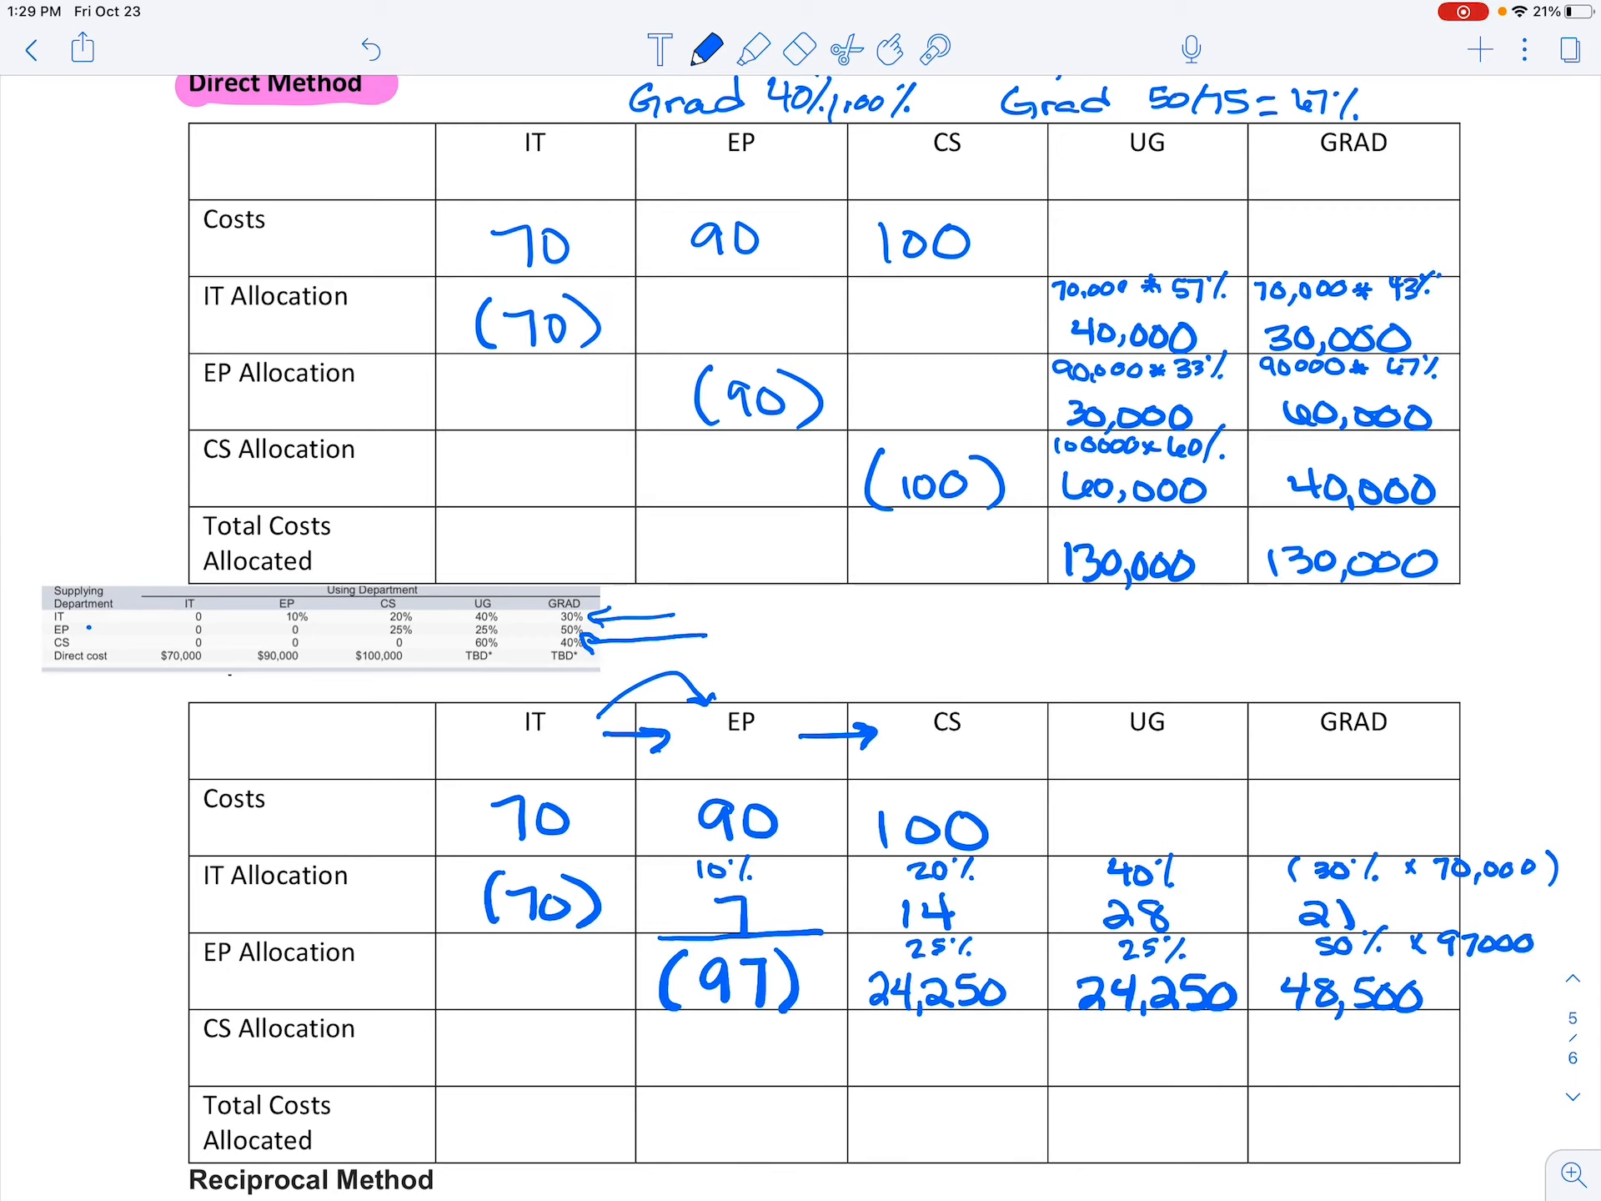
drag(851, 1010, 1048, 1009)
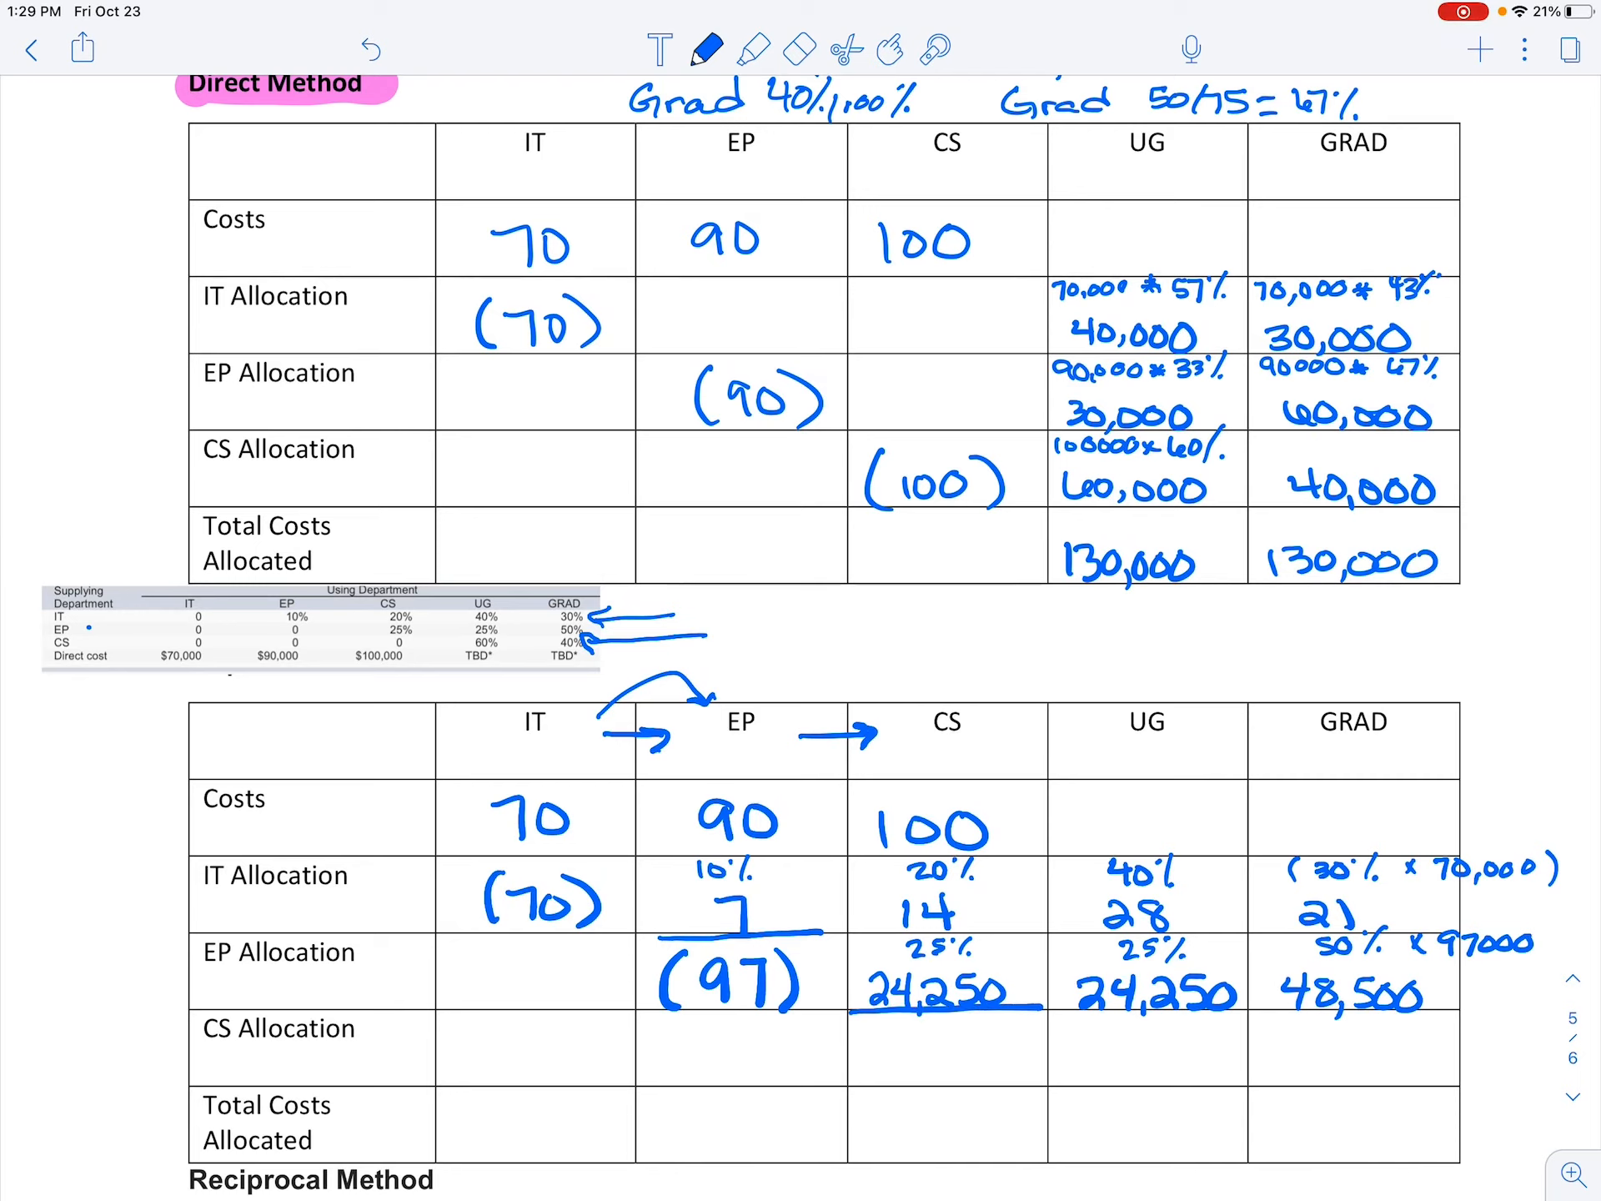
- Write (138,250) in CS Allocation with 60% and 40% labels
text((1)
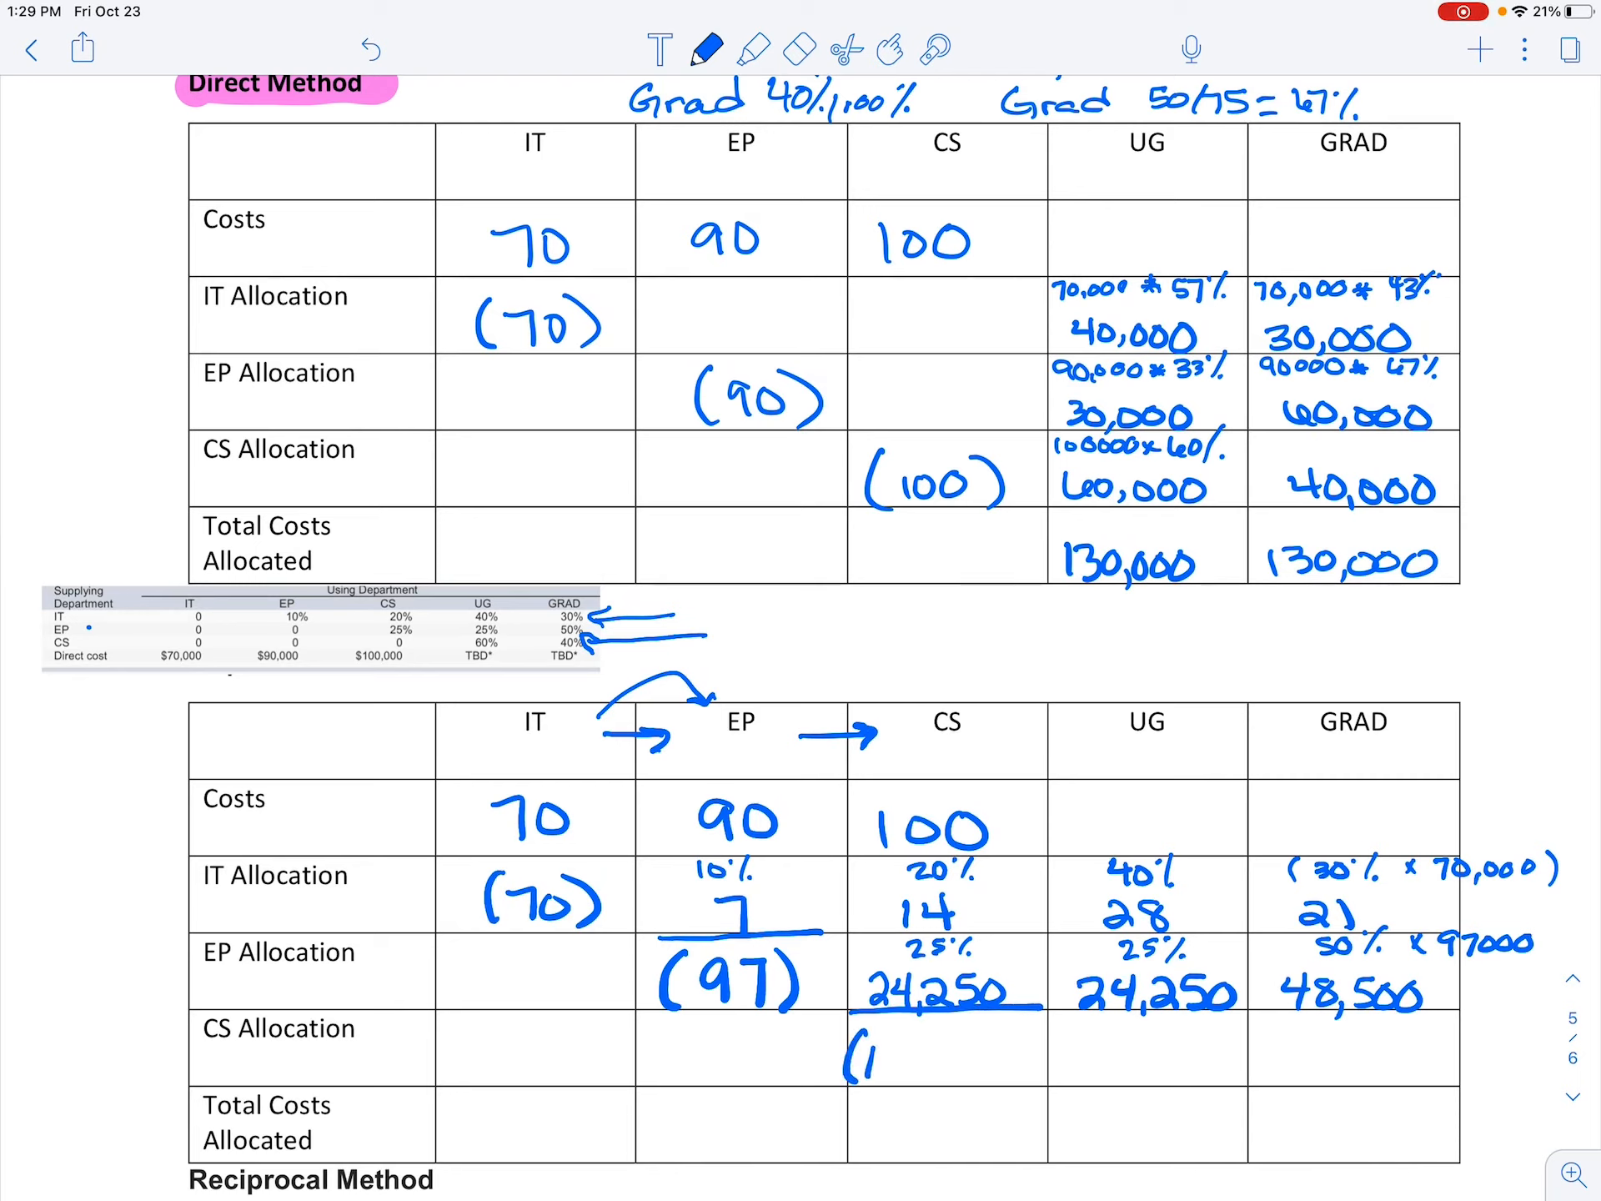
text(38,25c)
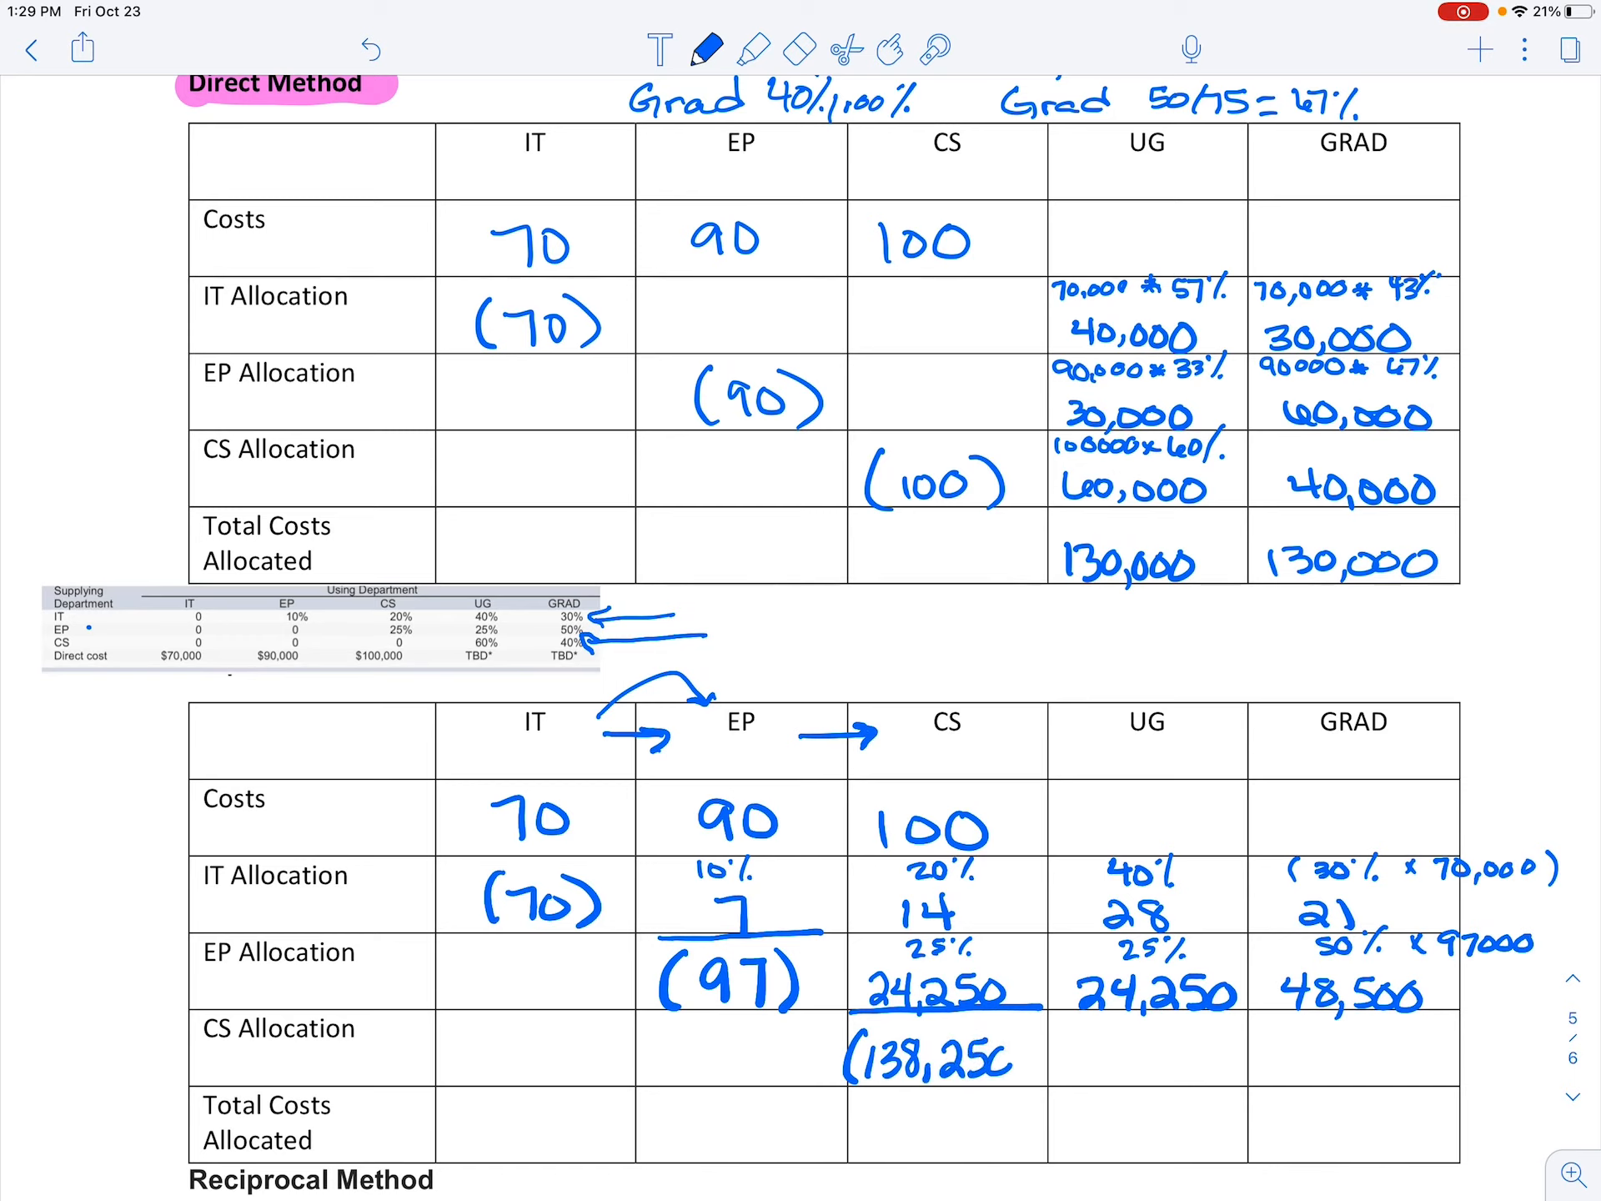
drag(1010, 1030, 1030, 1082)
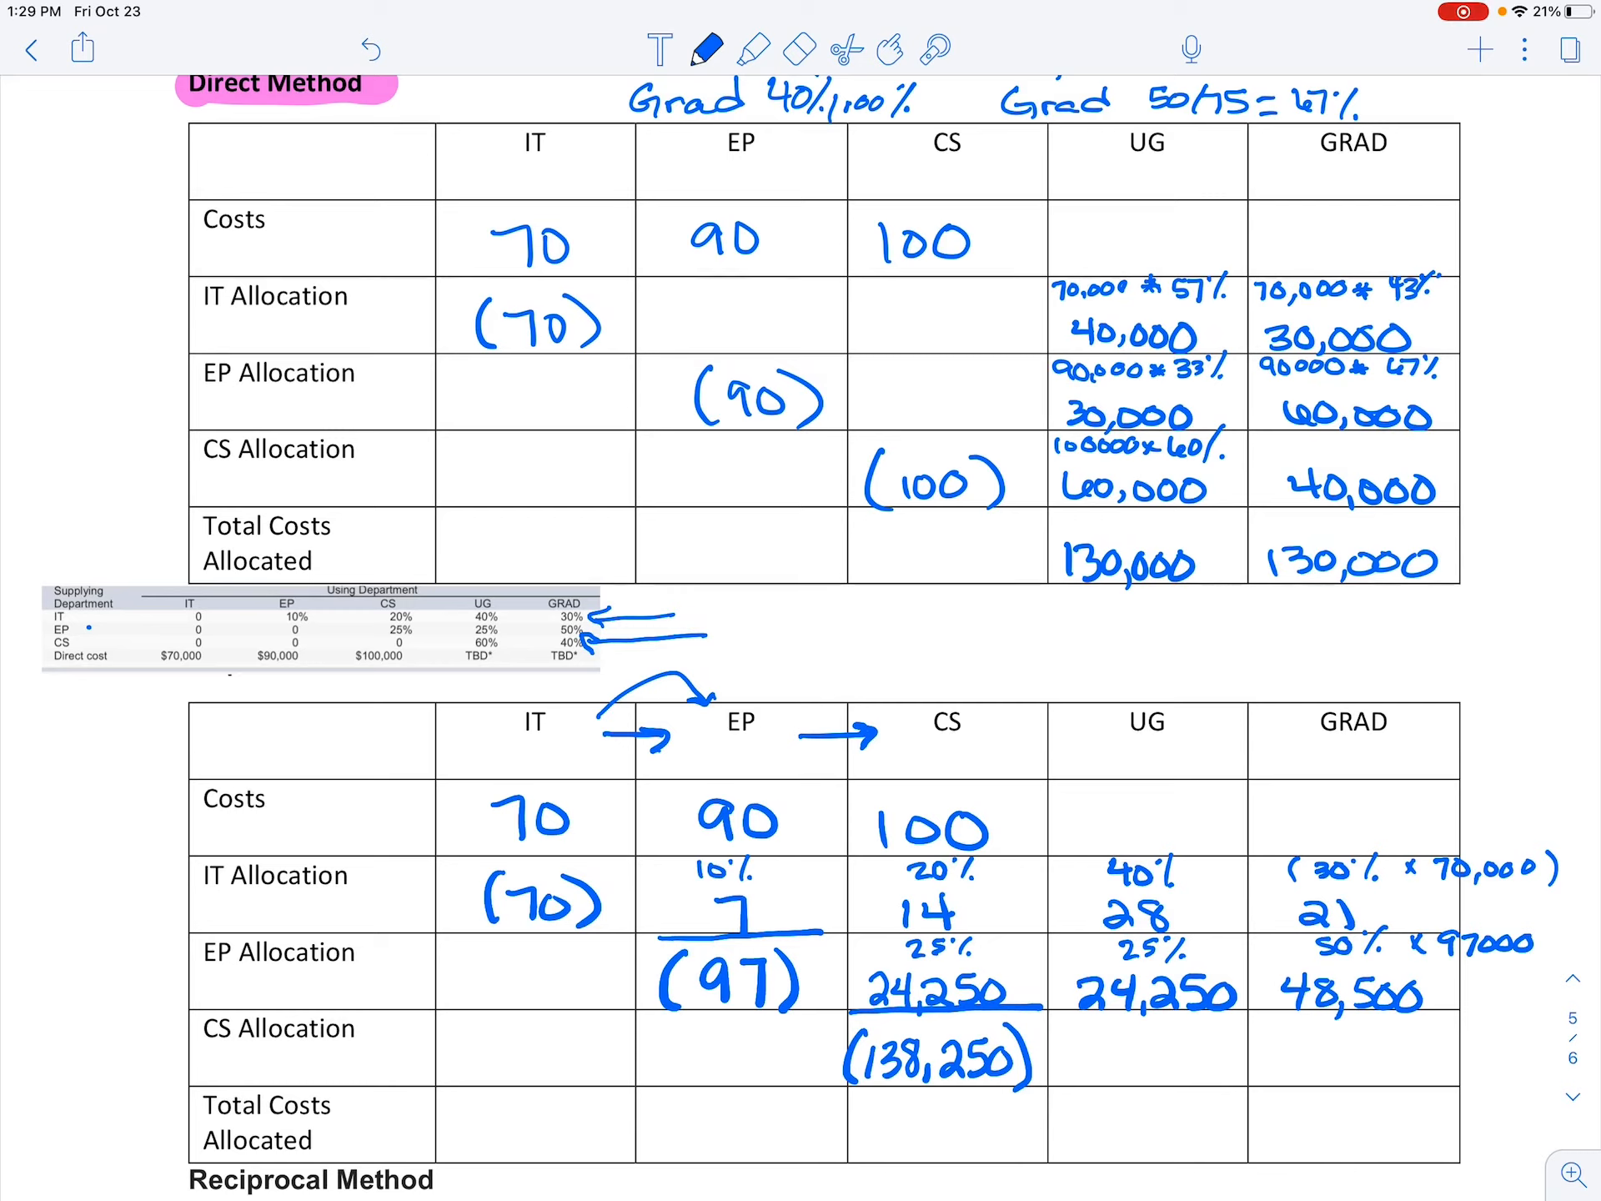
text(60)
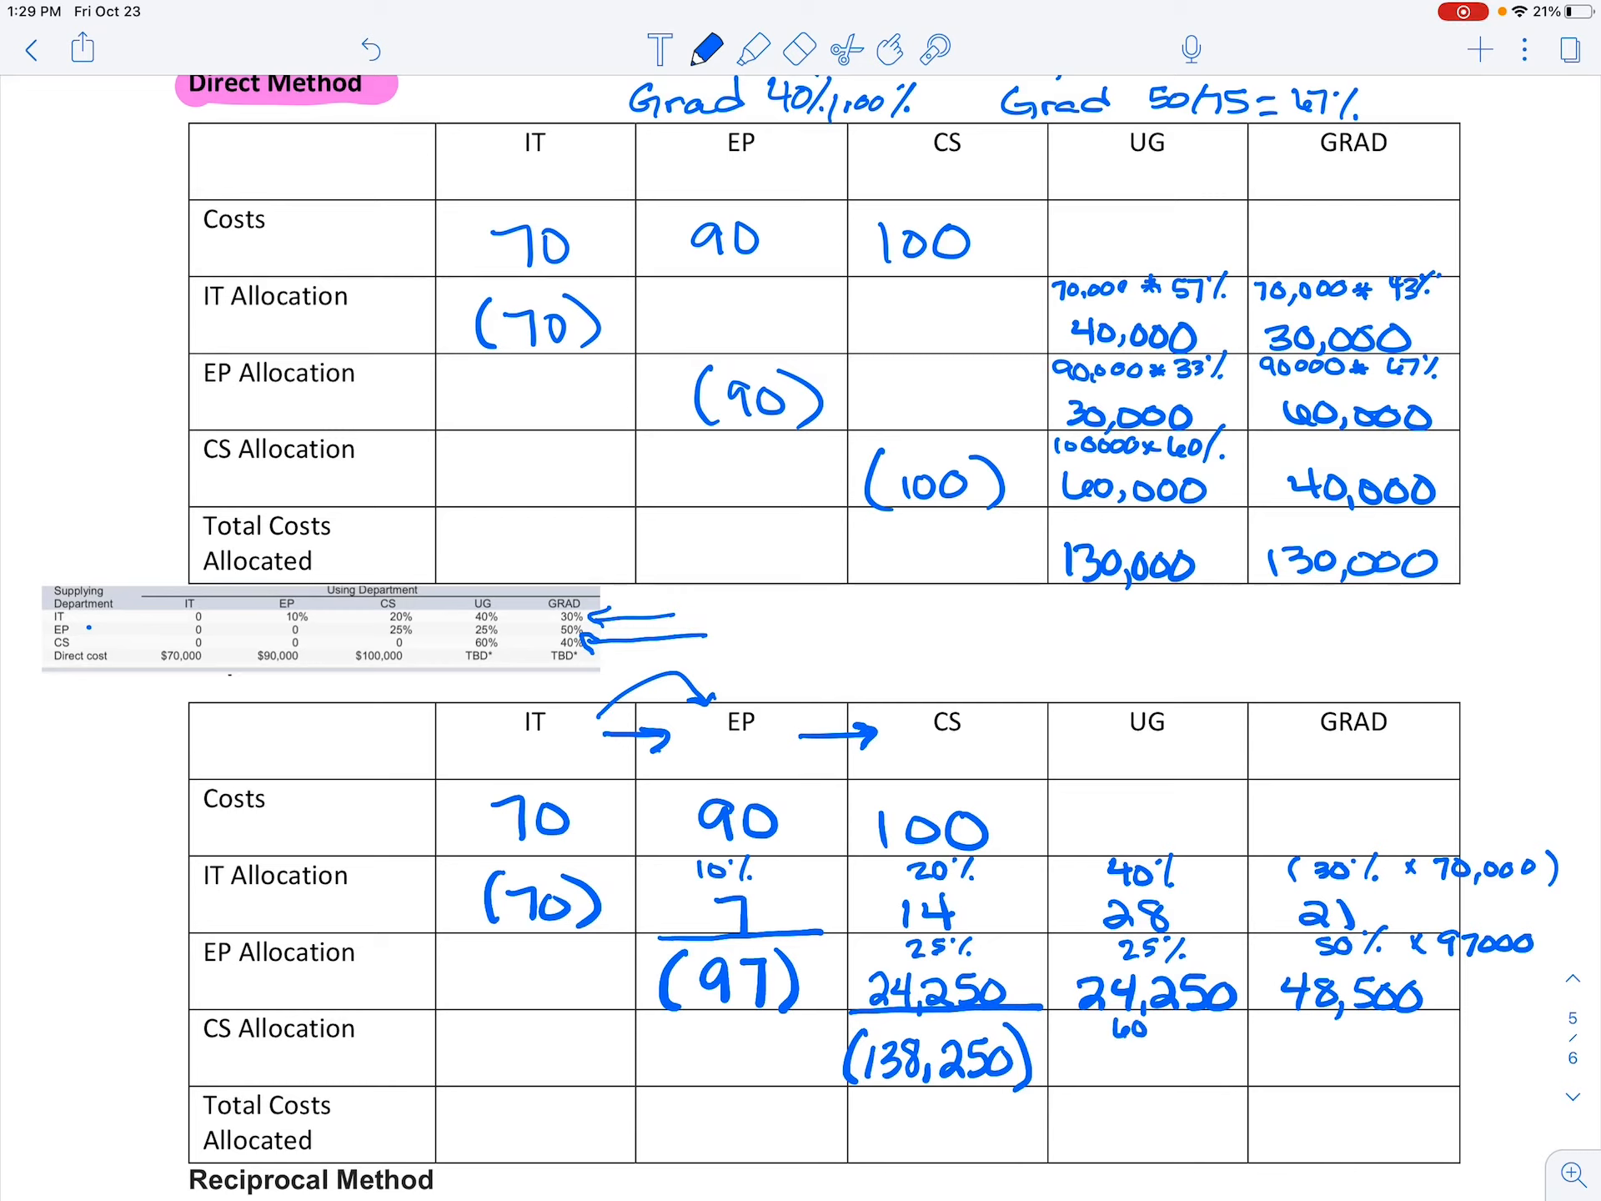
text(40)
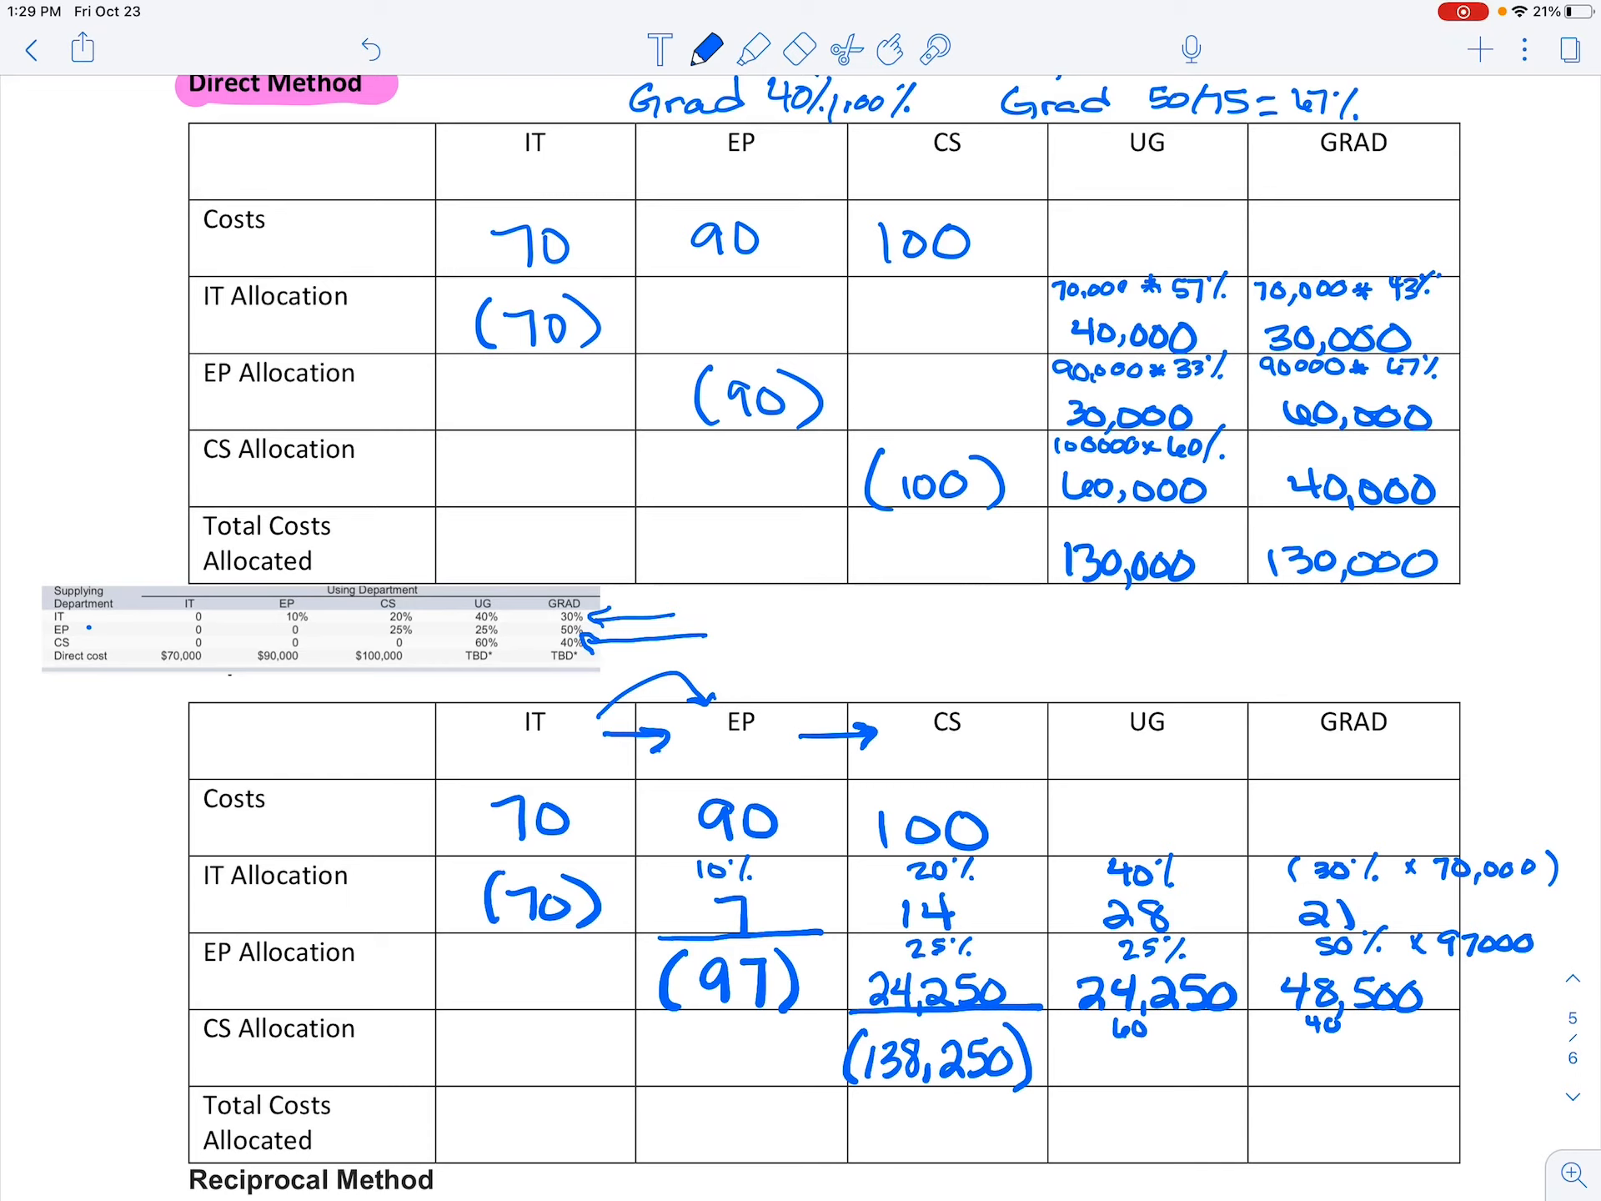
- Write CS allocations 89,950 for UG and 55300 for GRAD
text(89,)
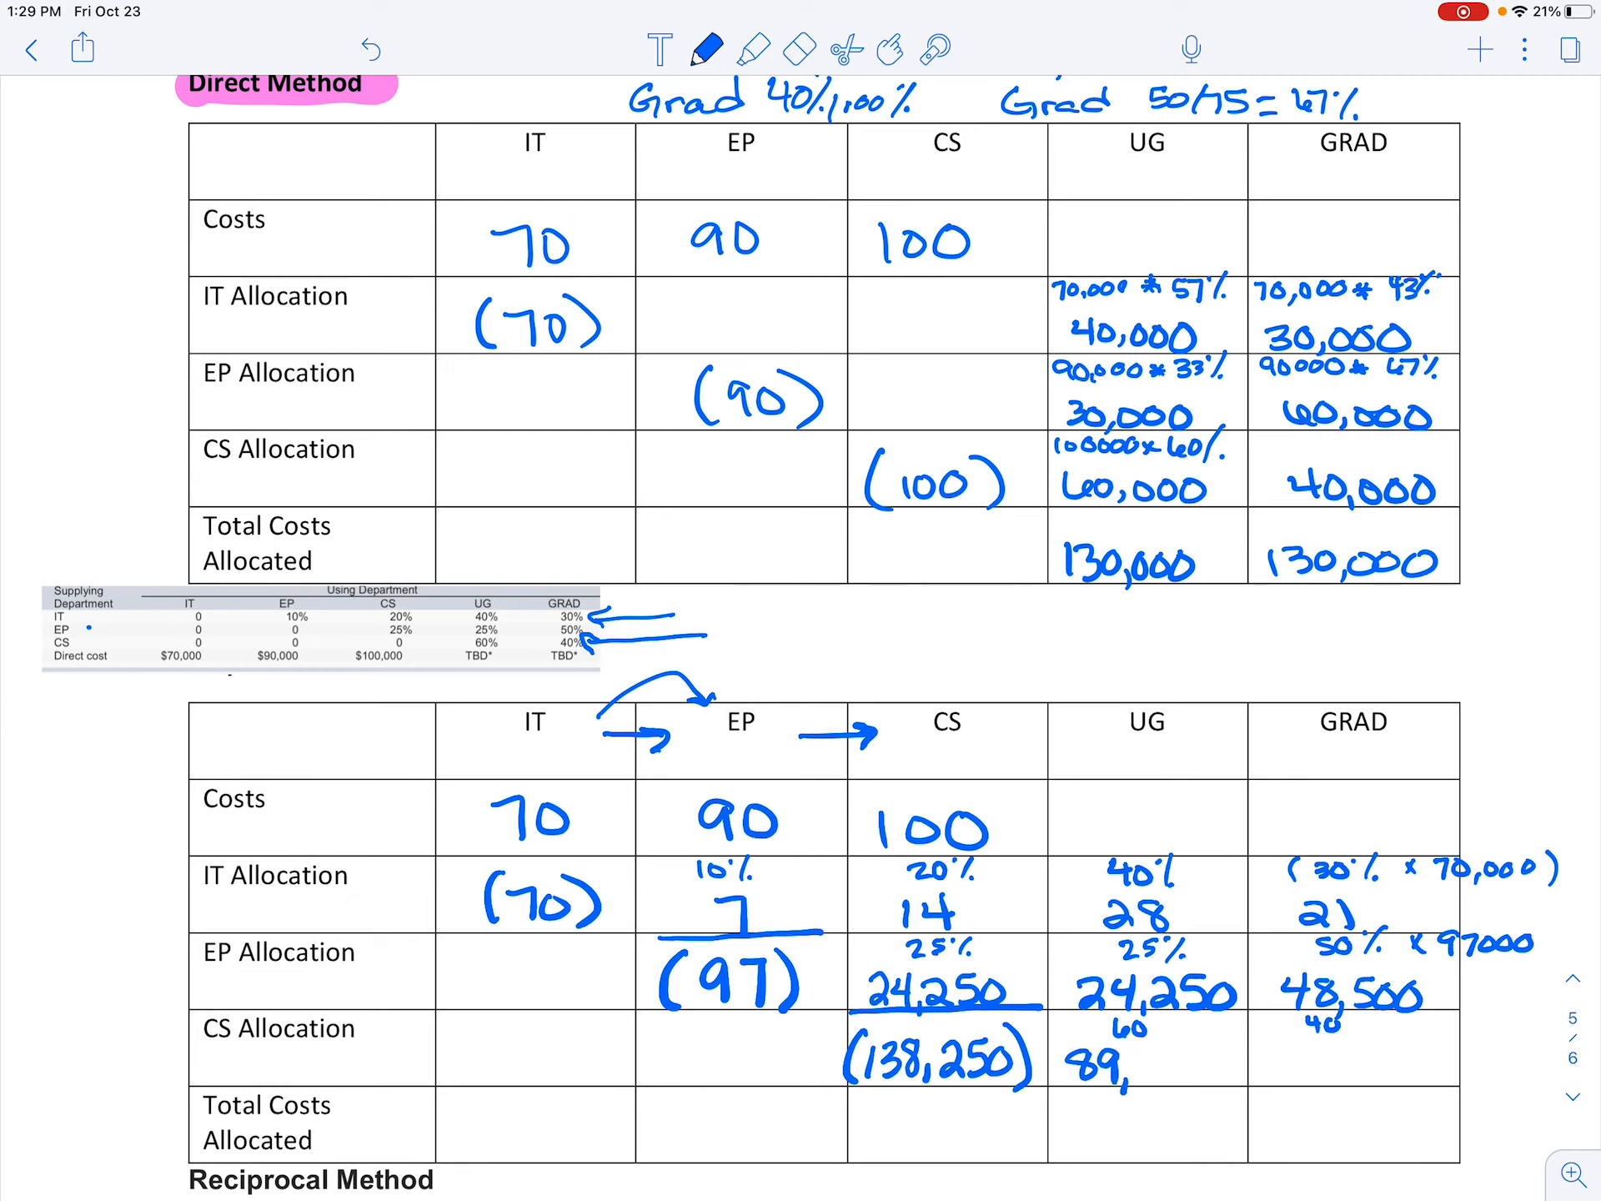
text(950)
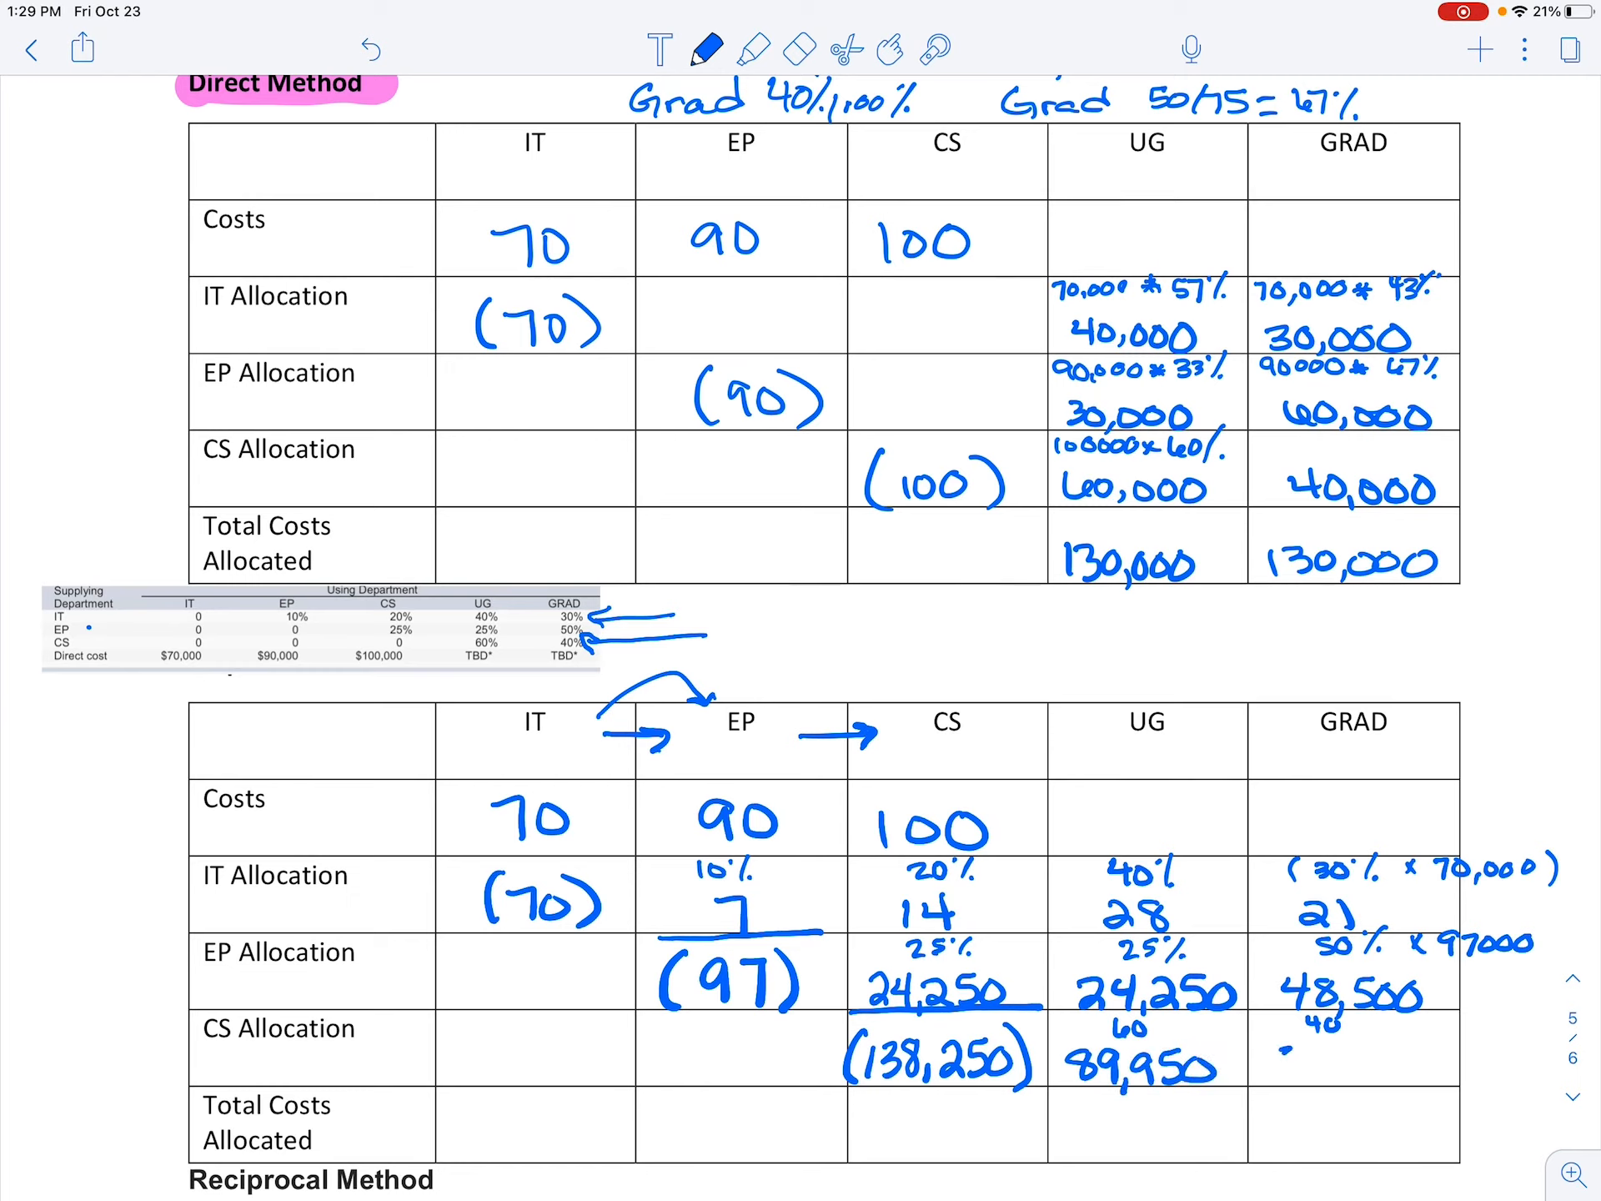
text(55300)
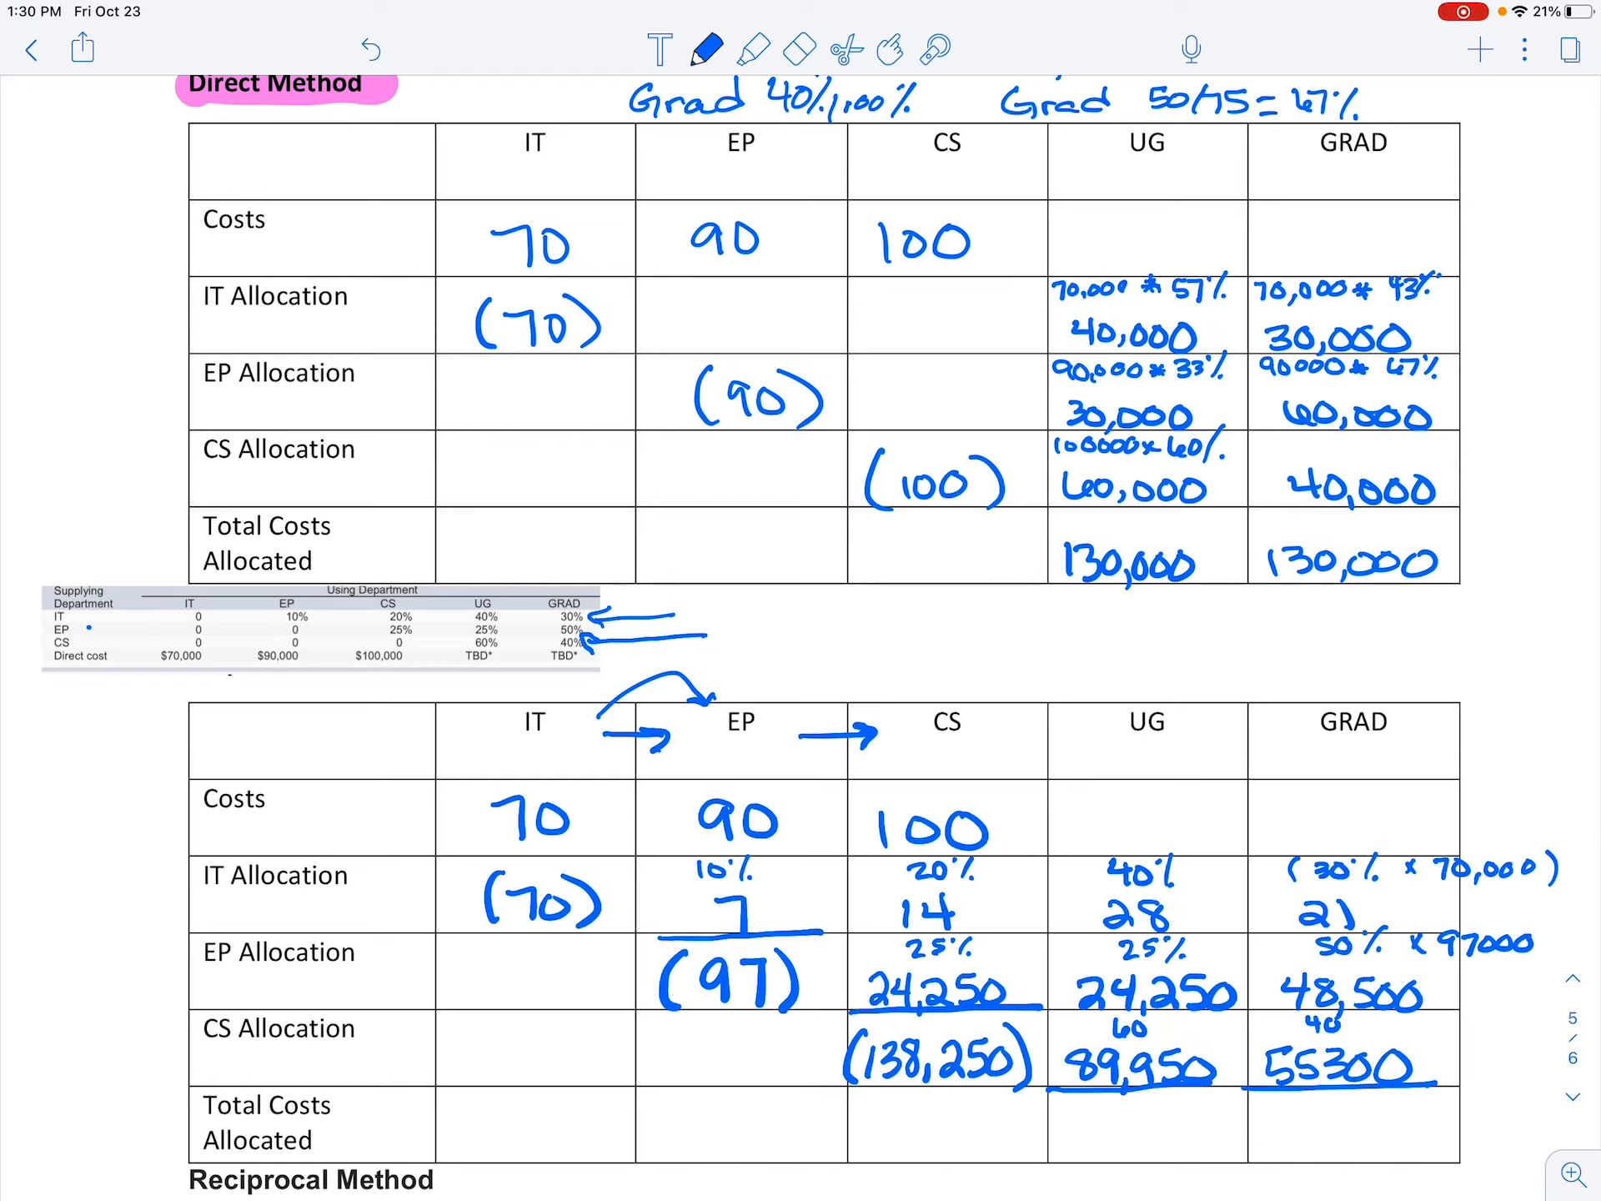
- Handwrite 135200 under UG and 124,800 under GRAD in the Total Costs Allocated row
text(12)
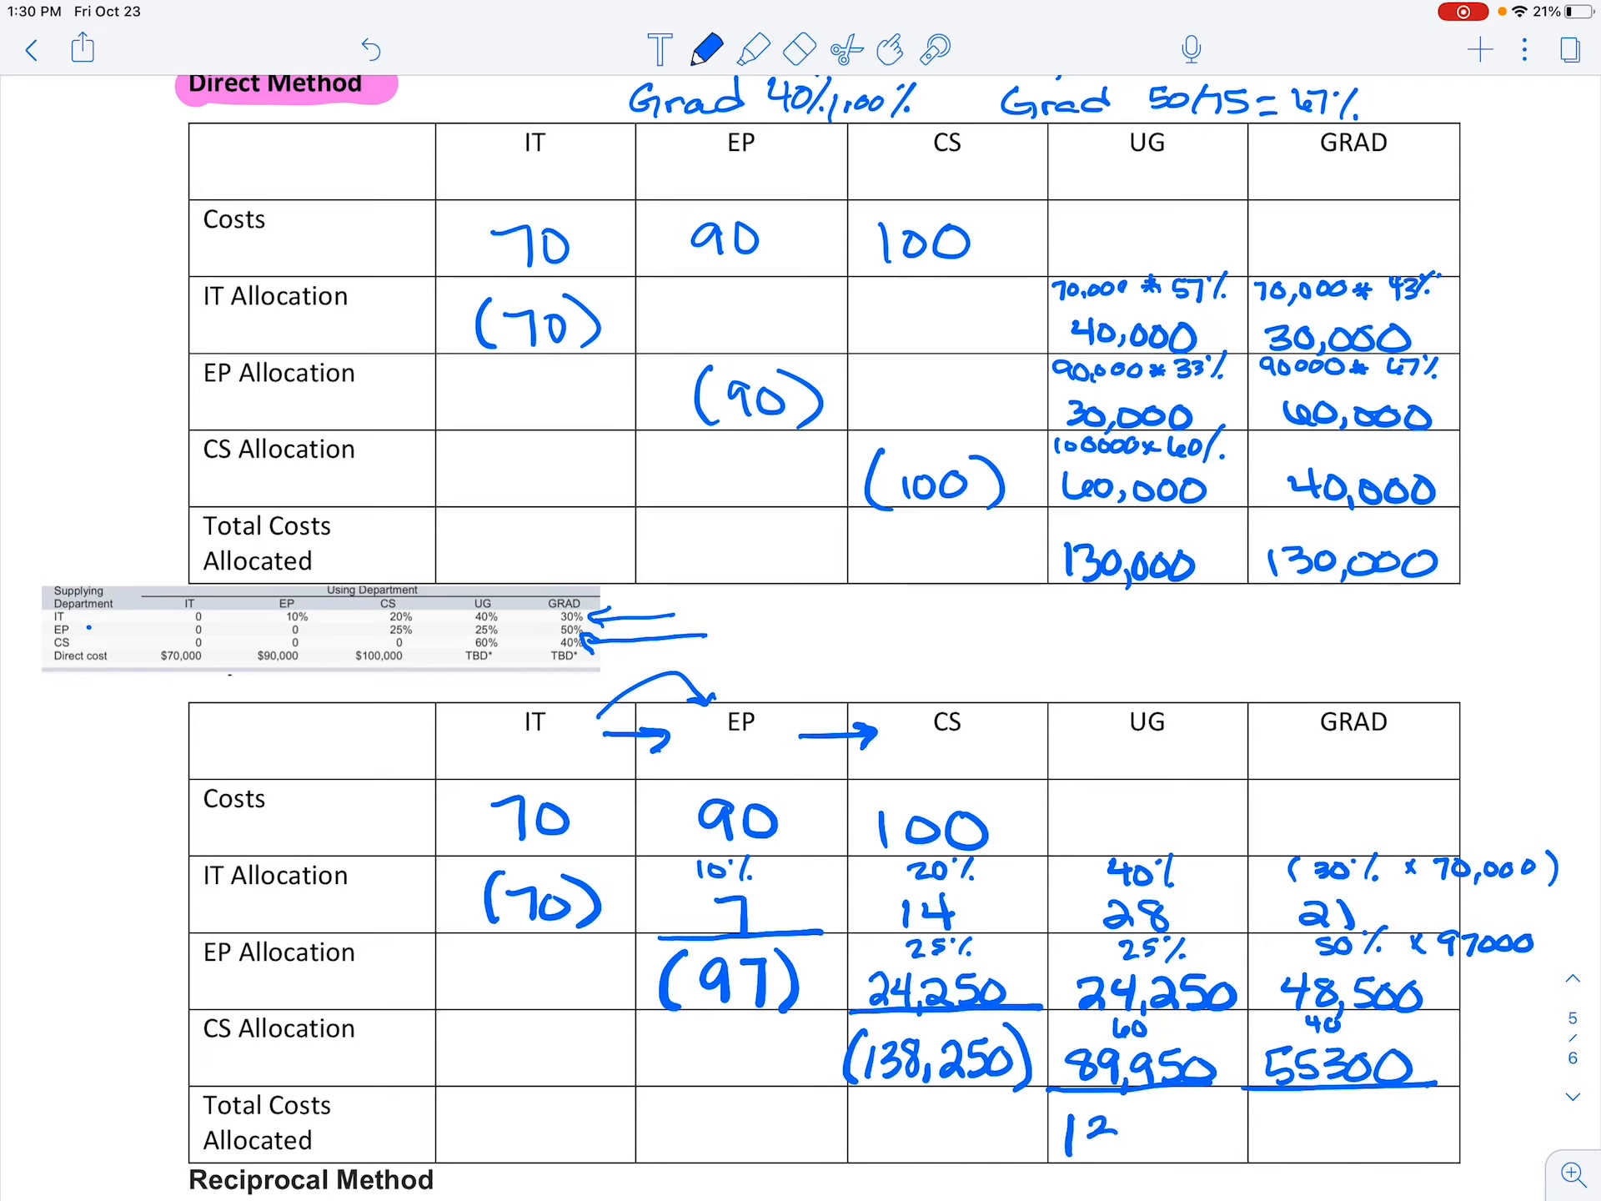
text(135200)
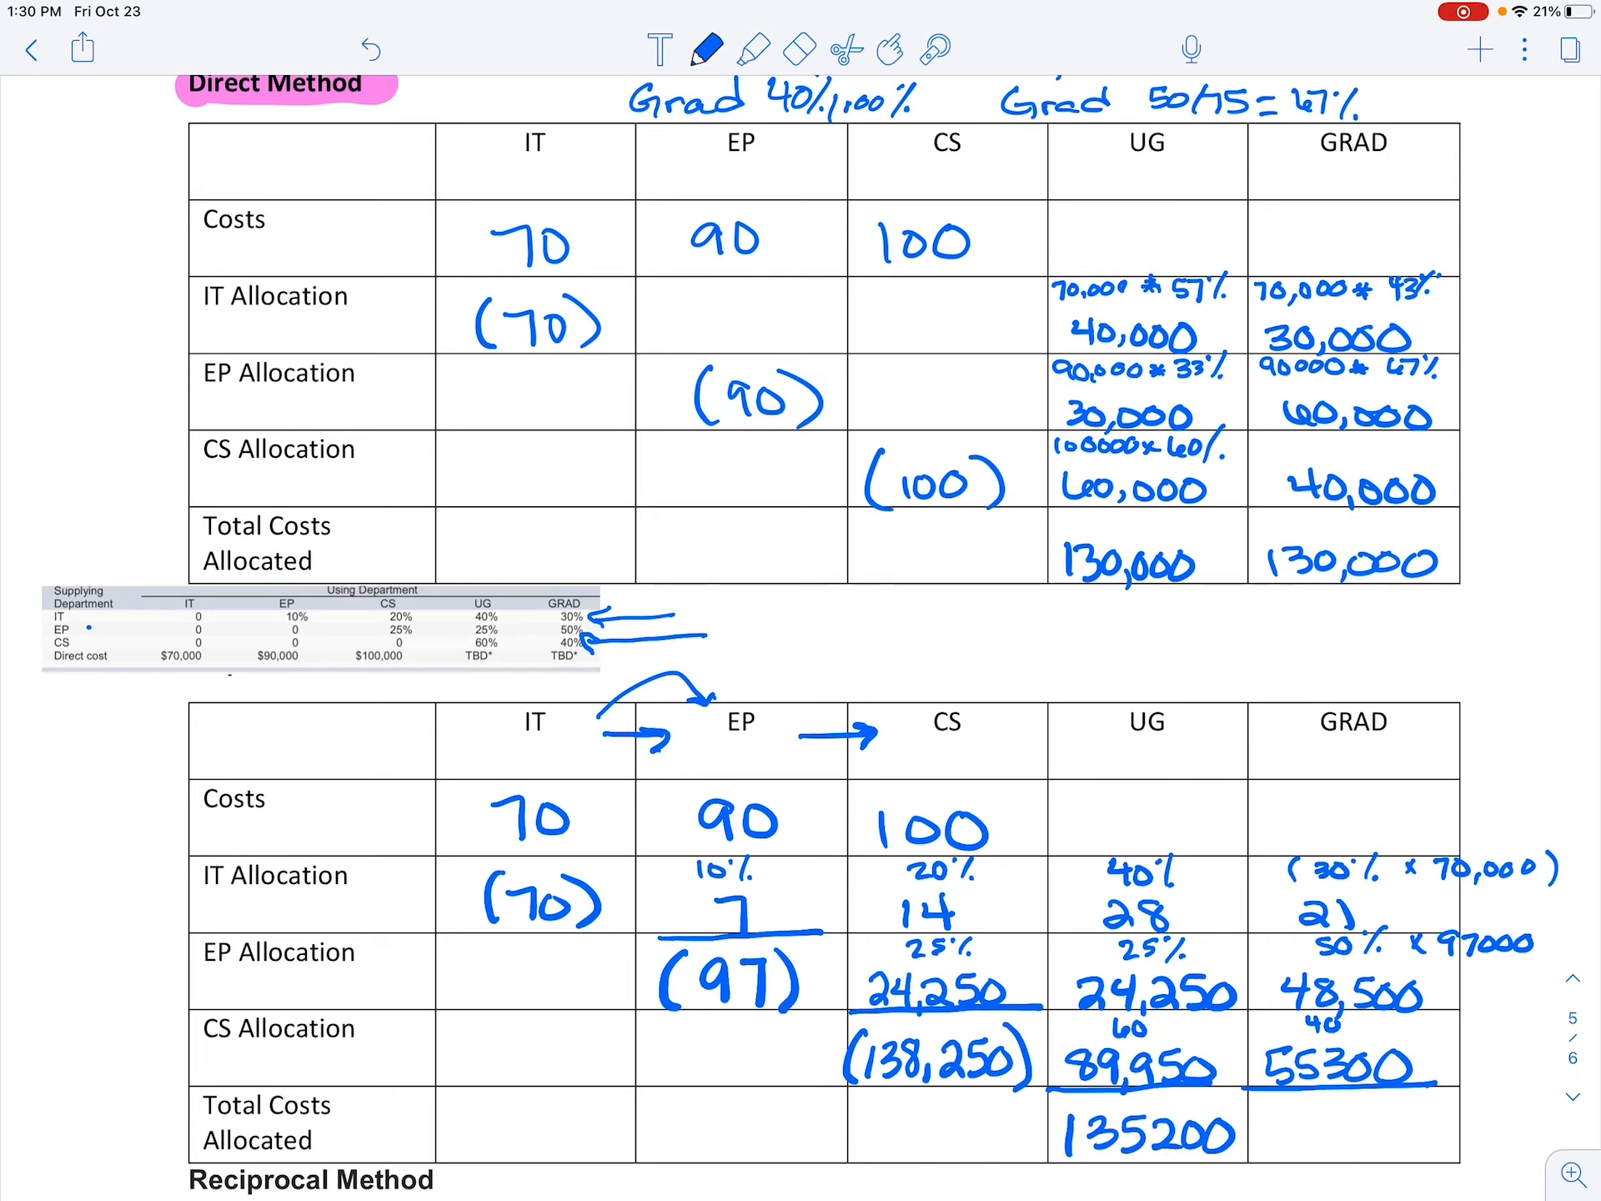
text(12)
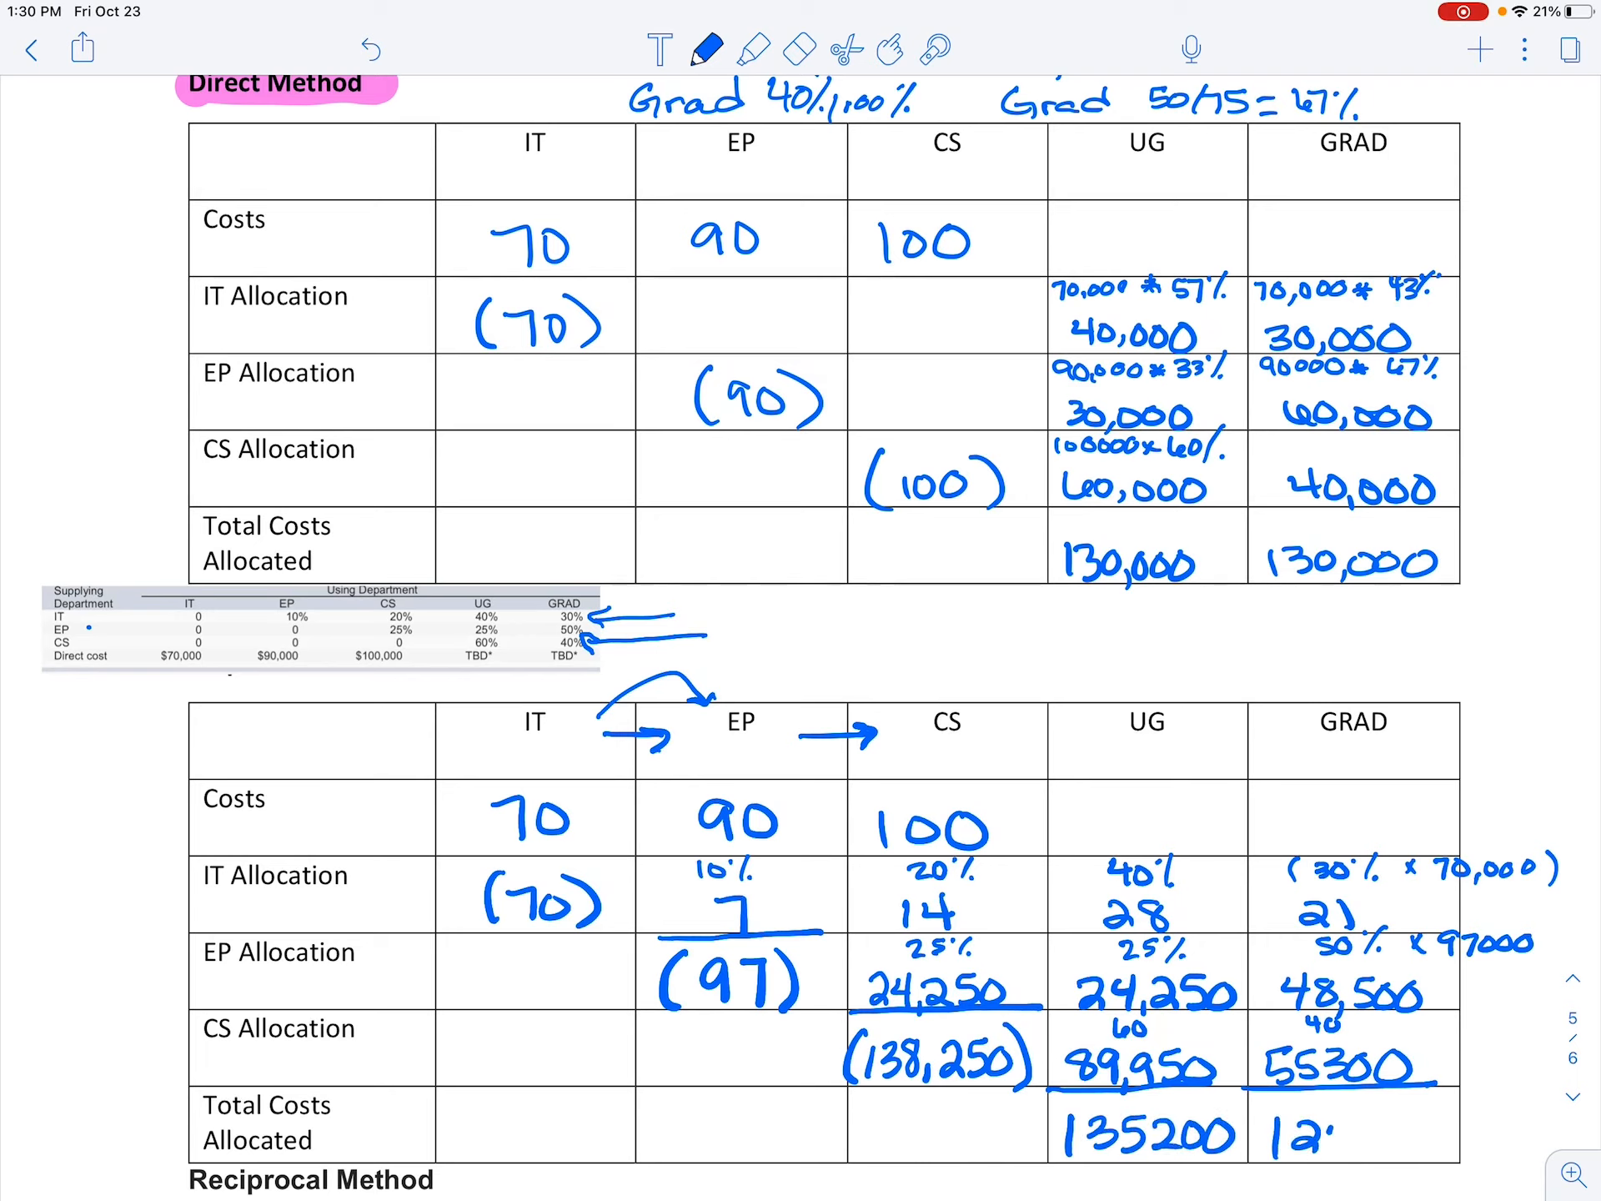
text(124,800)
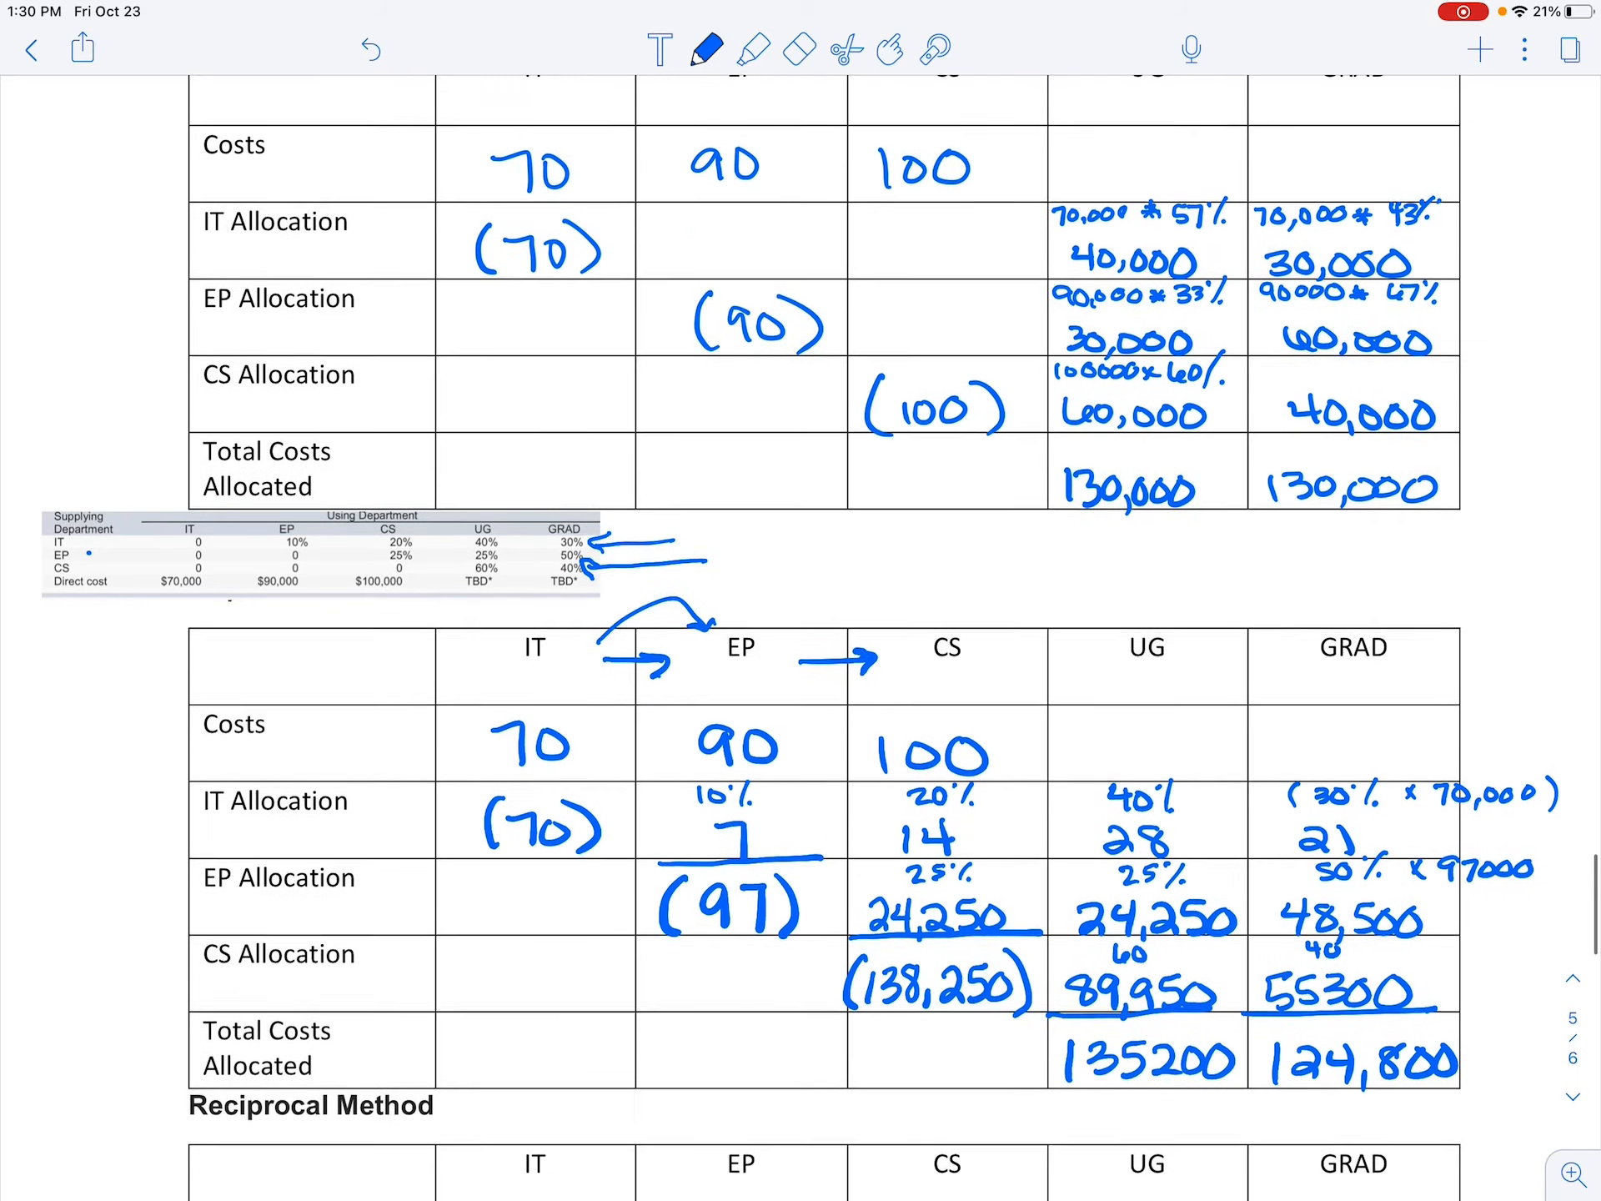
- Scroll down to the blank Reciprocal Method table and pick up the pen
scroll(down, 3)
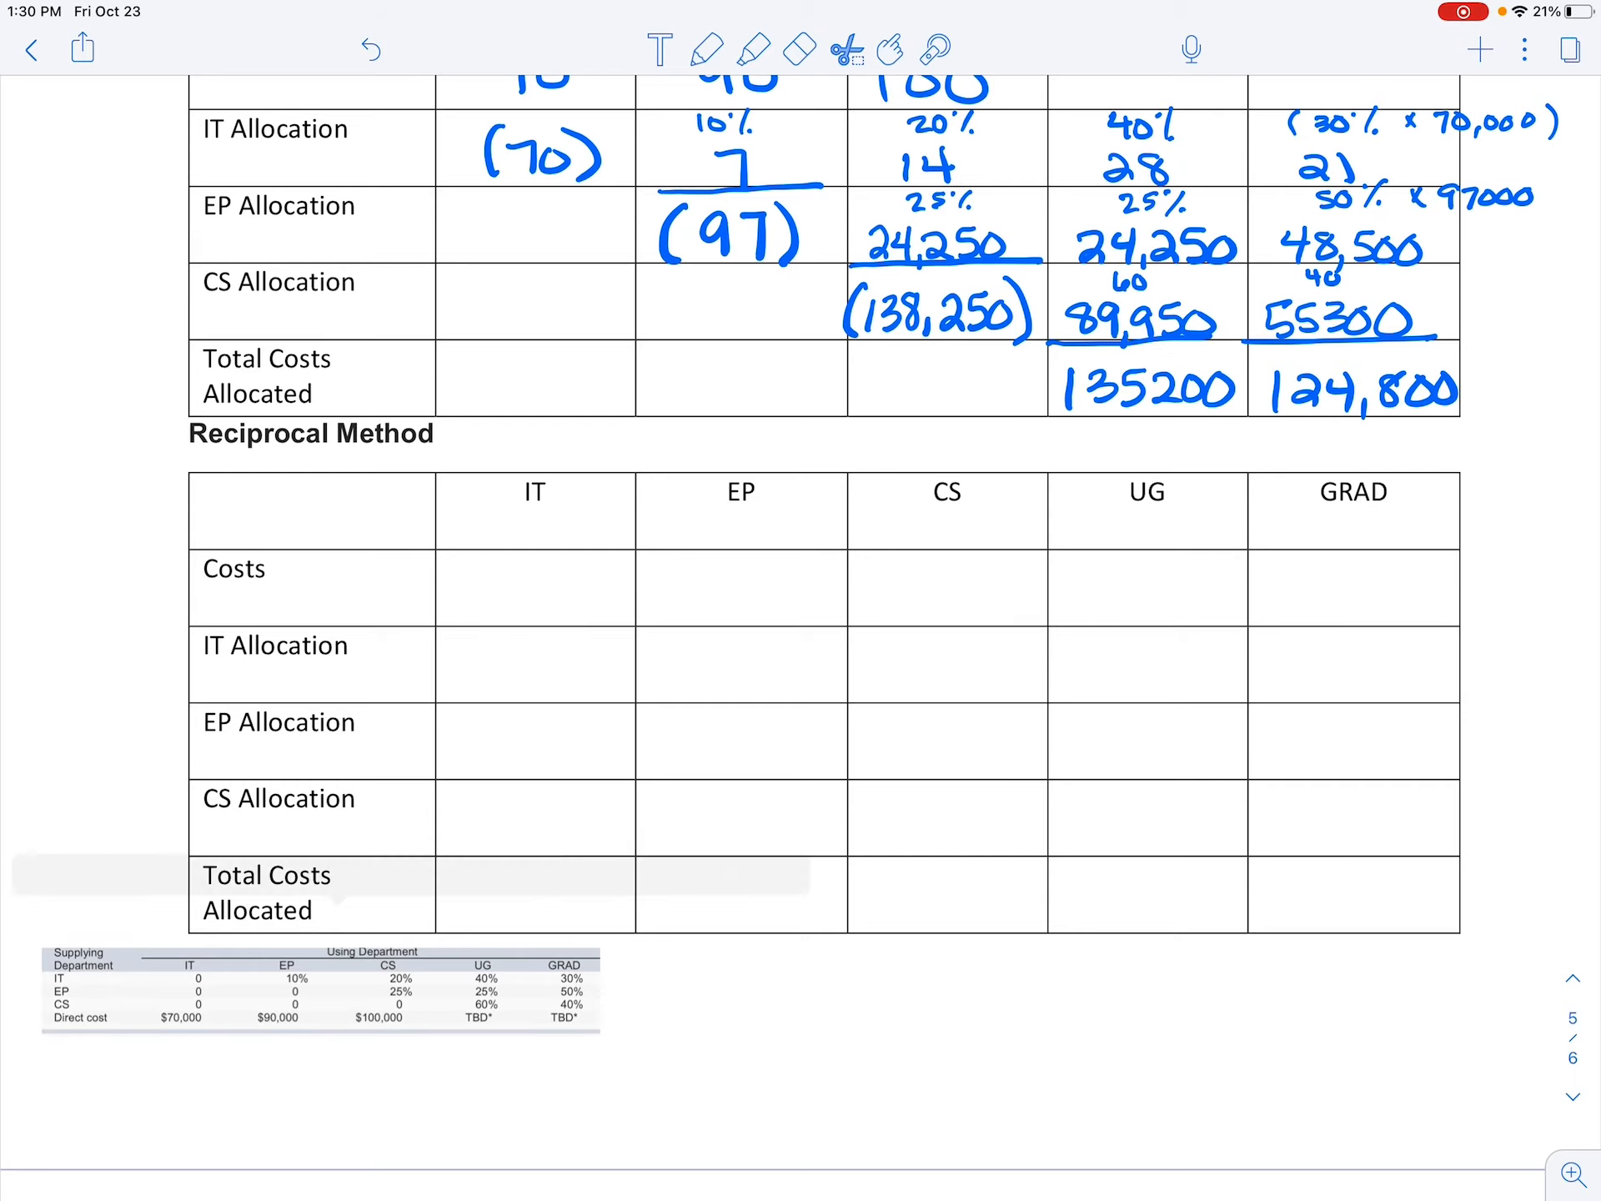
click(707, 49)
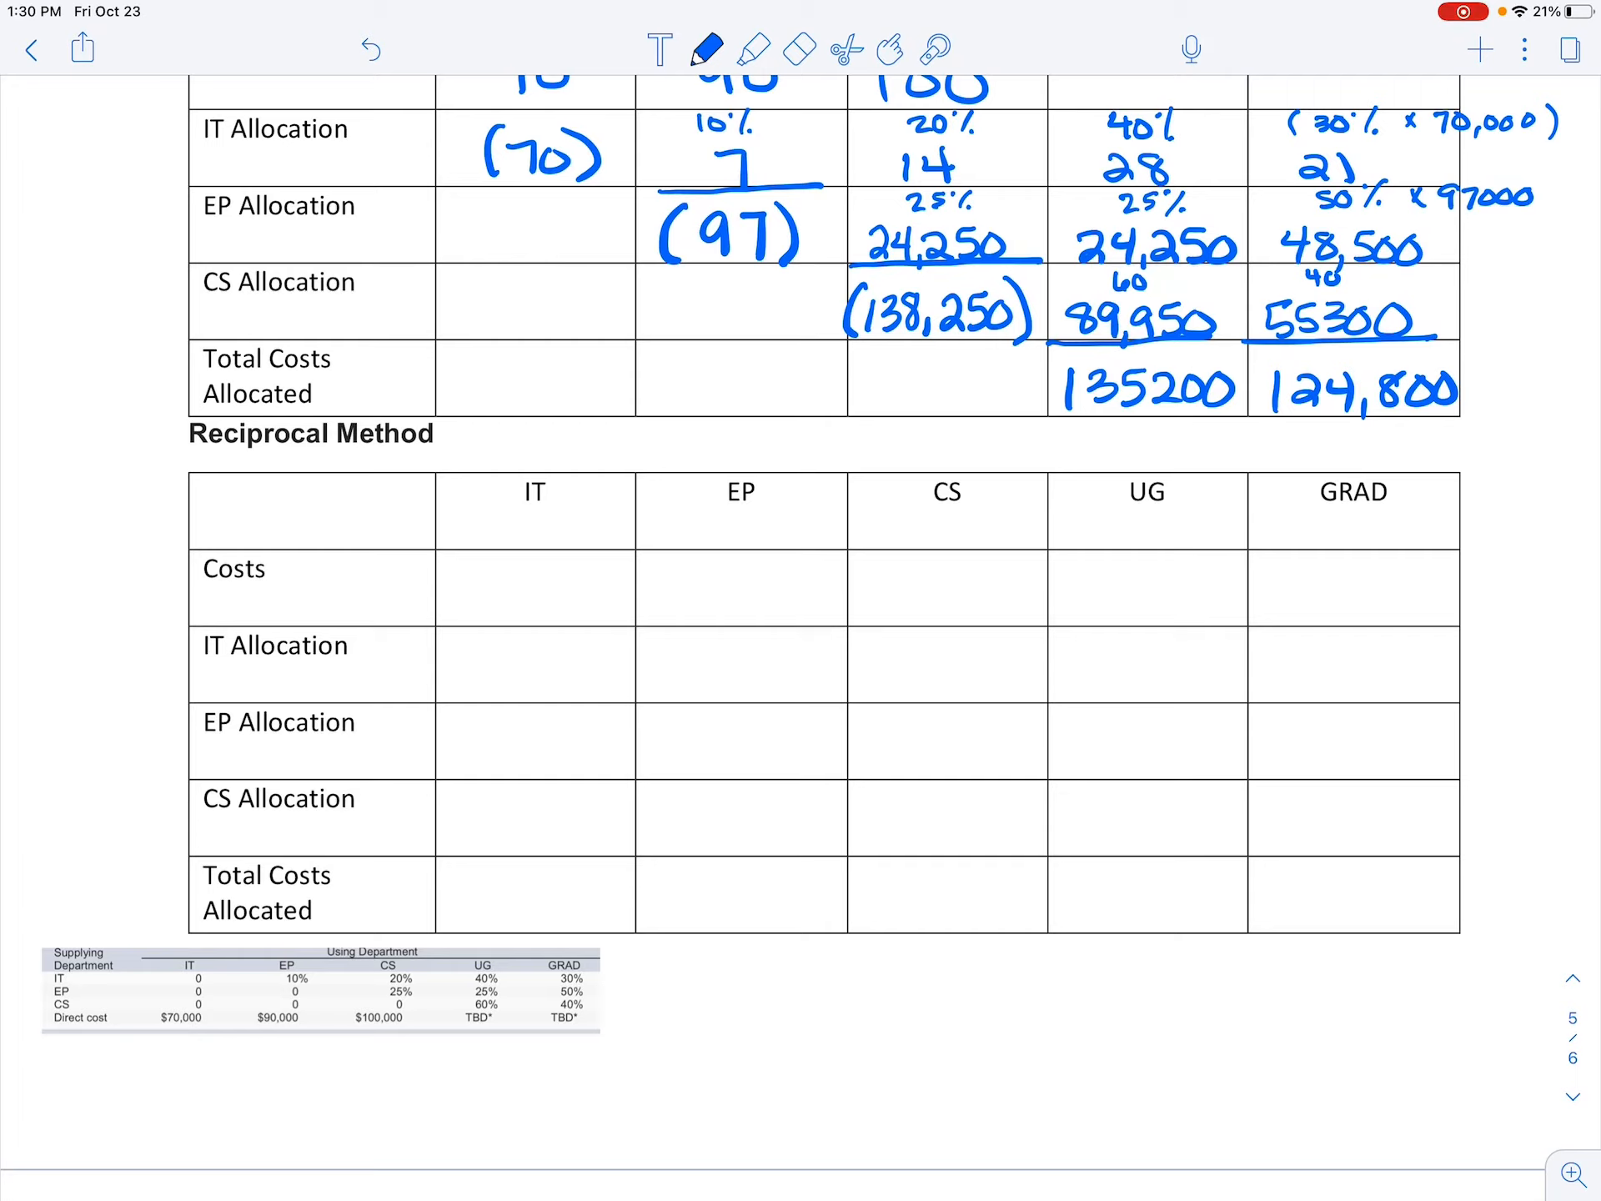
- Handwrite the first reciprocal equation IT = 70,000
text(IT)
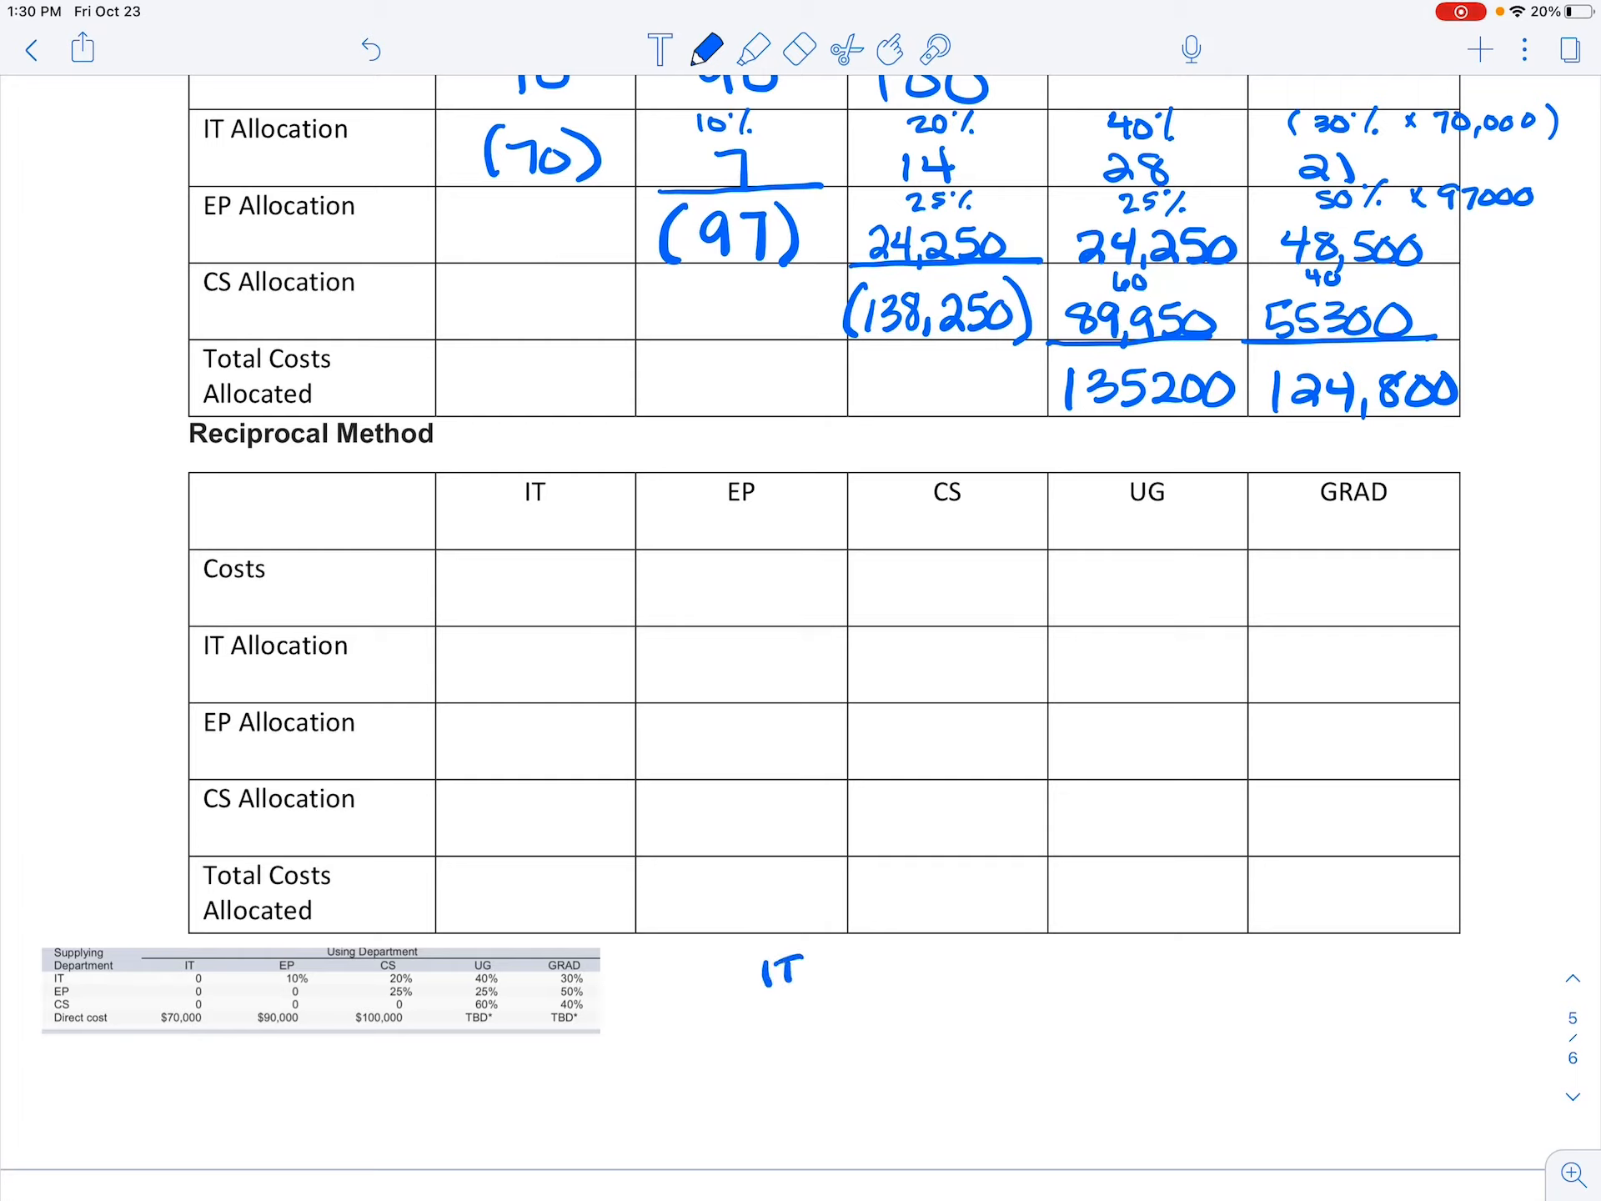
text(= 7)
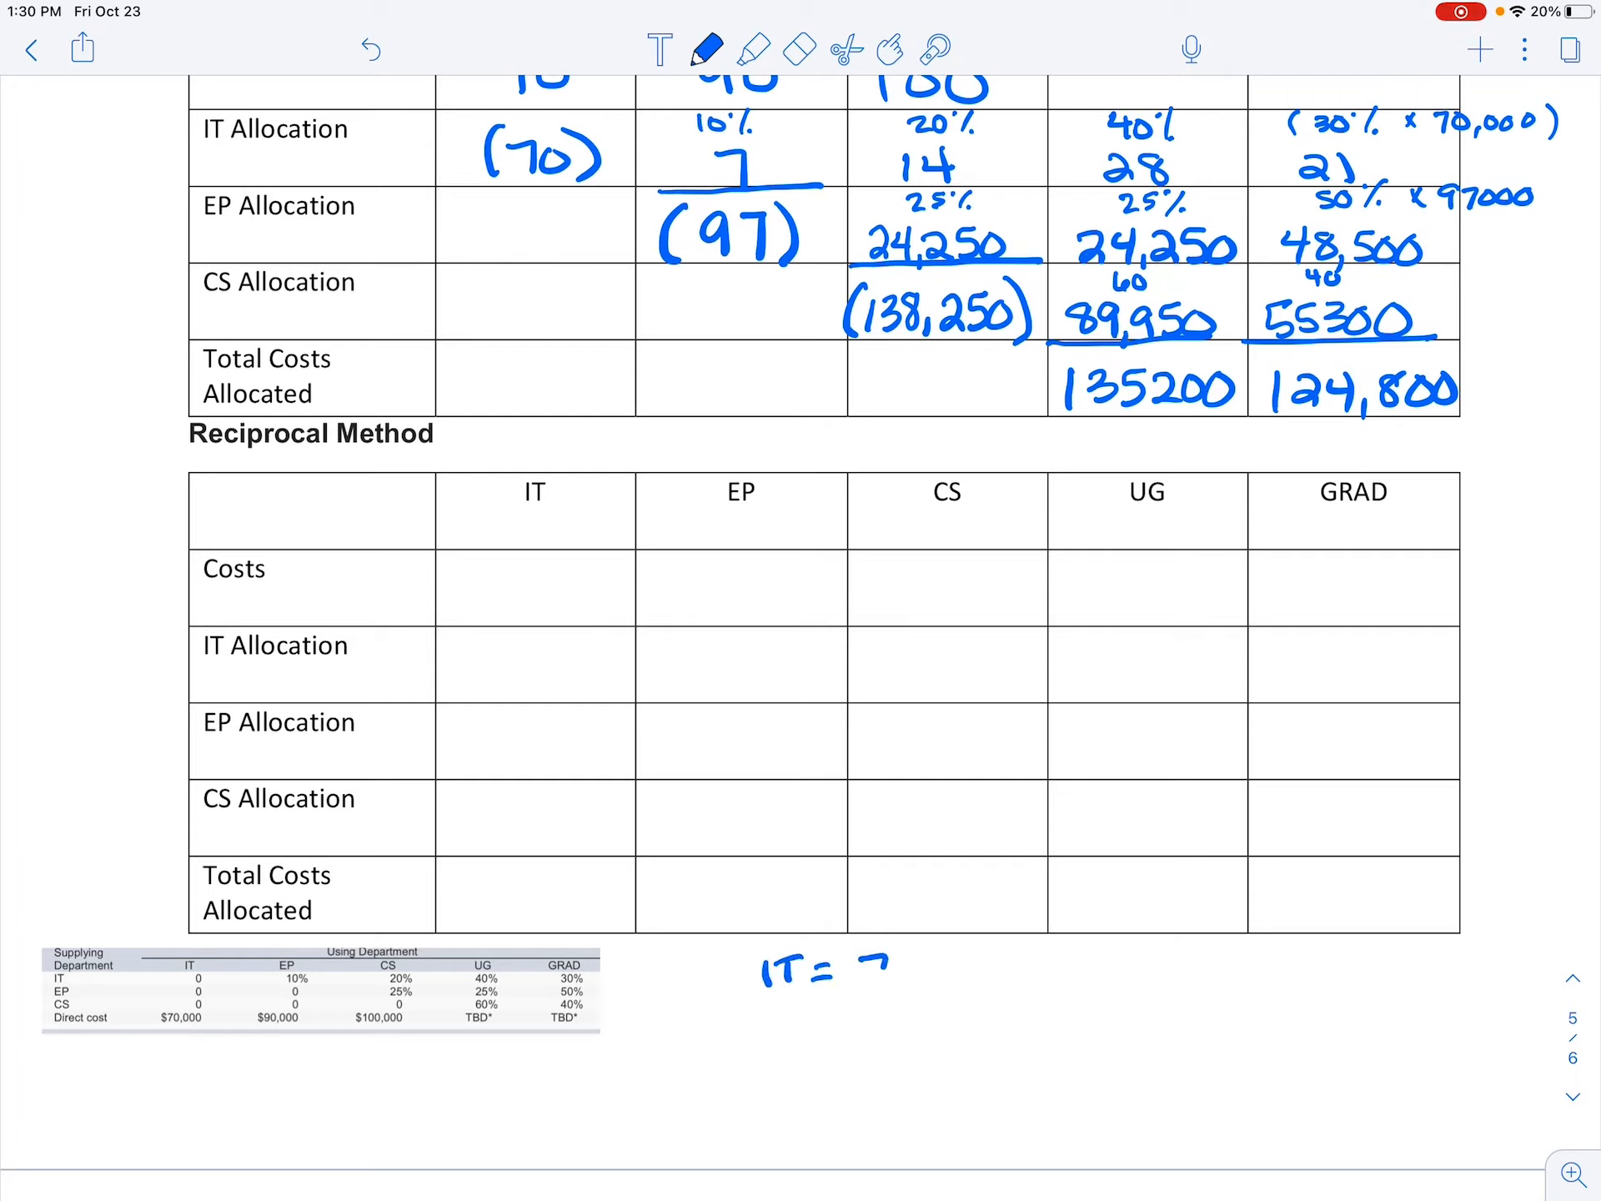
text(70,000)
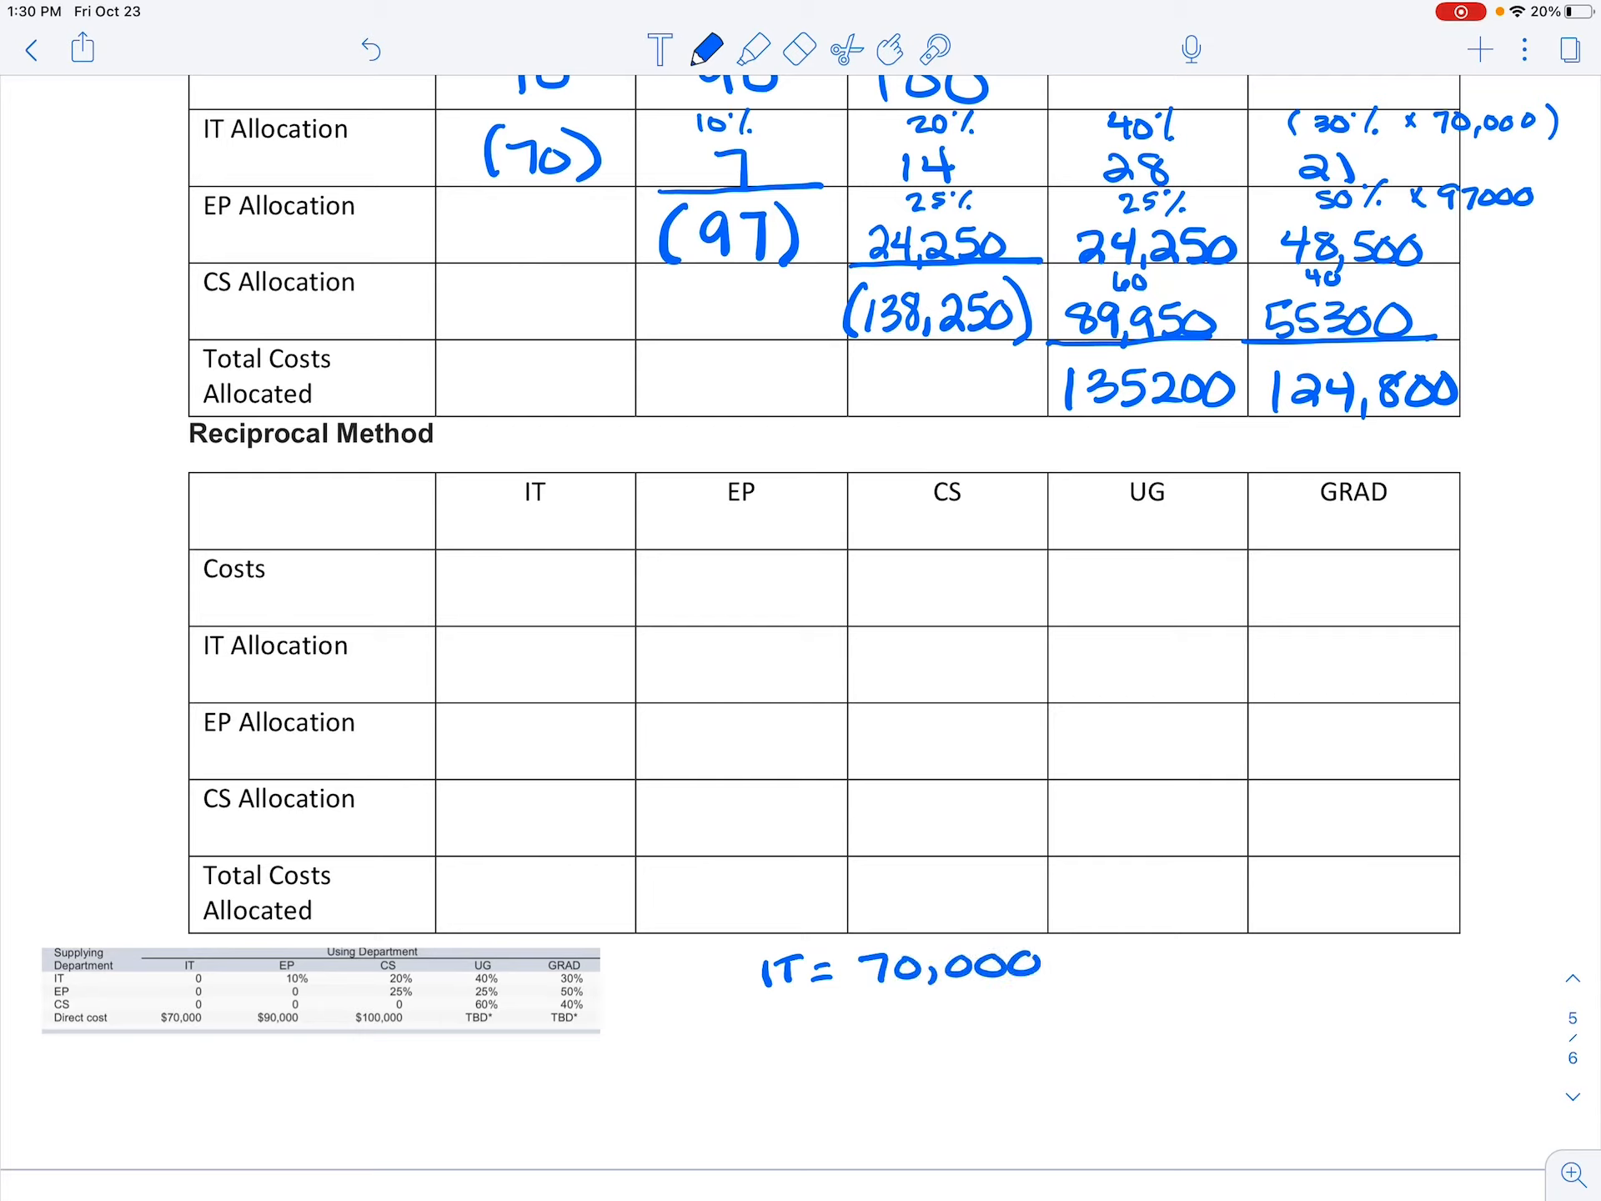
text(b)
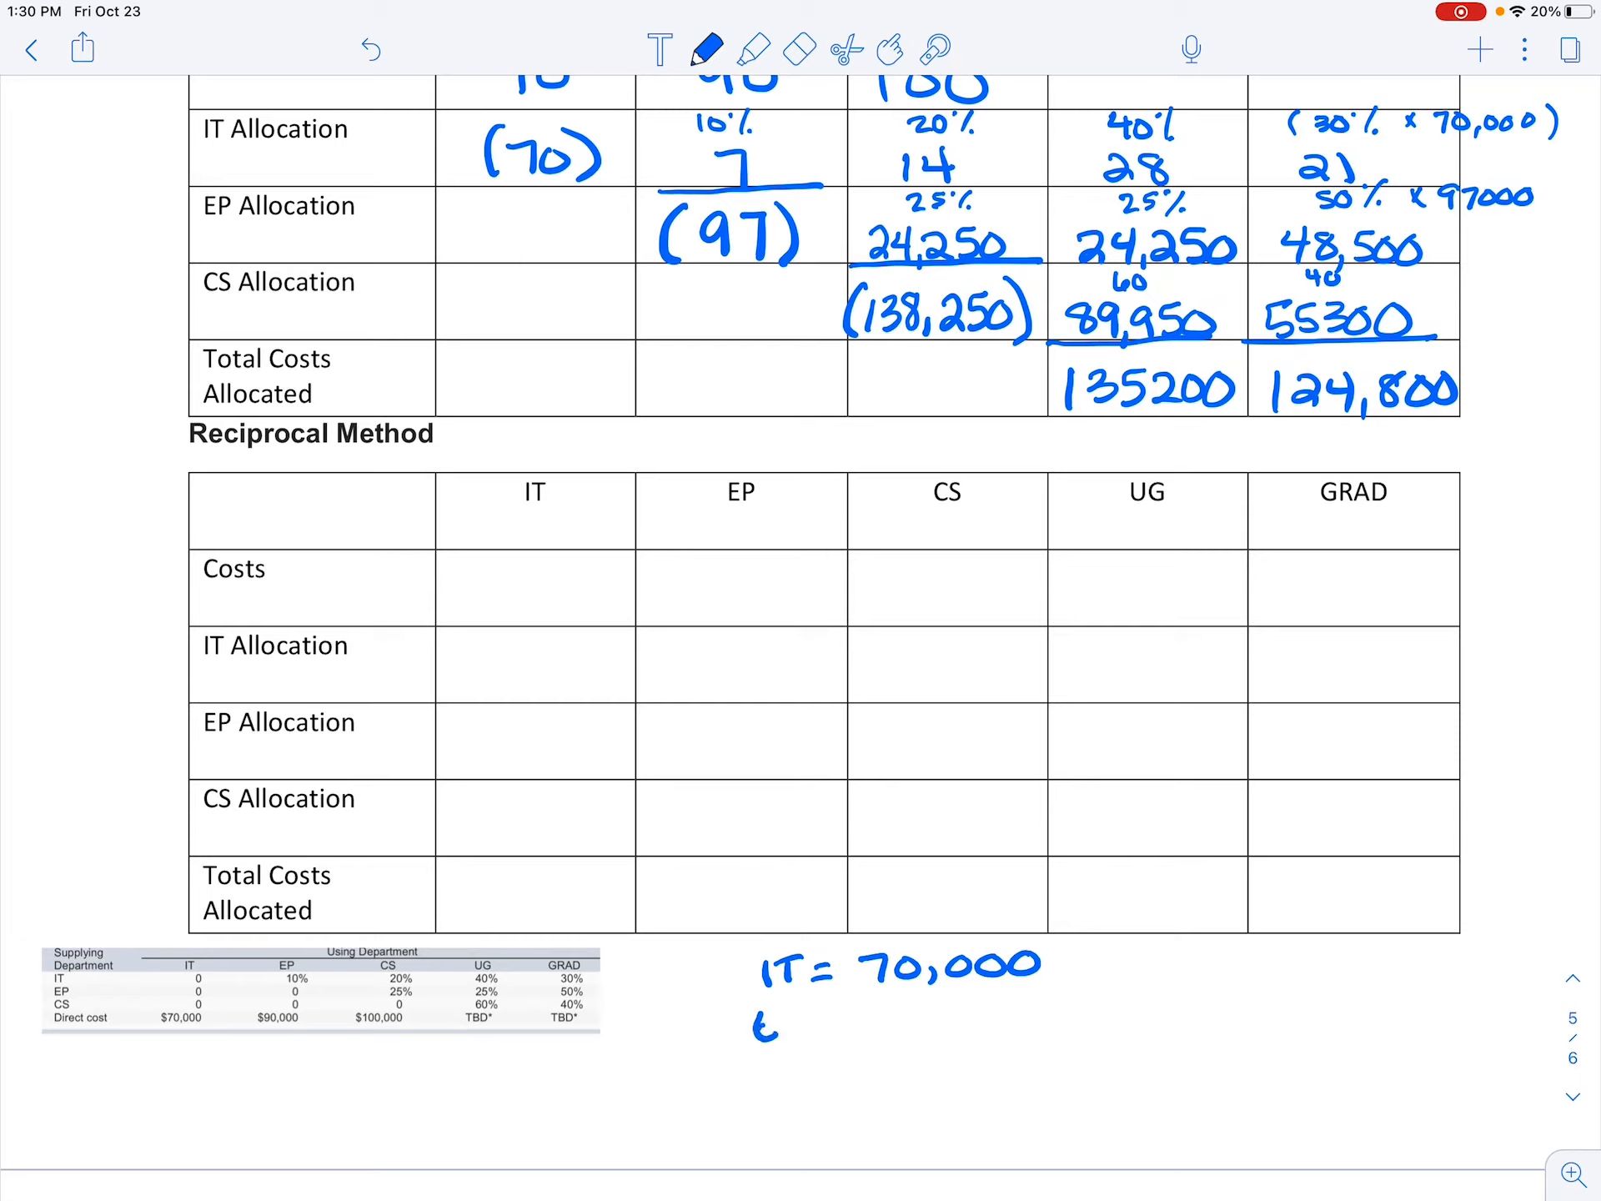
- Handwrite the second equation EP = 90,000 + .10(IT)
text(EP =)
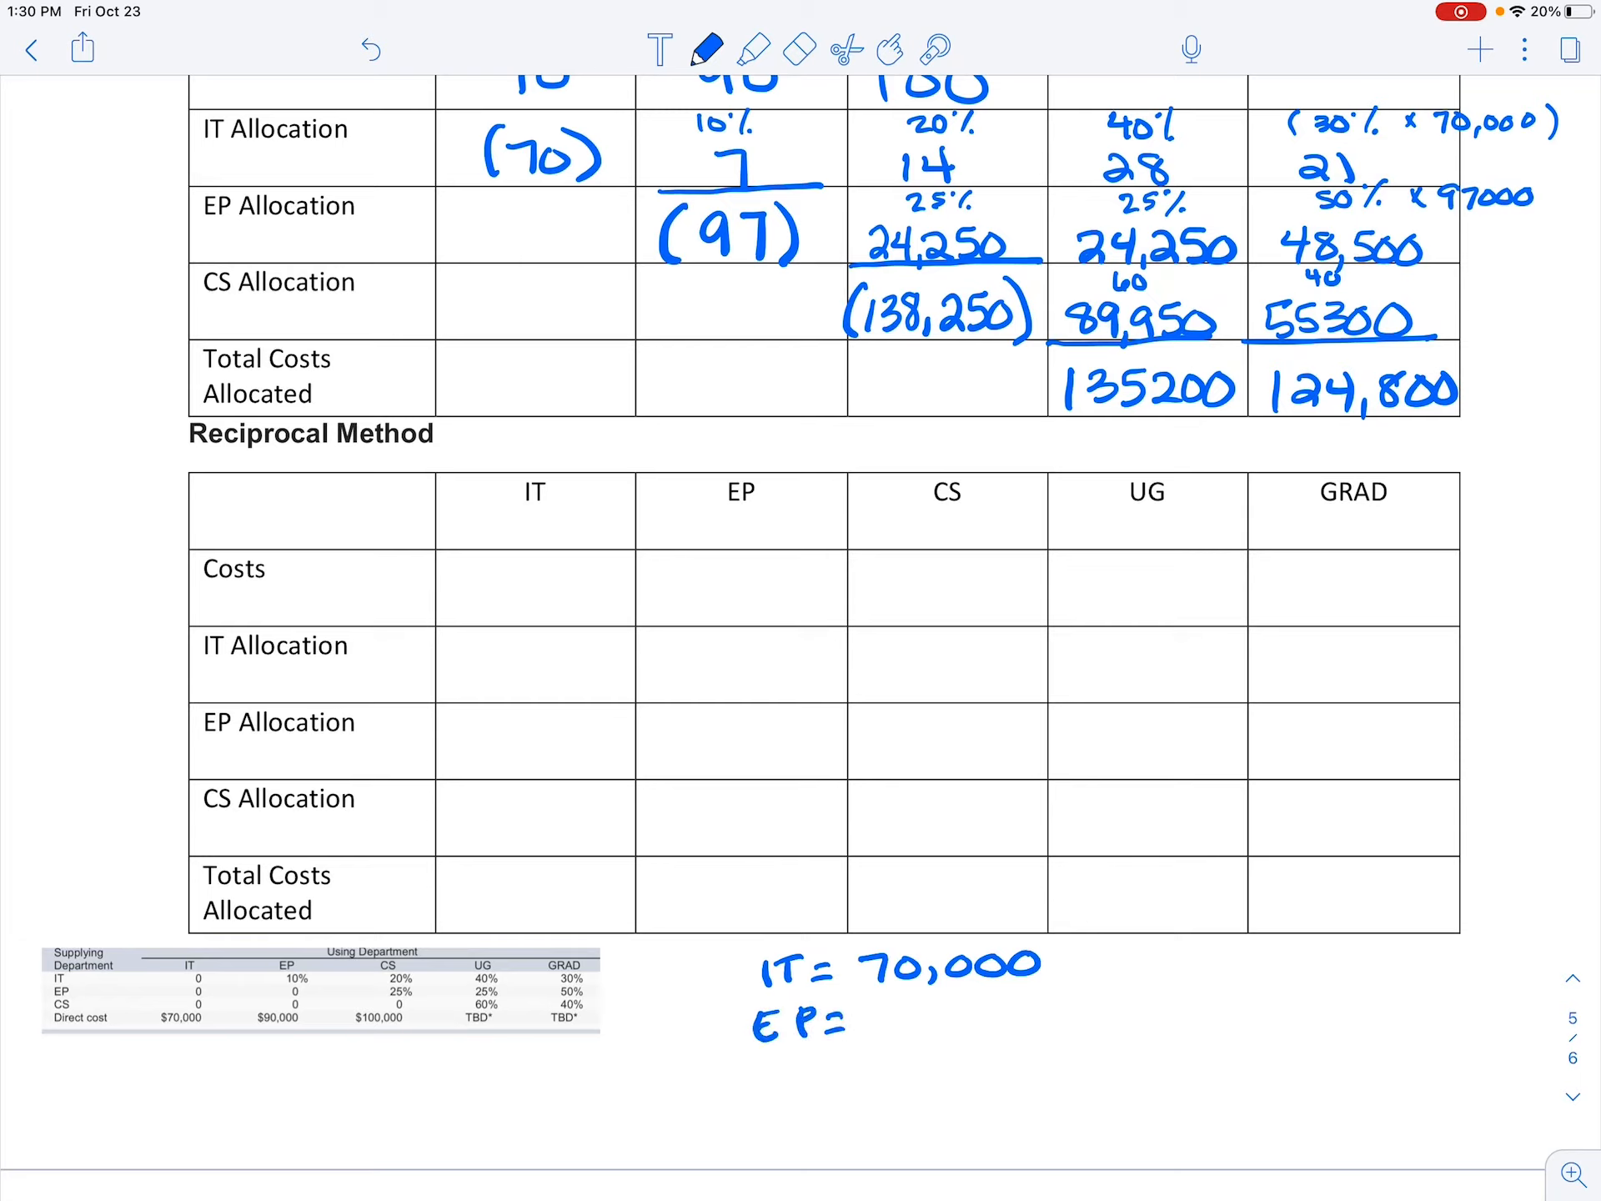
text(90,0)
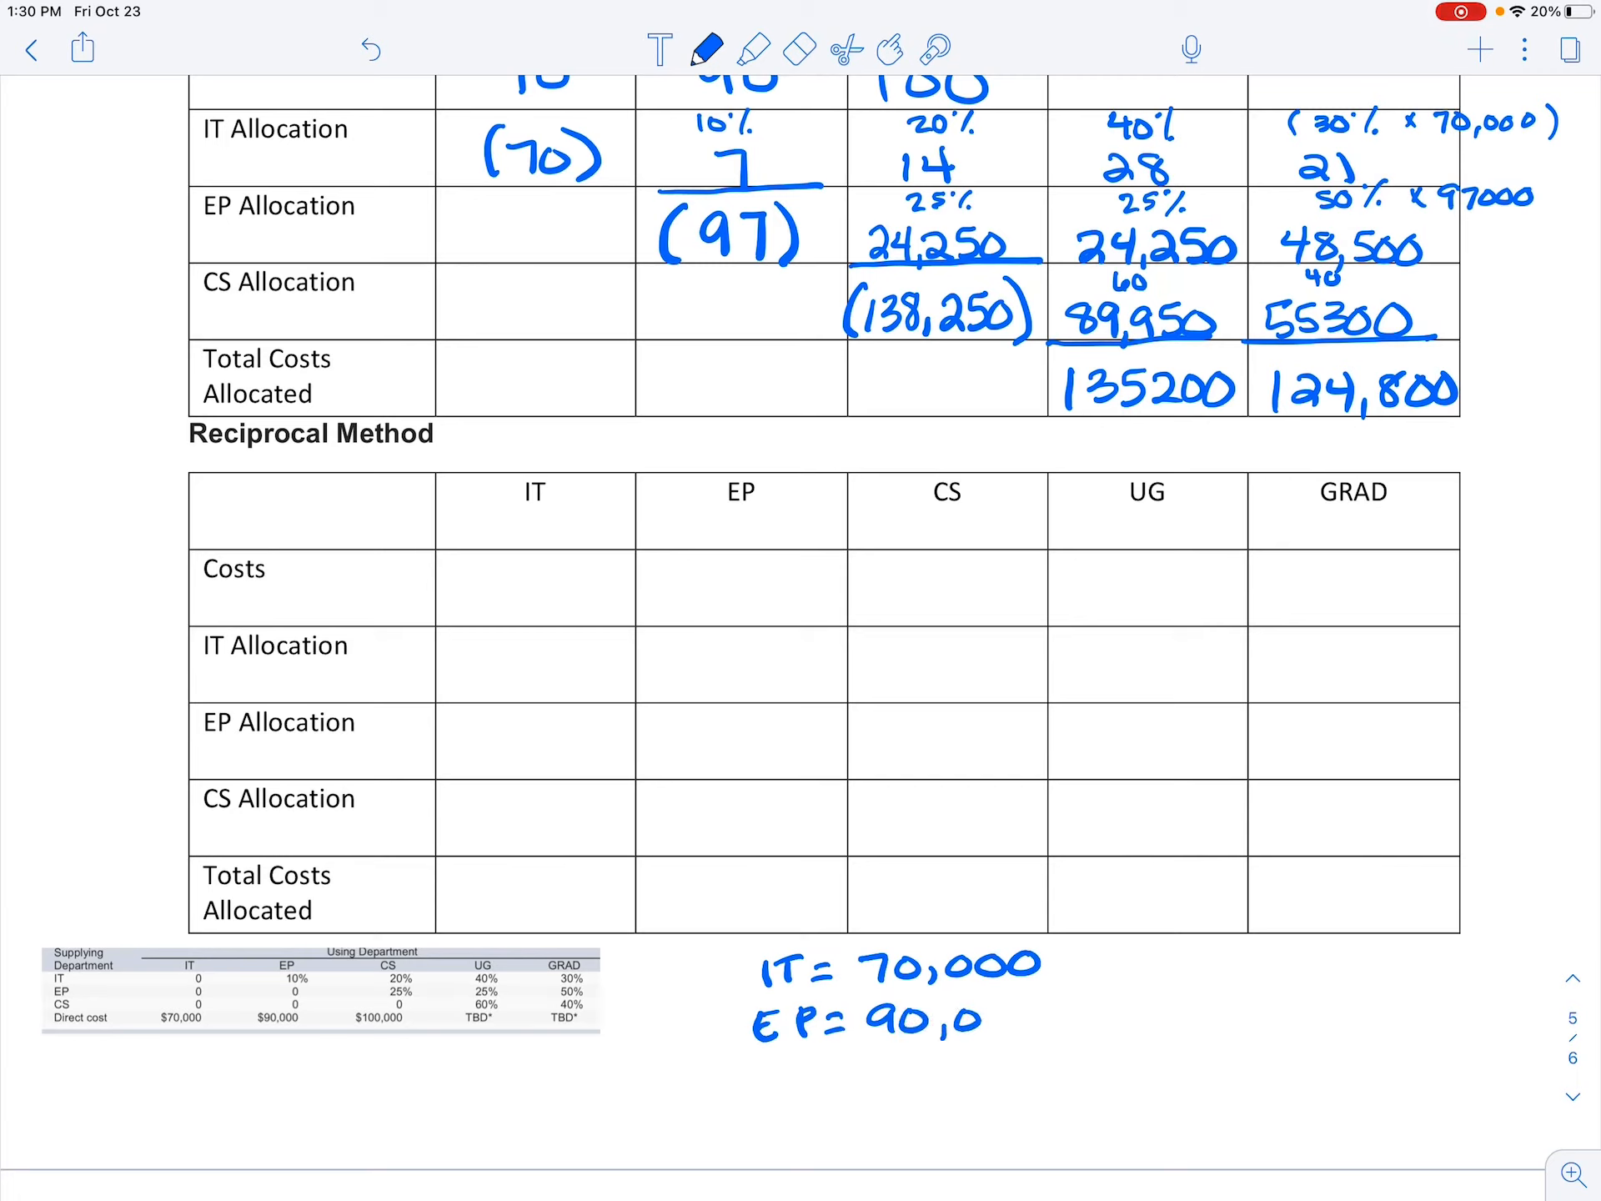
text(00)
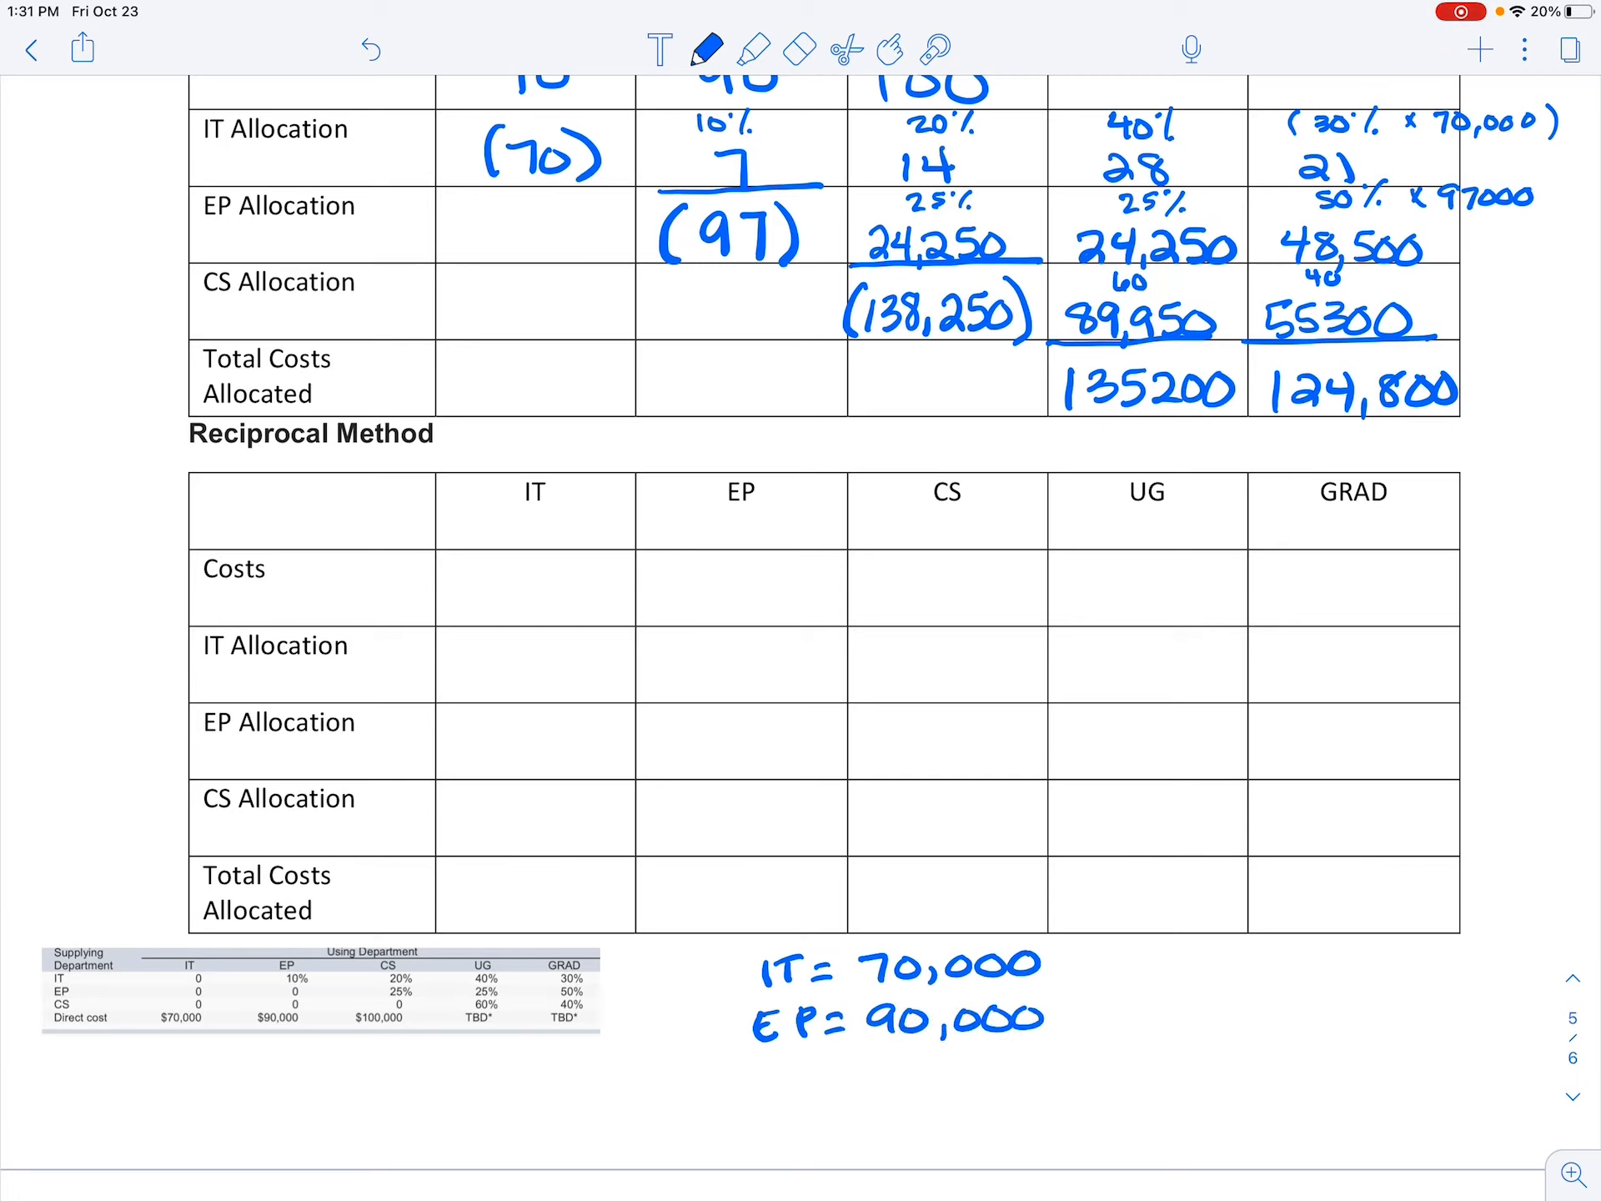
text(+)
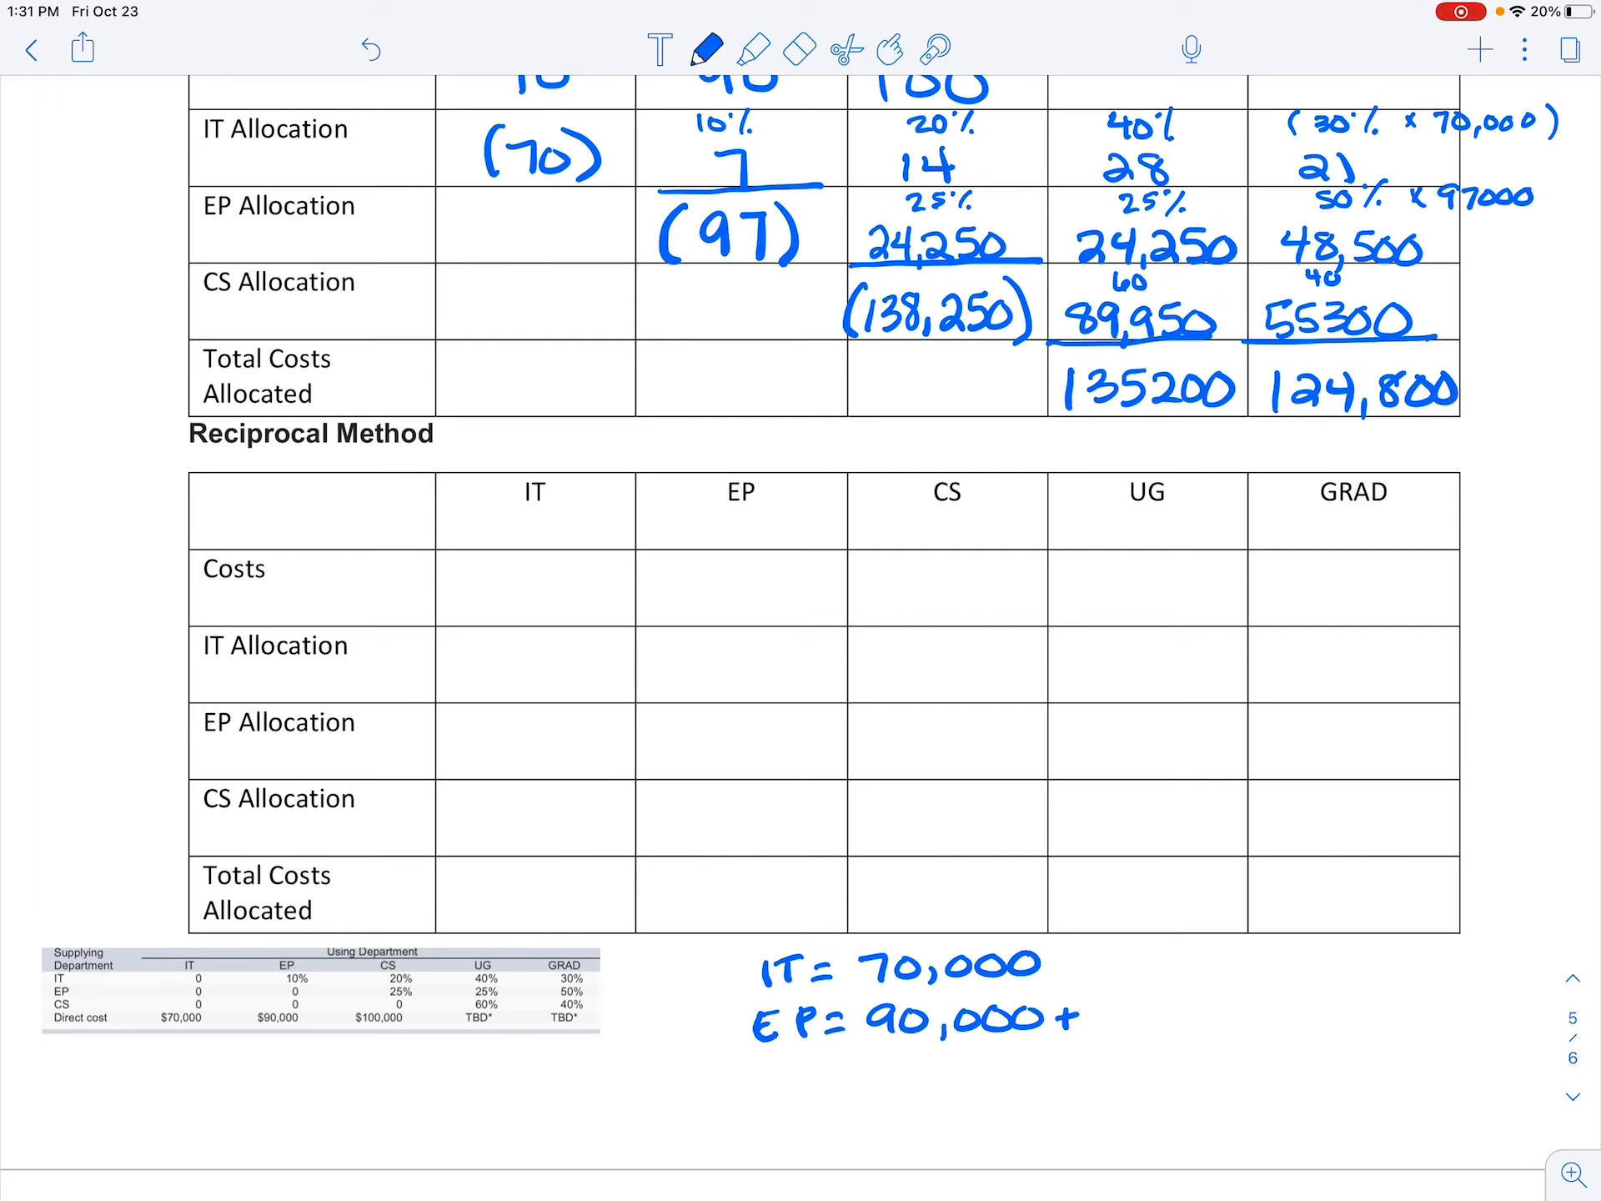
text(.10)
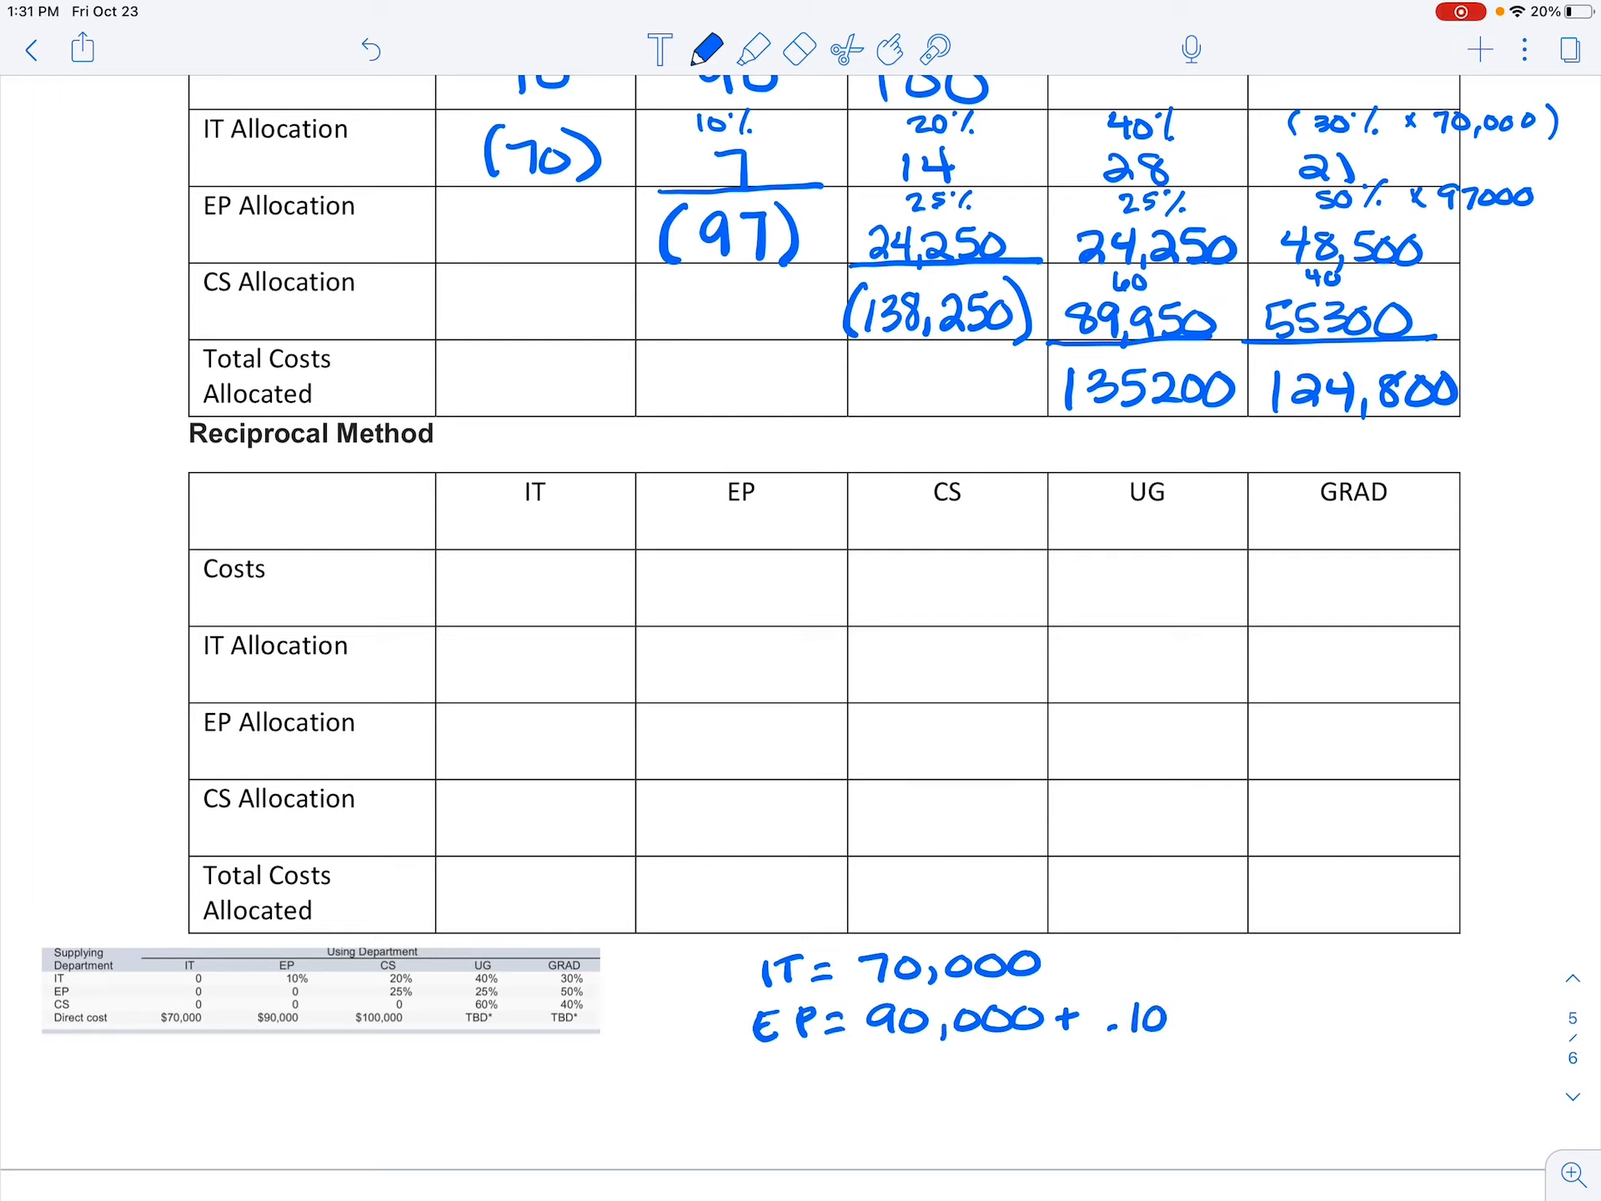
text(()
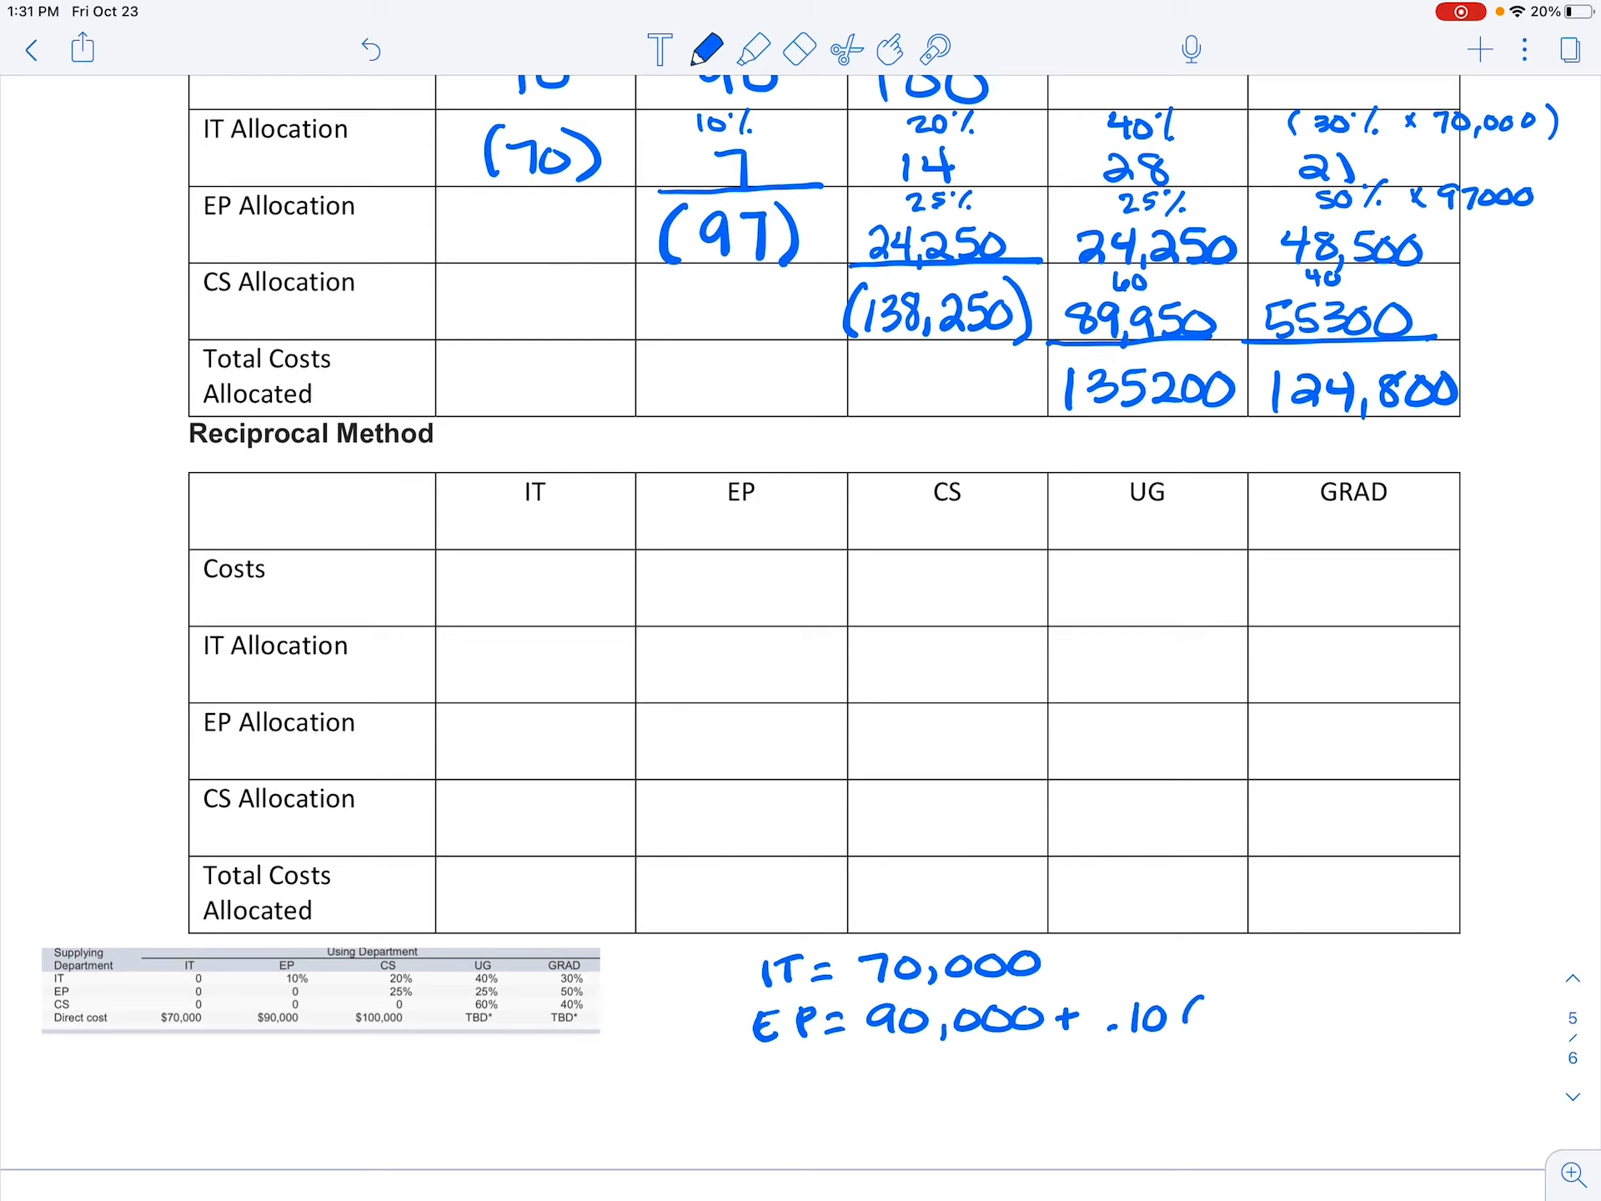
text((IT))
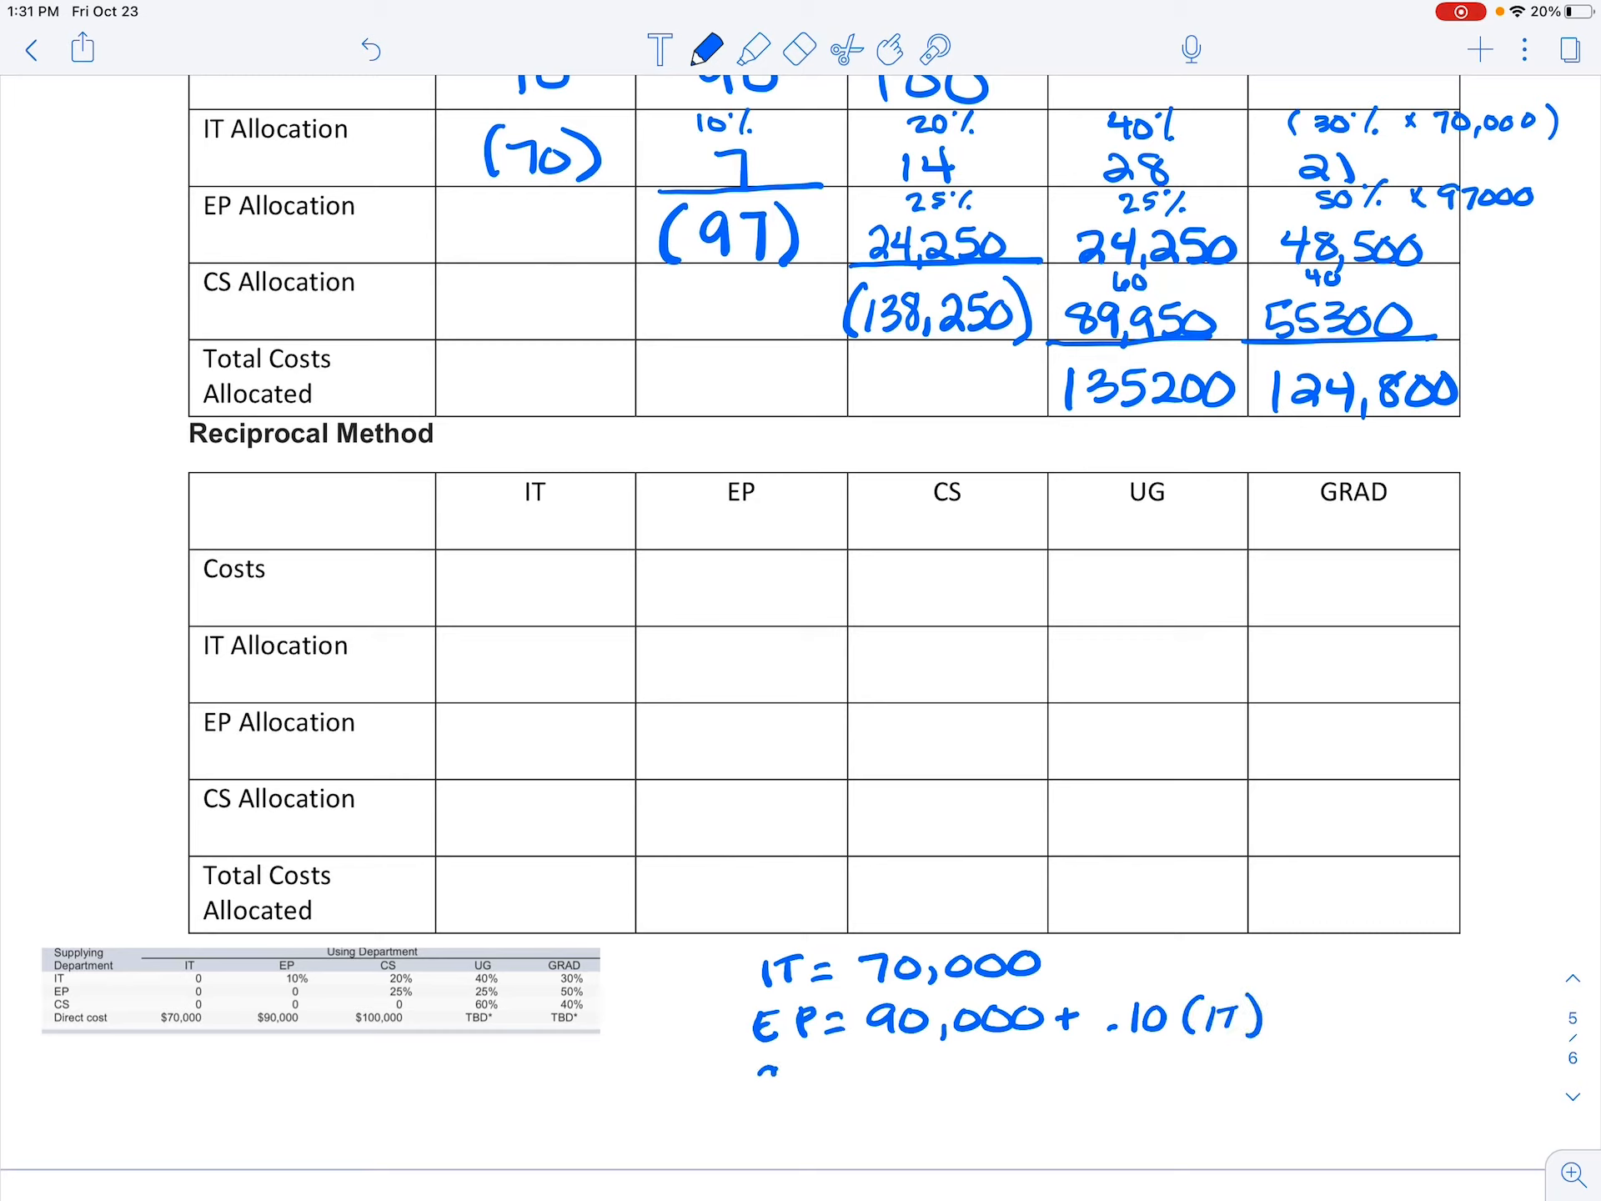
- Handwrite CS = 100,000 + .20(IT) + .25(EP), erasing and rewriting the messy IT
text(CS=)
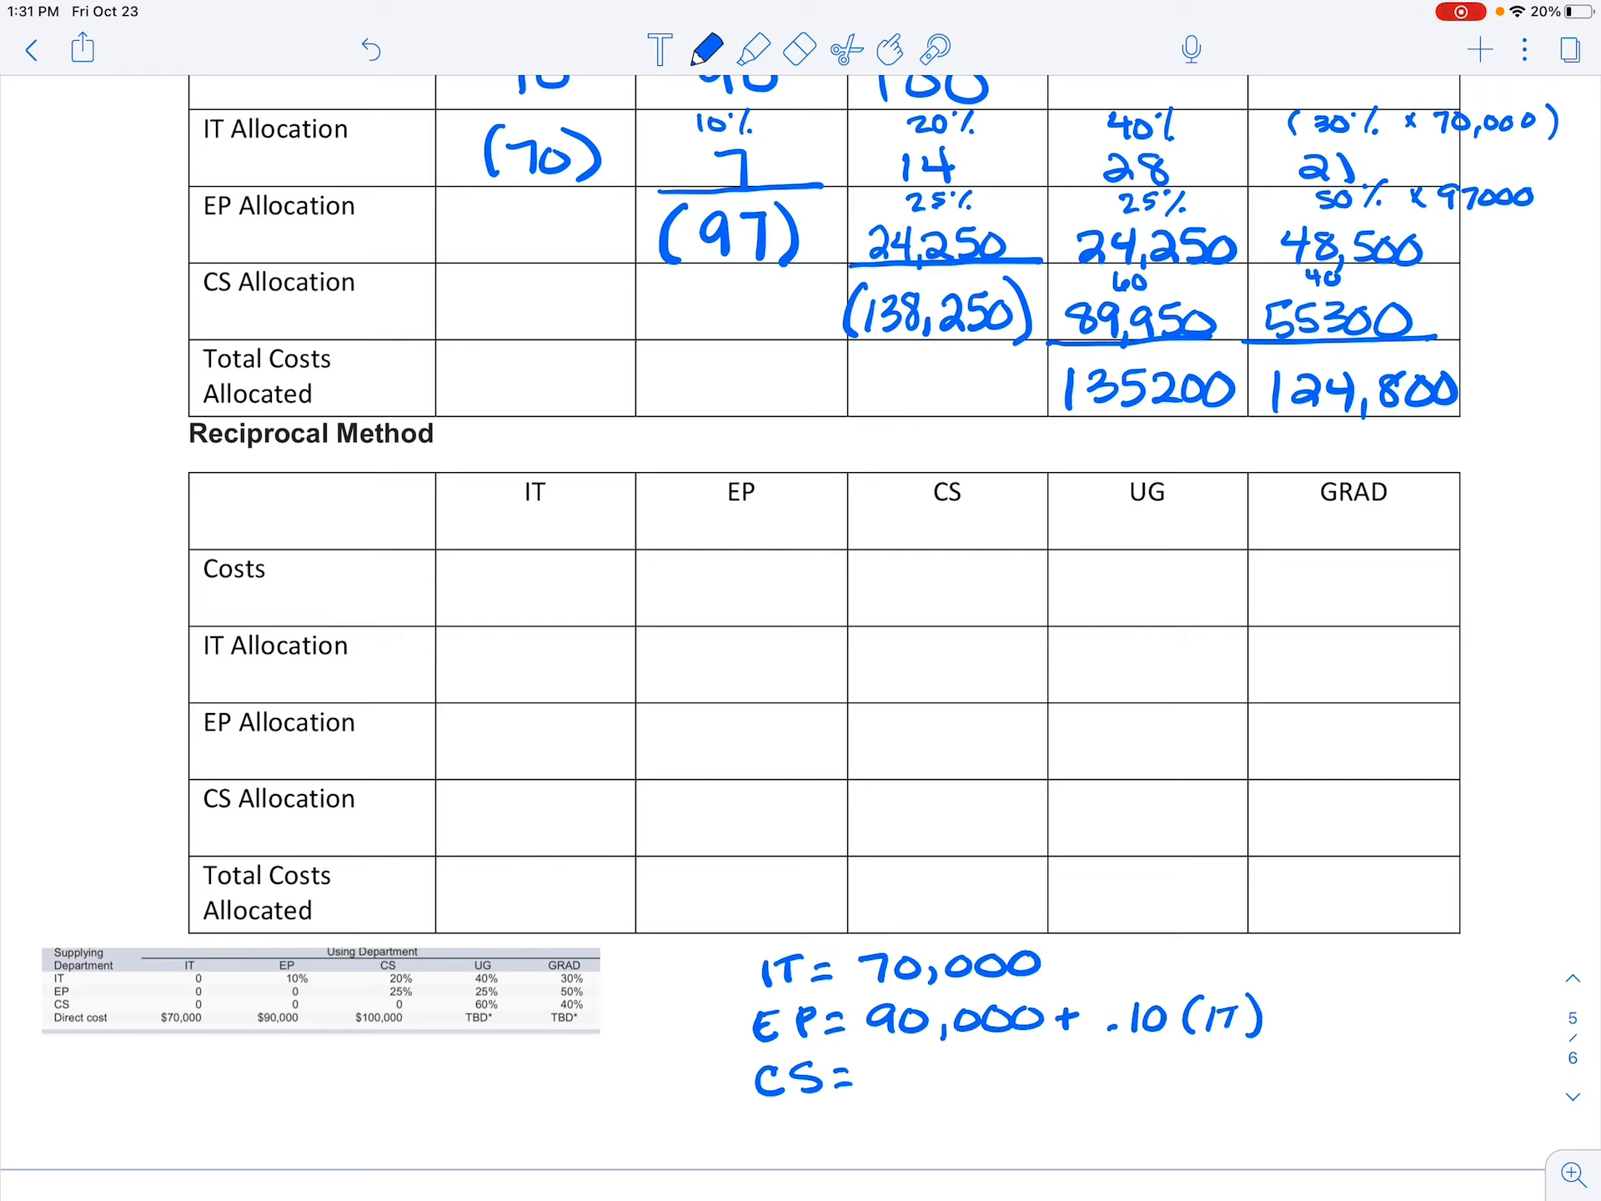
text(100,)
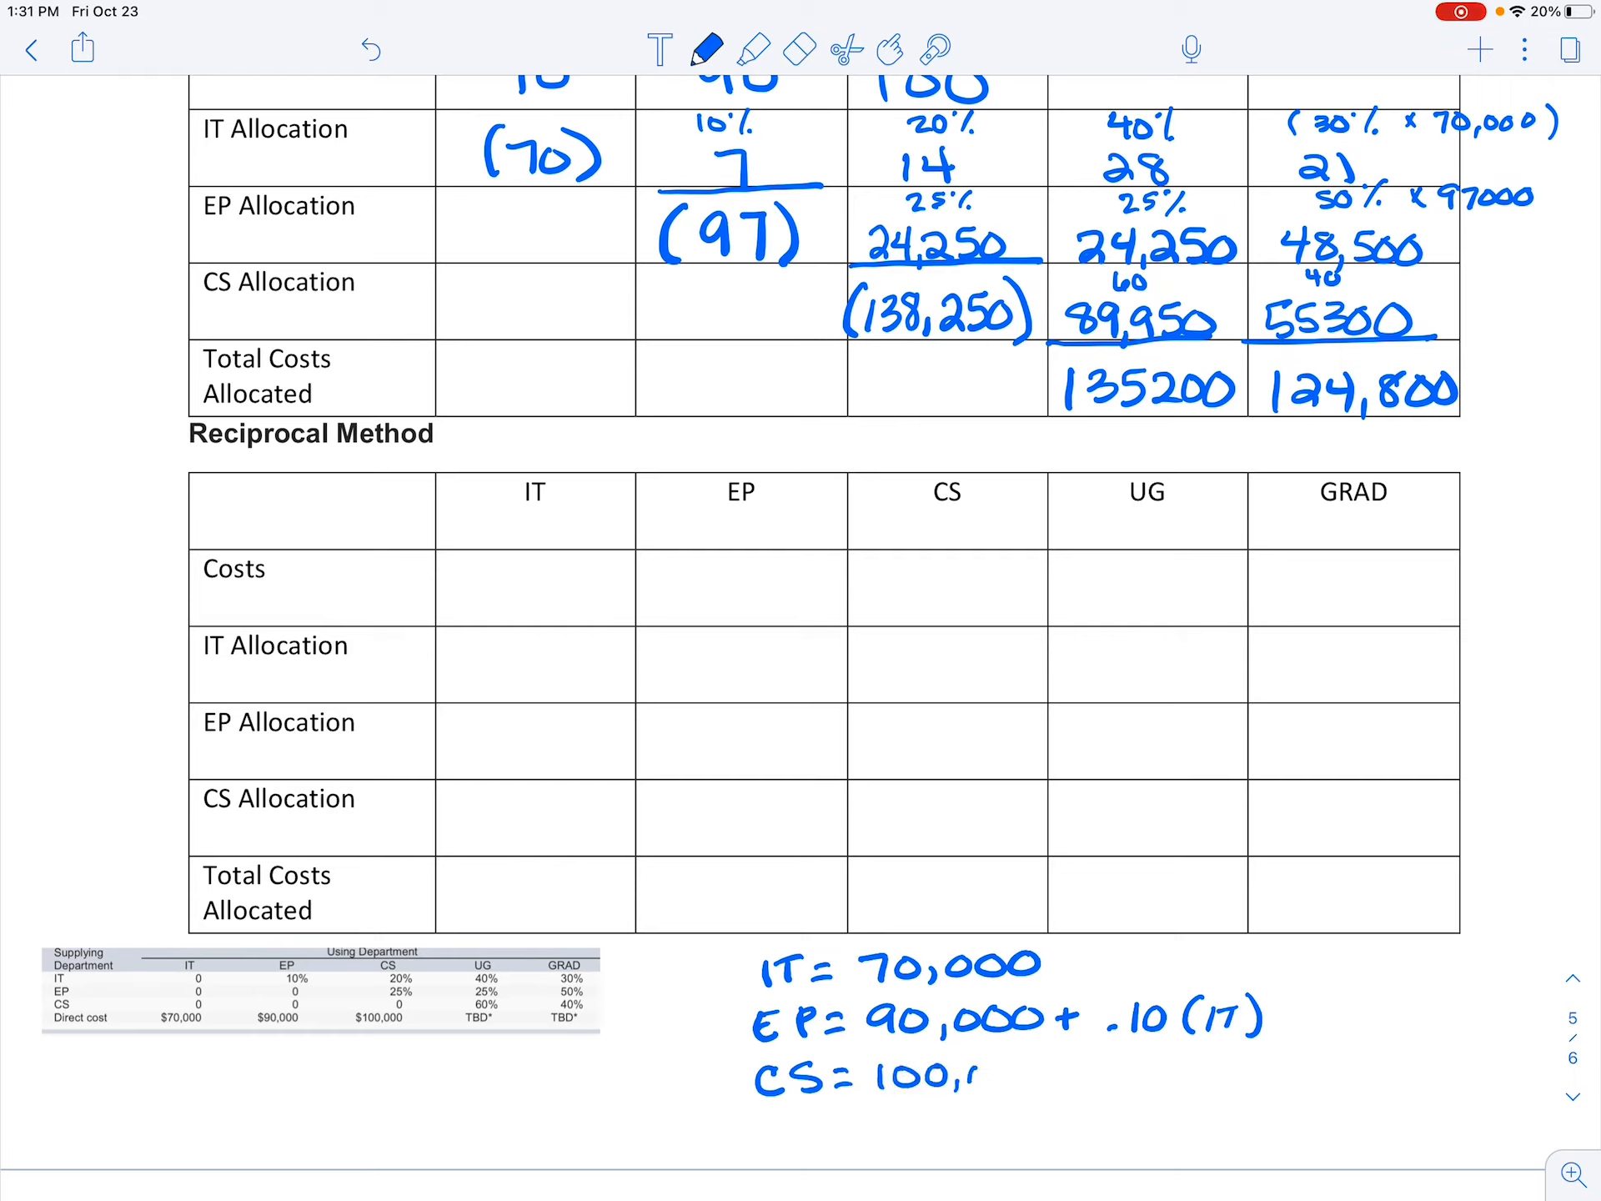
text(000 + .20 (T)
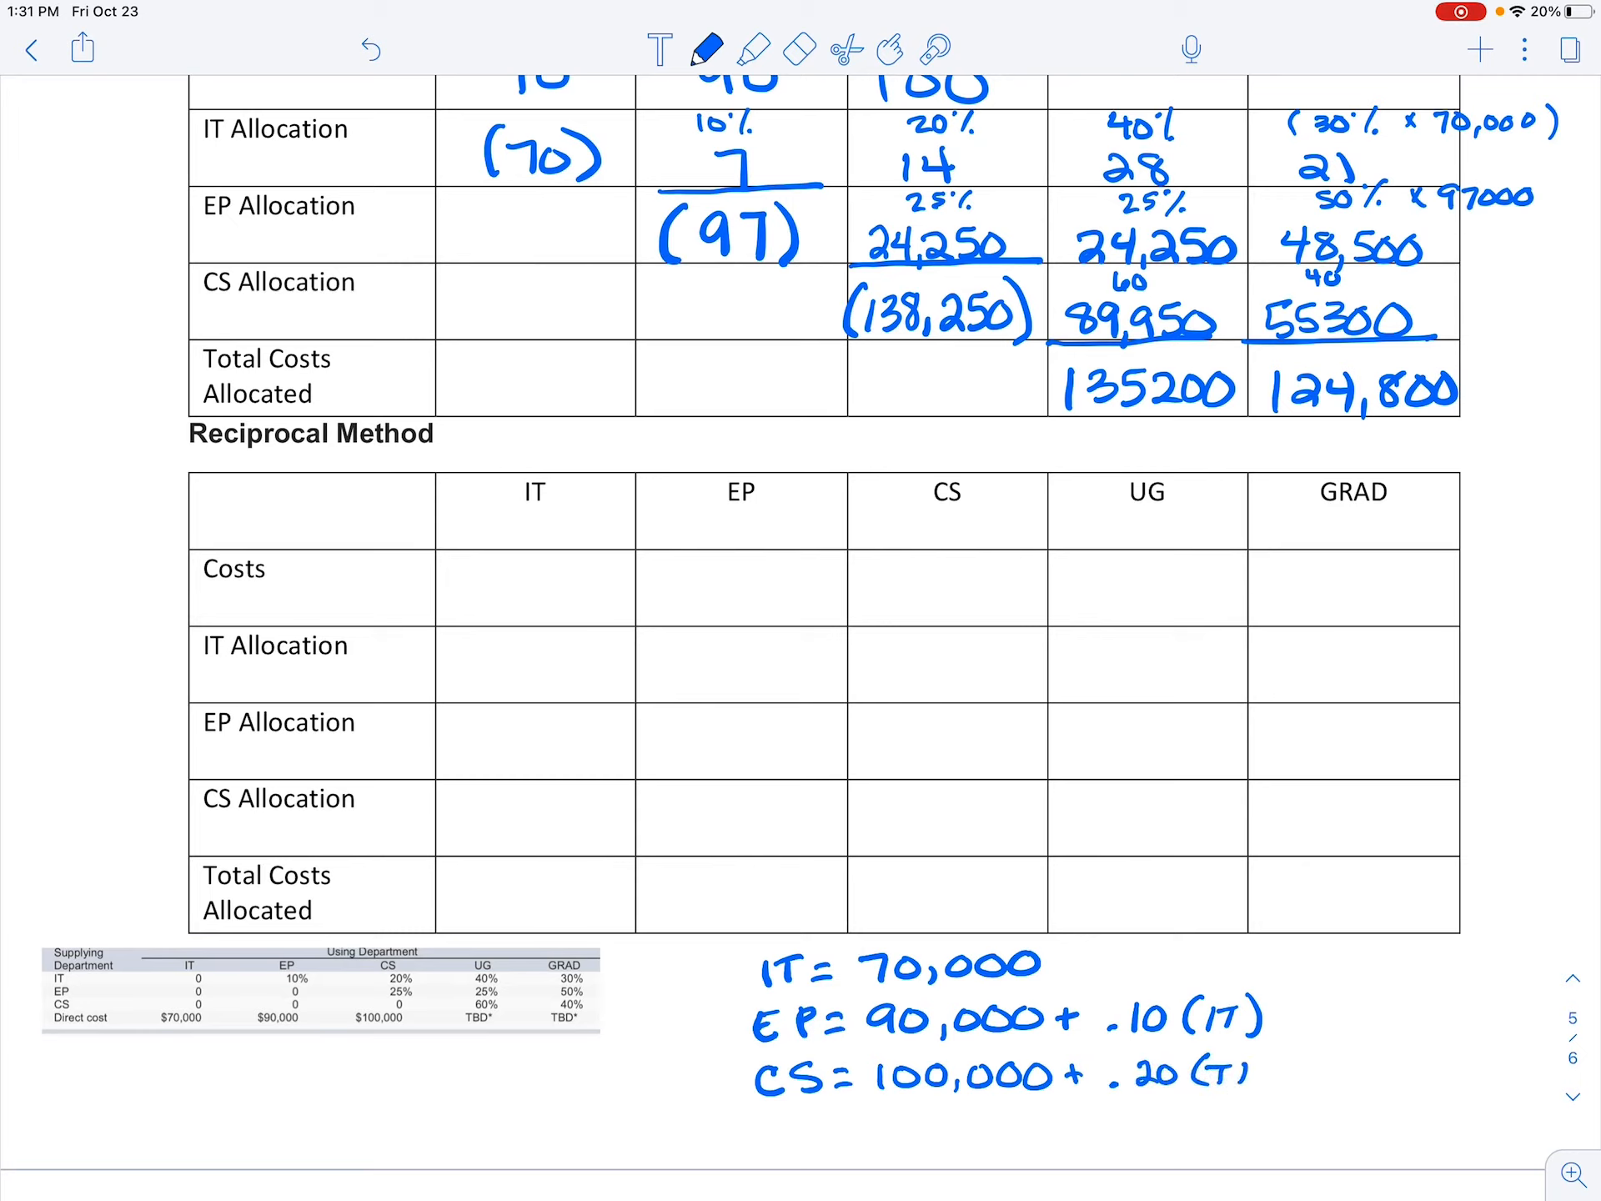
click(799, 48)
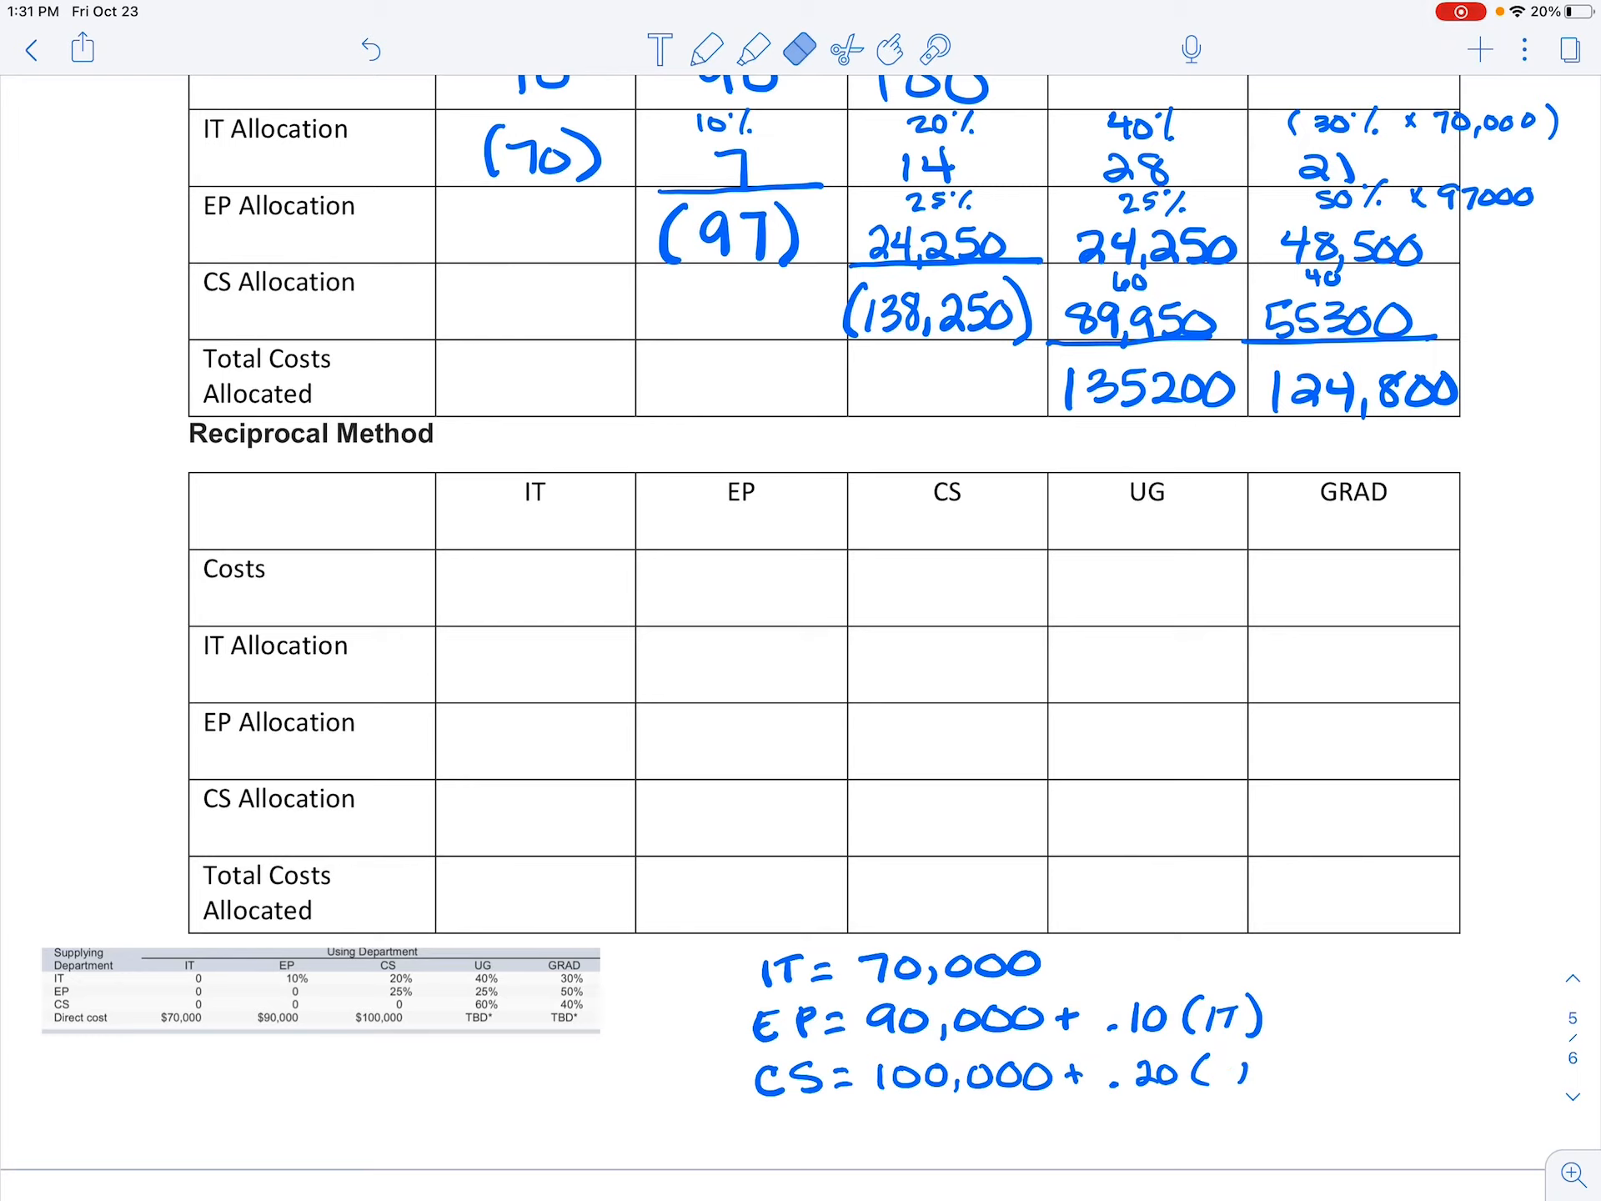
click(706, 48)
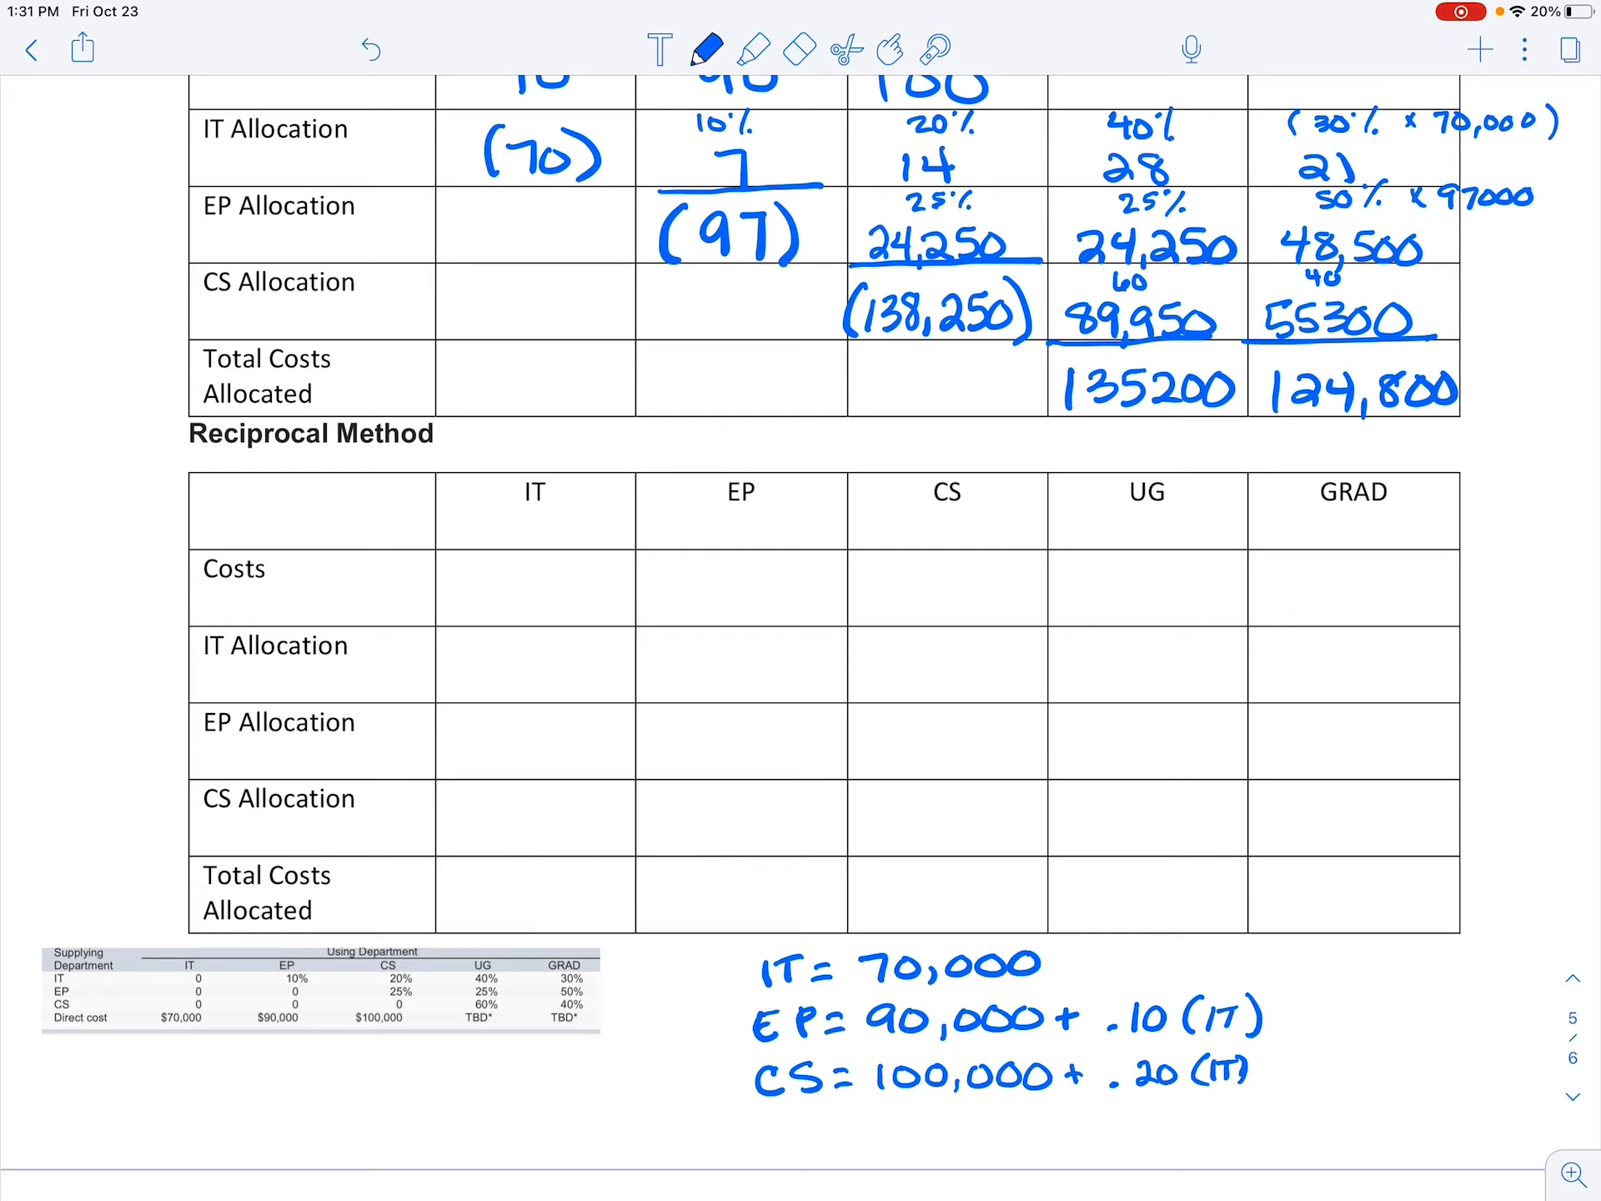
text(+.2)
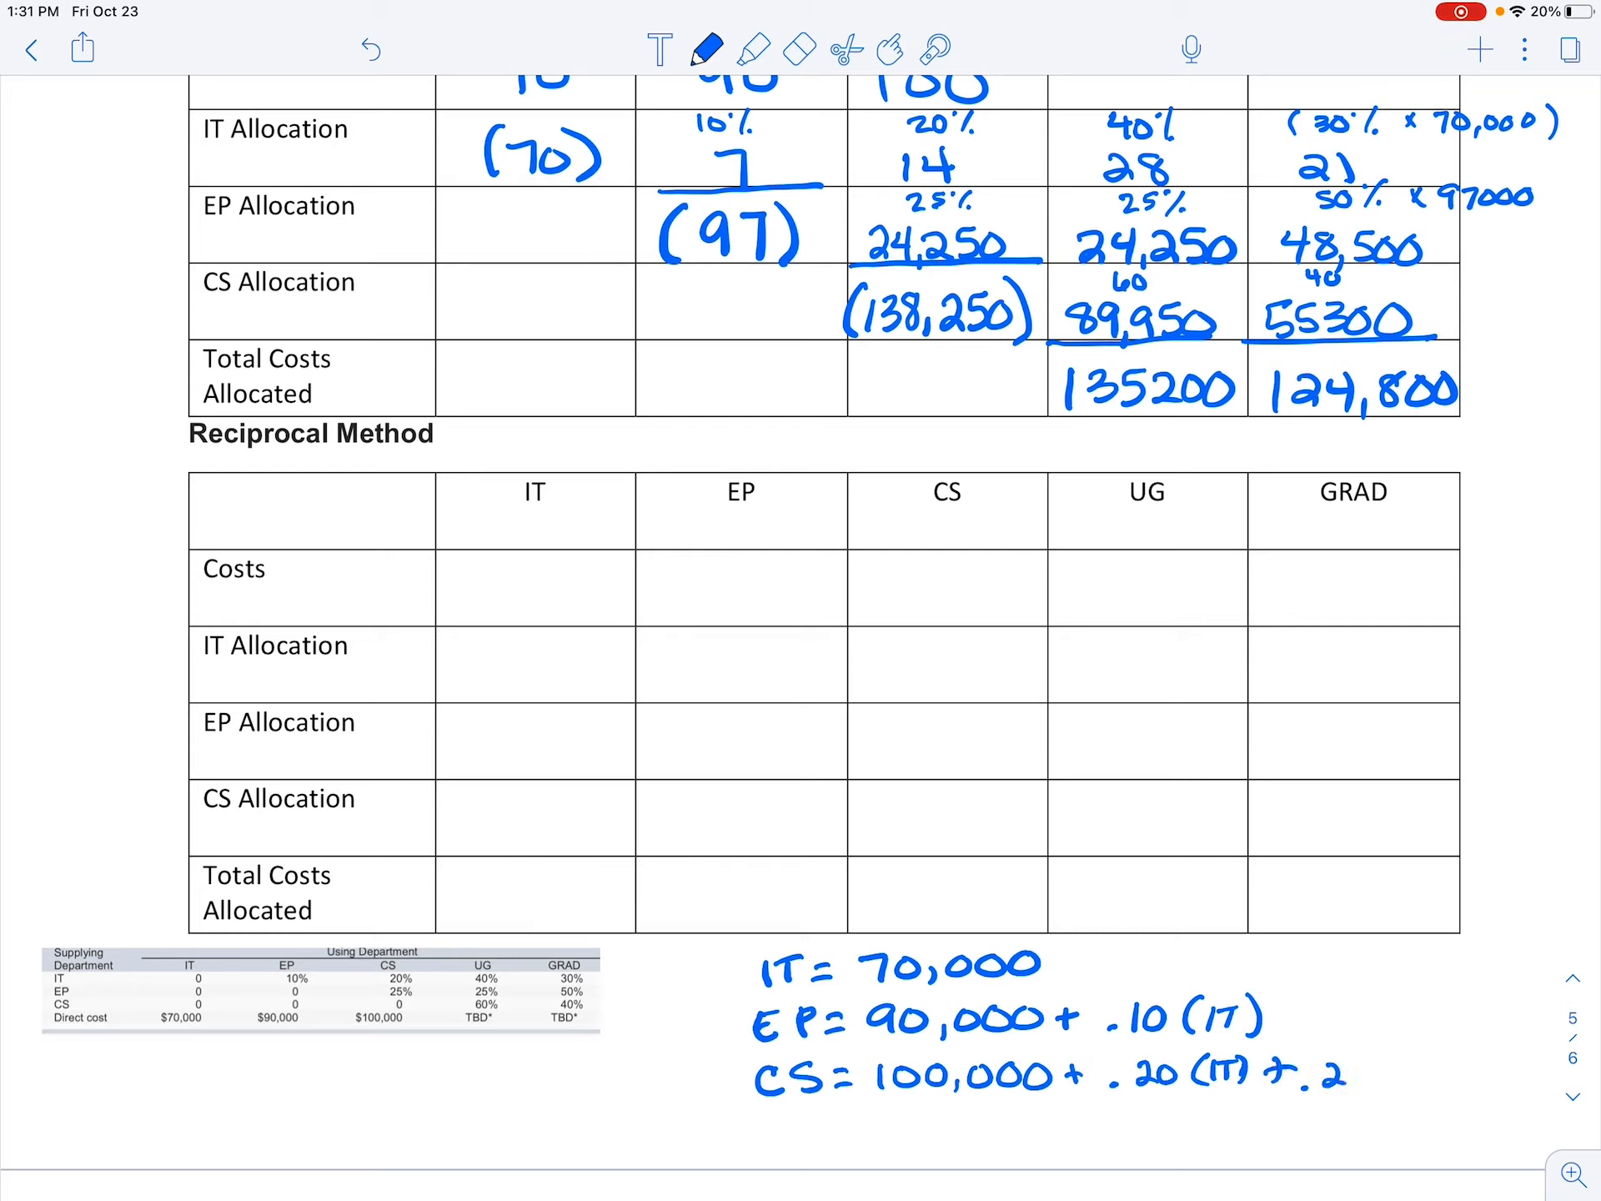
text(5)
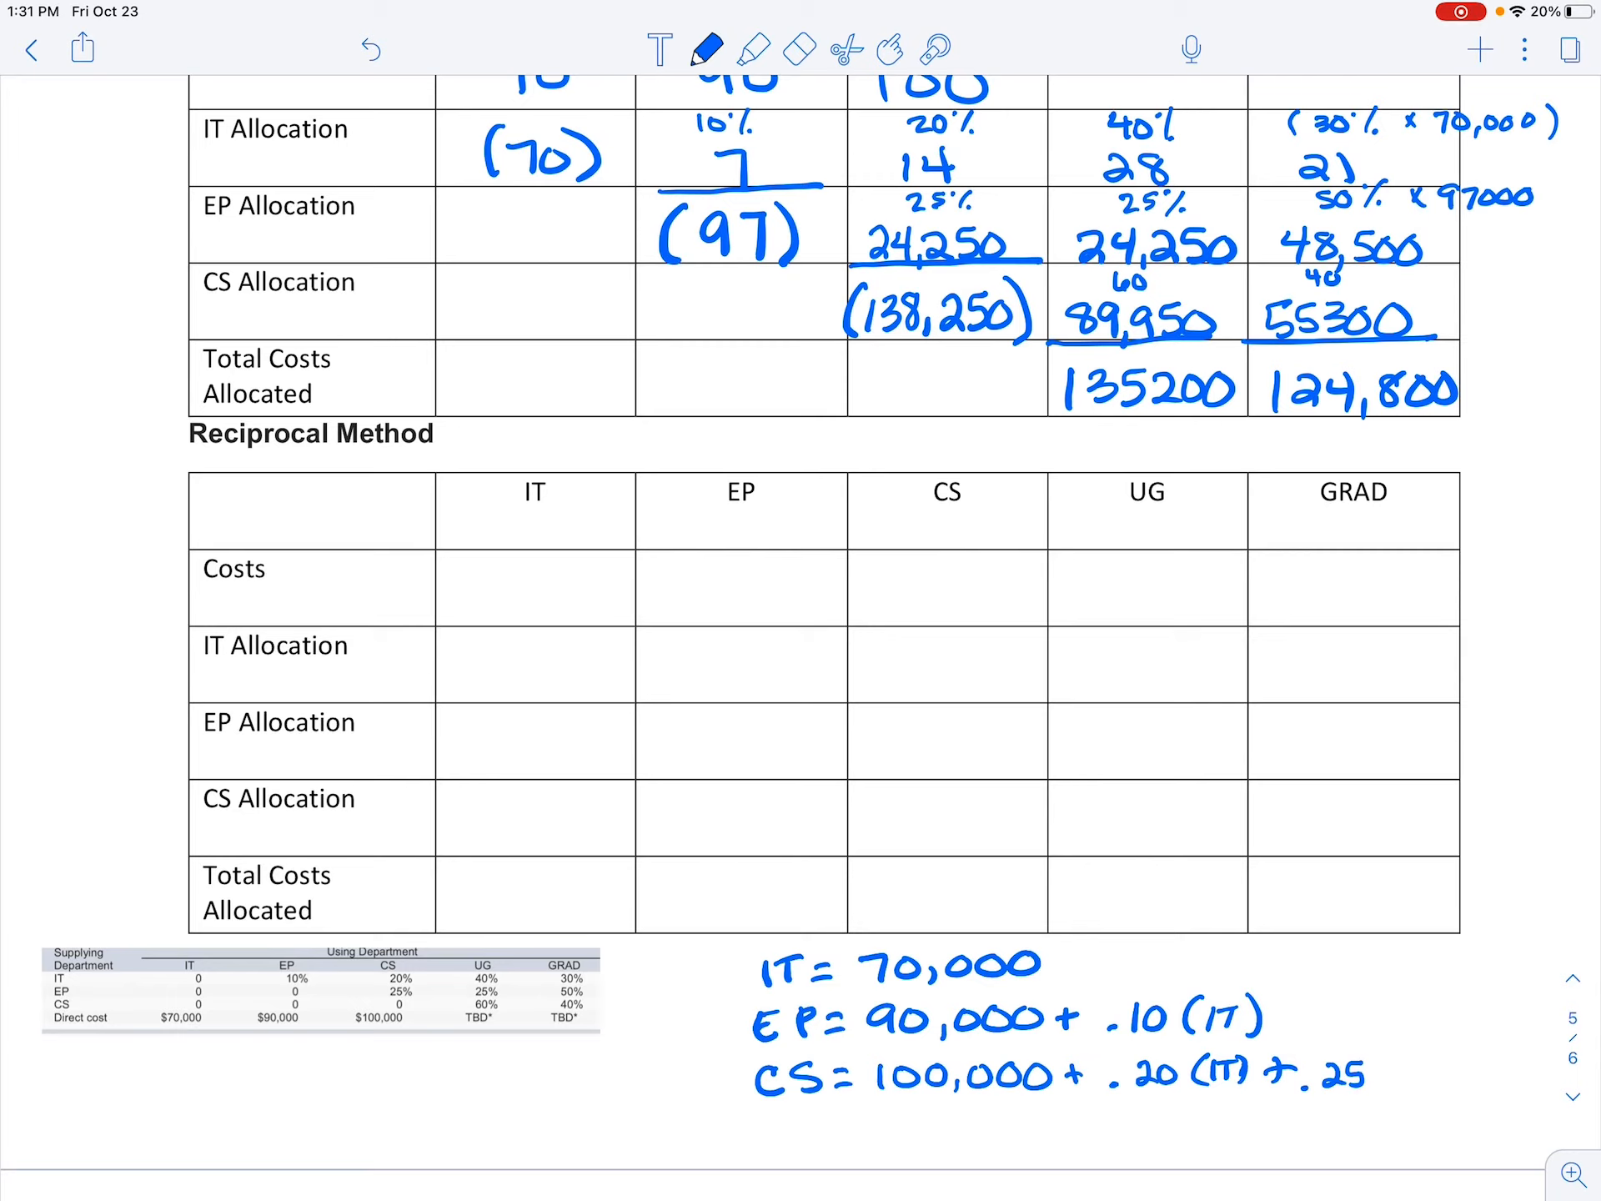
text(EP))
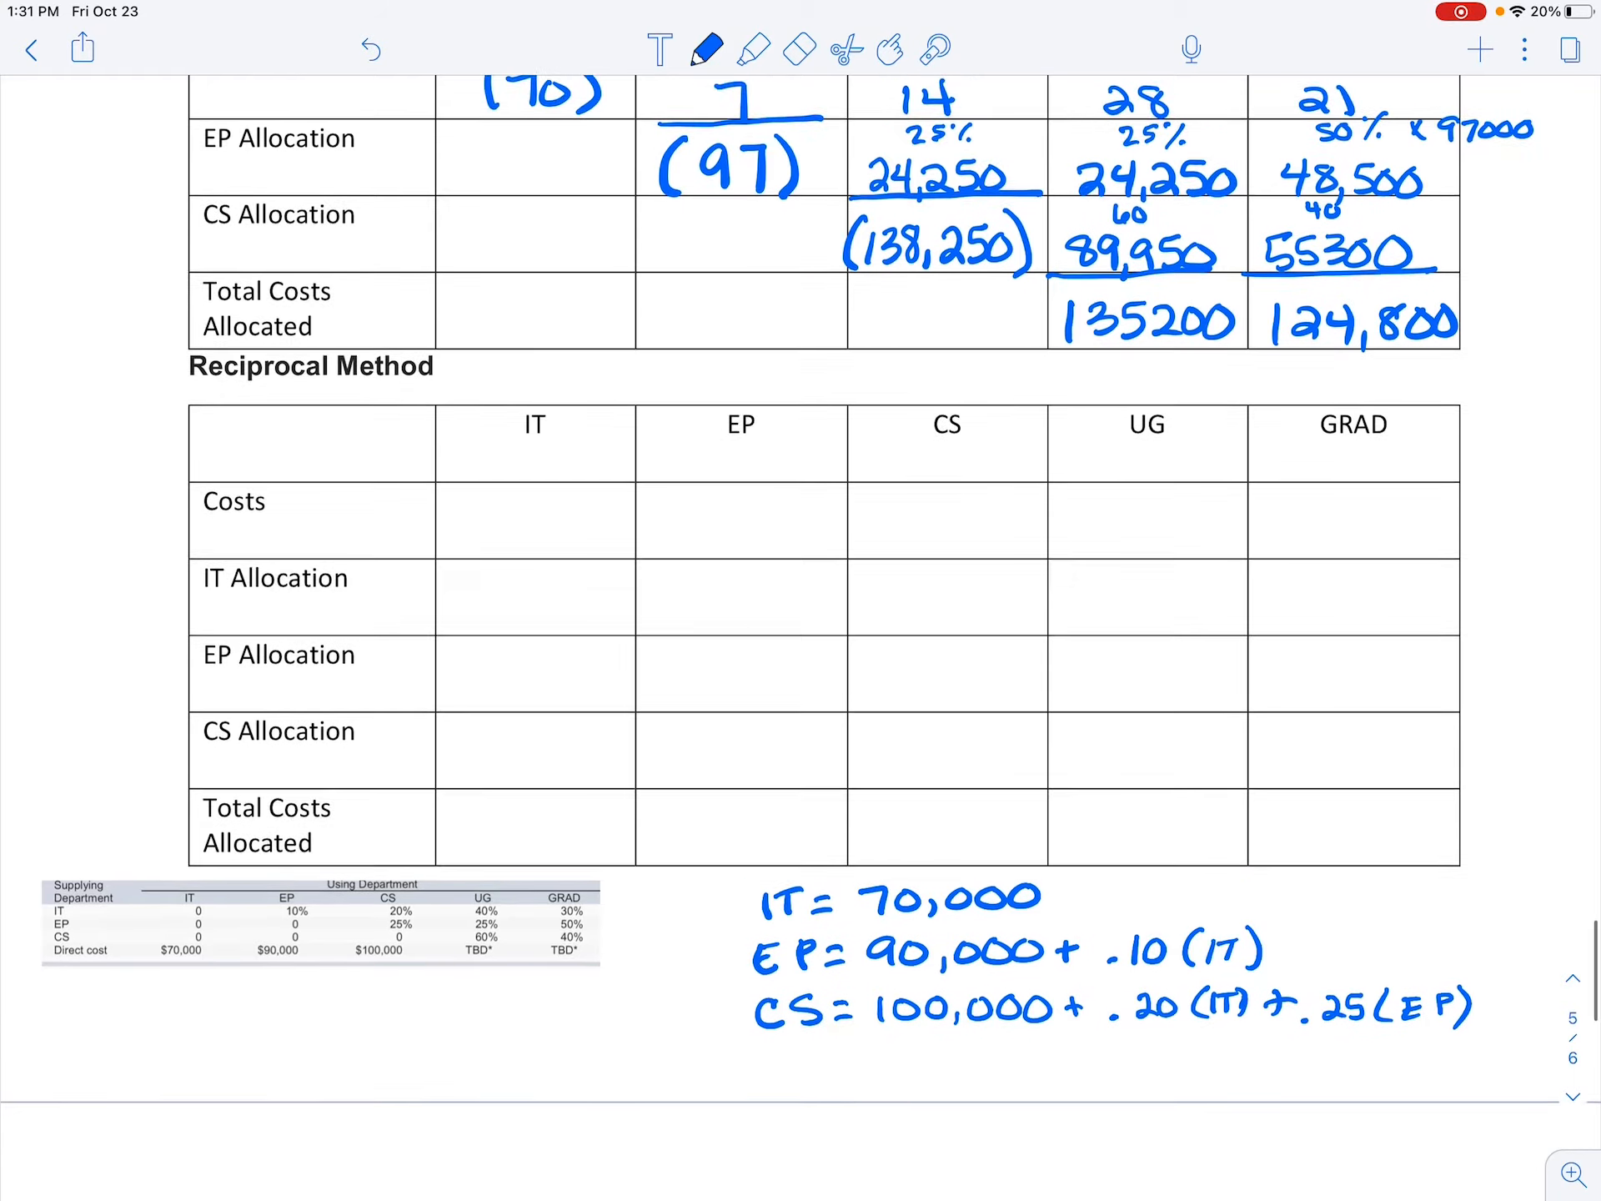
- Link the three equations with arrows and substitute 70,000 into the EP equation
scroll(down, 3)
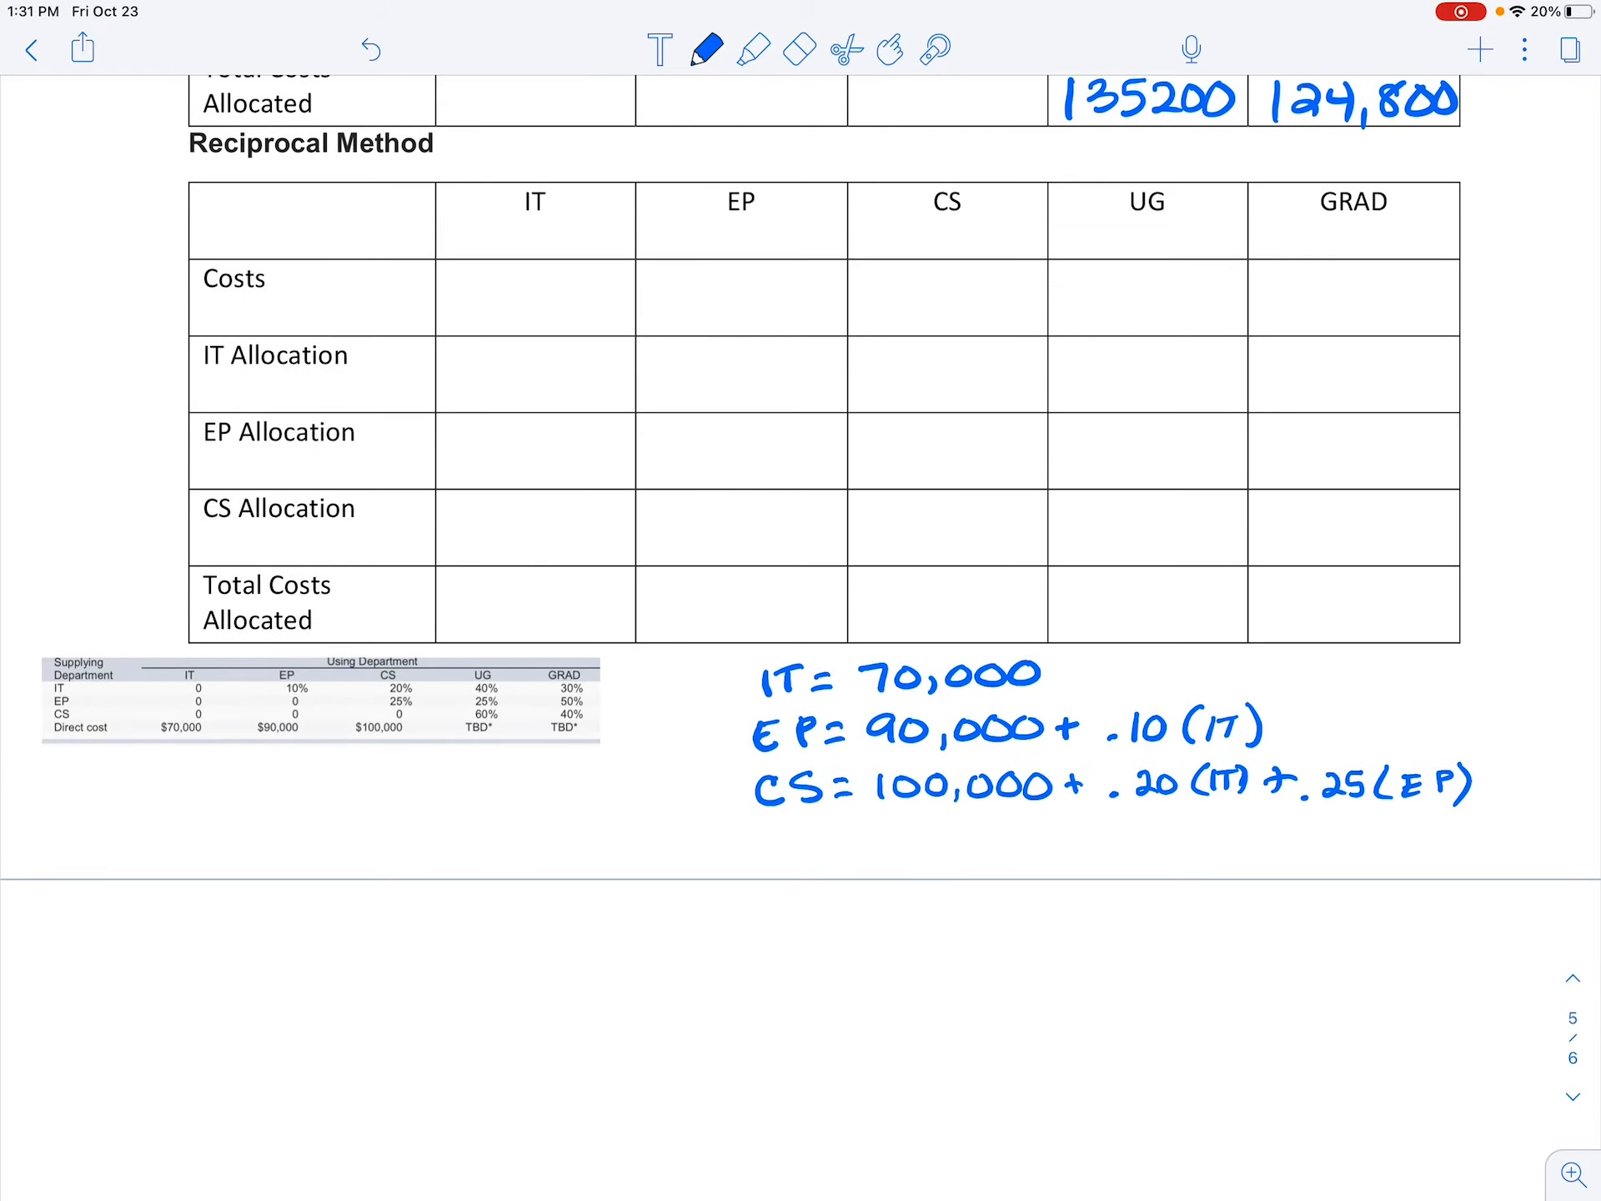
drag(760, 674, 736, 751)
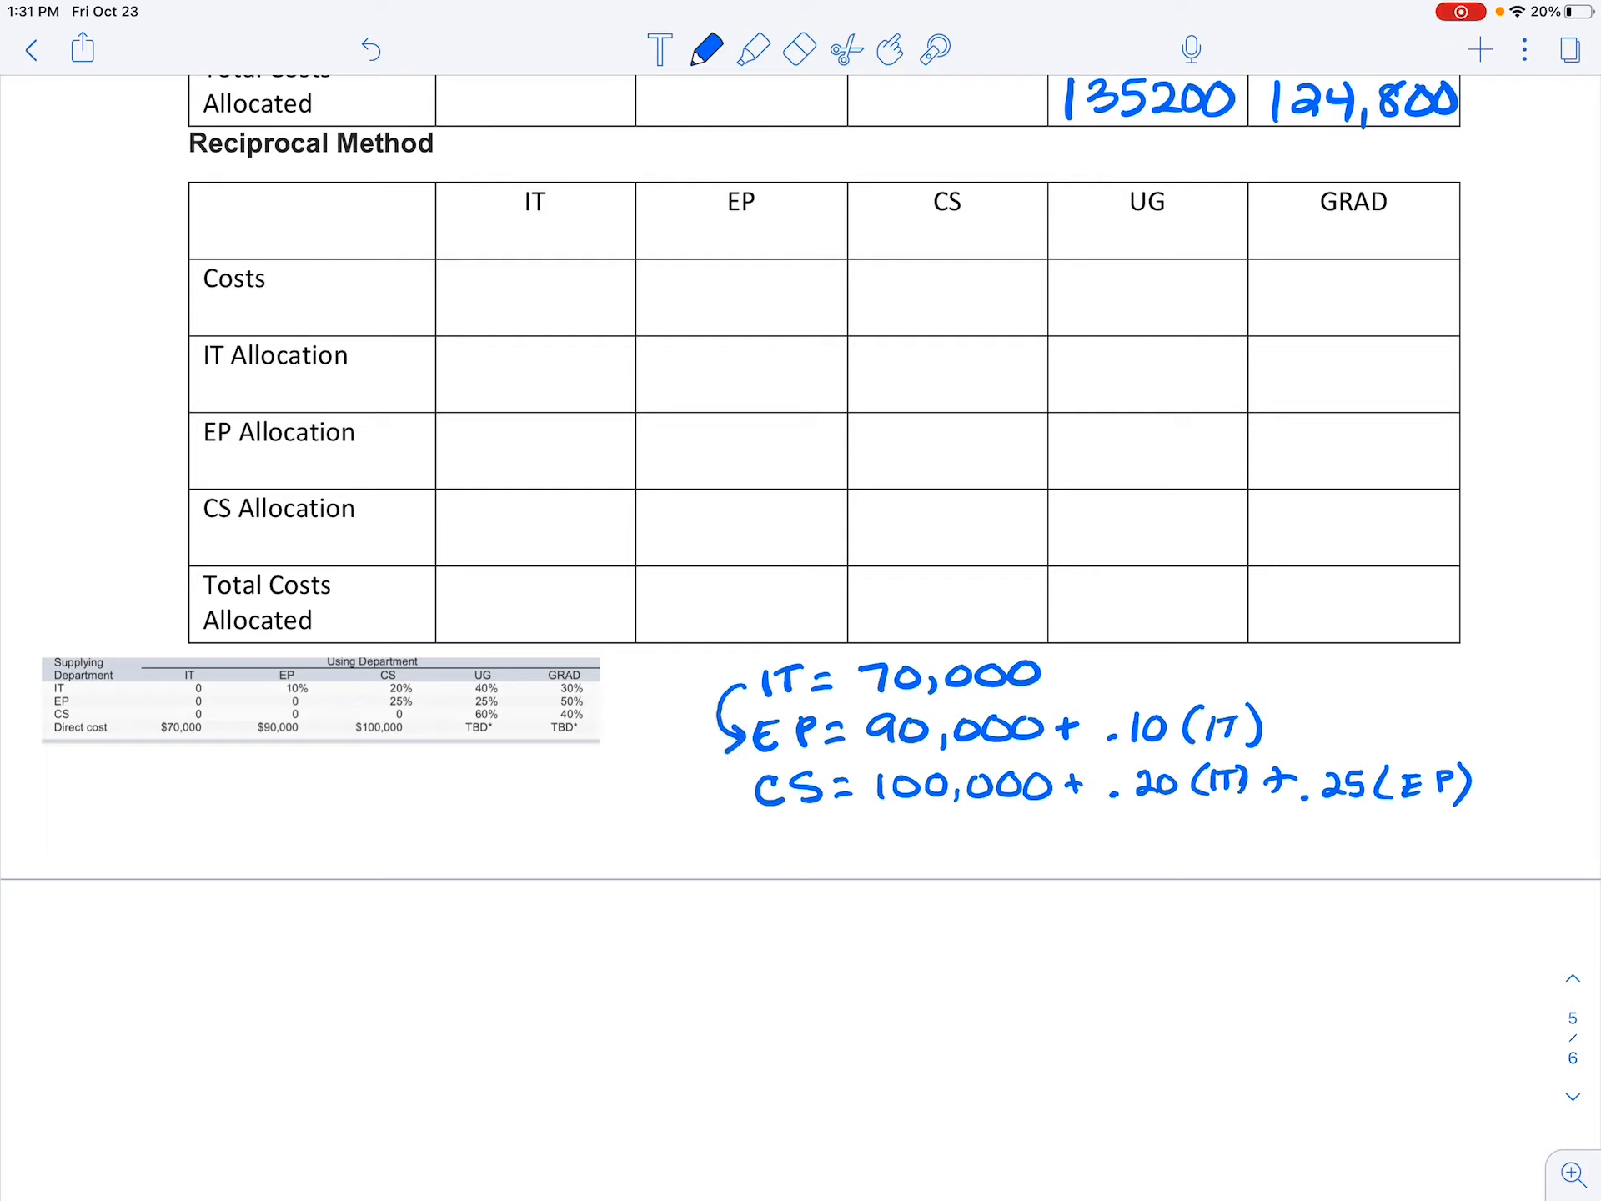
drag(726, 716, 735, 827)
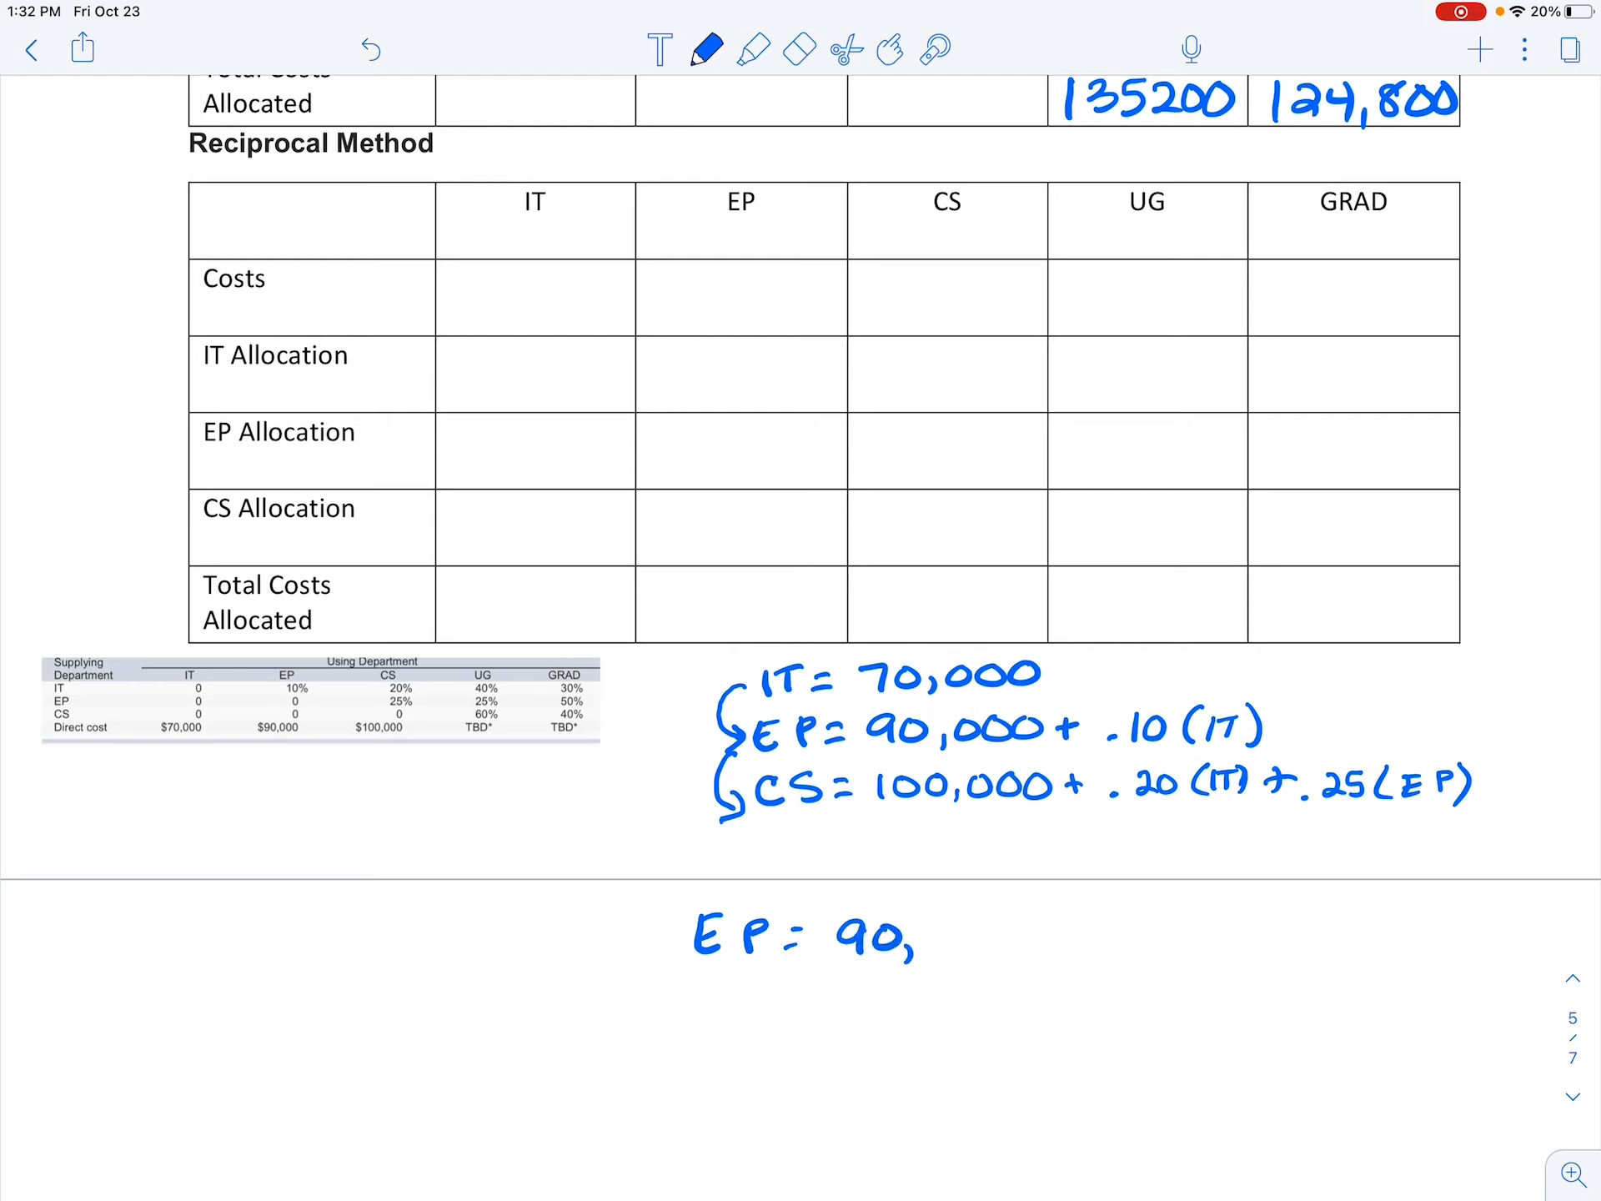
text(600 +)
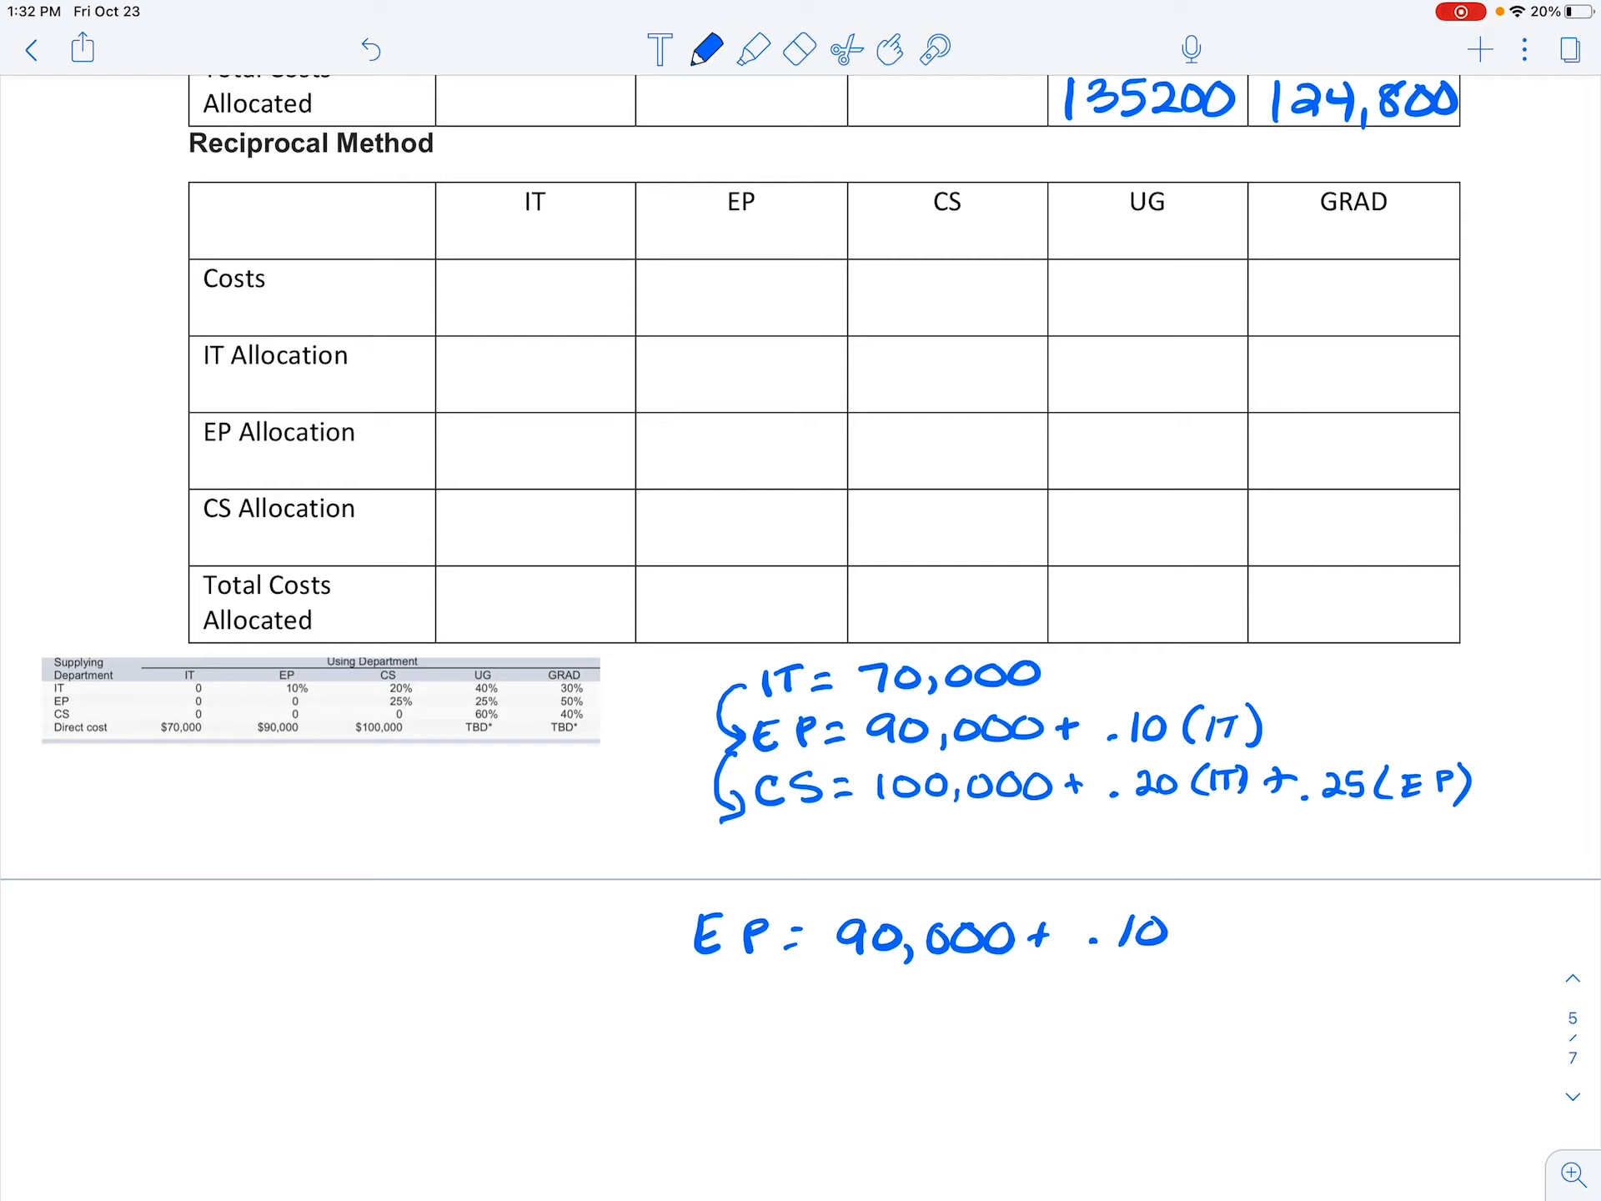
text((70,000)
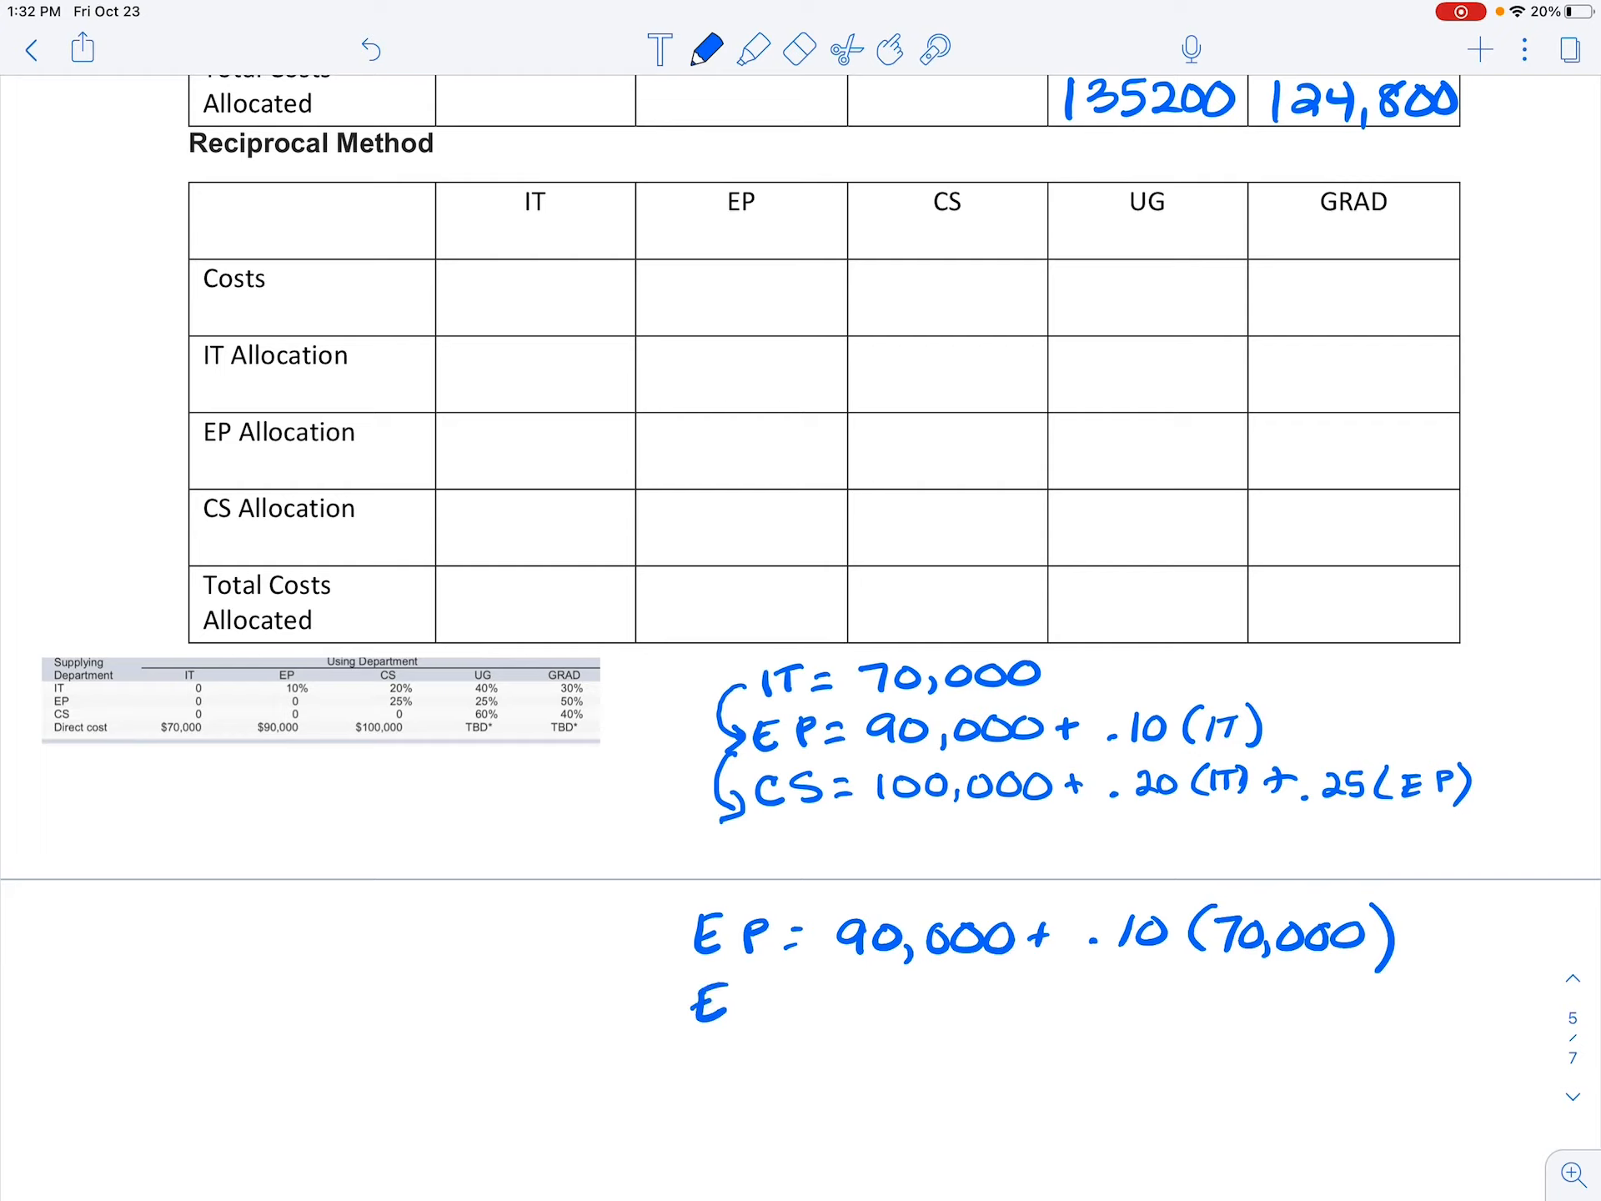
text(P = 97,000)
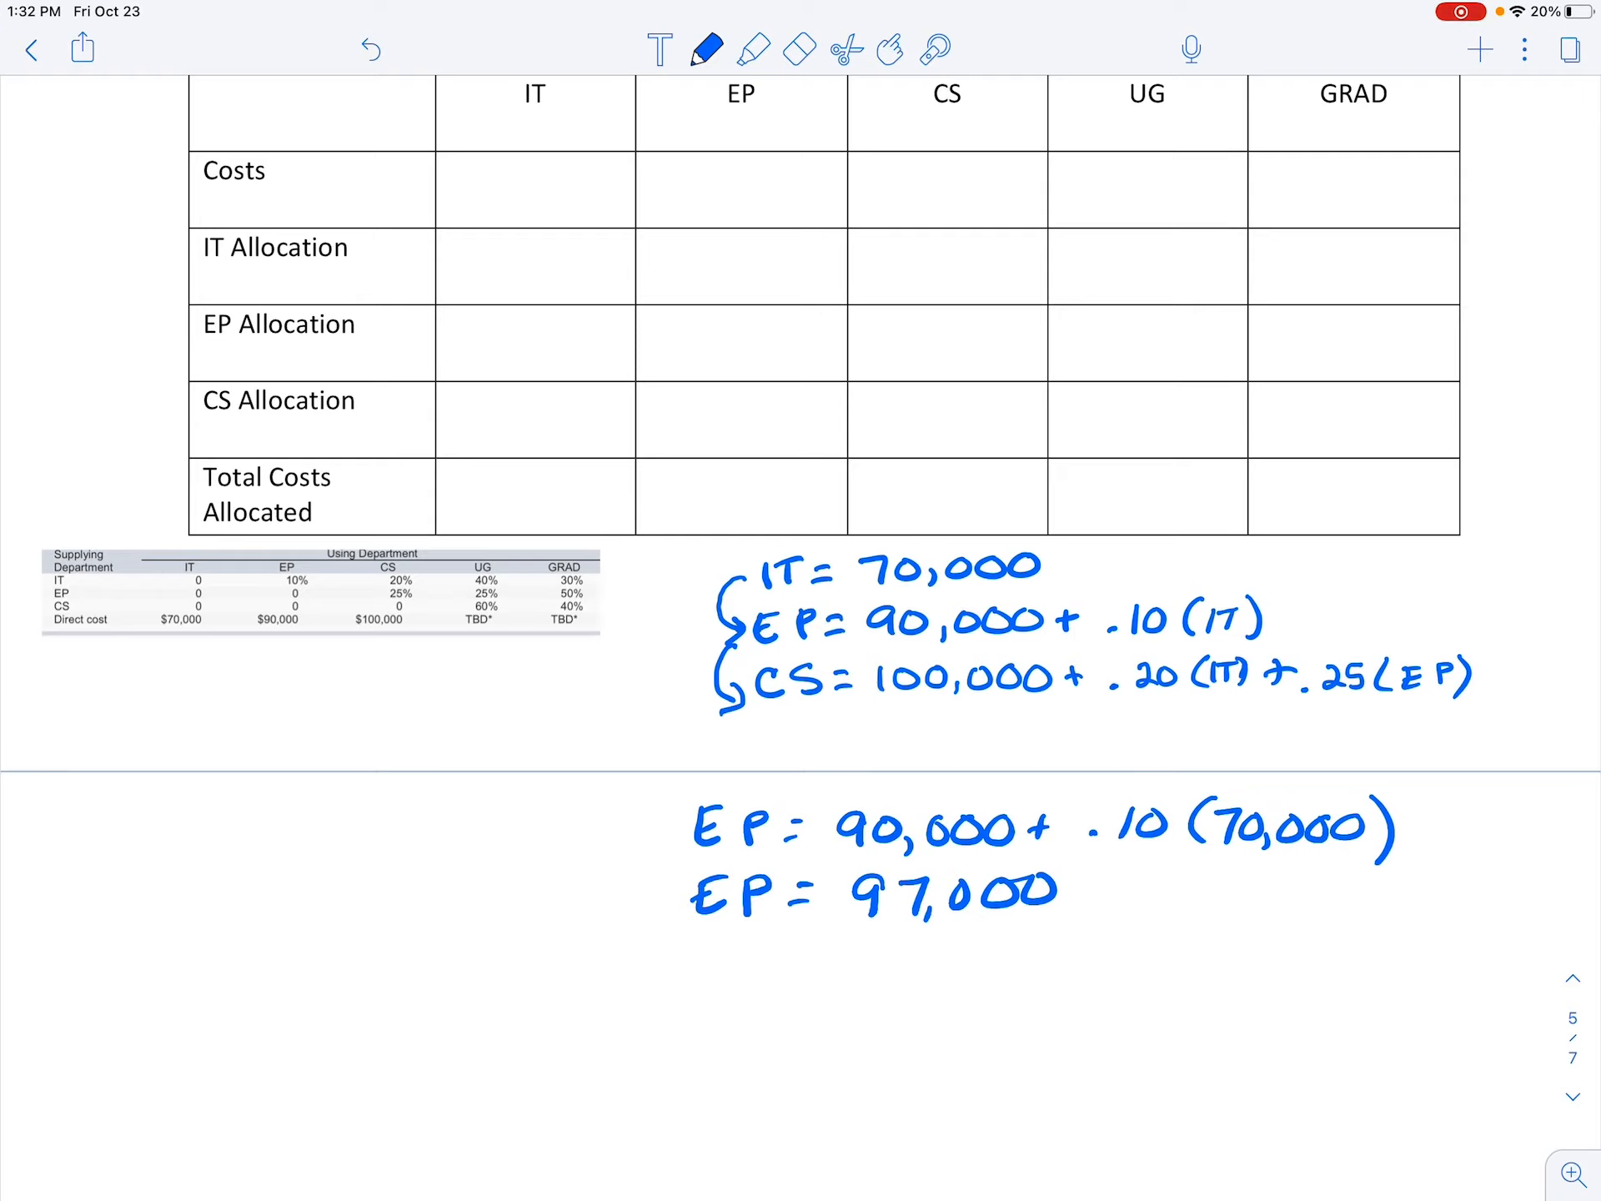
- Handwrite CS = 100,000 + .2(70,000) beneath the equations
text(CS)
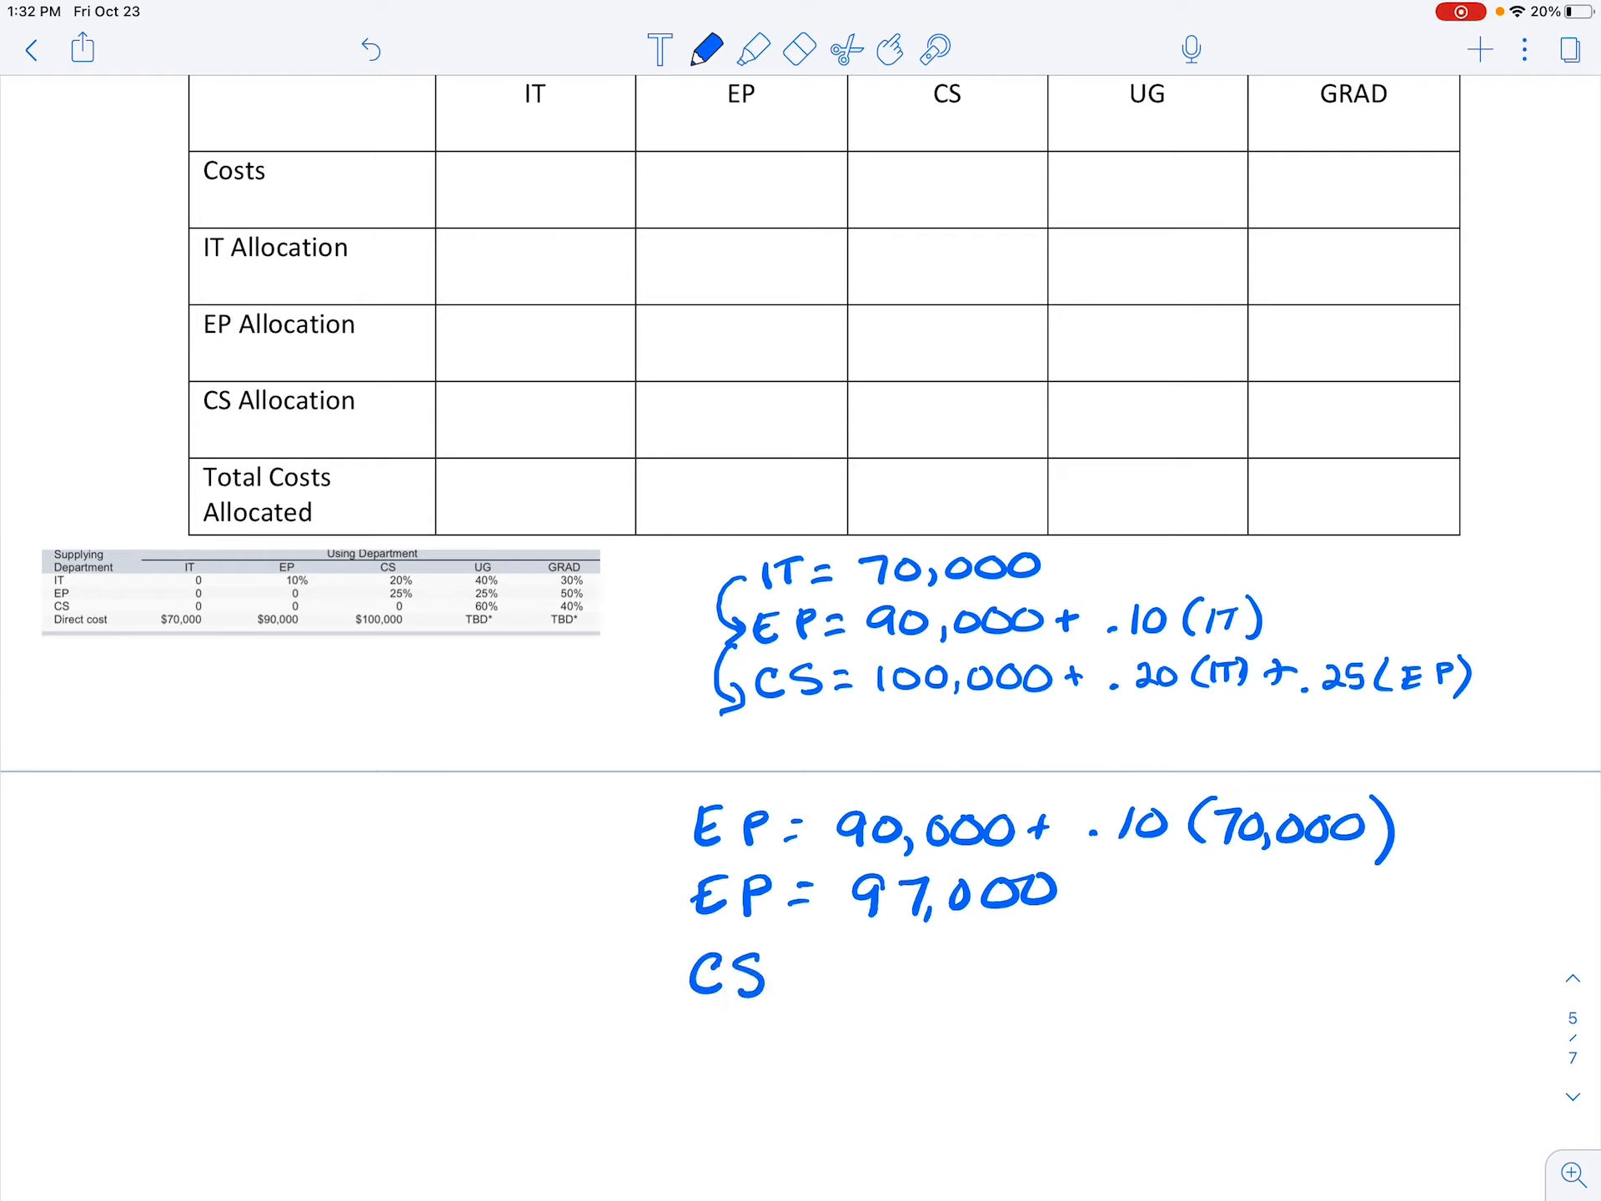
click(798, 977)
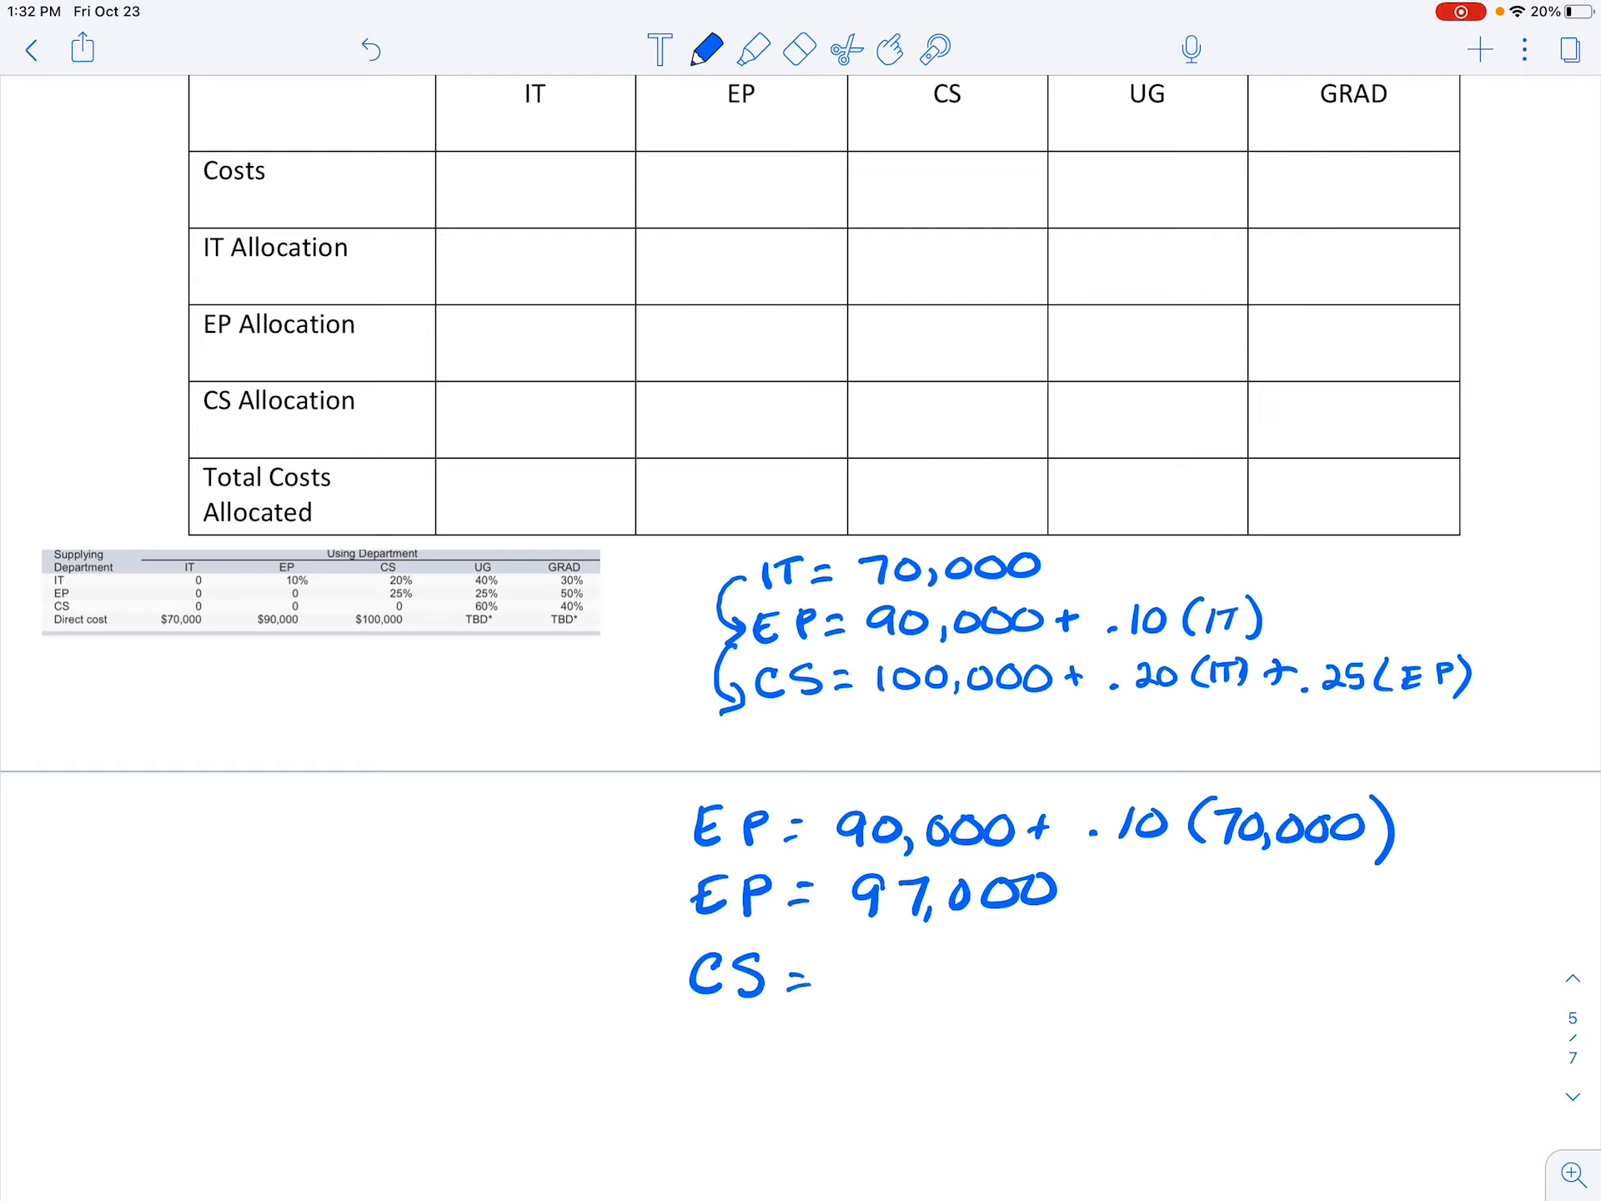
text(100,000'.)
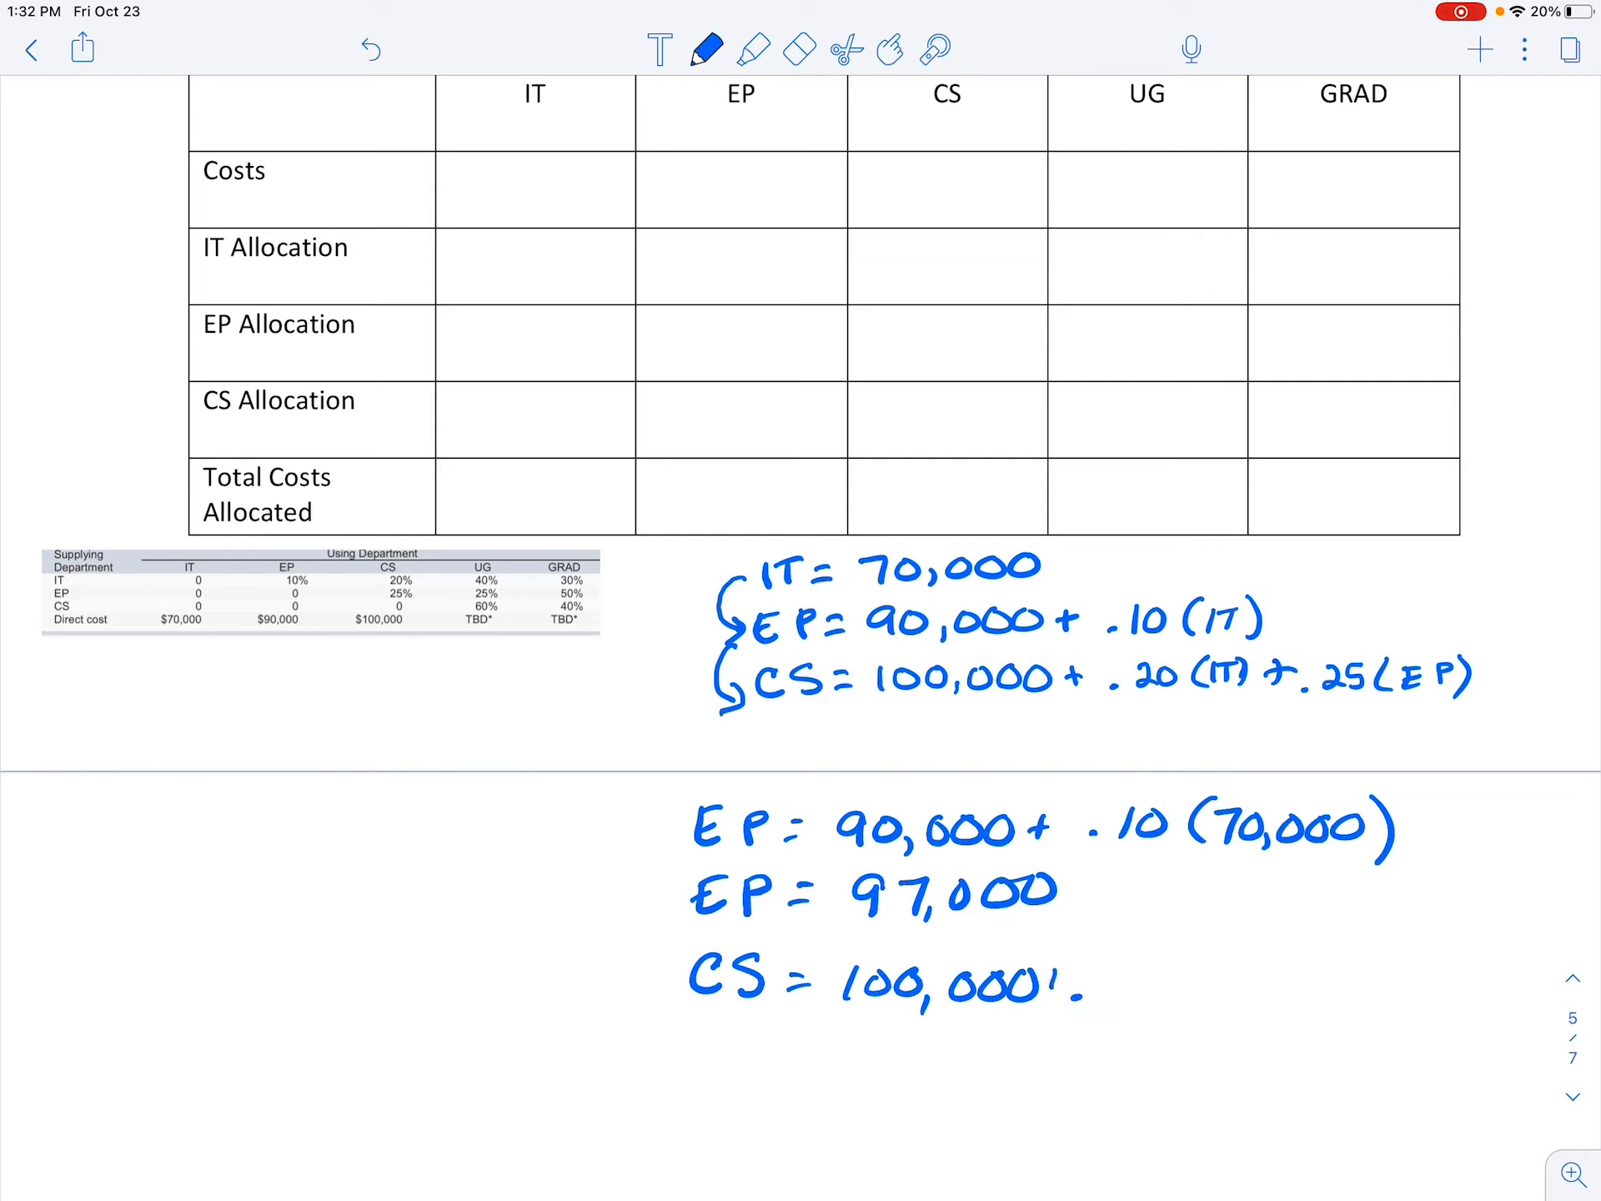
text(+.2)
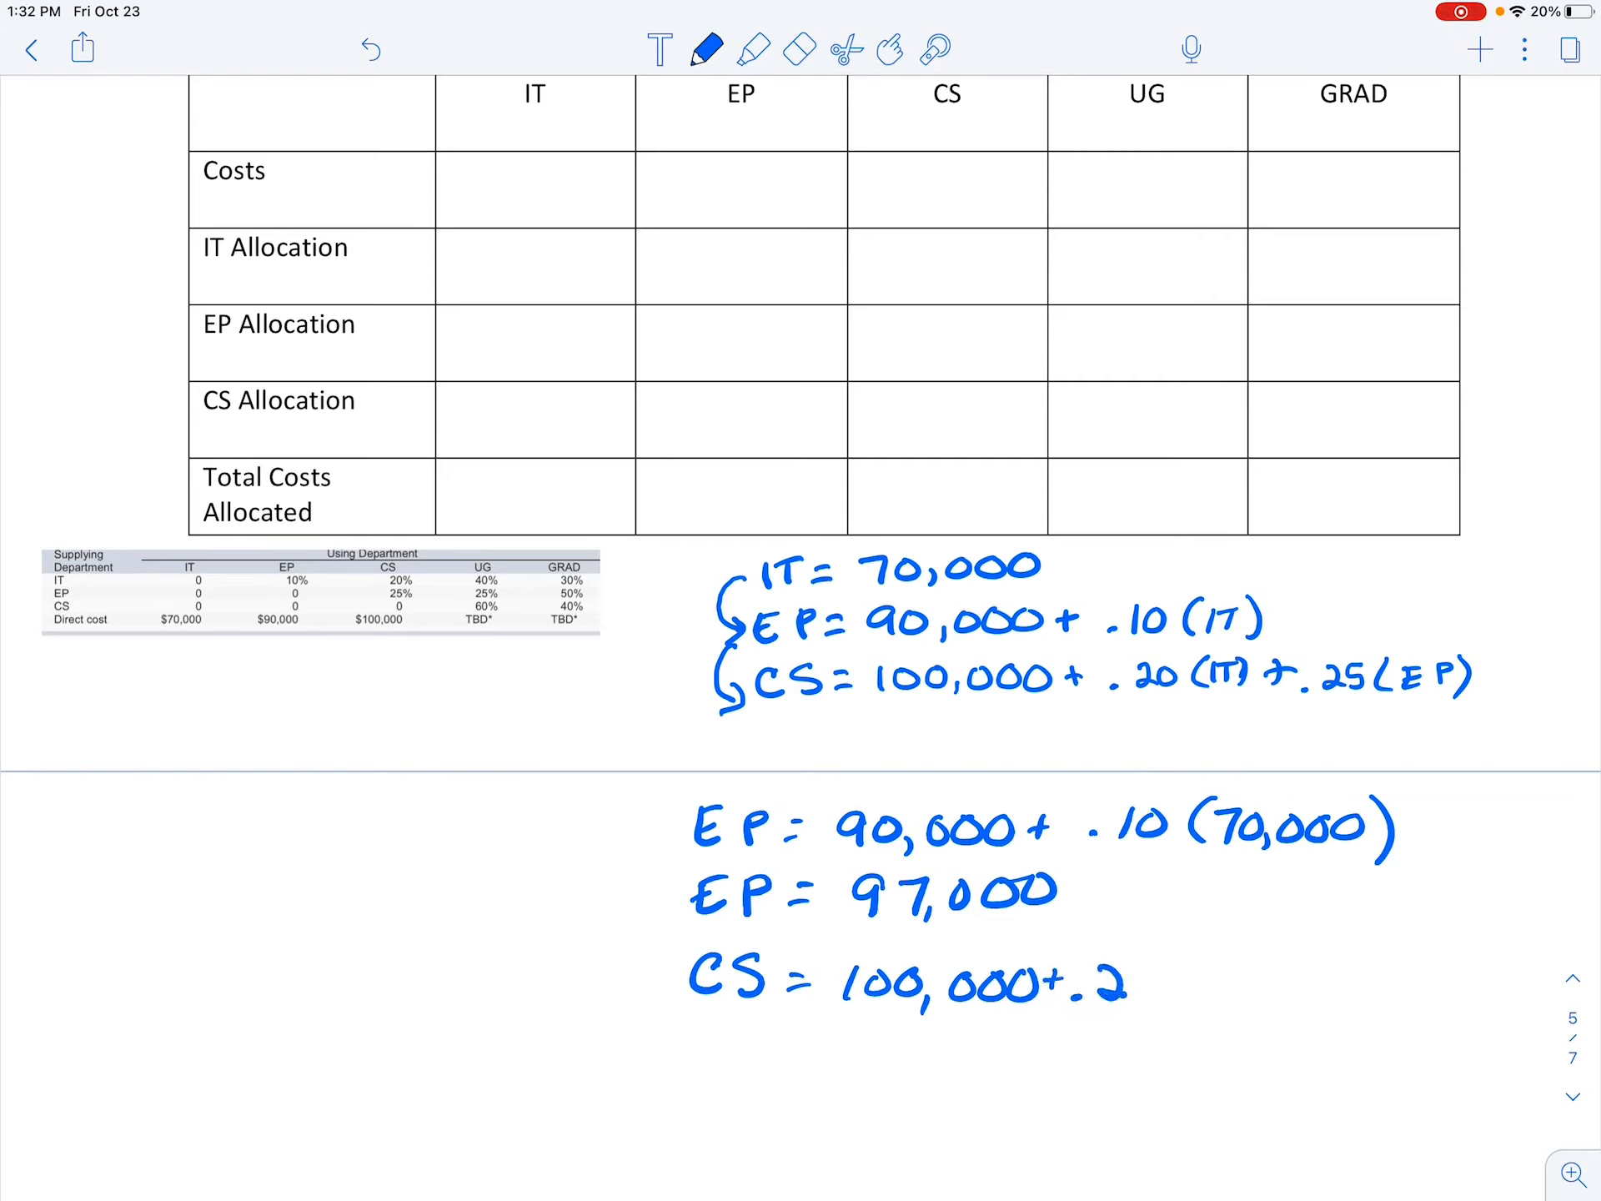
text((7)
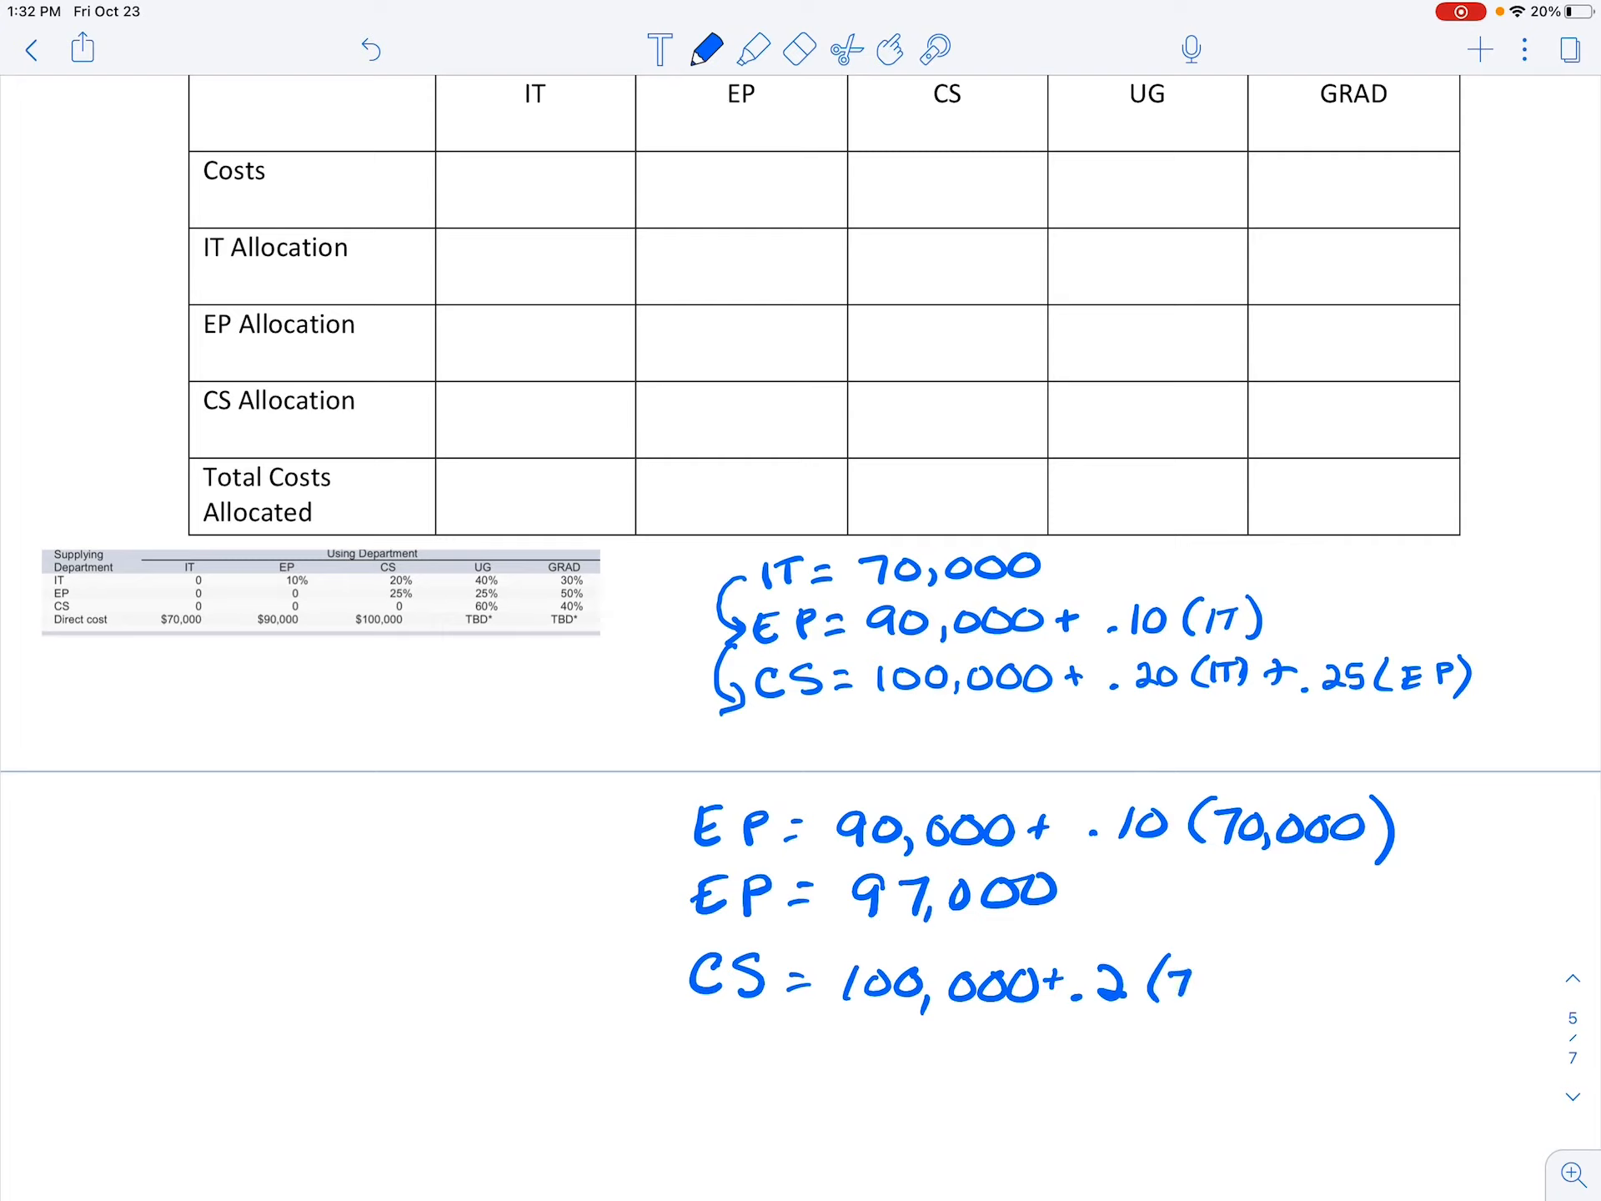
text(70,000)
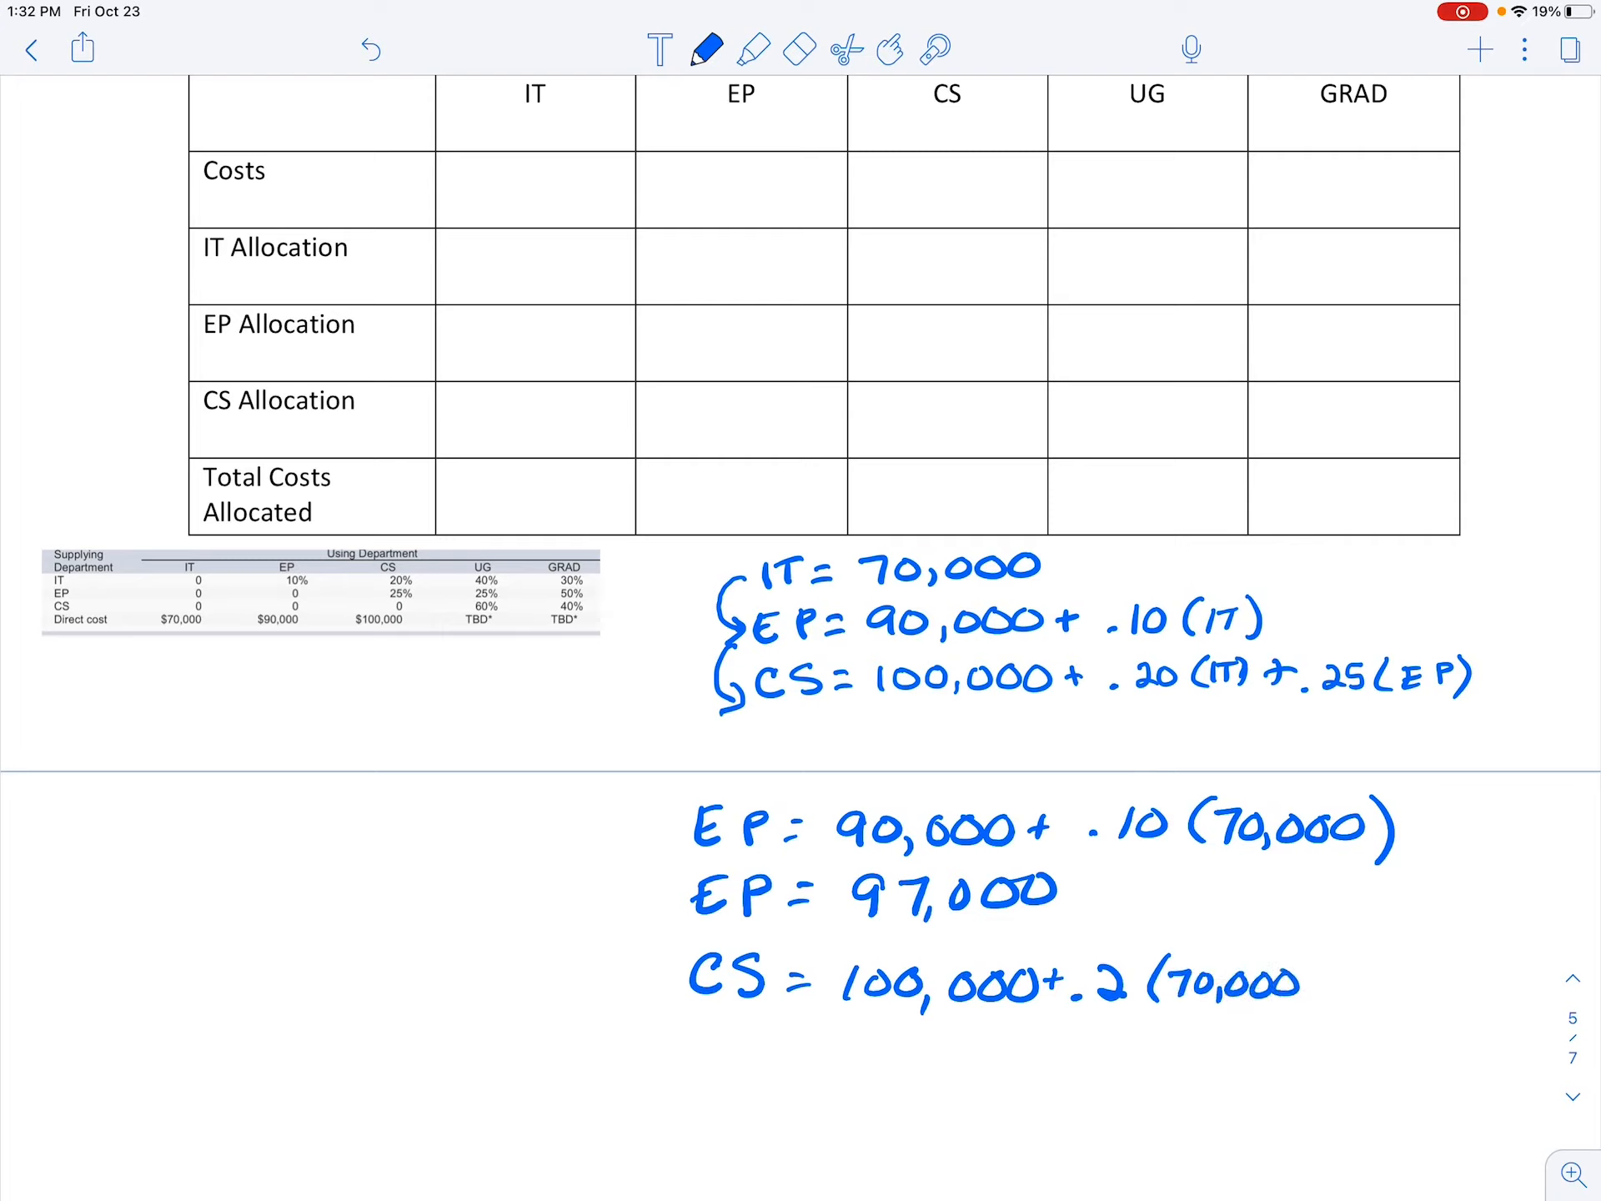
drag(1307, 984, 1328, 981)
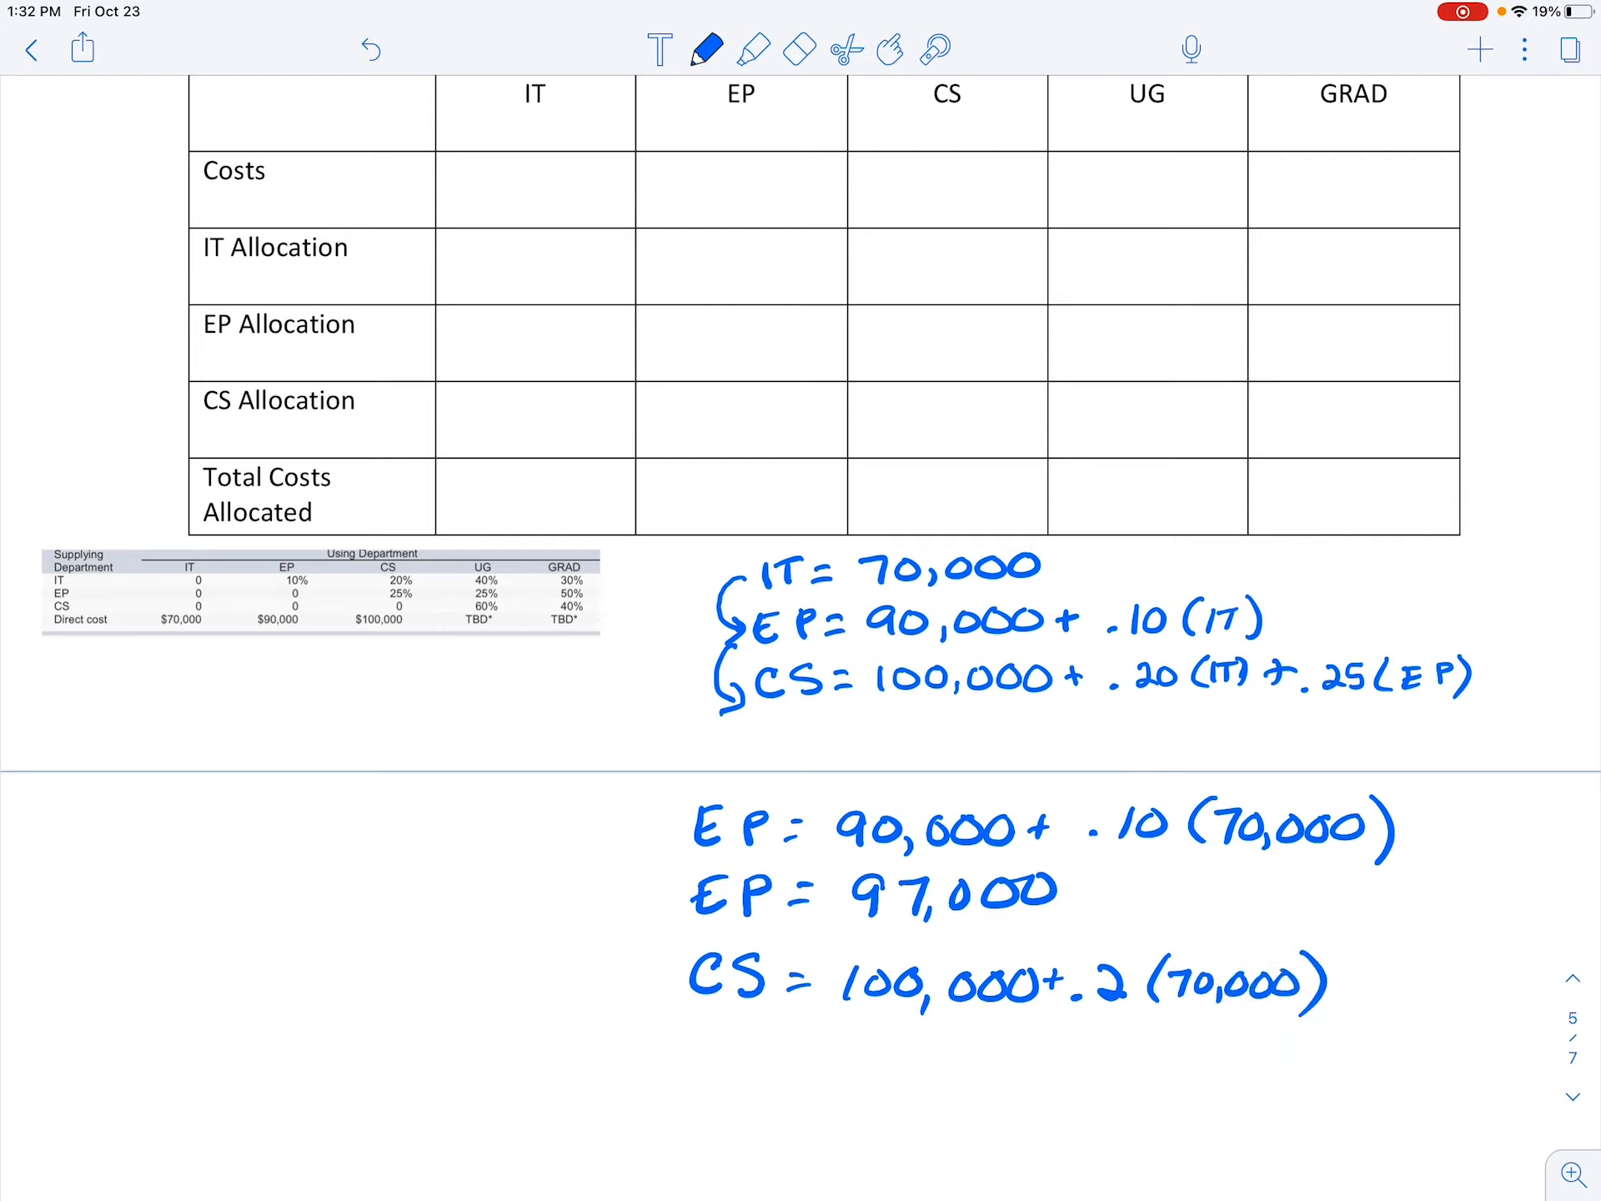
- Finish the CS line with + .25(97000) = 138,250
text(+)
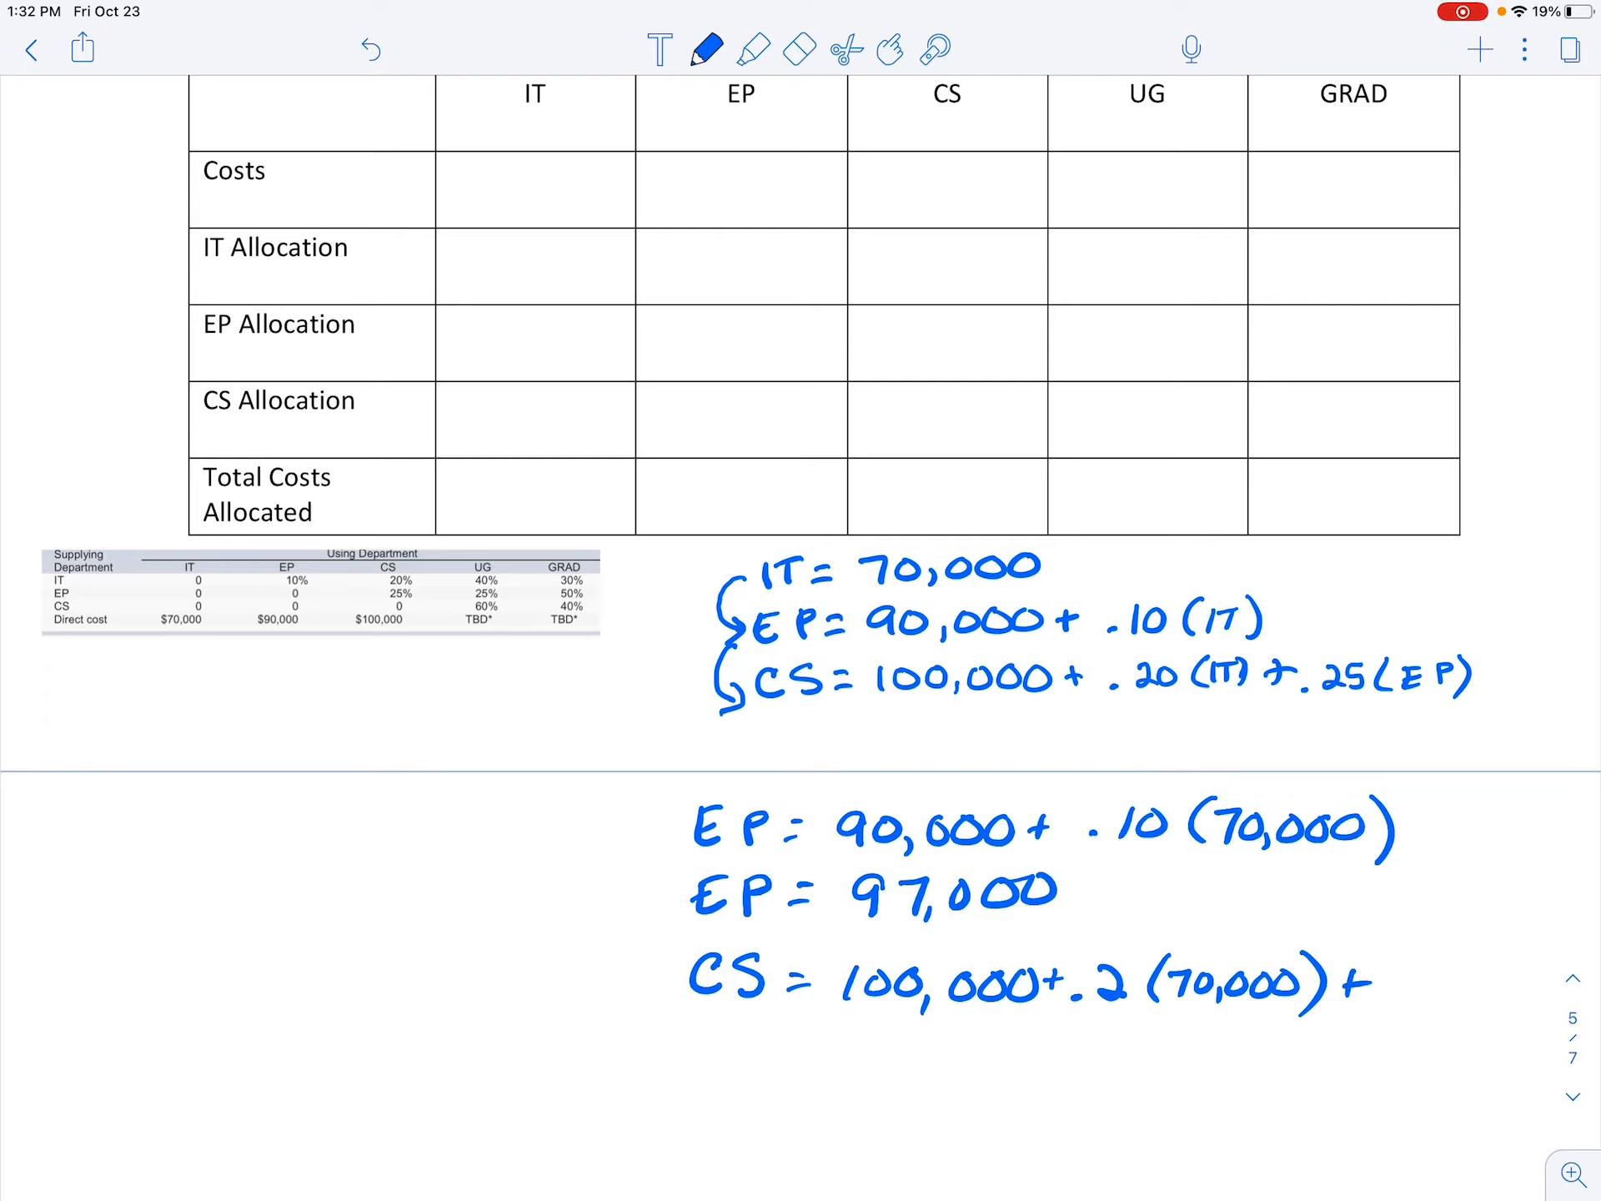
text(+.25)
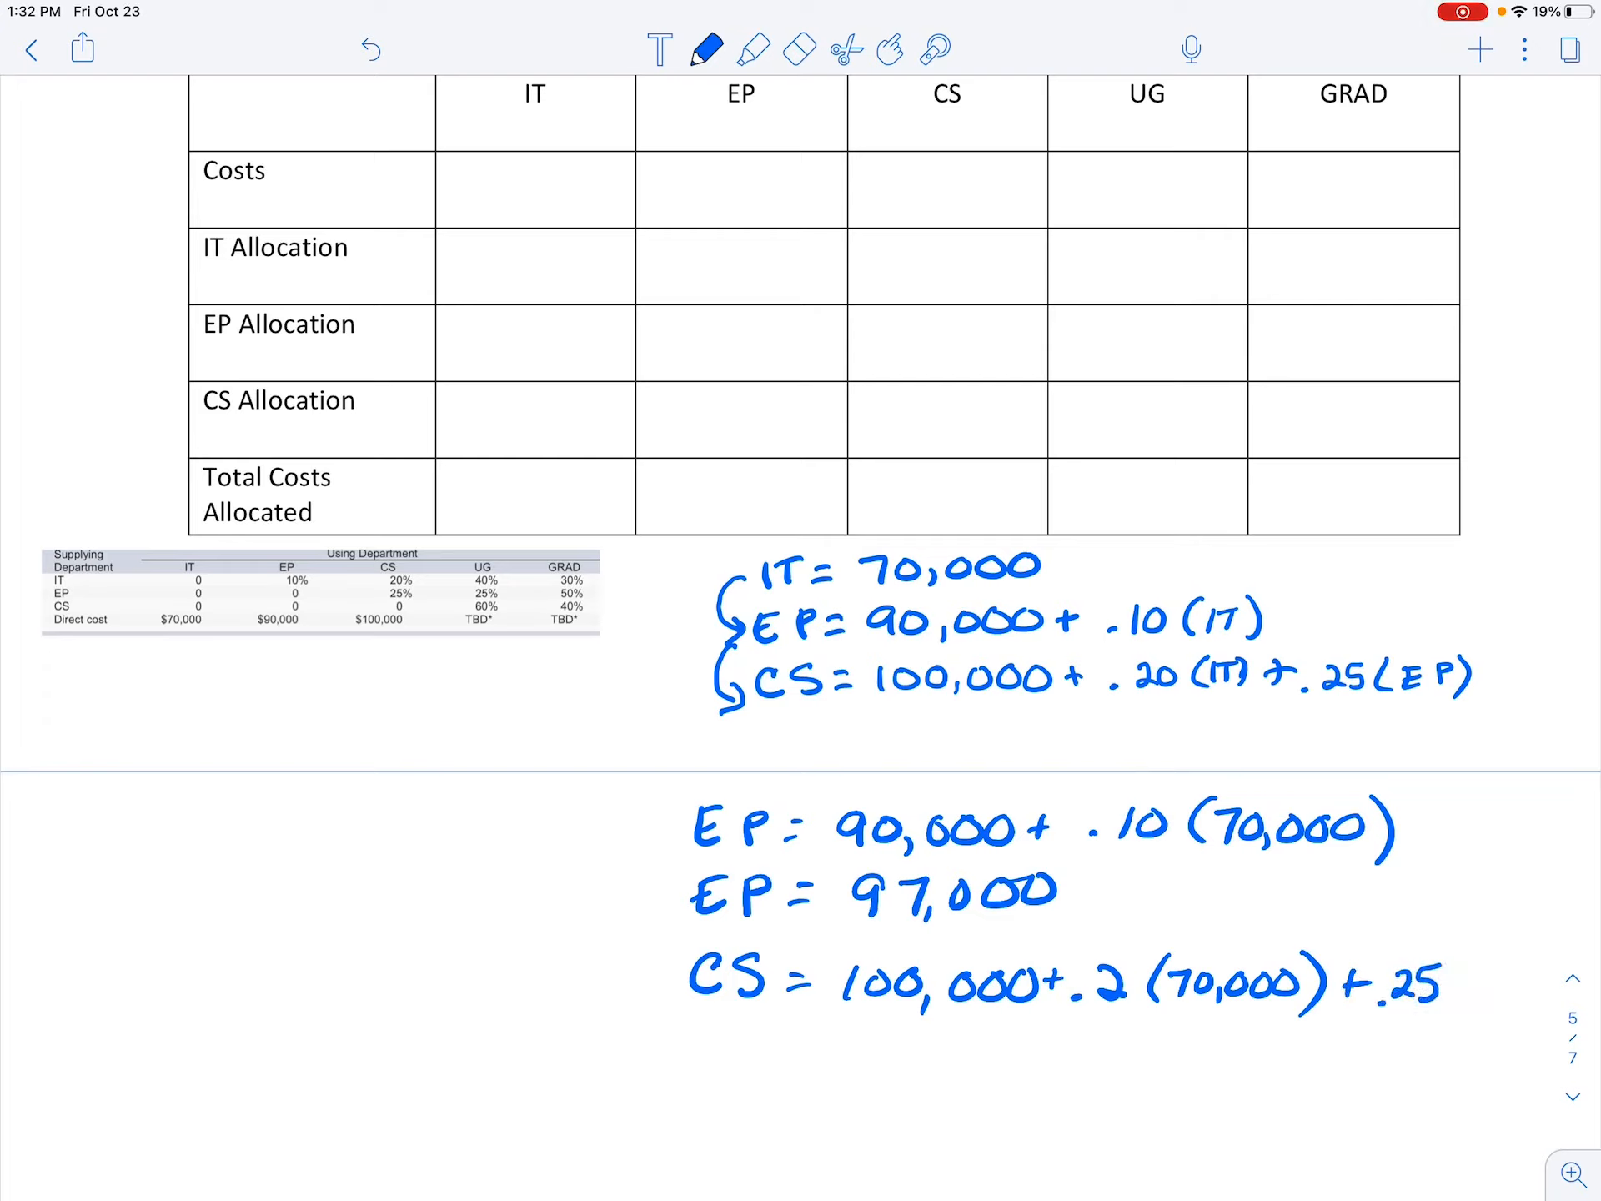
text(97000))
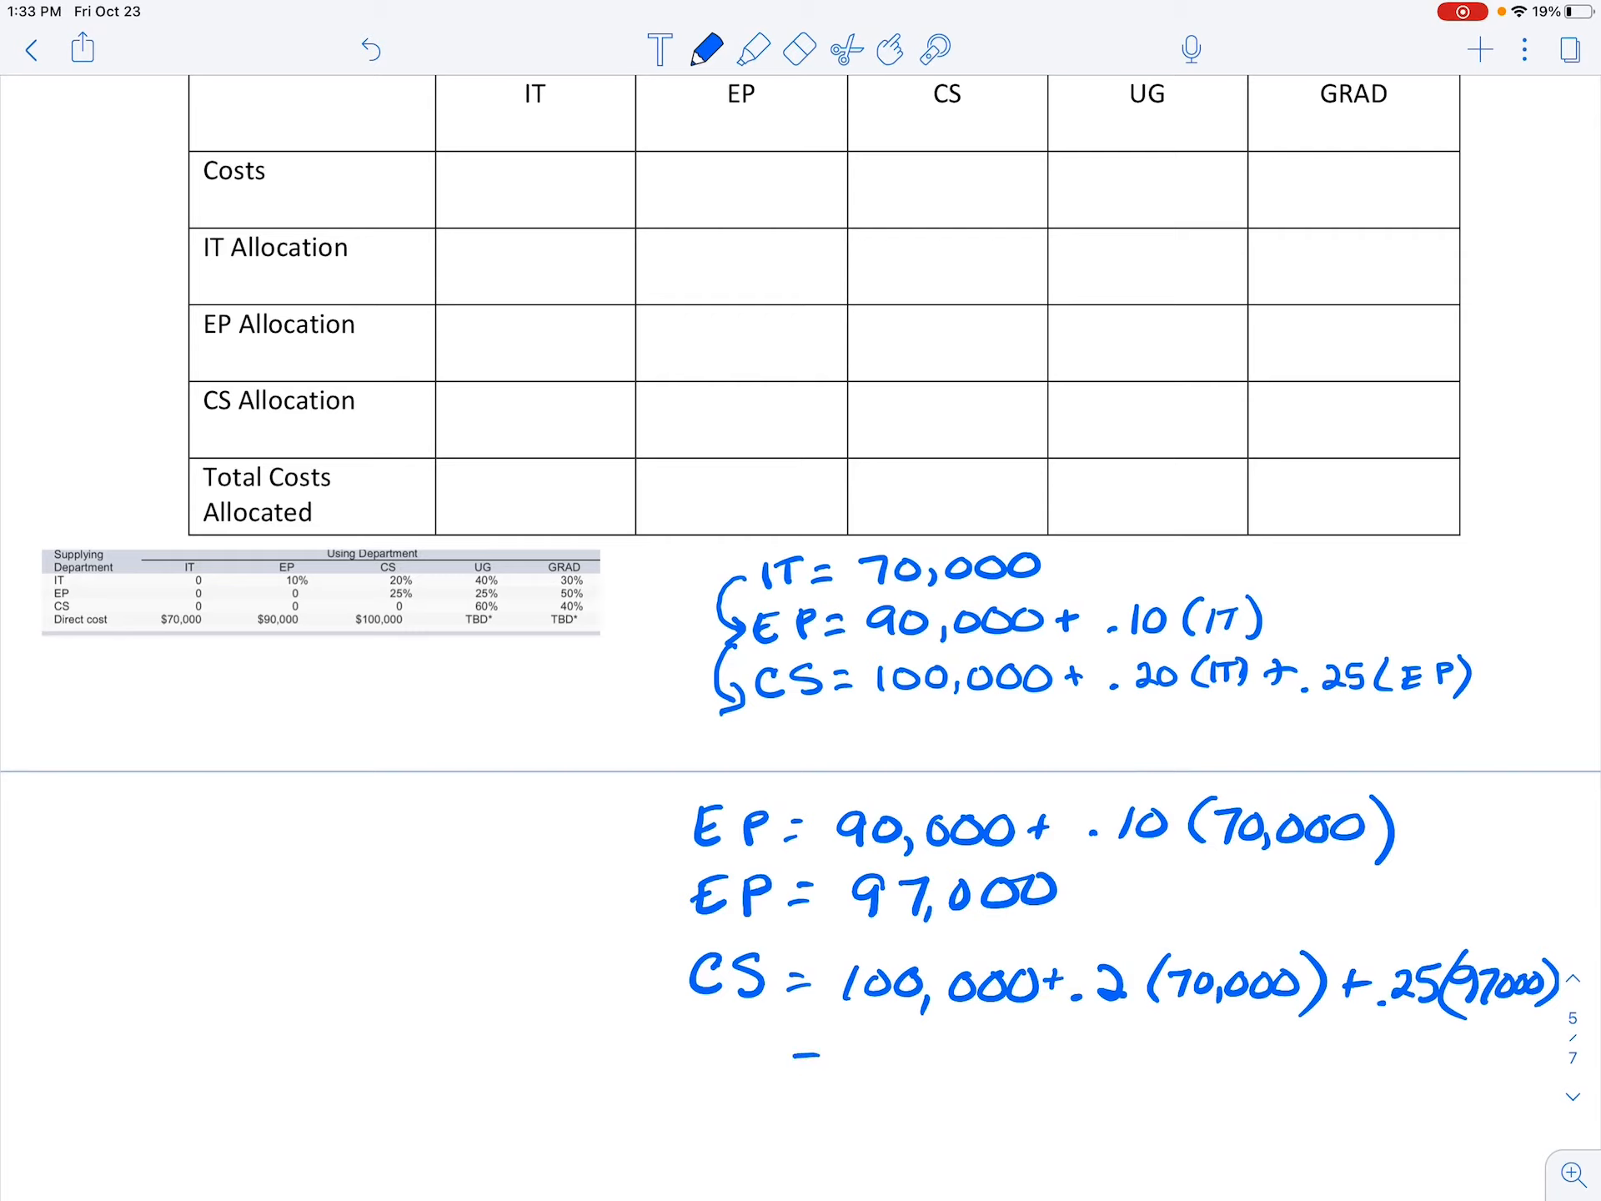
text(= 13,)
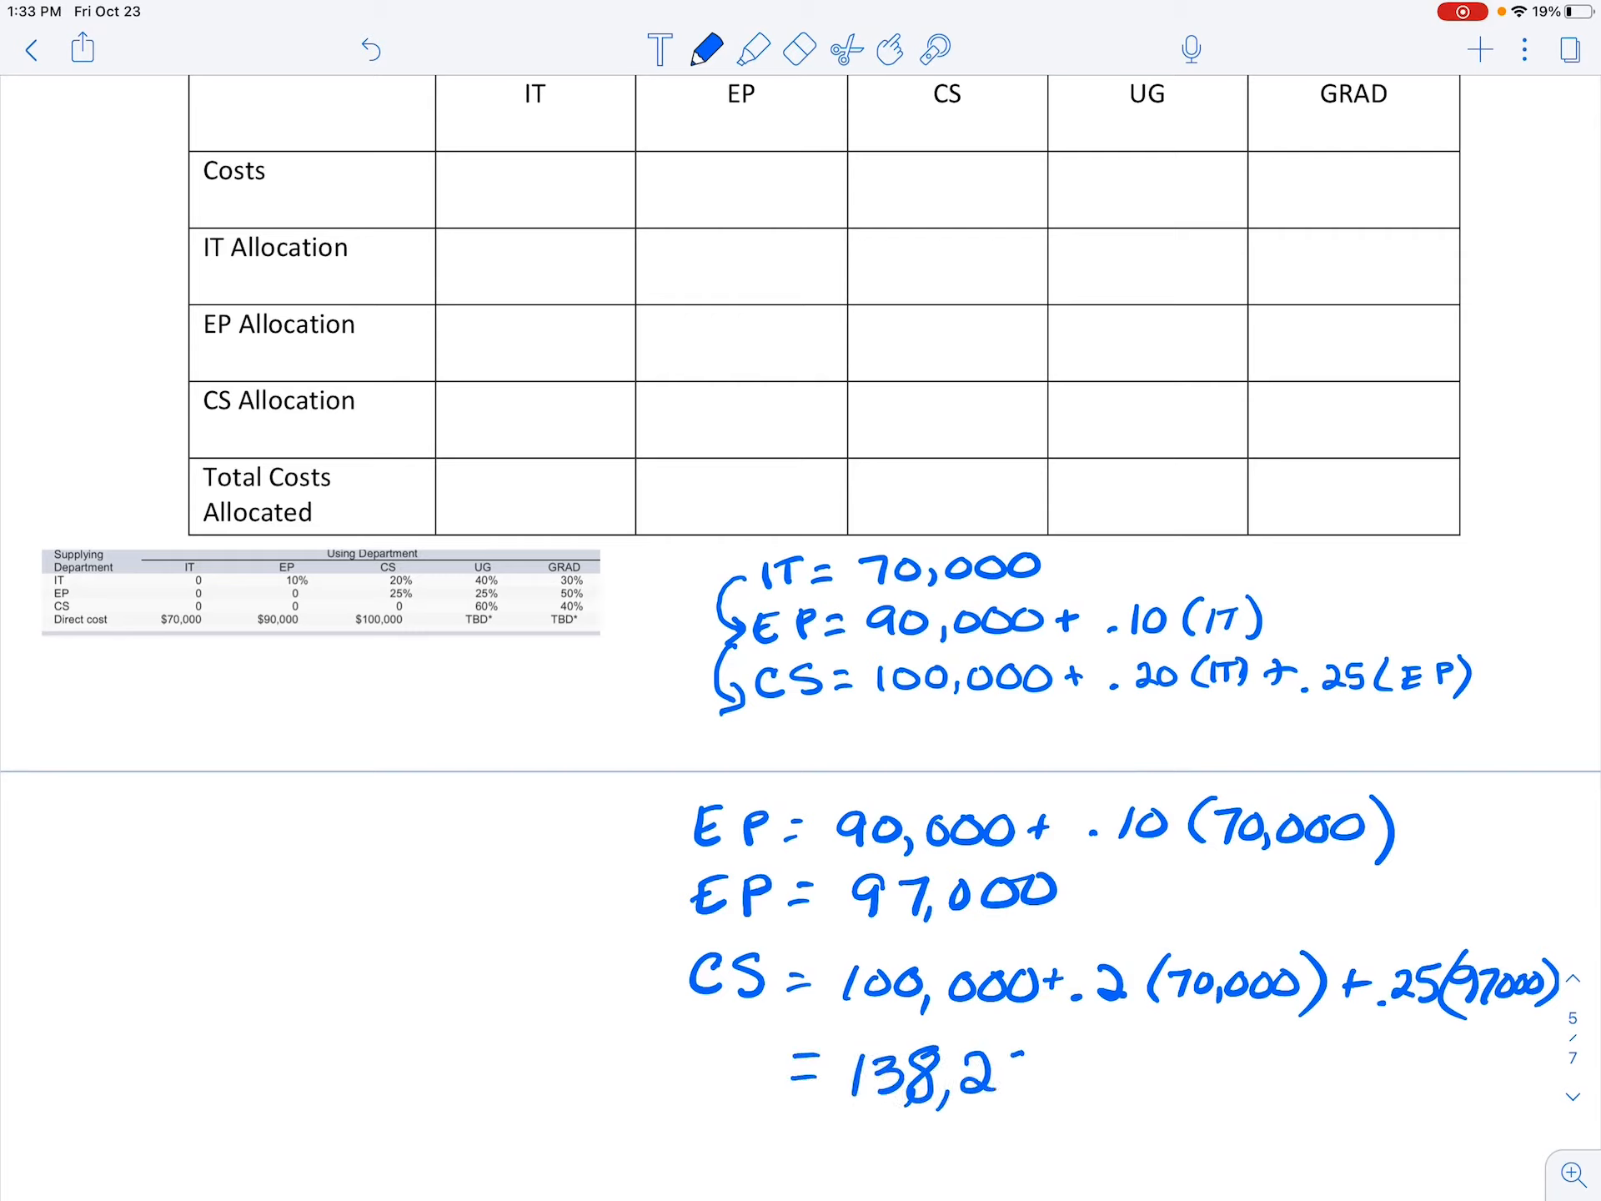
text(250)
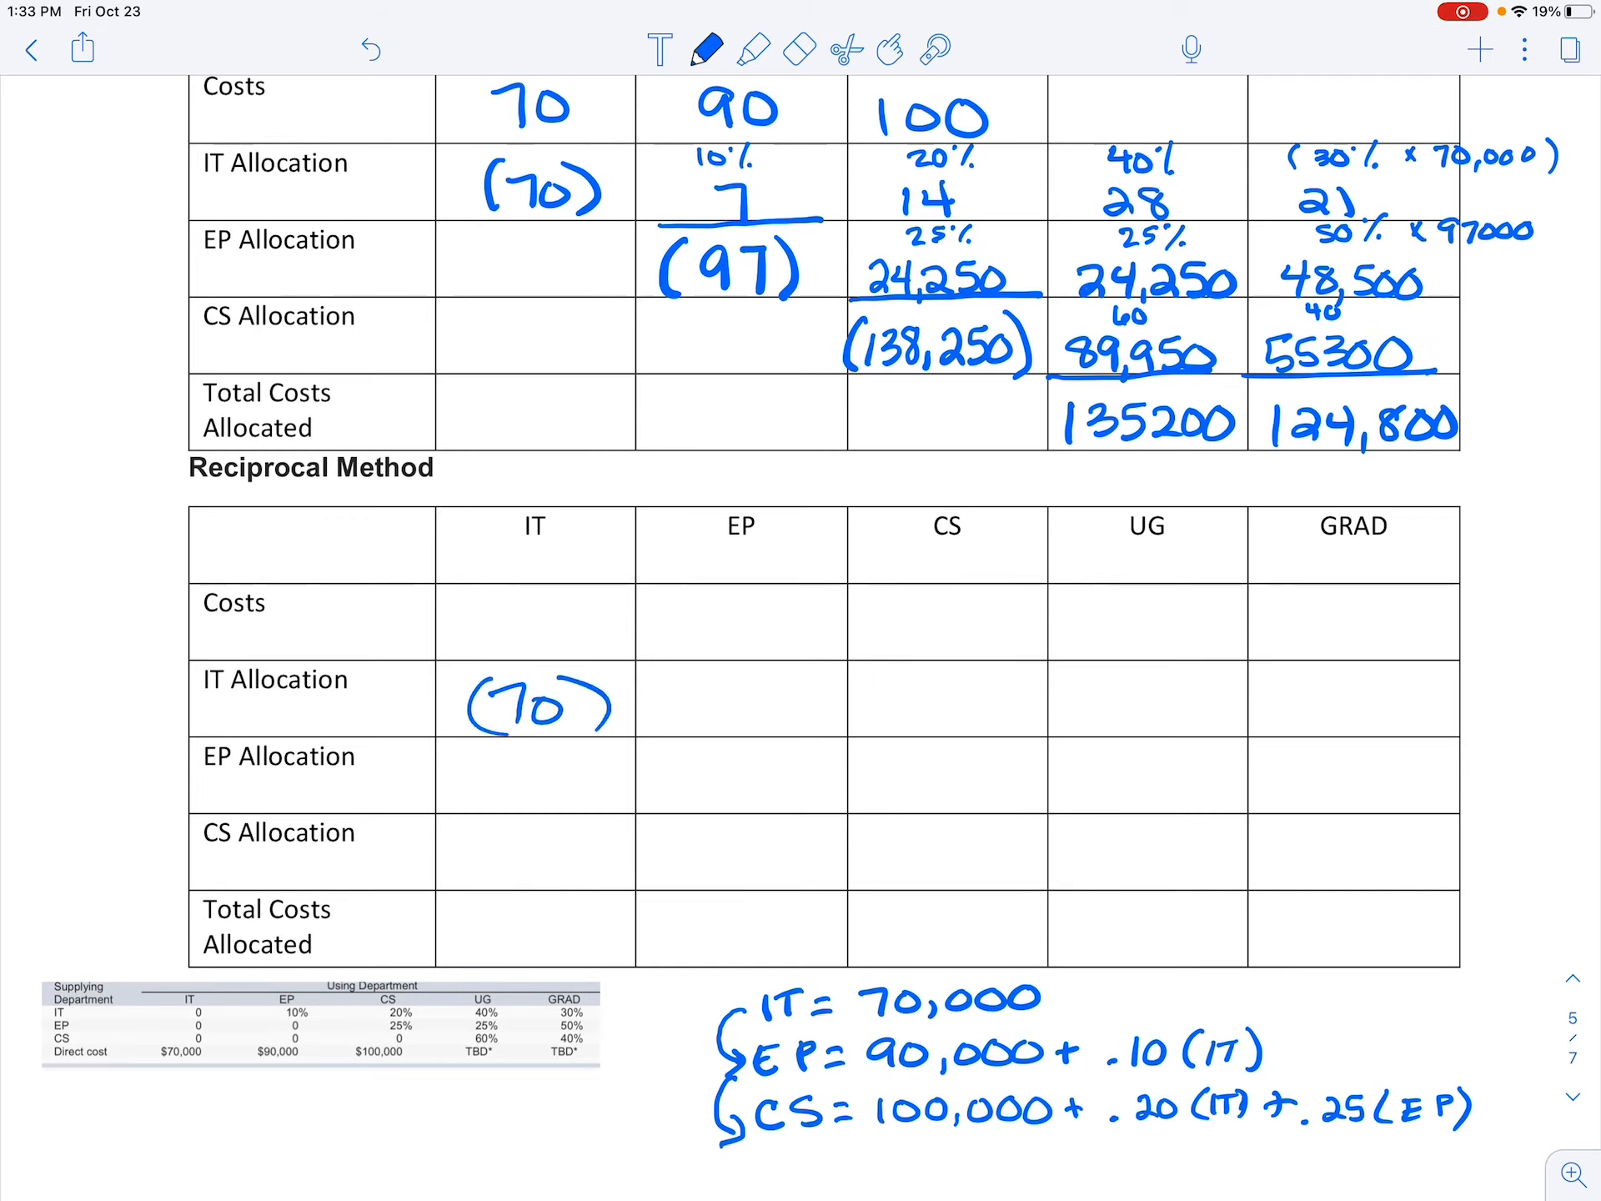
- Draw an arrow from the table to the equations and enter (97) and (138,250)
drag(587, 790, 669, 1057)
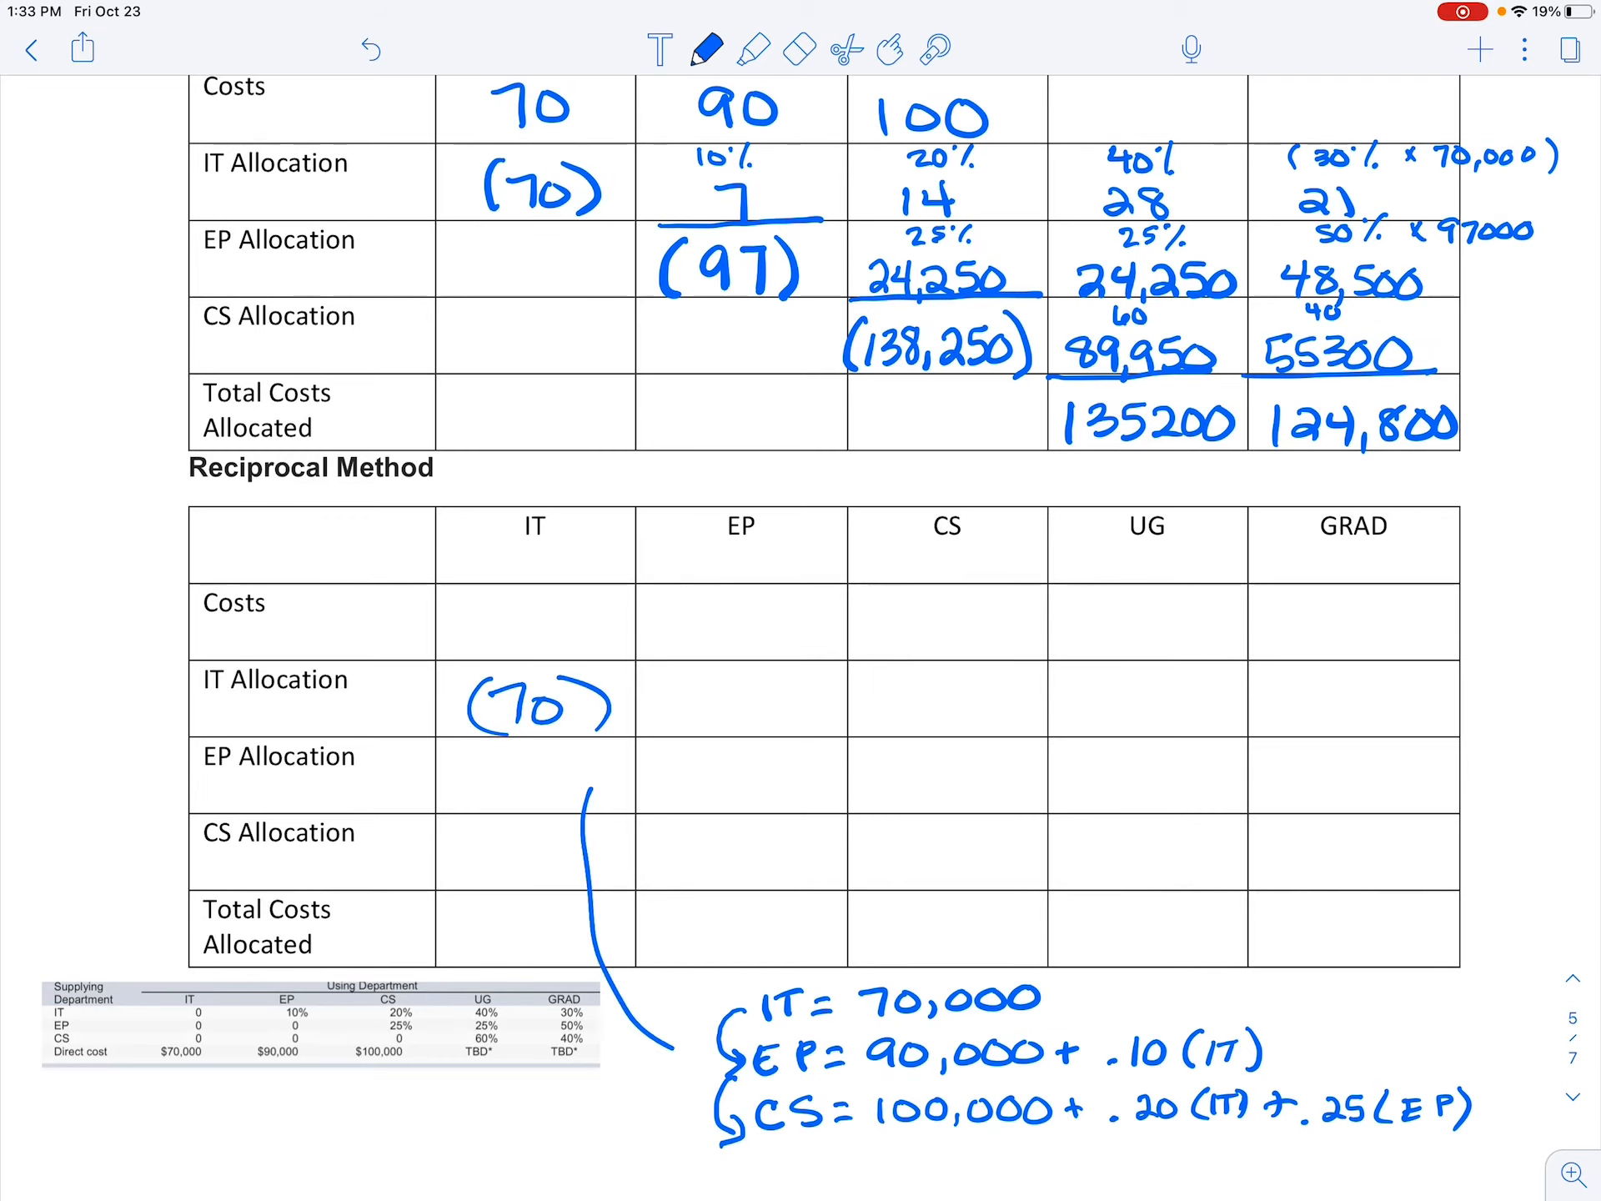
drag(592, 797, 684, 1052)
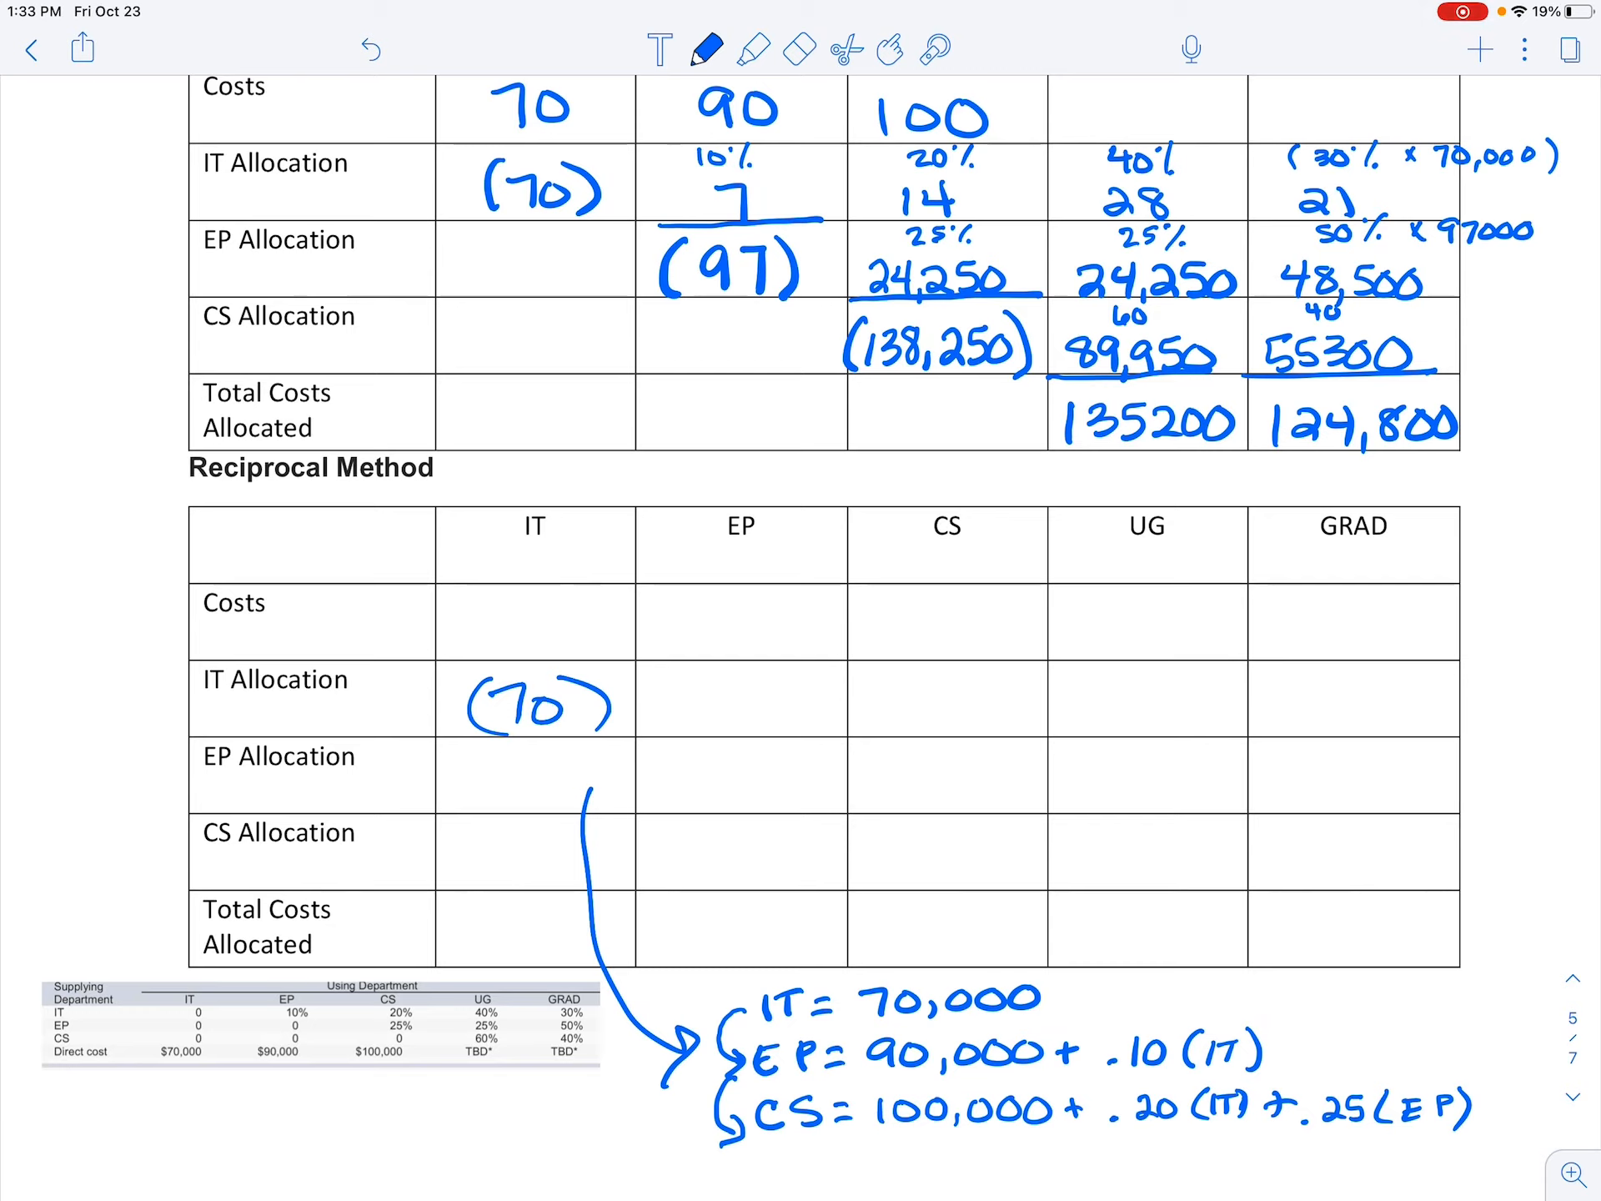
text((97))
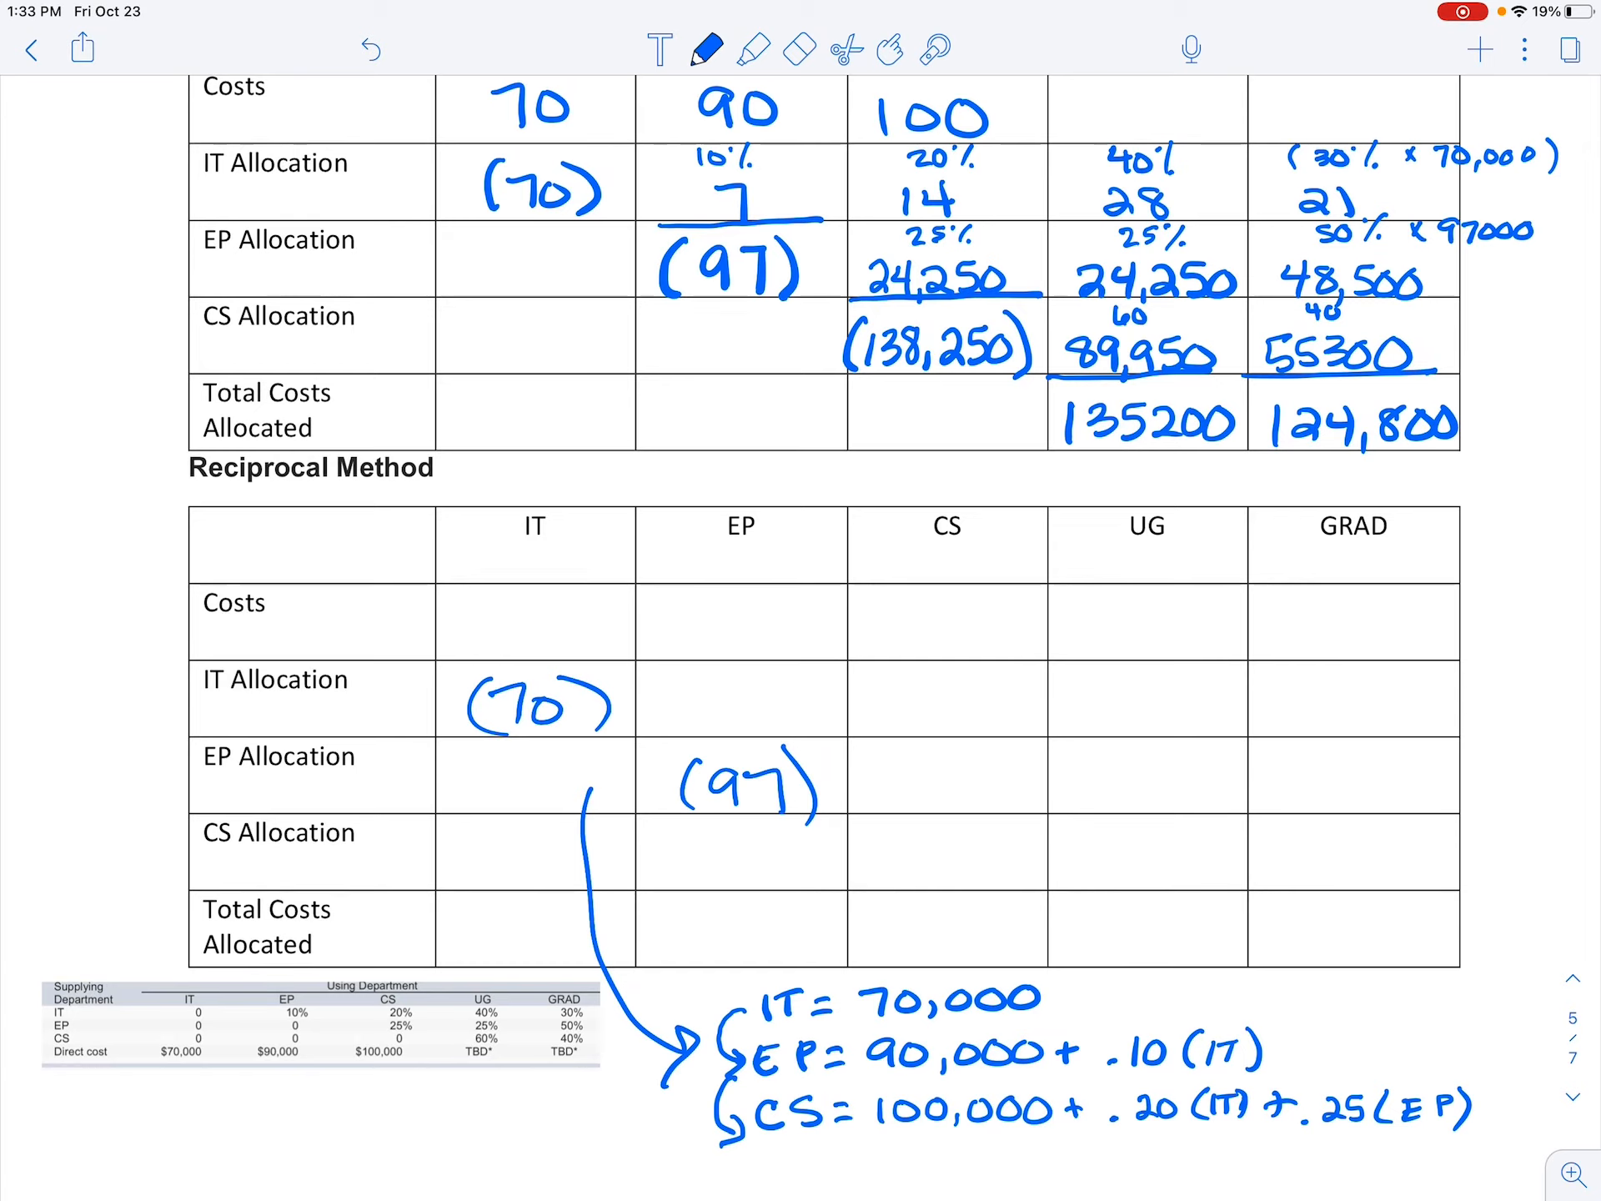
text((138,250)
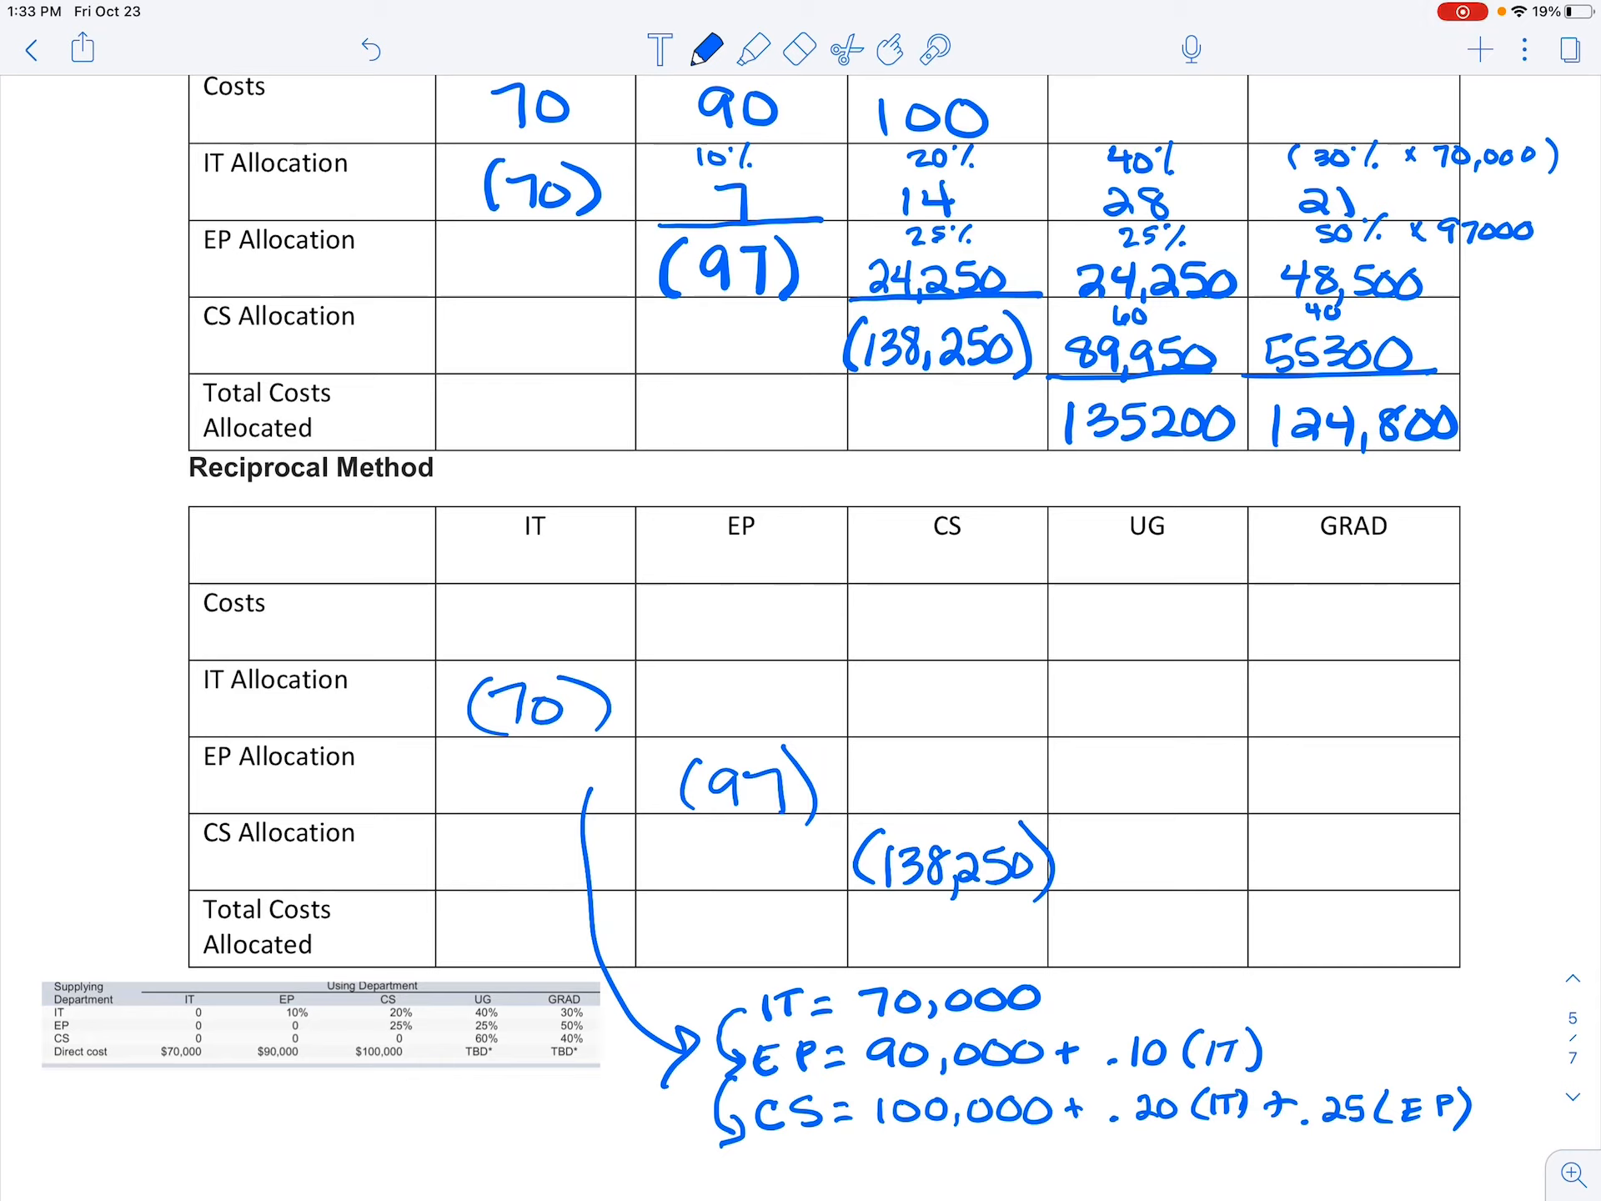
text(2)
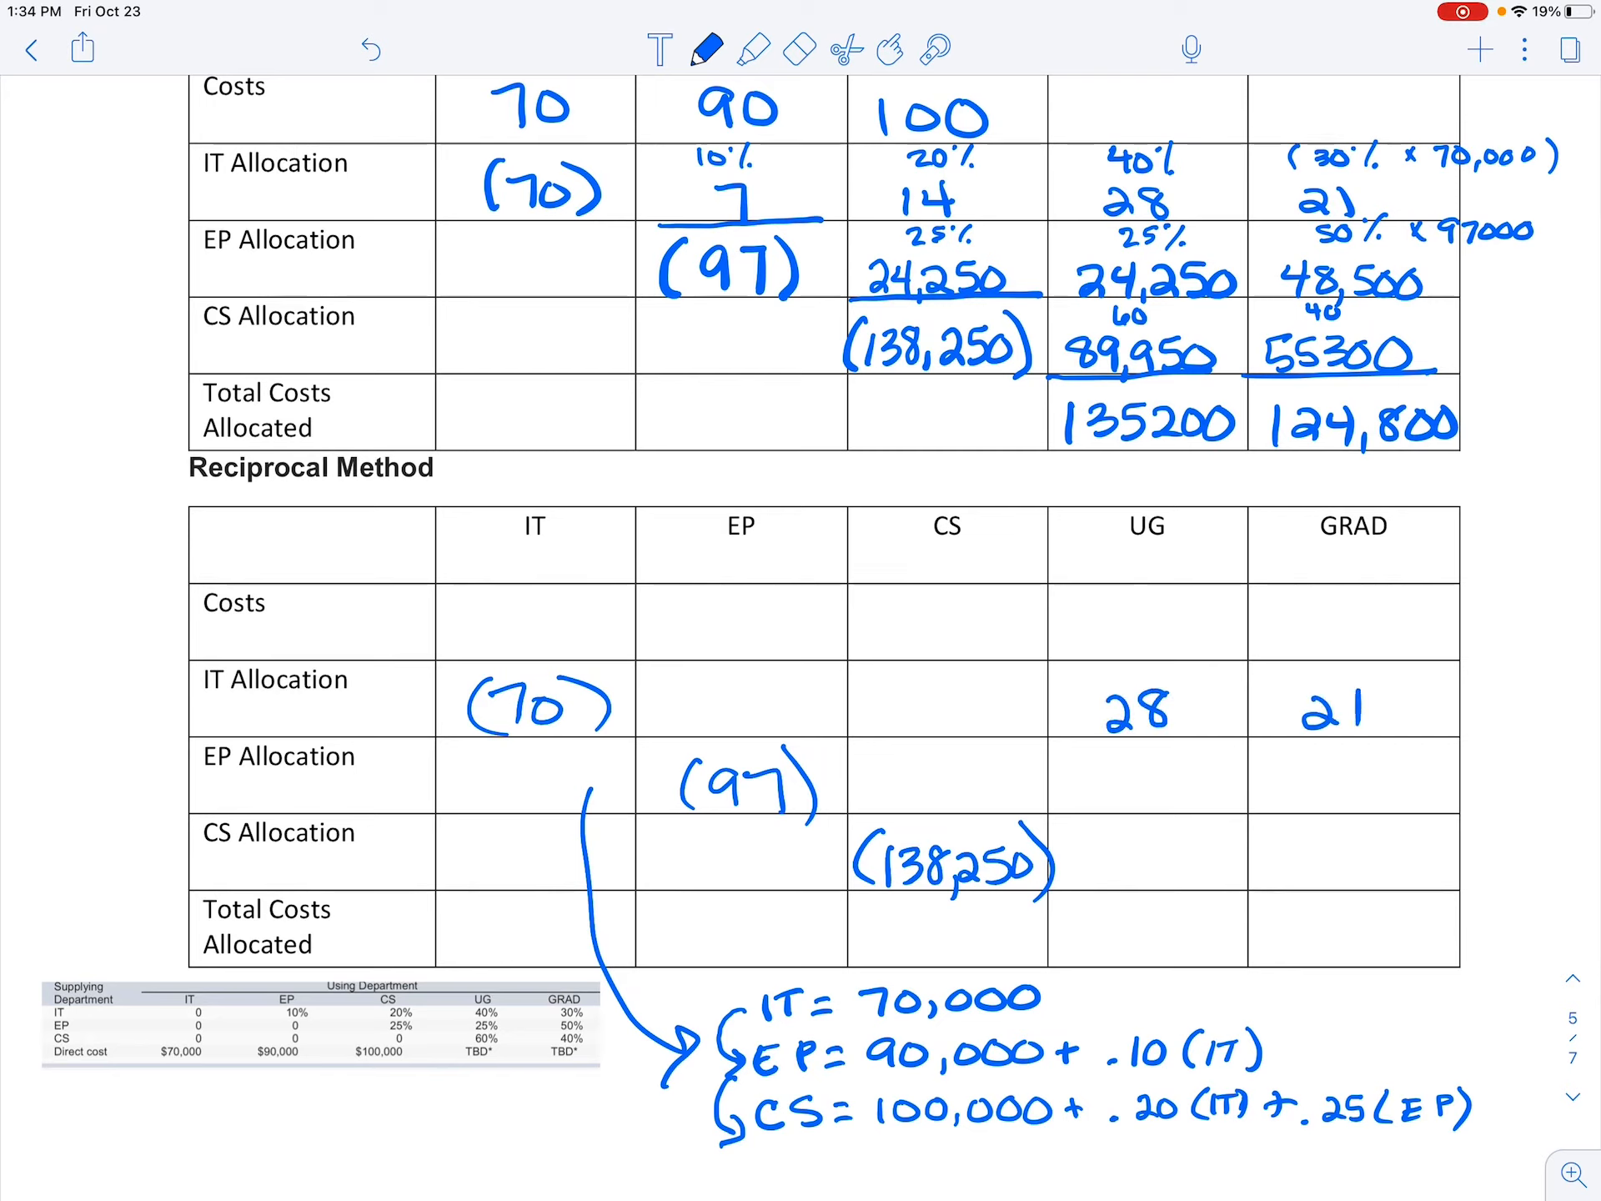
- Fill the UG and GRAD allocation amounts with their percentages in the reciprocal table
text(24250)
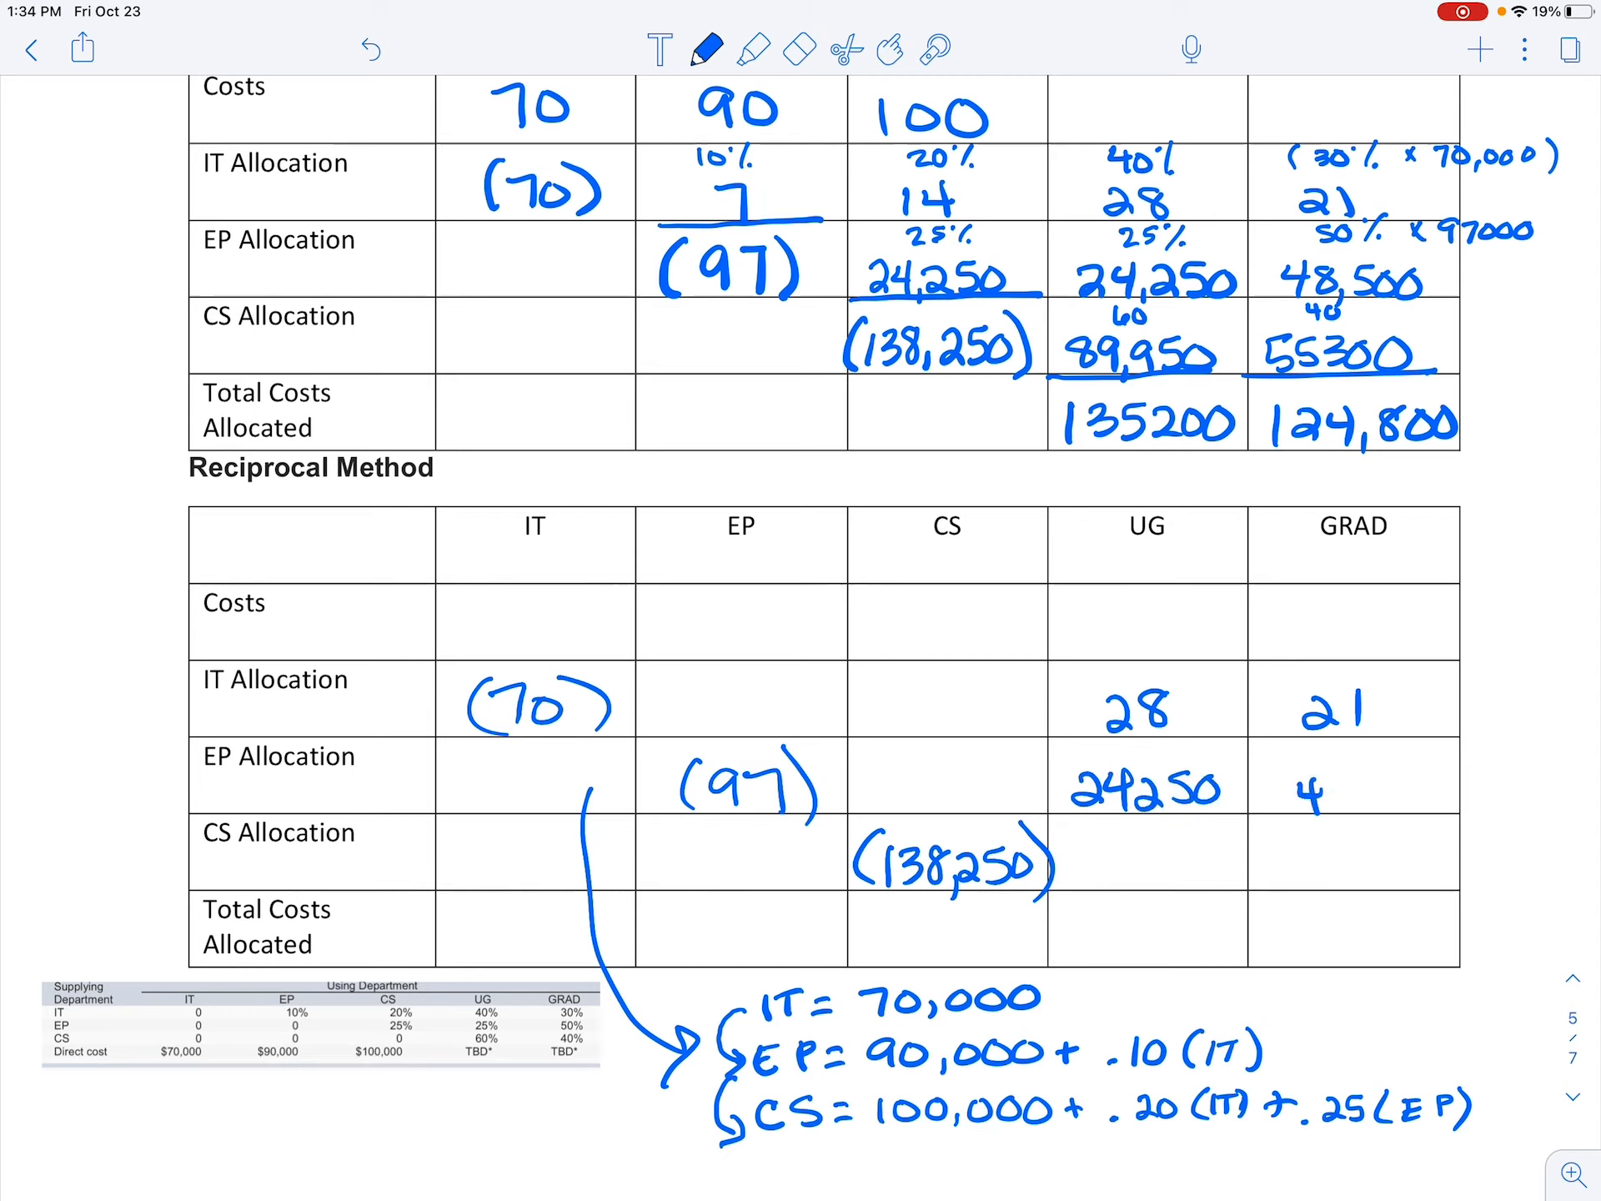
text(48 500)
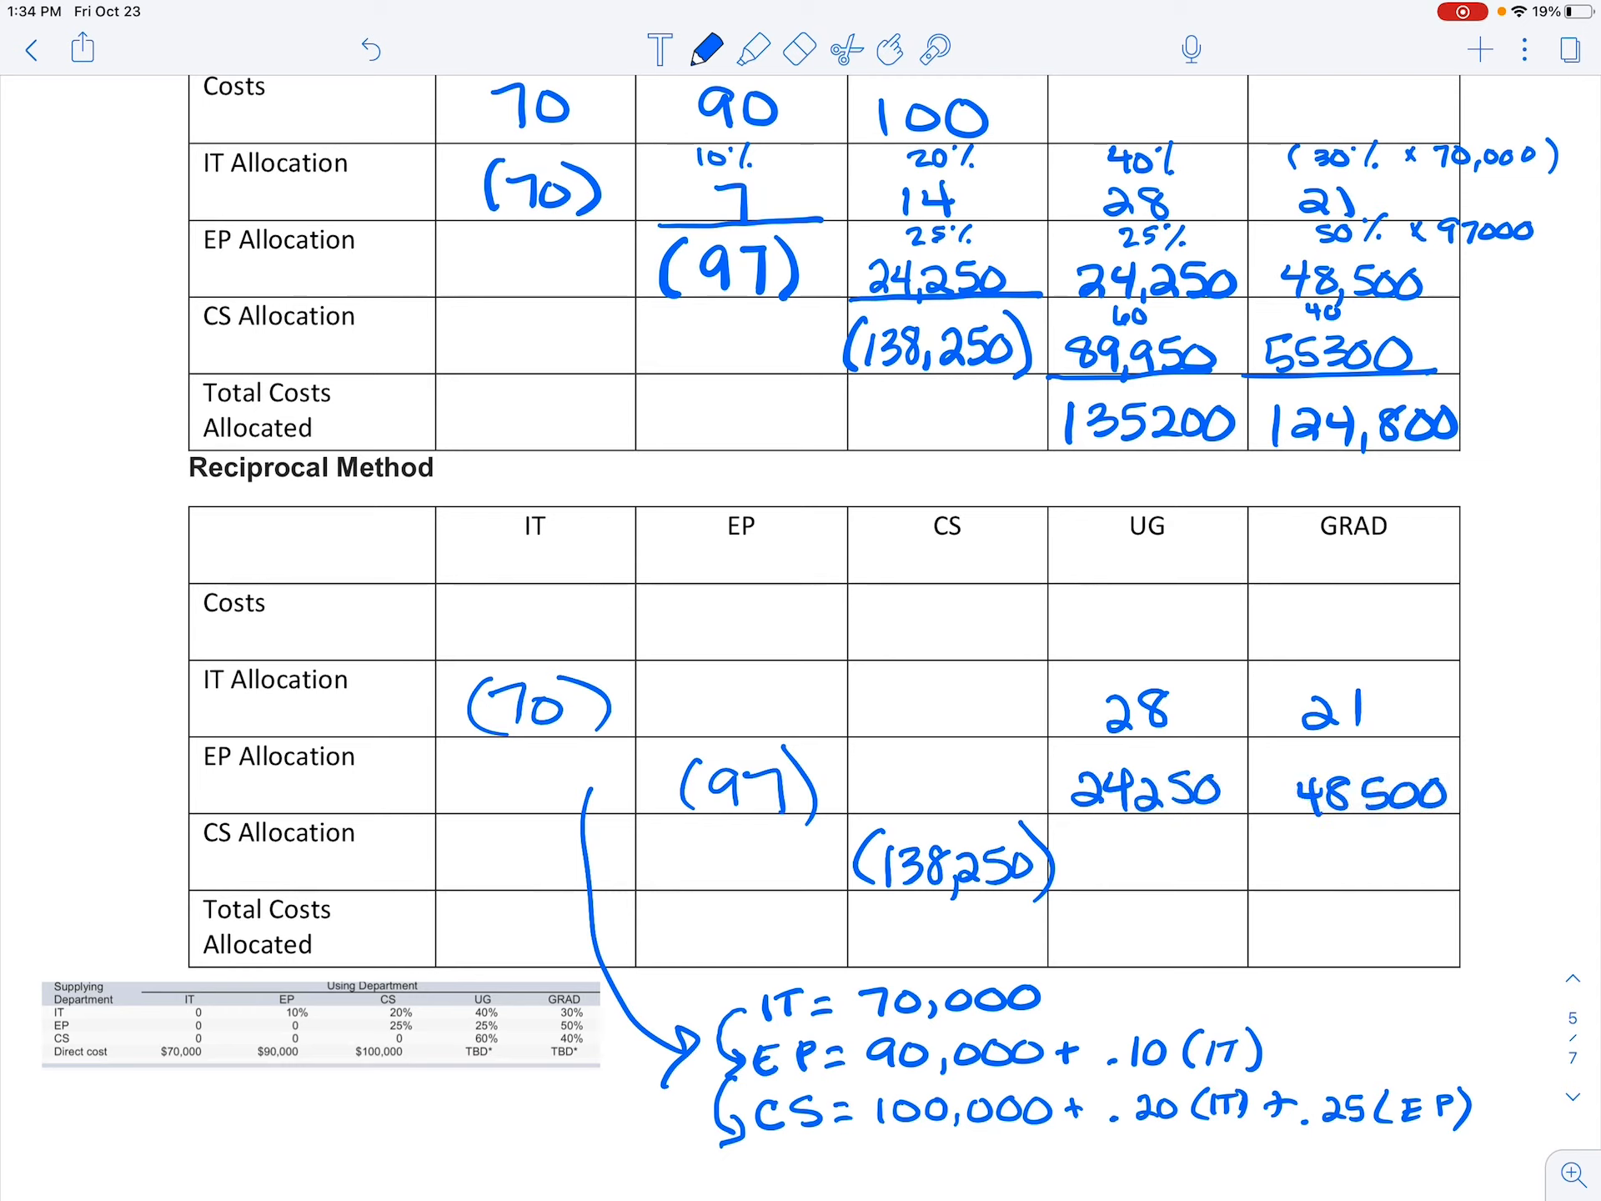
text(80)
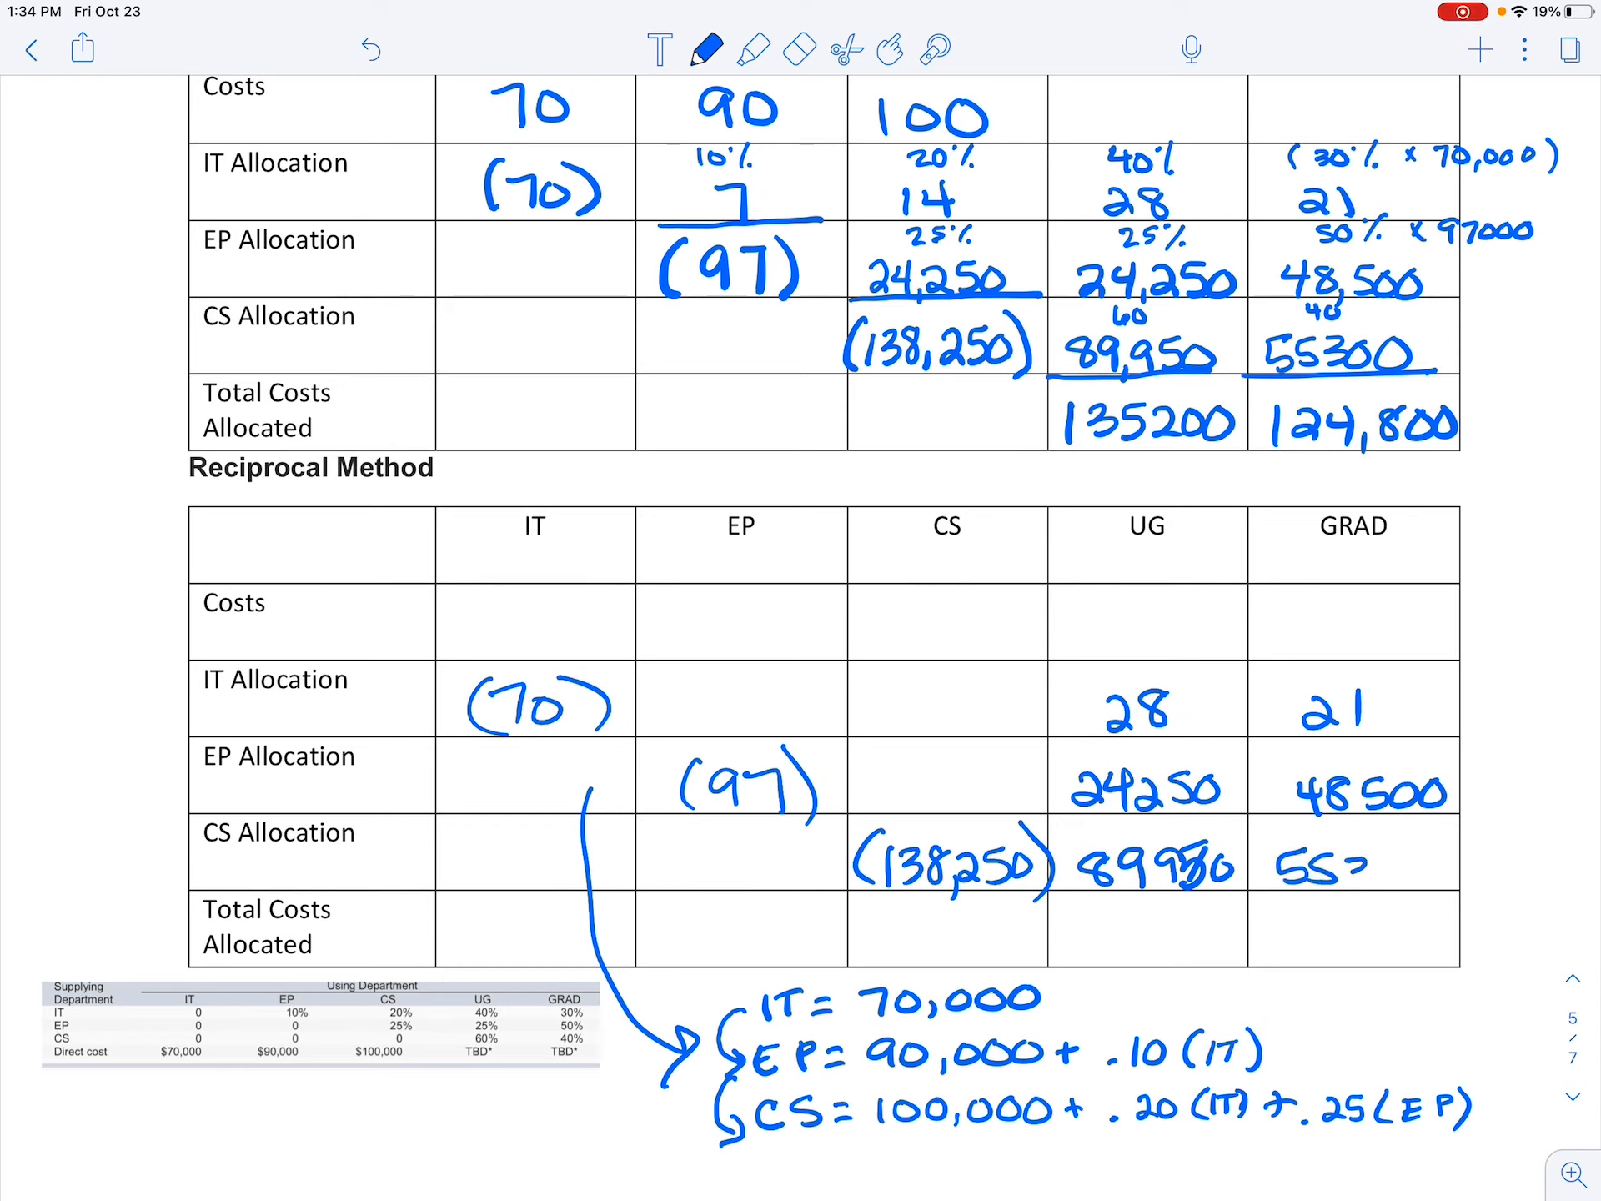
text(300)
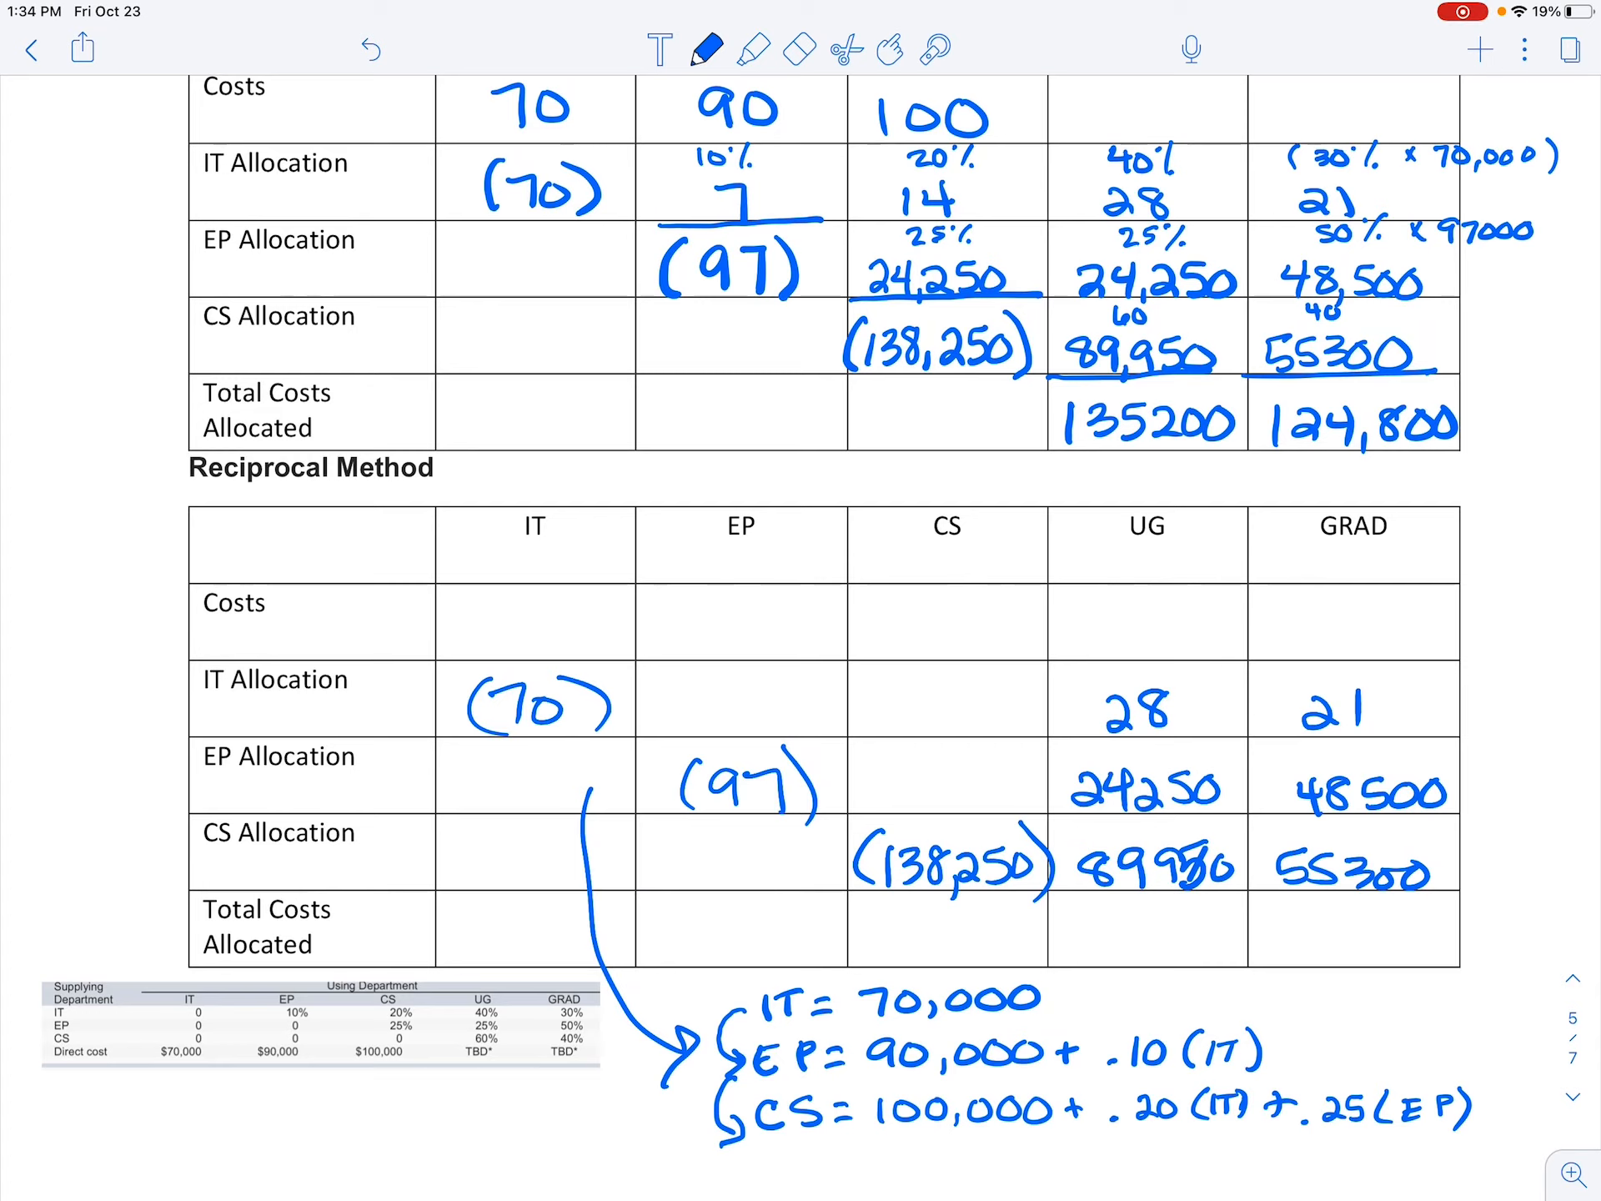
text(40)
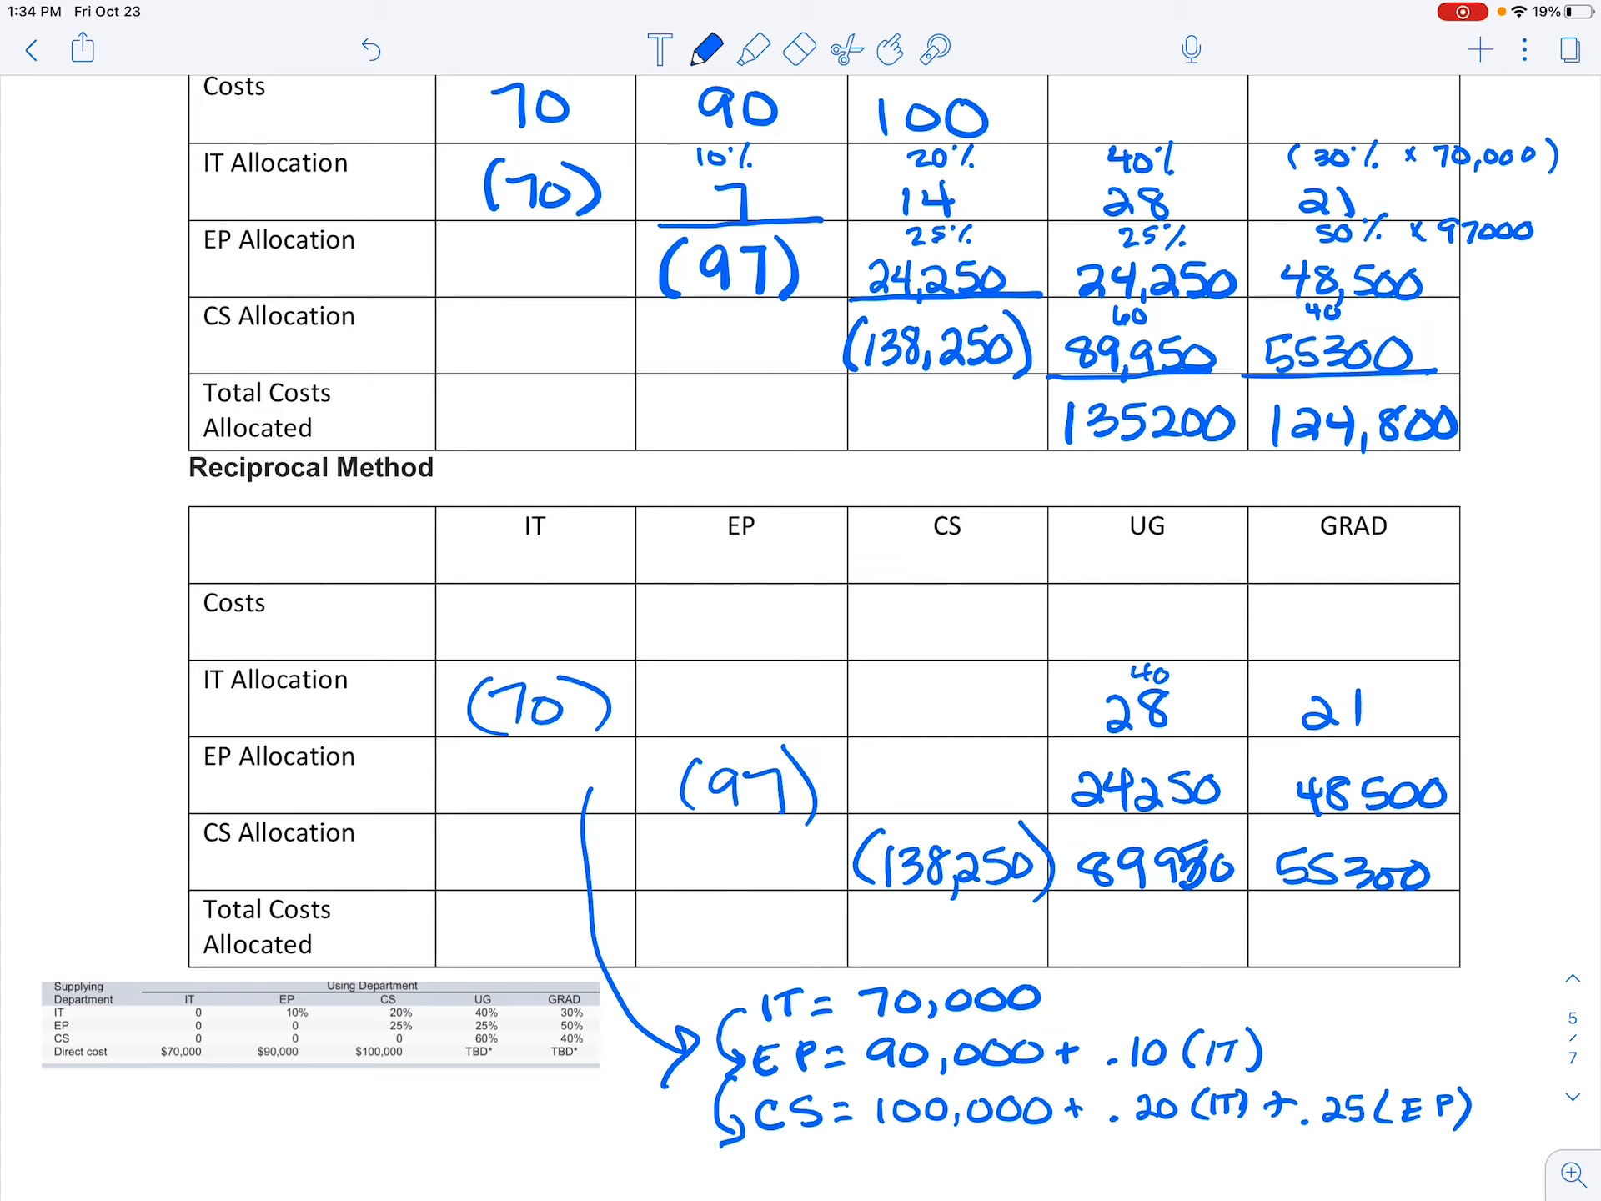
text(30)
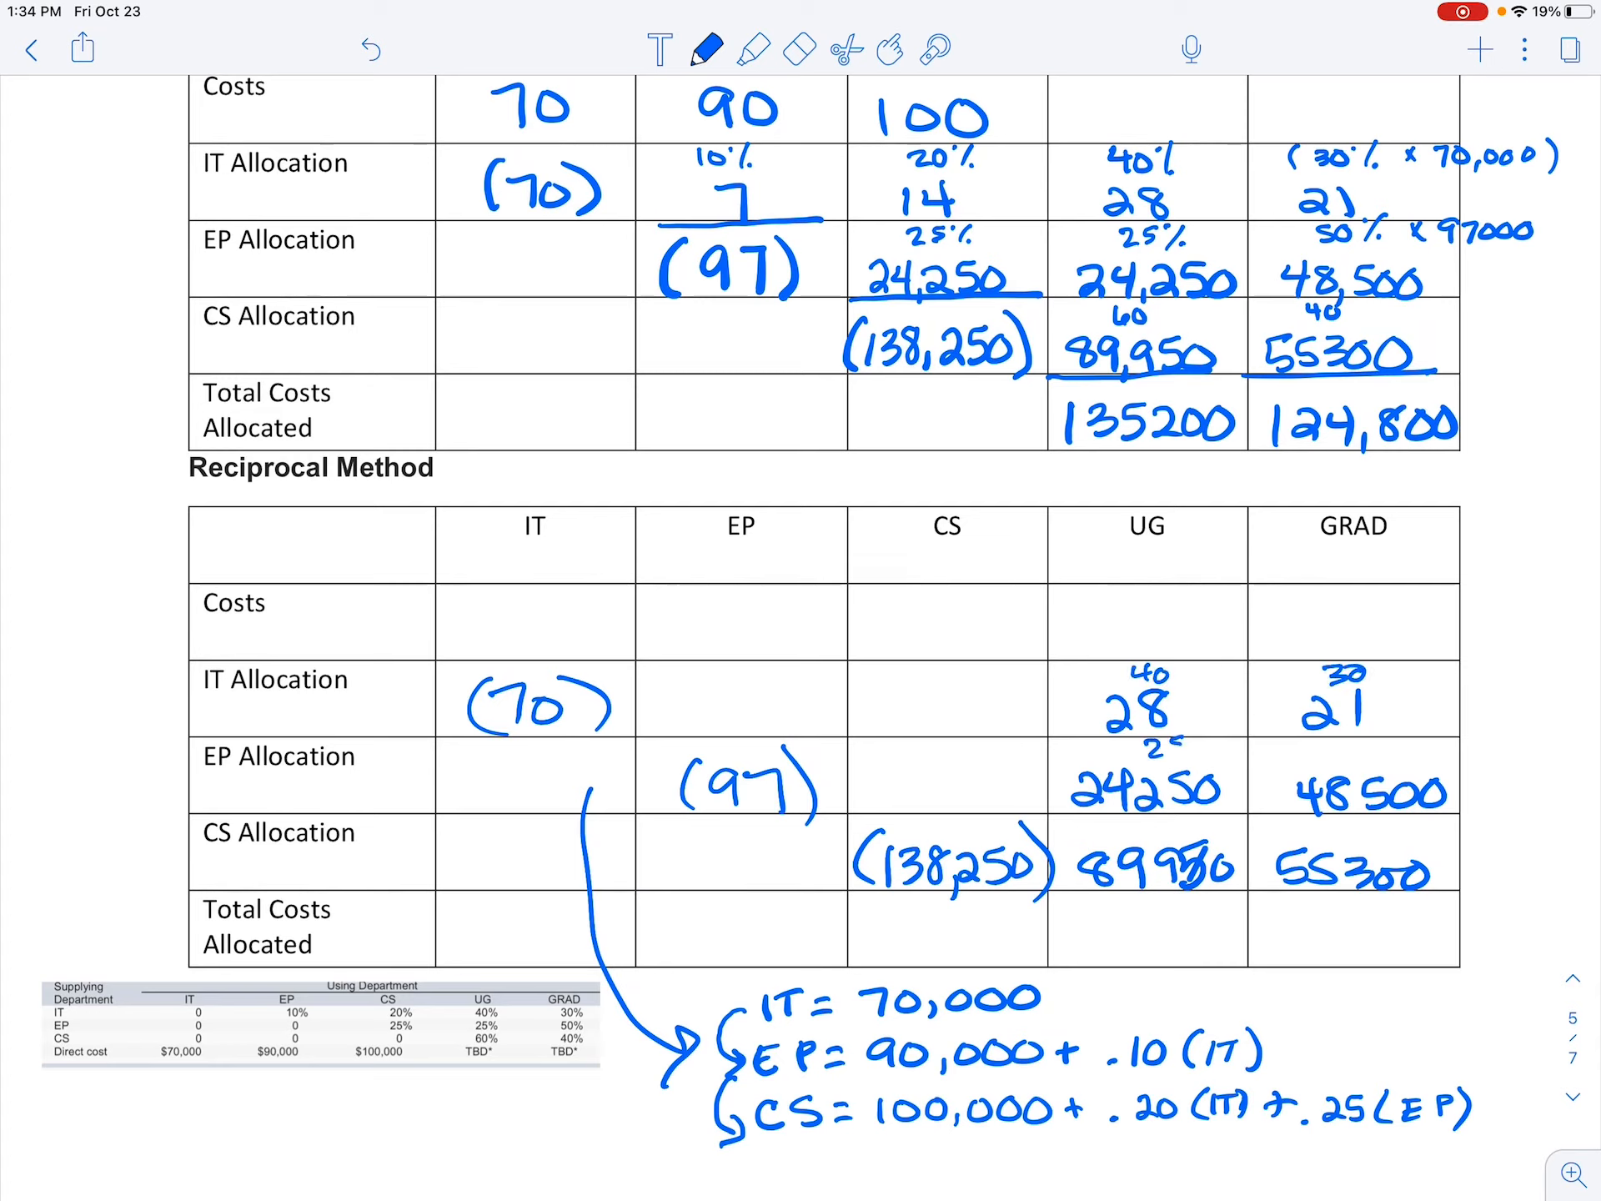
text(5)
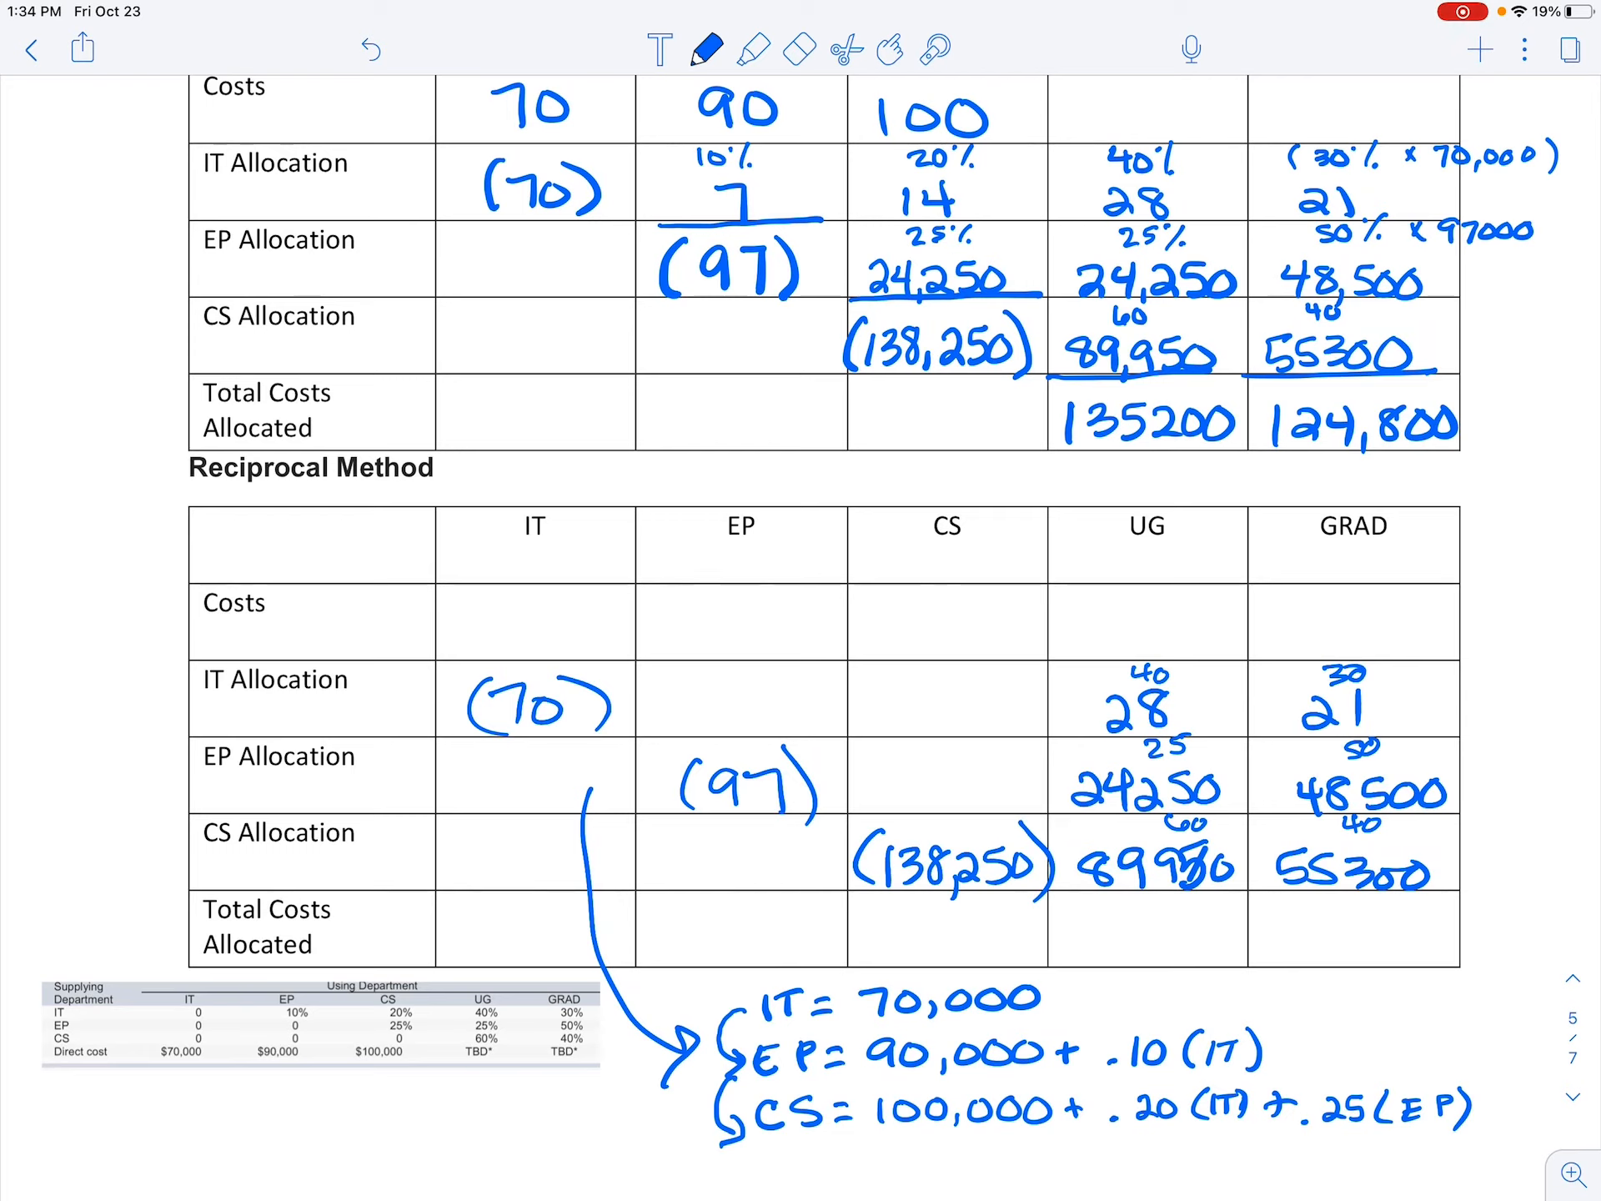
drag(1348, 1078, 1419, 1006)
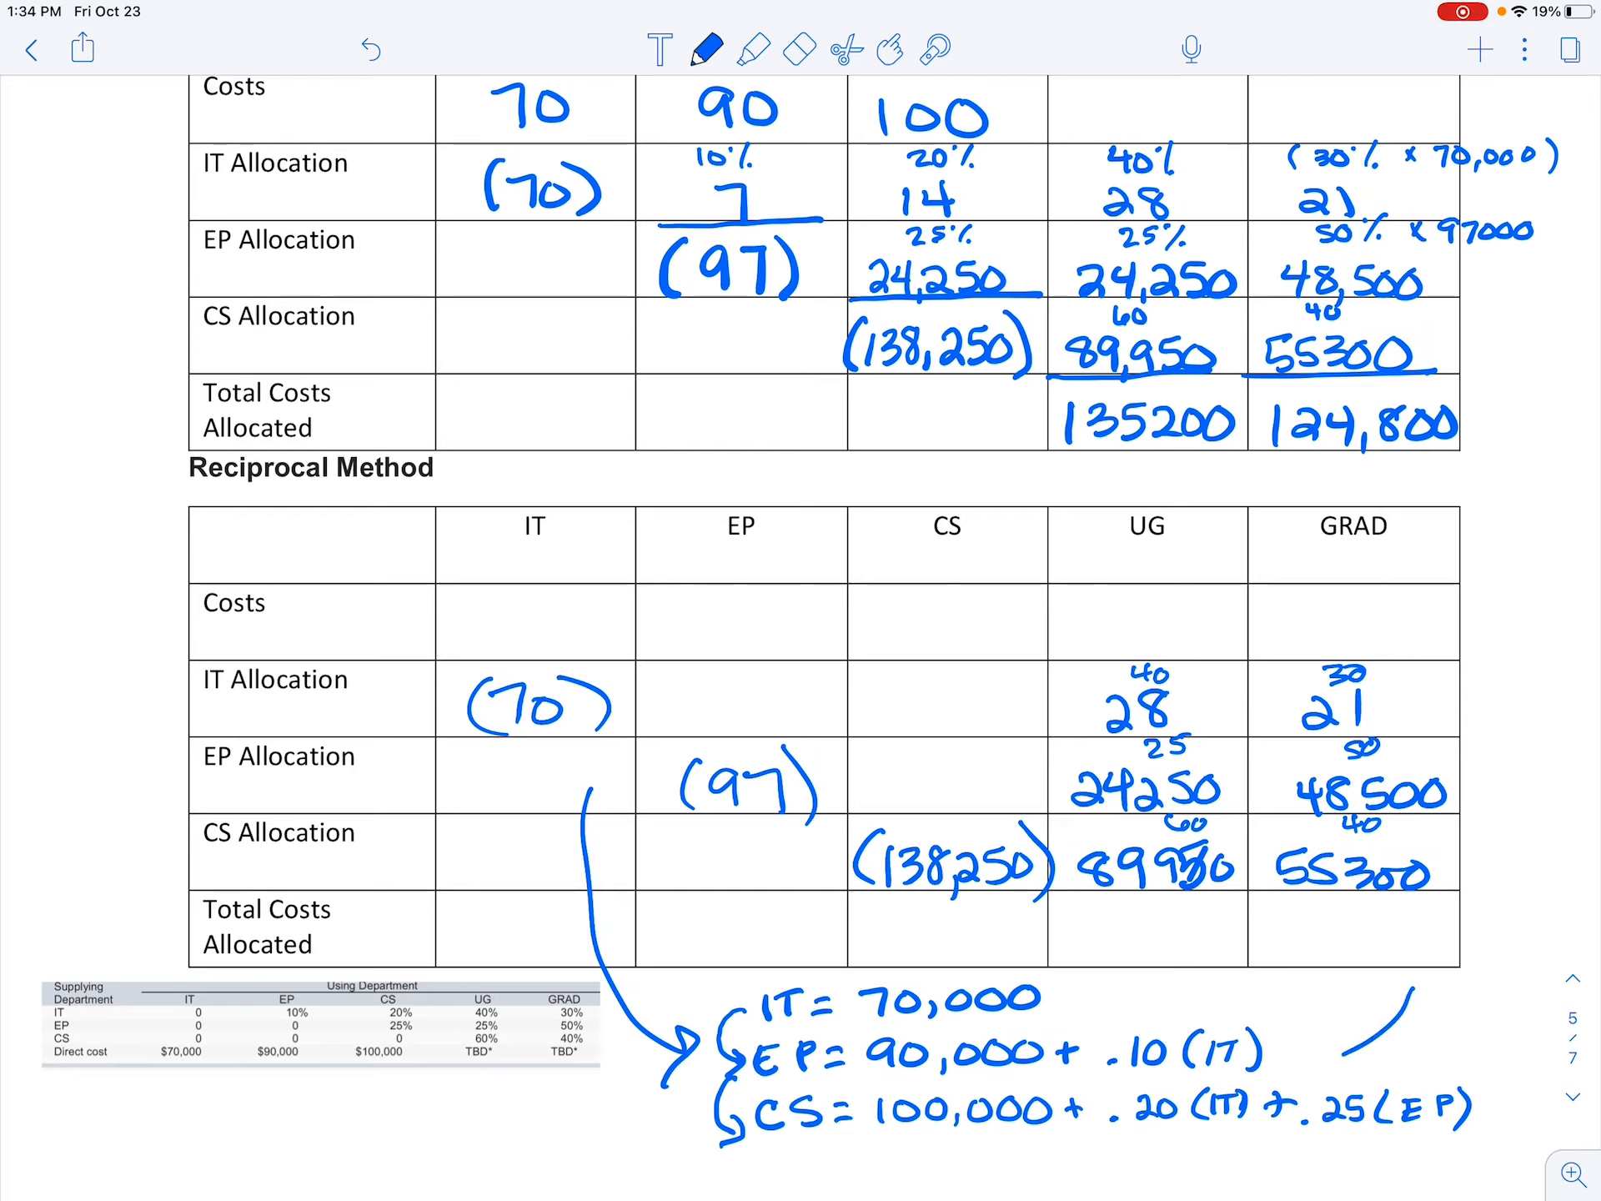
drag(1410, 1000, 1338, 1072)
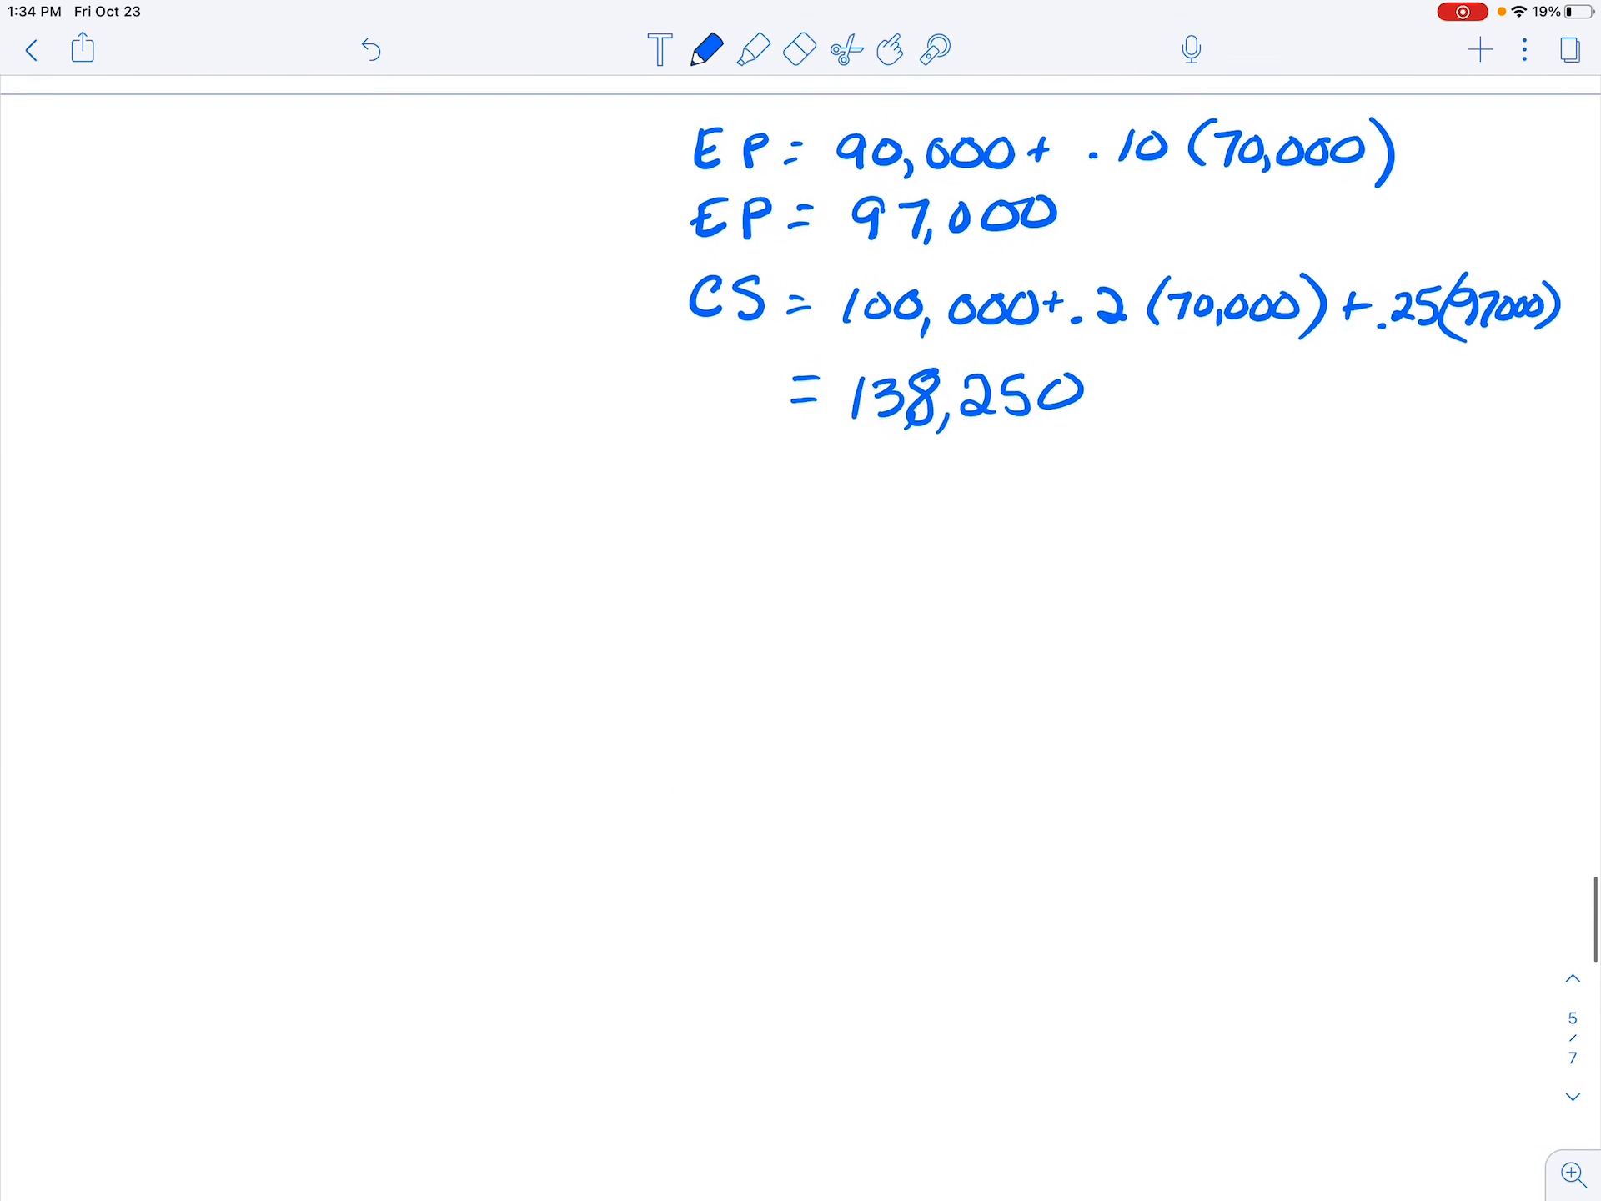
- Scroll back to the completed Direct Method table on page 4
scroll(down, 3)
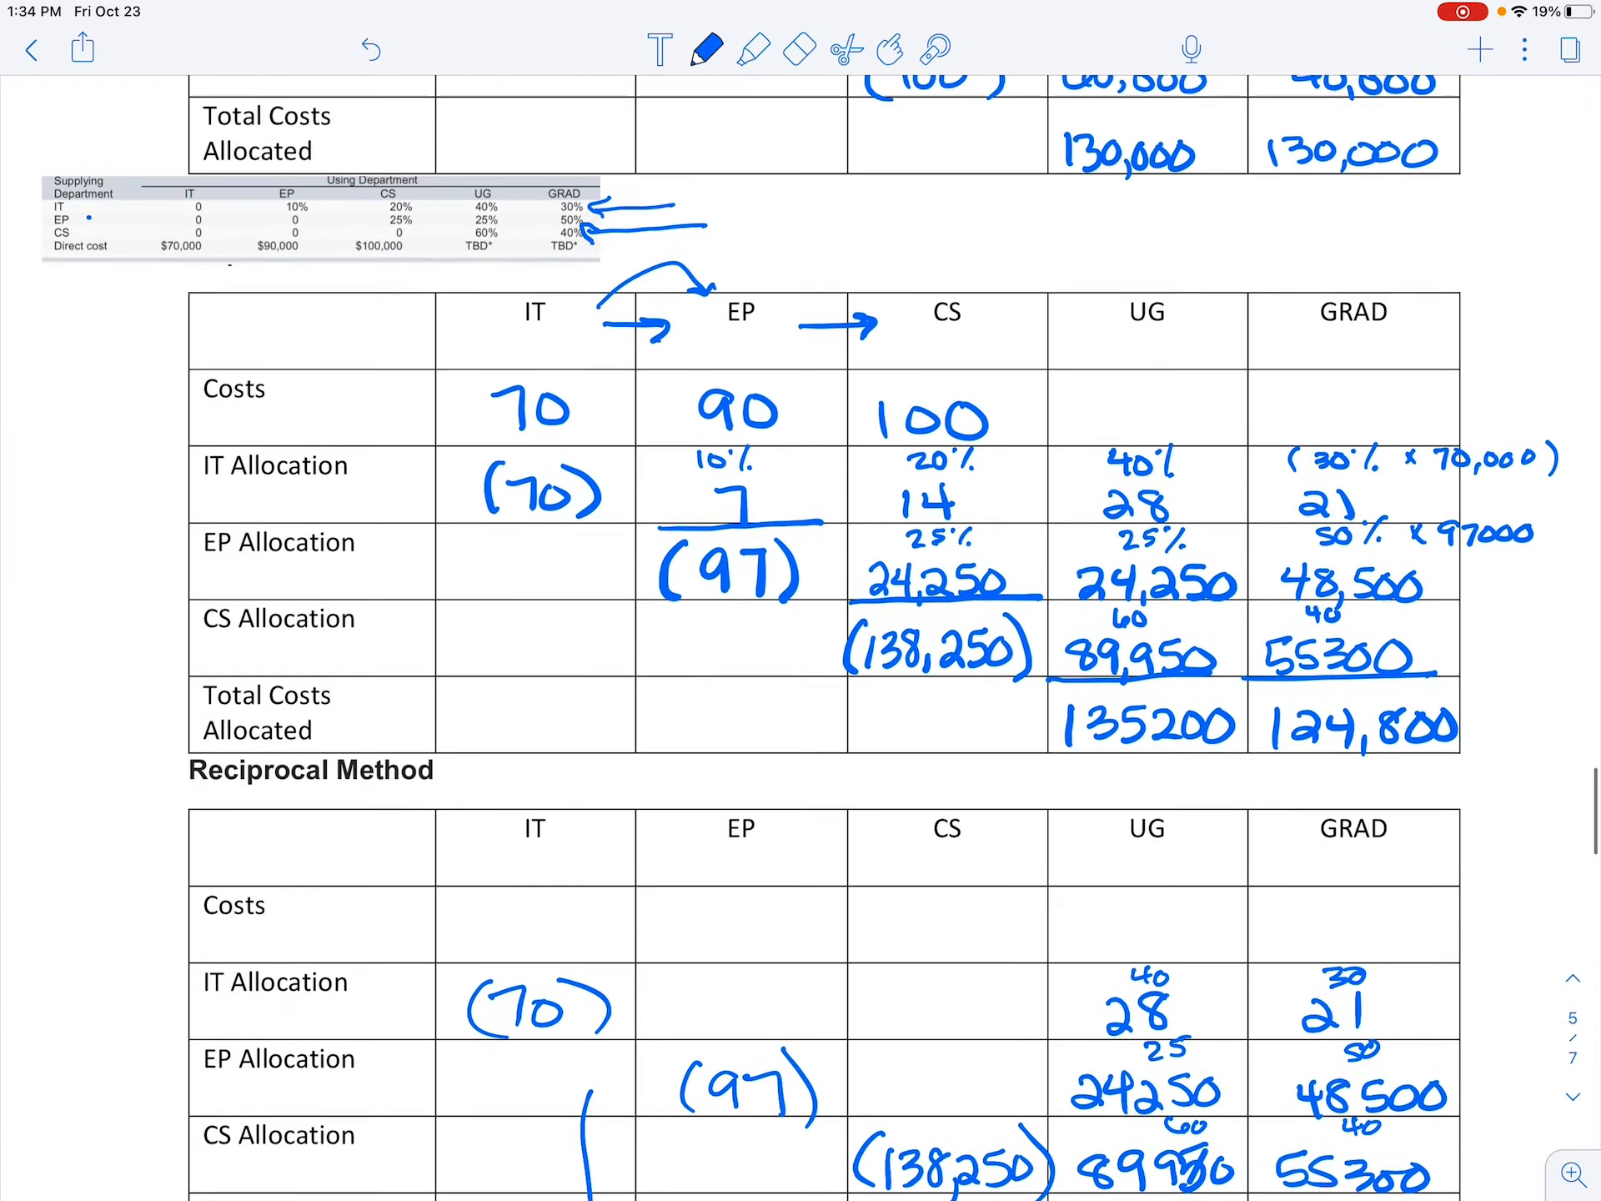
scroll(down, 3)
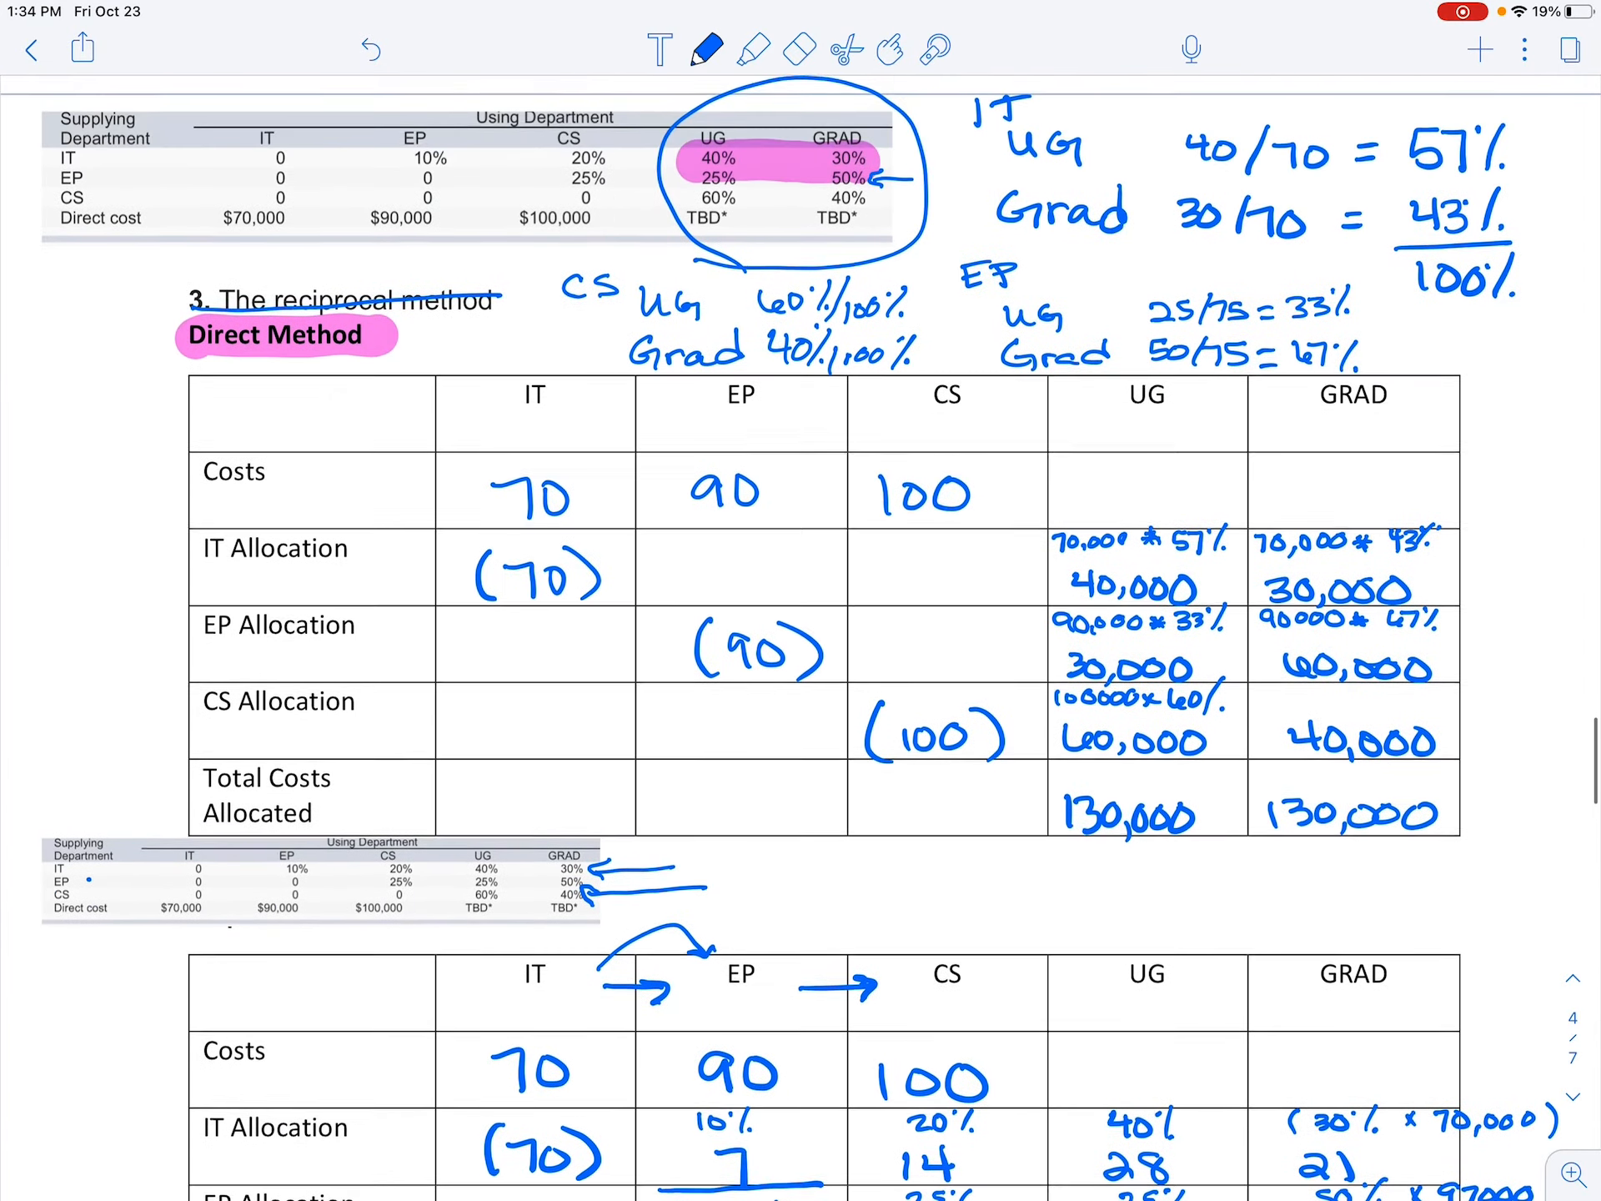